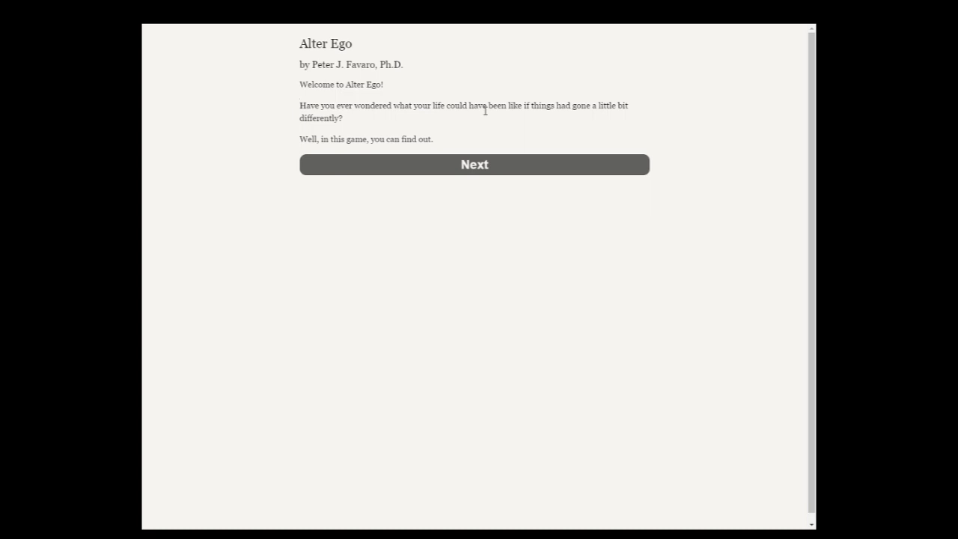
- Continue past the welcome and first-birthday intro screens and play as a male character
left_click(473, 163)
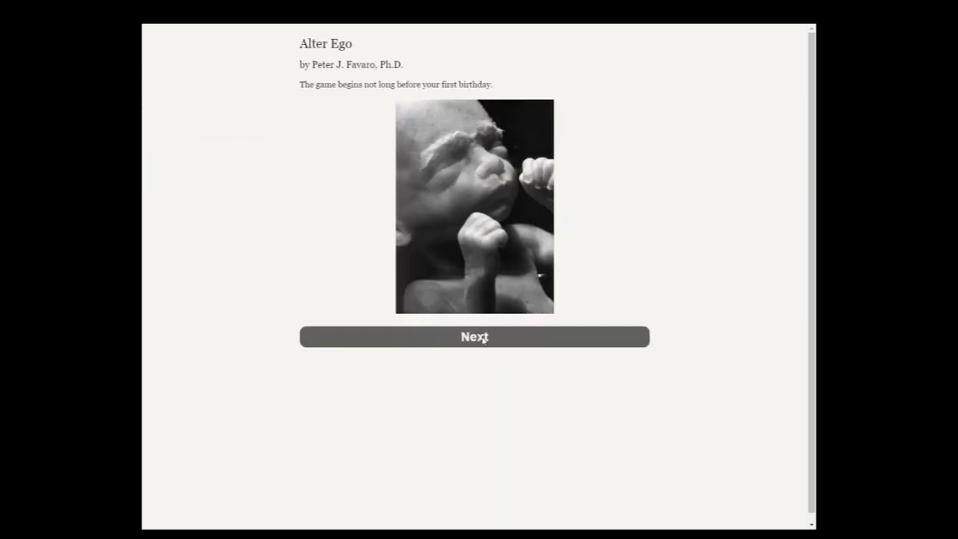
left_click(473, 336)
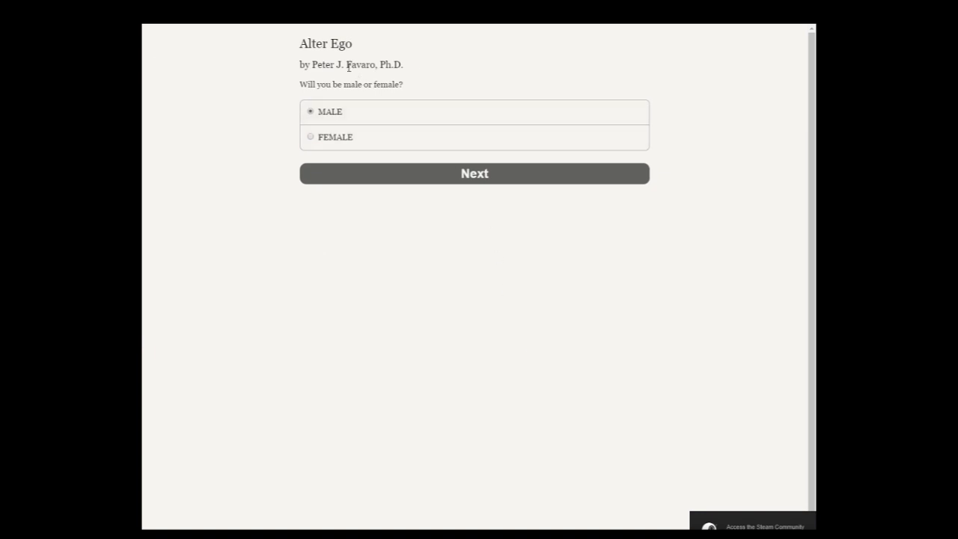
mouse_move(356, 172)
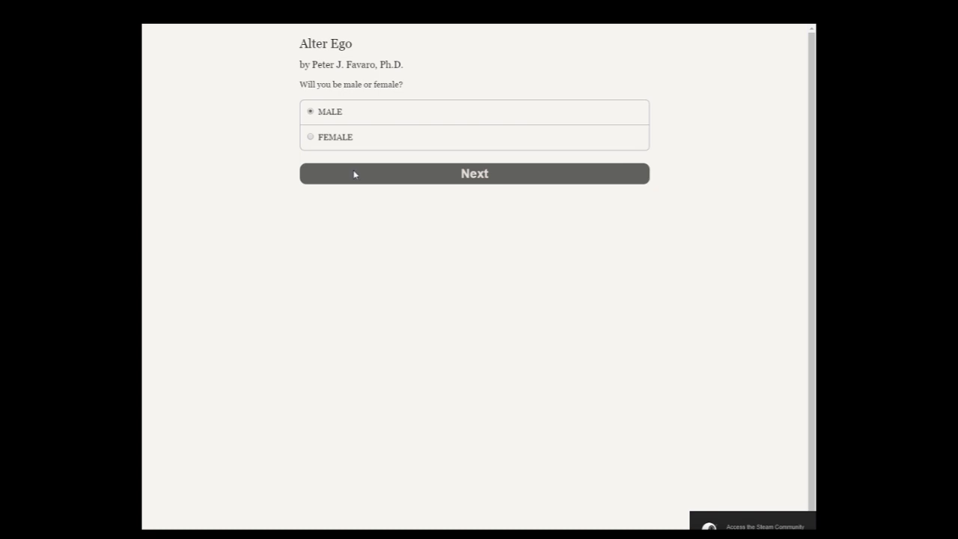
mouse_move(340, 176)
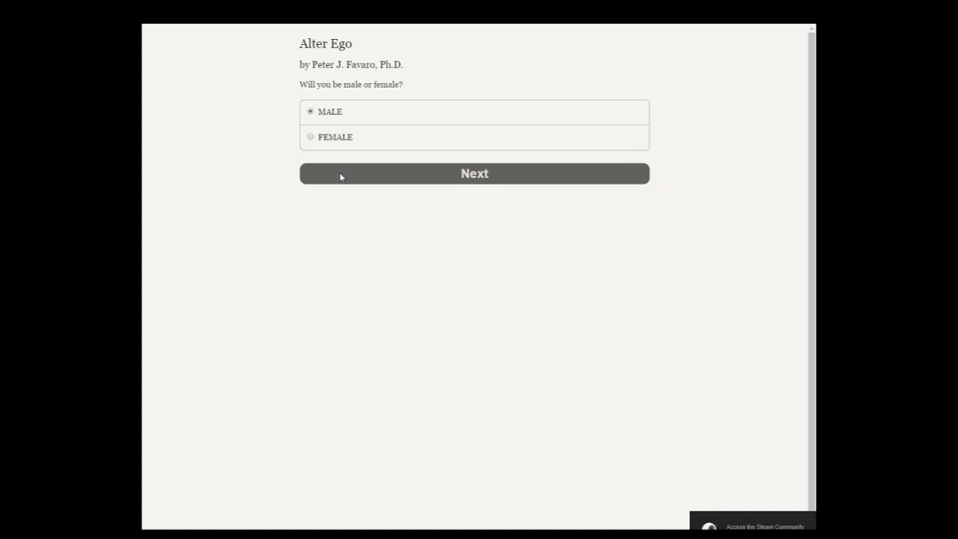
mouse_move(478, 181)
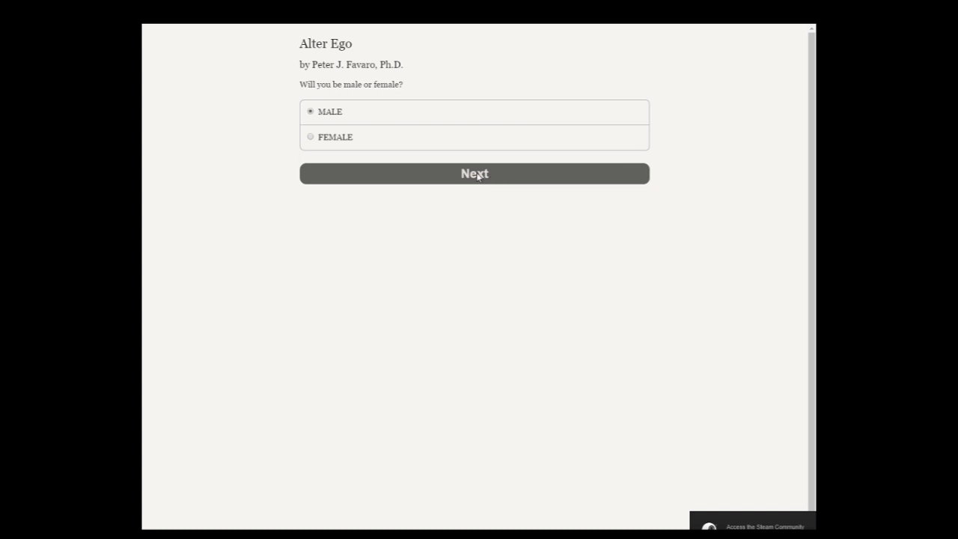
left_click(474, 173)
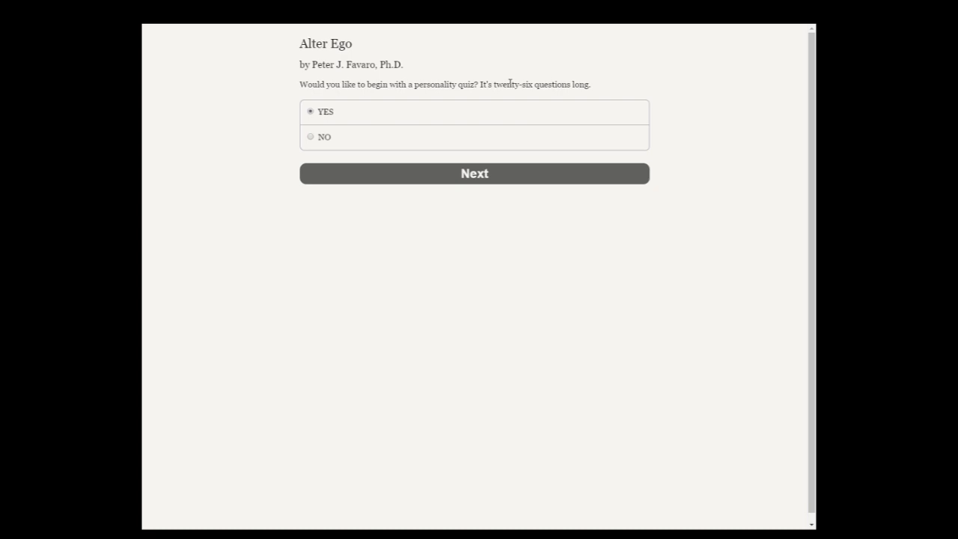
mouse_move(448, 180)
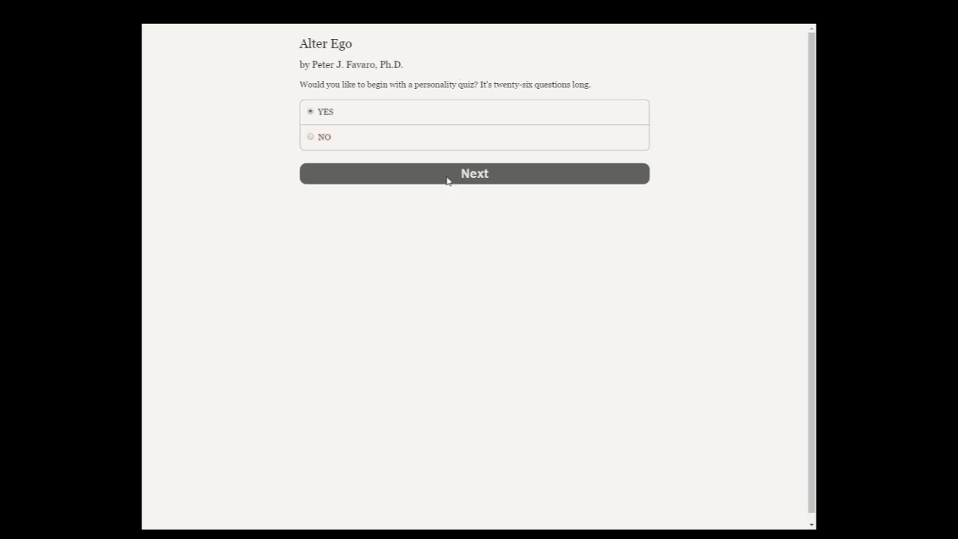
- Accept the personality quiz and answer TRUE to questions 1 through 8
left_click(474, 172)
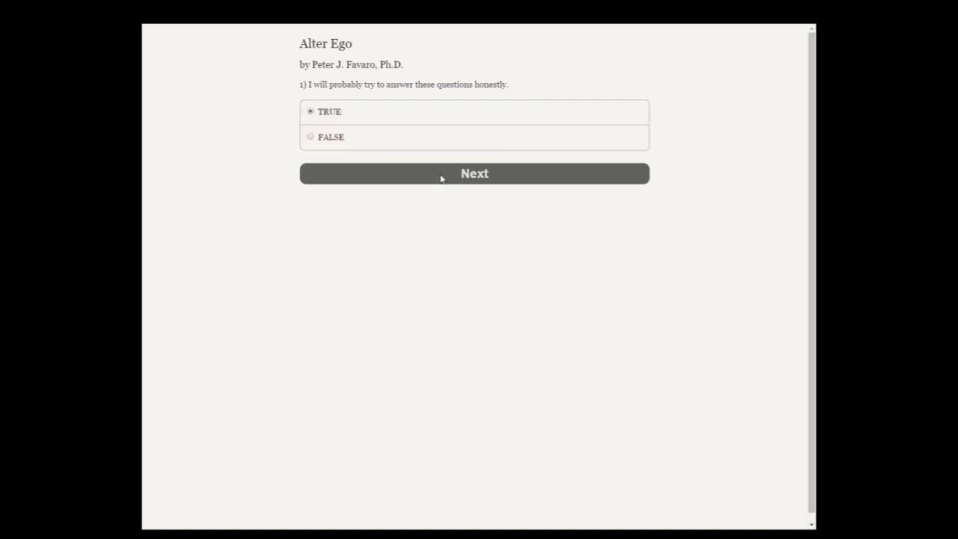
left_click(473, 173)
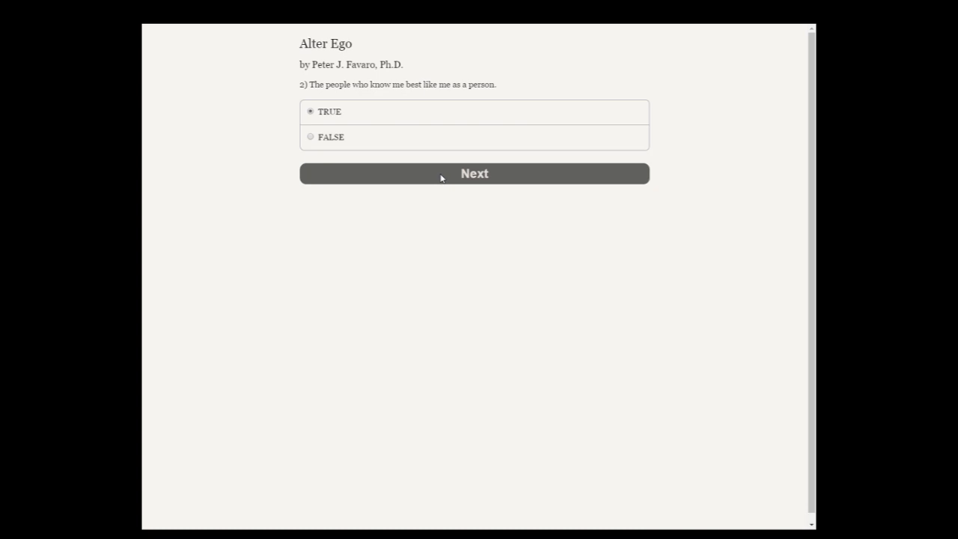
left_click(474, 172)
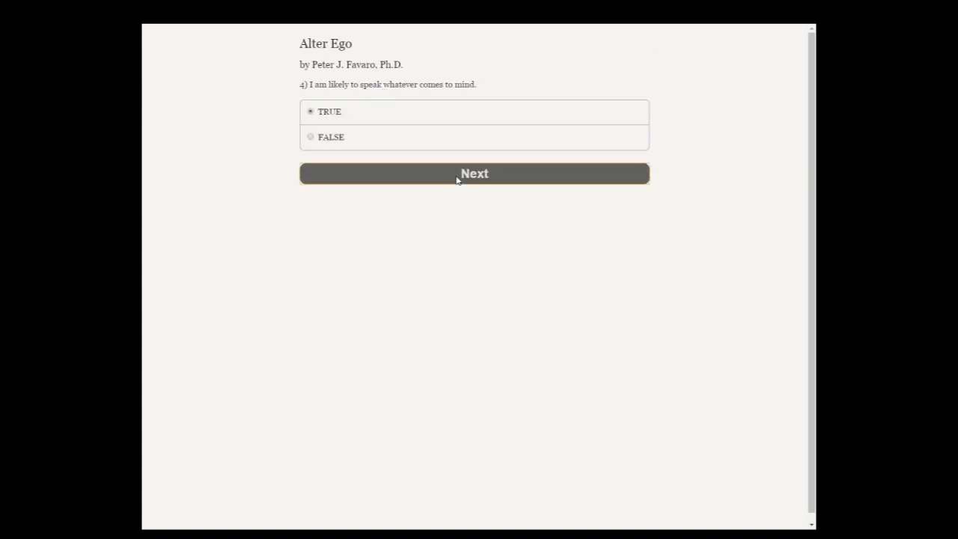
left_click(474, 173)
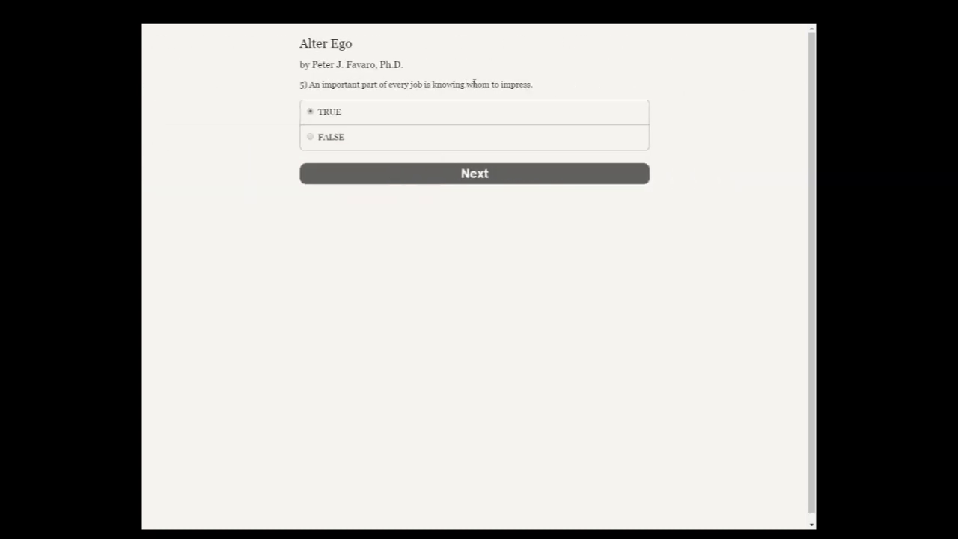
left_click(475, 173)
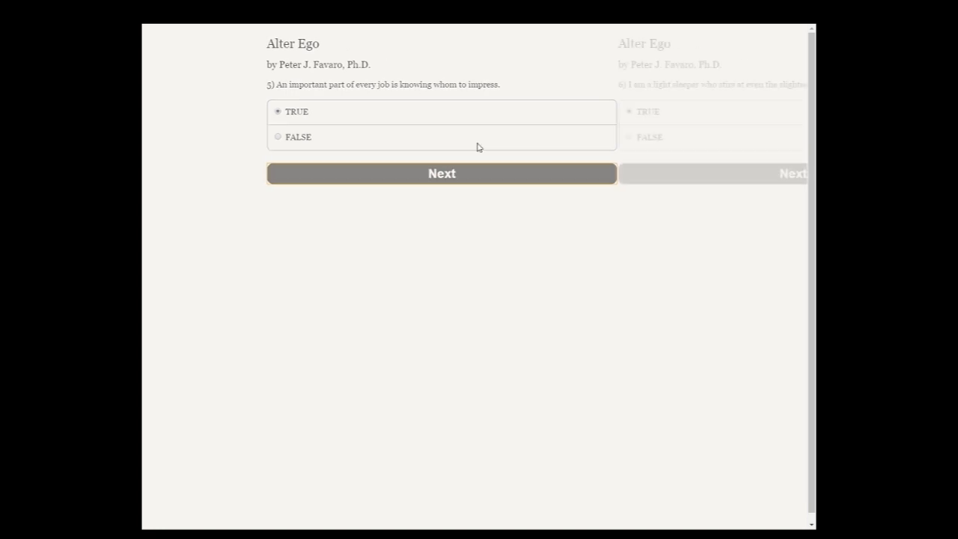
left_click(441, 172)
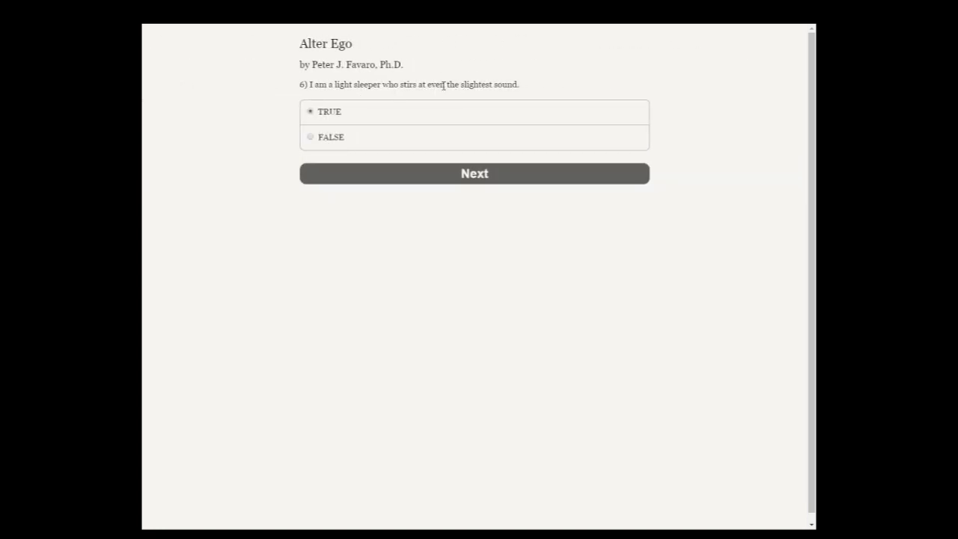
mouse_move(337, 136)
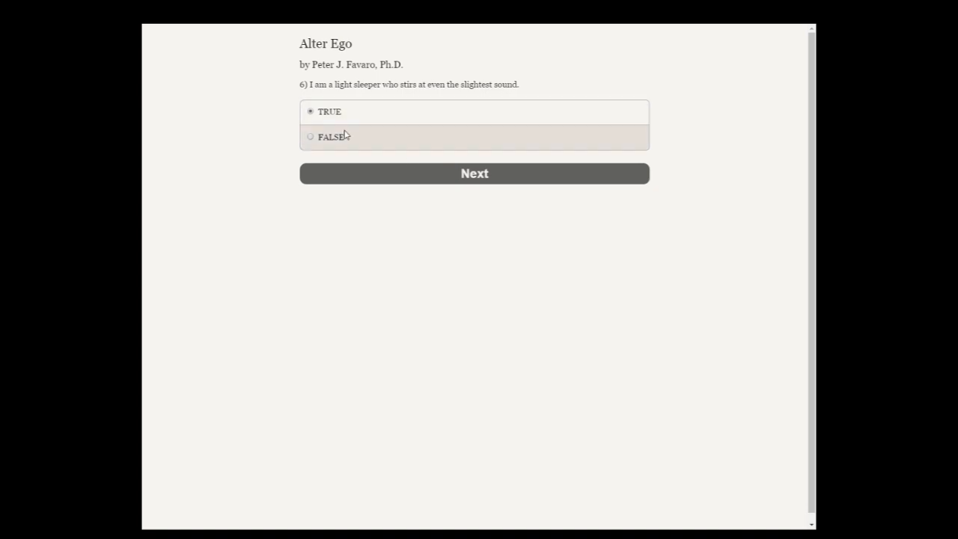
left_click(474, 173)
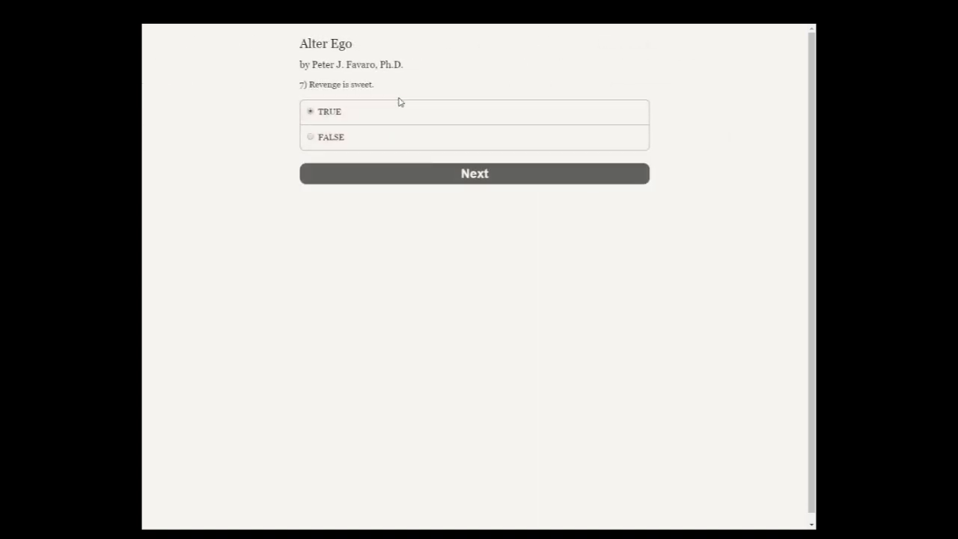
mouse_move(189, 92)
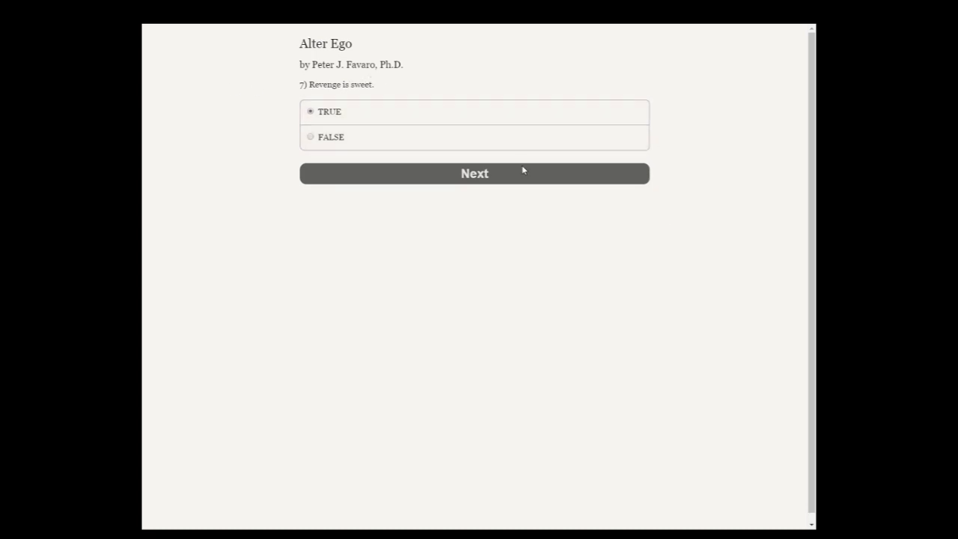
left_click(474, 173)
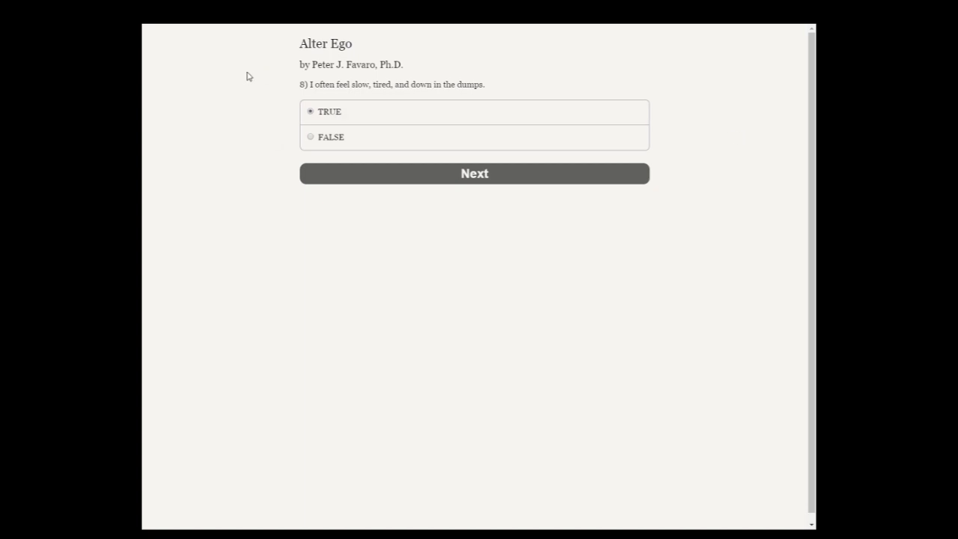
mouse_move(415, 121)
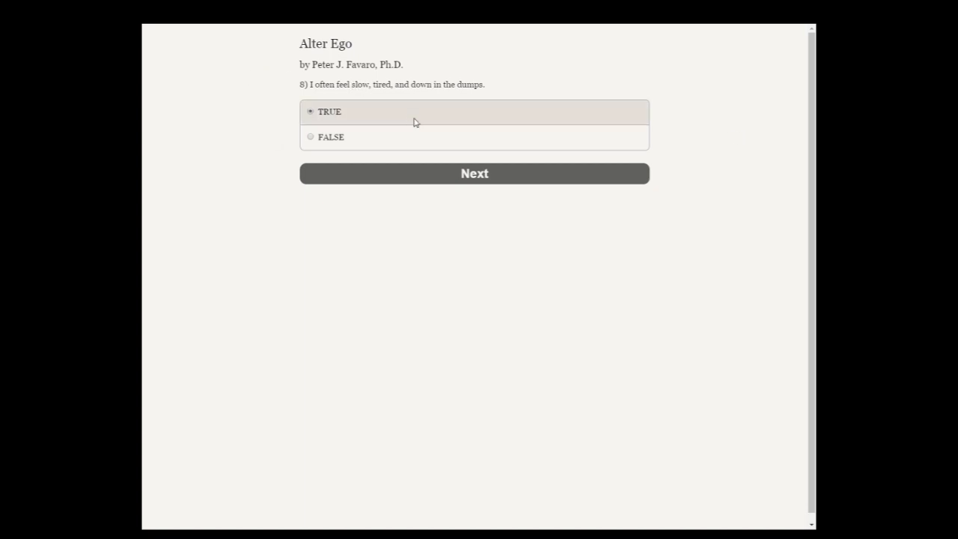
left_click(473, 173)
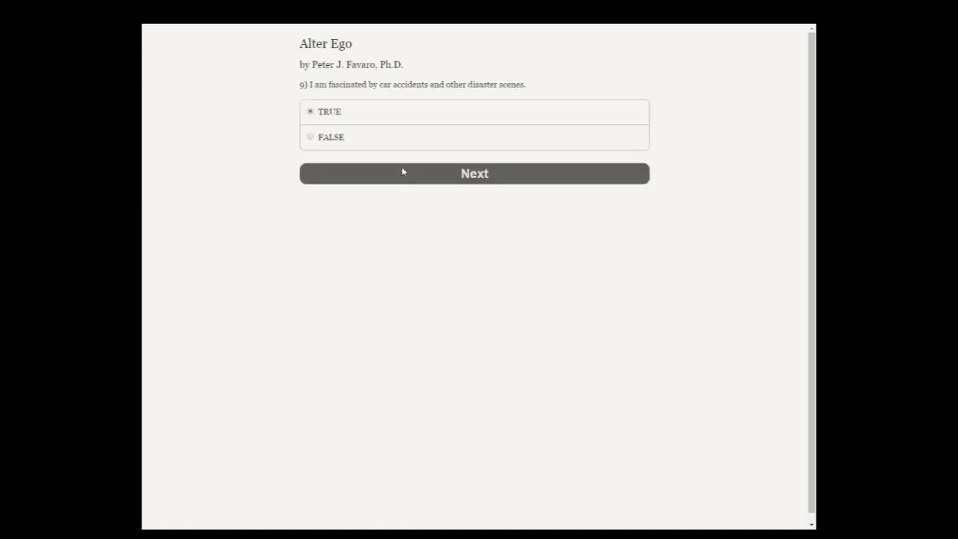
mouse_move(399, 98)
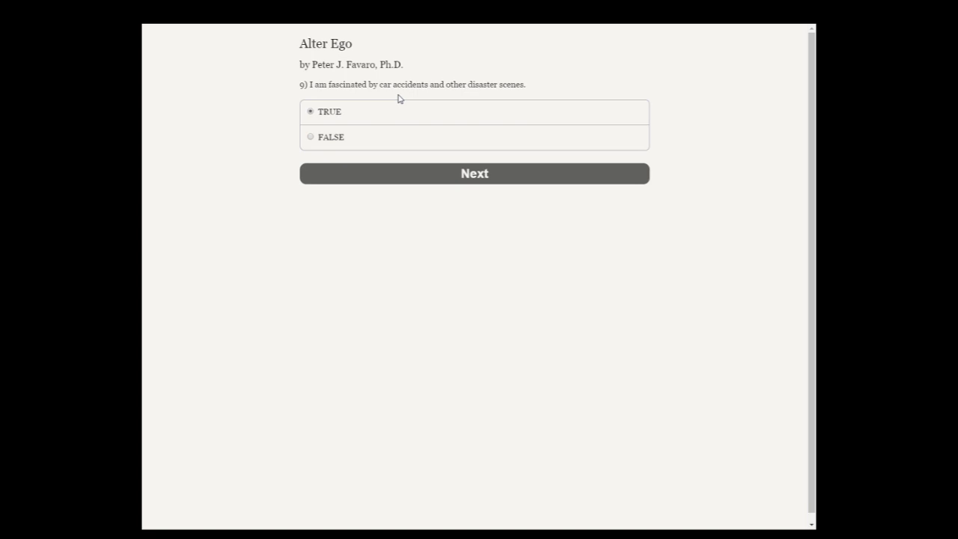
- Answer quiz questions 9–16, FALSE on 9, 14 and 16, then select FALSE for 17
left_click(310, 136)
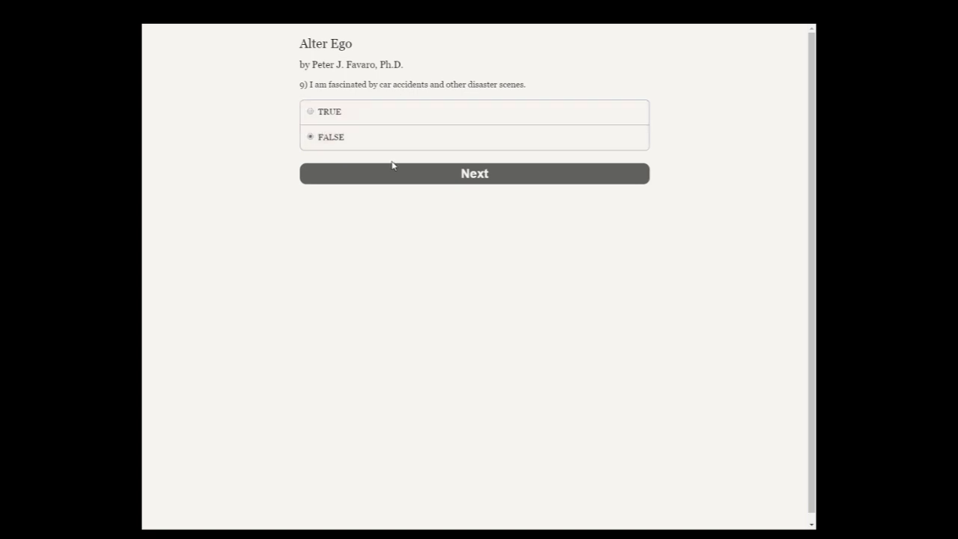
left_click(473, 172)
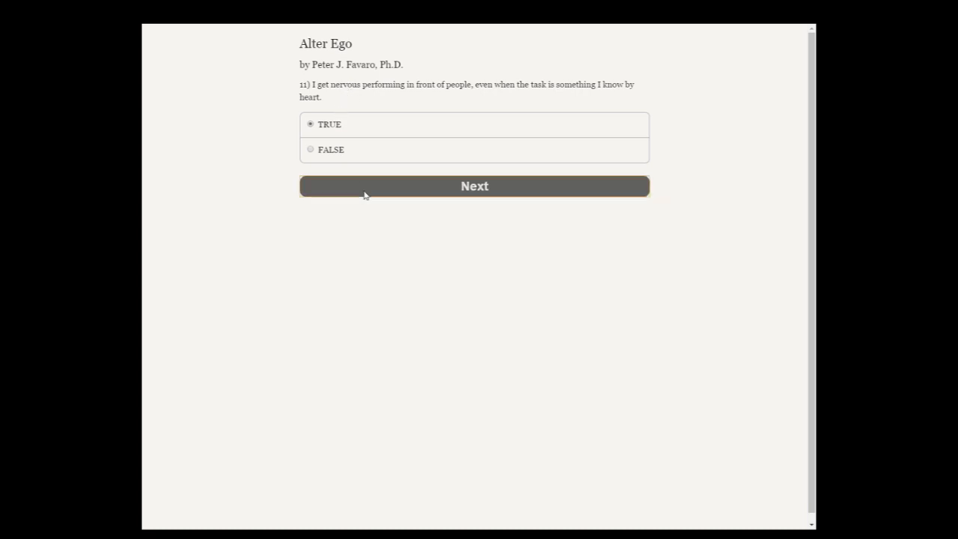
left_click(473, 185)
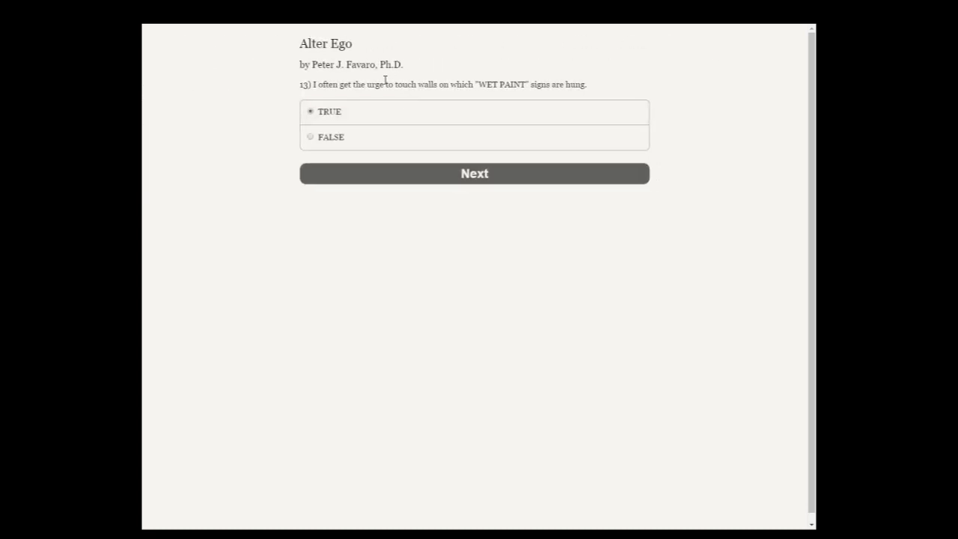
mouse_move(432, 88)
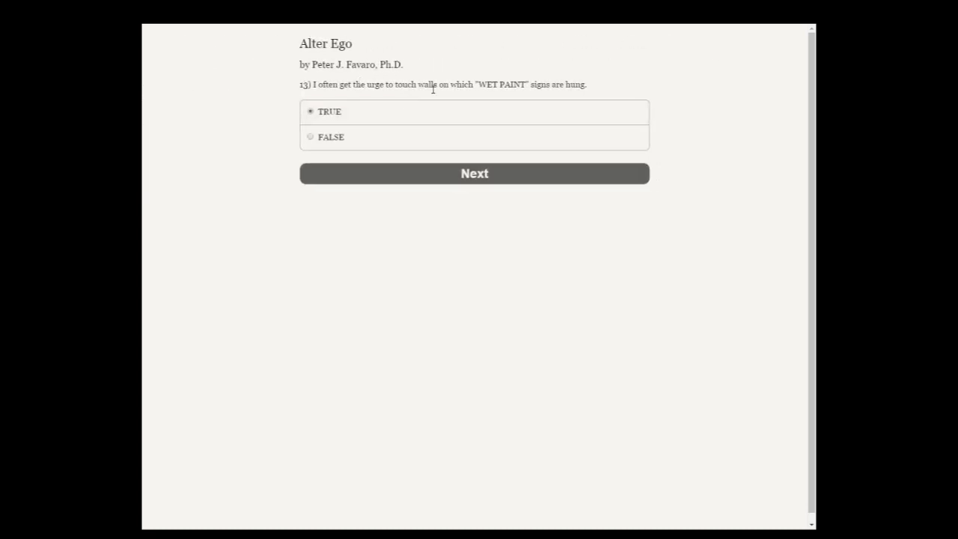
left_click(474, 173)
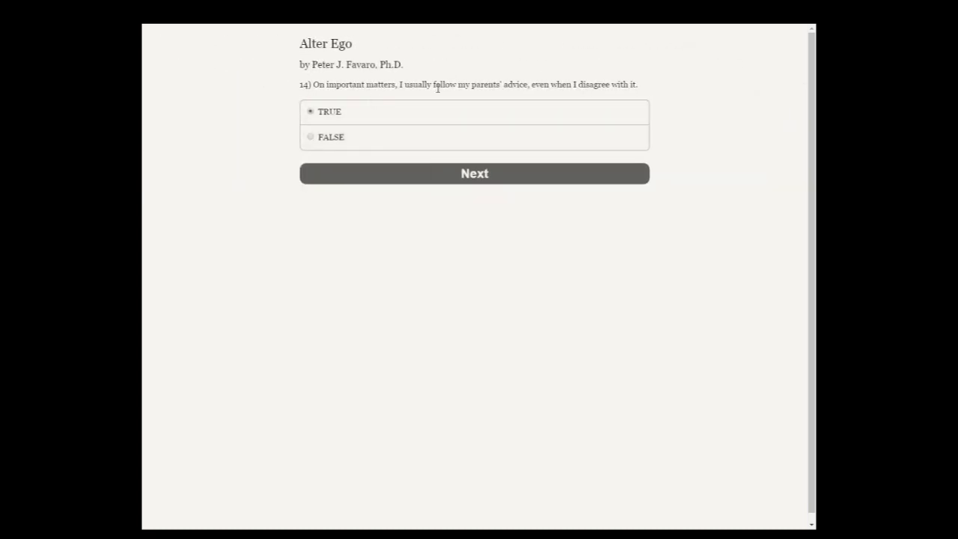
left_click(309, 137)
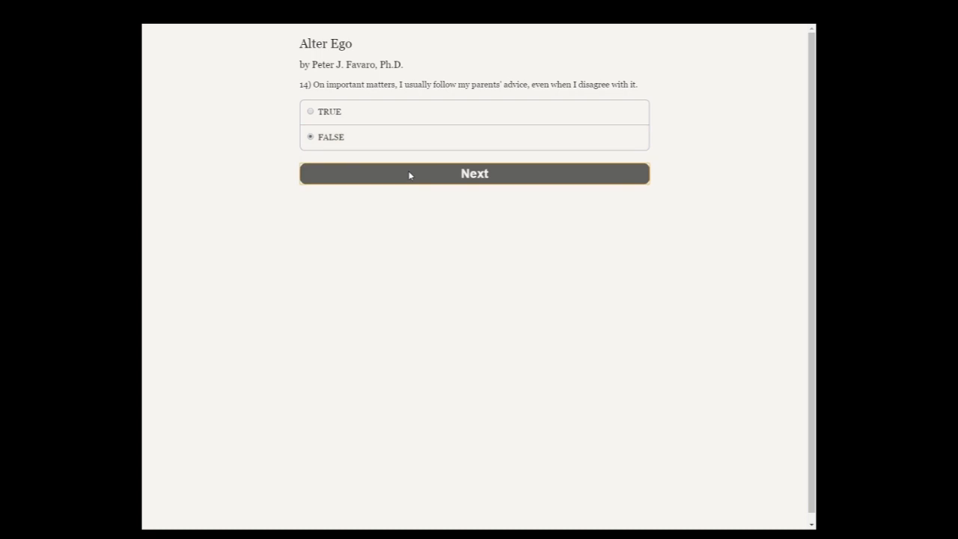
left_click(473, 172)
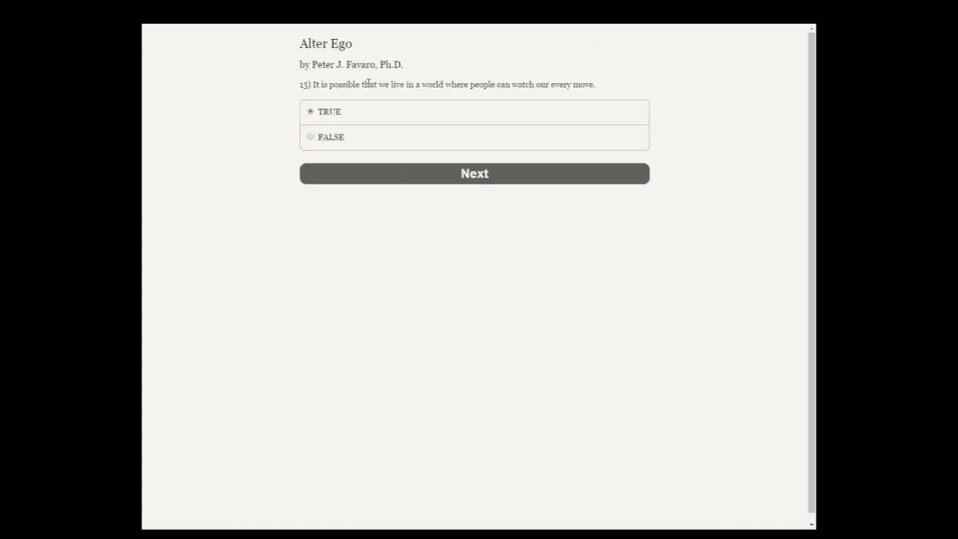
left_click(473, 173)
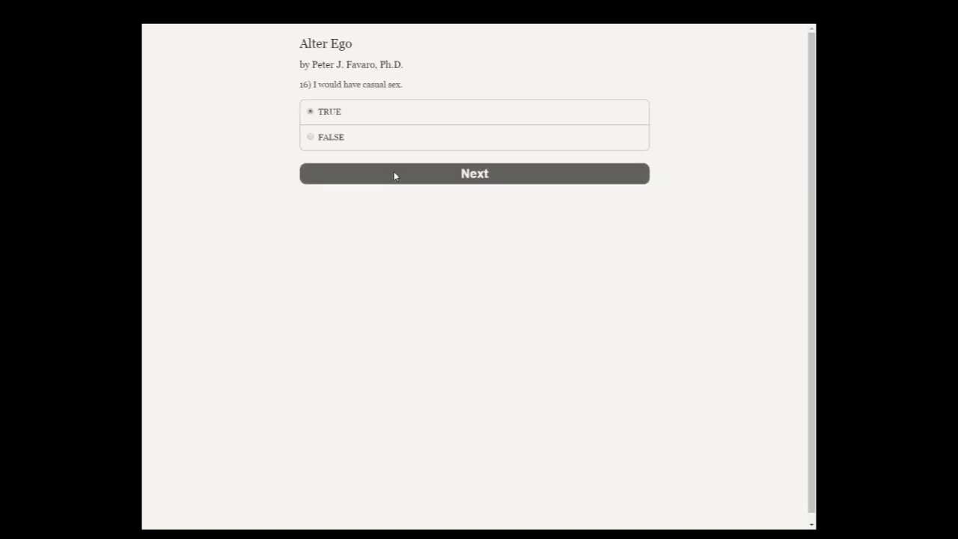
mouse_move(400, 175)
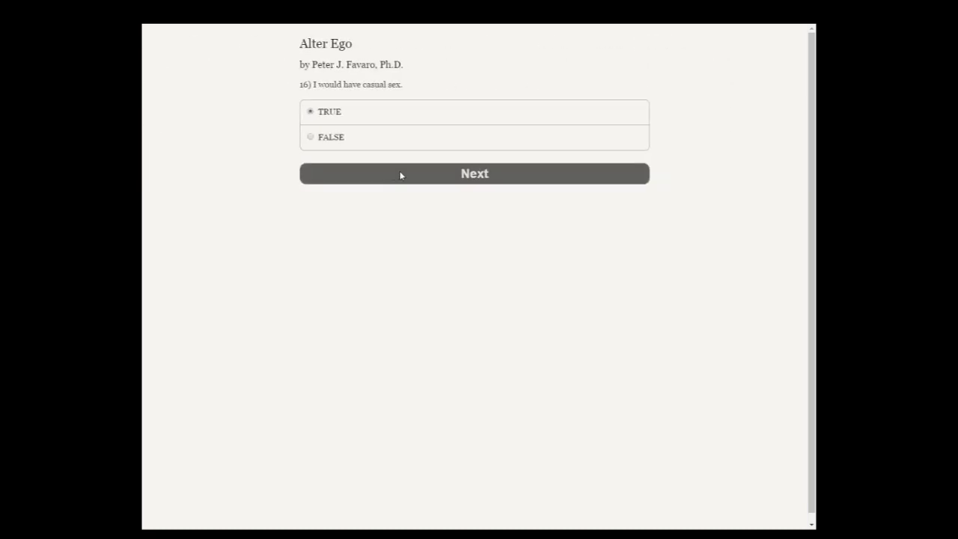
left_click(310, 136)
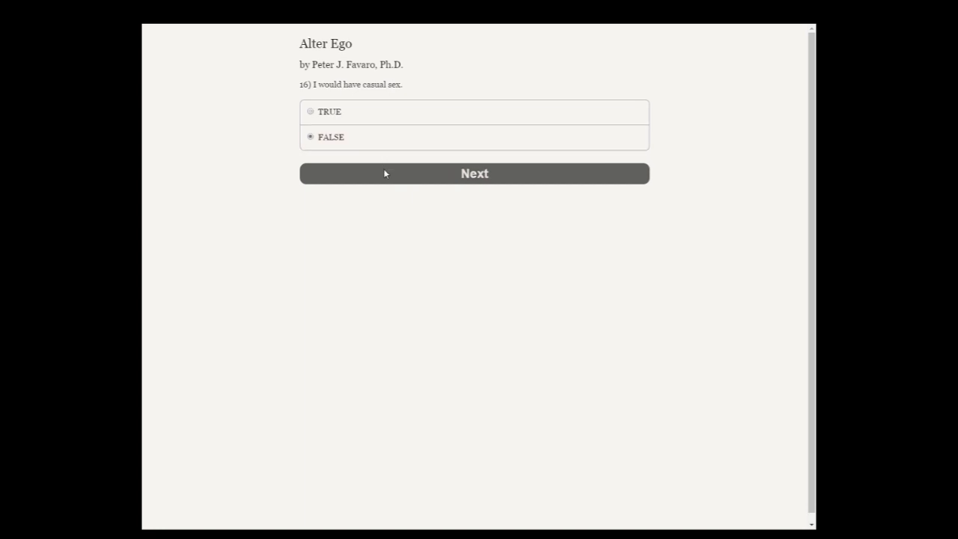
left_click(473, 173)
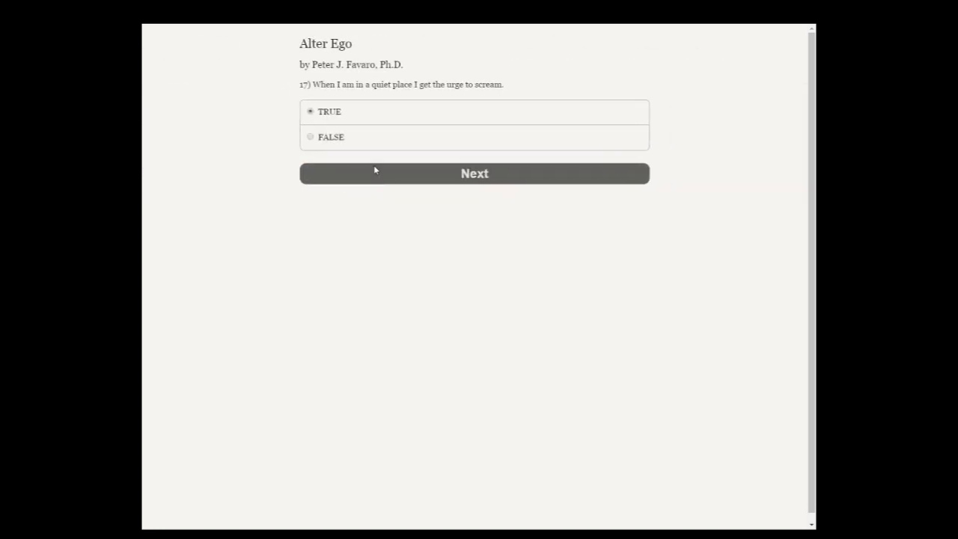
left_click(310, 137)
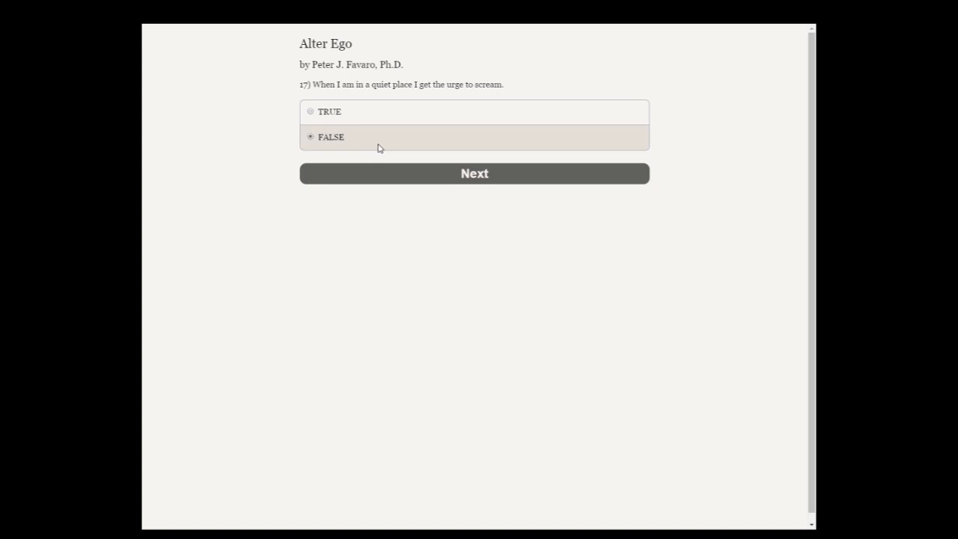
- Submit quiz questions 17–25, answering FALSE on 19 and 25 and TRUE otherwise
left_click(474, 173)
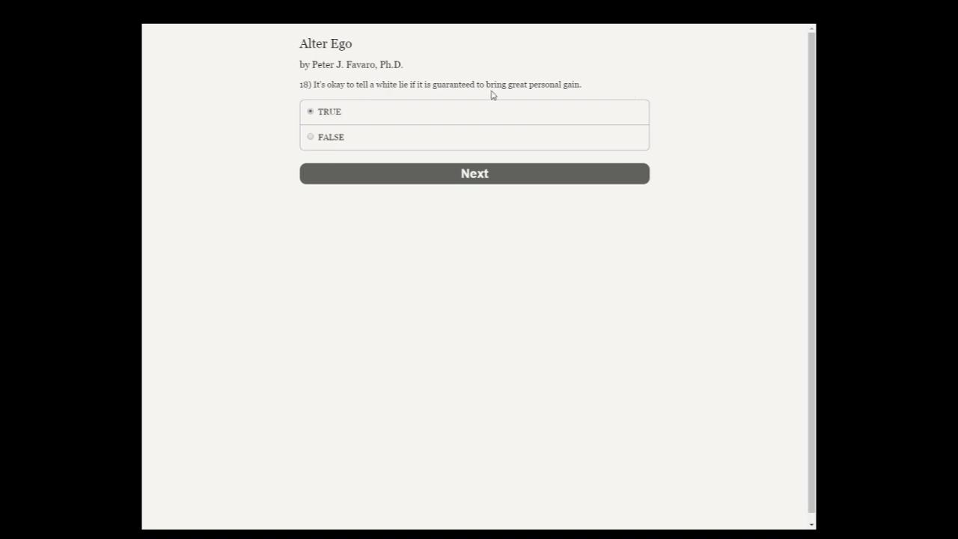
left_click(473, 173)
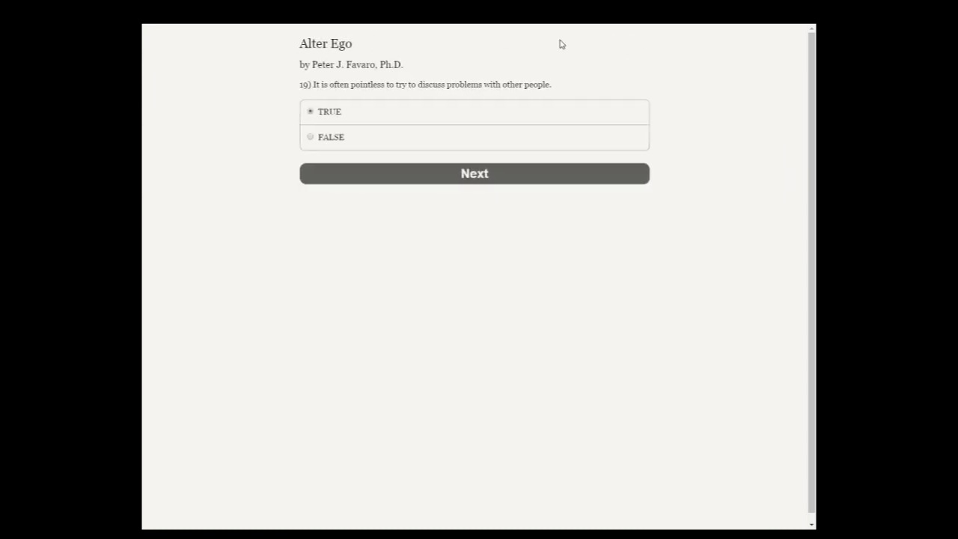
mouse_move(381, 87)
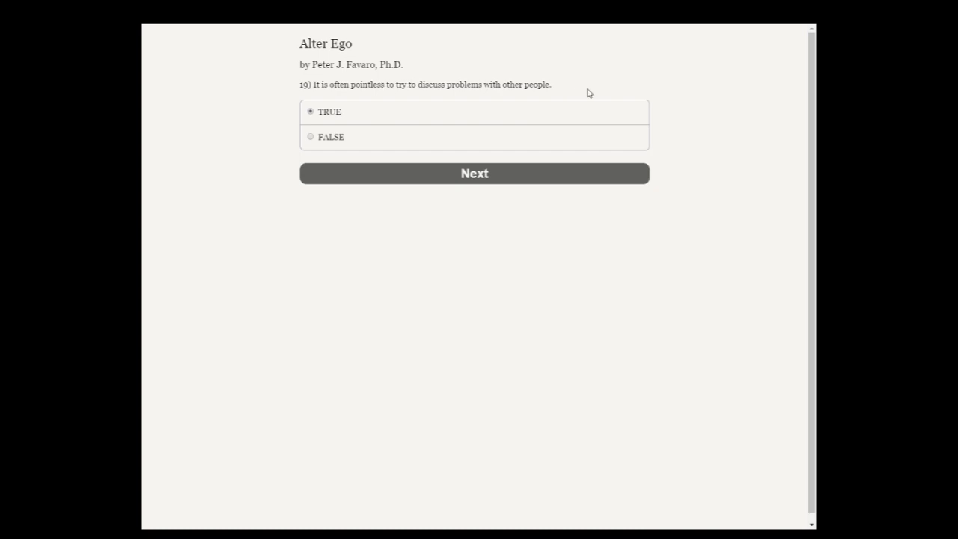
left_click(310, 136)
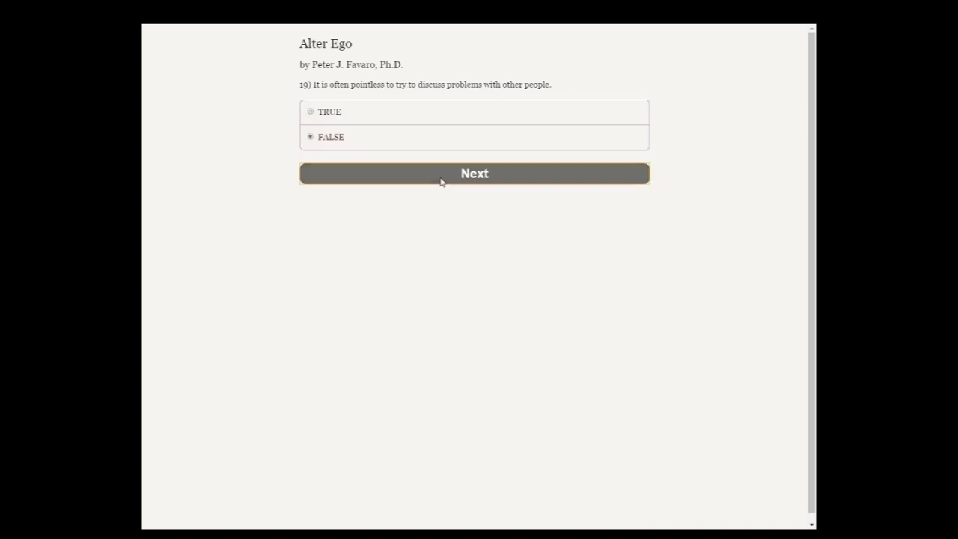
left_click(474, 173)
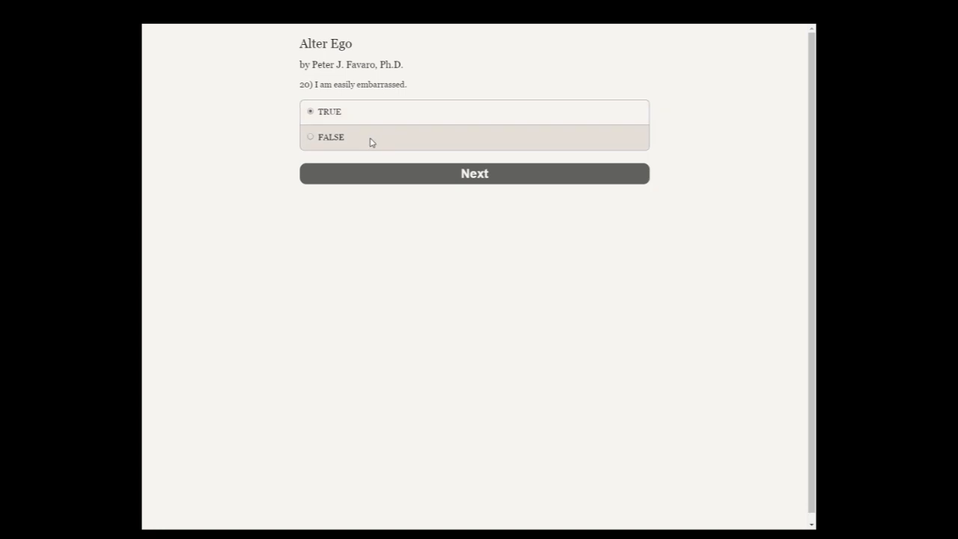
left_click(474, 173)
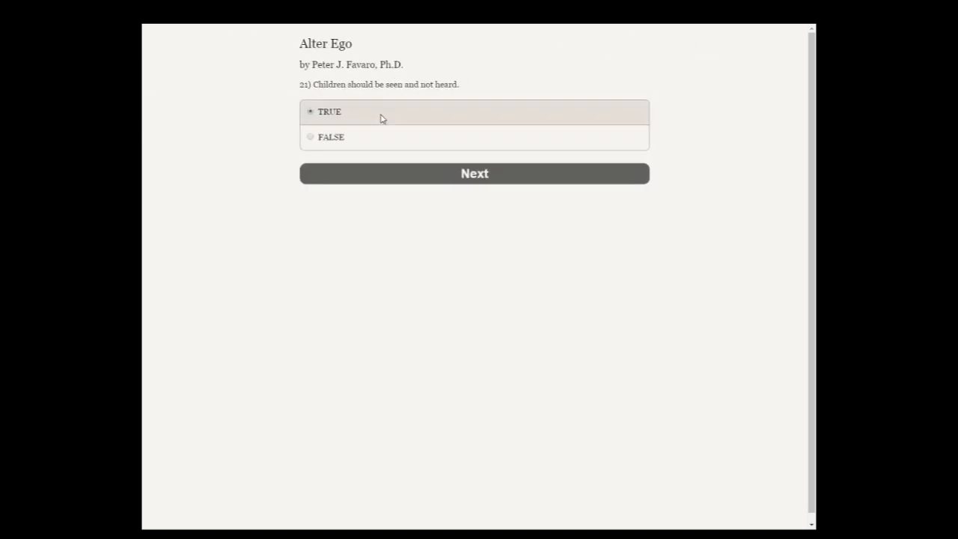
left_click(473, 173)
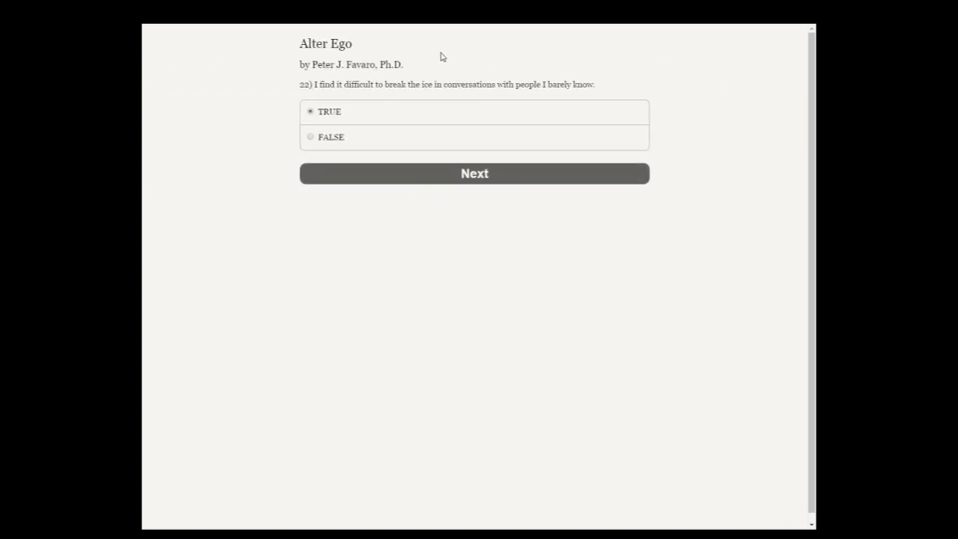
left_click(473, 173)
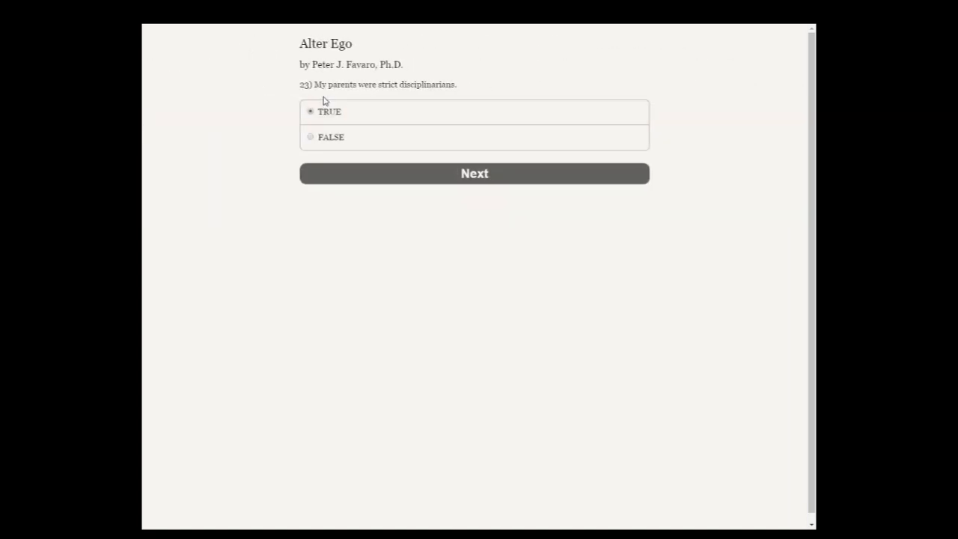
left_click(475, 173)
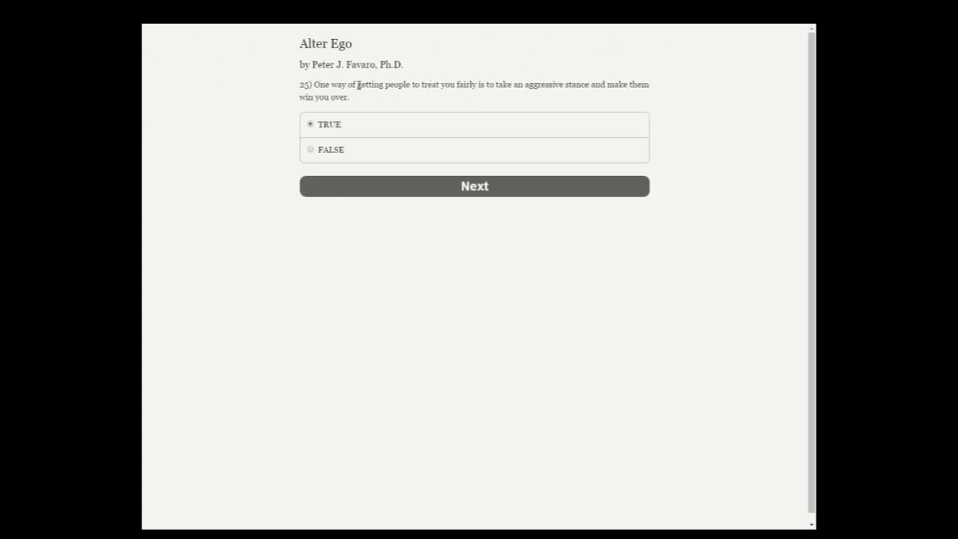
left_click(309, 149)
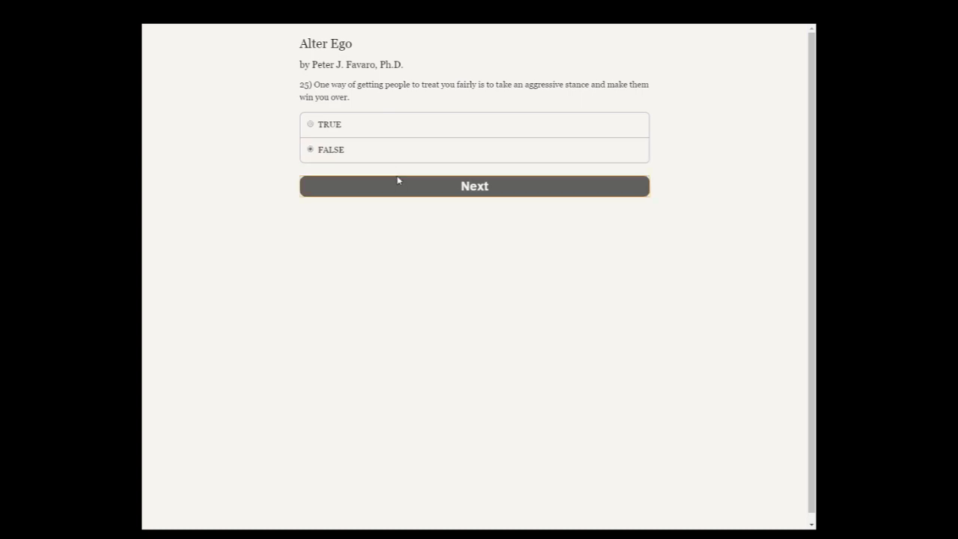
left_click(474, 185)
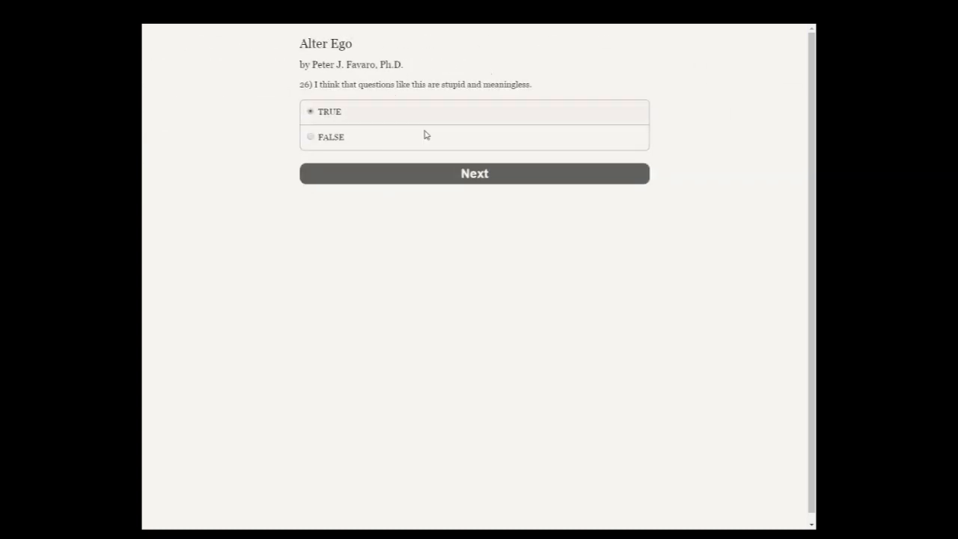
- Finish the questionnaire and continue past the Birth & Infancy opening quote
left_click(474, 172)
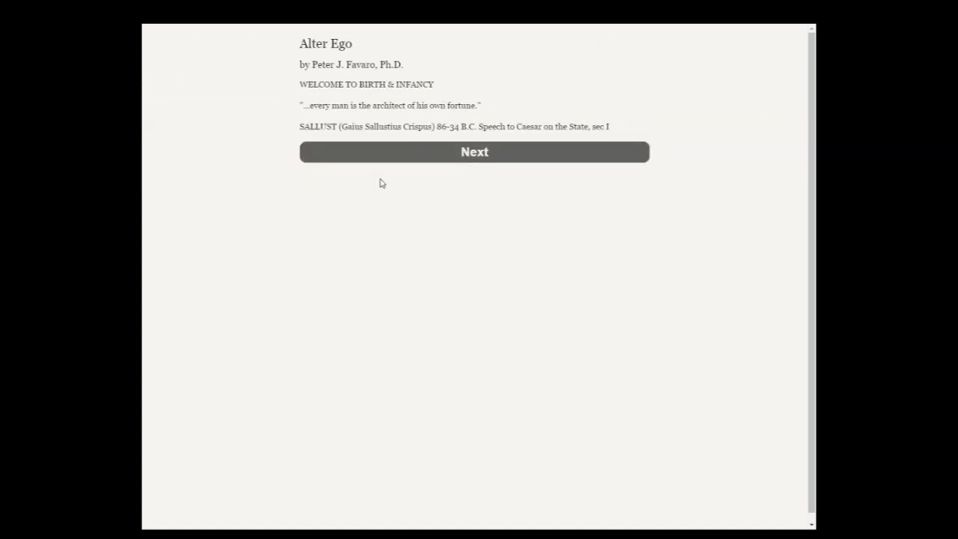
mouse_move(332, 75)
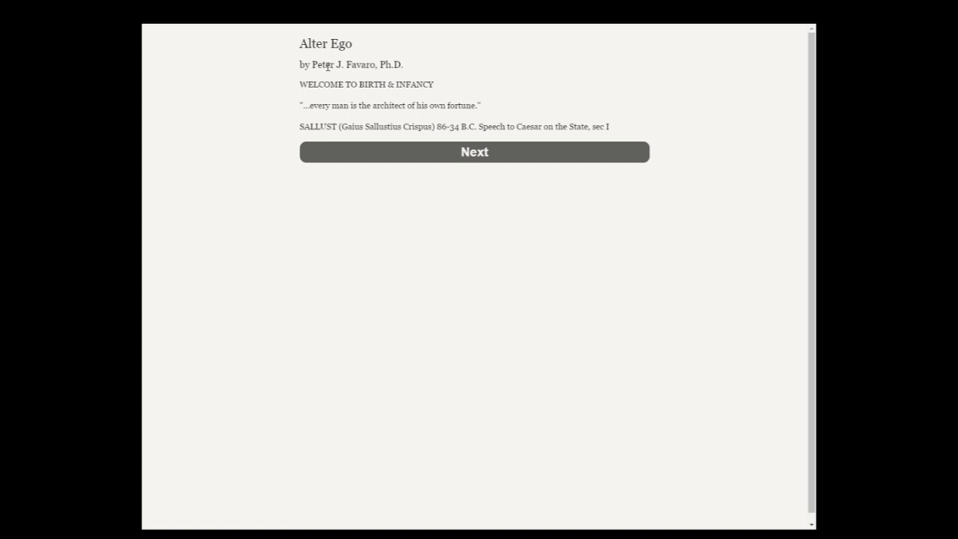
mouse_move(313, 60)
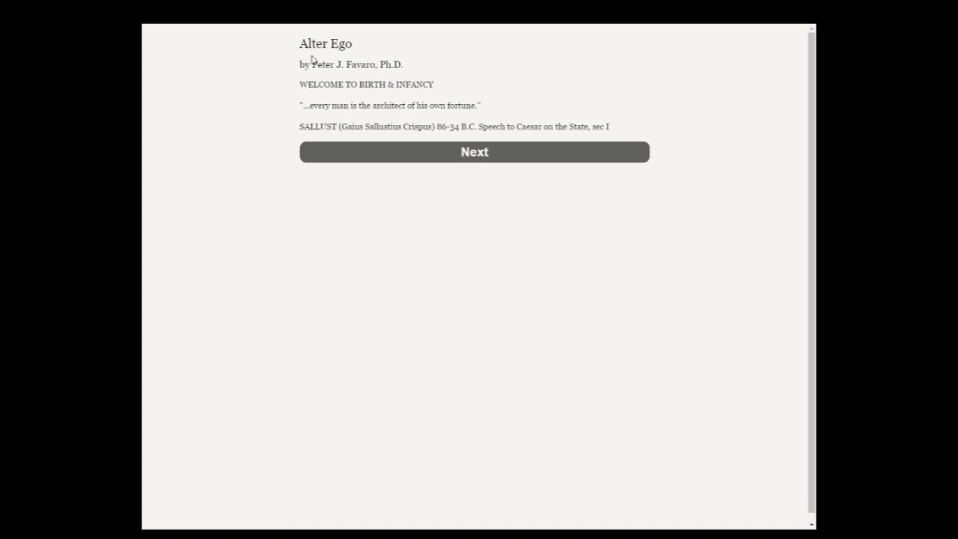
mouse_move(653, 117)
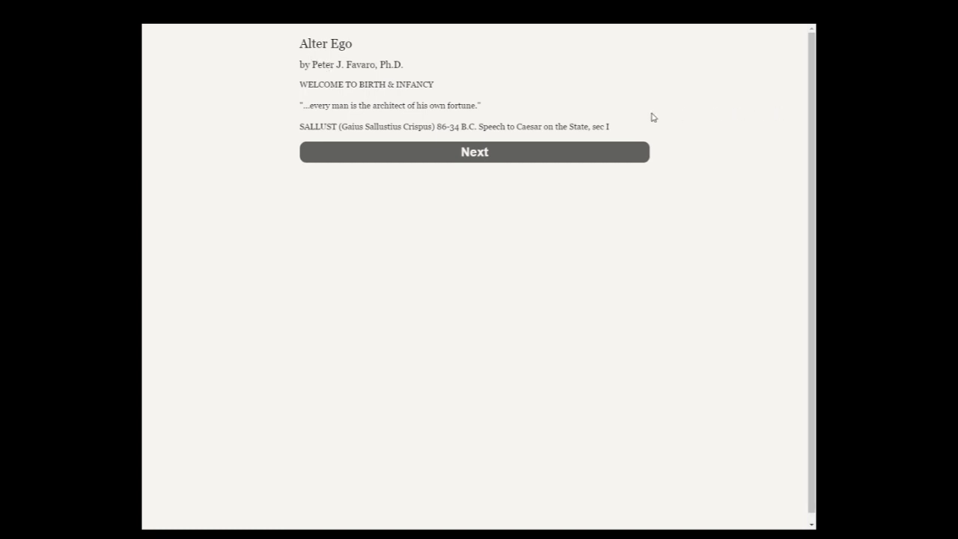
left_click(474, 152)
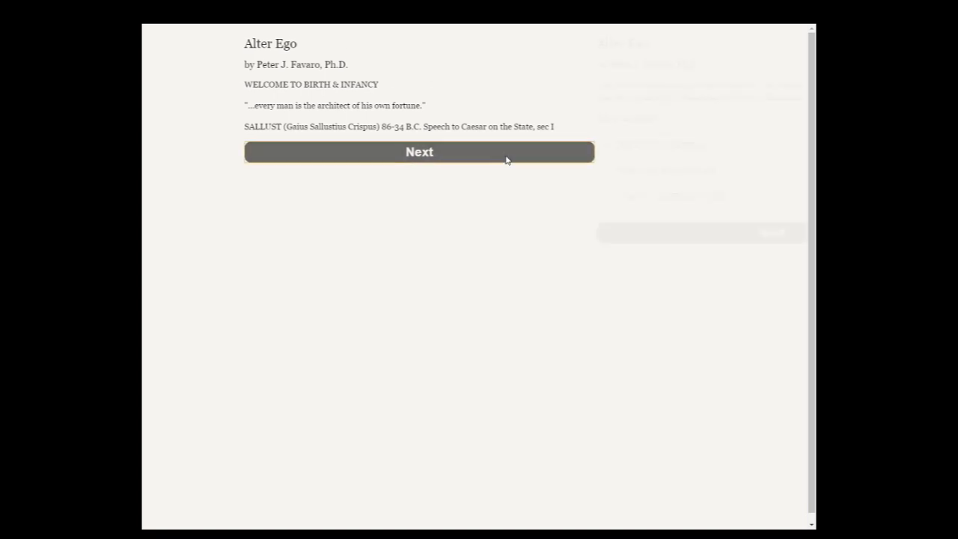
left_click(419, 151)
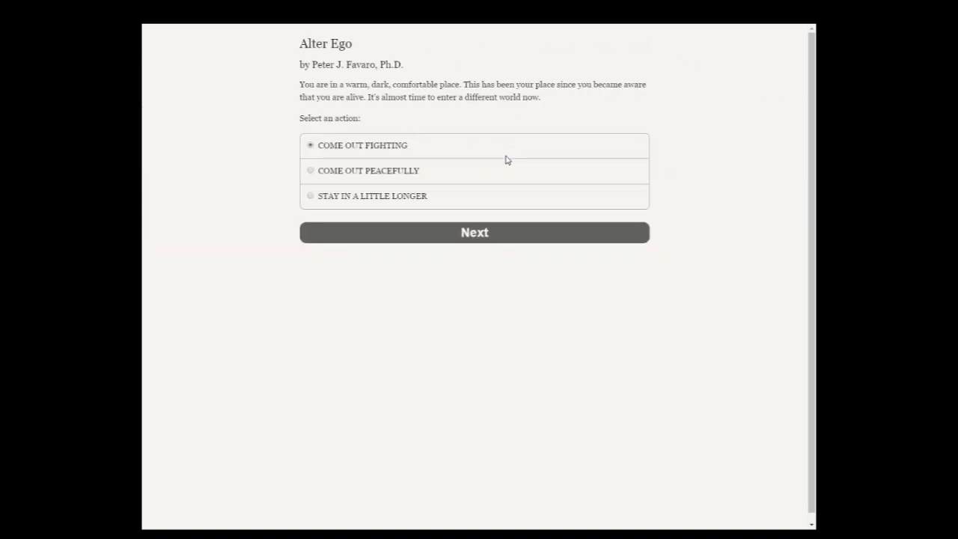
mouse_move(365, 83)
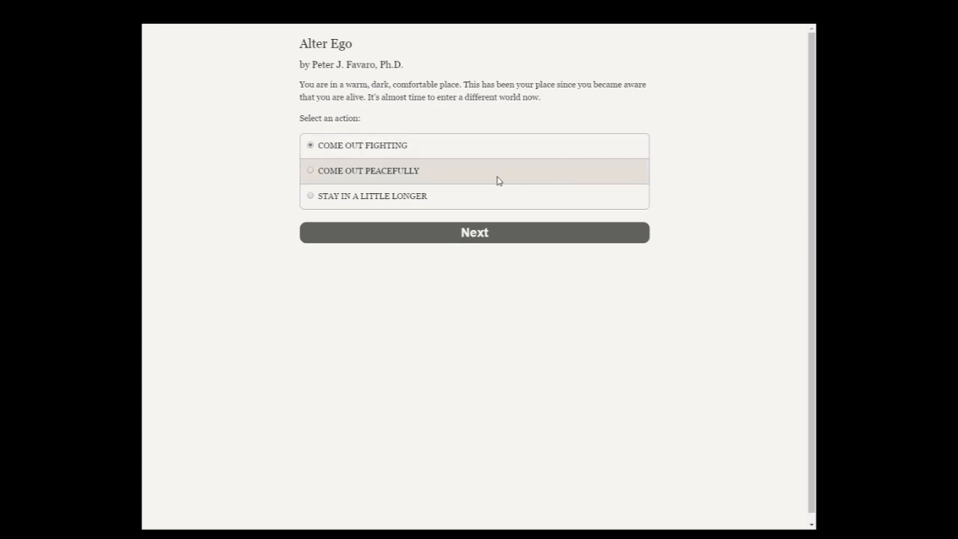
- Come out peacefully, decline staying in longer, and continue past the birthday welcome
left_click(310, 170)
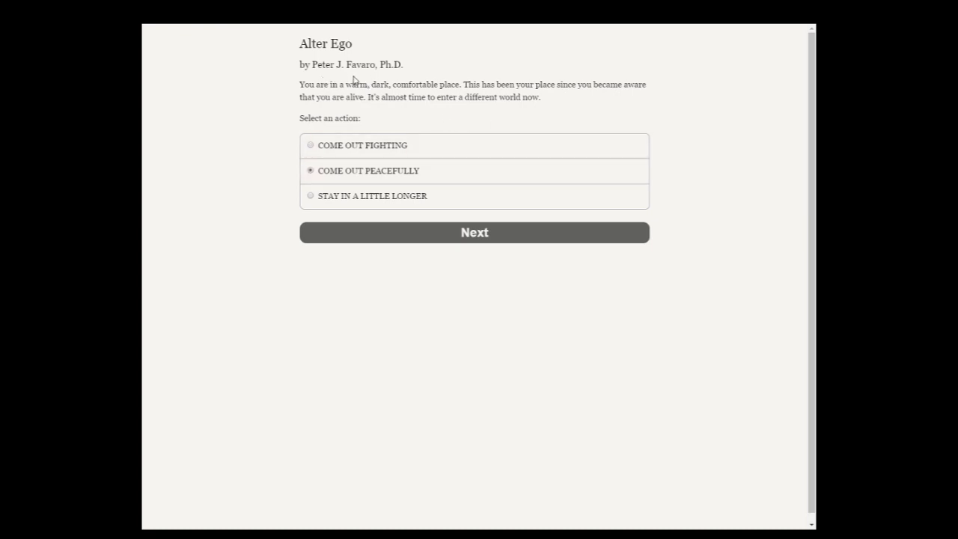
mouse_move(618, 98)
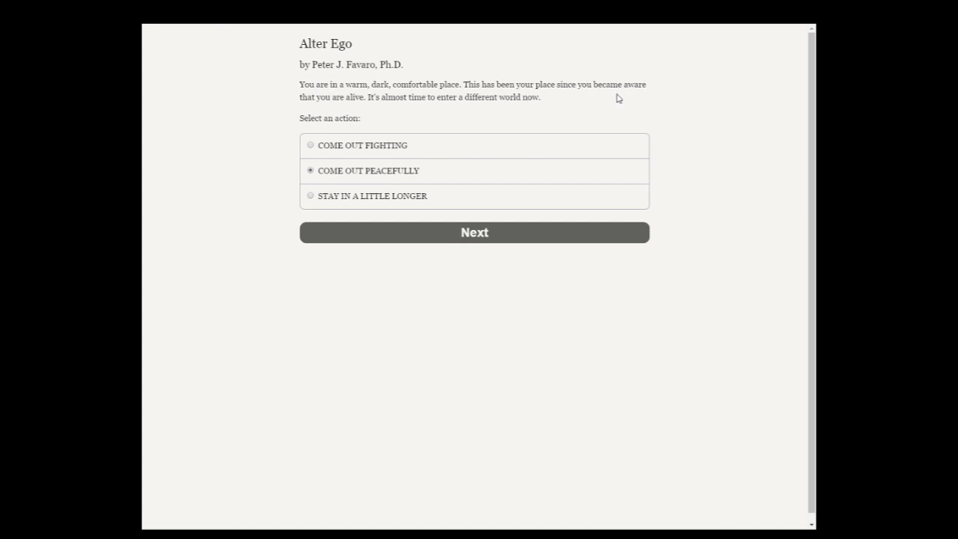
left_click(473, 232)
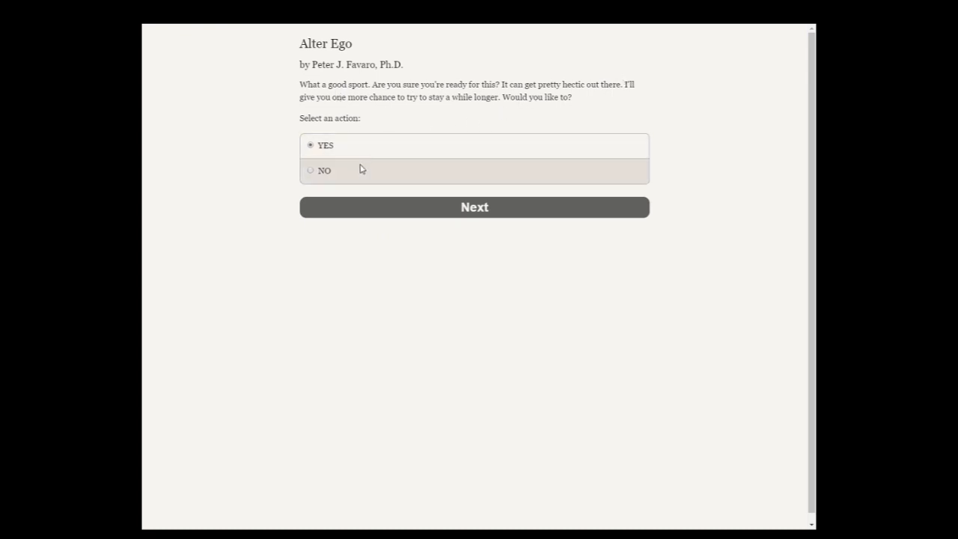
left_click(473, 207)
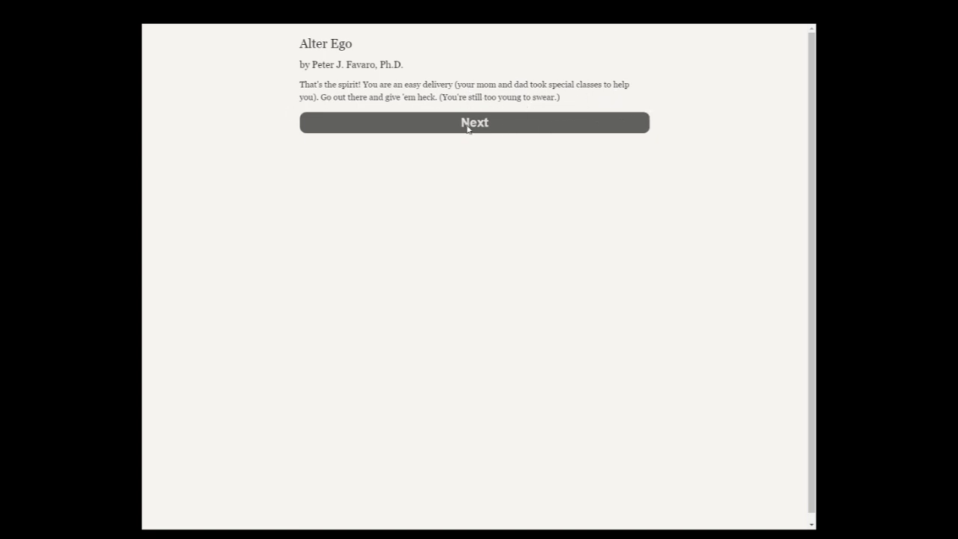
left_click(474, 122)
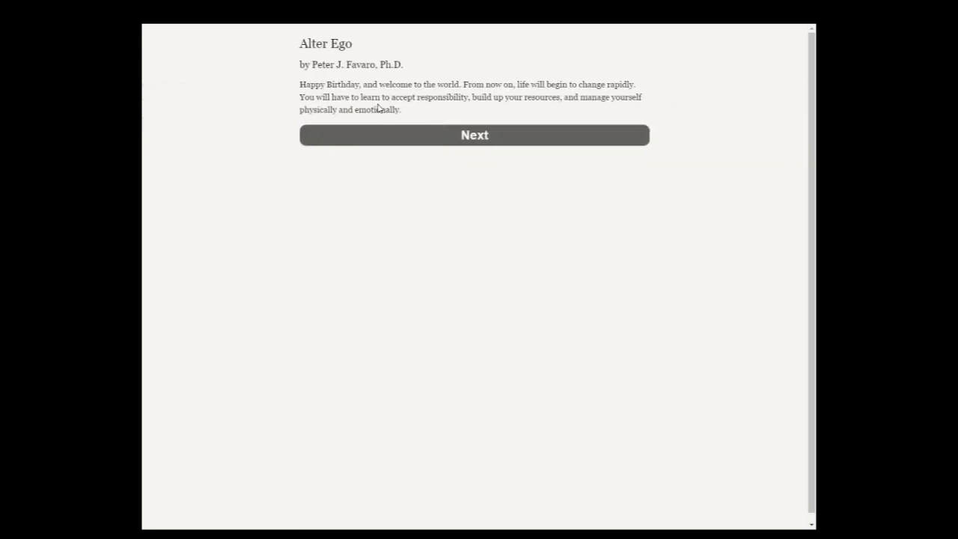
mouse_move(512, 88)
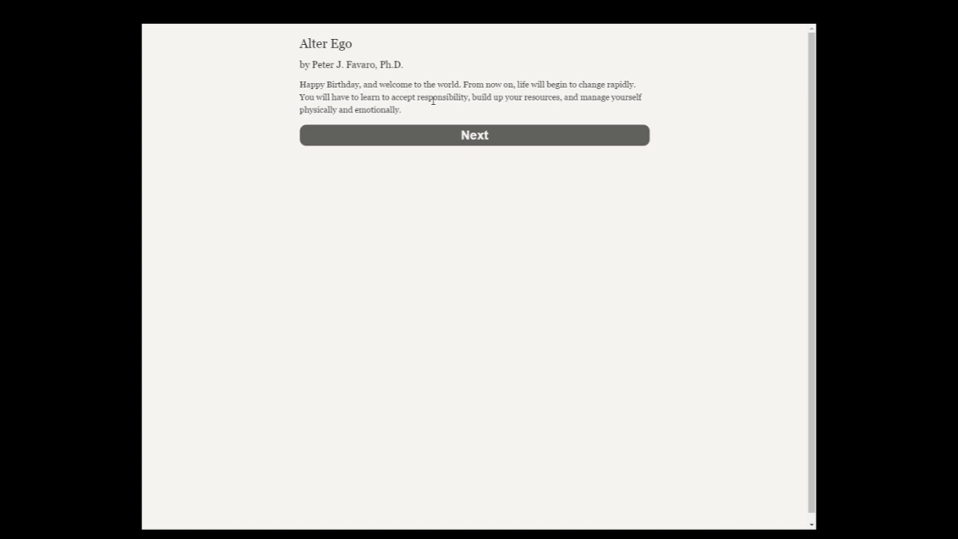
mouse_move(429, 118)
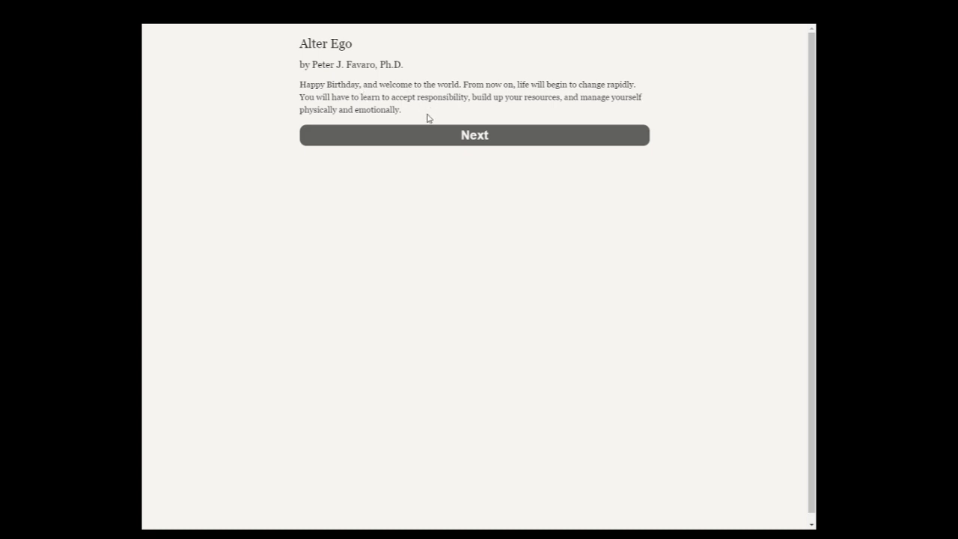
left_click(473, 135)
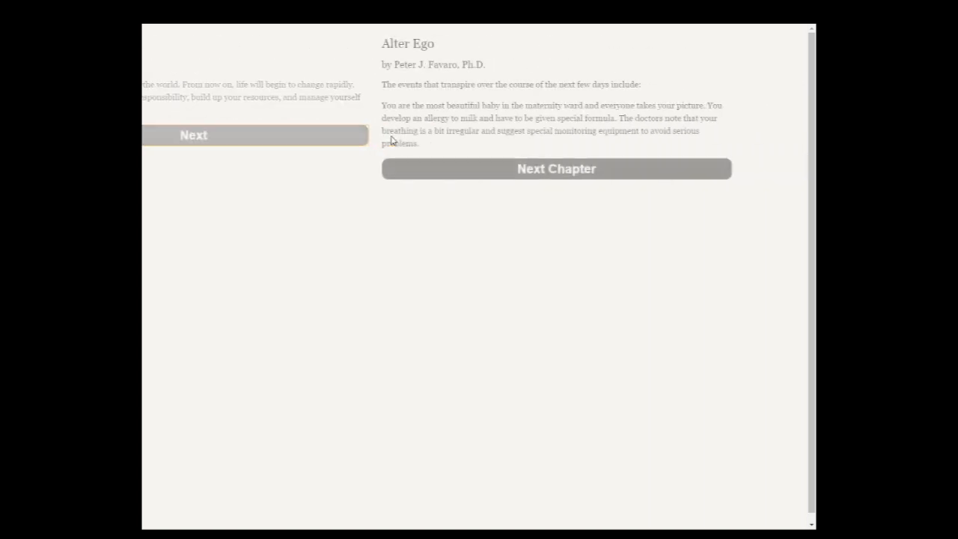
left_click(556, 169)
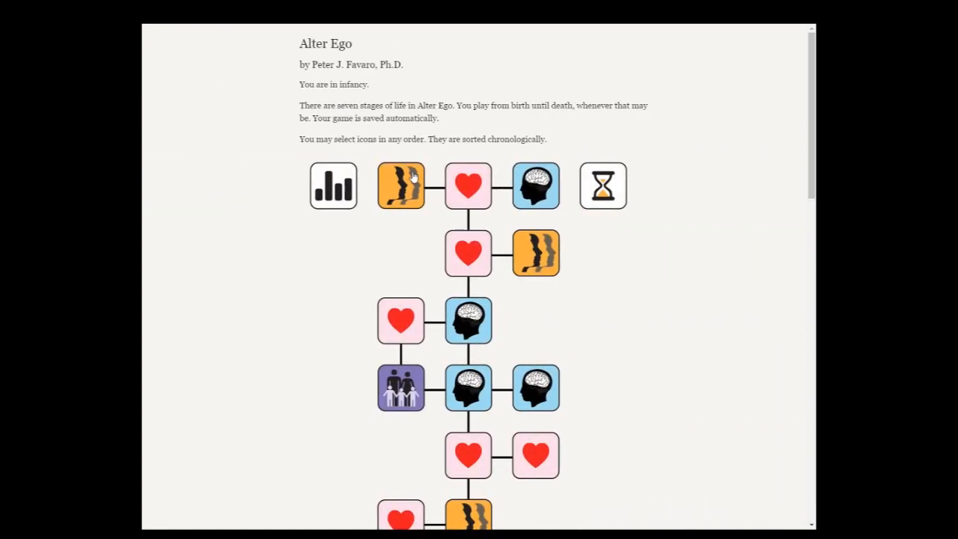
mouse_move(628, 297)
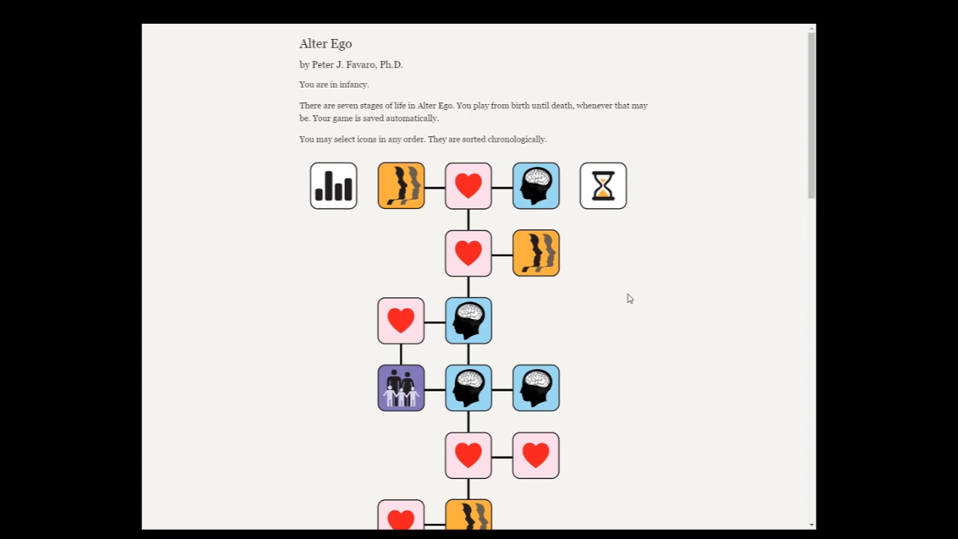
mouse_move(630, 273)
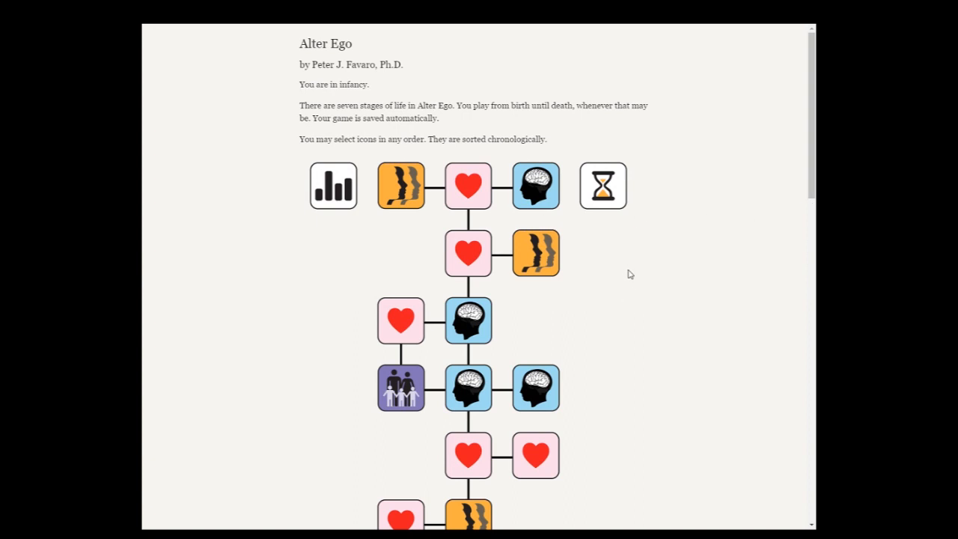
mouse_move(194, 148)
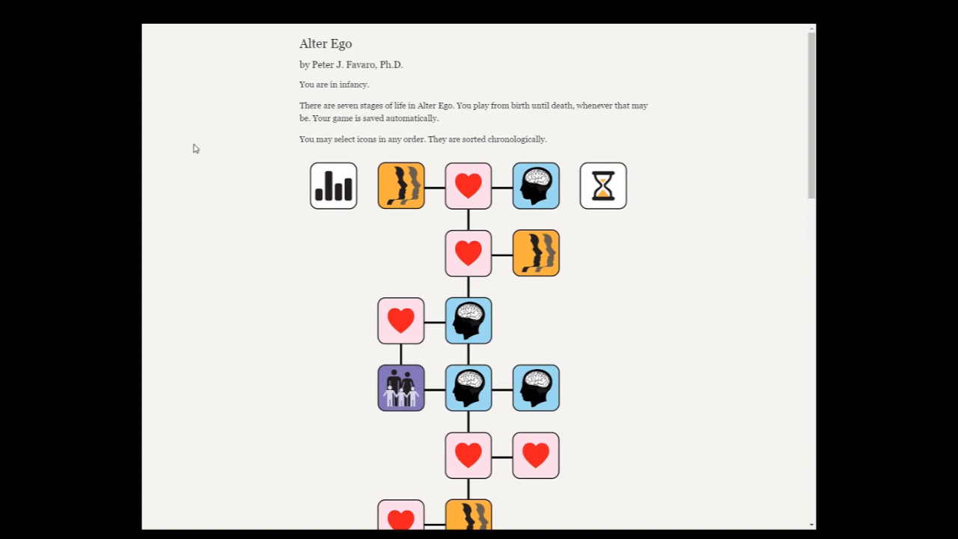
mouse_move(512, 227)
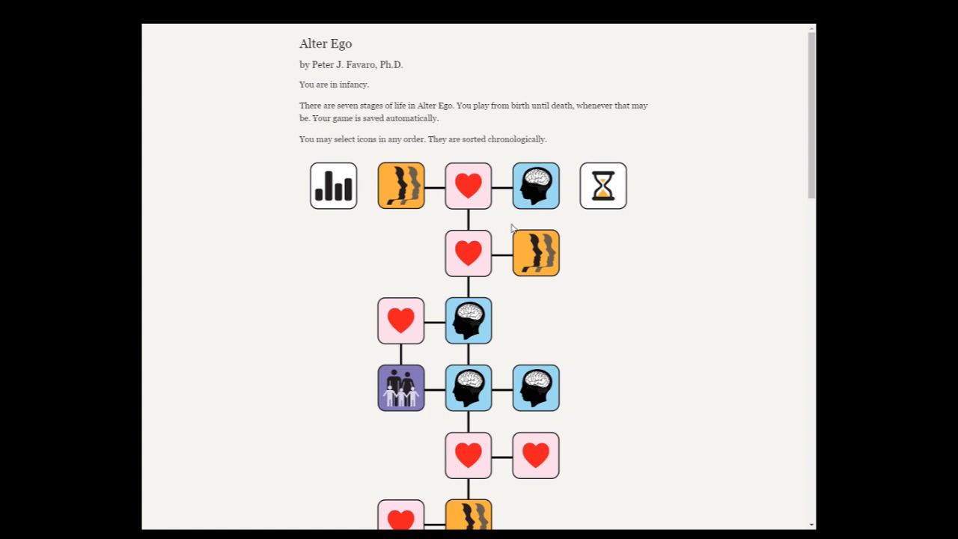
scroll("down", 3)
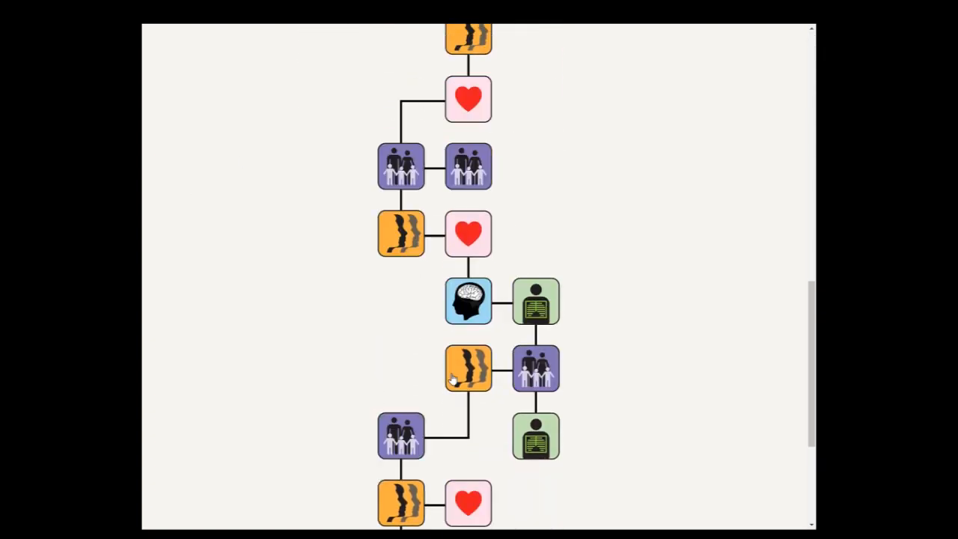
scroll("down", 3)
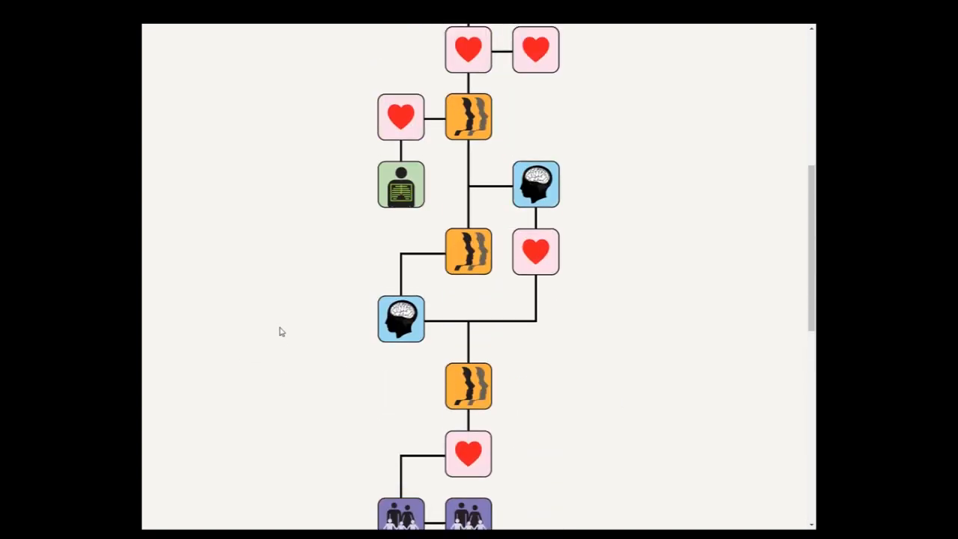
scroll("up", 3)
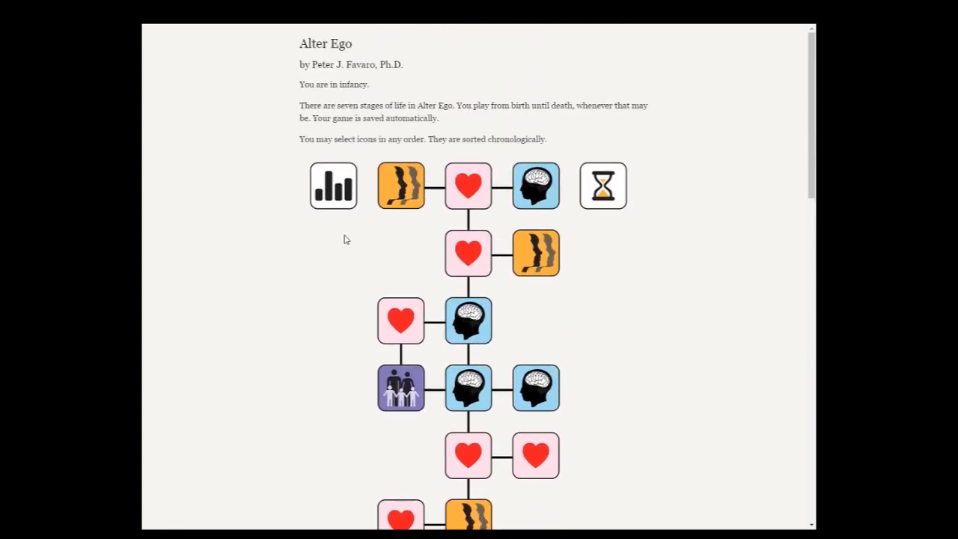
mouse_move(346, 226)
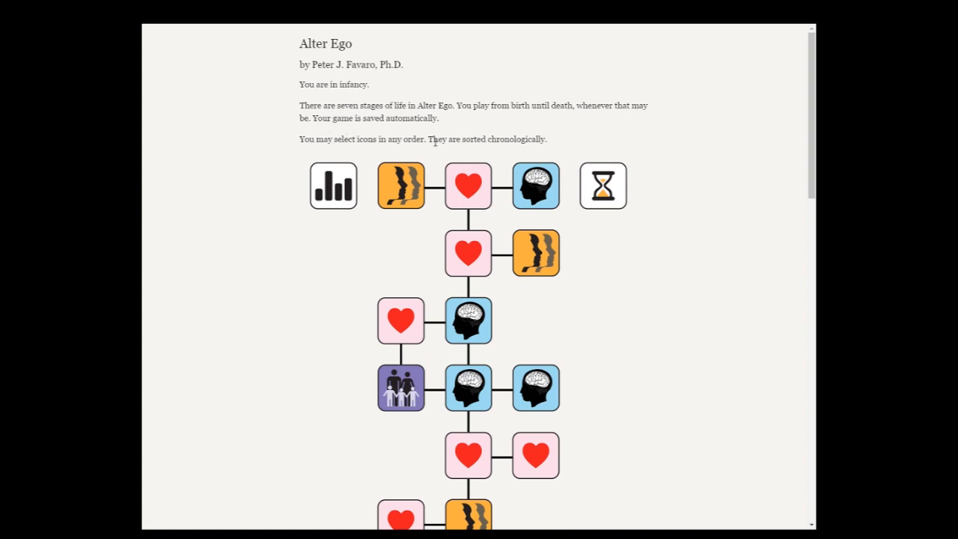
mouse_move(494, 158)
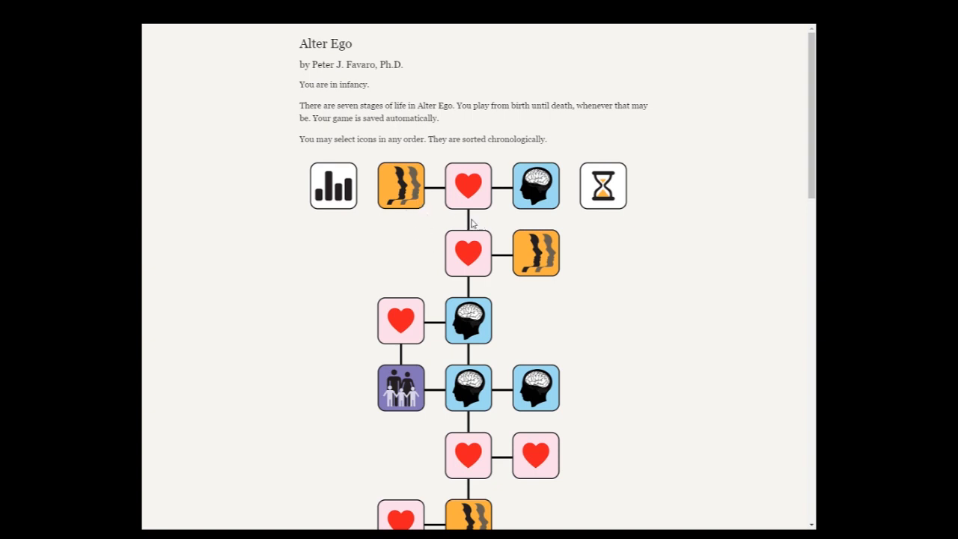
scroll("down", 3)
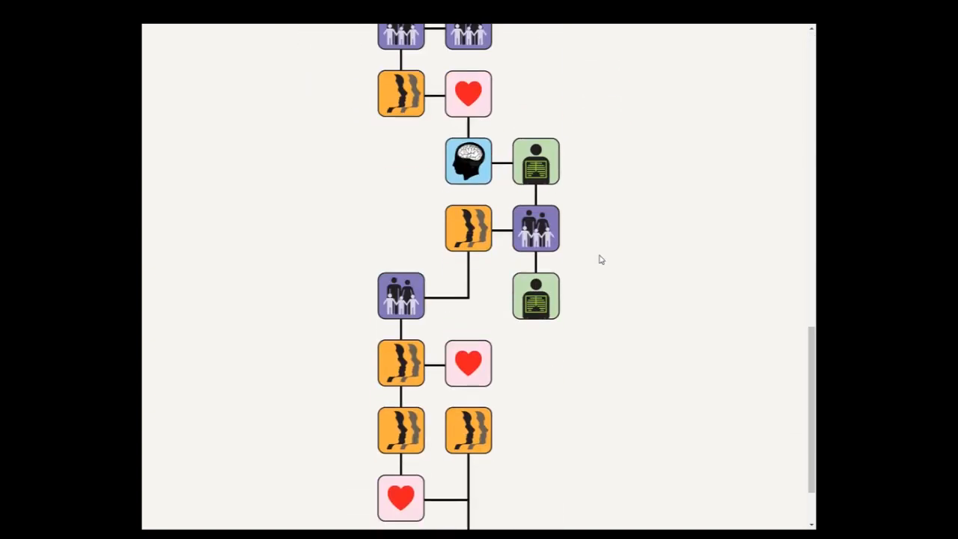
scroll("down", 3)
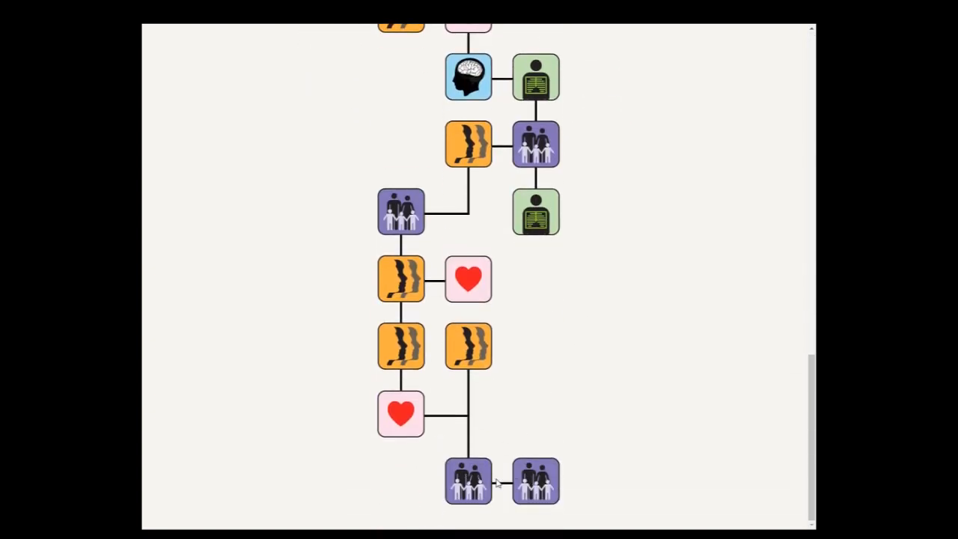
mouse_move(589, 454)
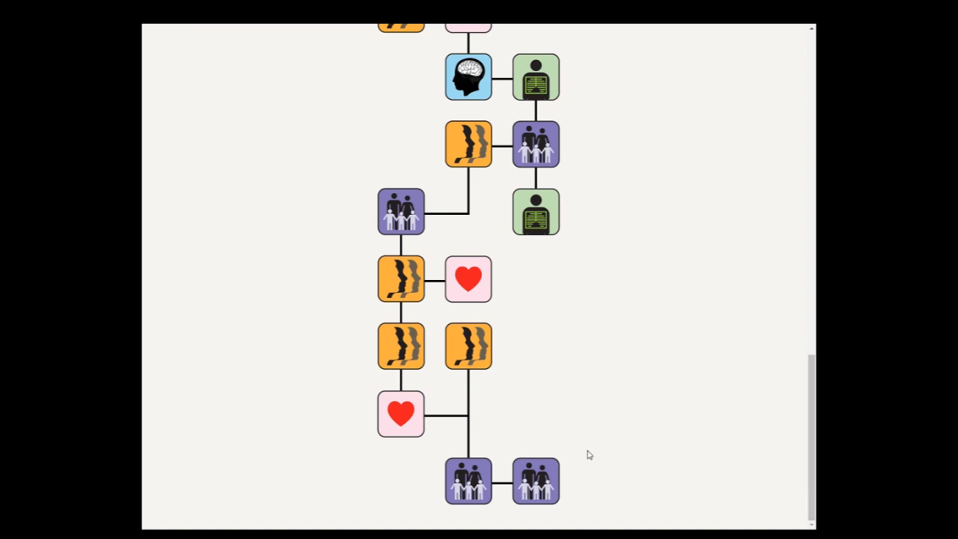
mouse_move(487, 397)
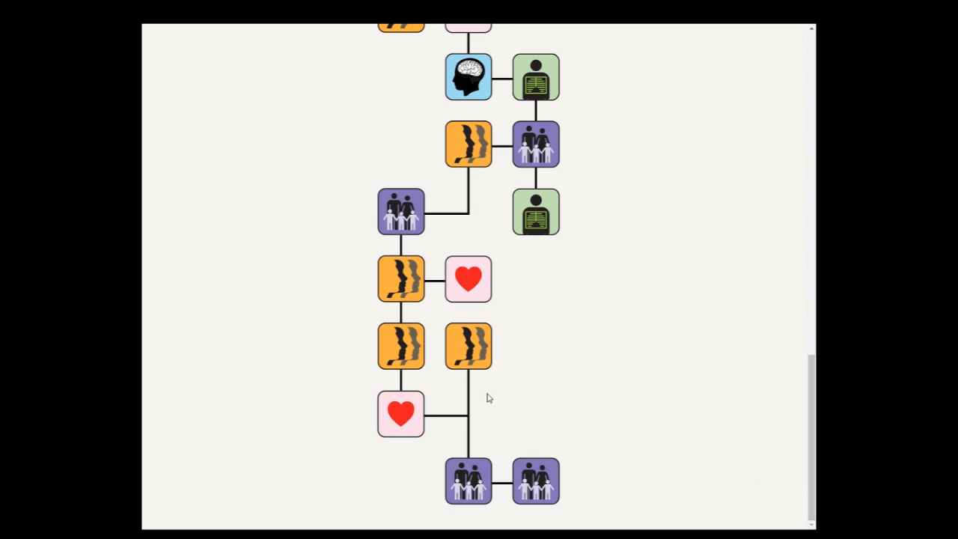
scroll("up", 3)
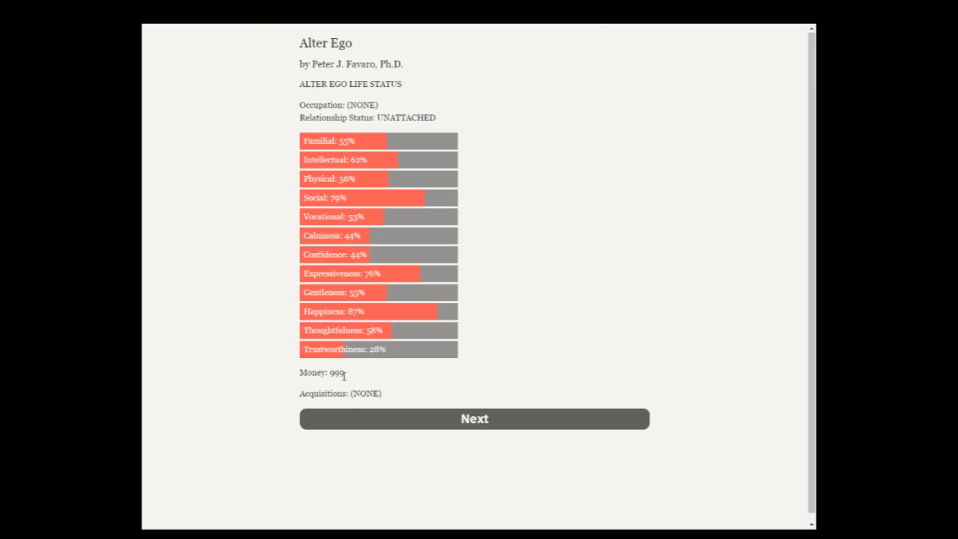
mouse_move(452, 404)
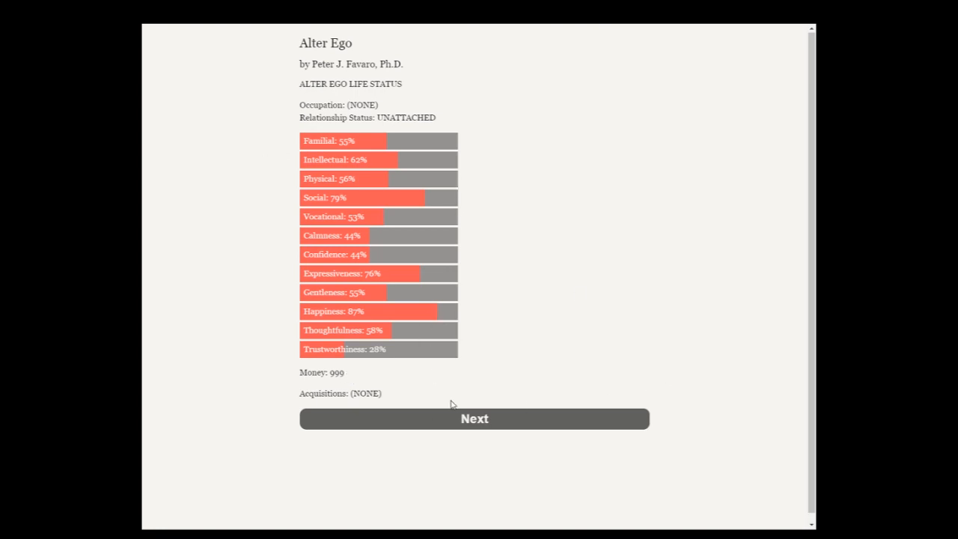
left_click(474, 418)
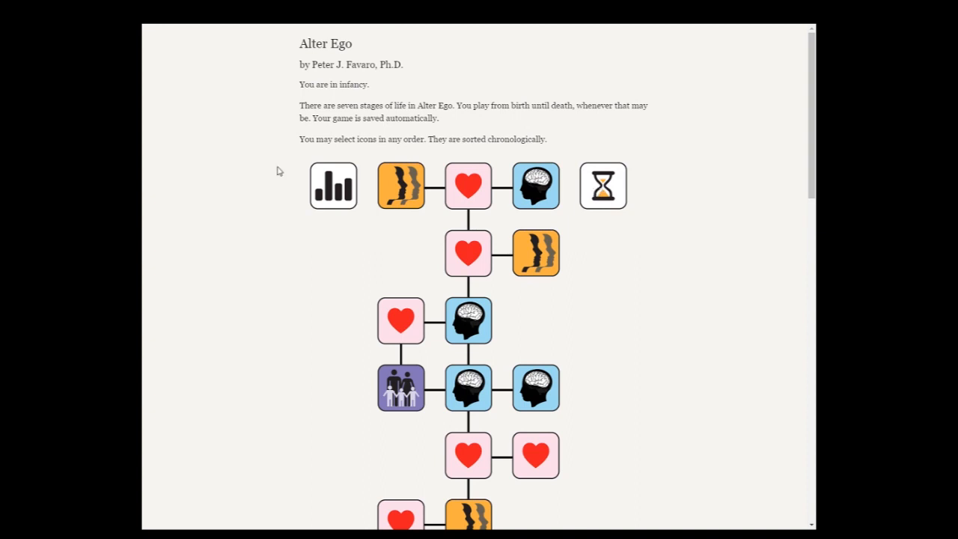
mouse_move(609, 304)
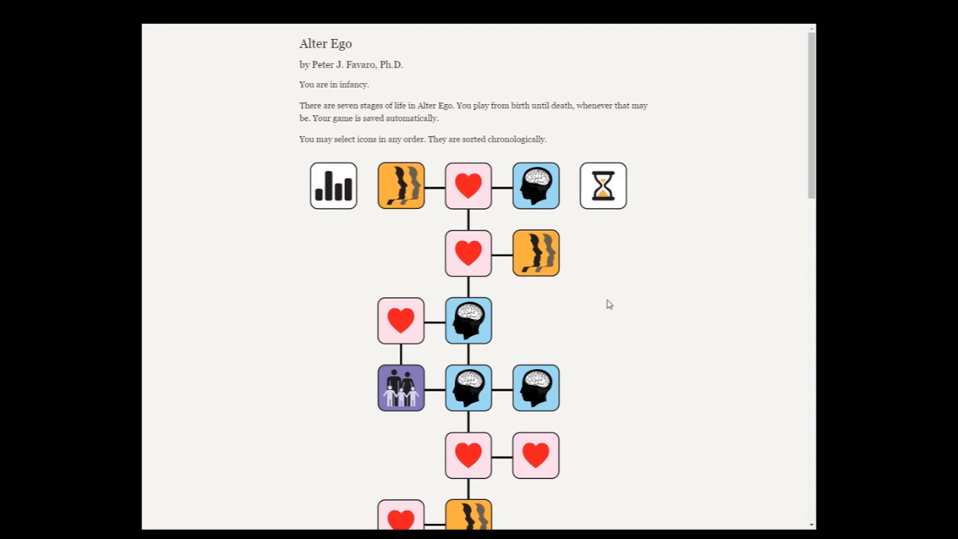
mouse_move(605, 212)
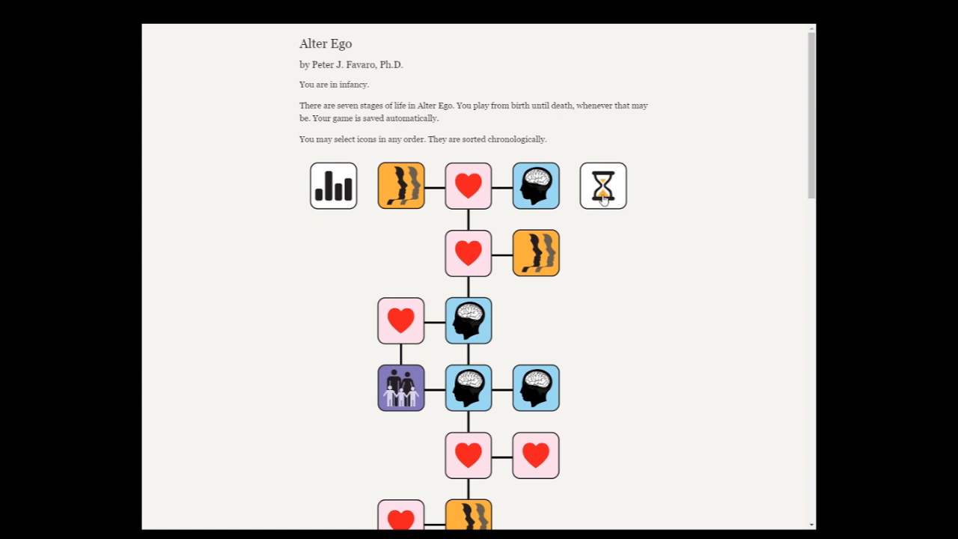
- From the action options, choose 'Use a black background' and continue back to the infancy map
left_click(603, 185)
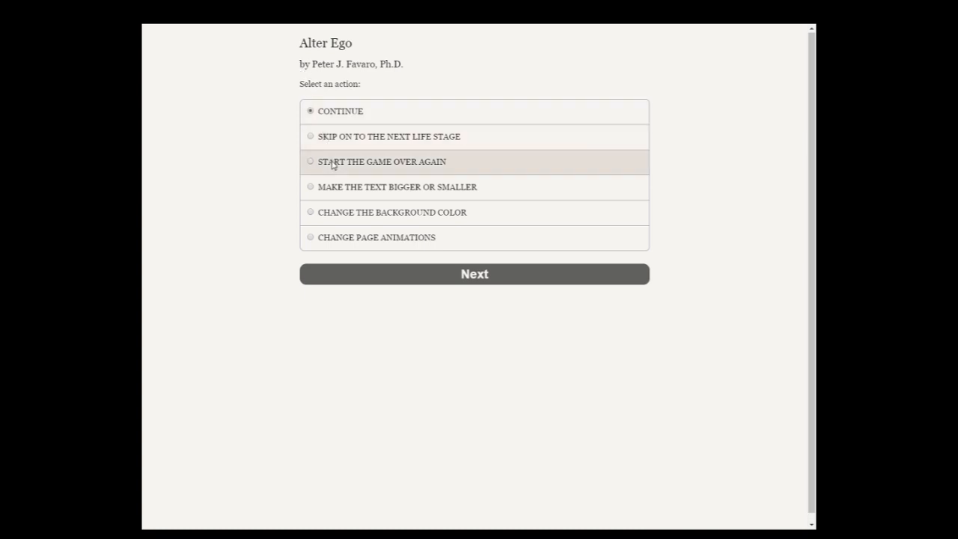
mouse_move(335, 226)
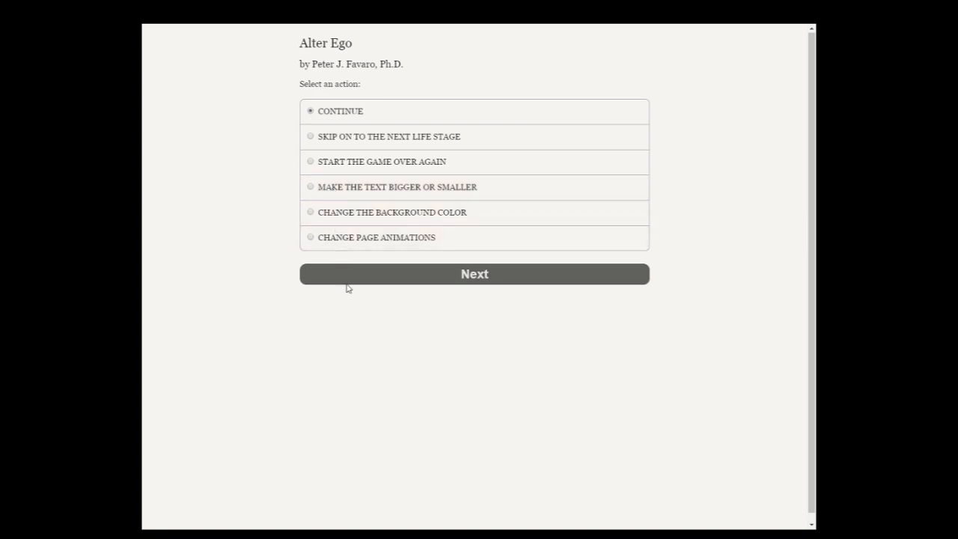
left_click(310, 212)
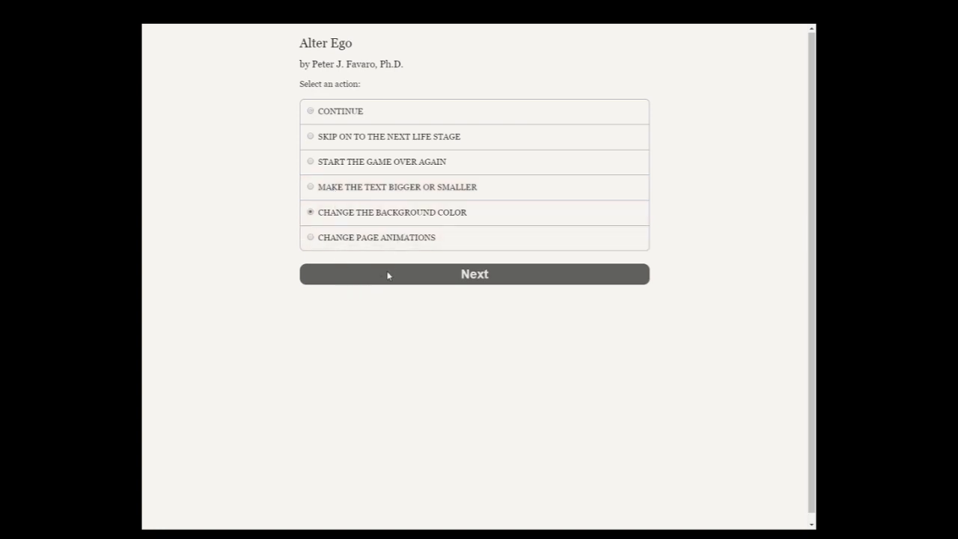
left_click(473, 273)
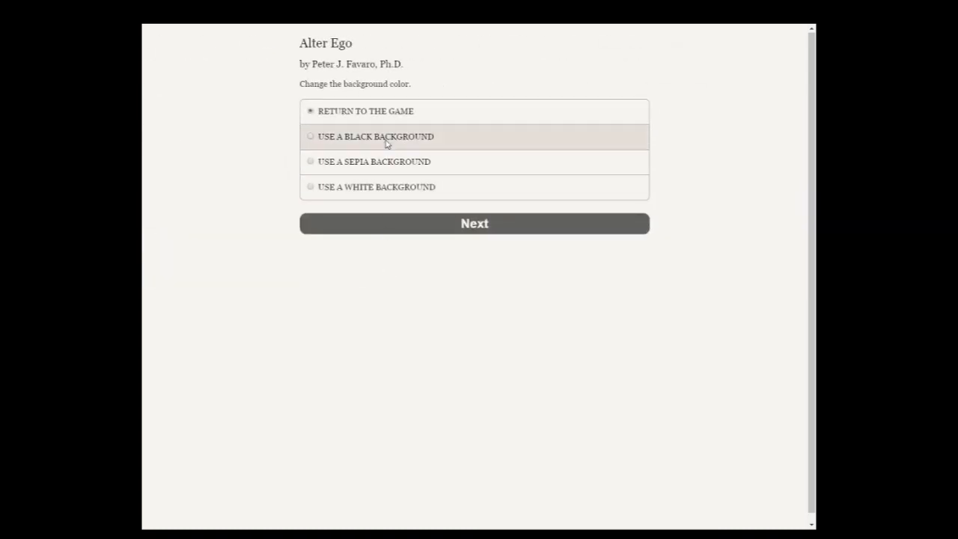
left_click(474, 223)
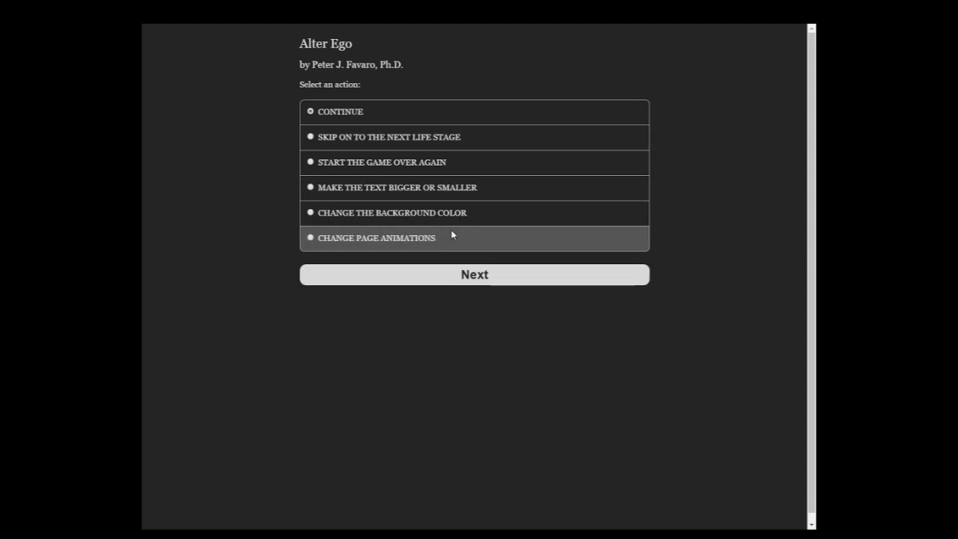
left_click(473, 274)
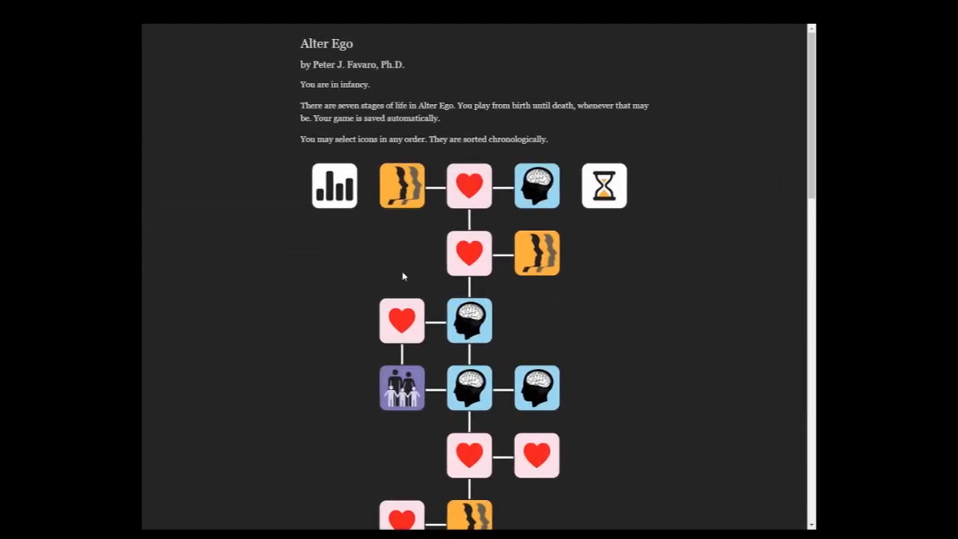
scroll("down", 3)
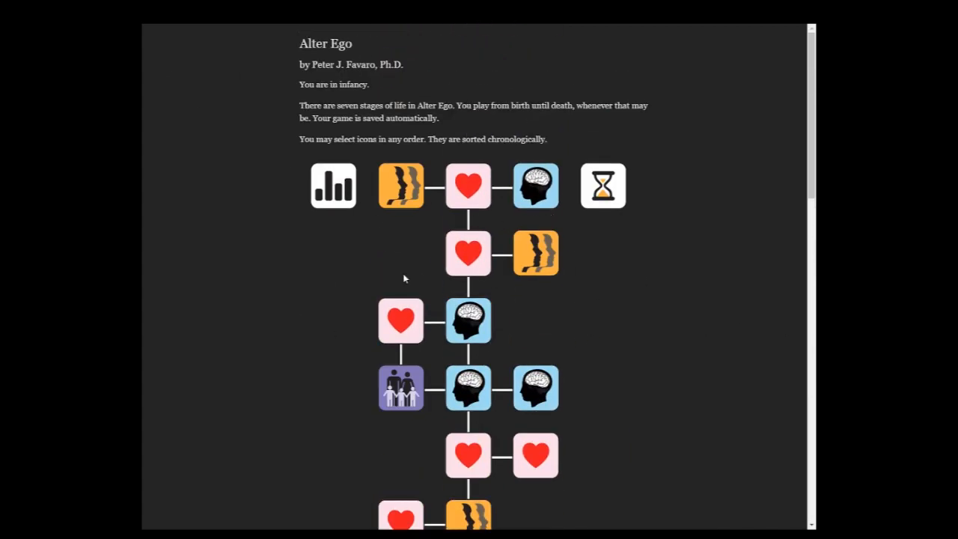
mouse_move(419, 220)
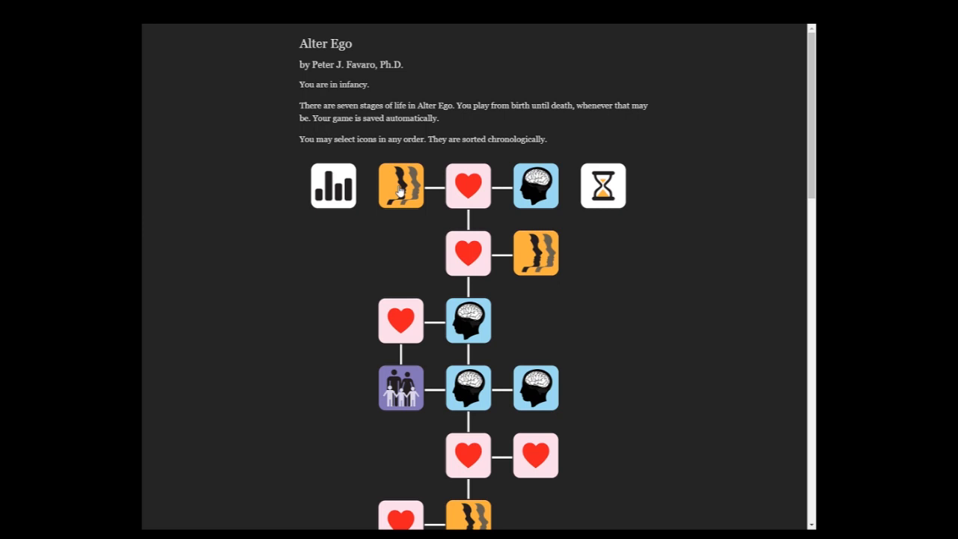
mouse_move(535, 182)
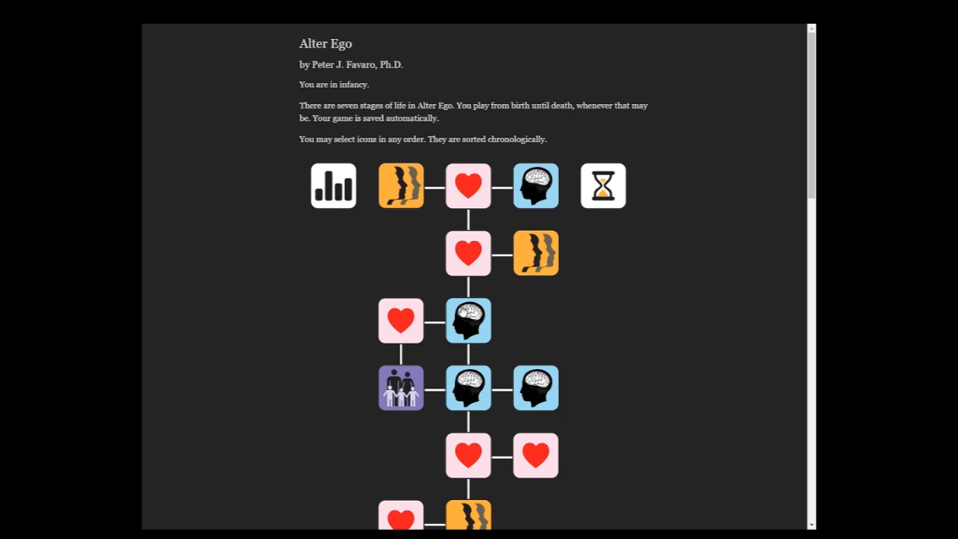
mouse_move(409, 390)
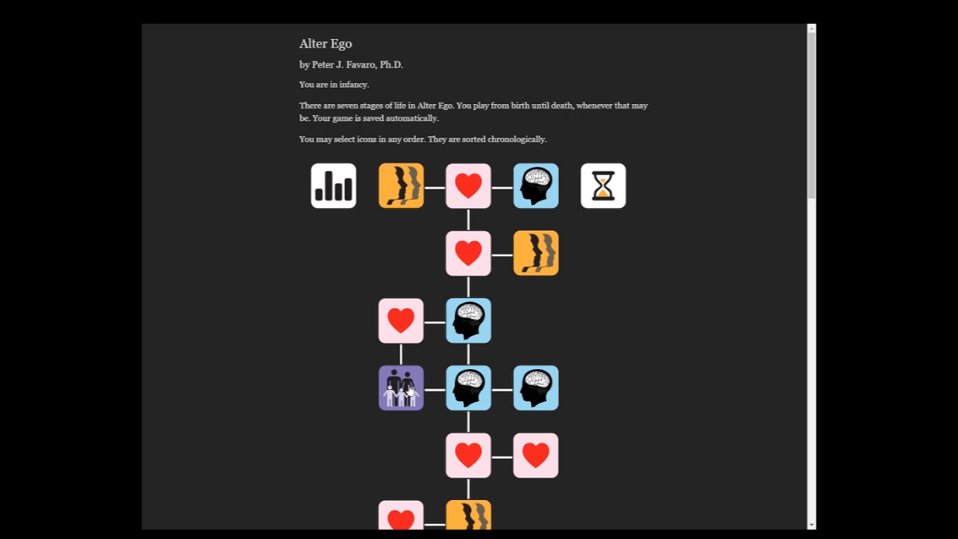
scroll("down", 3)
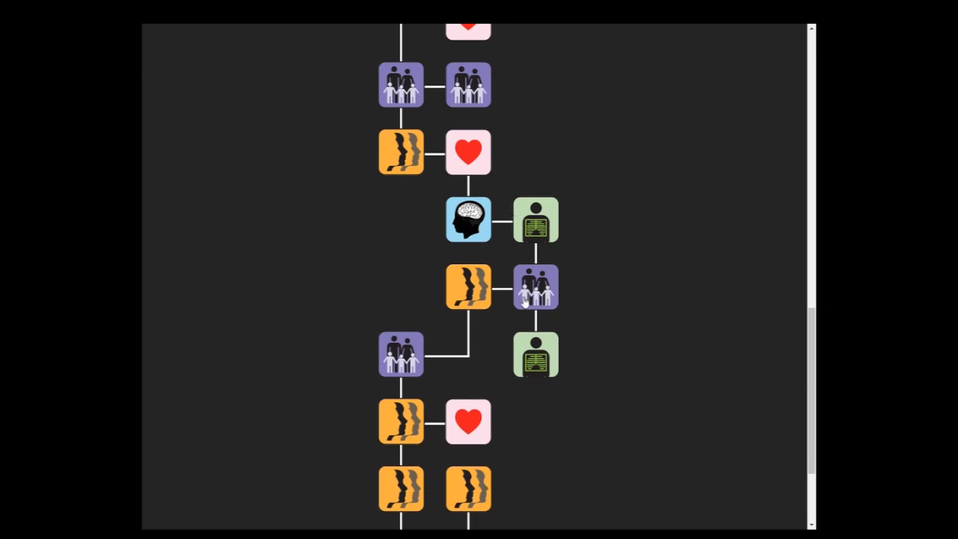
scroll("down", 3)
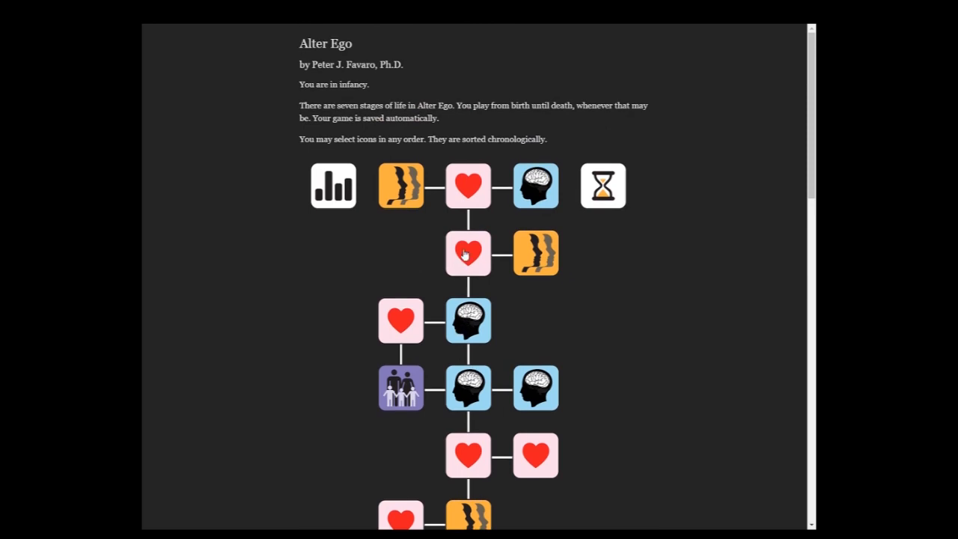
mouse_move(437, 195)
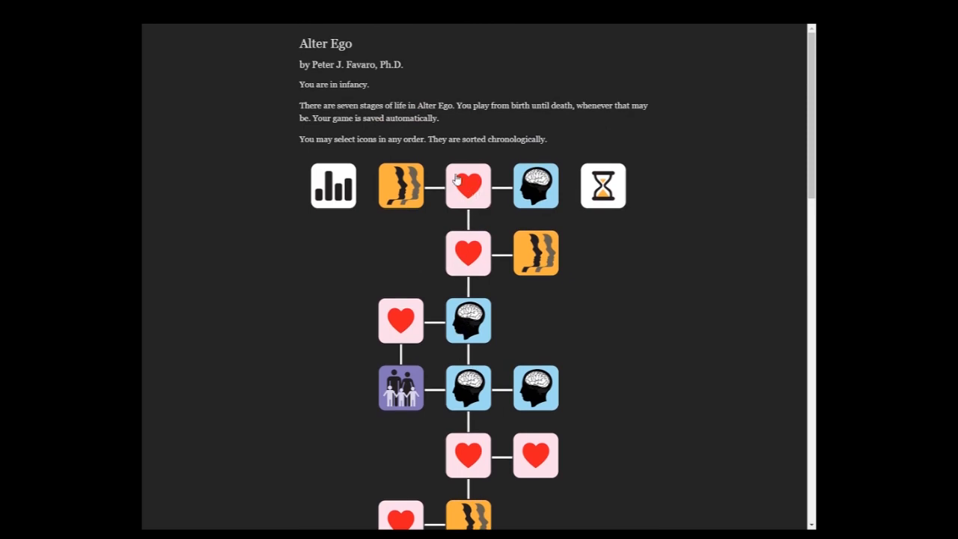
mouse_move(434, 180)
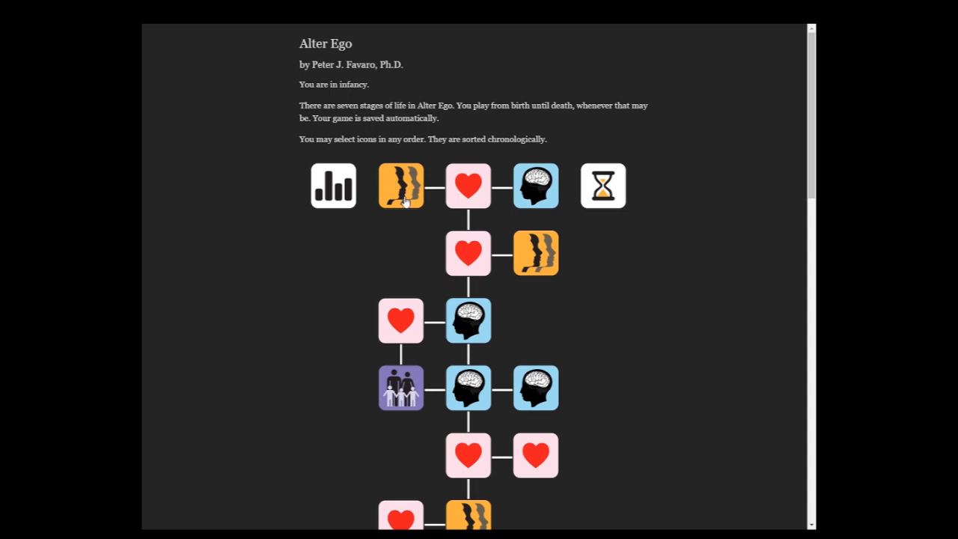
- Open the bottle-feeding scenario, submit a mood and action, and continue as a patient baby
left_click(400, 185)
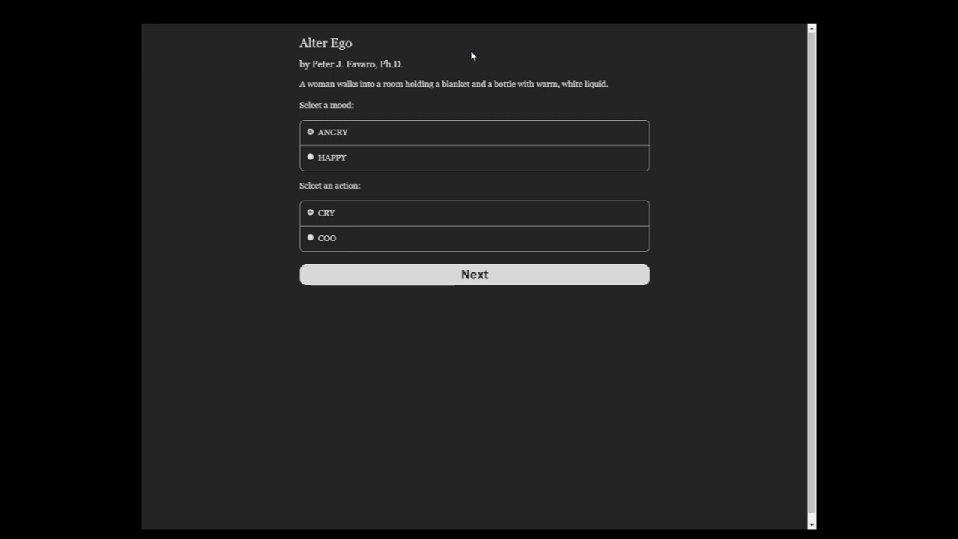
left_click(310, 157)
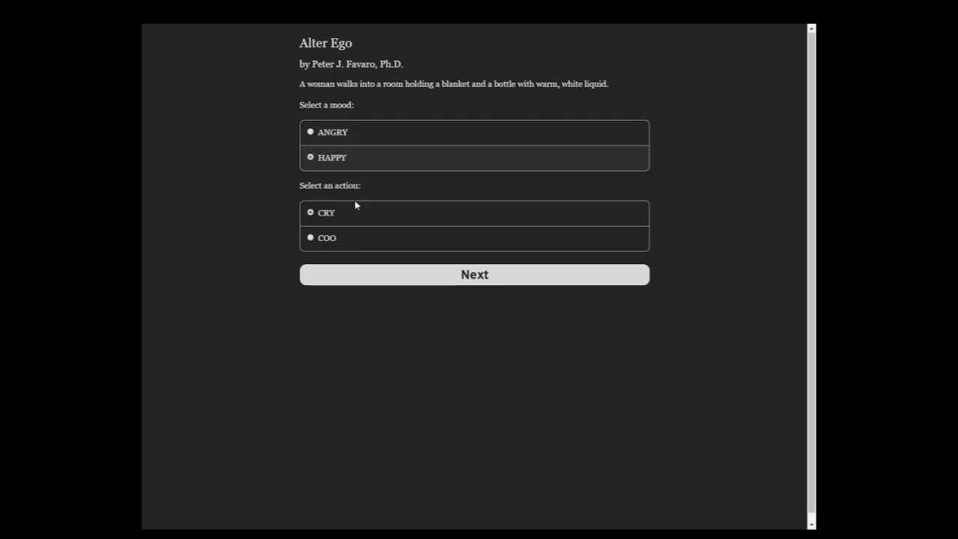
left_click(474, 274)
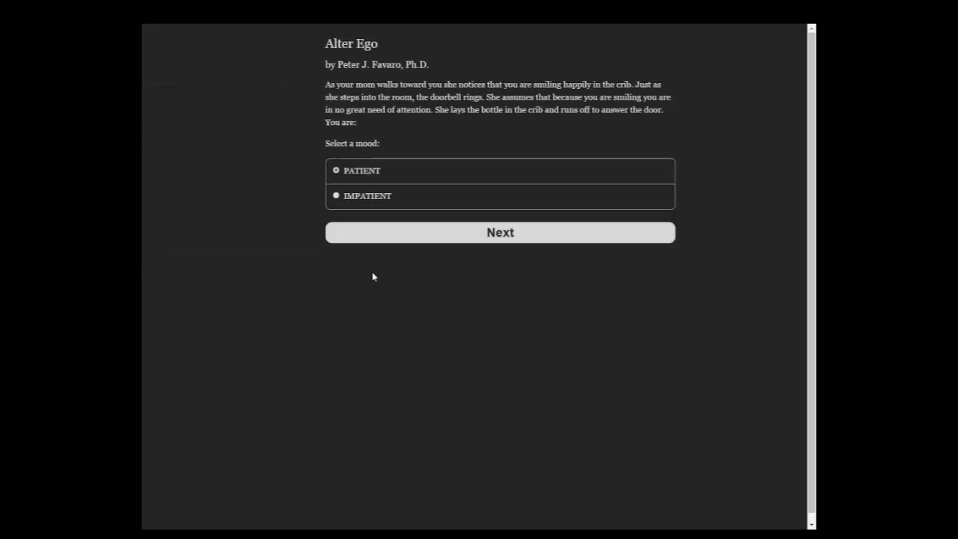
left_click(499, 232)
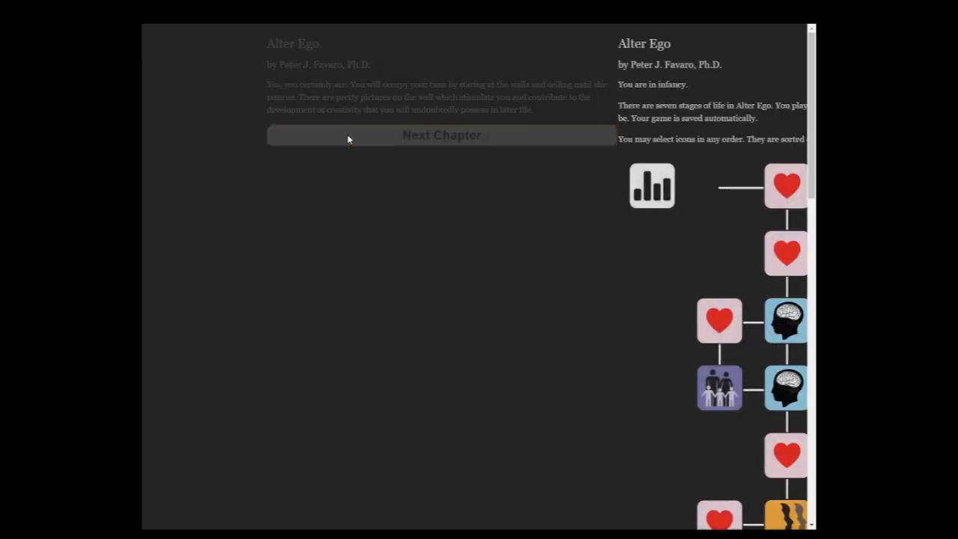
- Open the next chapter, choose restless mood and look around, then keep looking at the blur
left_click(441, 135)
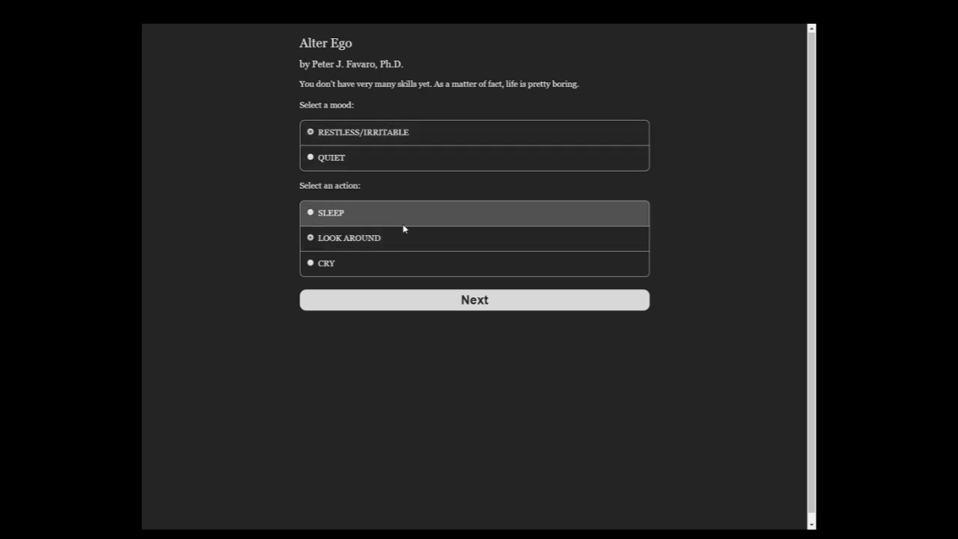
left_click(474, 299)
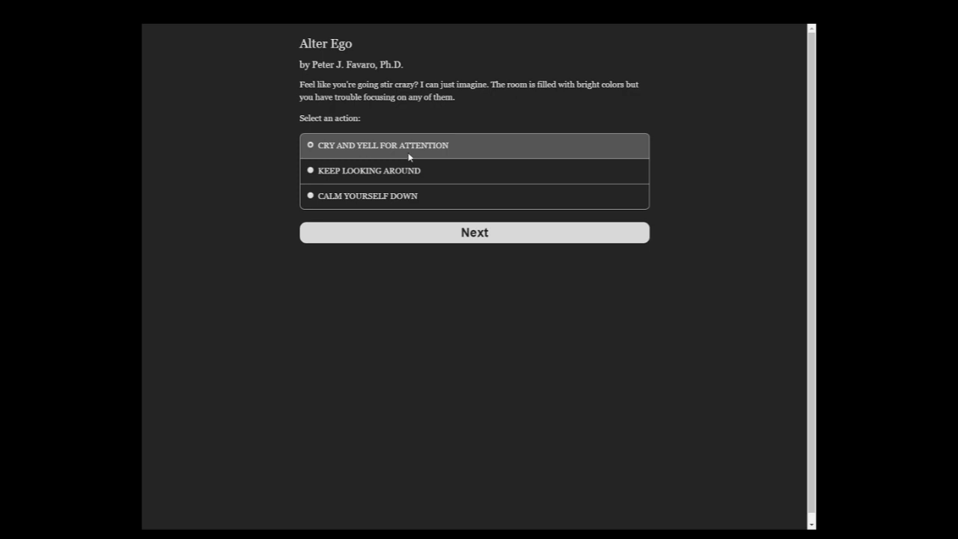
mouse_move(368, 54)
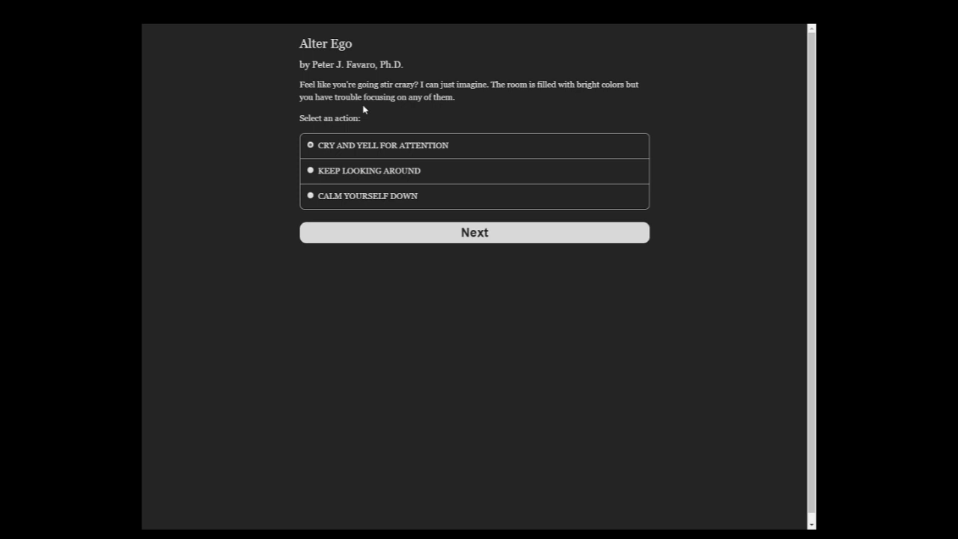
mouse_move(413, 96)
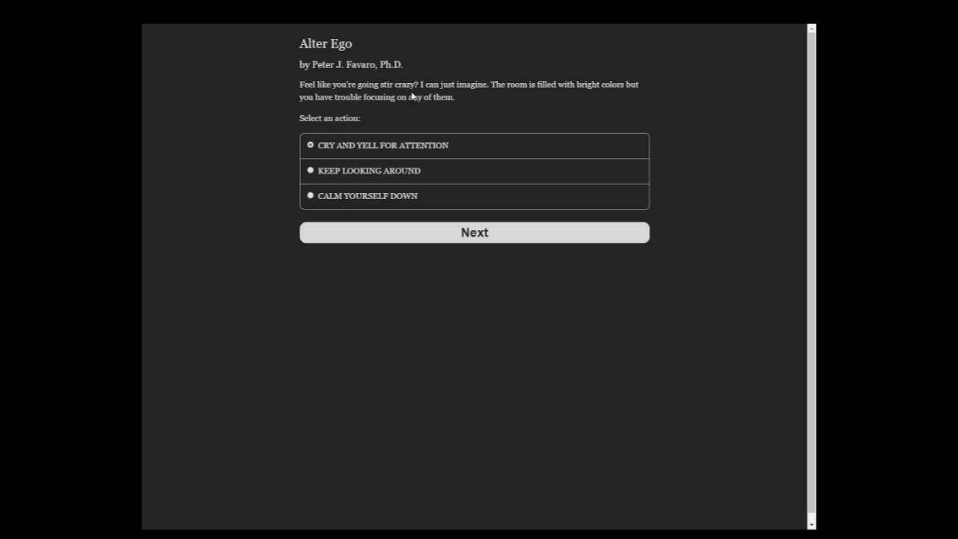
left_click(374, 146)
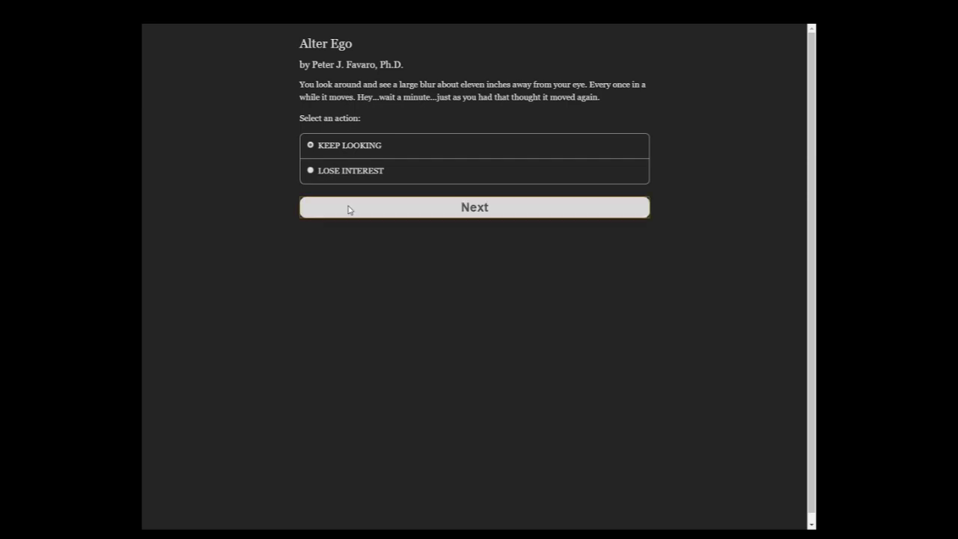
left_click(473, 207)
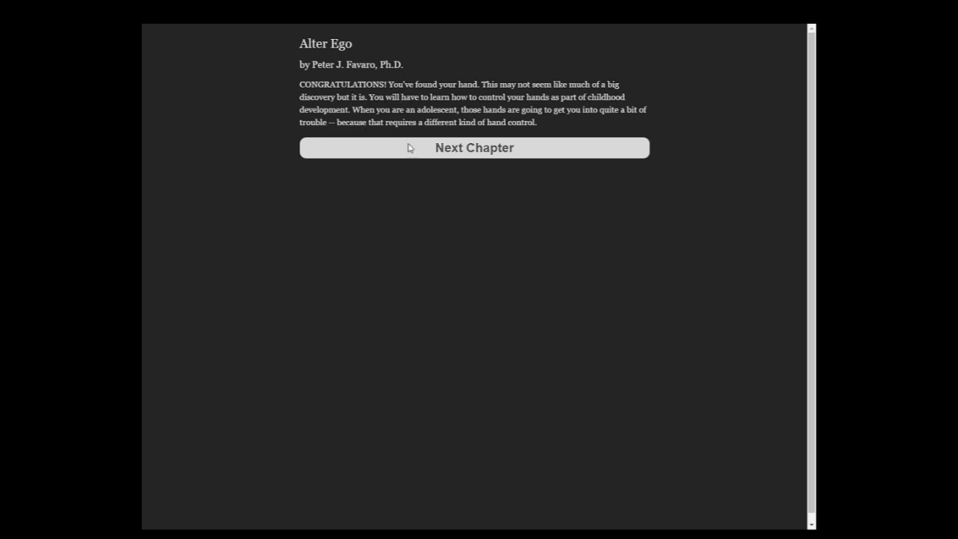
- Leave the hand-discovery chapter for the life map and open the kitchen-exploring chapter
left_click(474, 147)
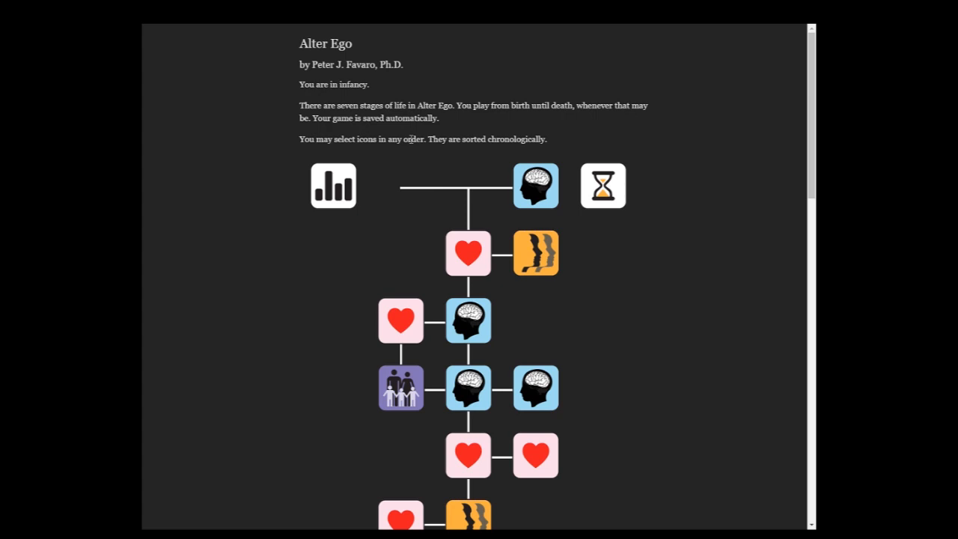
mouse_move(505, 163)
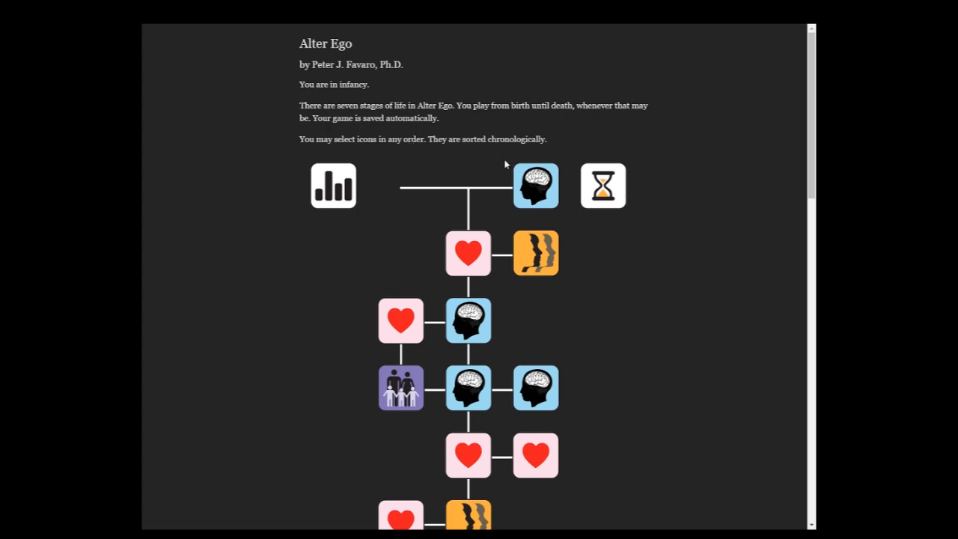
left_click(536, 186)
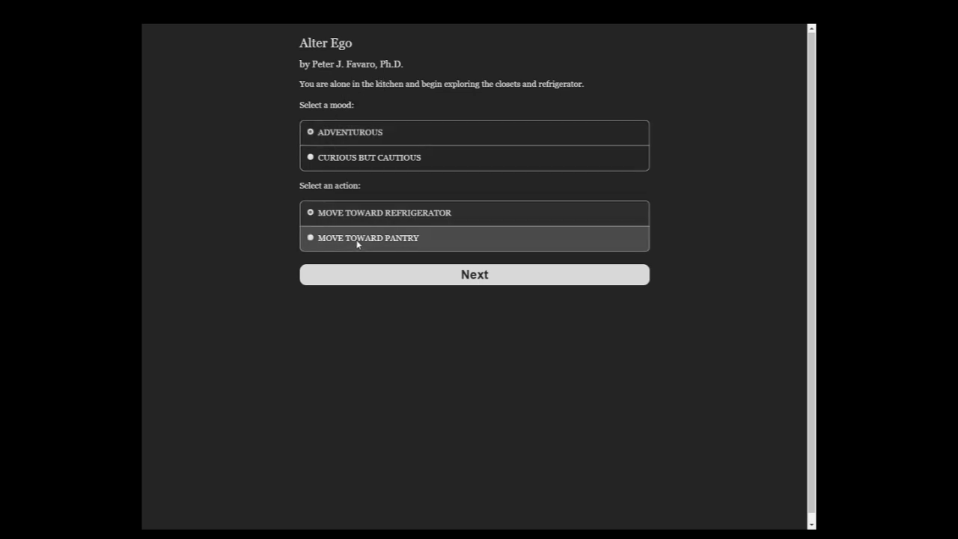
- Move toward the pantry, put the sweet-smelling jar back, and go back to the life map
left_click(474, 274)
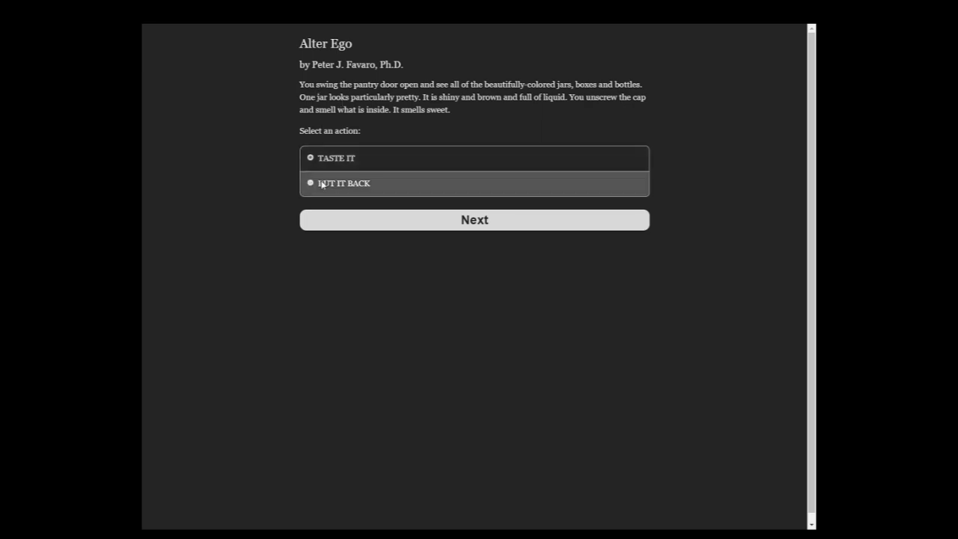
left_click(474, 219)
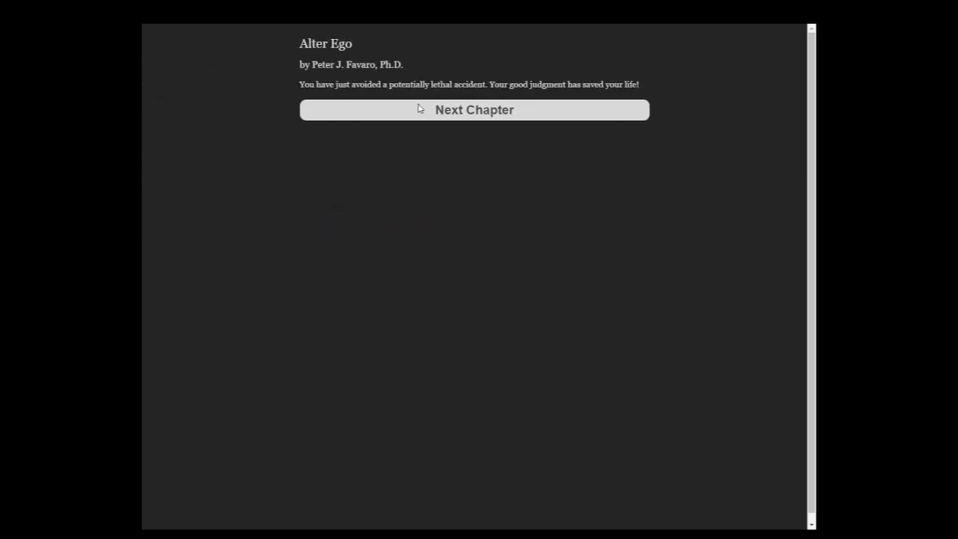
left_click(473, 109)
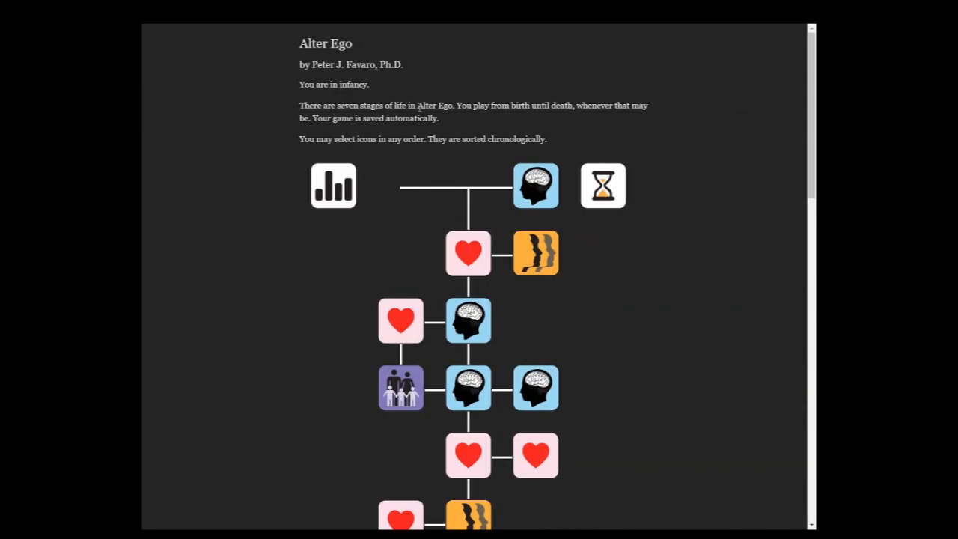
scroll("down", 3)
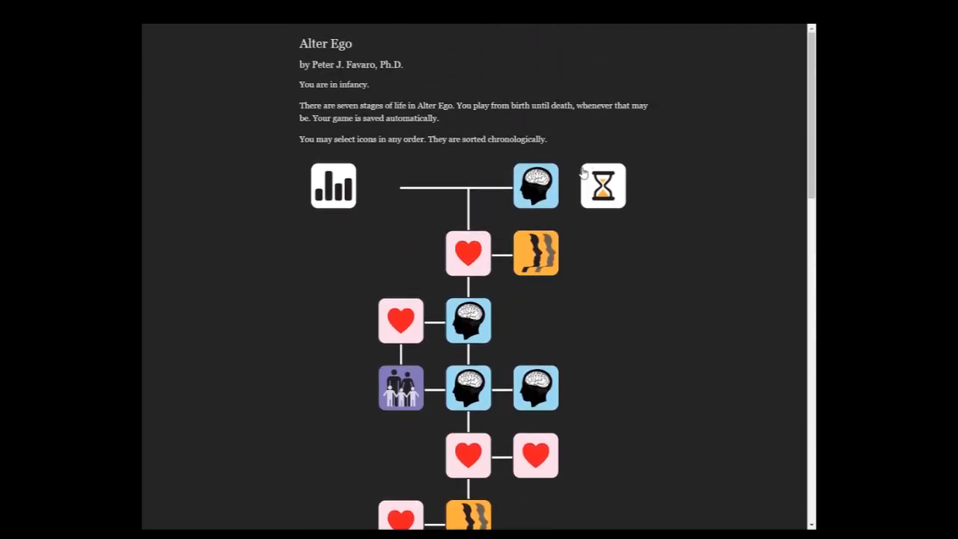
- Open the crib rattle chapter, grasp for it with DETERMINATION, and finish the chapter
left_click(534, 185)
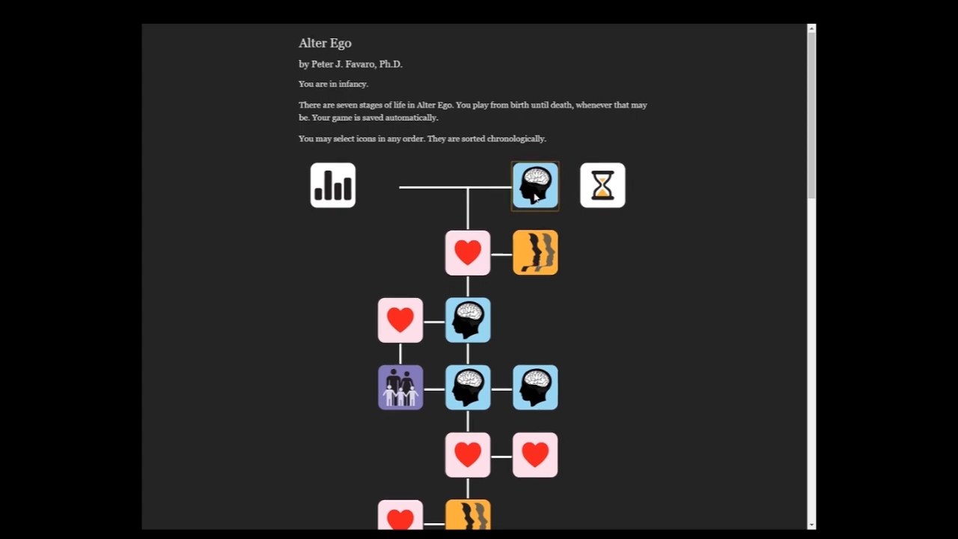
left_click(535, 185)
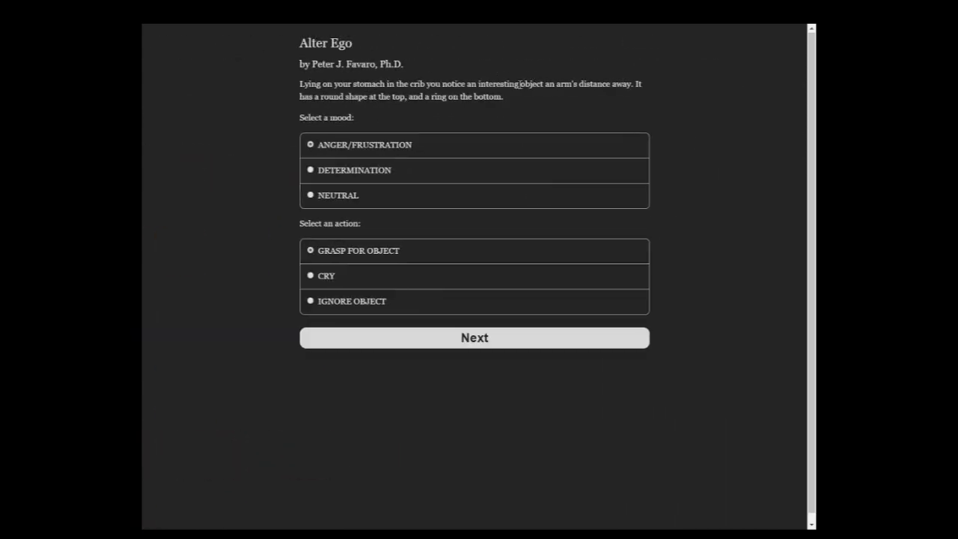
mouse_move(428, 73)
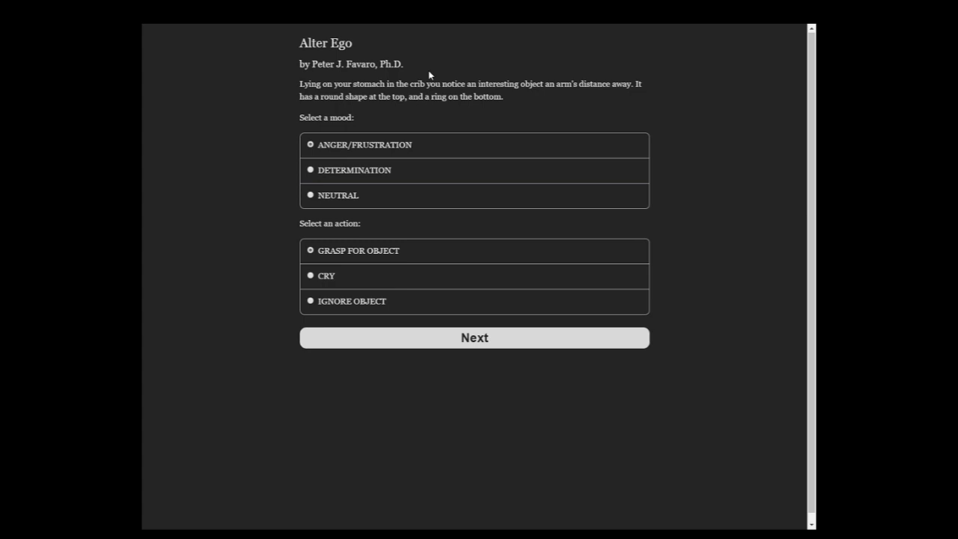
mouse_move(427, 59)
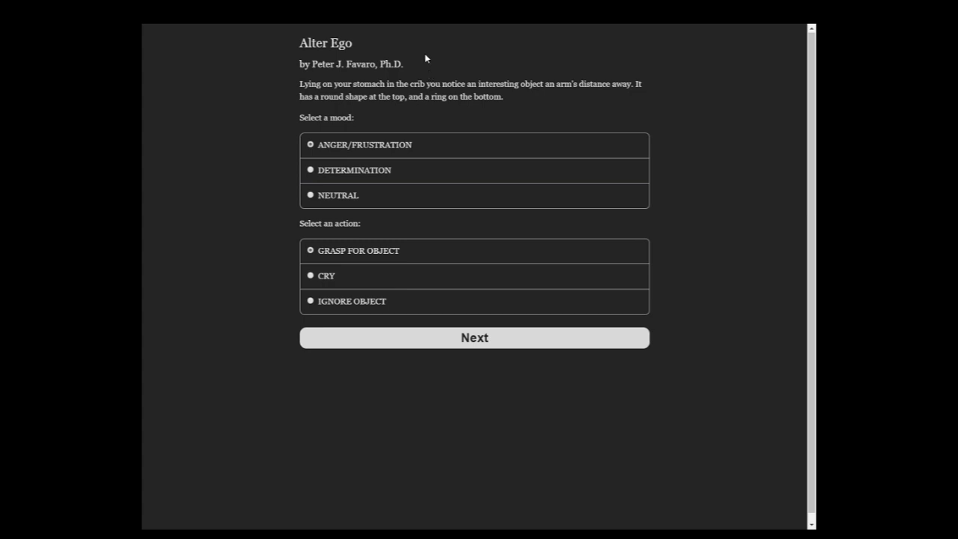
mouse_move(380, 55)
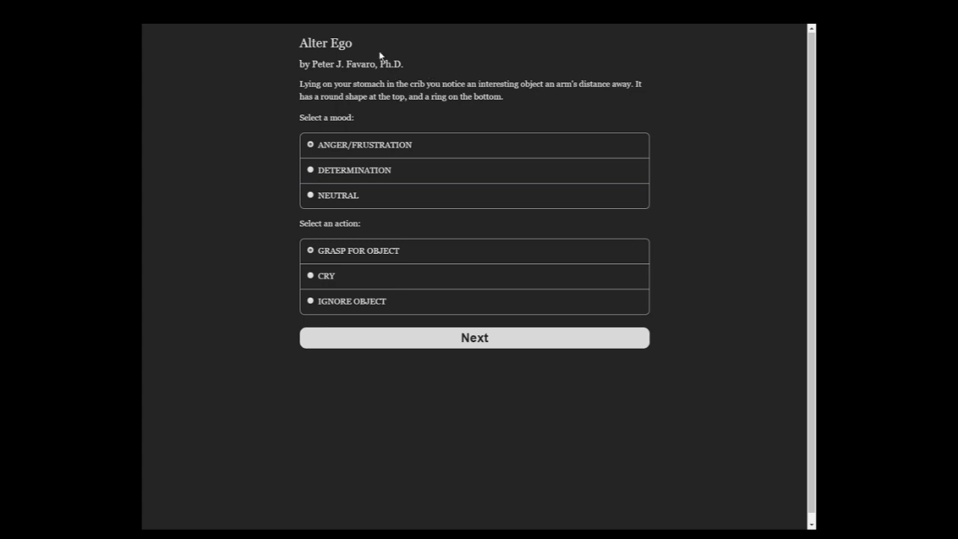
mouse_move(345, 95)
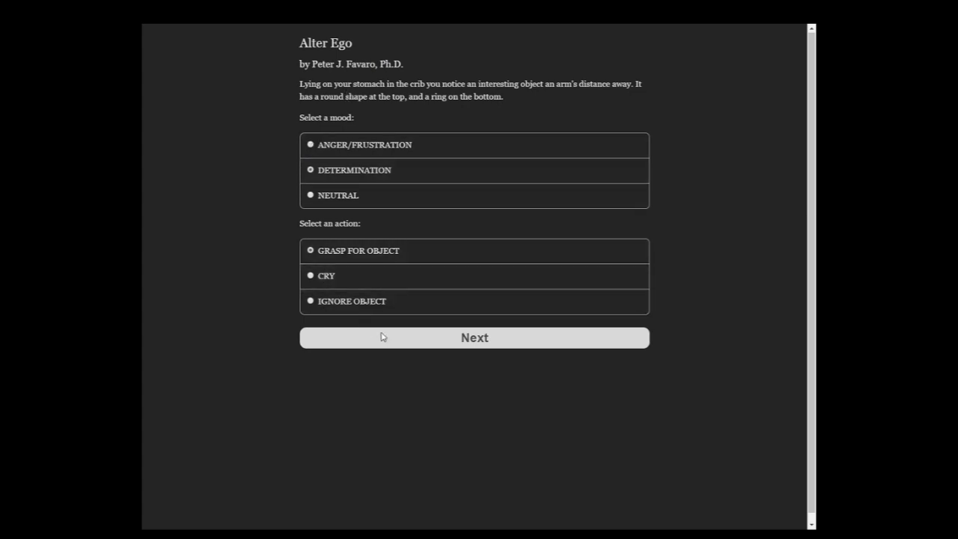
left_click(473, 336)
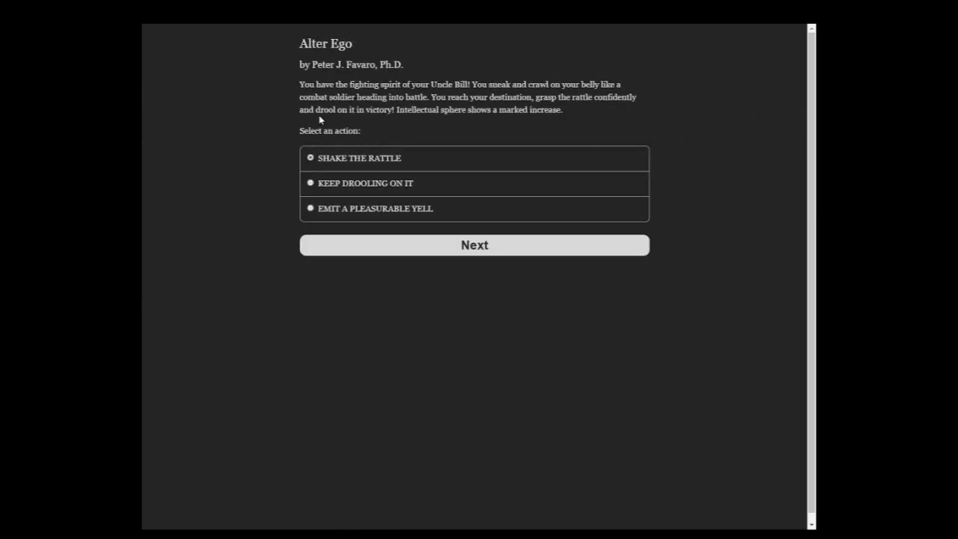
left_click(473, 245)
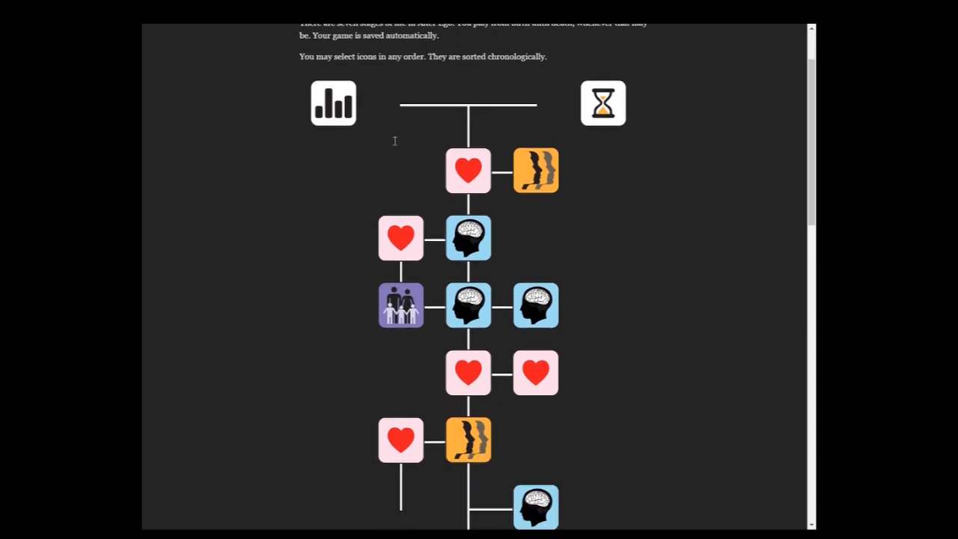
- Open the nosy-neighbour chapter, choose ANGRY/VENGEFUL with a mouthful of drool, then drool on the neighbour
scroll("down", 3)
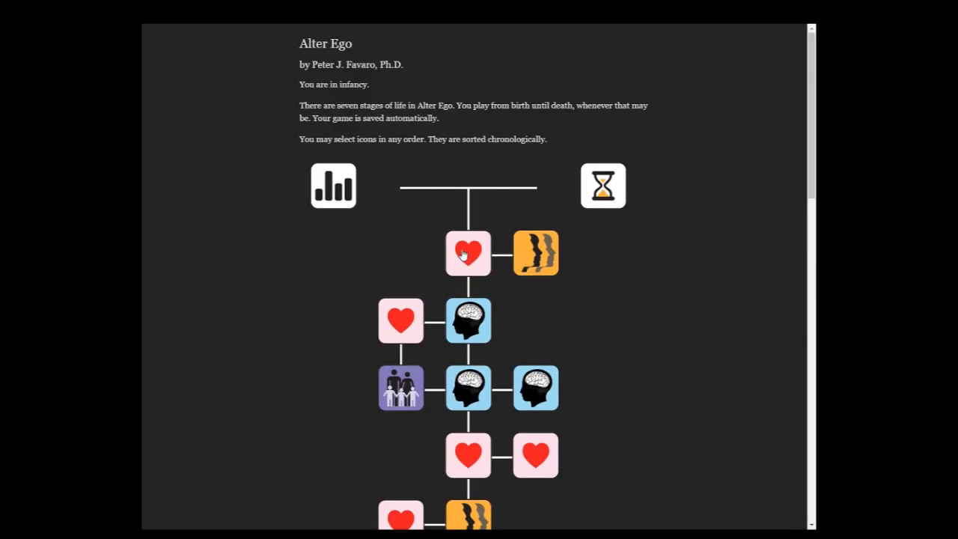
left_click(469, 253)
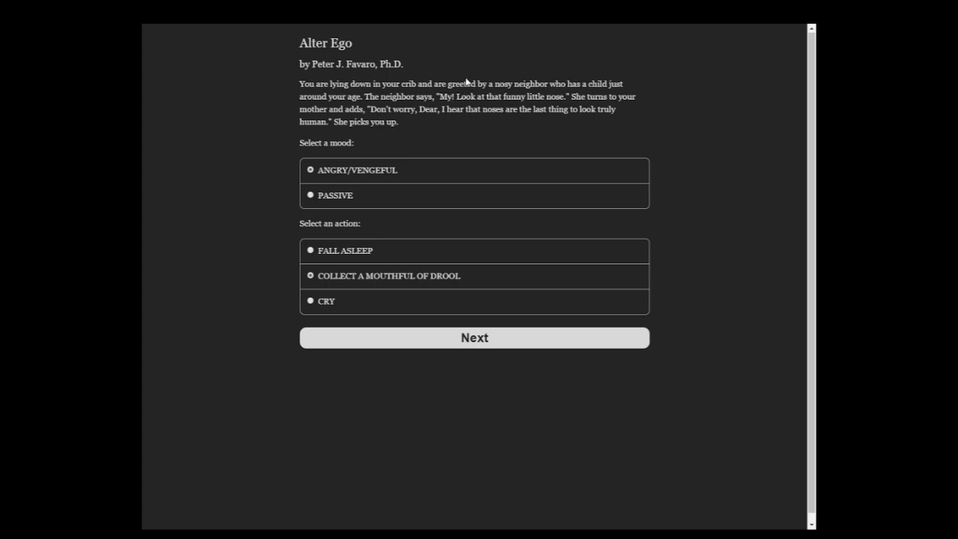
mouse_move(317, 96)
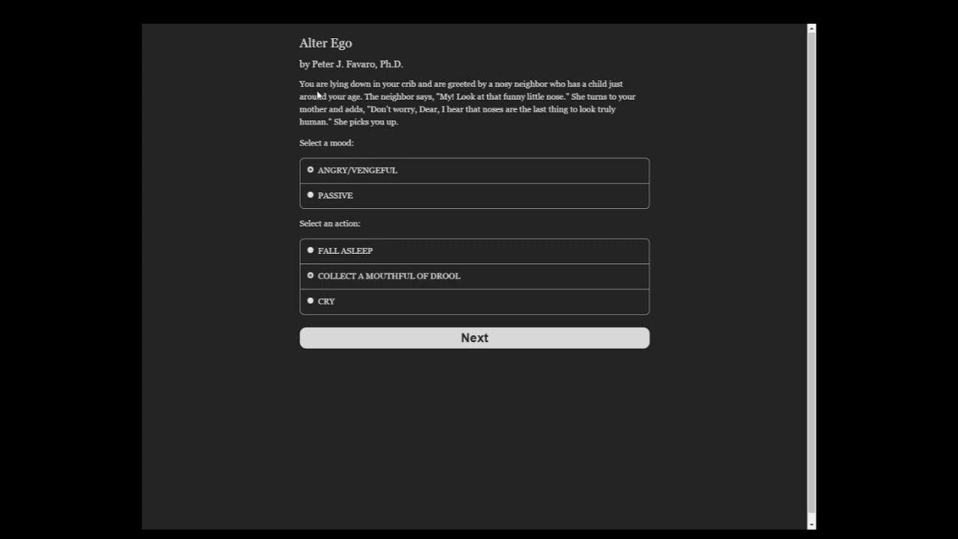
mouse_move(515, 82)
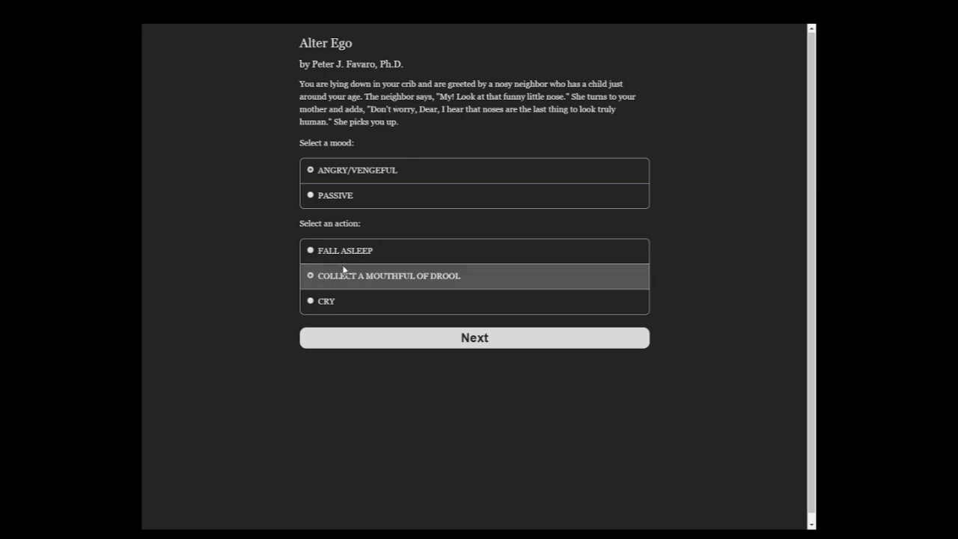
left_click(474, 336)
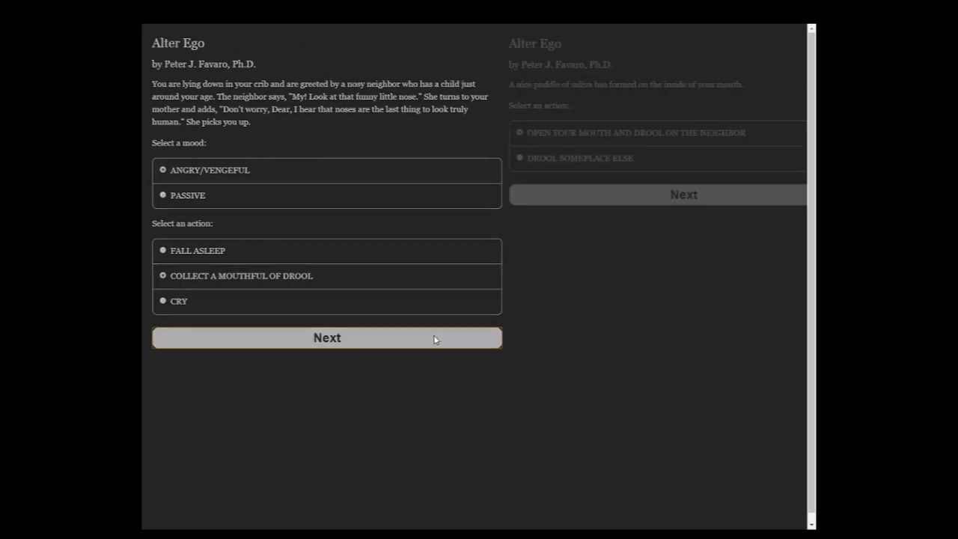
left_click(326, 337)
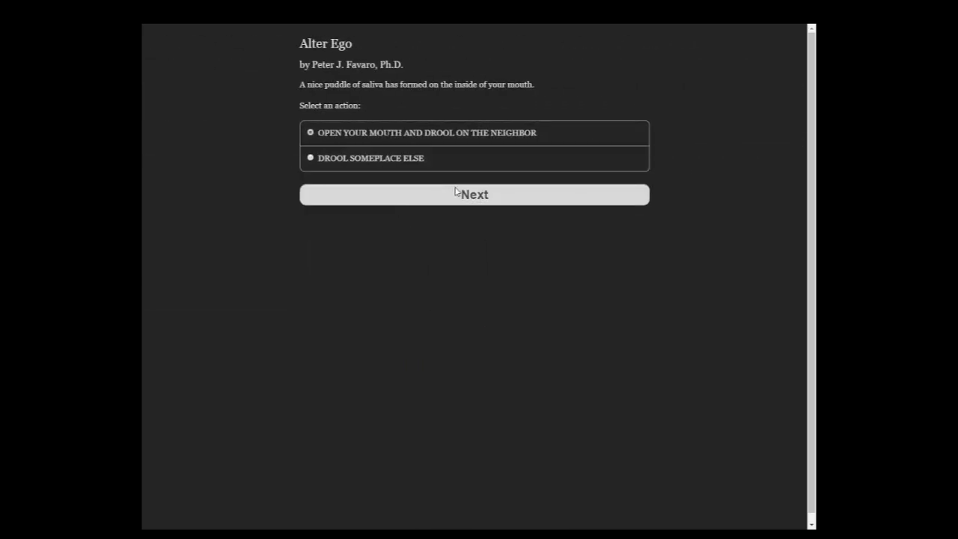
left_click(474, 194)
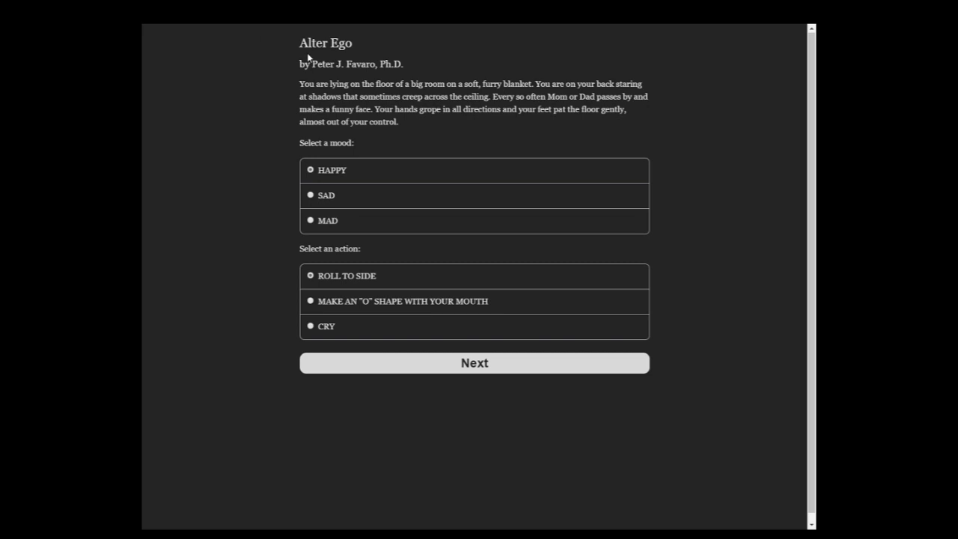
mouse_move(309, 58)
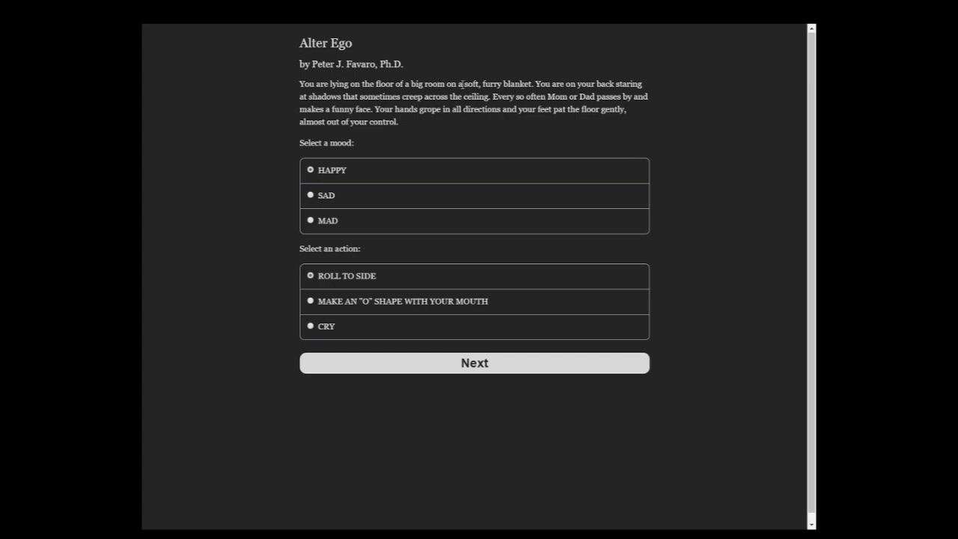
mouse_move(473, 140)
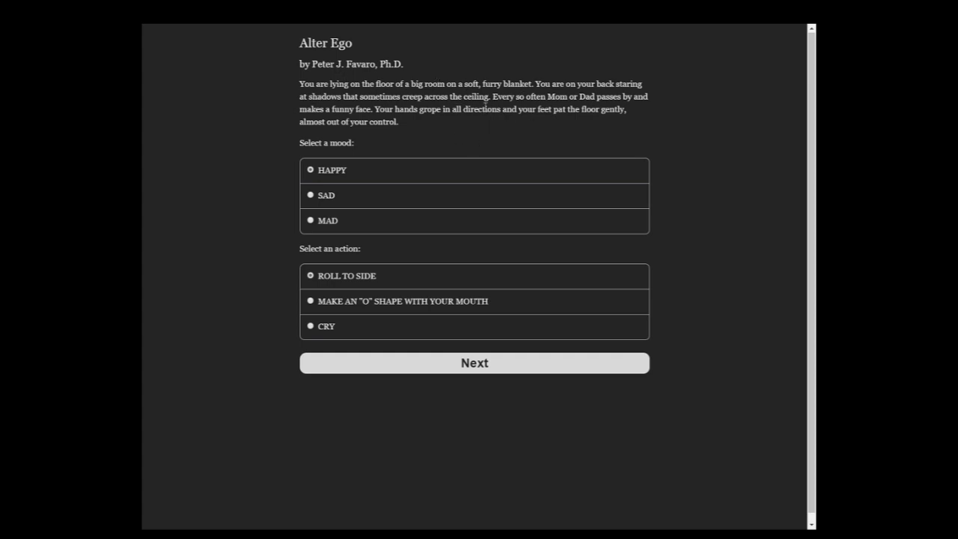
mouse_move(385, 122)
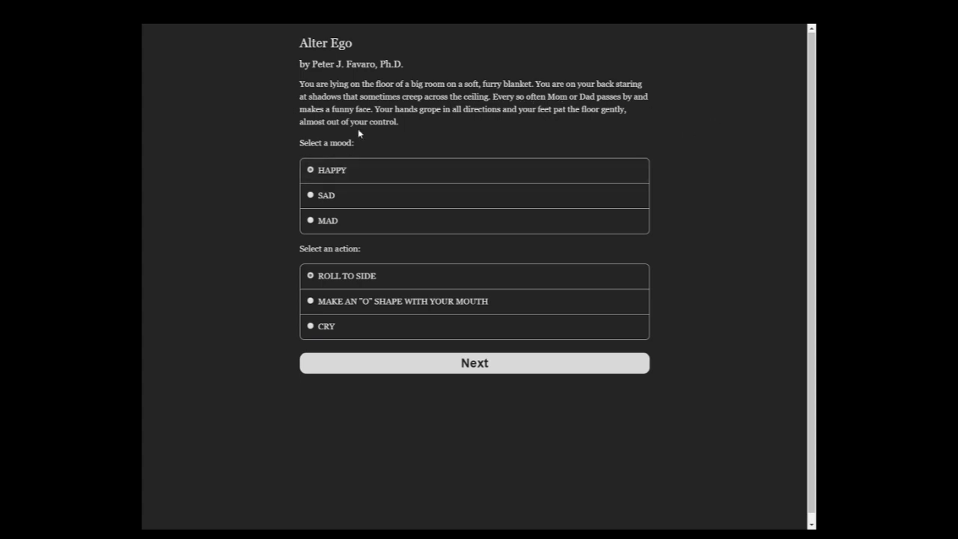
mouse_move(407, 373)
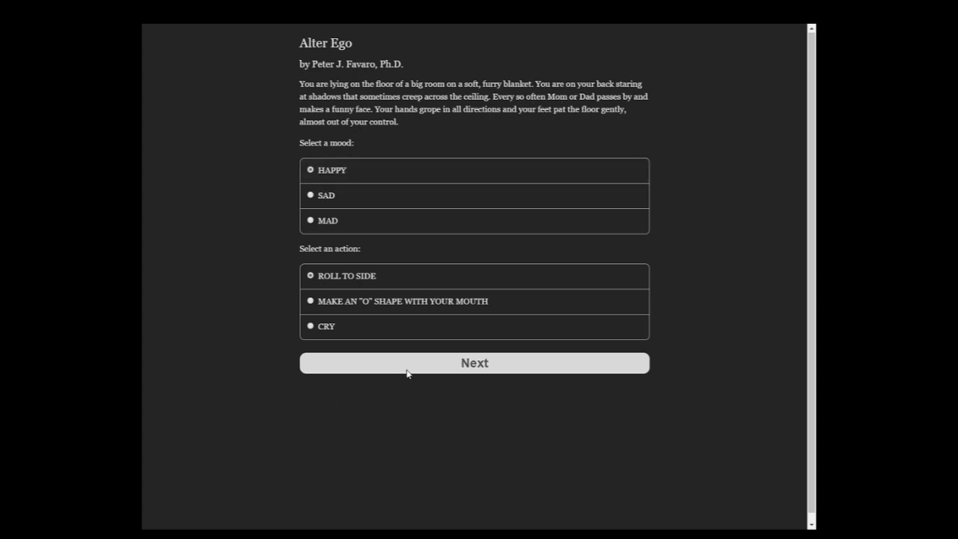
- Submit the blanket scene with HAPPY mood and ROLL TO SIDE selected
left_click(474, 363)
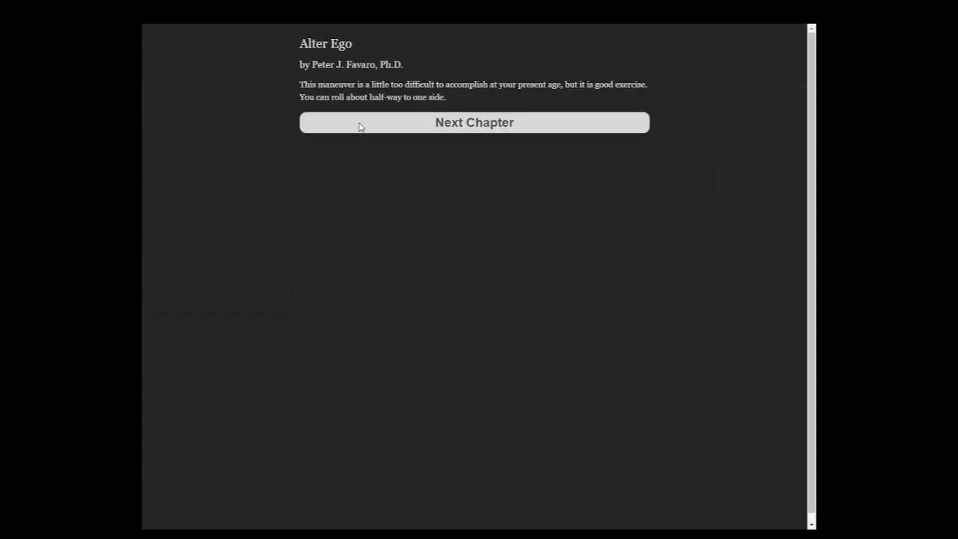
- Advance to the next chapter and choose a SAD mood in the crib scene
left_click(473, 122)
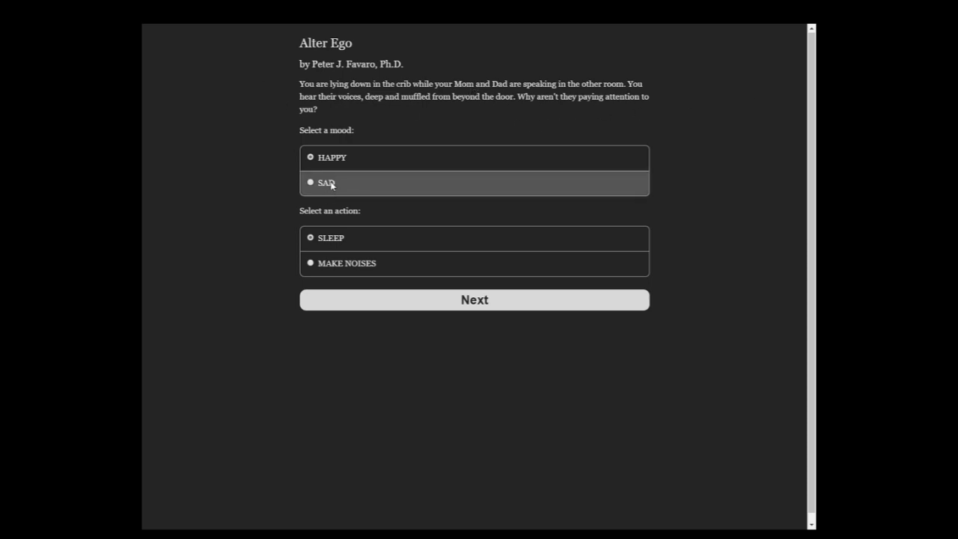
left_click(474, 299)
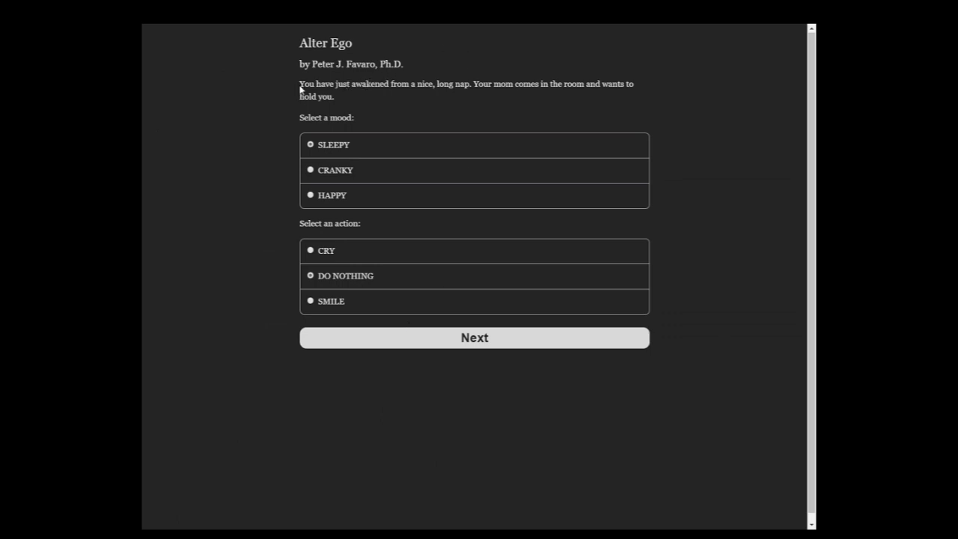
mouse_move(337, 85)
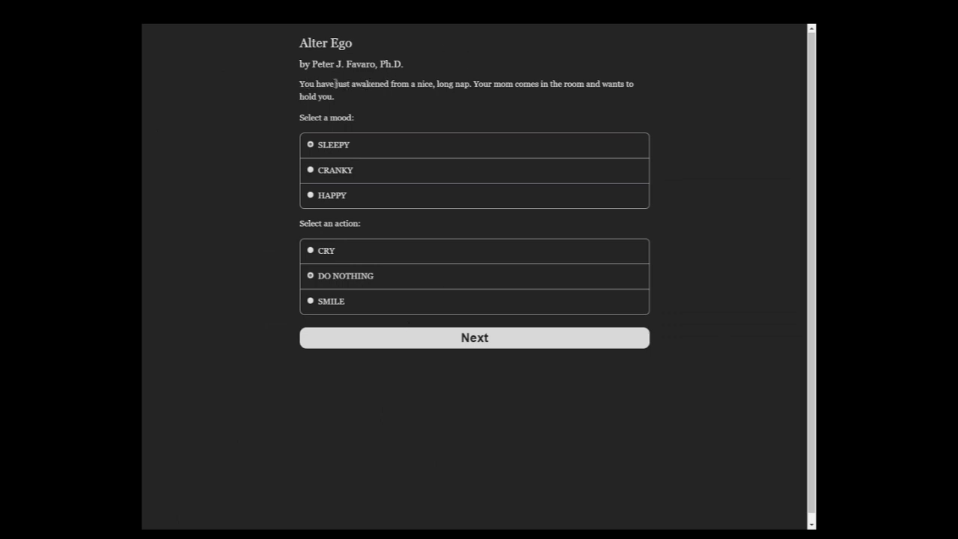
mouse_move(477, 81)
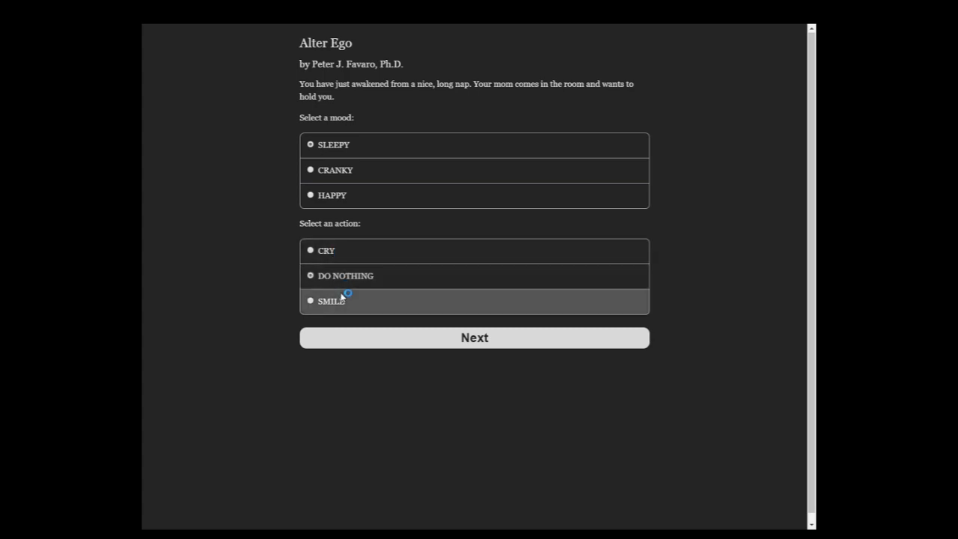
- Smile at Mom, attend to her, then continue back to the infancy timeline
left_click(474, 337)
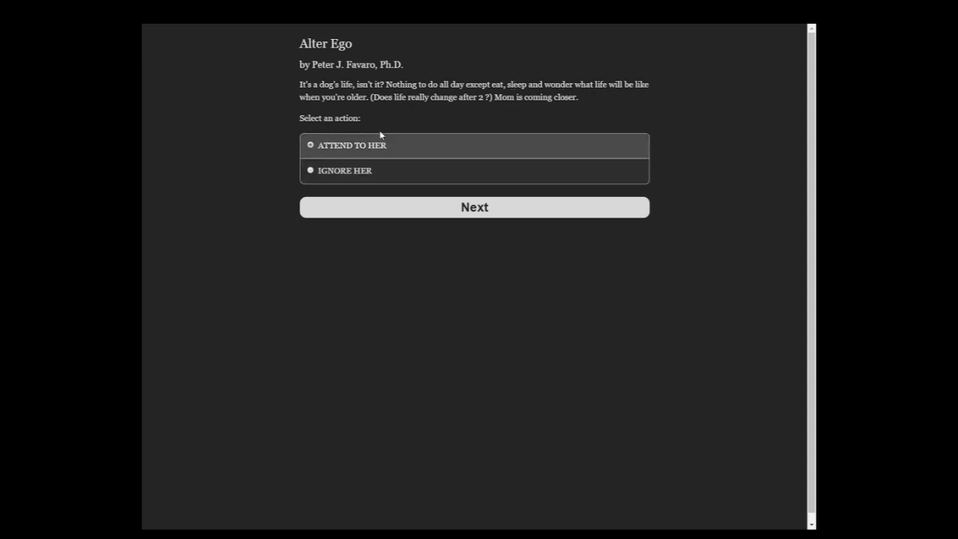
left_click(473, 207)
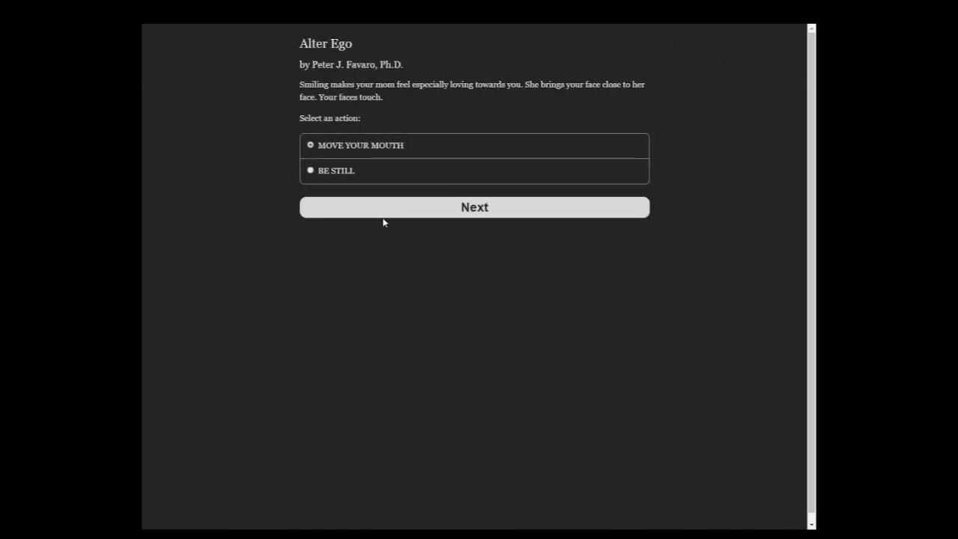
left_click(474, 208)
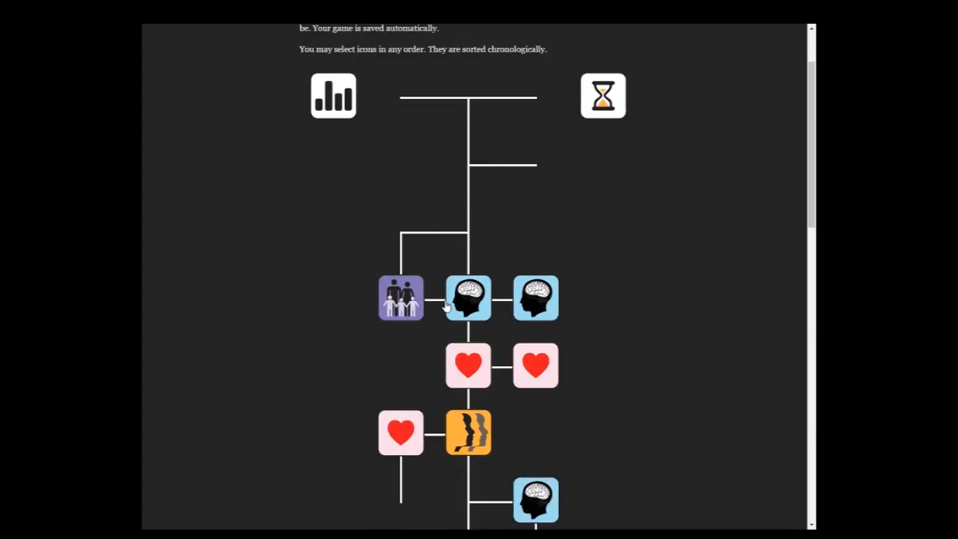
- Start the playpen scenario, choose DETERMINED, watch feet carefully, and try walking again
left_click(468, 297)
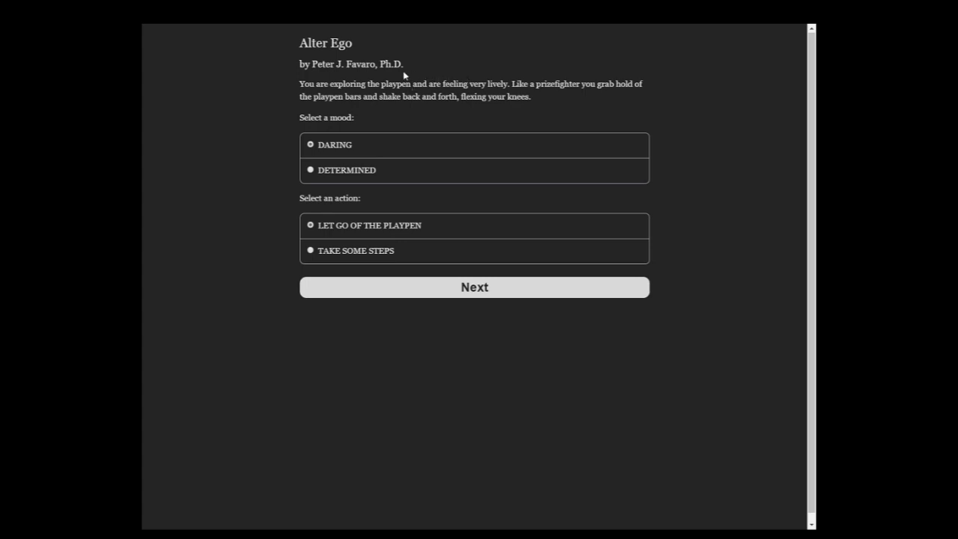
mouse_move(385, 277)
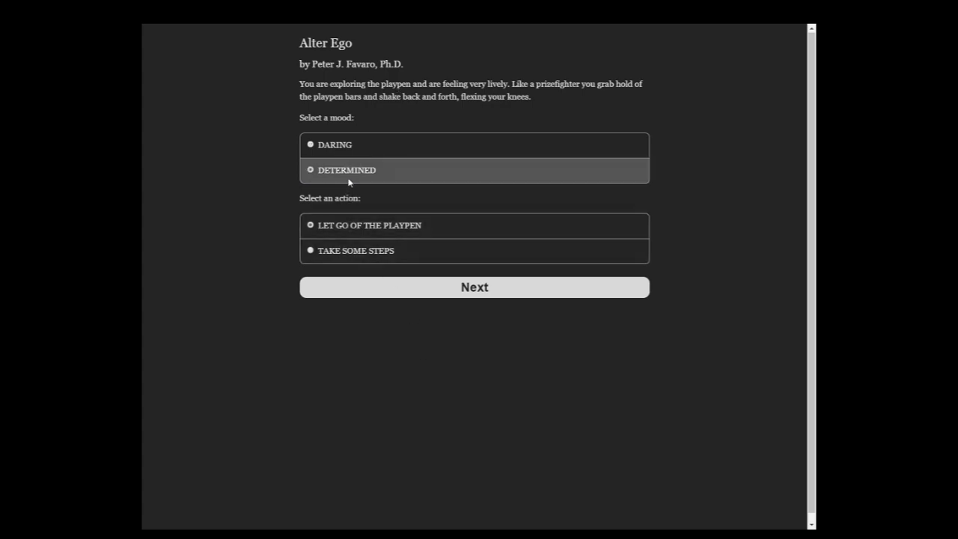
left_click(474, 287)
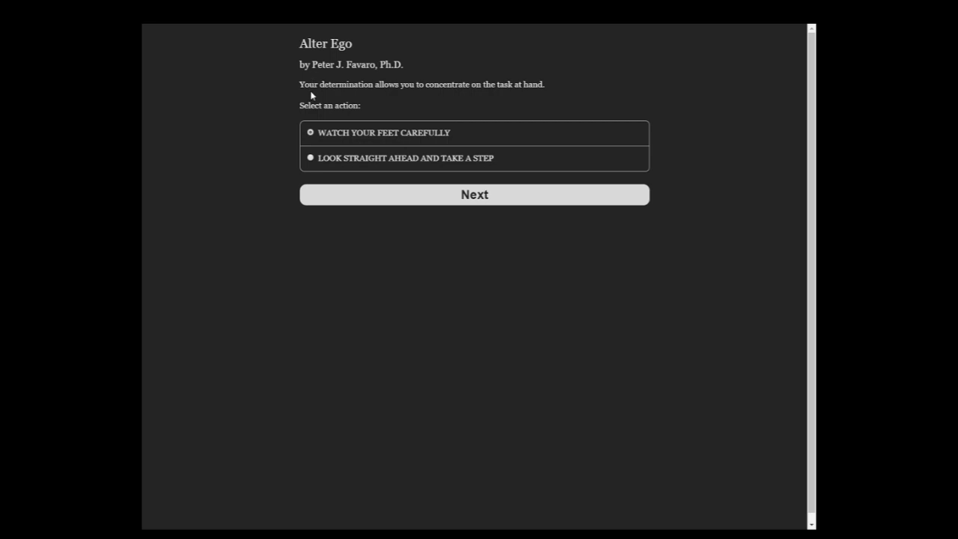
mouse_move(505, 84)
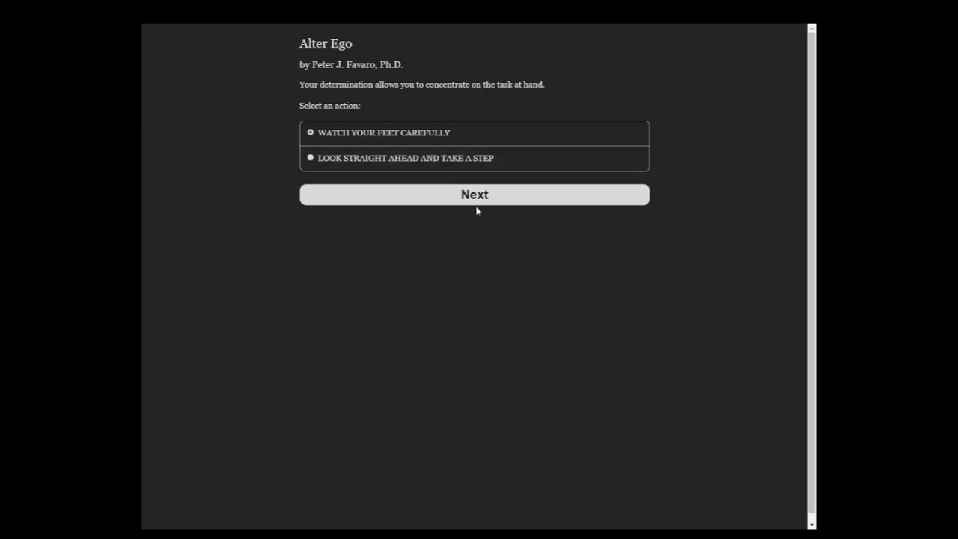
left_click(474, 195)
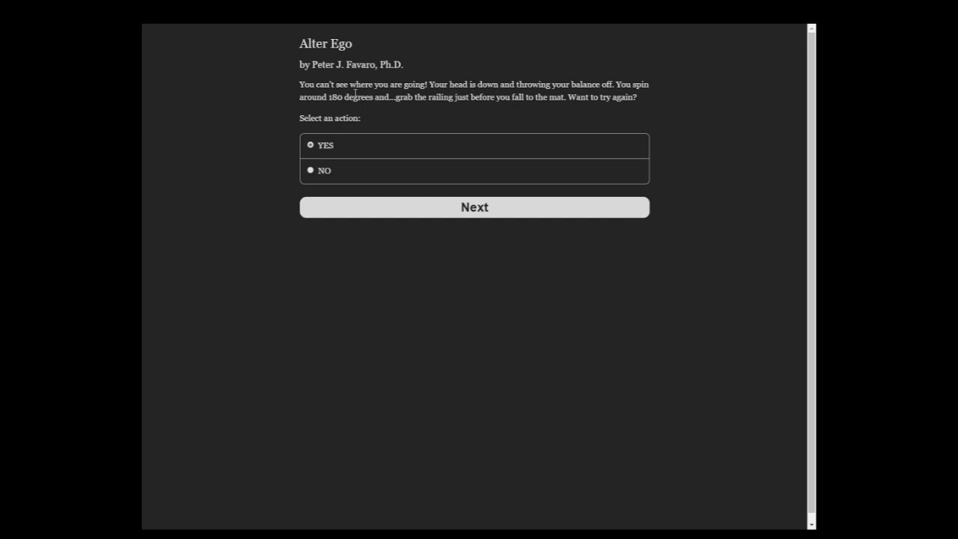
left_click(473, 207)
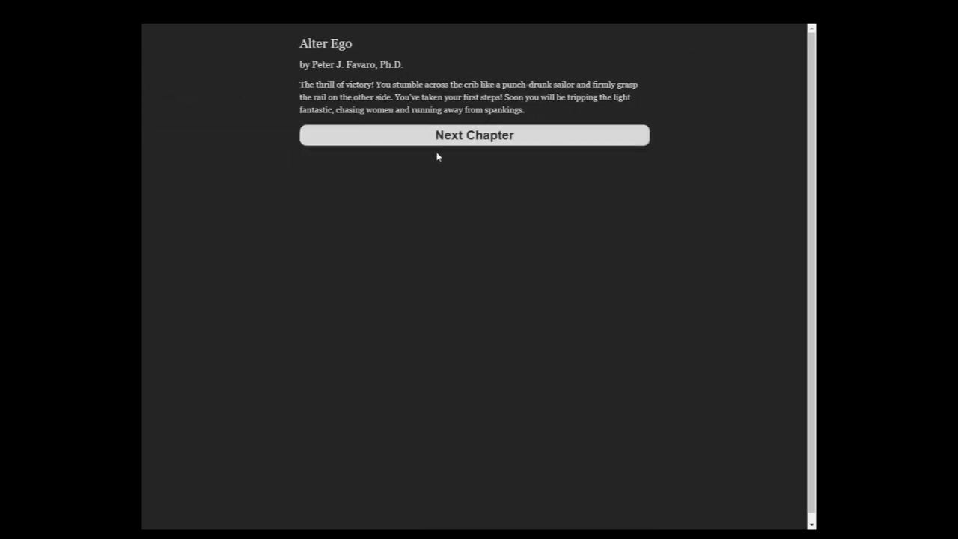
left_click(475, 135)
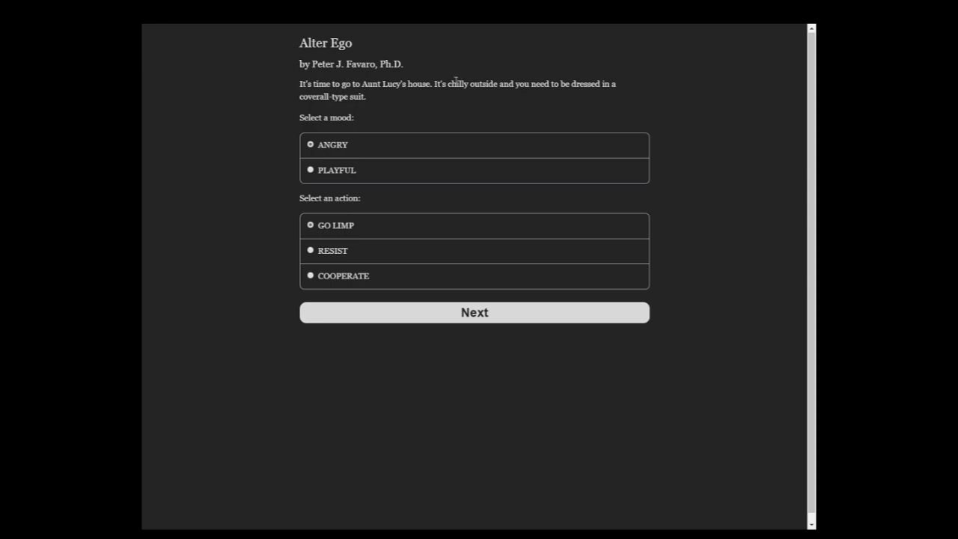
mouse_move(374, 101)
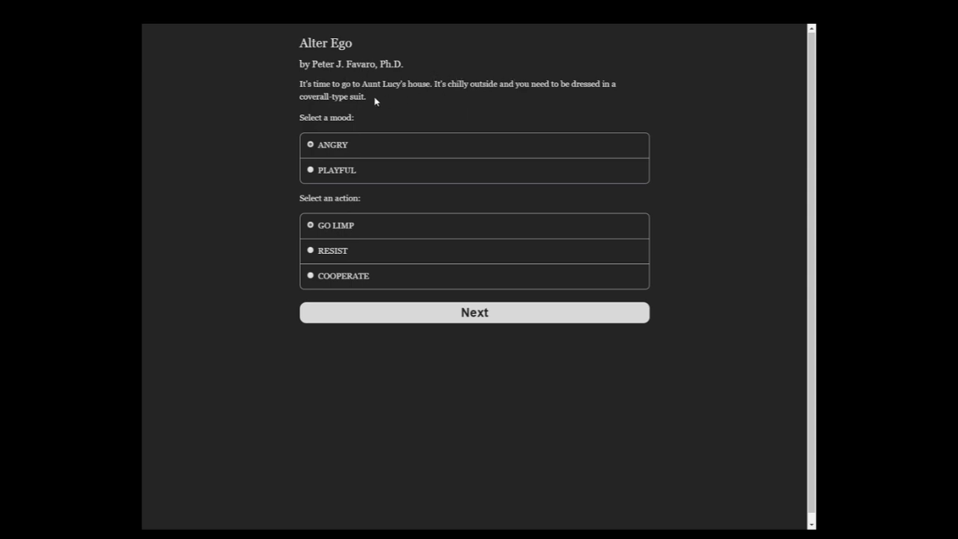
mouse_move(391, 104)
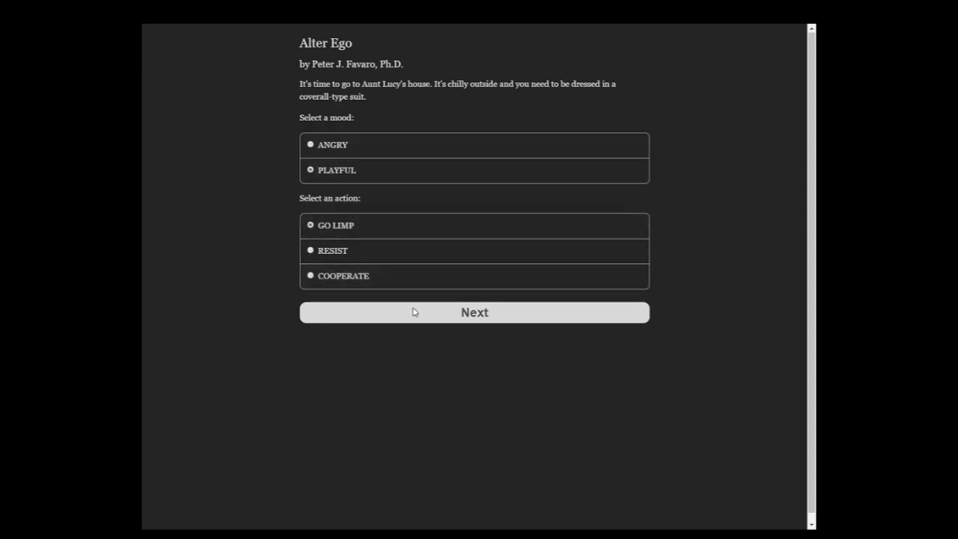
- Choose PLAYFUL mood and LAUGH EVEN HARDER while Aunt Lucy dresses the baby
left_click(473, 312)
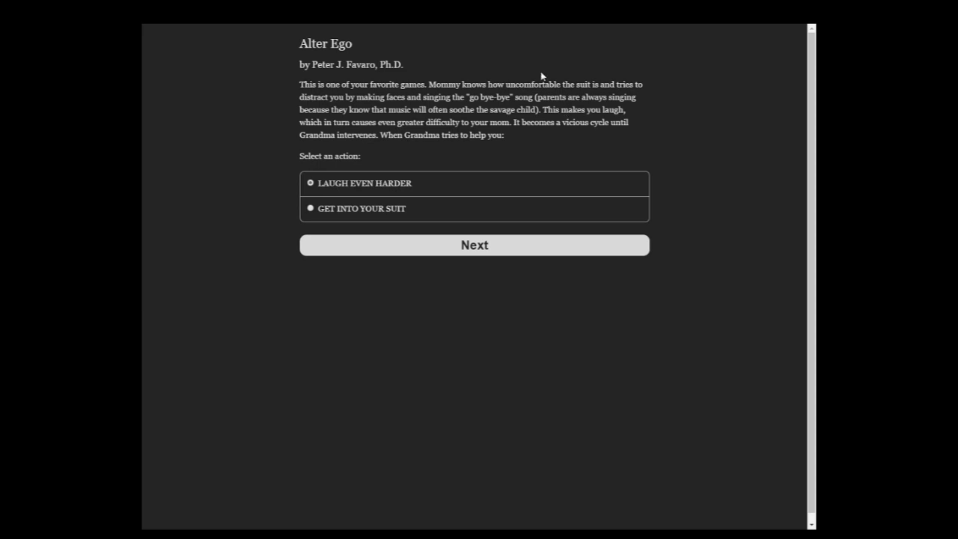
mouse_move(557, 139)
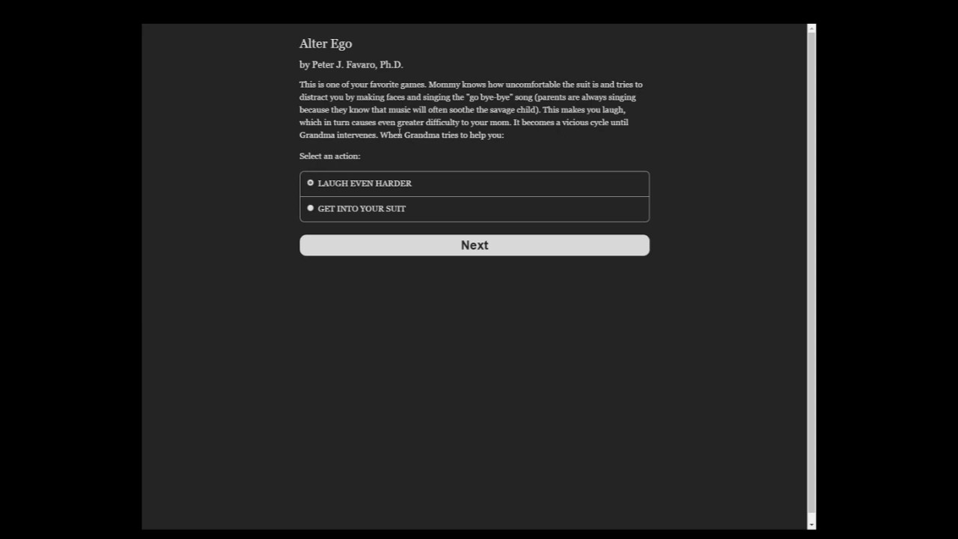
left_click(473, 245)
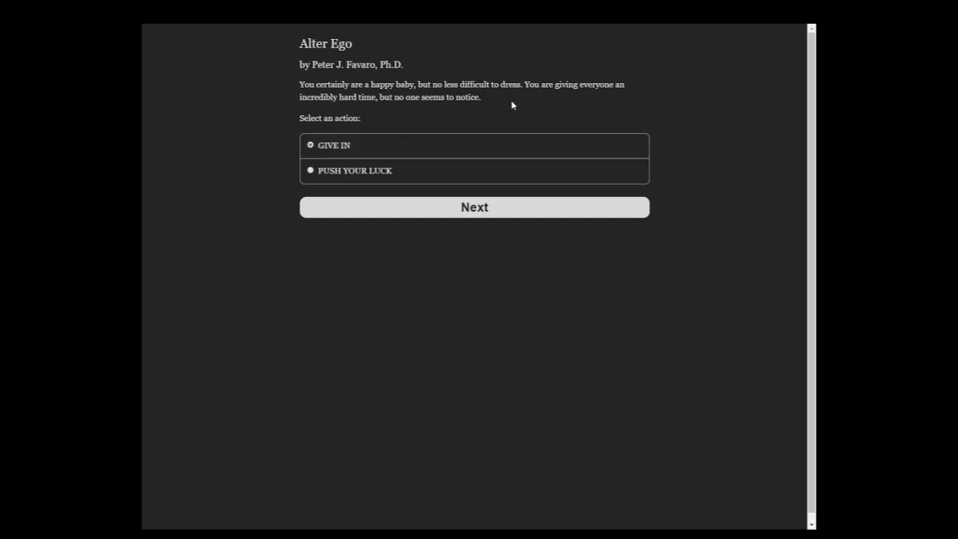
left_click(474, 207)
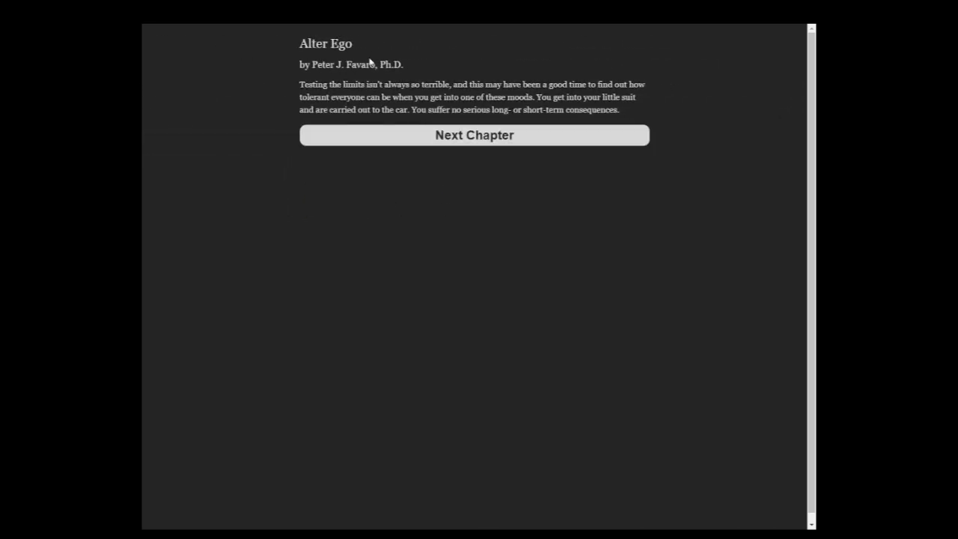
left_click(474, 135)
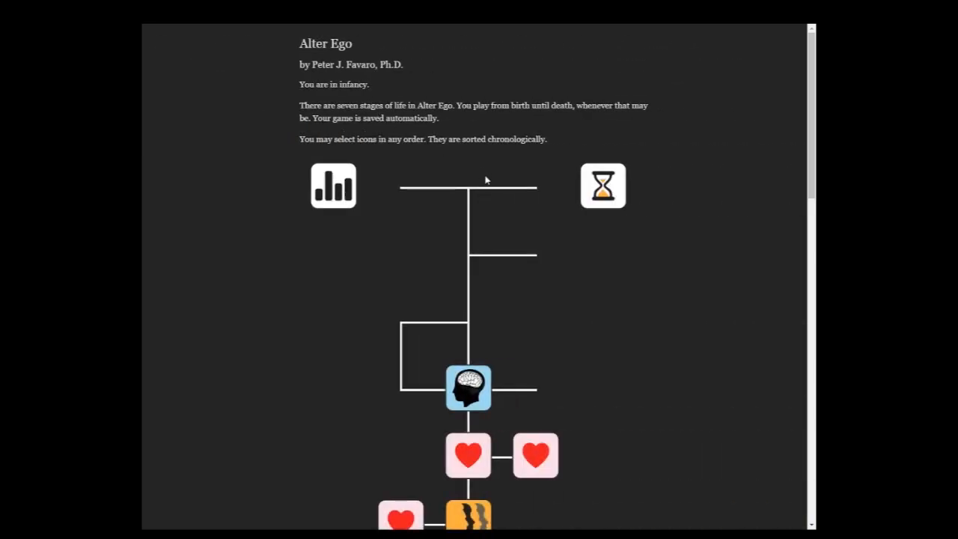
- Open Dad's calculator scenario and choose LOOK, TOUCH AND TAKE APART
left_click(467, 387)
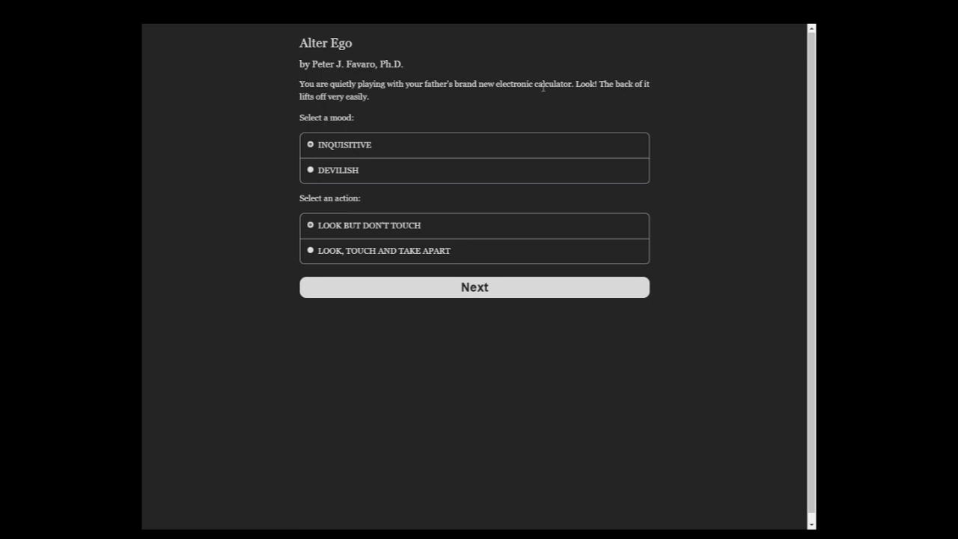
mouse_move(404, 101)
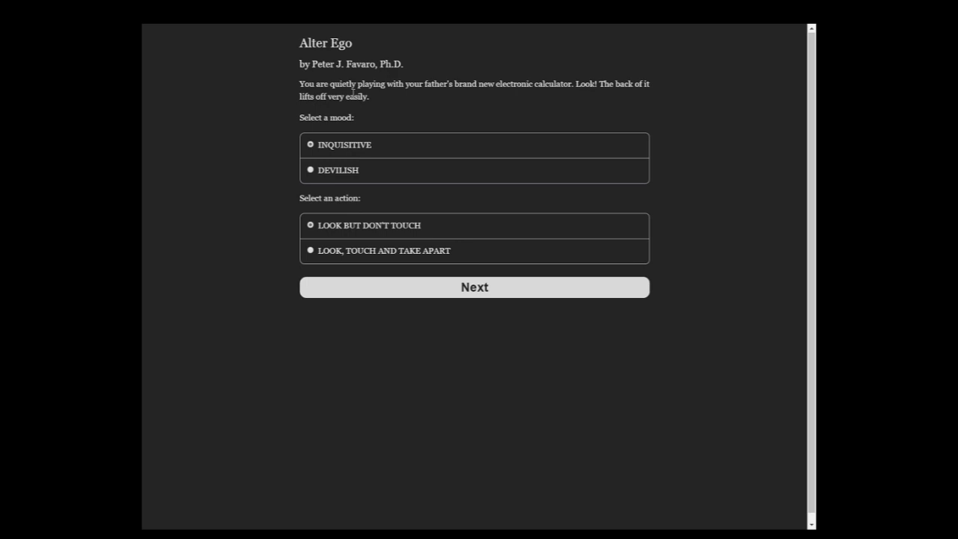
left_click(384, 250)
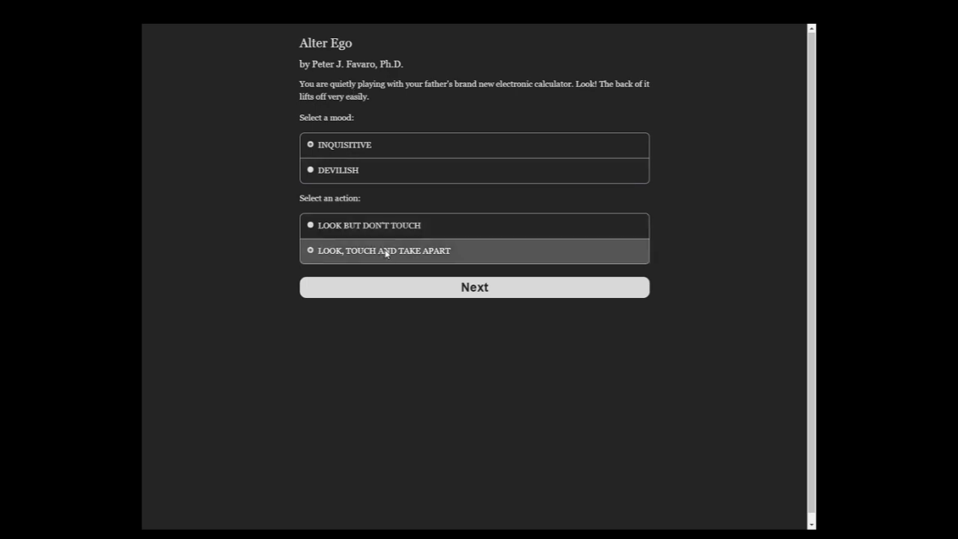
left_click(473, 286)
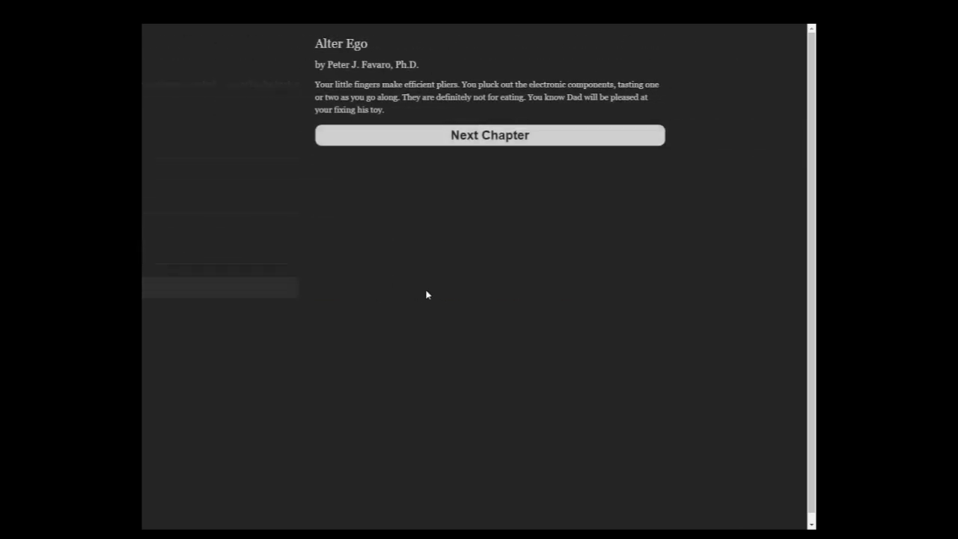
left_click(490, 135)
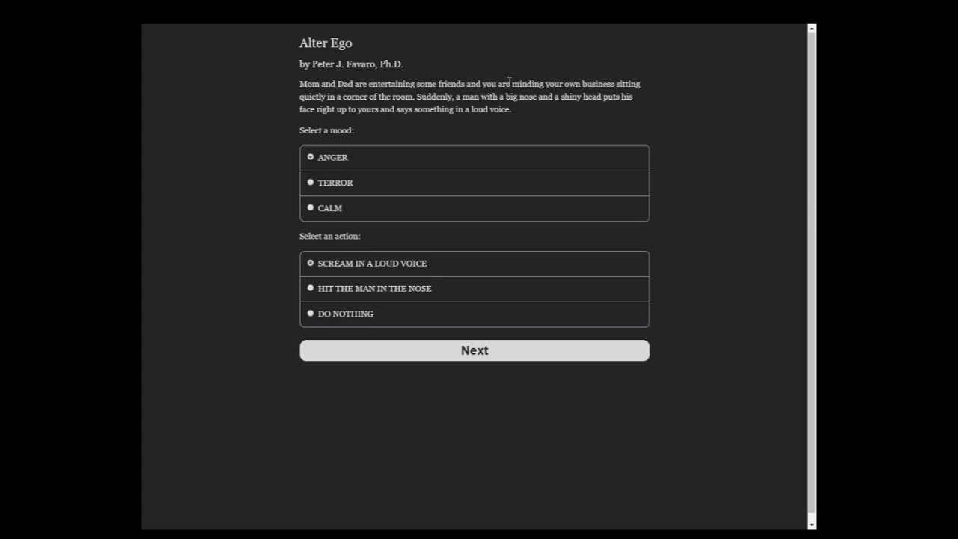
mouse_move(659, 77)
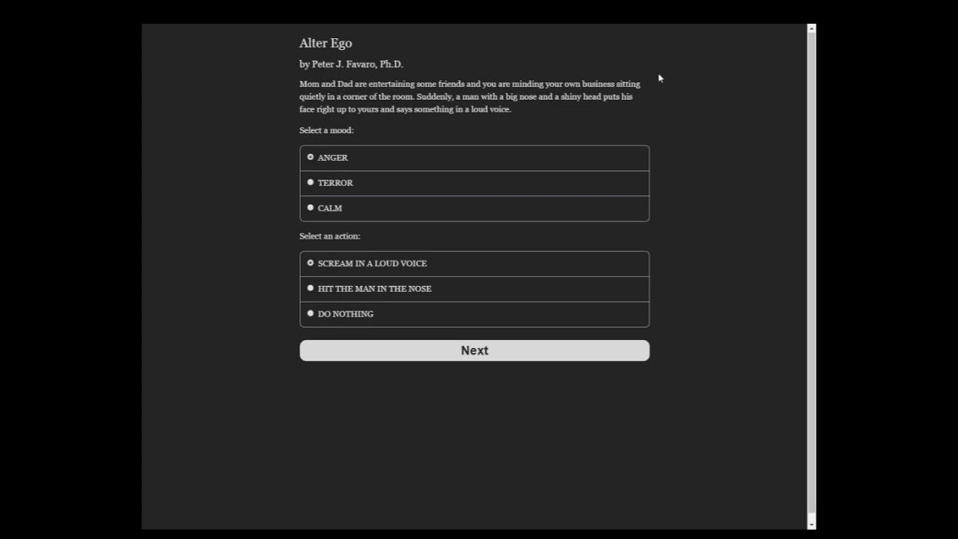
mouse_move(635, 41)
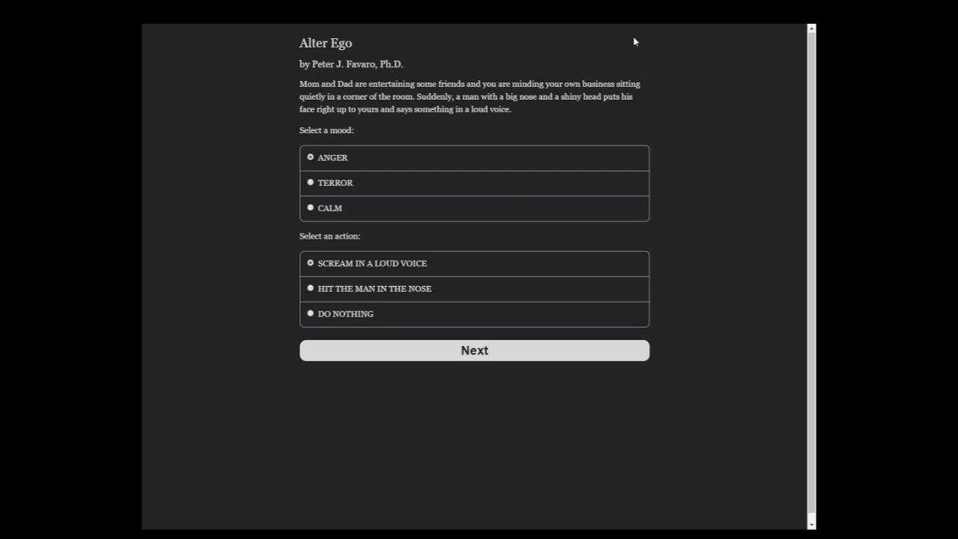
mouse_move(526, 66)
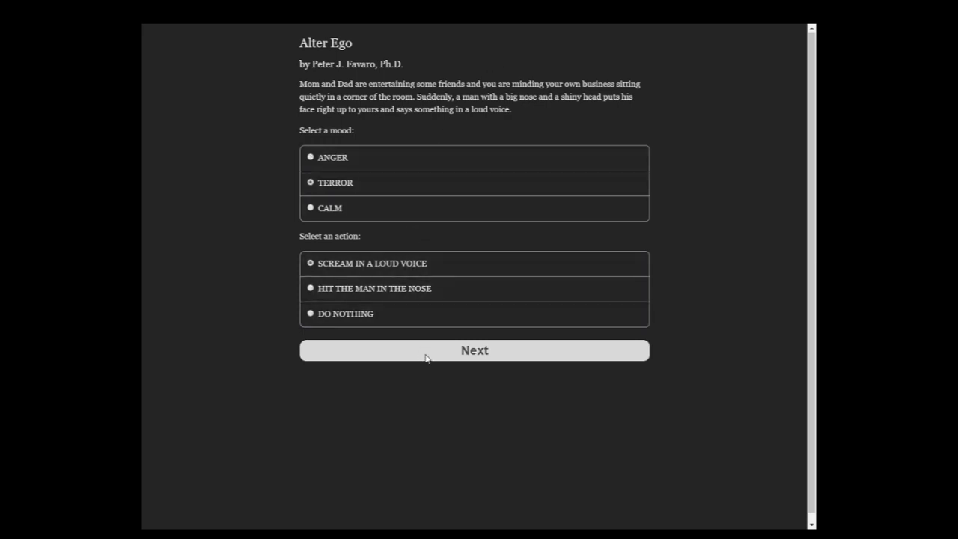
- Respond to the loud man with TERROR mood and SCREAM IN A LOUD VOICE
left_click(473, 350)
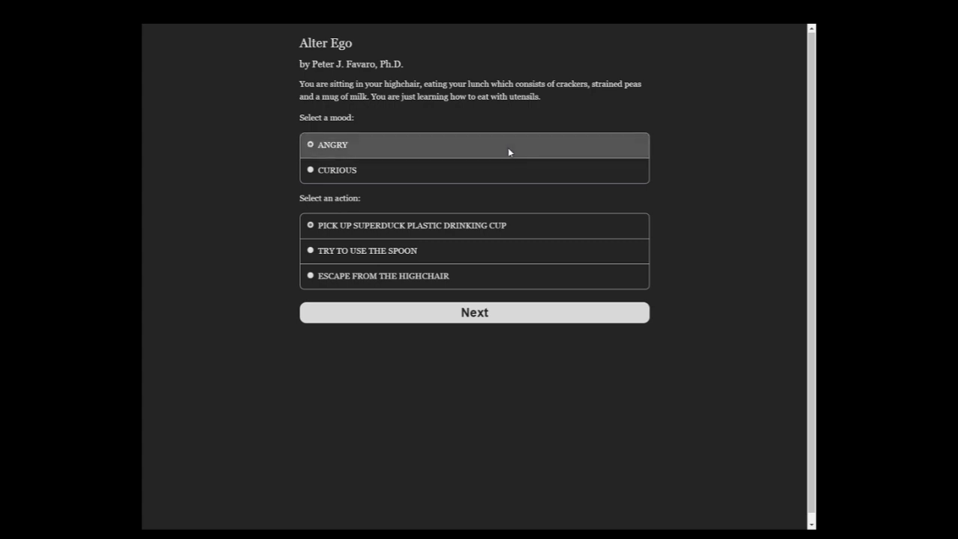
mouse_move(486, 83)
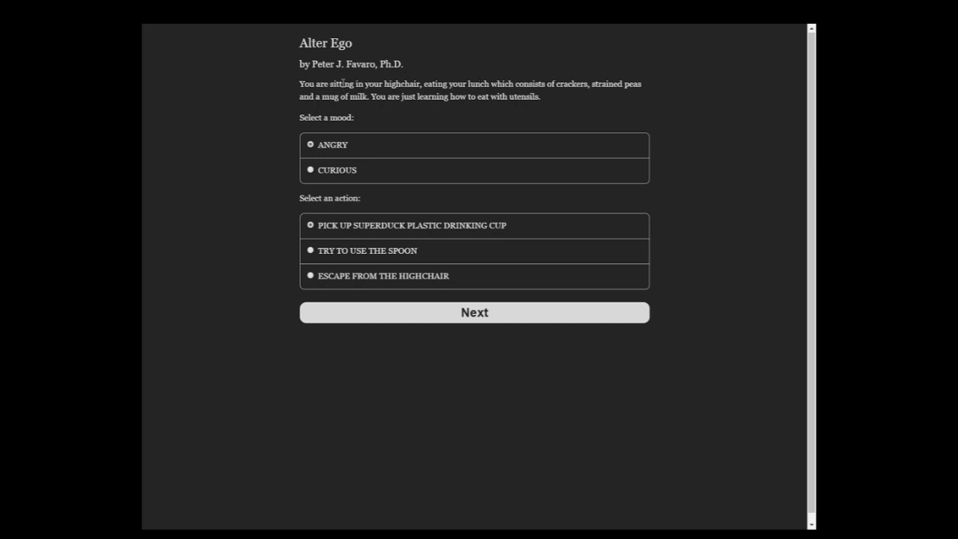
mouse_move(380, 78)
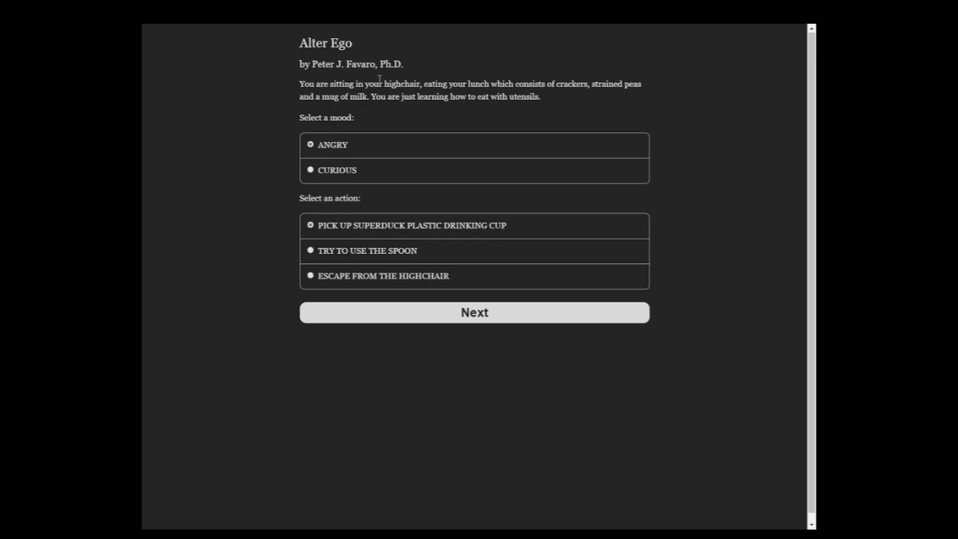
mouse_move(488, 69)
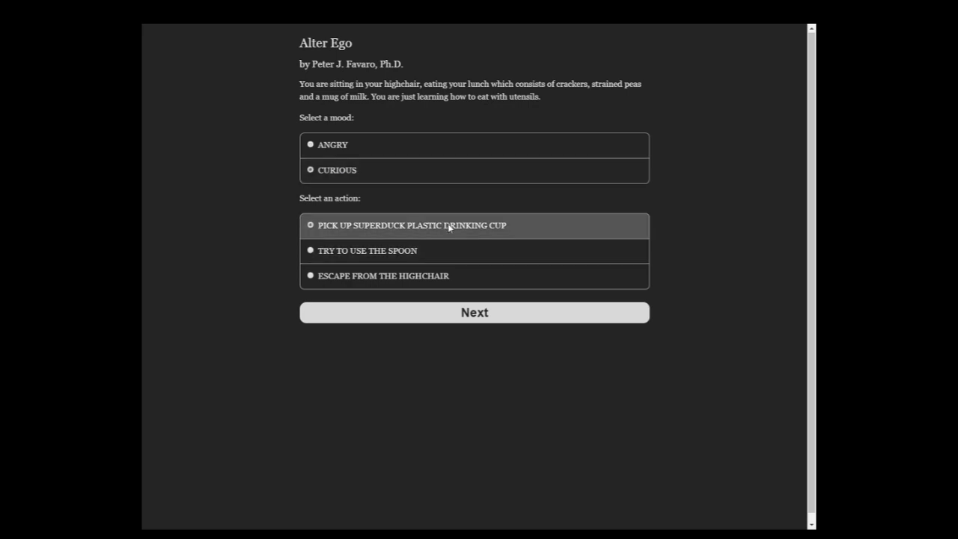
- Choose CURIOUS, keep playing with the spoon and cup, and pick the stirring option
left_click(474, 312)
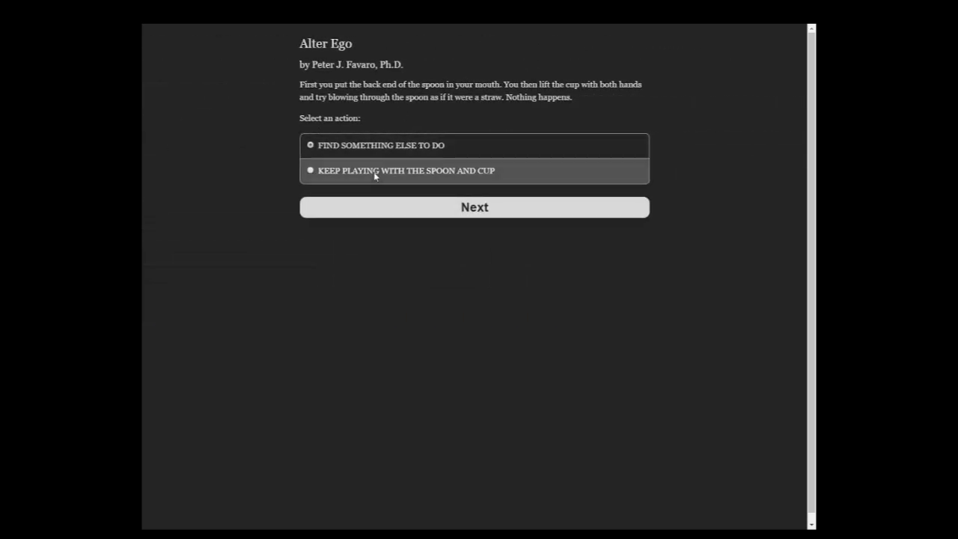
left_click(473, 208)
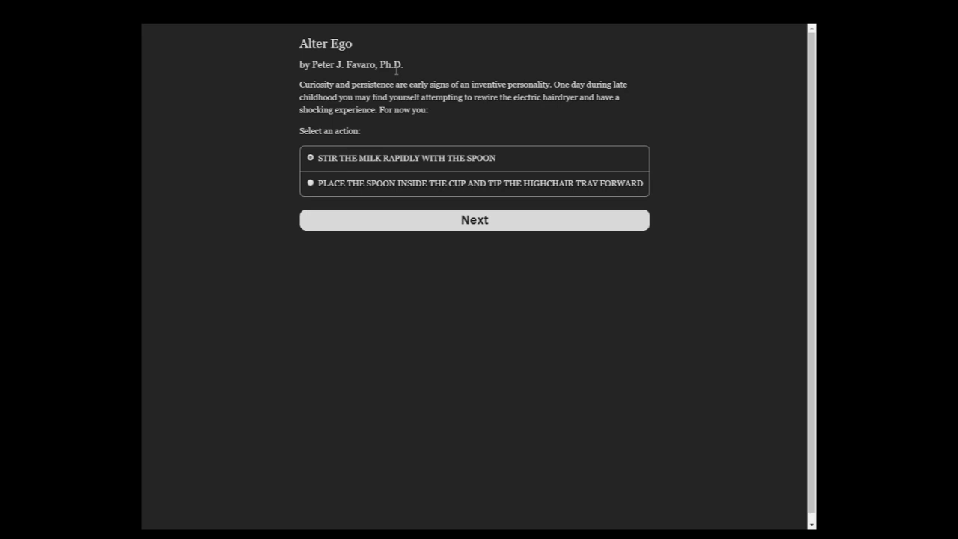
mouse_move(411, 138)
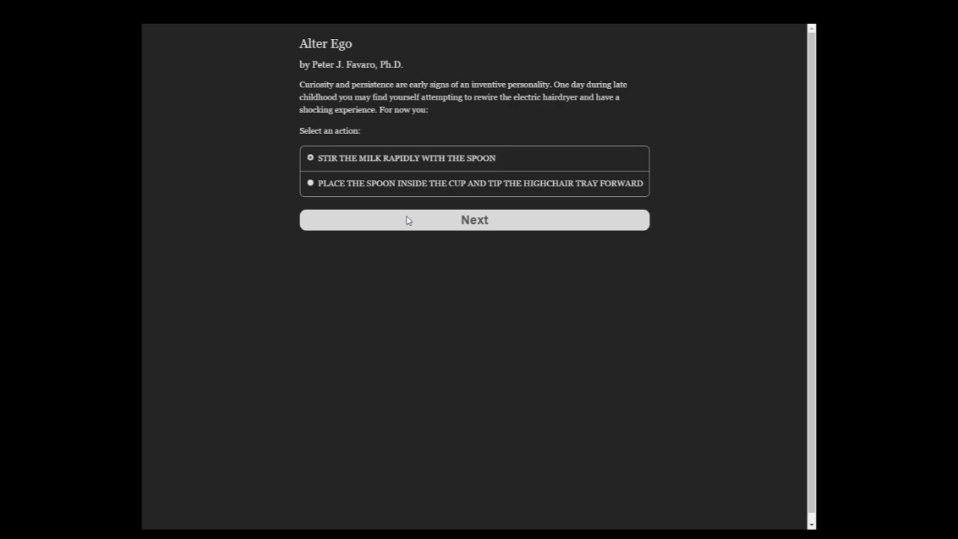
left_click(473, 219)
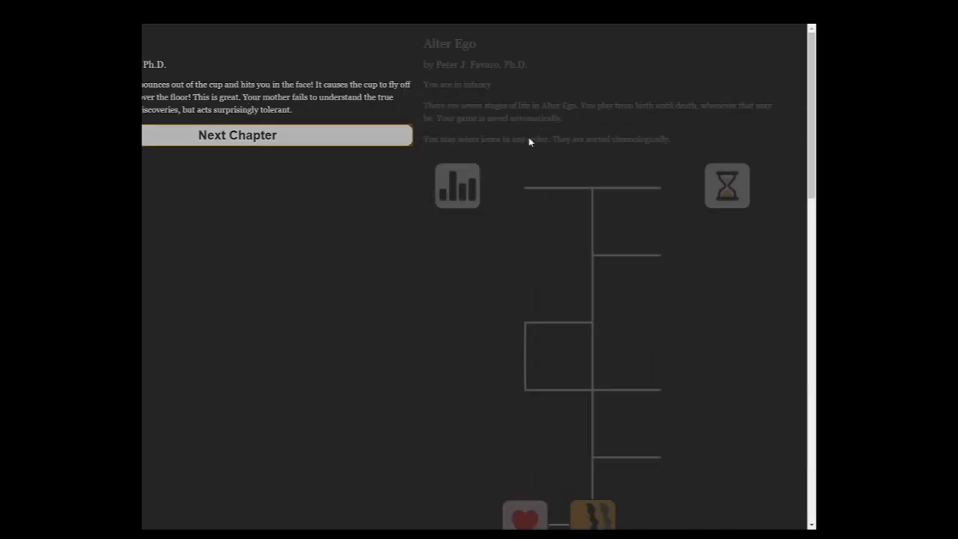
- Seek information about the missing Weasly Wabbit, then get hysterical and ask for the doll
scroll("down", 3)
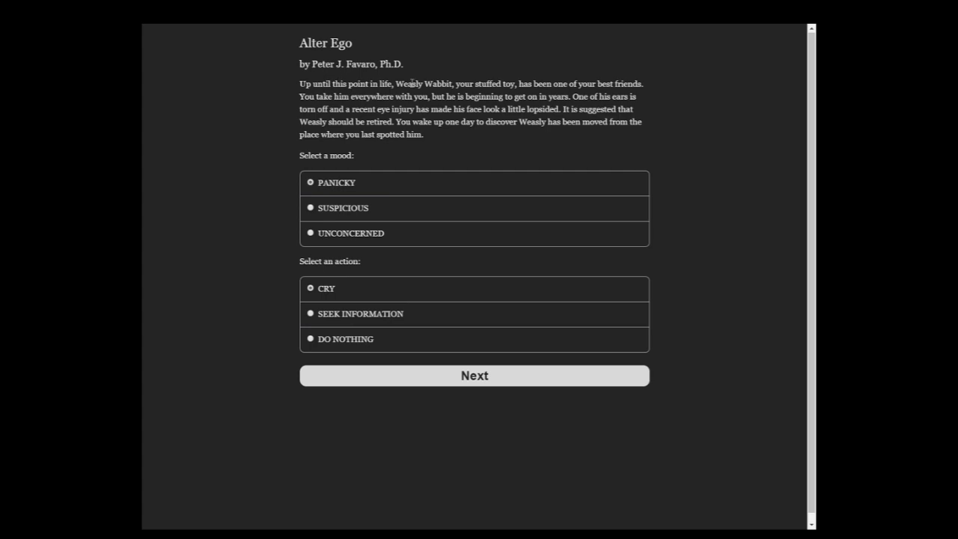
mouse_move(555, 94)
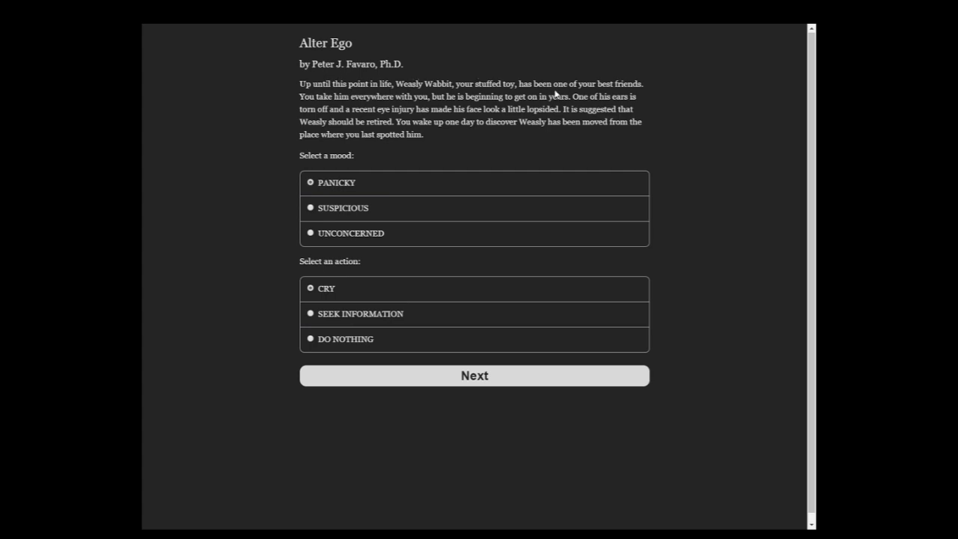
mouse_move(431, 96)
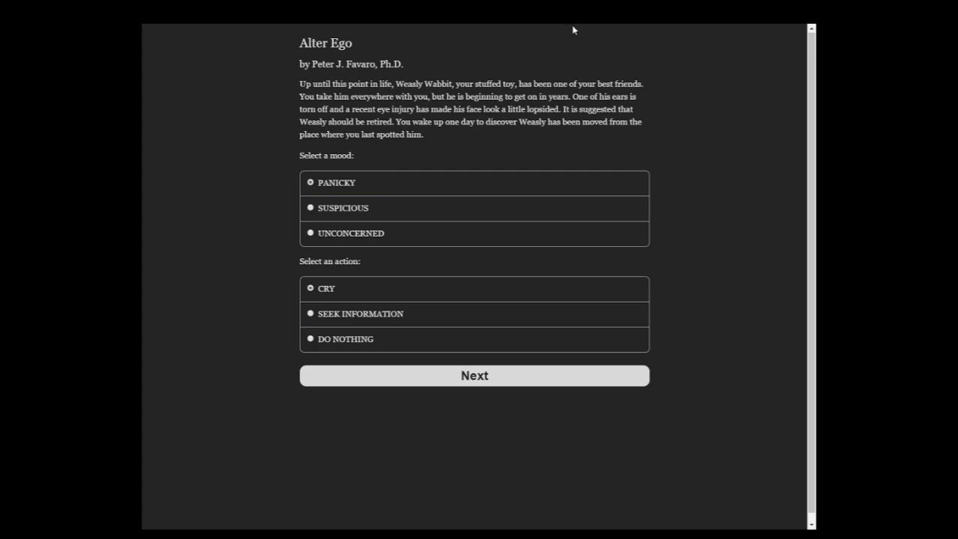
mouse_move(348, 120)
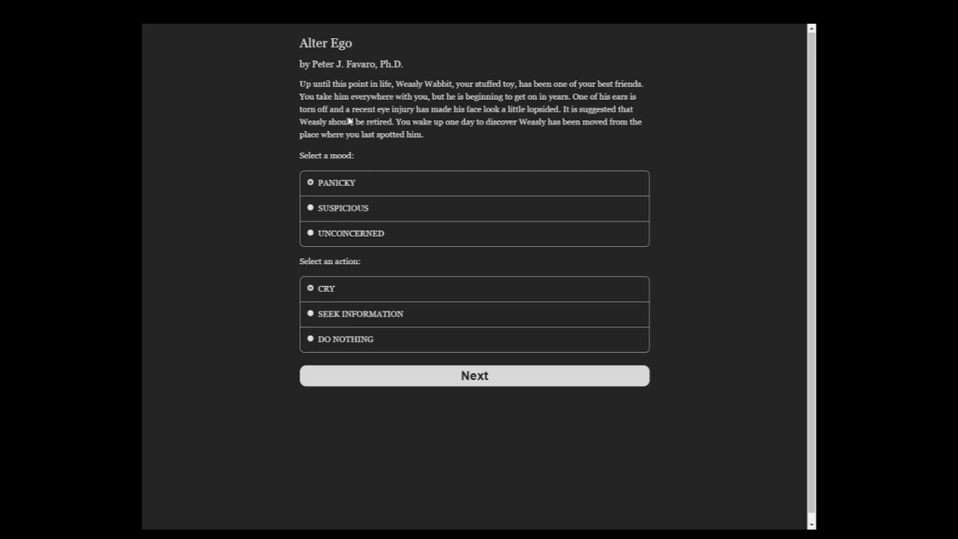
mouse_move(361, 119)
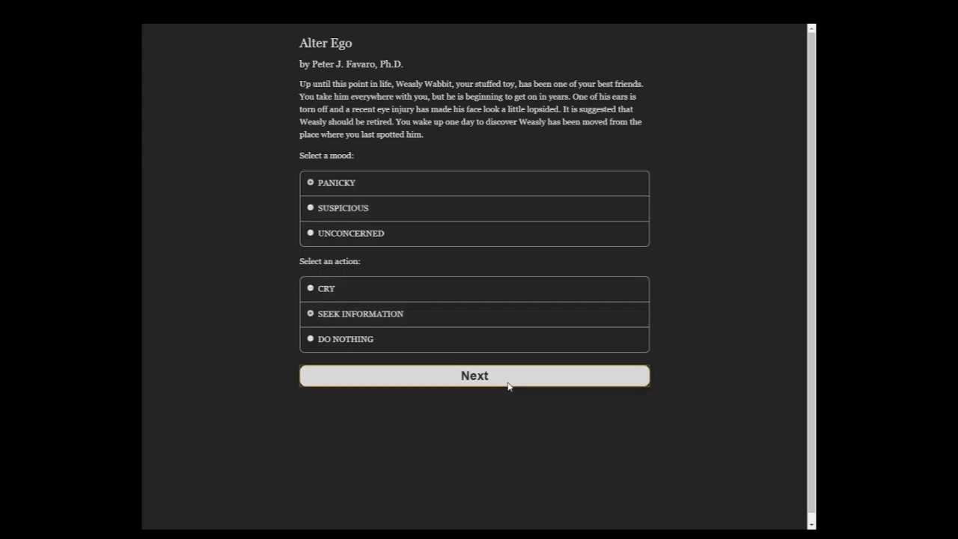
left_click(474, 375)
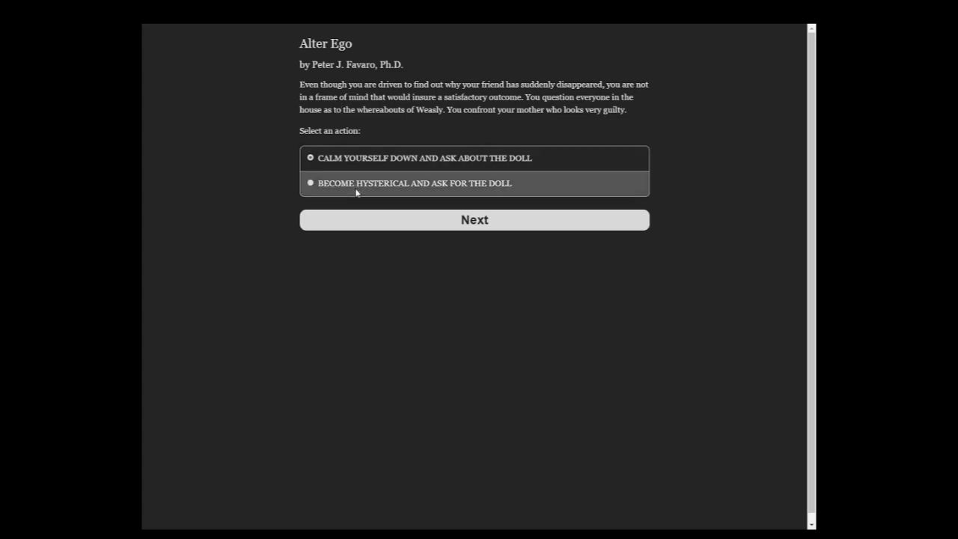
left_click(474, 219)
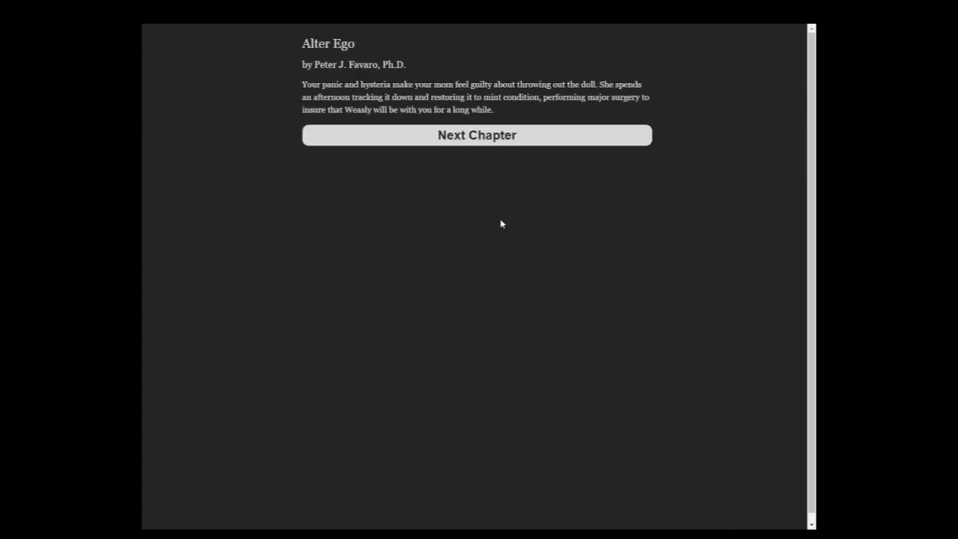
- Continue past Weasly's outcome to the Life Status screen with trait percentages and 999 money
left_click(476, 135)
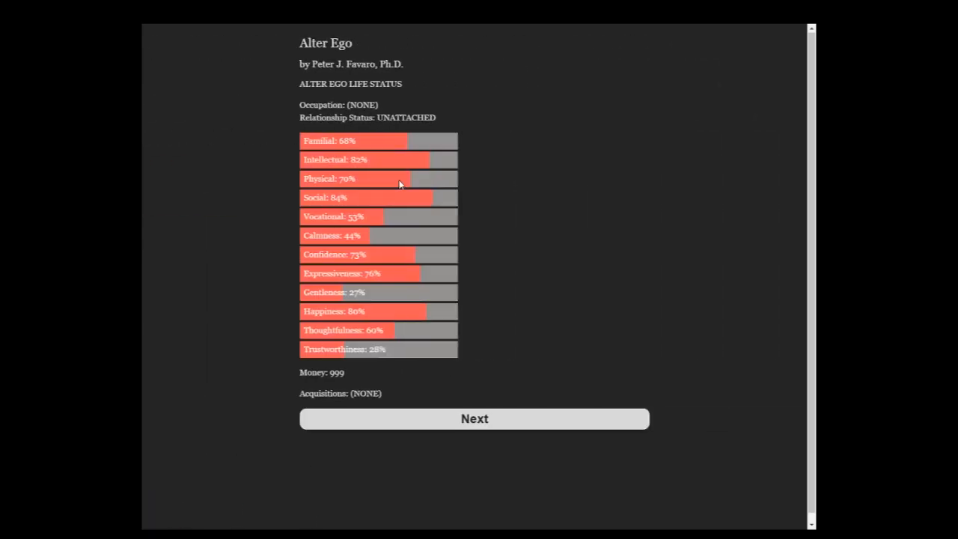
mouse_move(322, 362)
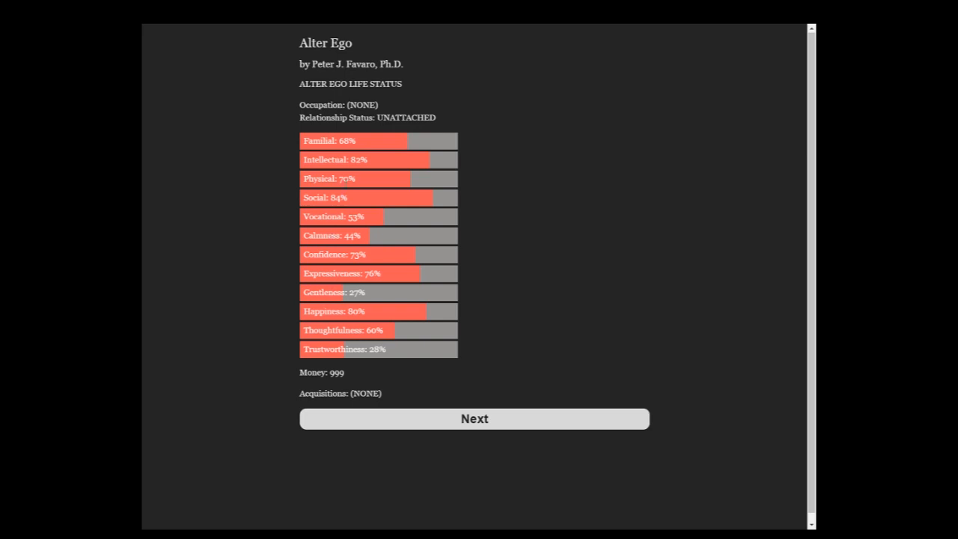
mouse_move(371, 150)
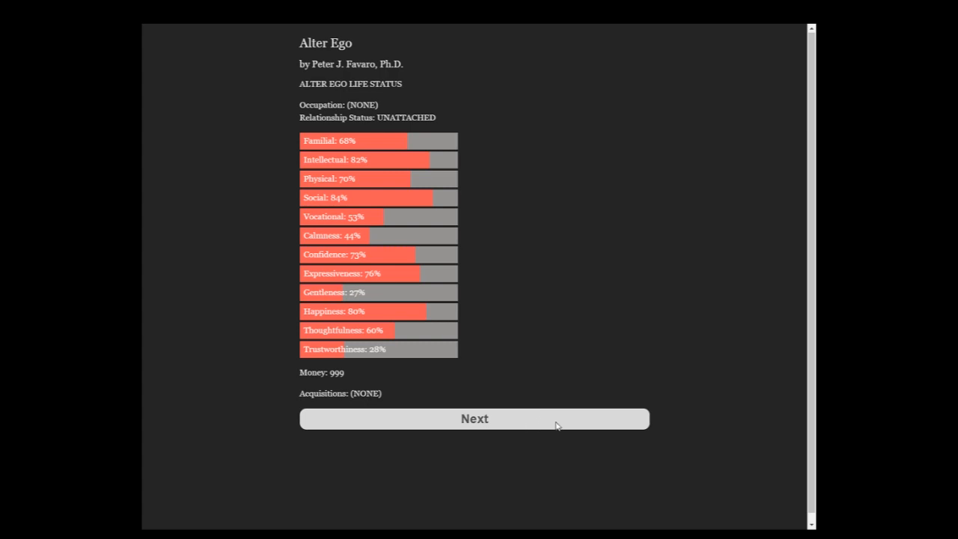
- In the park, curiously put a finger near the other baby's face, then touch its arm
left_click(474, 418)
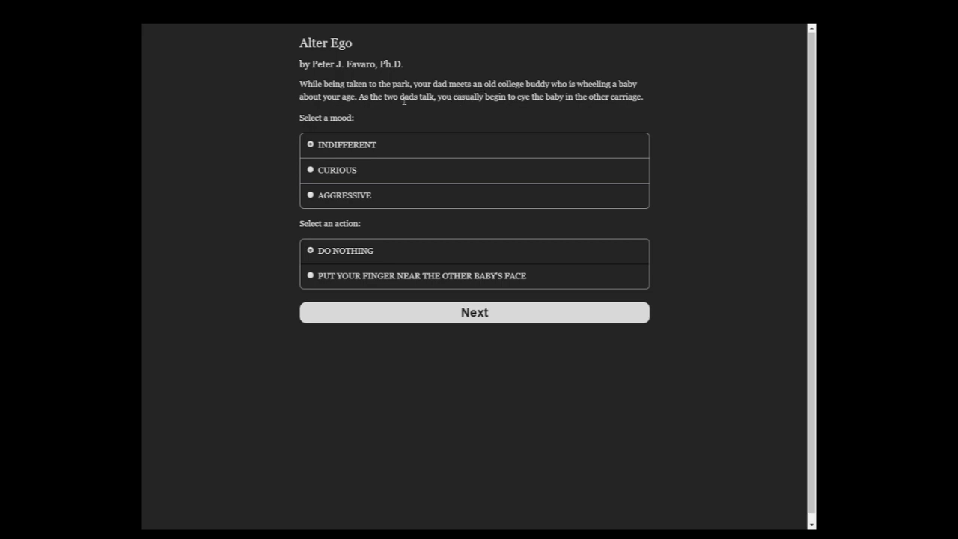
mouse_move(388, 107)
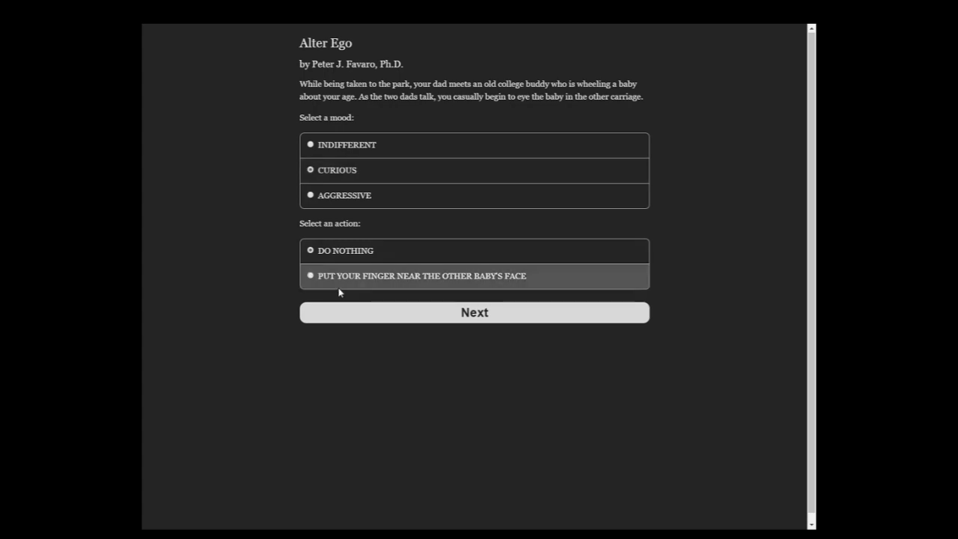
left_click(474, 311)
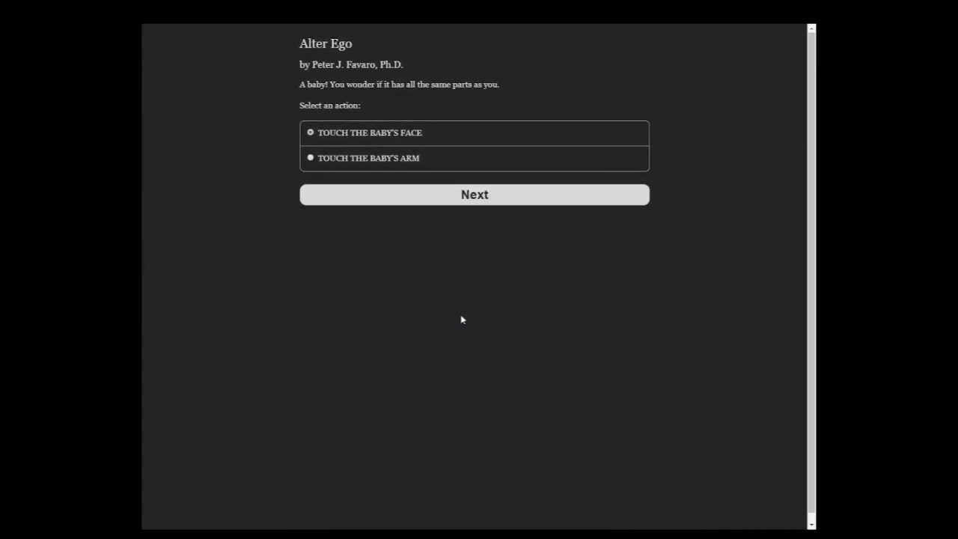
mouse_move(440, 260)
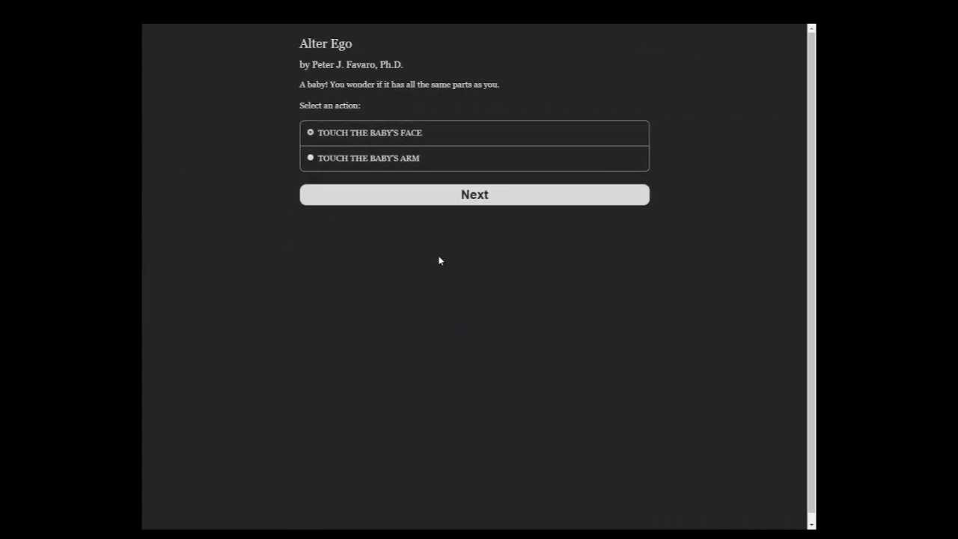
left_click(310, 158)
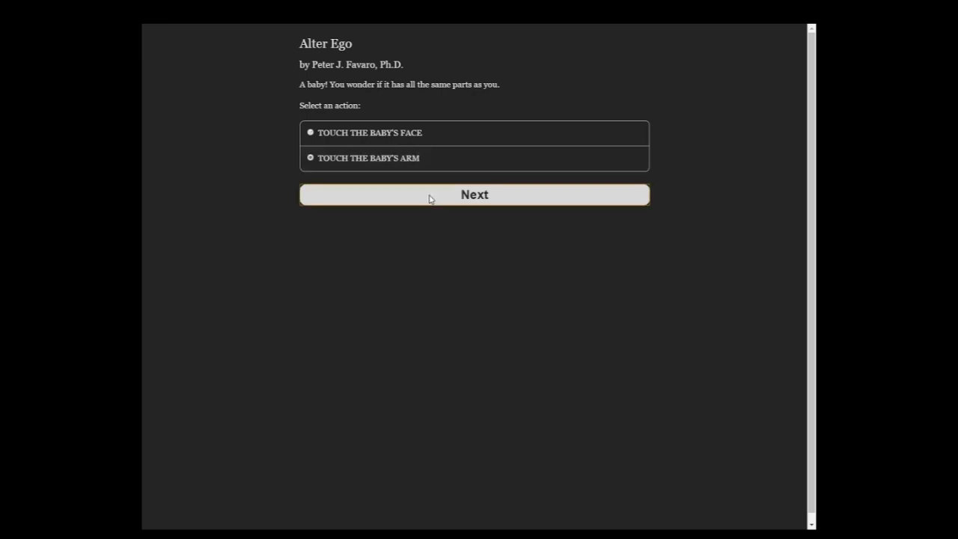
left_click(473, 194)
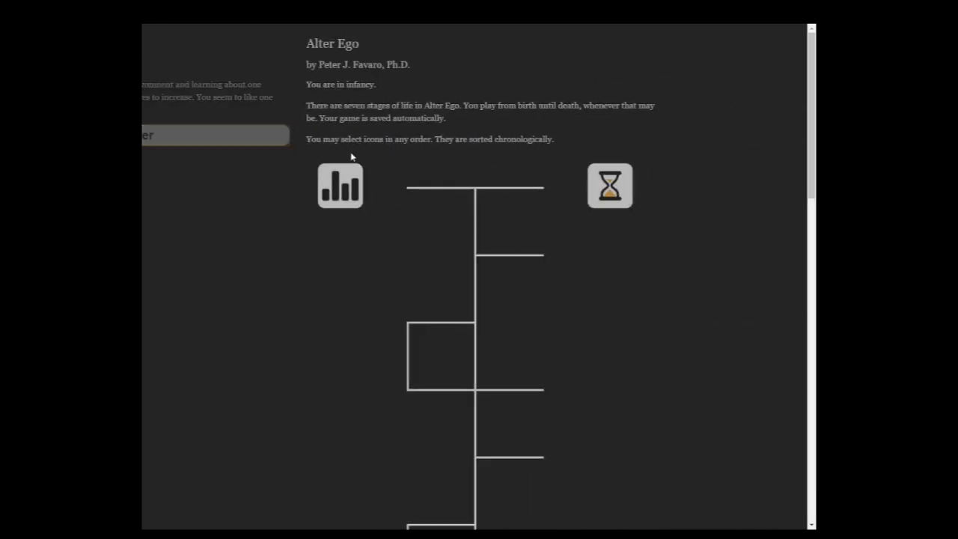
- Keep touching the mirror, answer that the baby is you, and continue to the life map
left_click(340, 186)
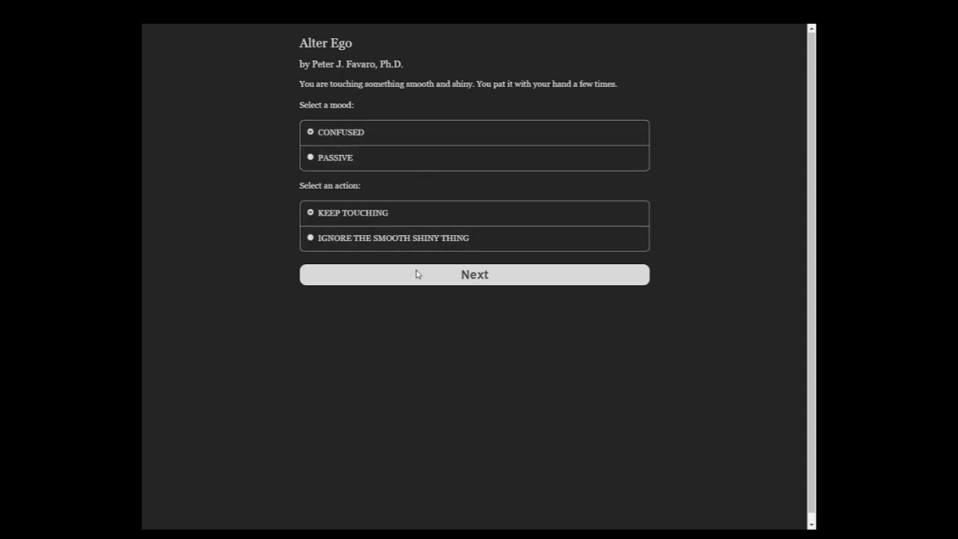
left_click(474, 274)
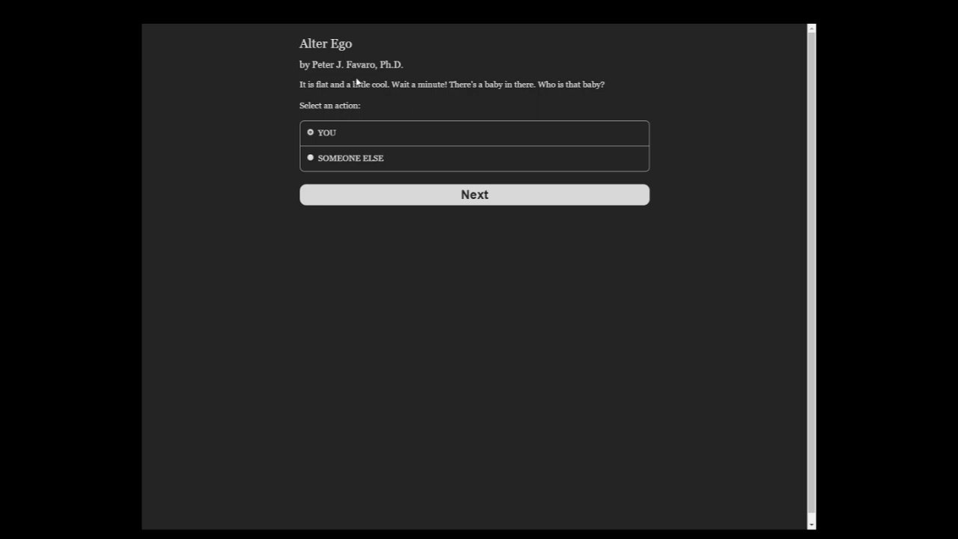
mouse_move(472, 78)
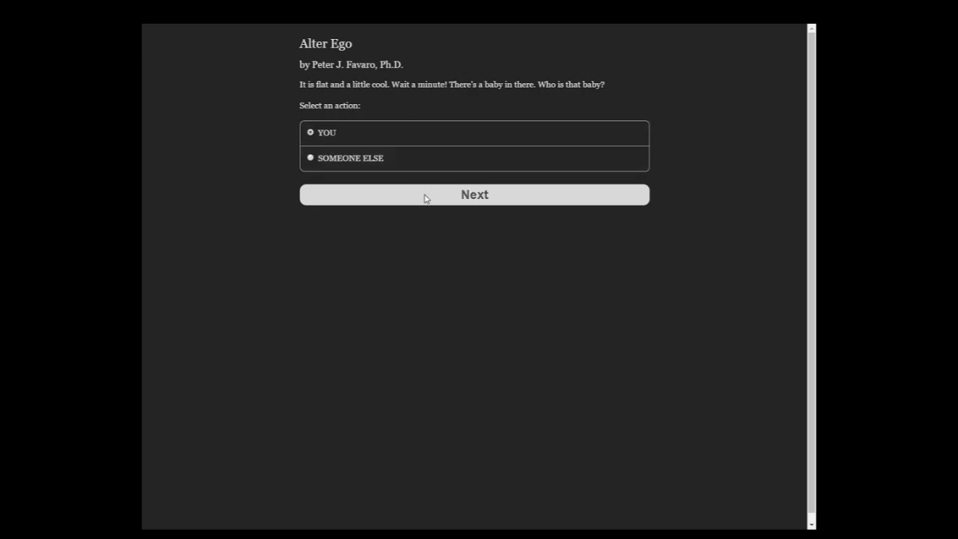
left_click(474, 195)
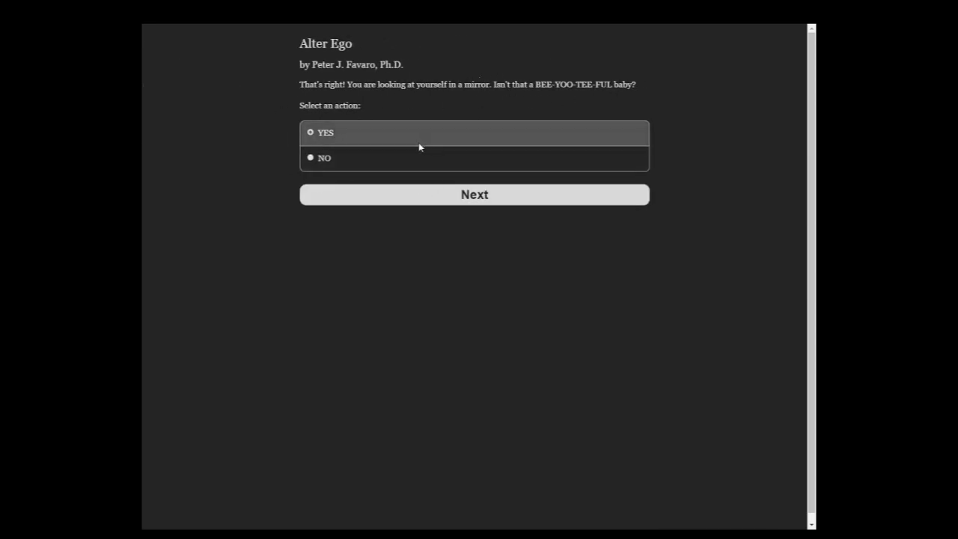
left_click(474, 195)
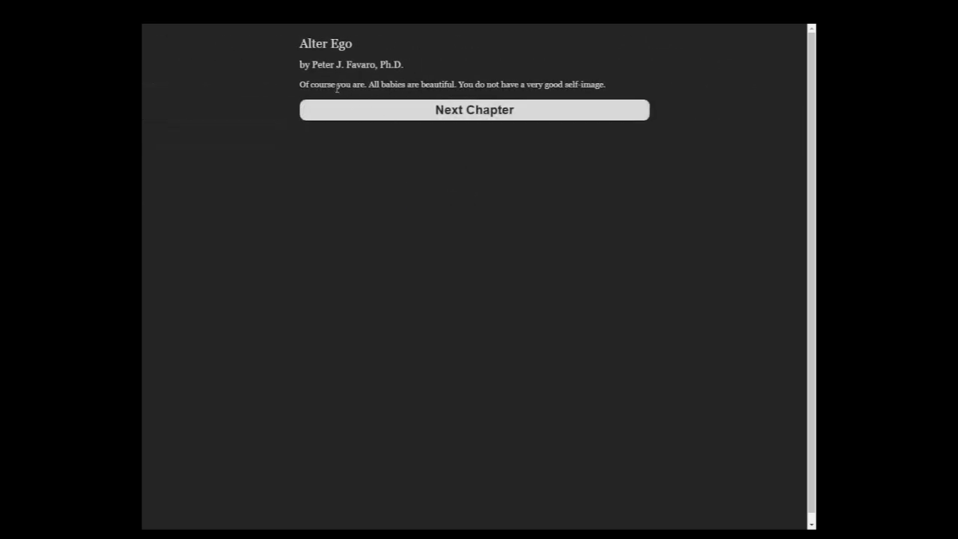
left_click(474, 110)
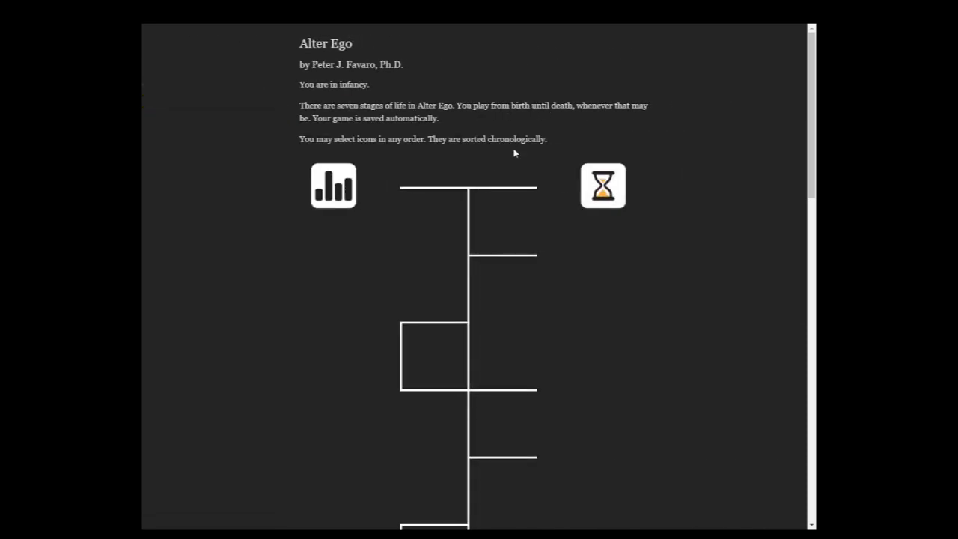
- Give up the bottle, open Mom's Superduck cup box, and return to the infancy map
scroll("down", 3)
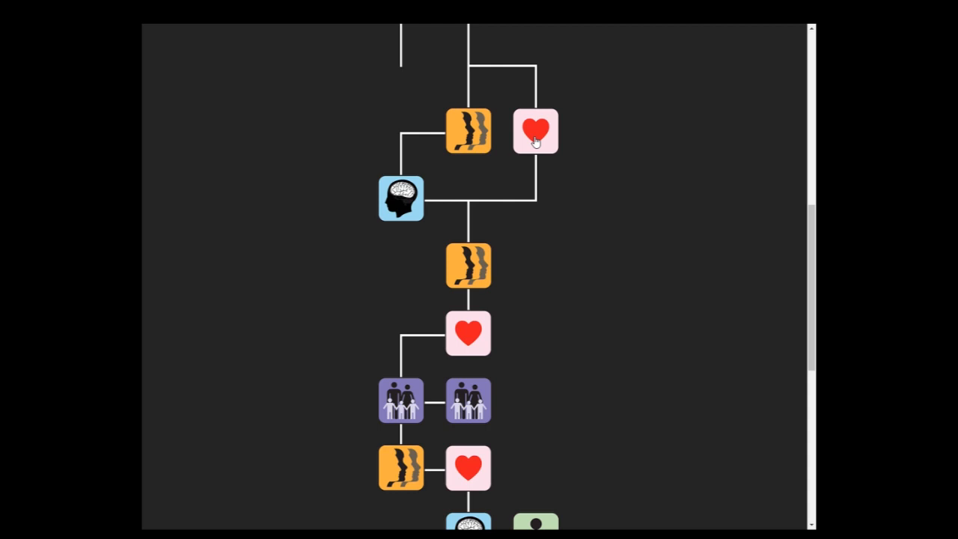
left_click(534, 131)
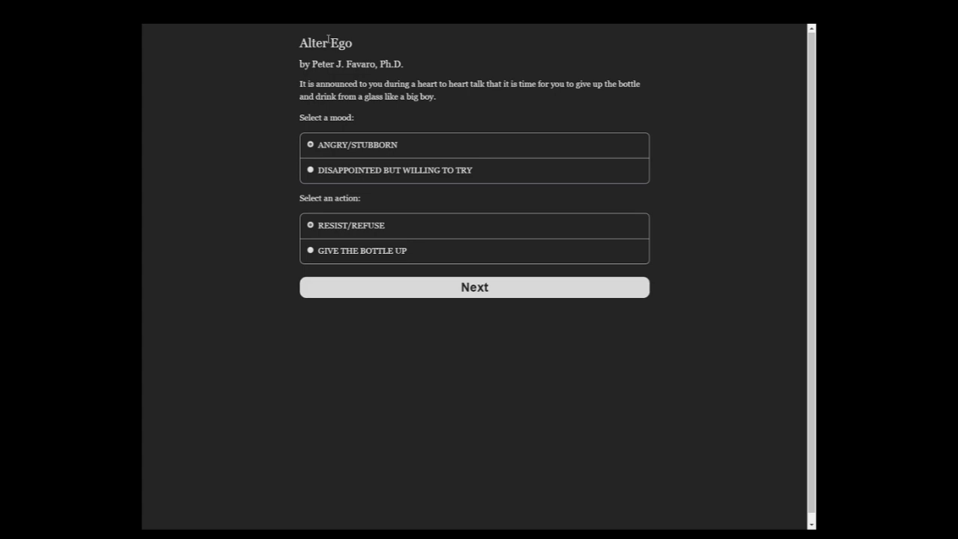
mouse_move(327, 31)
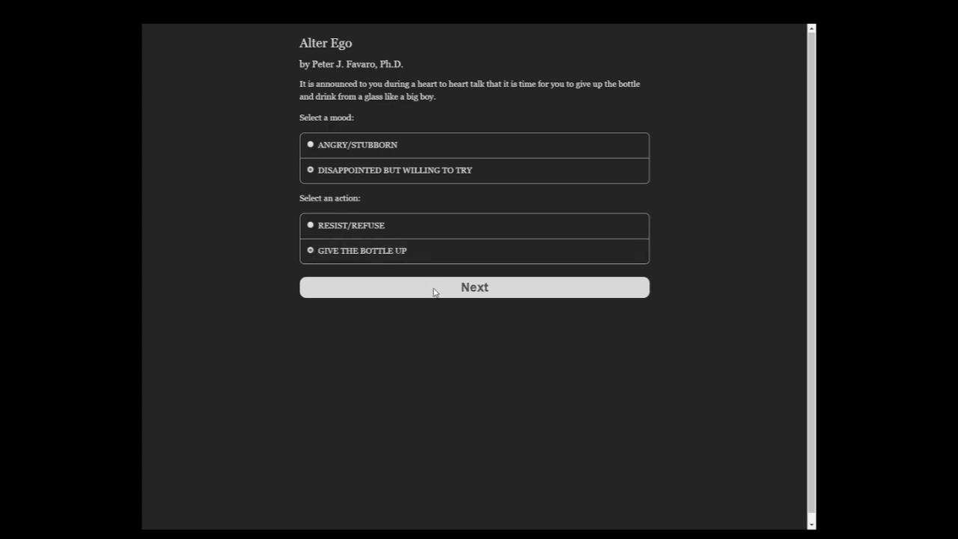
left_click(473, 287)
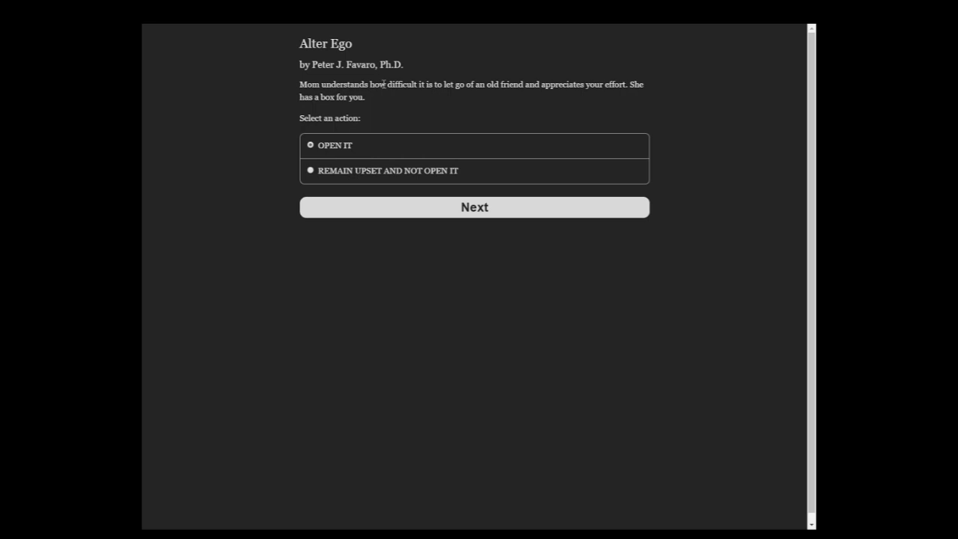
left_click(474, 207)
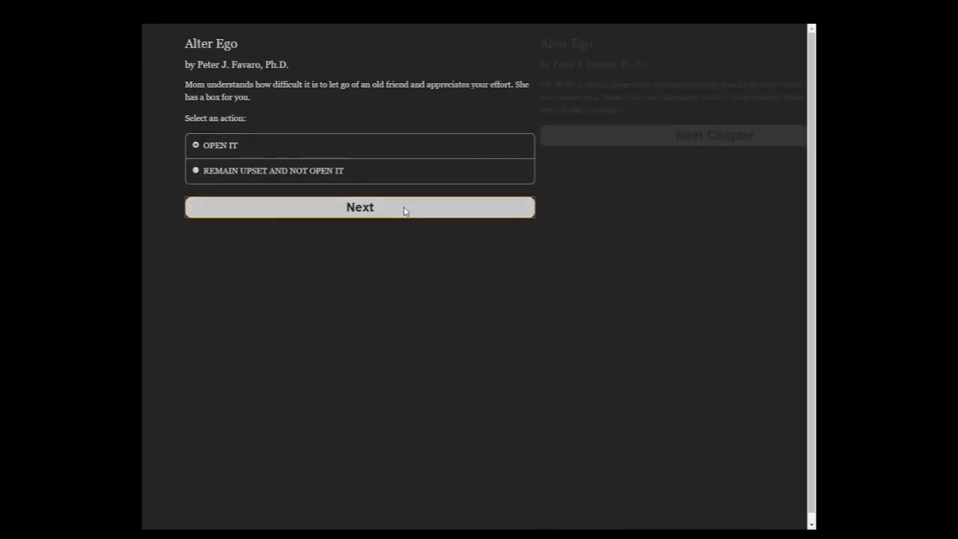
left_click(359, 208)
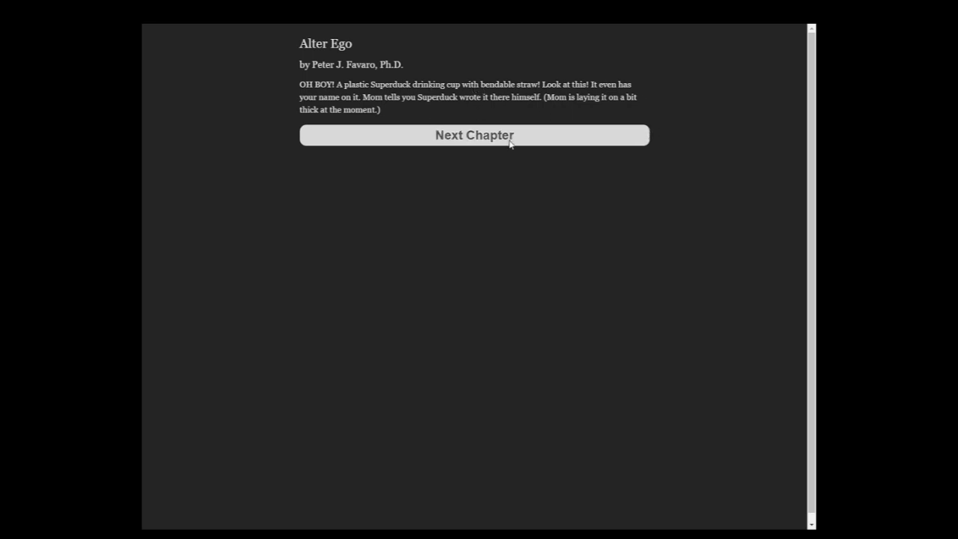
left_click(474, 136)
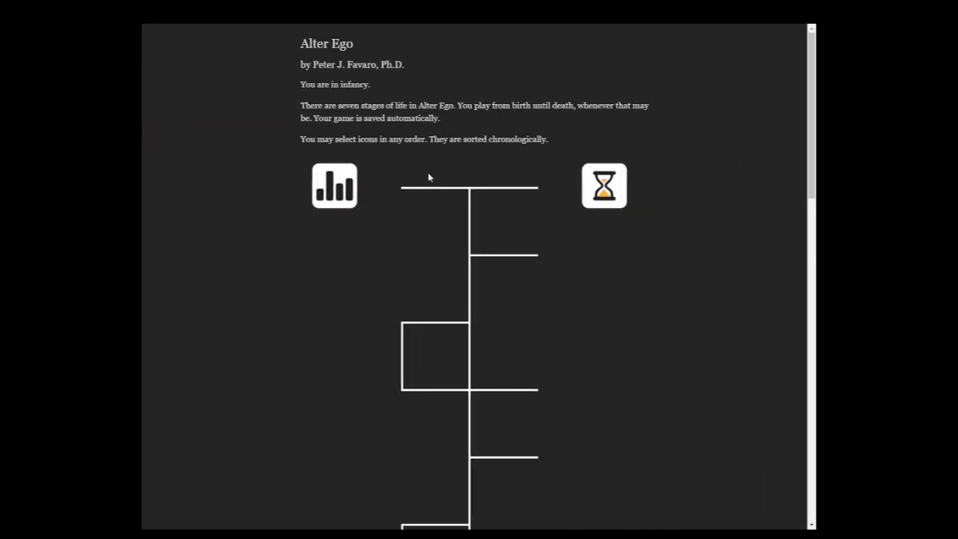
- At Billy's house, artistically draw on the paper and pick who gets the picture
scroll("down", 3)
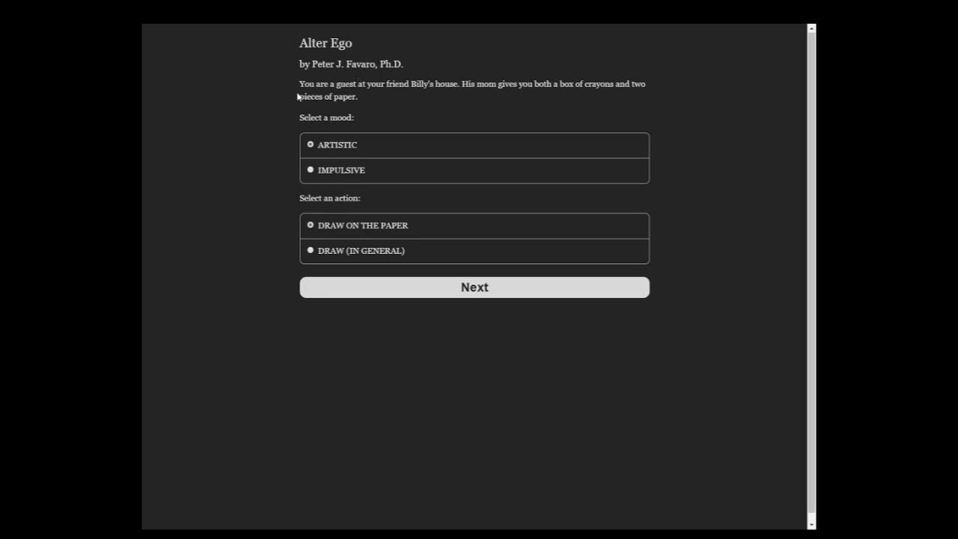
left_click(474, 286)
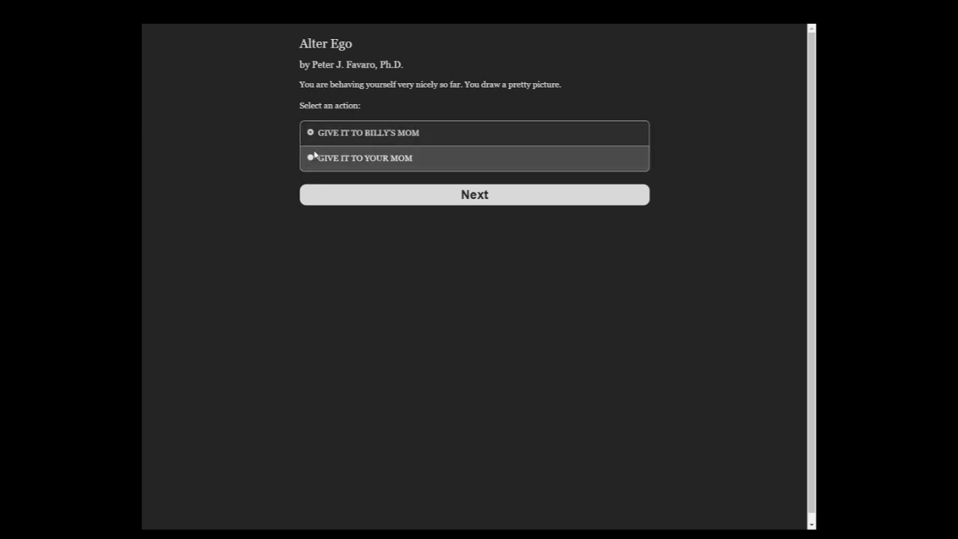
left_click(474, 195)
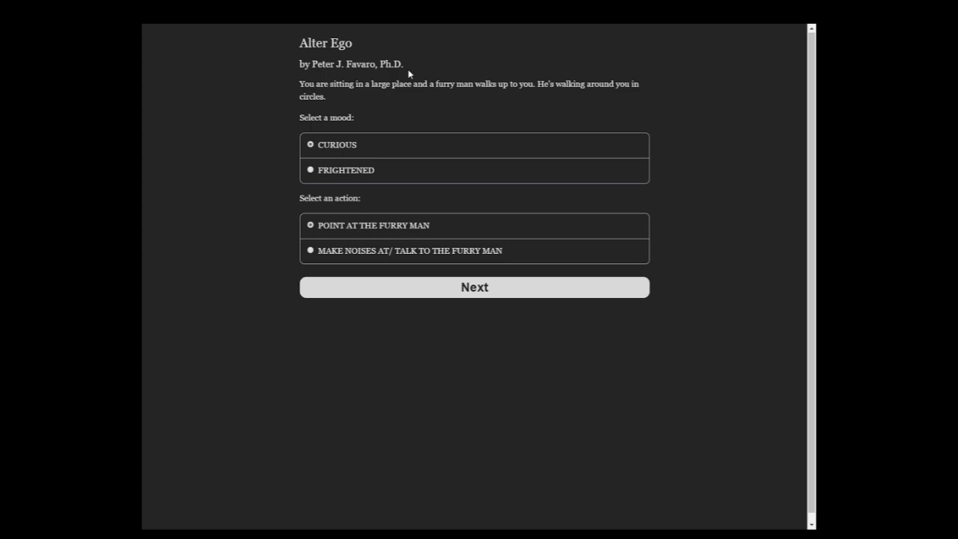
mouse_move(327, 78)
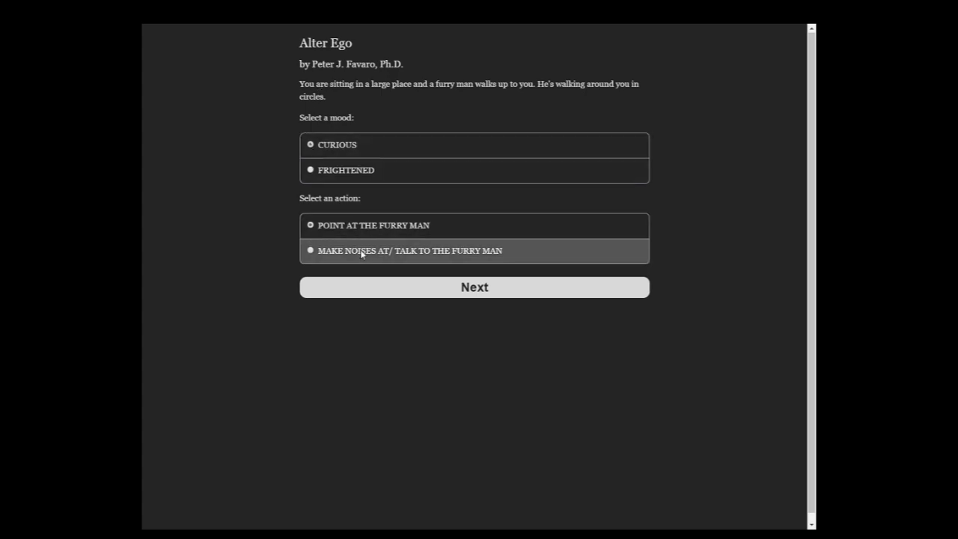
- Make noises at the furry man, grab his head, then lick his face
left_click(474, 286)
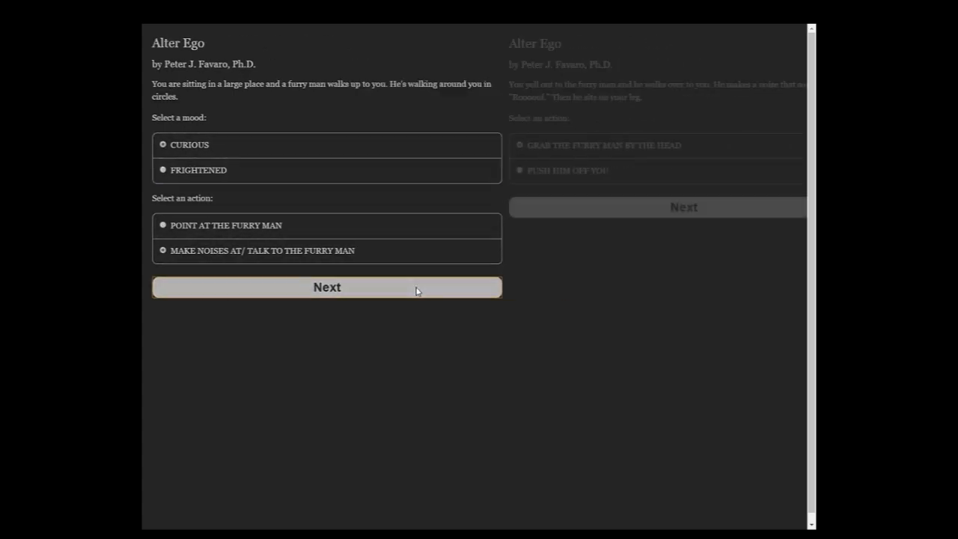
left_click(326, 286)
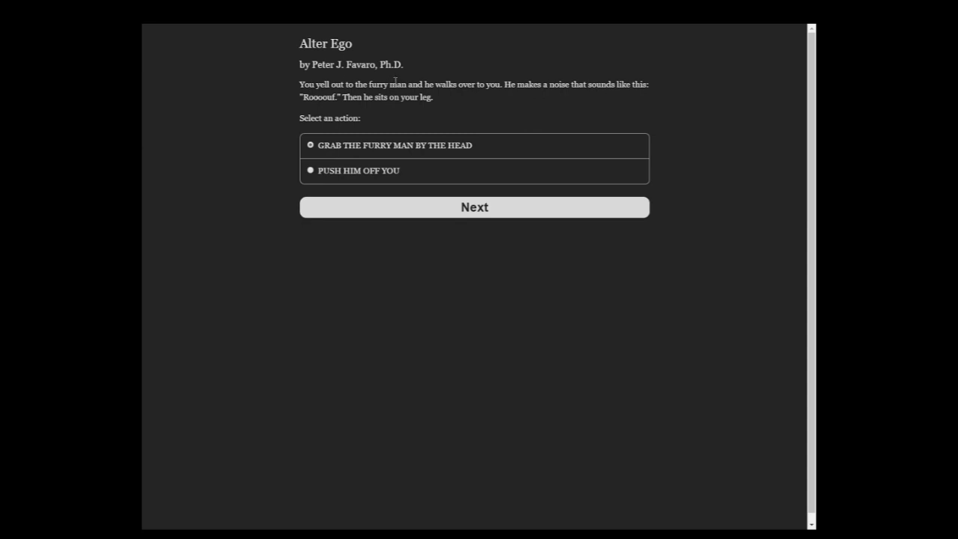
mouse_move(159, 109)
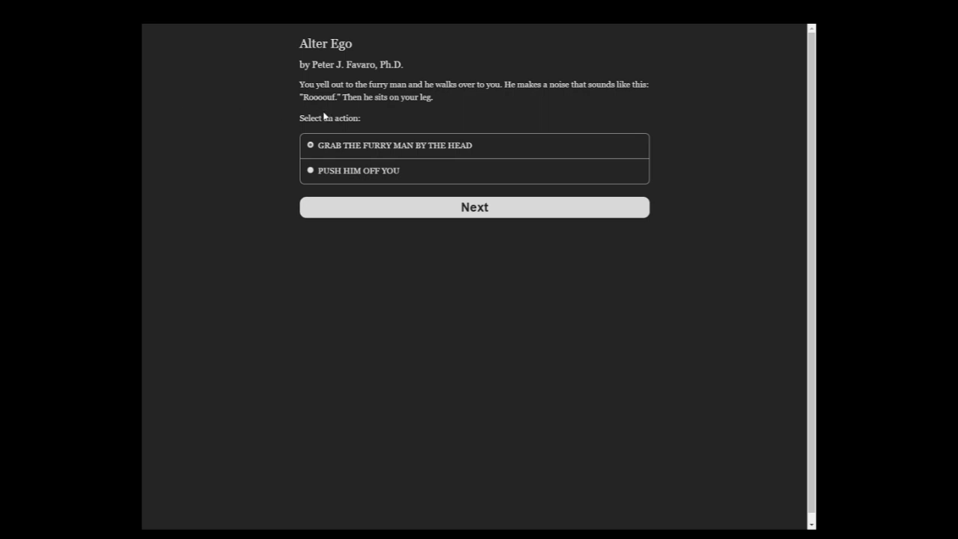
left_click(474, 207)
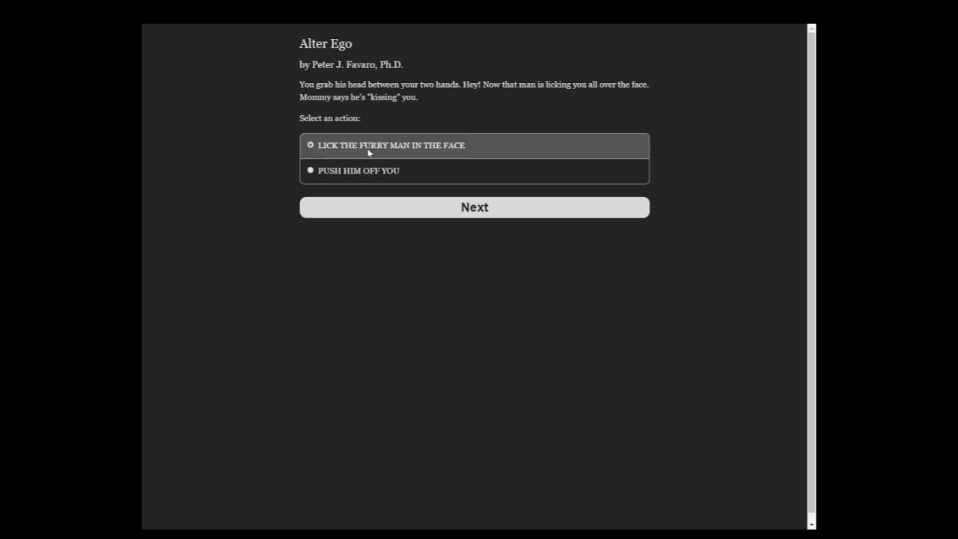
left_click(473, 207)
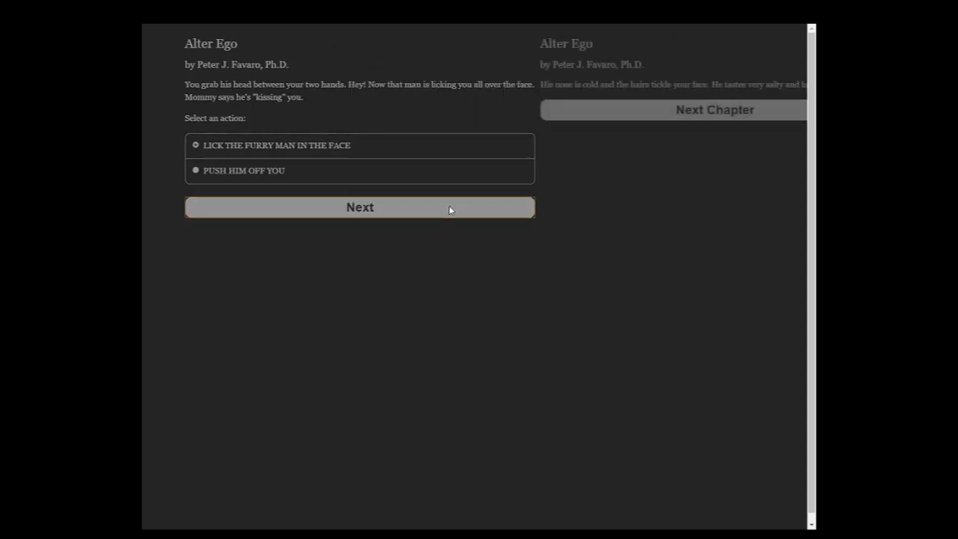
left_click(360, 207)
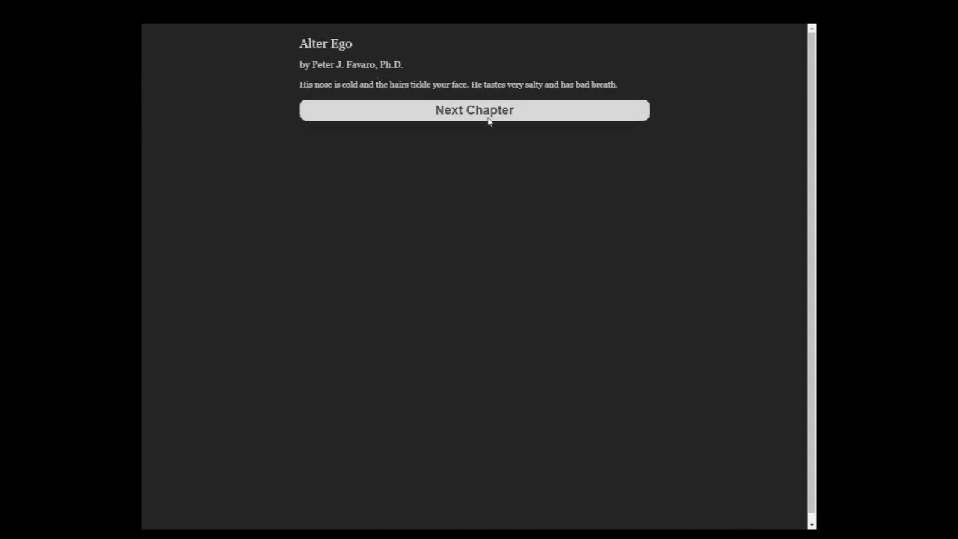
- In the department store line, inquisitively ask the woman the Aunt Edna penny question
left_click(474, 109)
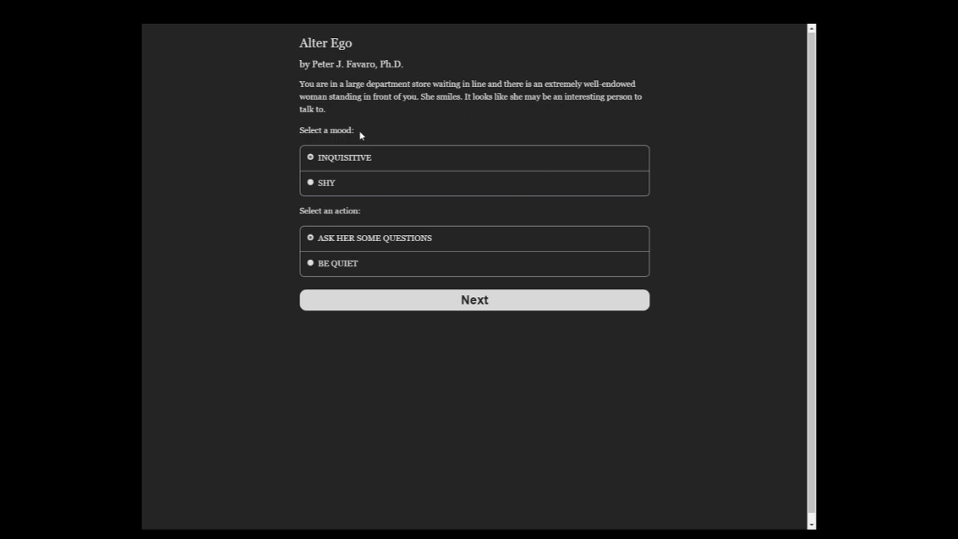
mouse_move(380, 233)
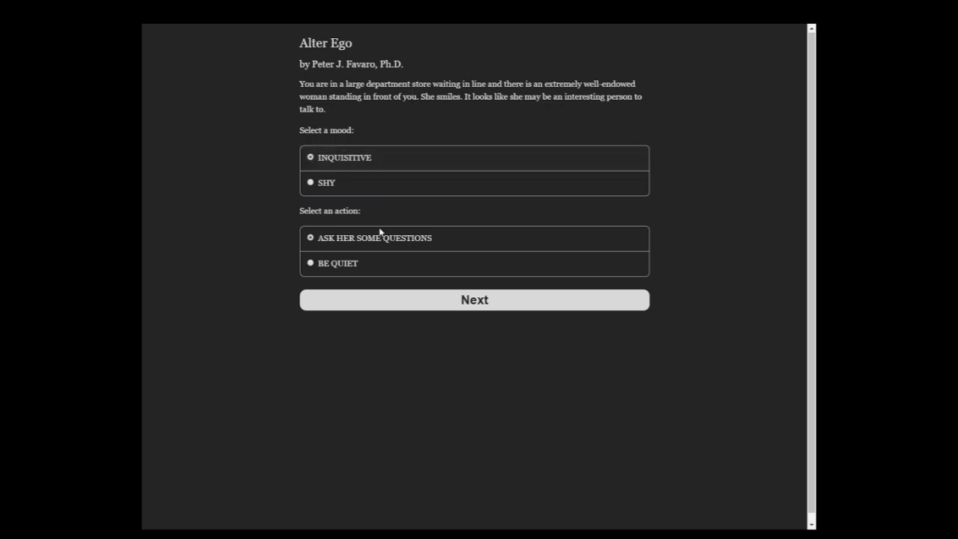
left_click(474, 299)
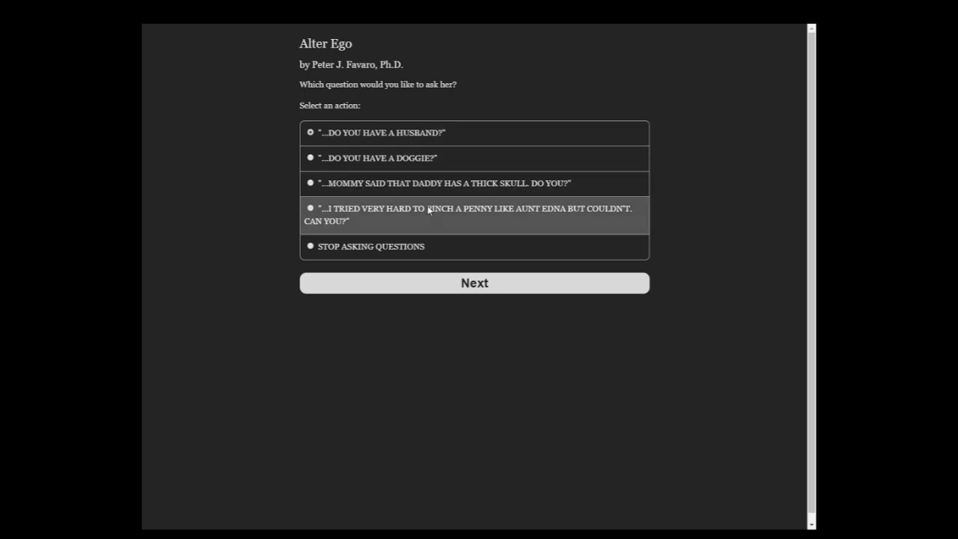
mouse_move(357, 211)
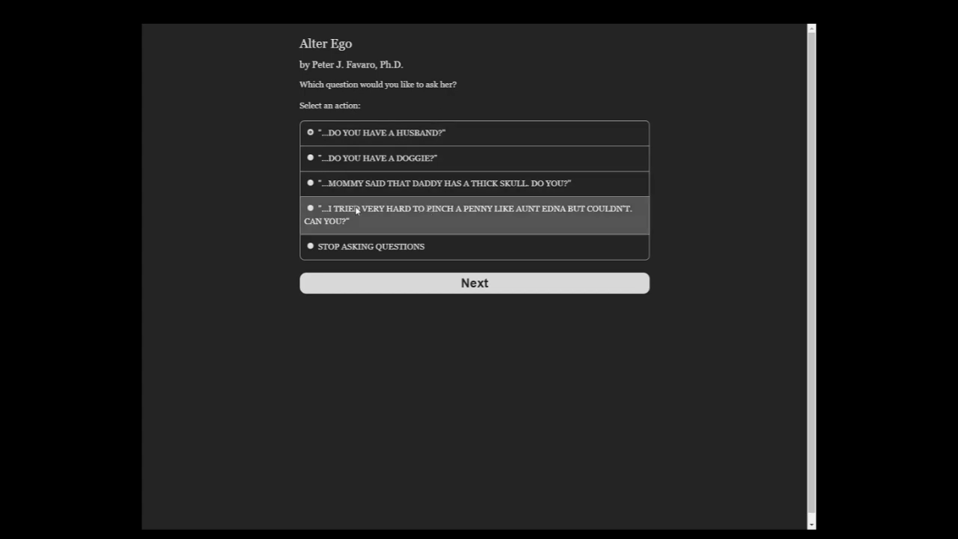
left_click(474, 282)
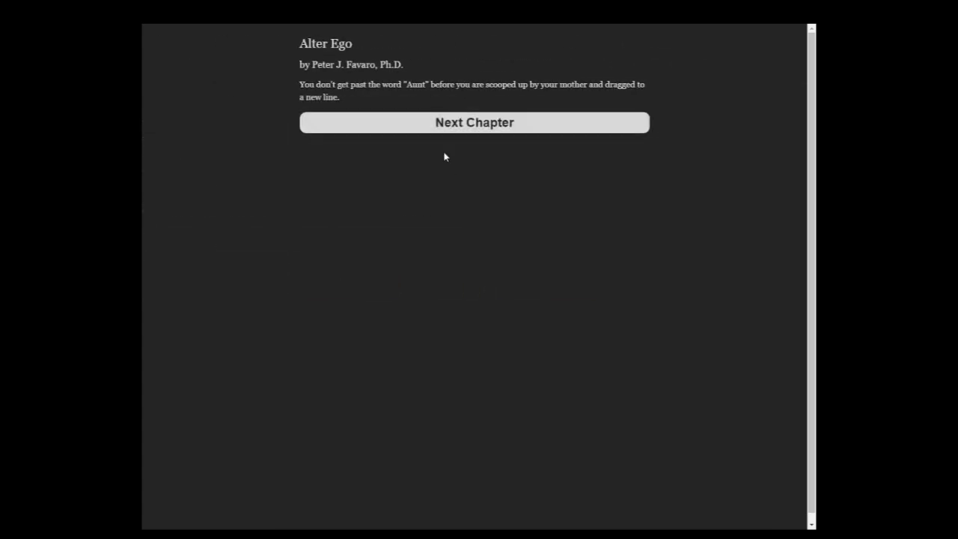
left_click(473, 122)
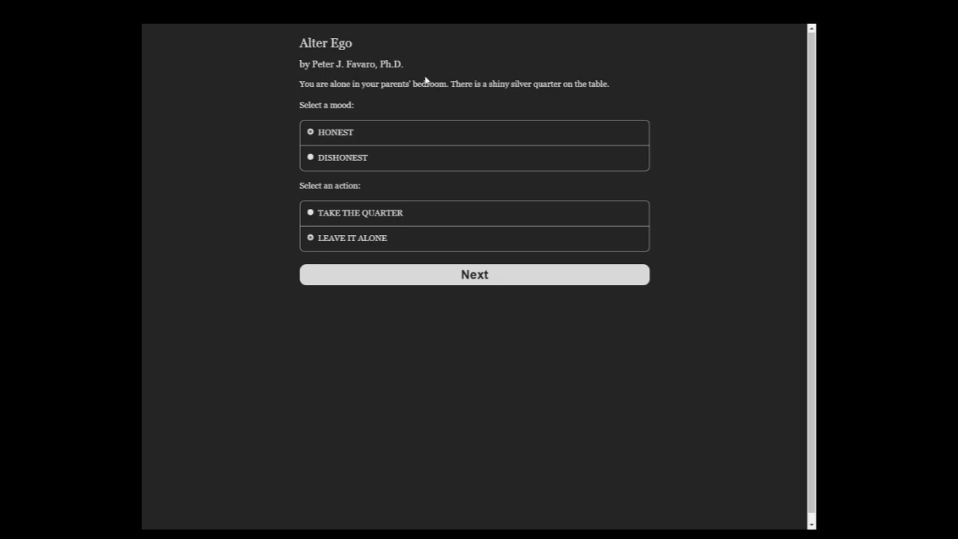
- Honestly leave the silver quarter alone, view the Life Status, and return to the map
left_click(474, 274)
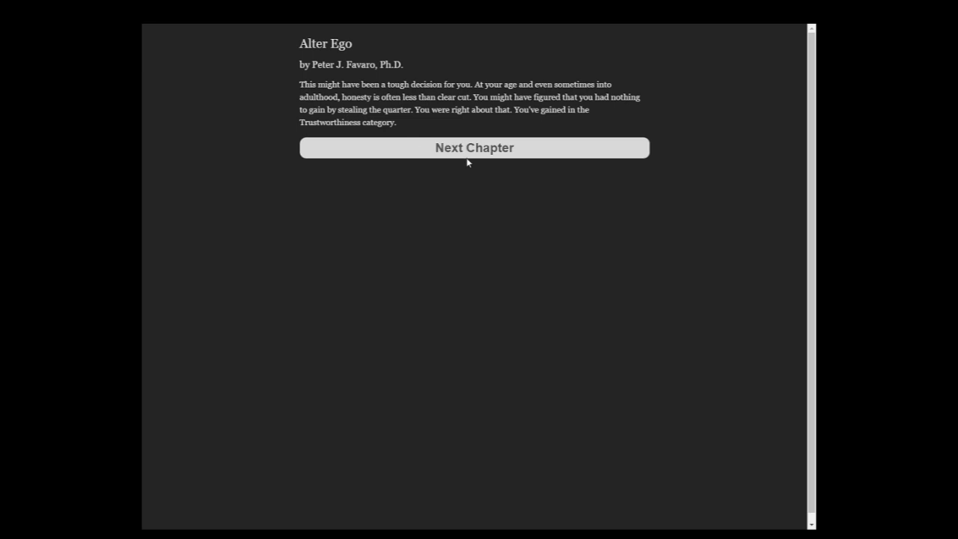
left_click(473, 147)
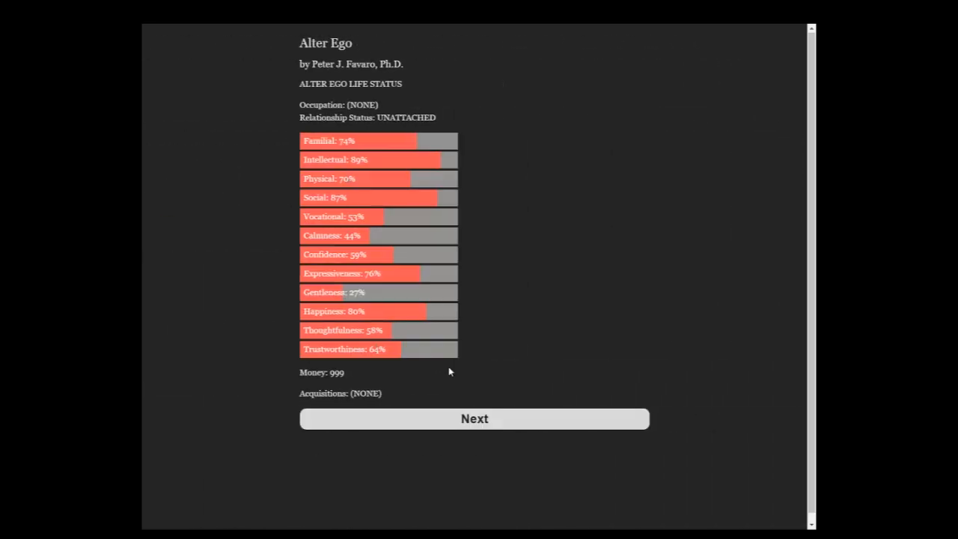
left_click(473, 419)
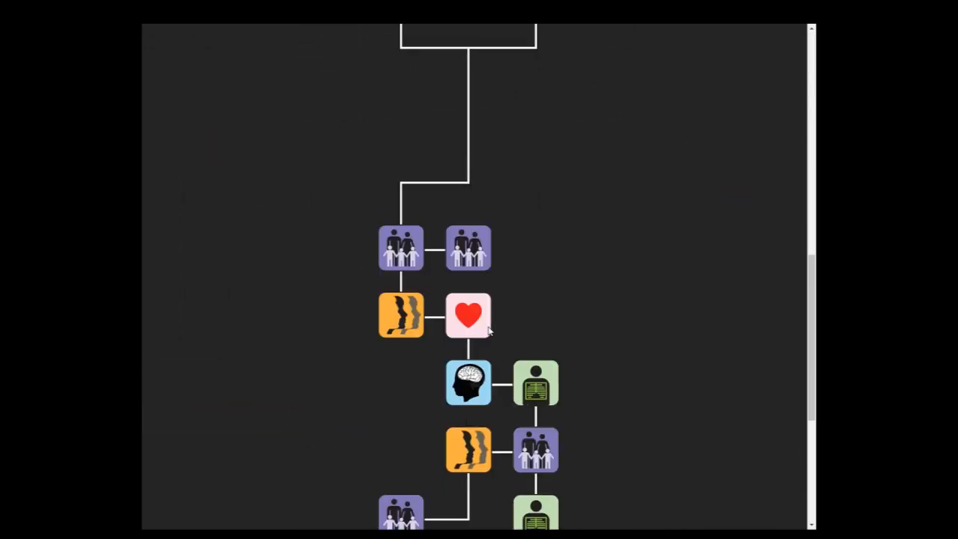
- Pick the Tired mood at bedtime and ask Dad to tell a story
scroll("down", 3)
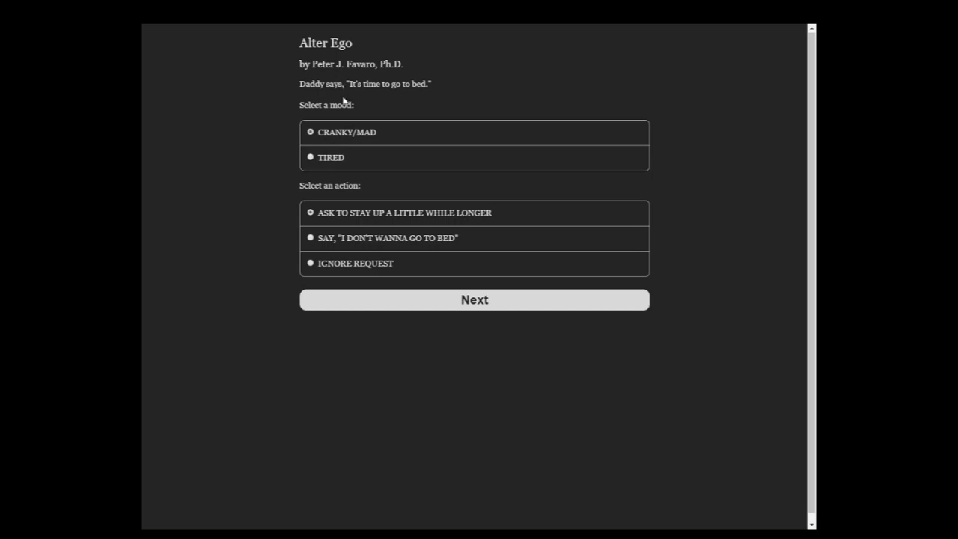
left_click(310, 157)
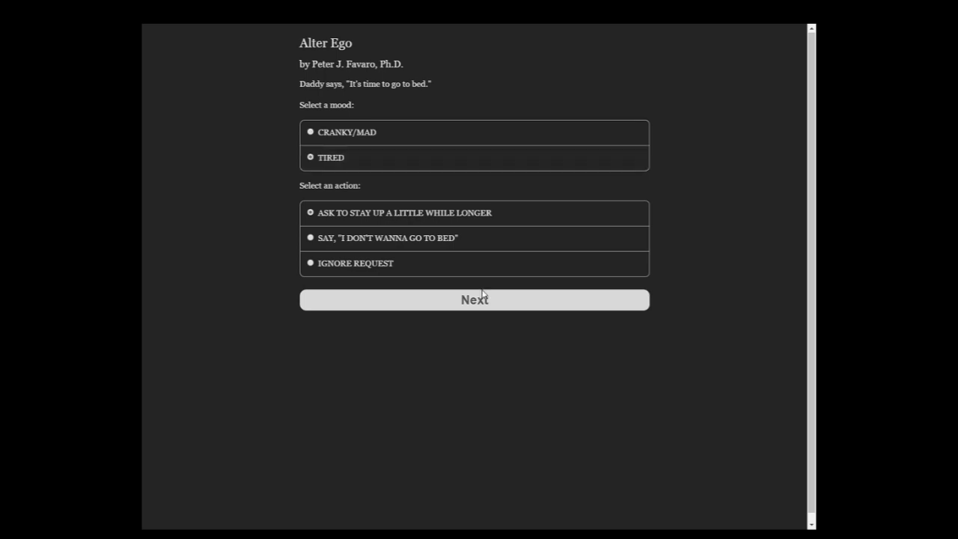
left_click(474, 299)
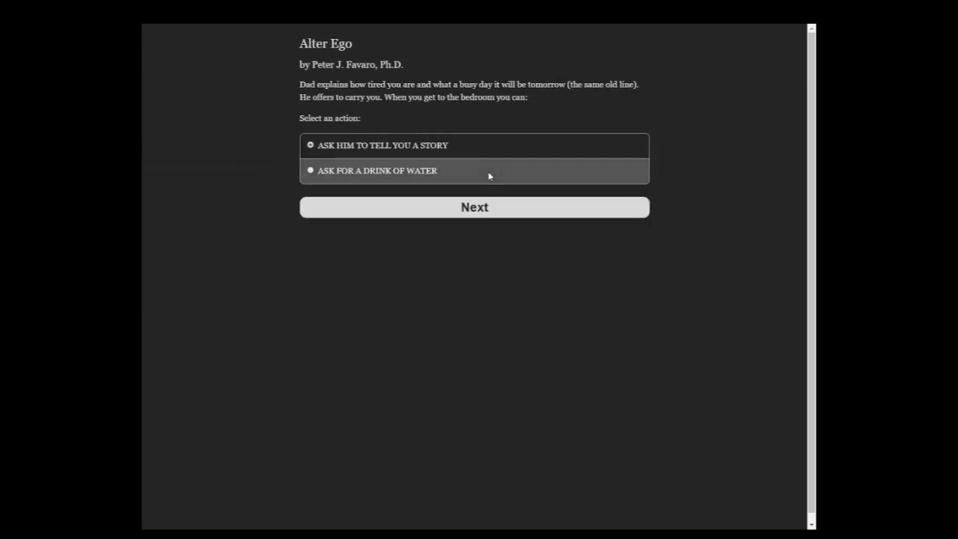
mouse_move(451, 117)
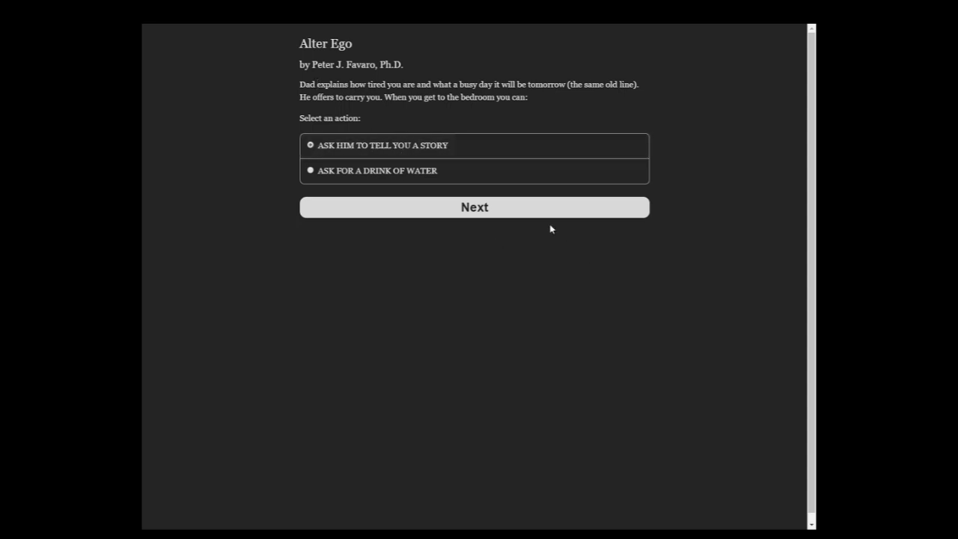
left_click(474, 207)
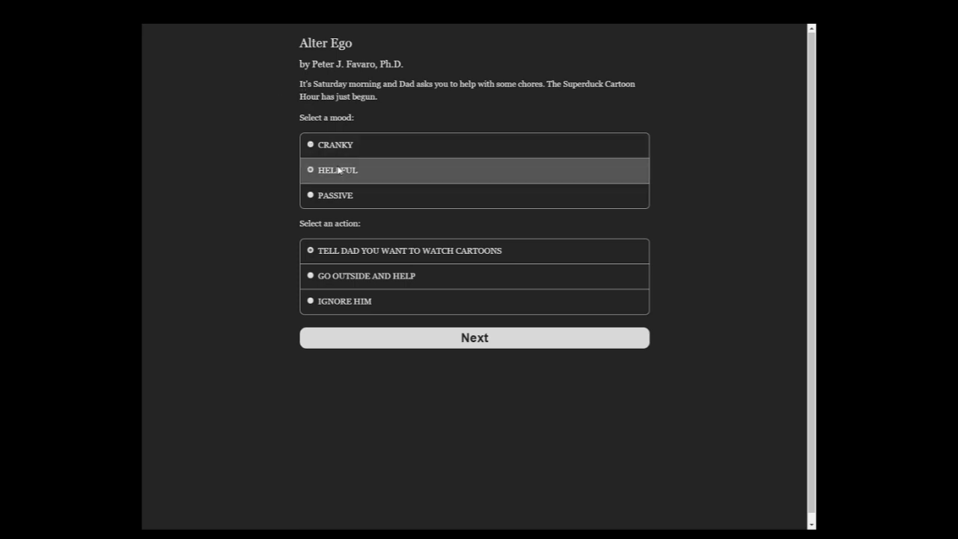
- Play Saturday chores as a passive child watching cartoons, answering YES to Dad's encouragement
left_click(473, 336)
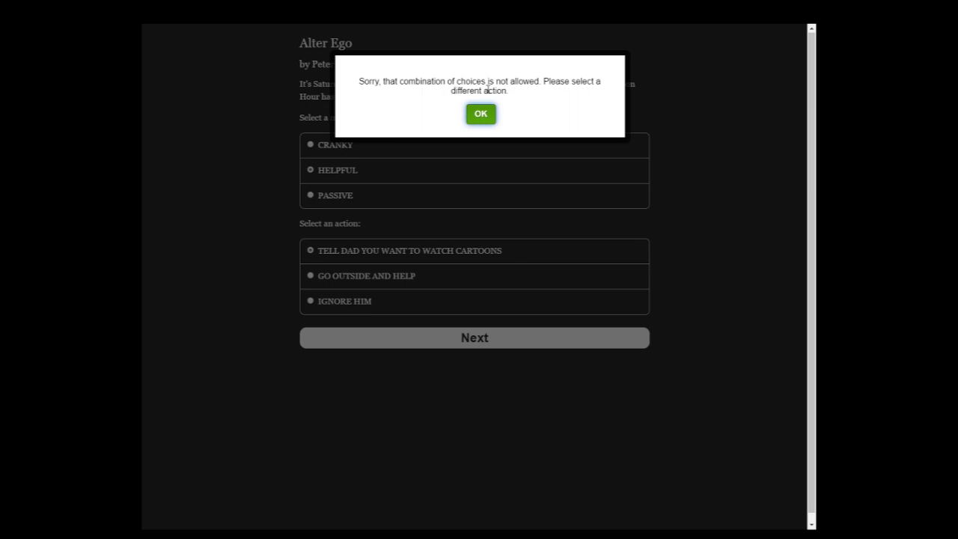
left_click(480, 114)
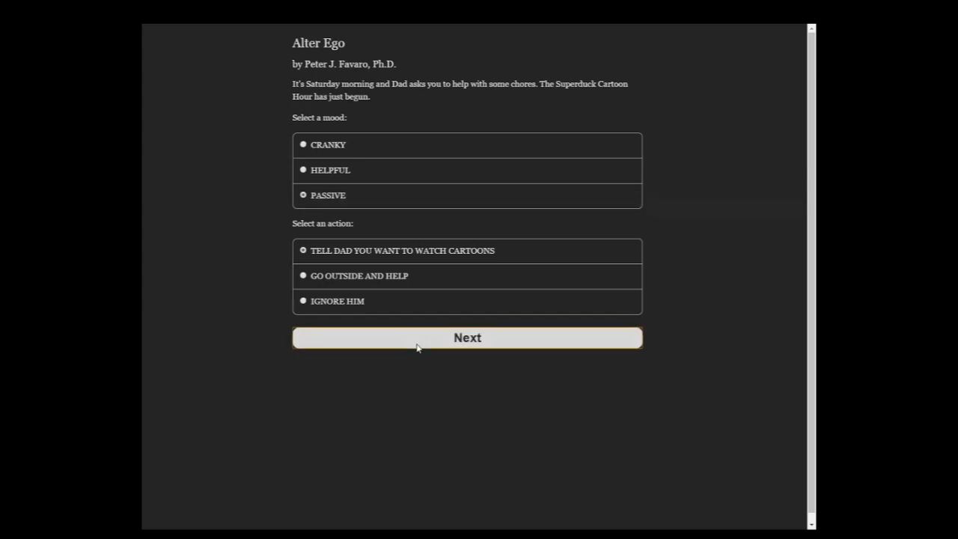
left_click(467, 337)
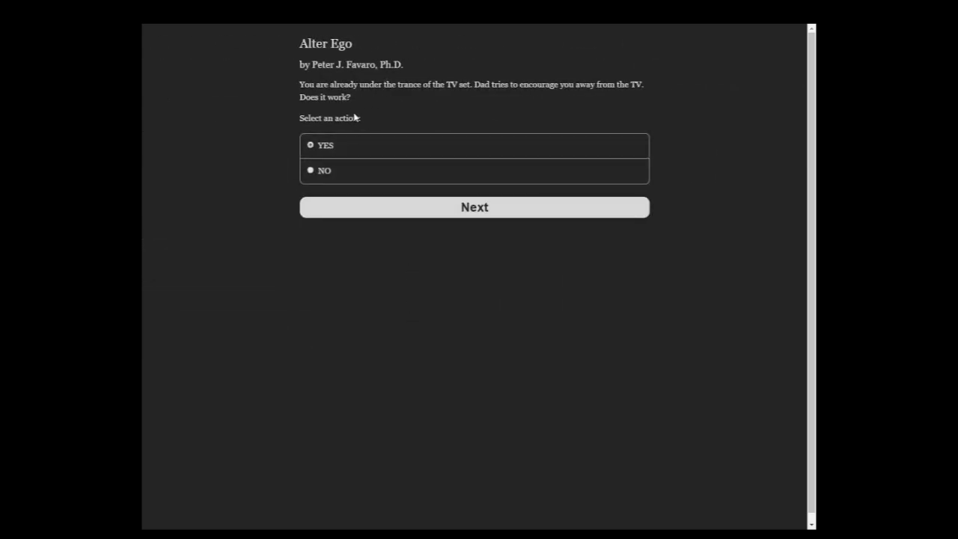
left_click(473, 207)
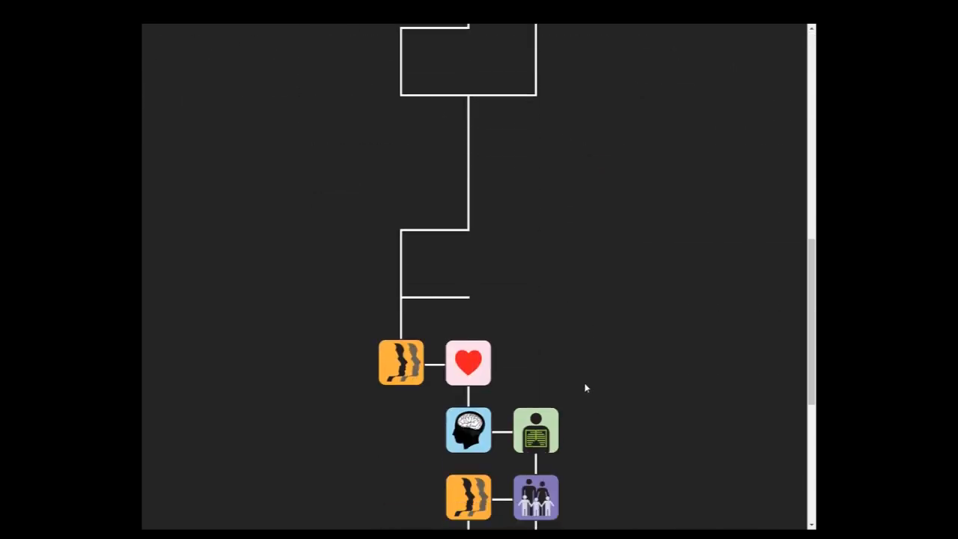
mouse_move(522, 377)
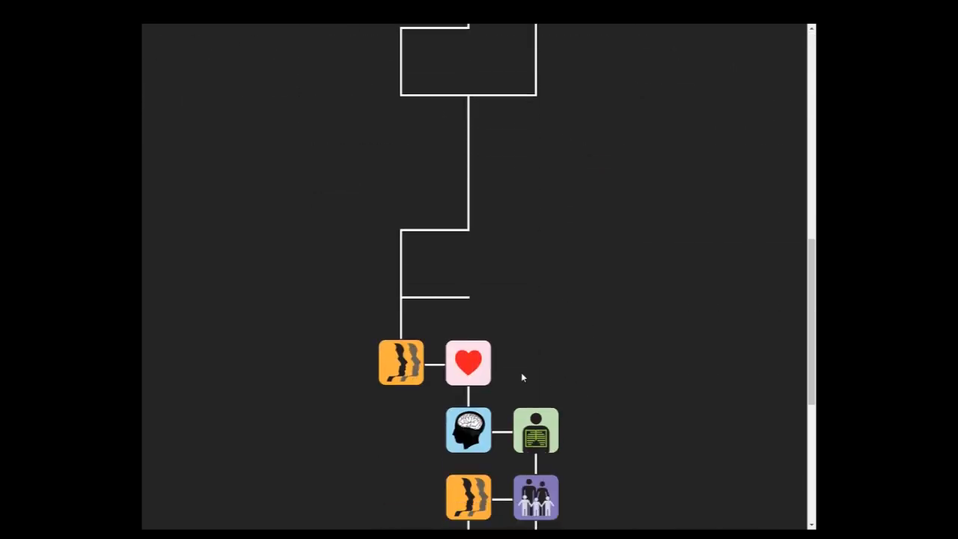
left_click(401, 363)
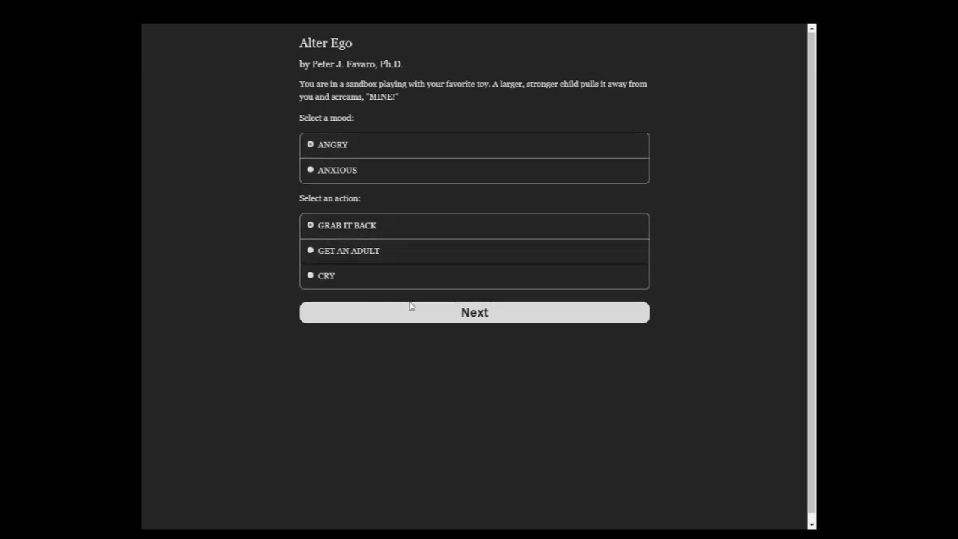
- Angrily grab the toy back, try to bite the bigger child, and advance chapters
left_click(473, 312)
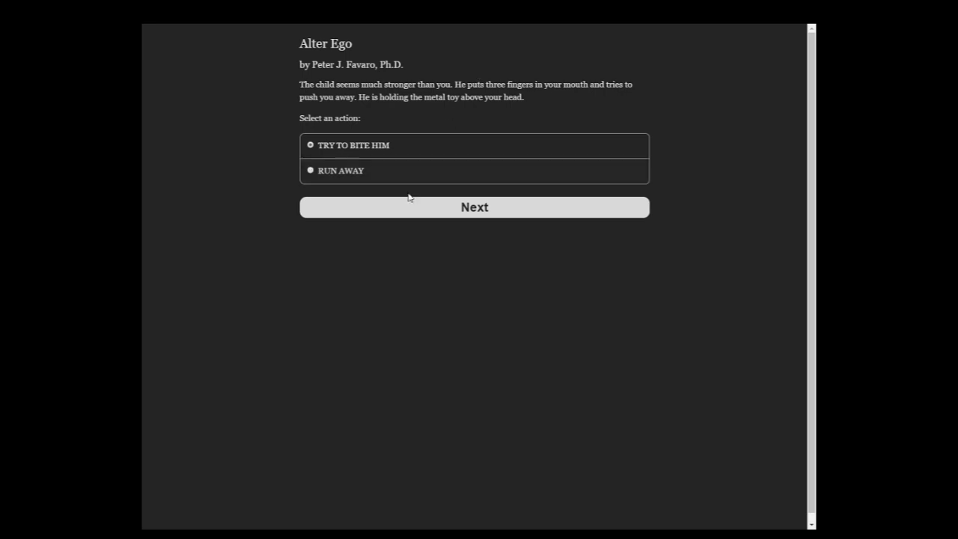
left_click(473, 207)
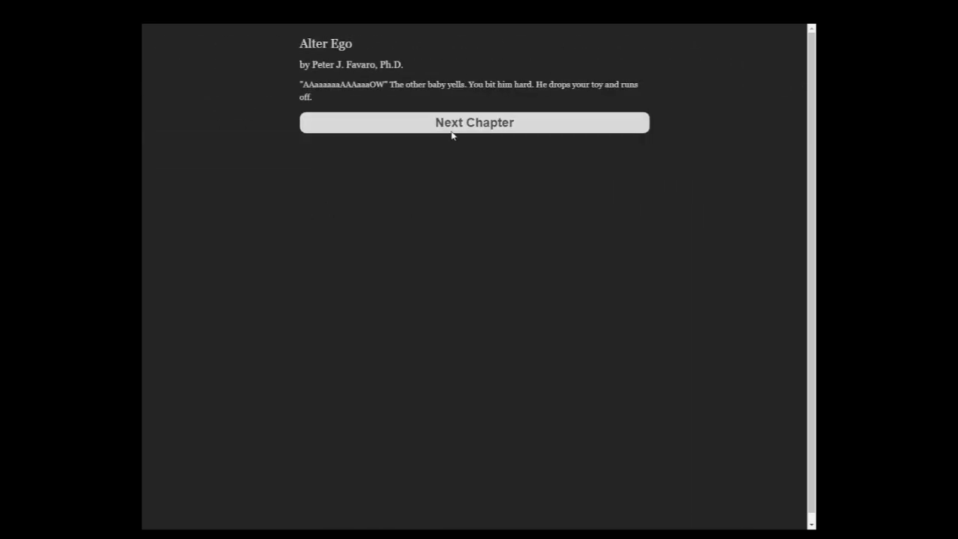
left_click(473, 122)
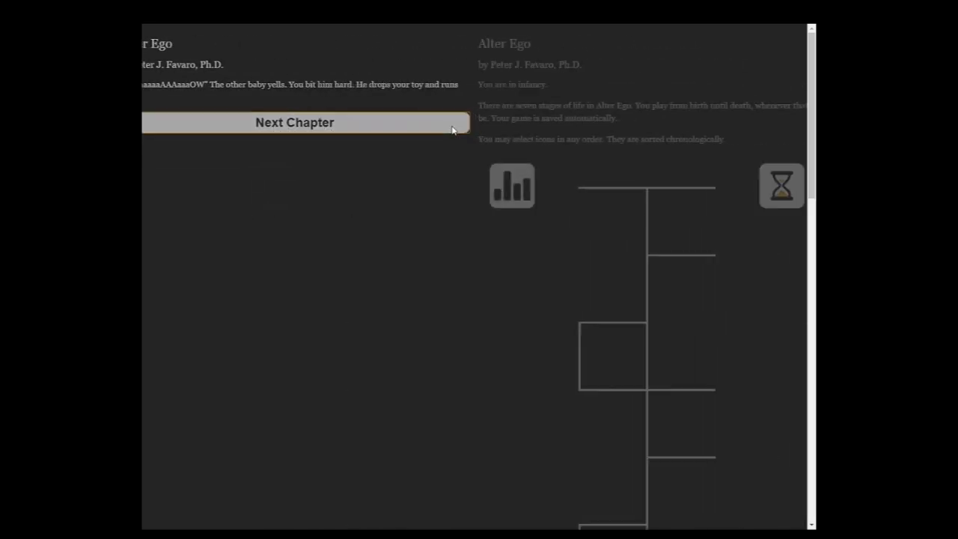
left_click(294, 122)
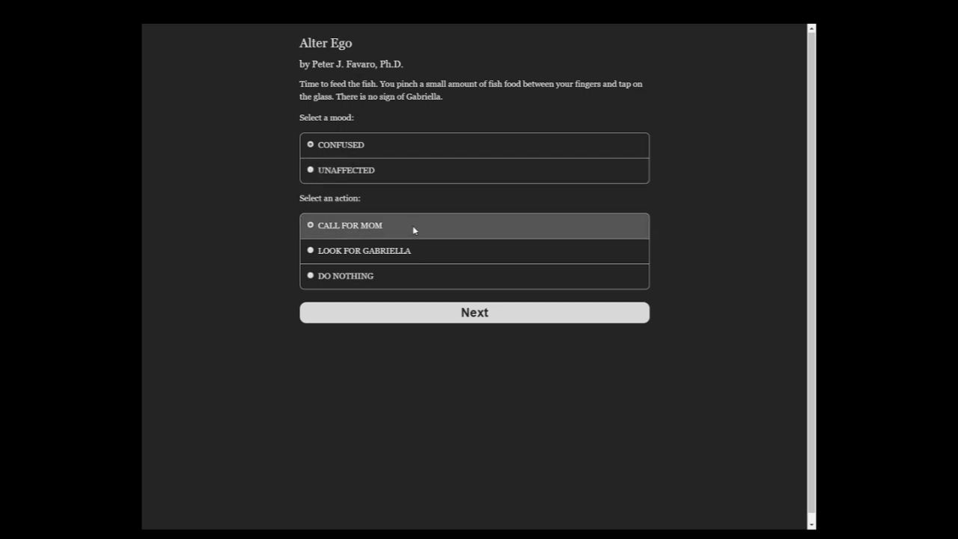
- Look for Gabriella, call Mom, ask about Gabby, then flush Gabby down the toilet
left_click(474, 312)
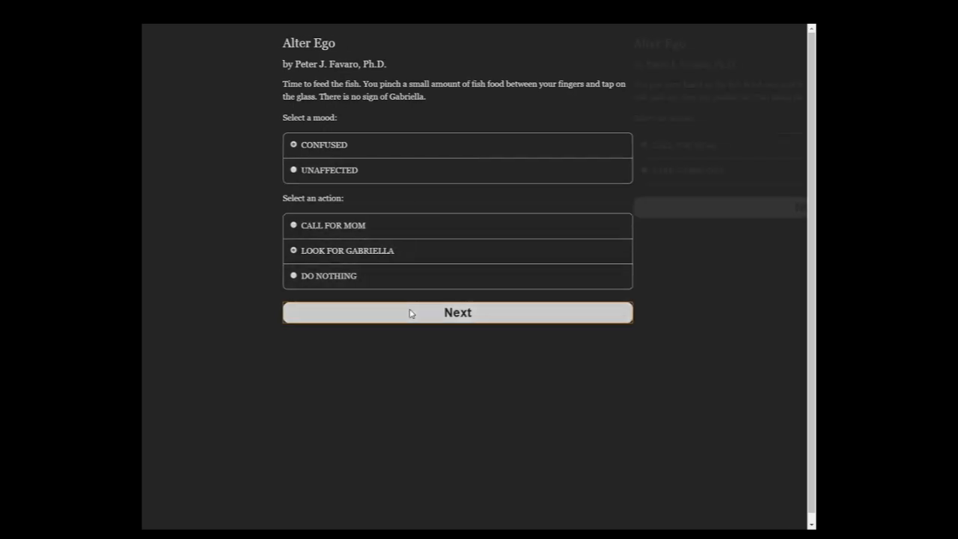
left_click(457, 312)
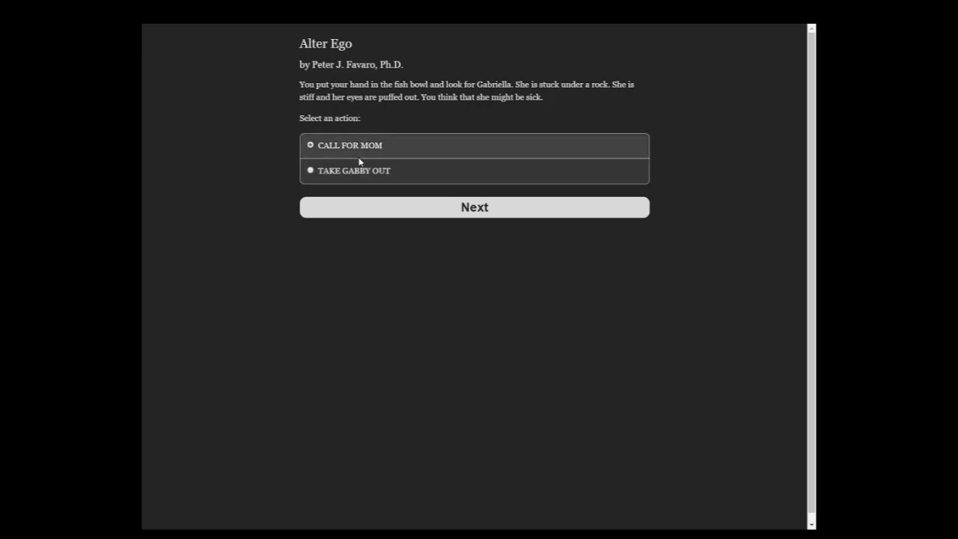
left_click(473, 207)
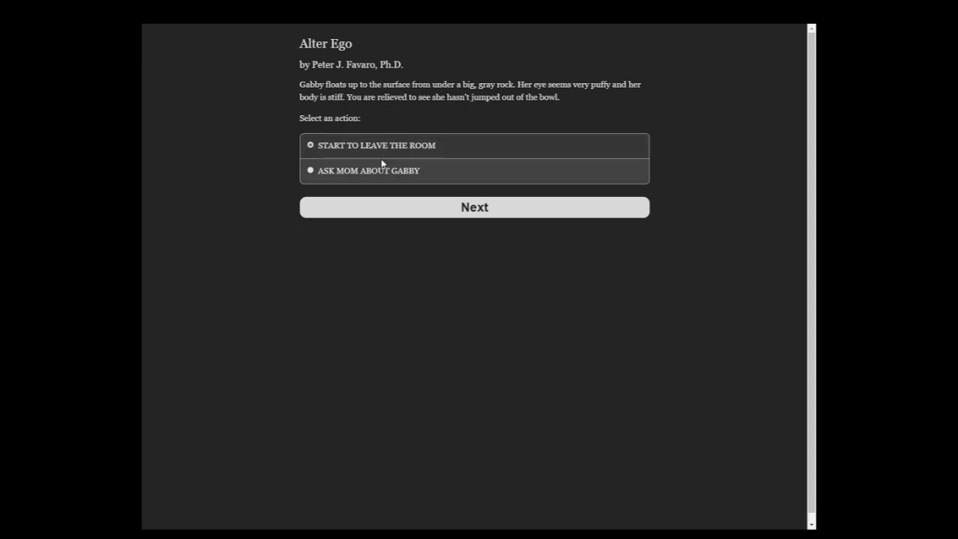
left_click(473, 207)
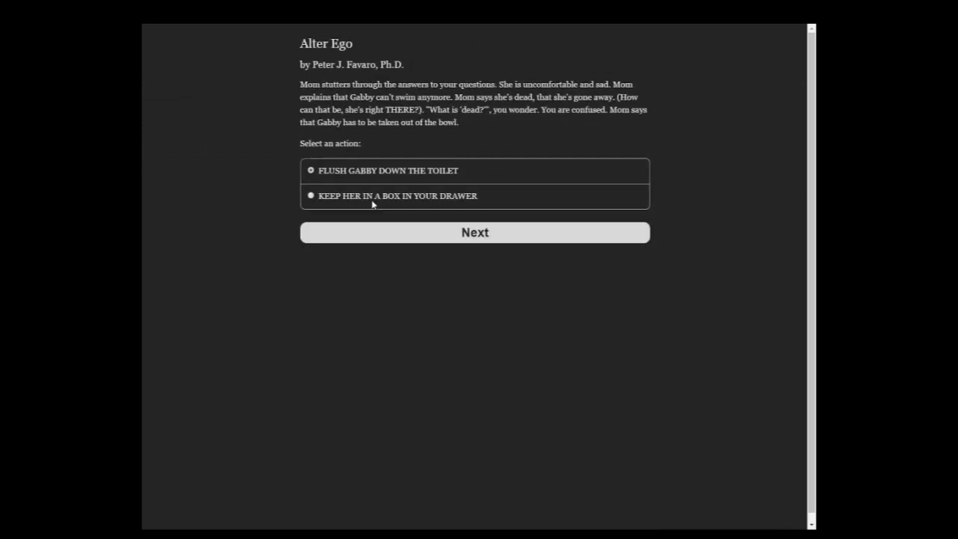
mouse_move(549, 75)
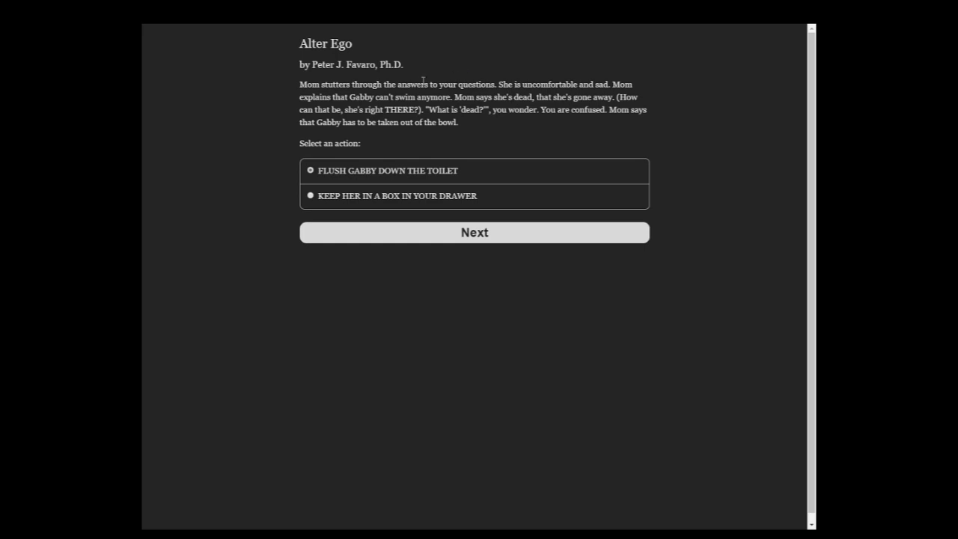
mouse_move(430, 84)
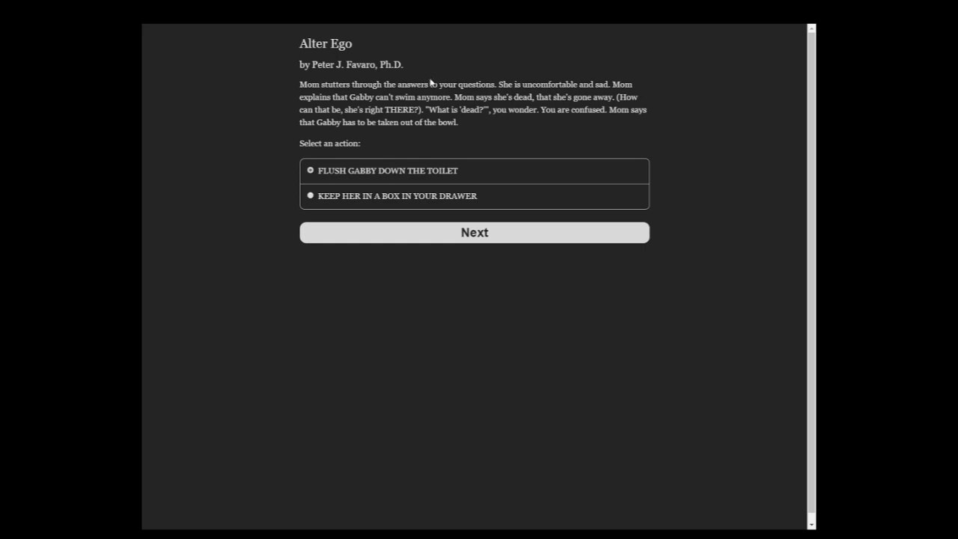
mouse_move(490, 233)
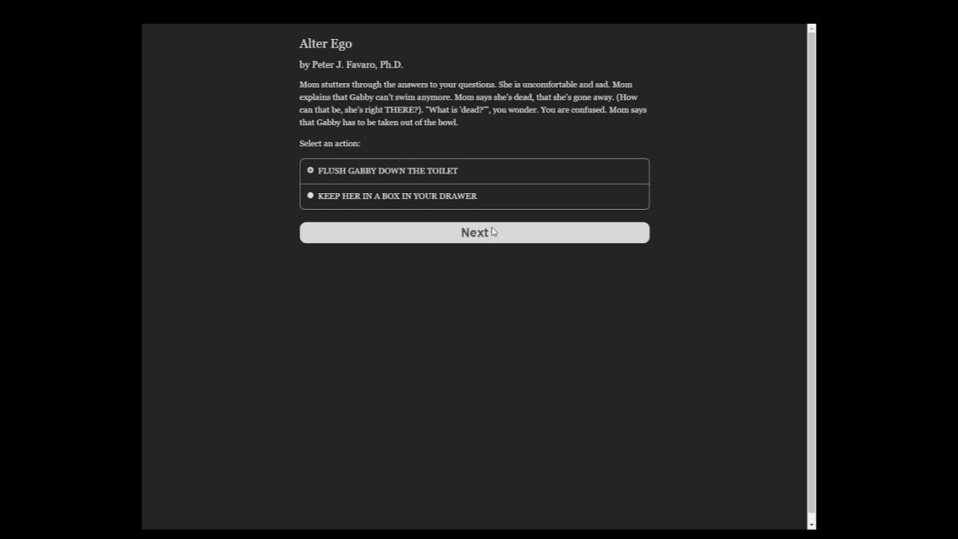
left_click(473, 232)
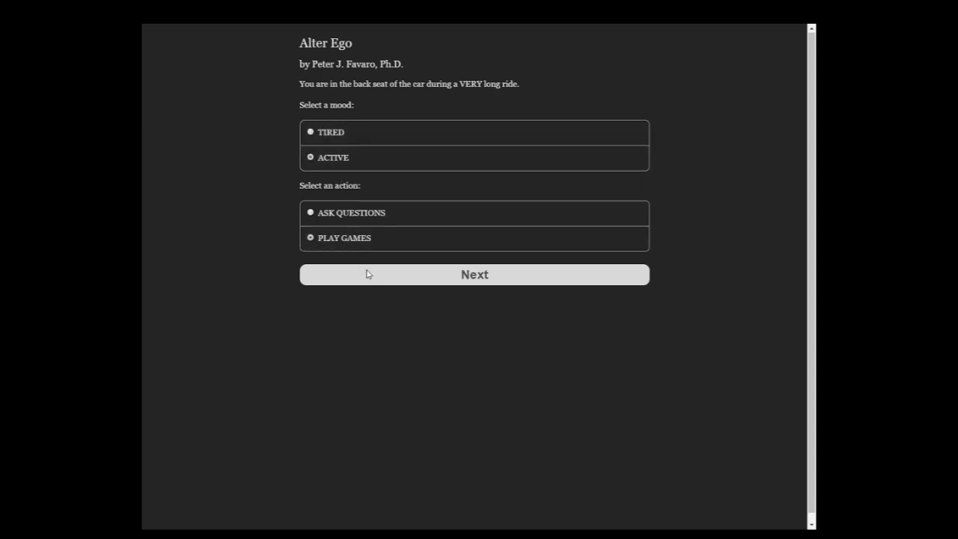
- Play games as an active child on the car ride, then choose to color
left_click(473, 273)
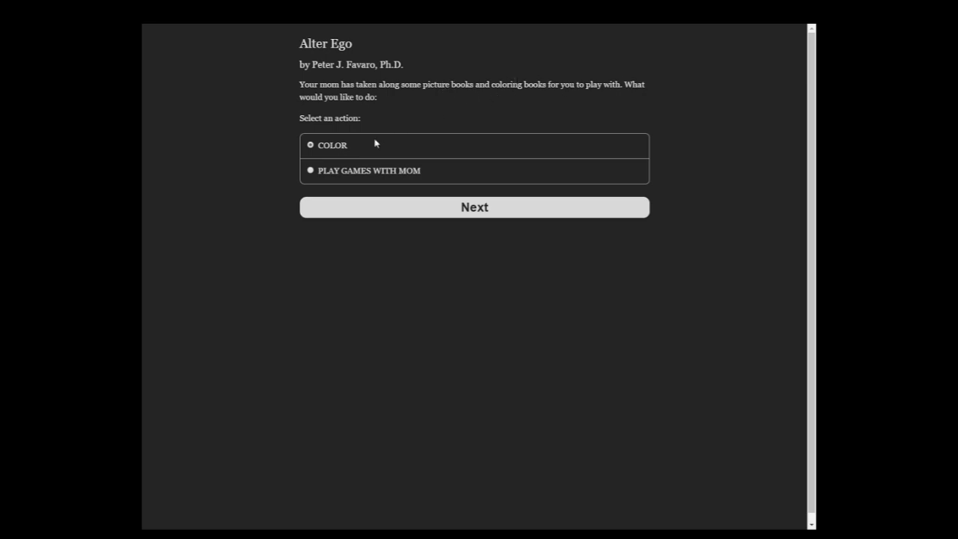
left_click(473, 207)
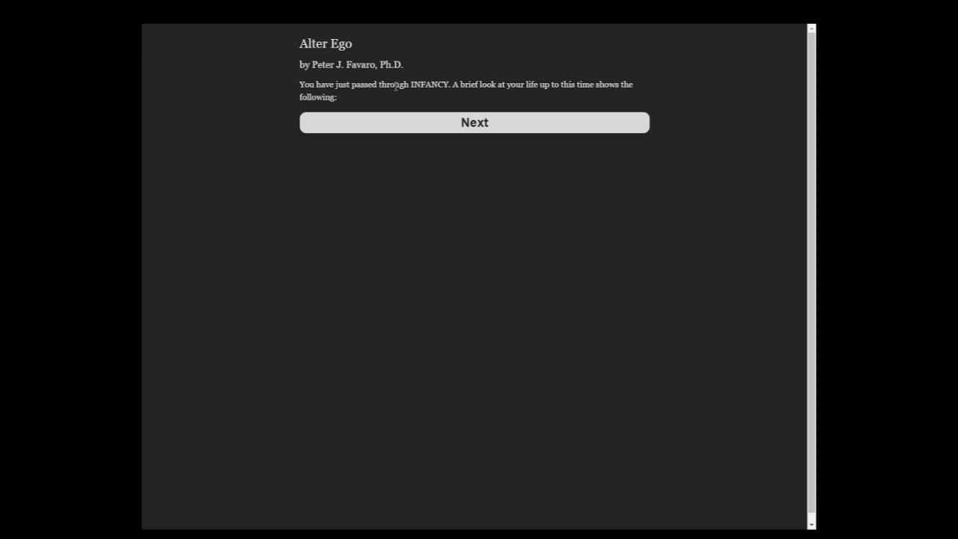
- Page through the family life, physical health and social progress summary screens
left_click(474, 122)
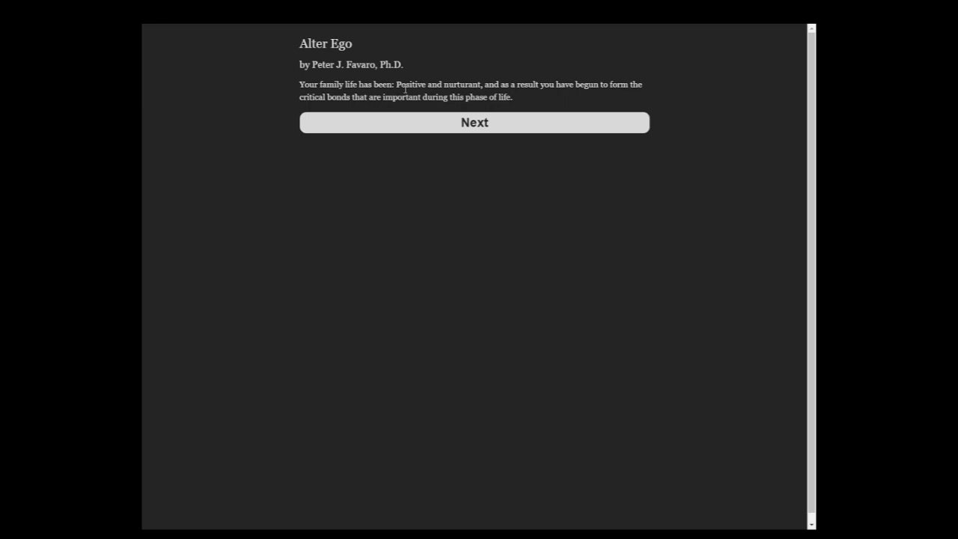
mouse_move(481, 30)
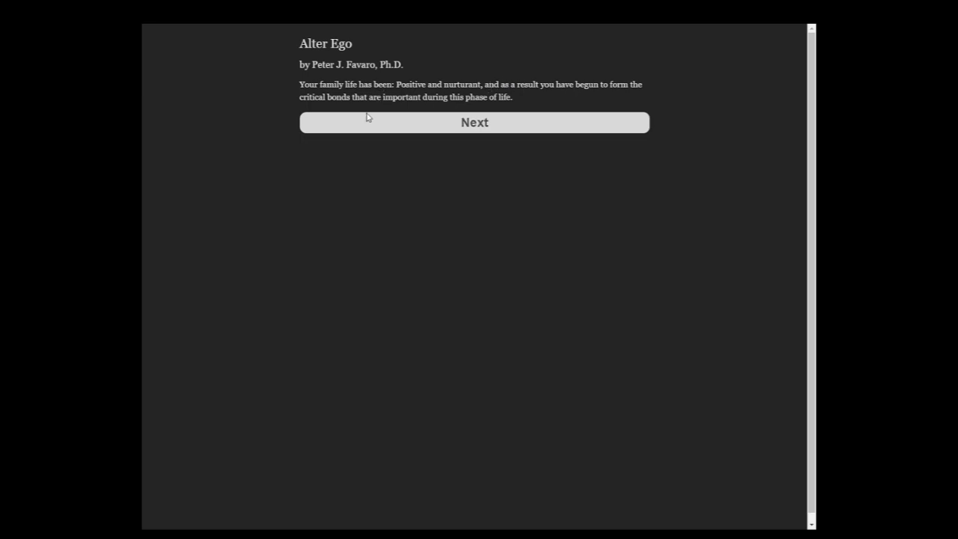
left_click(473, 122)
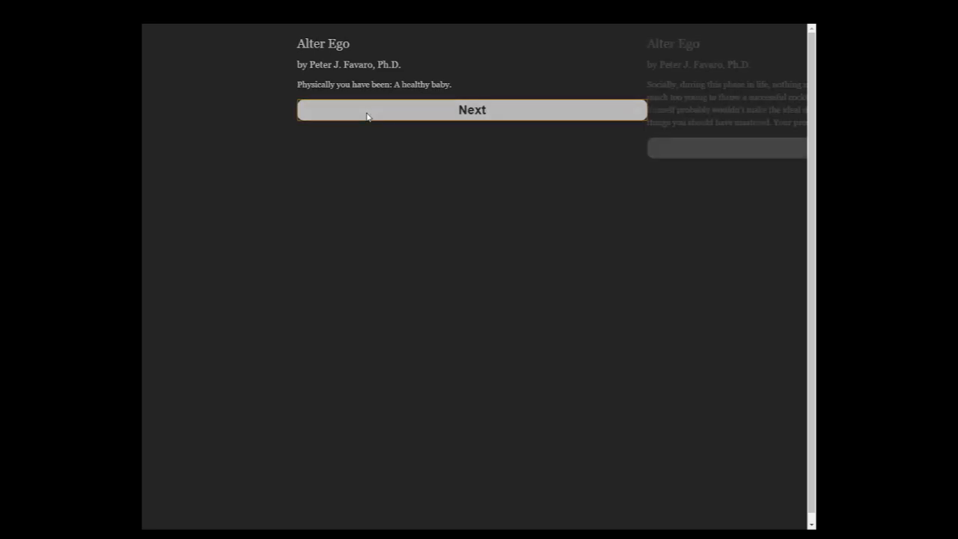
left_click(471, 110)
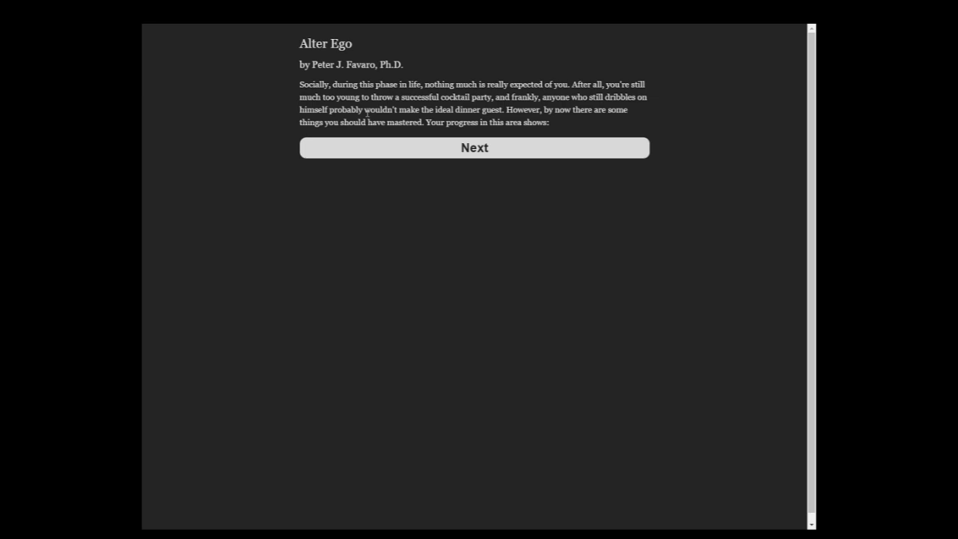
left_click(473, 147)
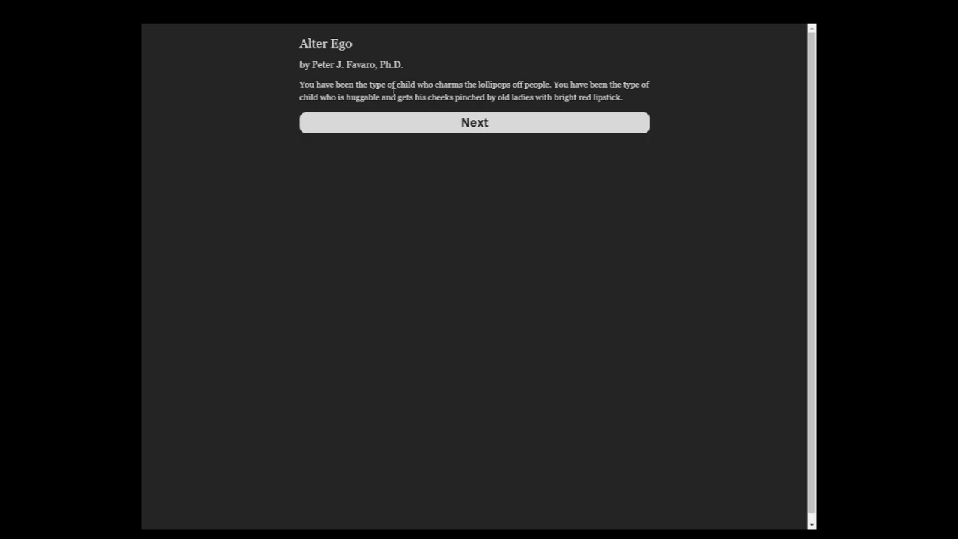
mouse_move(550, 114)
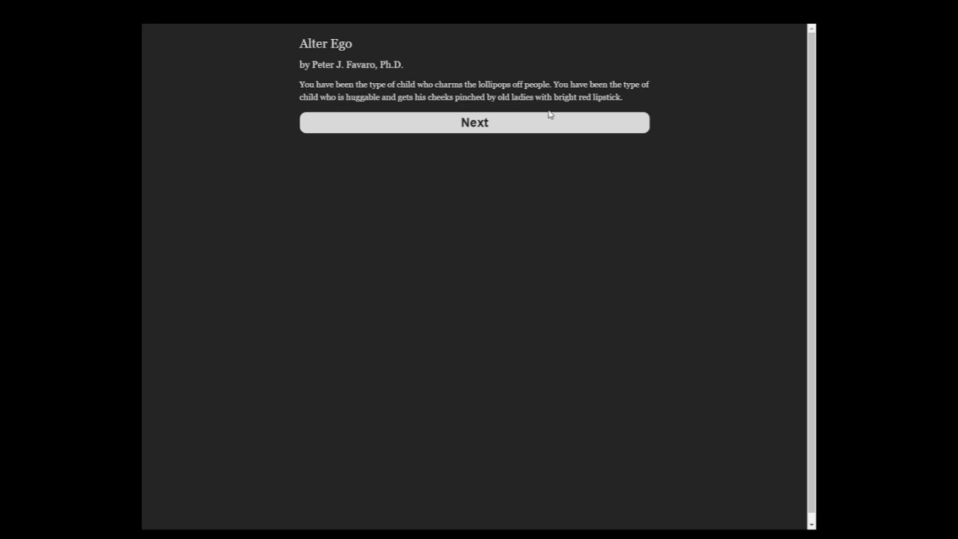
left_click(473, 122)
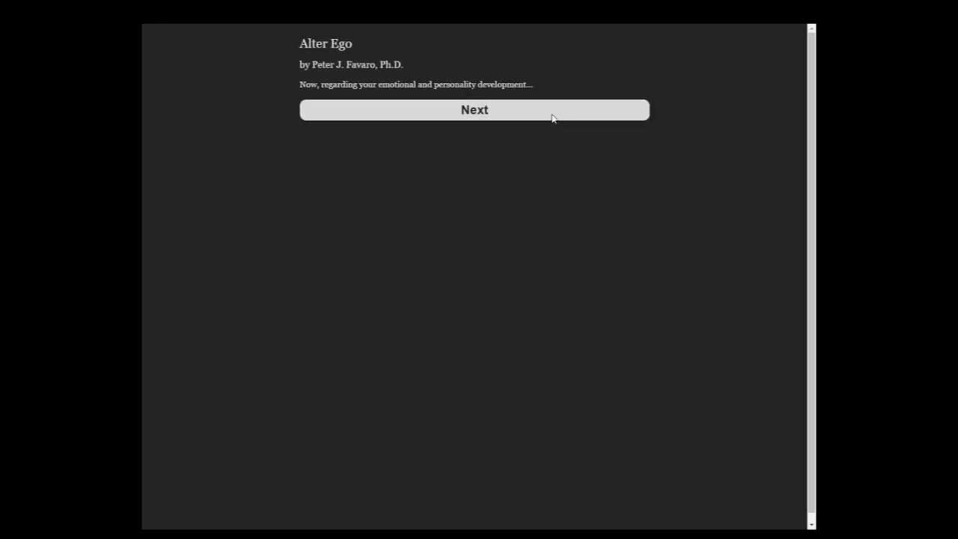
- Page past the emotional development, thoughtfulness and aggressiveness notes to the childhood map
left_click(473, 110)
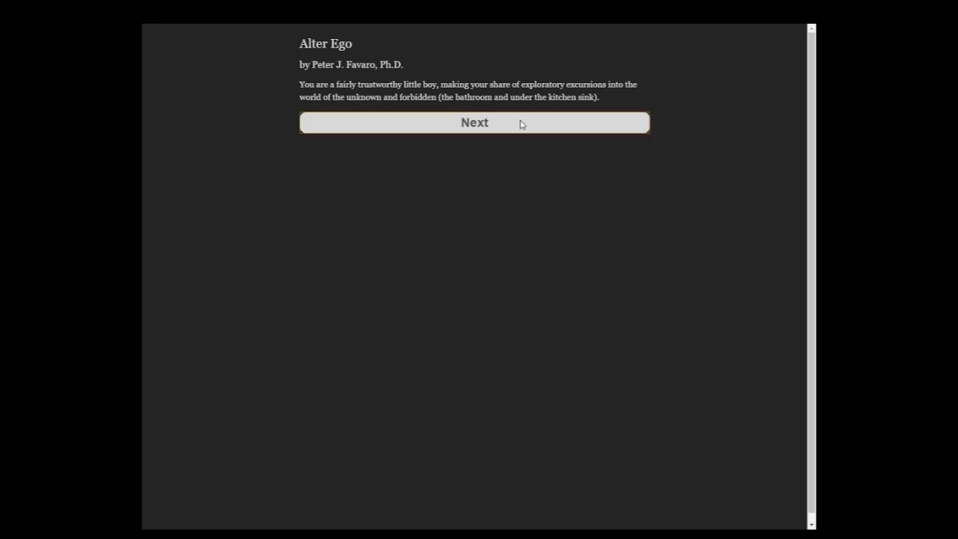
left_click(474, 122)
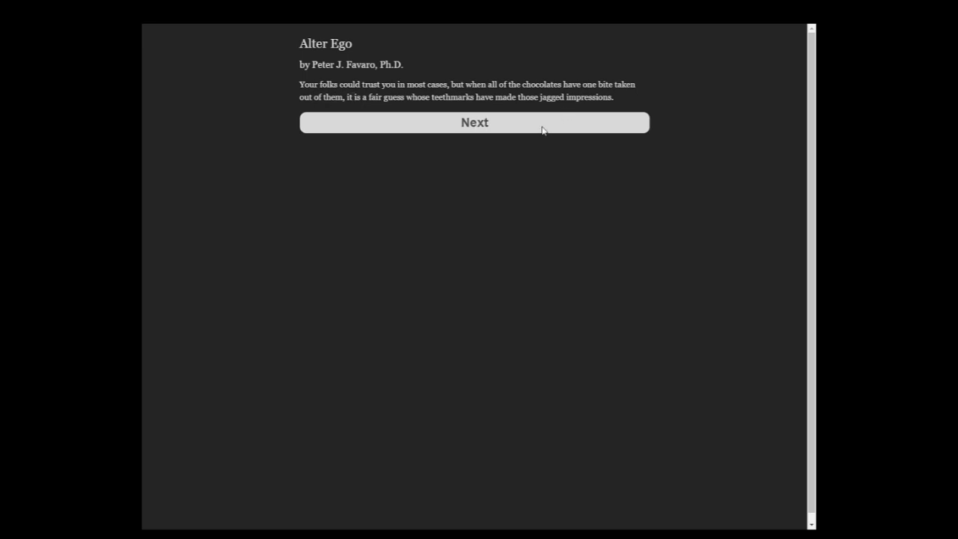
left_click(473, 122)
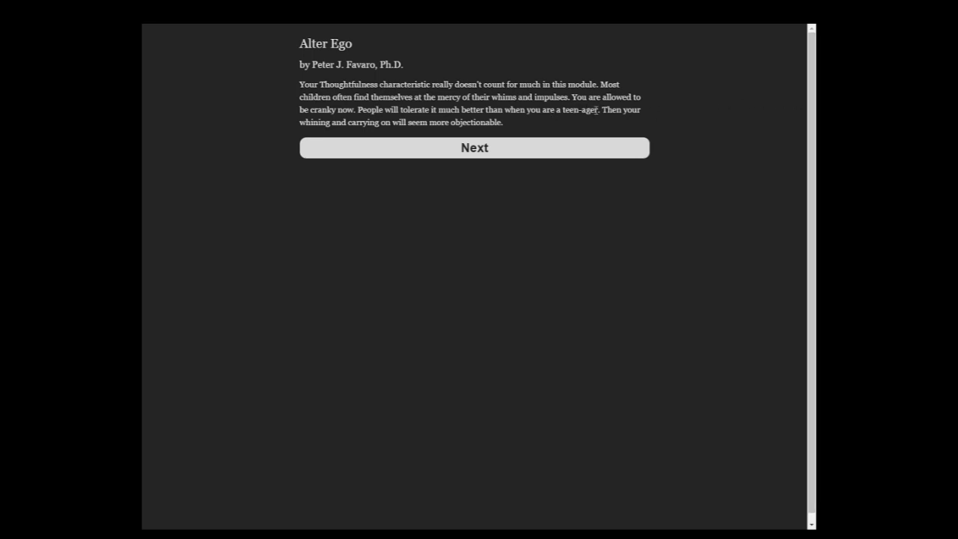
left_click(474, 148)
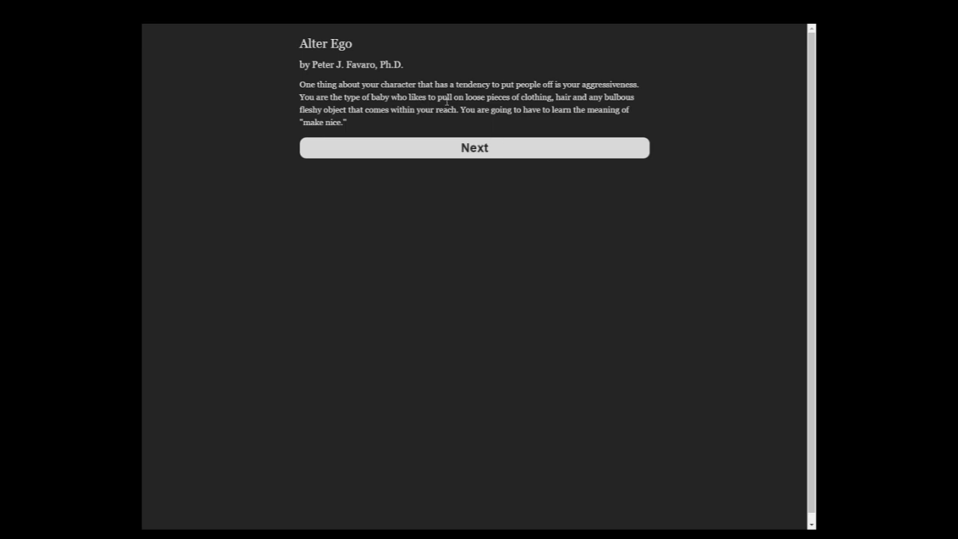
left_click(474, 148)
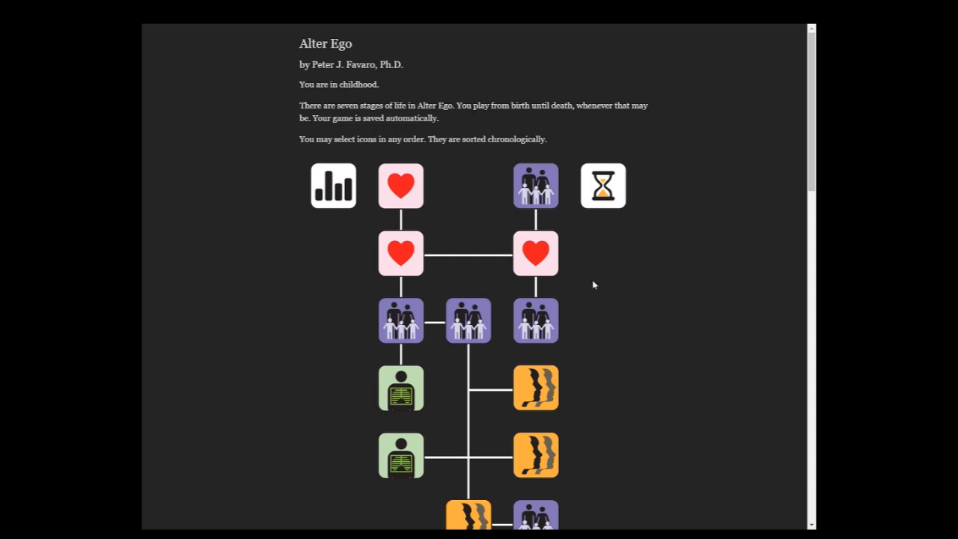
scroll("down", 3)
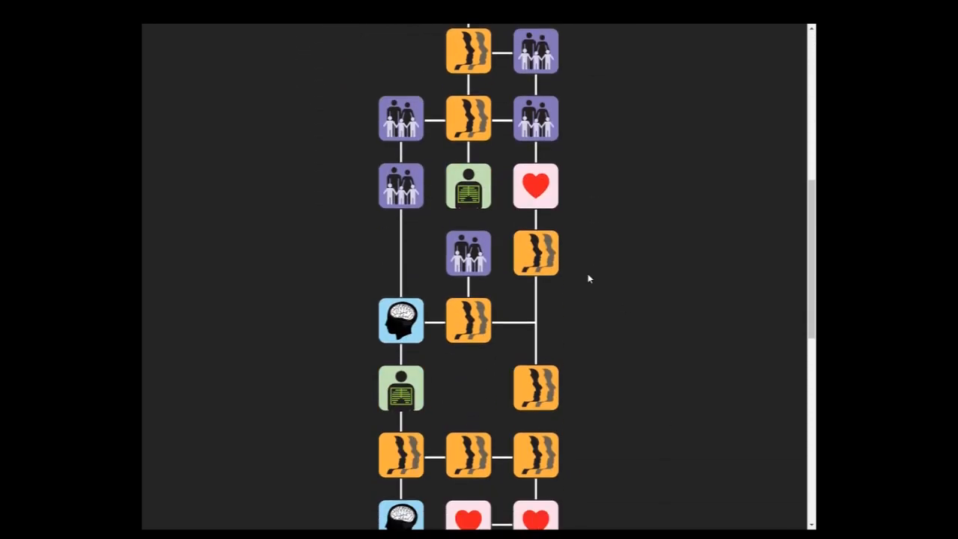
scroll("down", 3)
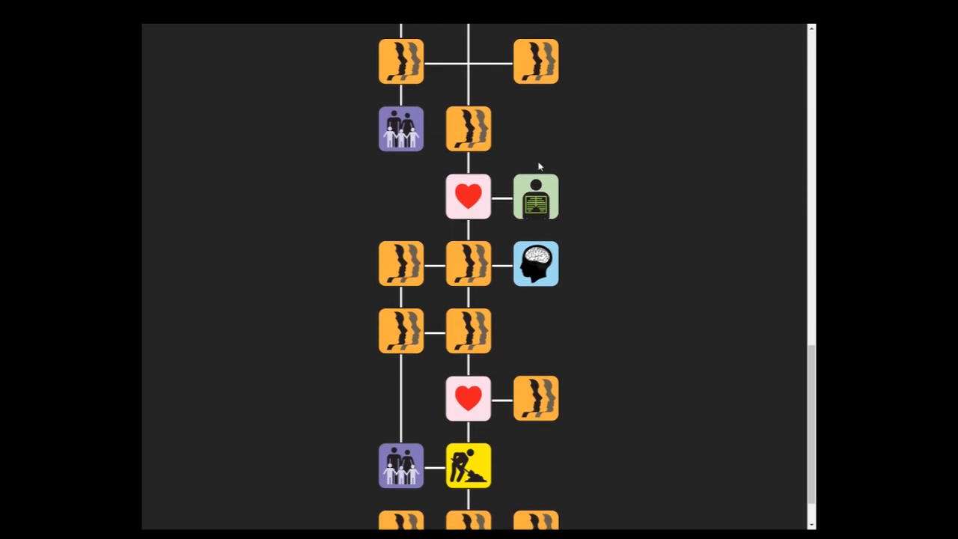
scroll("down", 3)
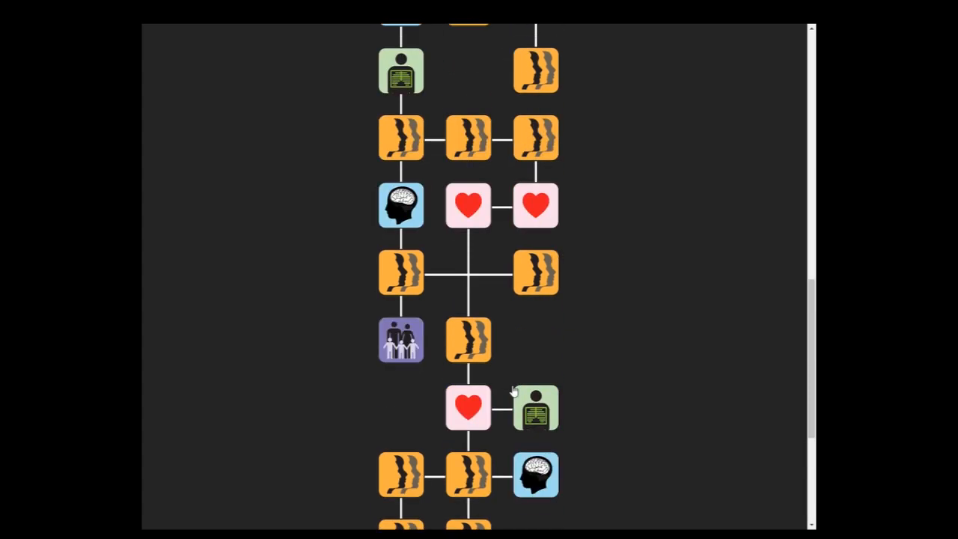
scroll("down", 3)
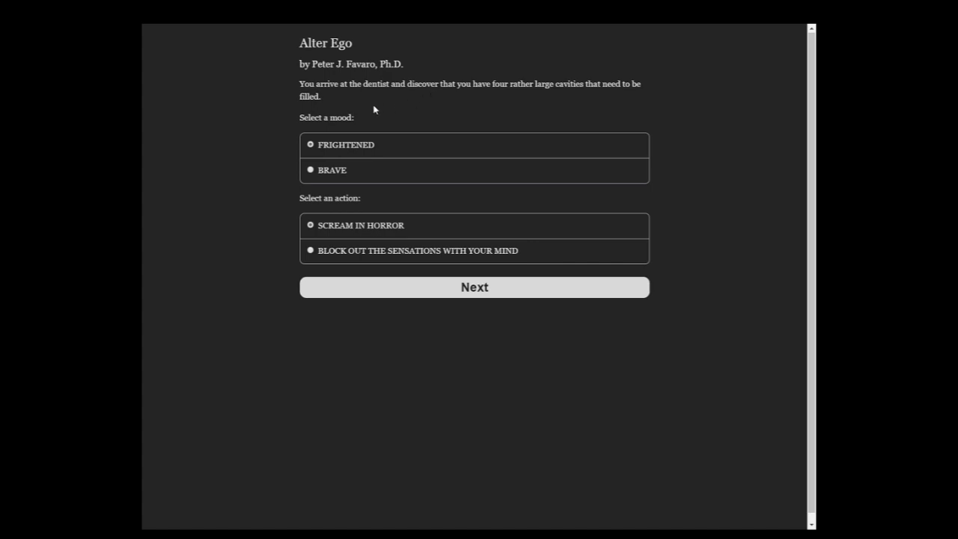
mouse_move(359, 196)
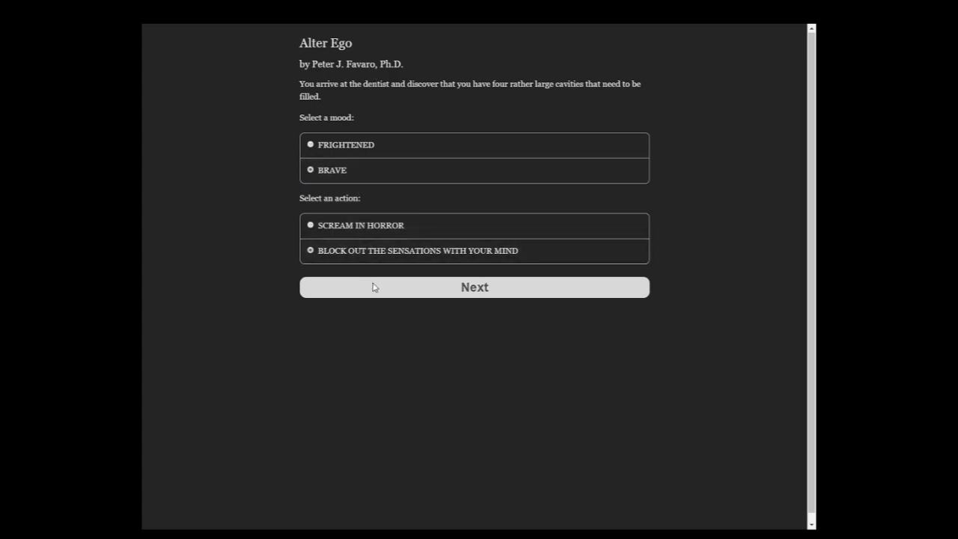
- Stay BRAVE and block out the sensations at the dentist, then go to the next chapter
left_click(473, 287)
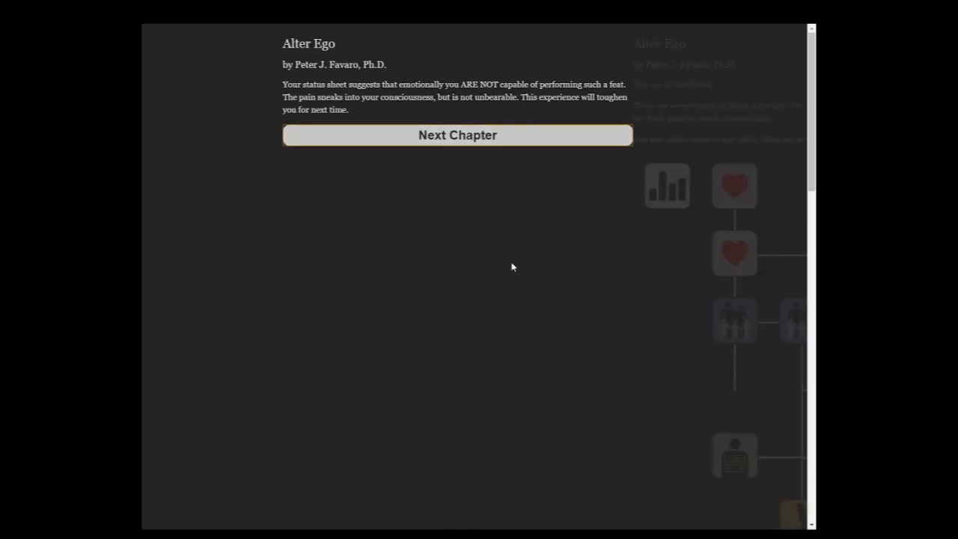
left_click(456, 134)
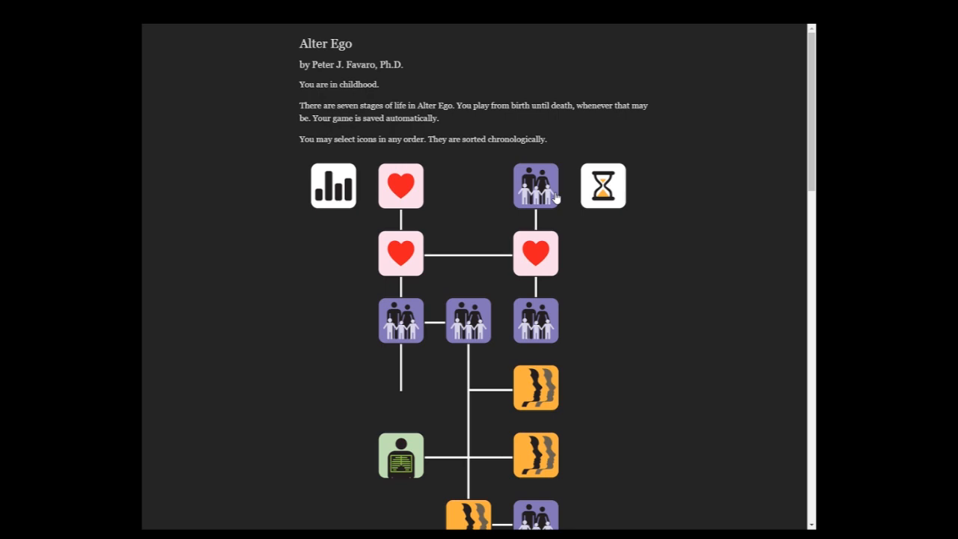
scroll("down", 3)
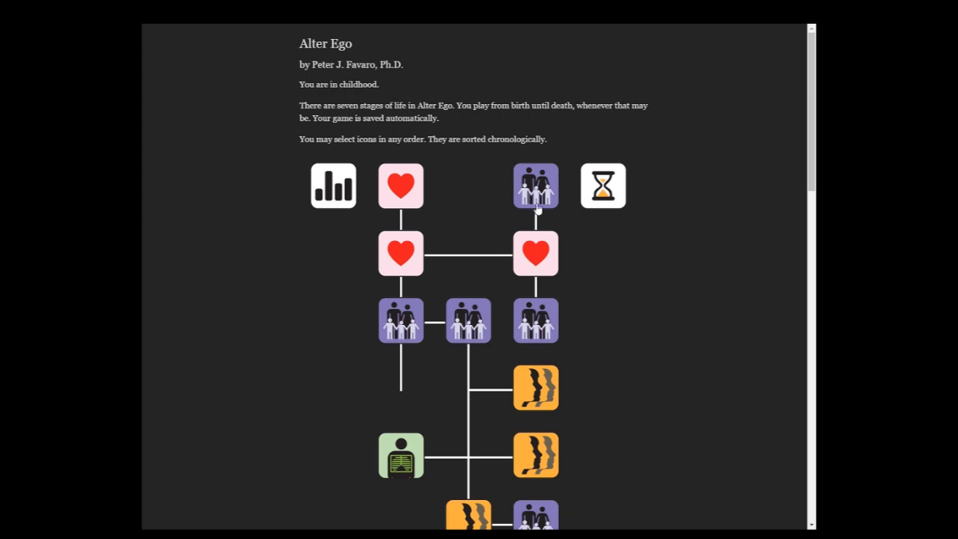
scroll("down", 3)
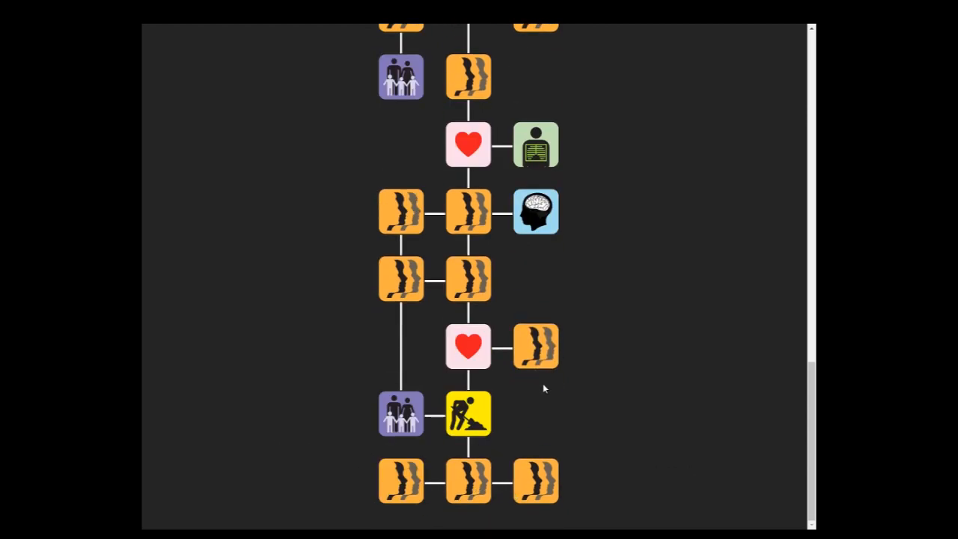
scroll("down", 3)
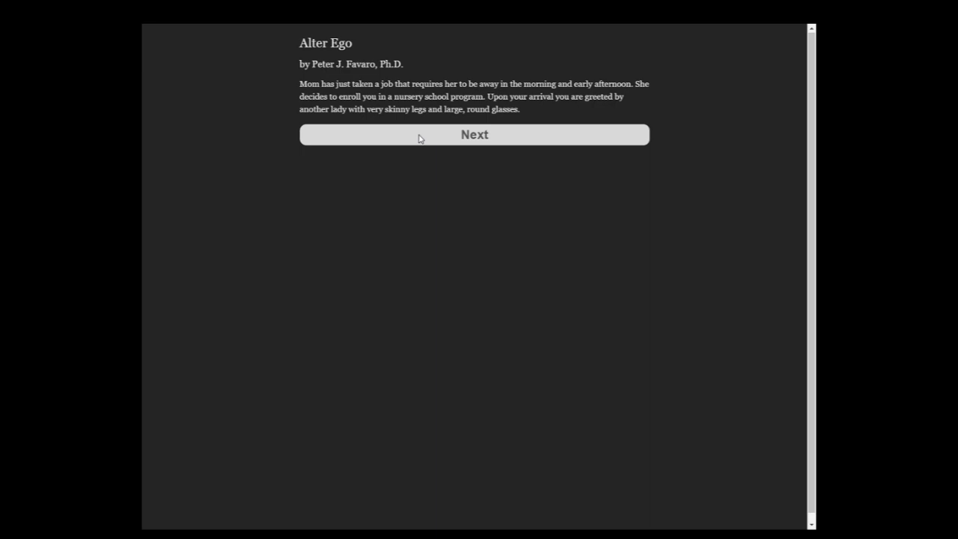
- Excitedly walk over to make friends, ask 'CAN I PLAY?', and ask the boy to play
left_click(474, 135)
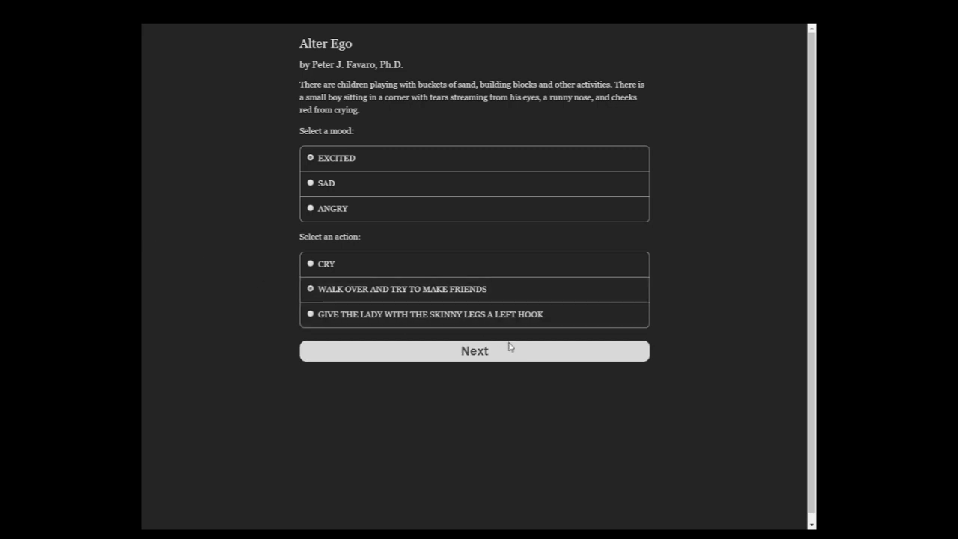
left_click(474, 351)
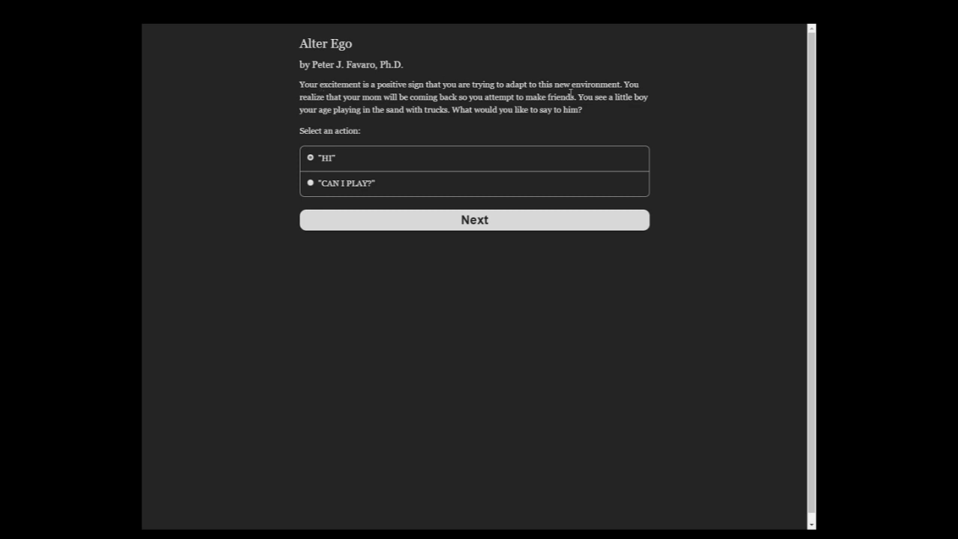
left_click(310, 184)
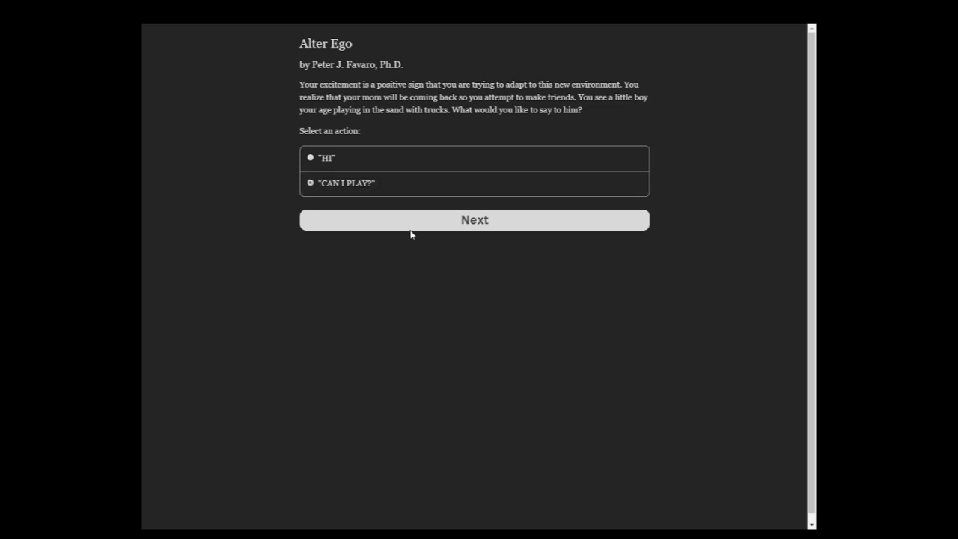
left_click(474, 219)
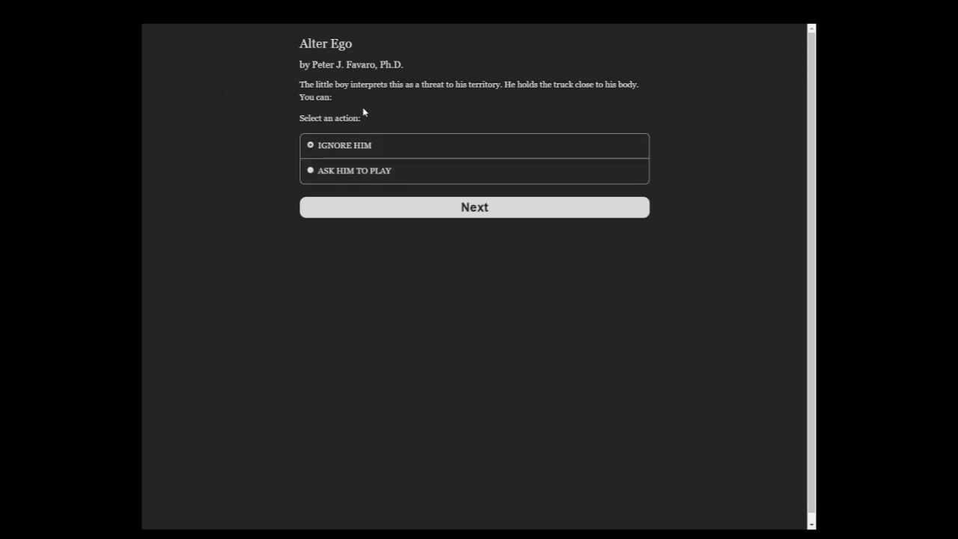
mouse_move(360, 98)
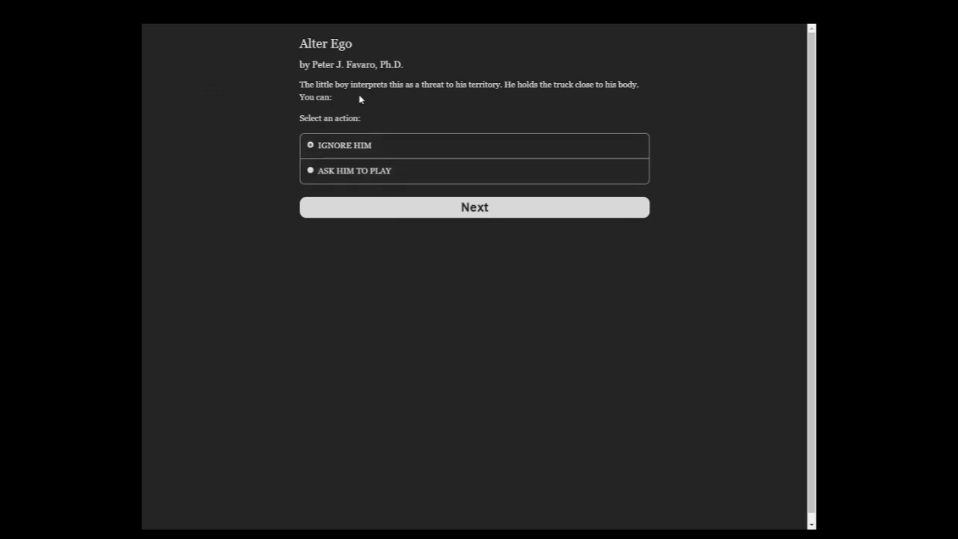
left_click(310, 170)
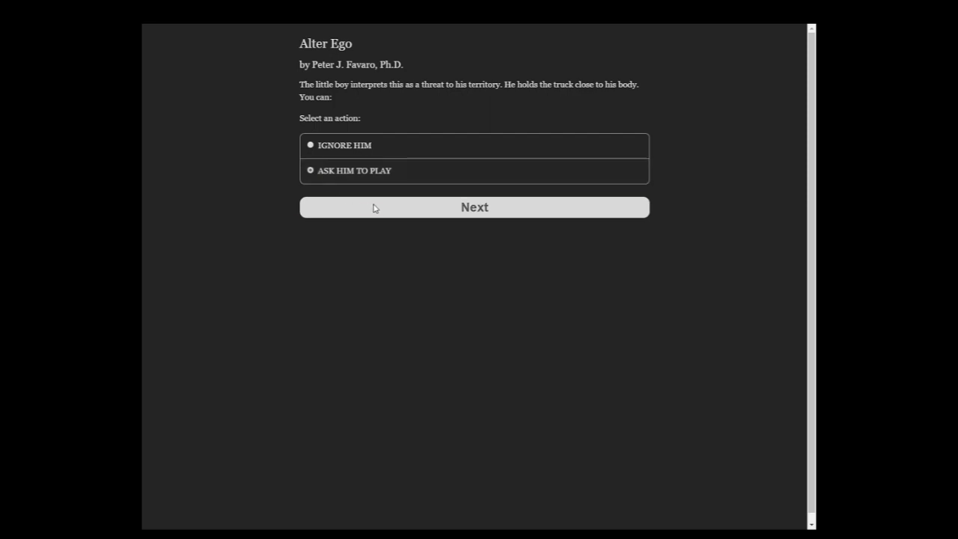
left_click(473, 207)
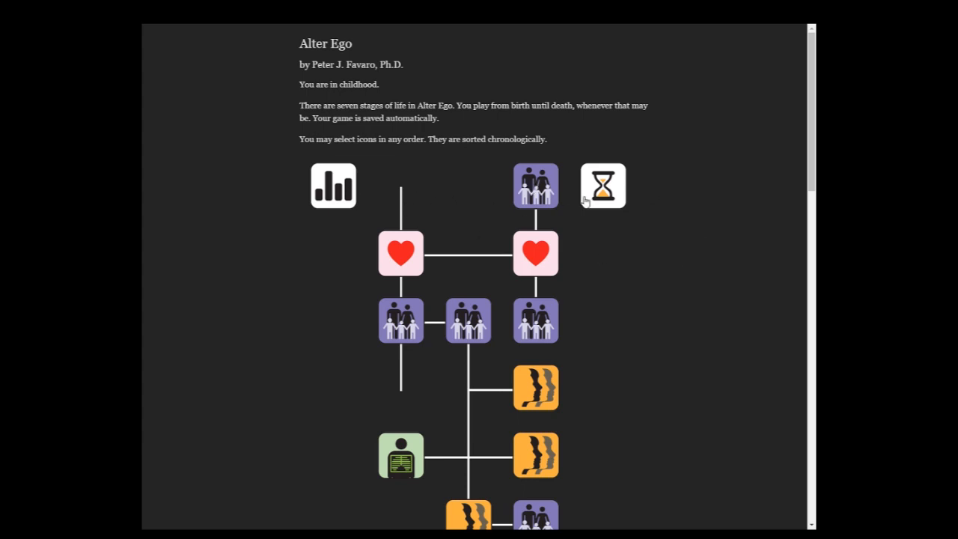
- Open the parents' fight scenario and choose GO AND SEE WHAT IS HAPPENING
left_click(602, 185)
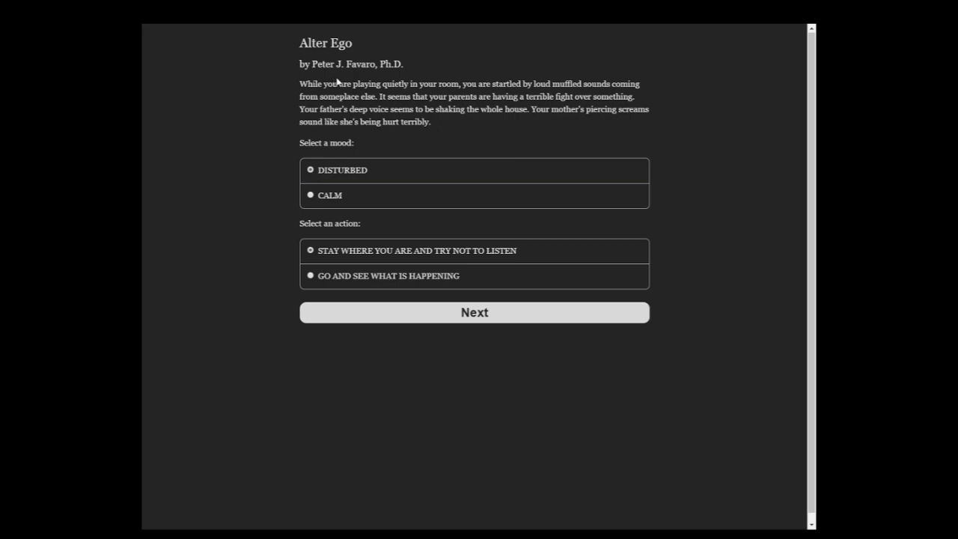
mouse_move(484, 87)
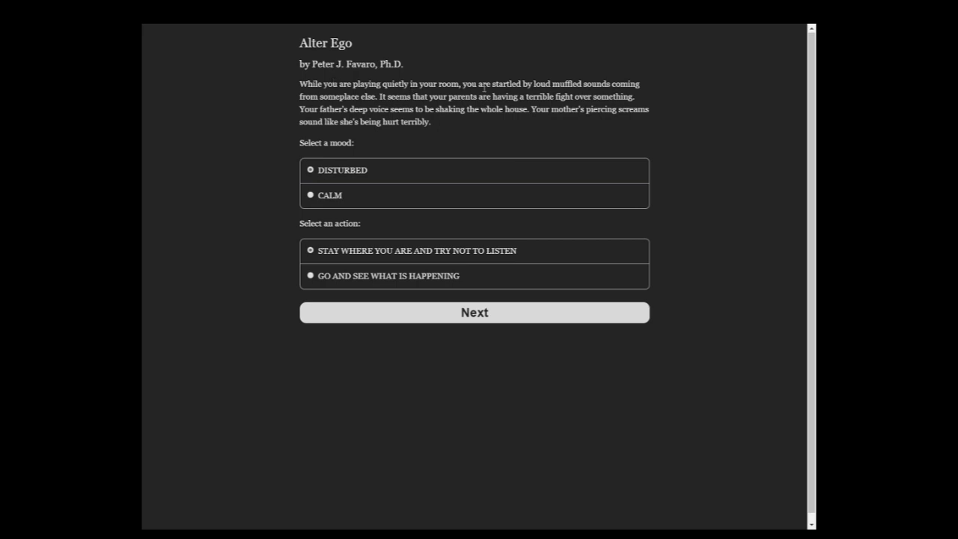
mouse_move(647, 67)
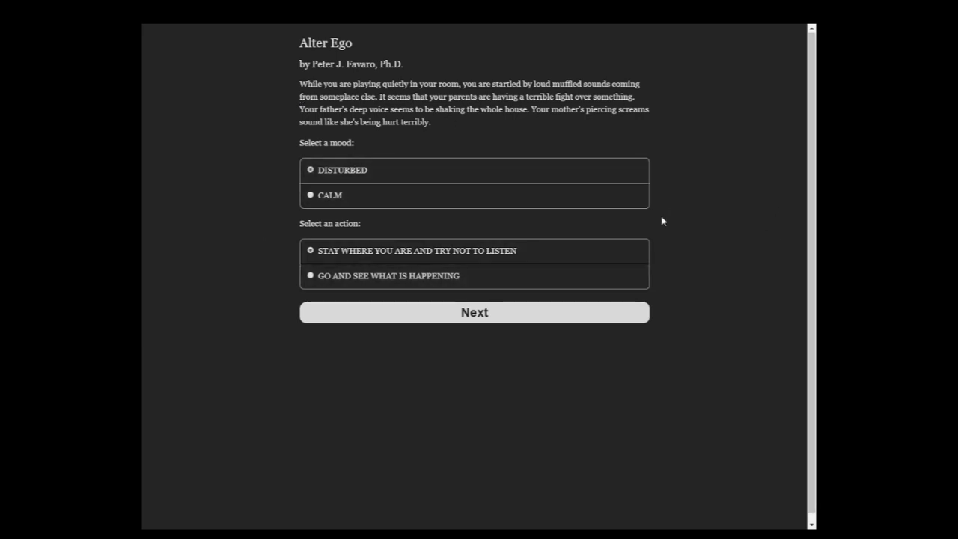
mouse_move(546, 219)
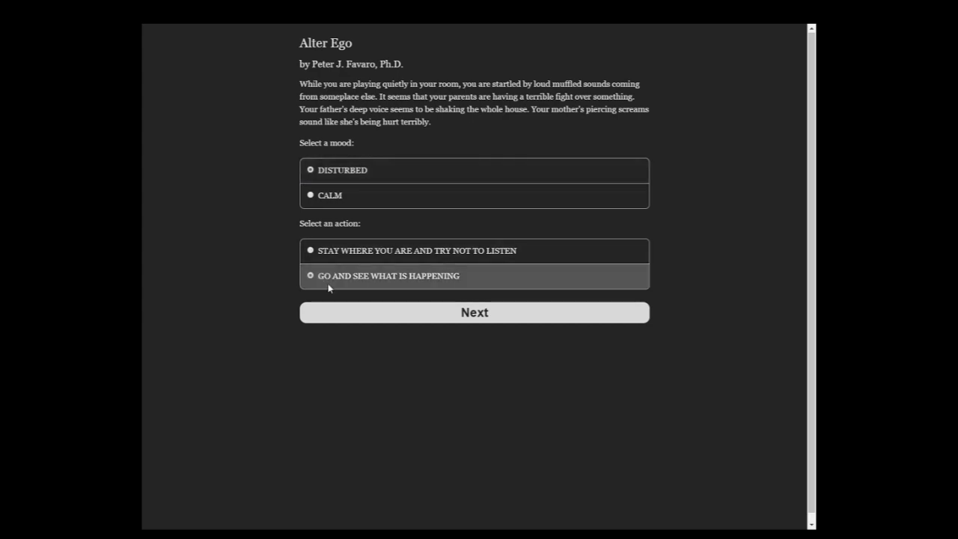
left_click(474, 312)
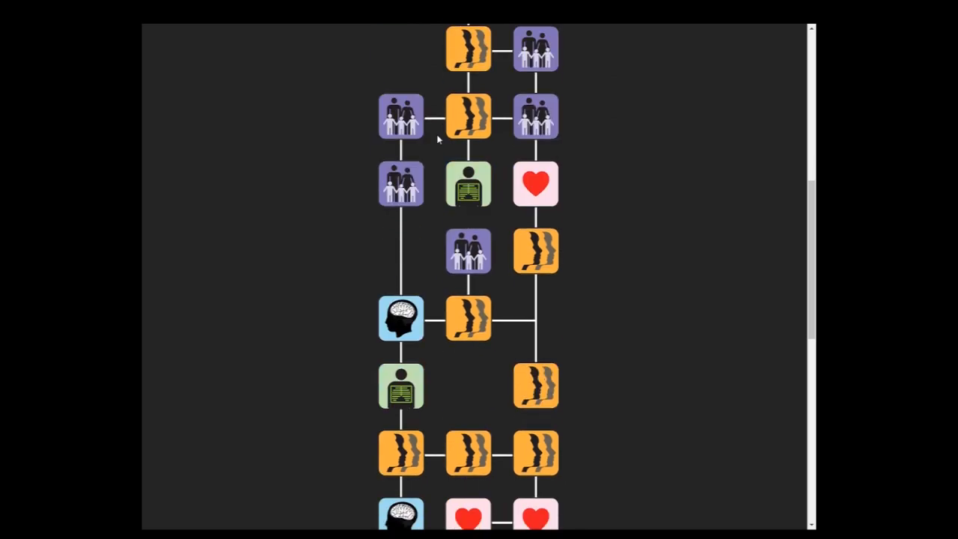
- Find the matches scenario on the map and conscientiously put the book of matches away
scroll("up", 3)
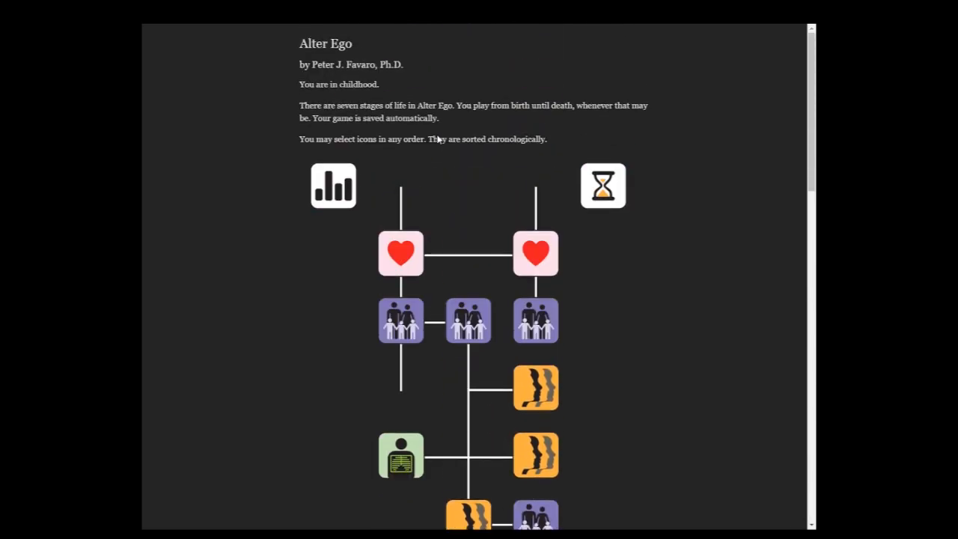
scroll("down", 3)
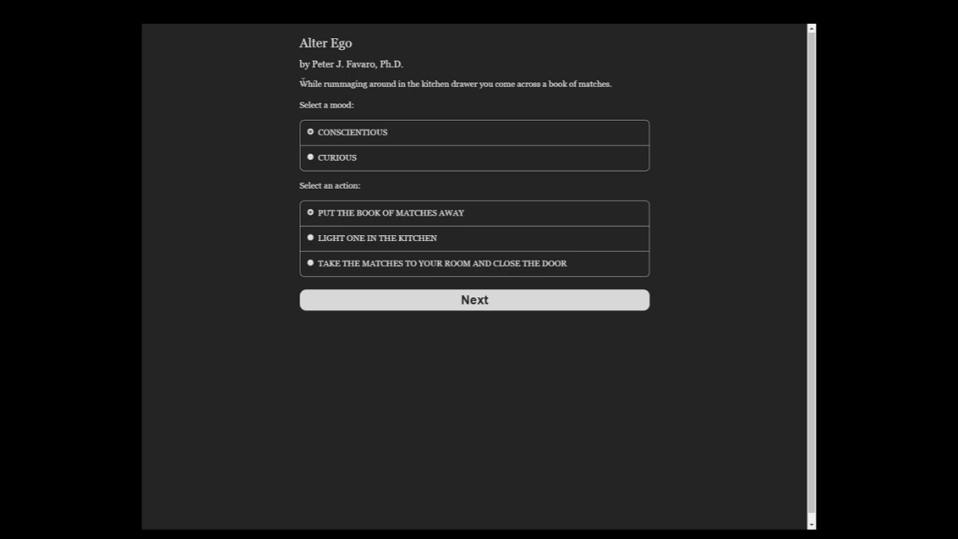
mouse_move(348, 199)
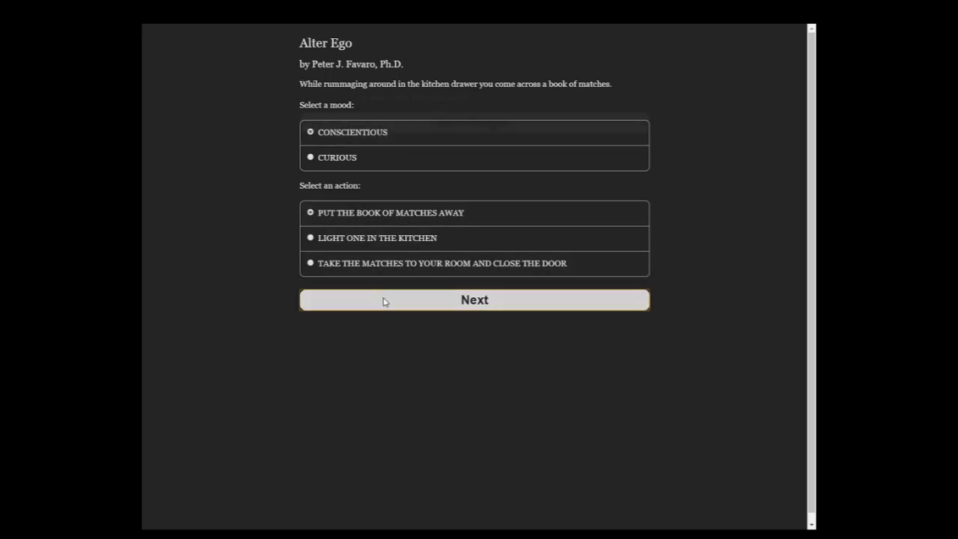
left_click(473, 299)
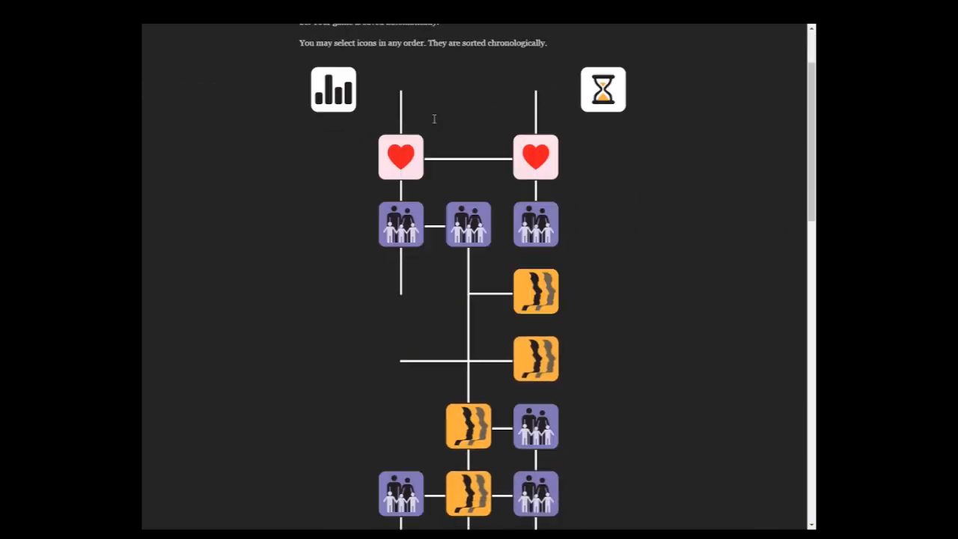
- Answer the stranger in the car by staying put suspiciously and return to the map
scroll("down", 3)
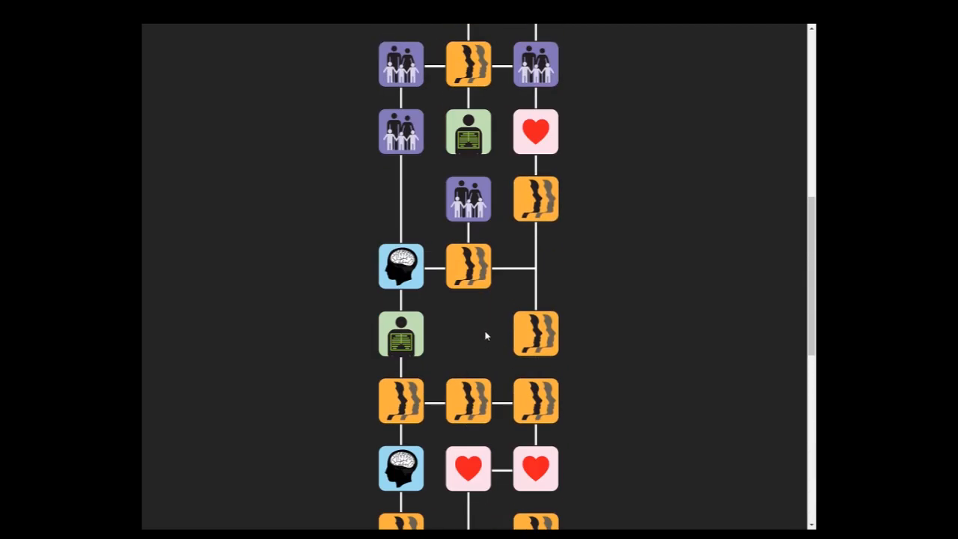
mouse_move(480, 226)
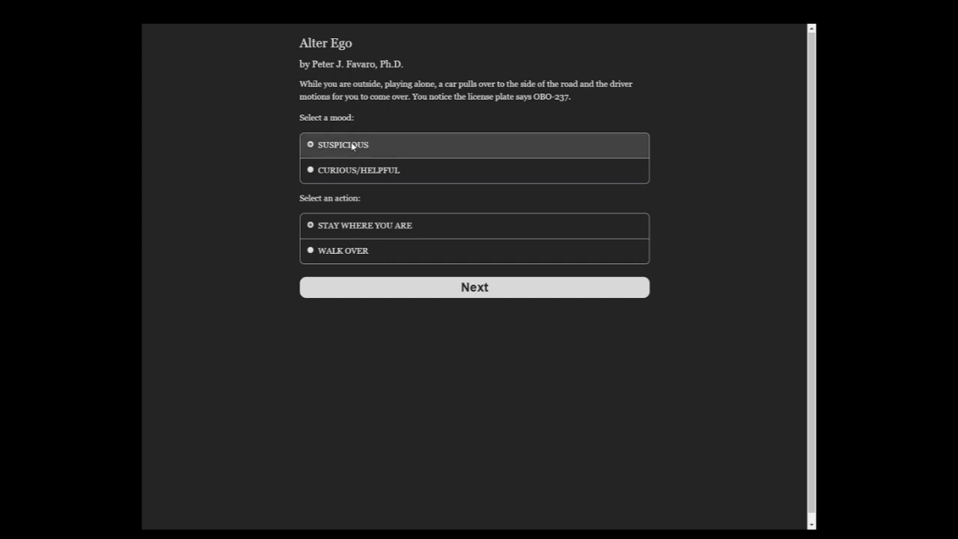
left_click(473, 286)
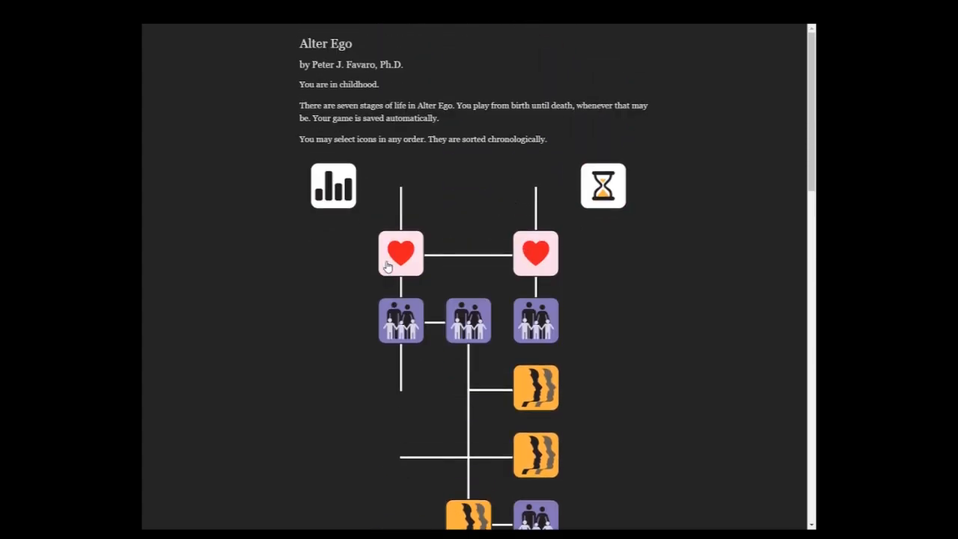
mouse_move(264, 99)
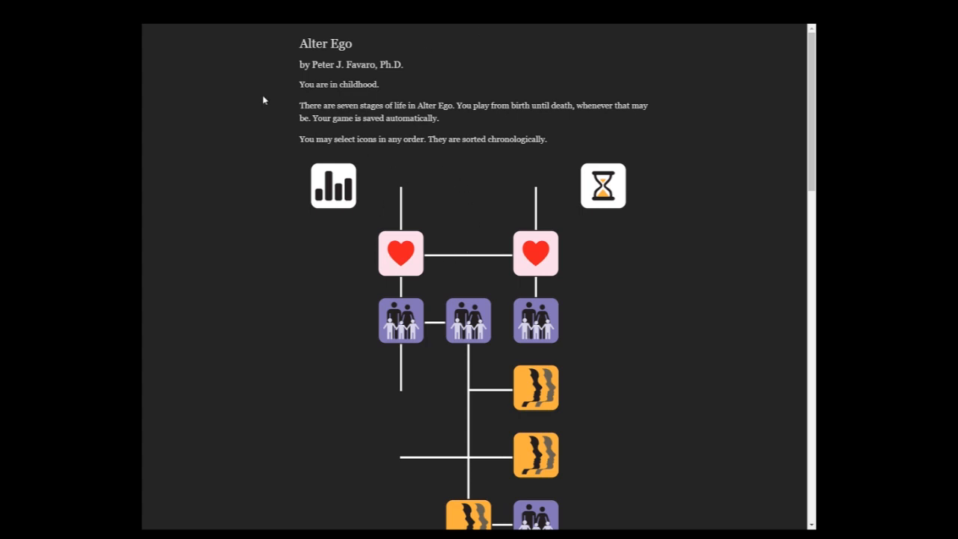
- Answer the sleepover invitation excitedly, asking the parents if they'll still be there
scroll("down", 3)
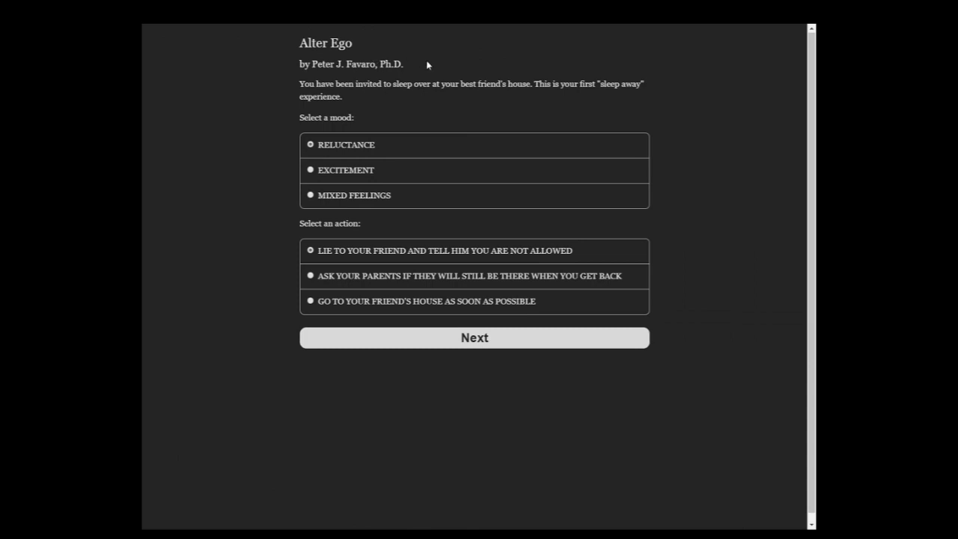
mouse_move(408, 105)
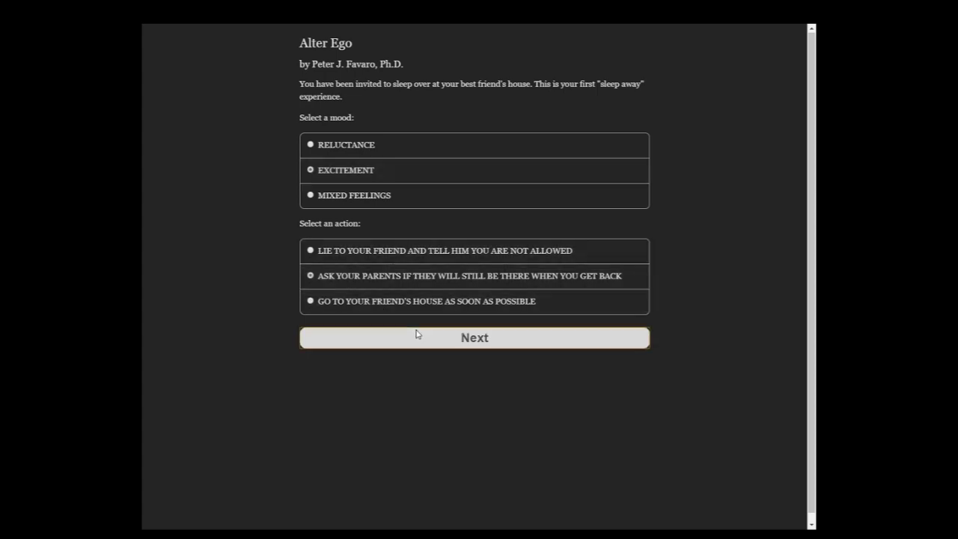
left_click(474, 337)
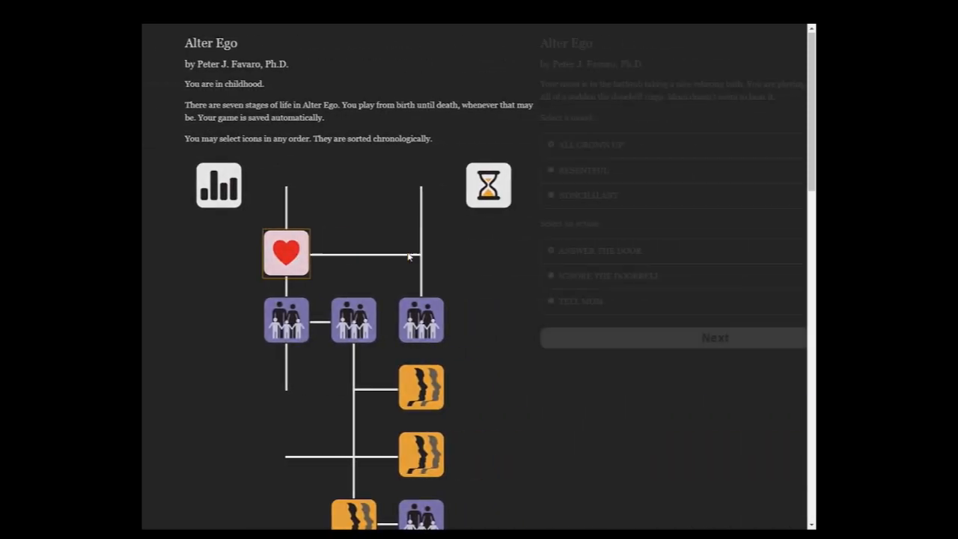
- Answer the doorbell all grown up and tell the salesman Mom is naked in the bathtub
left_click(285, 253)
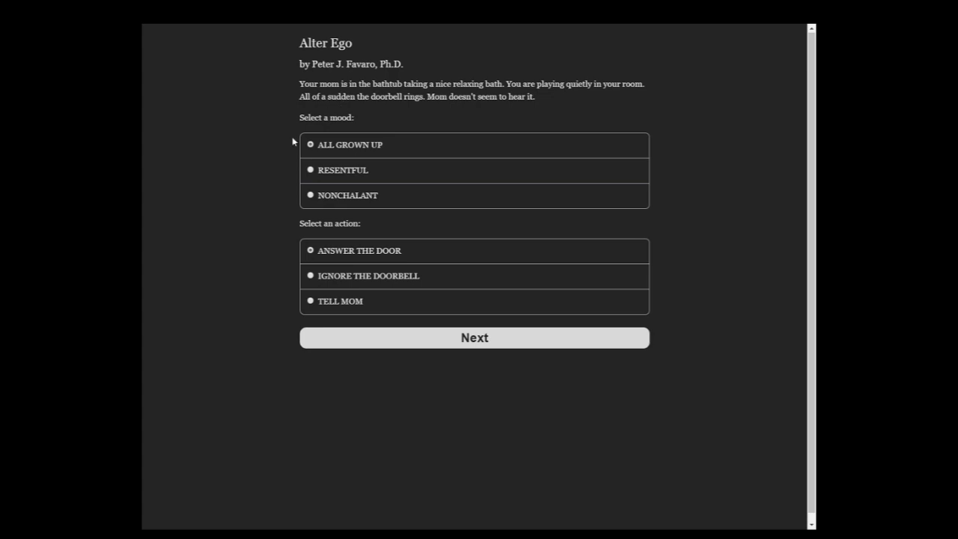
left_click(473, 337)
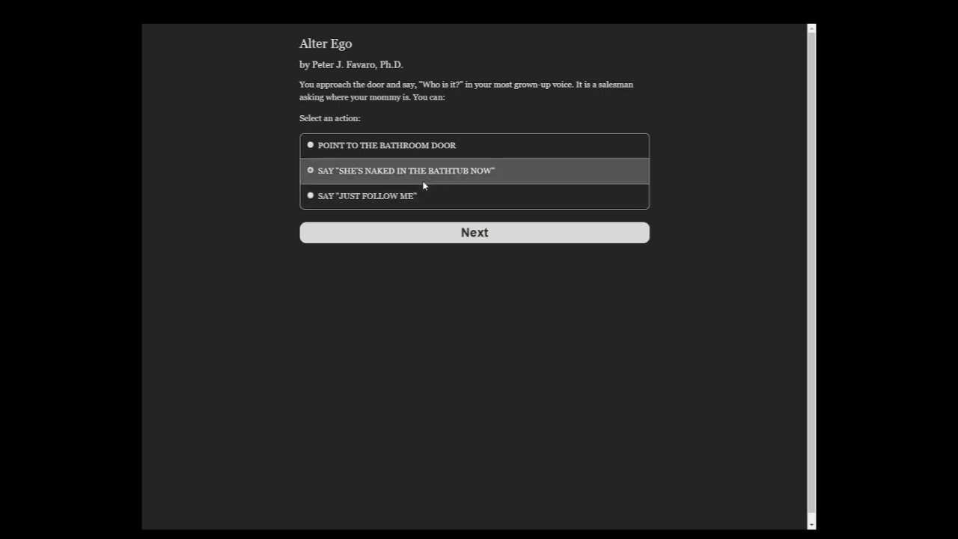
left_click(474, 232)
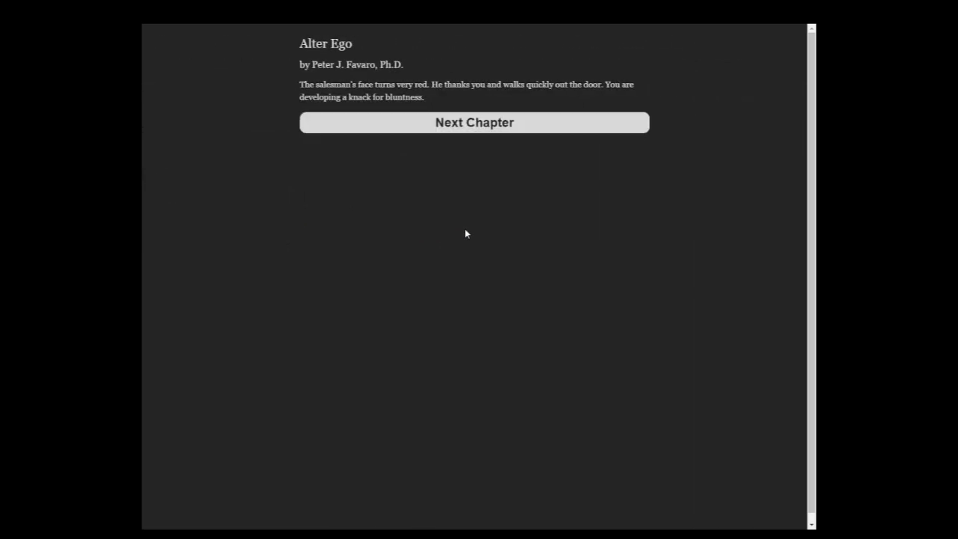
left_click(474, 122)
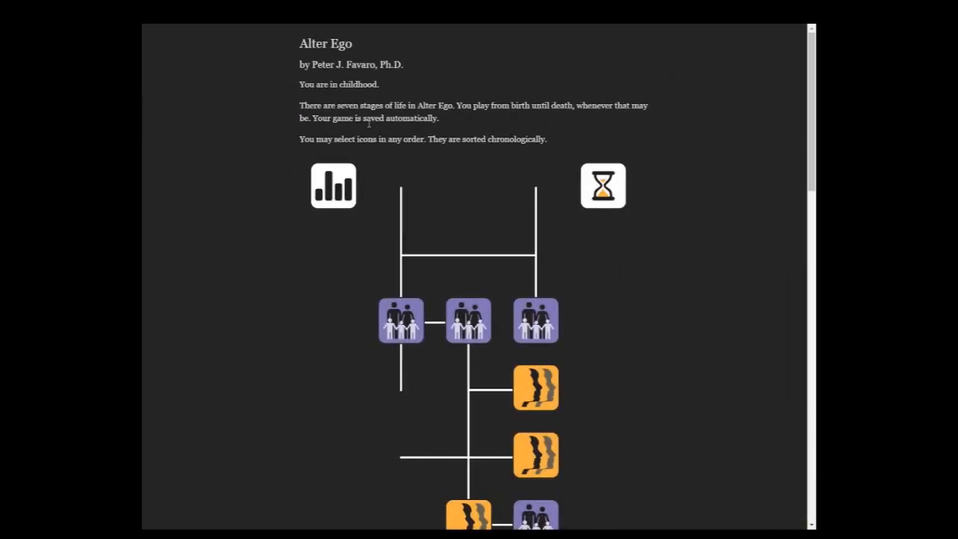
- Obediently eat the Brussels sprouts, then open the TV-movie seating scenario
scroll("down", 3)
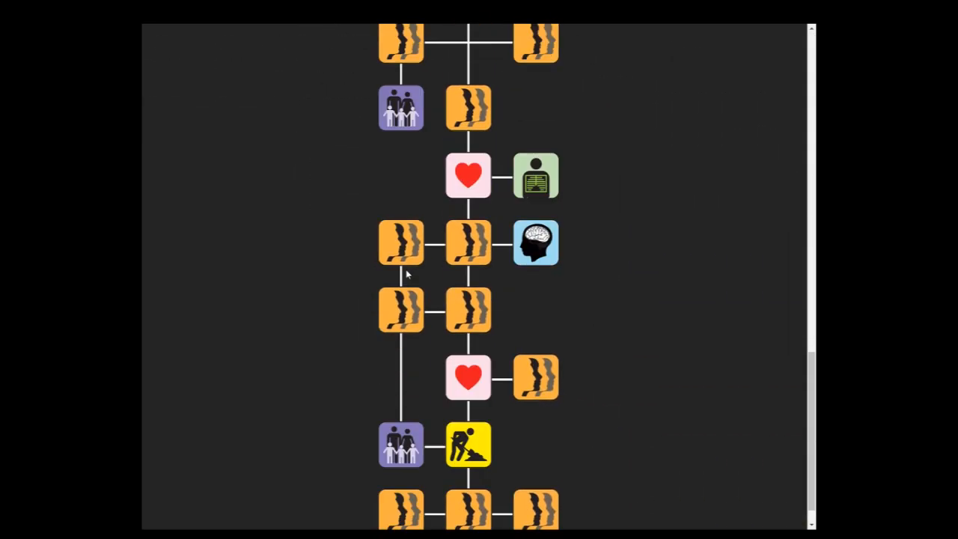
scroll("down", 3)
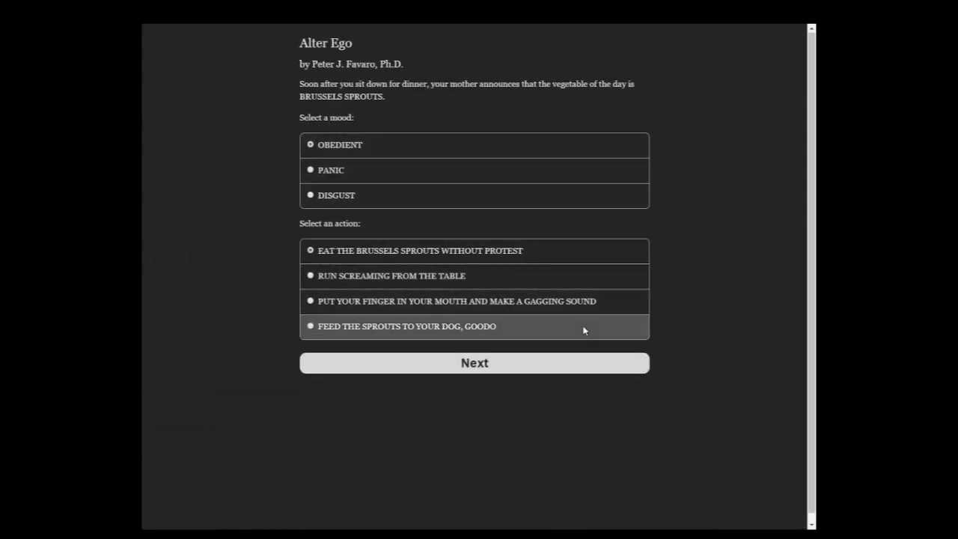
mouse_move(685, 282)
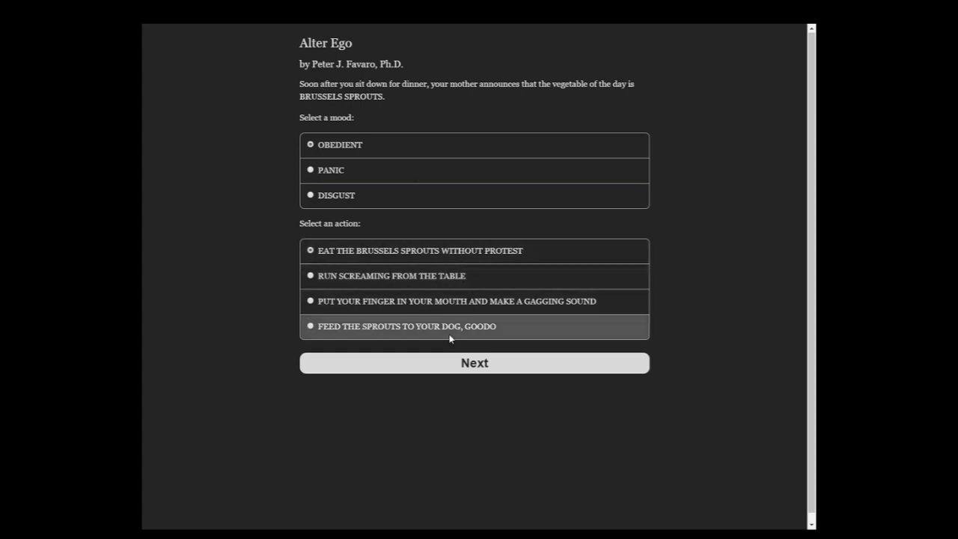
left_click(473, 363)
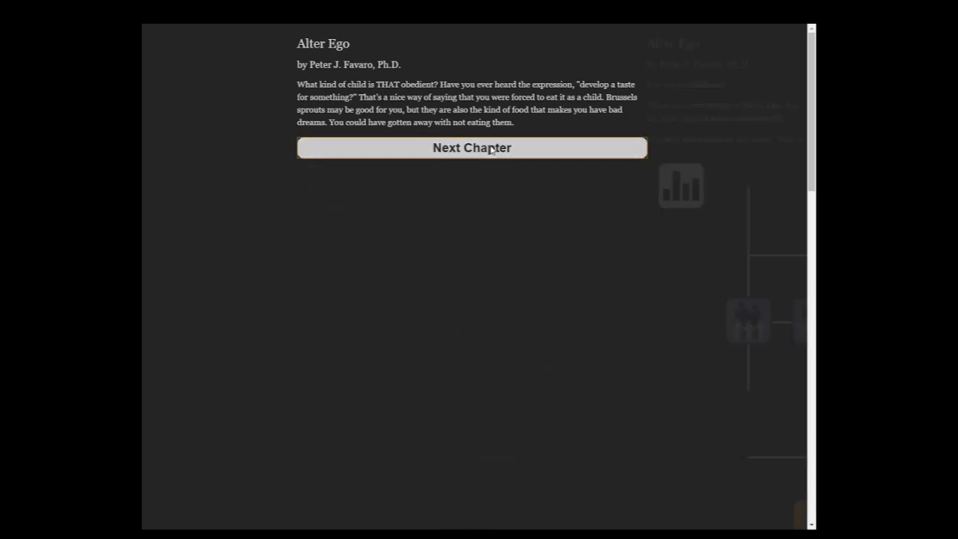
left_click(472, 148)
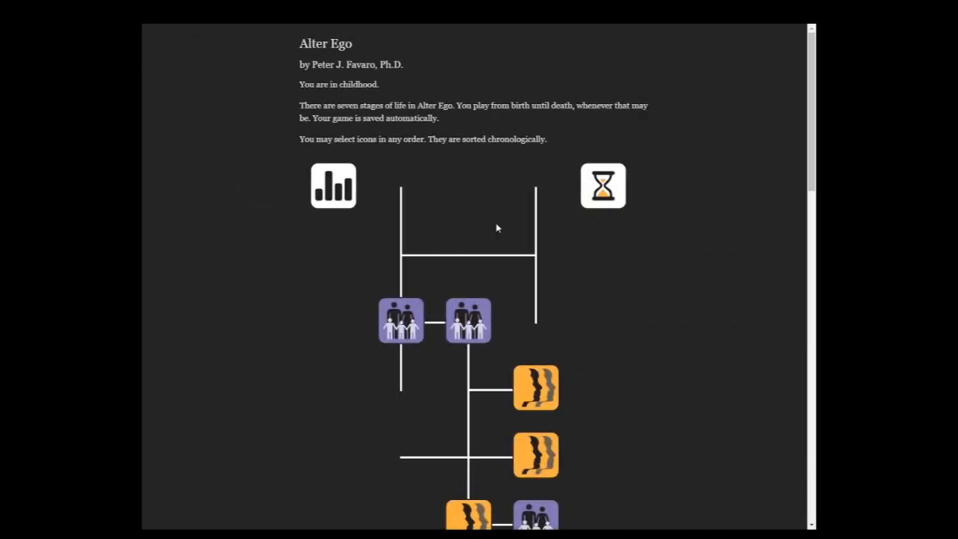
scroll("down", 3)
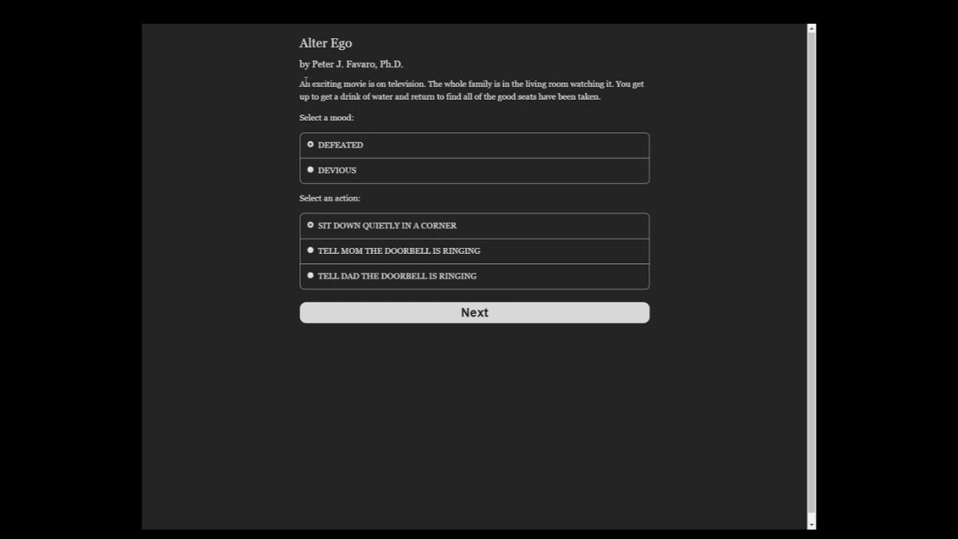
mouse_move(500, 192)
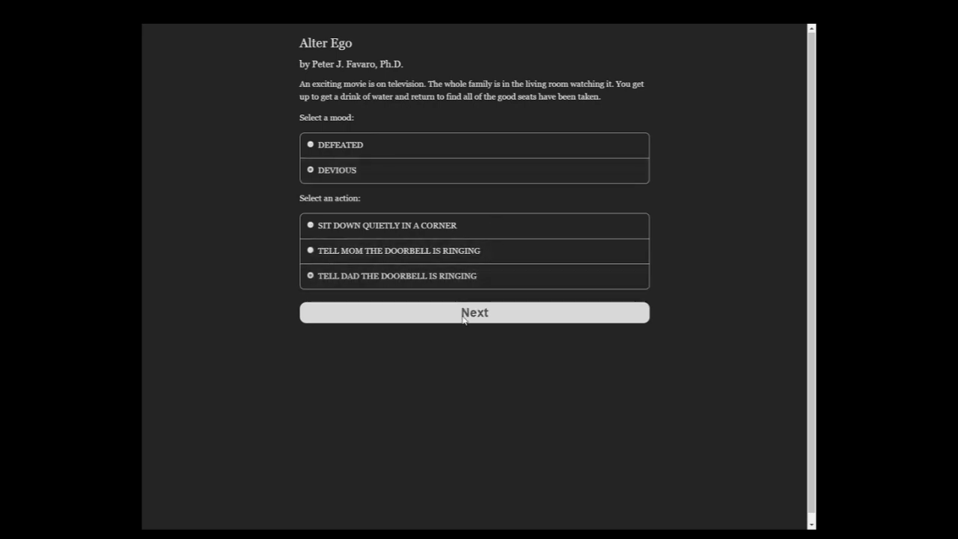
- Deviously tell Dad the doorbell is ringing, then patiently leave napping Dad alone
left_click(473, 312)
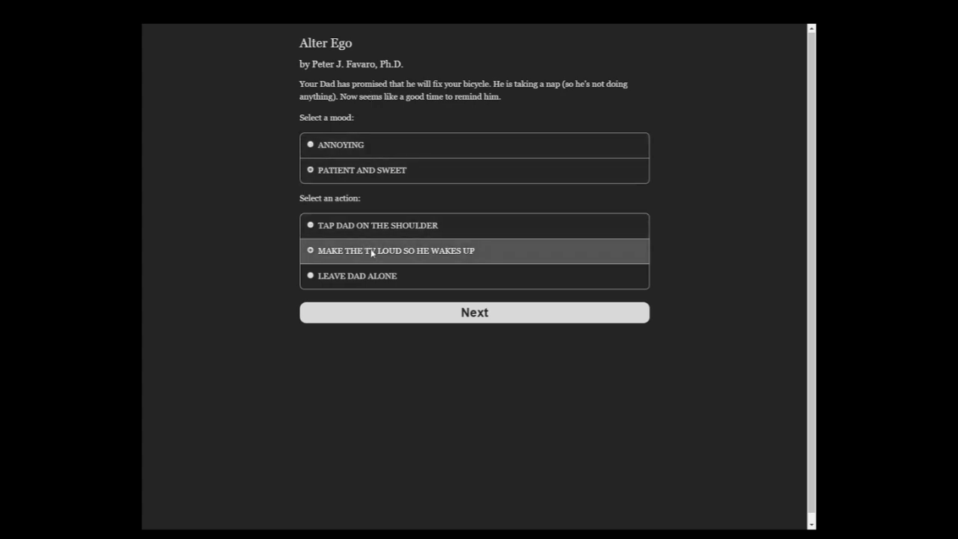
left_click(473, 312)
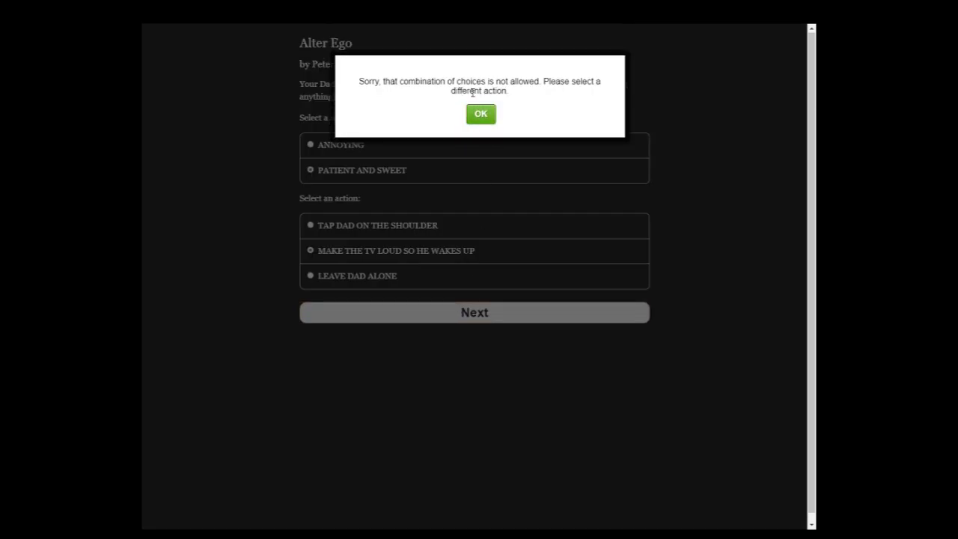
left_click(480, 114)
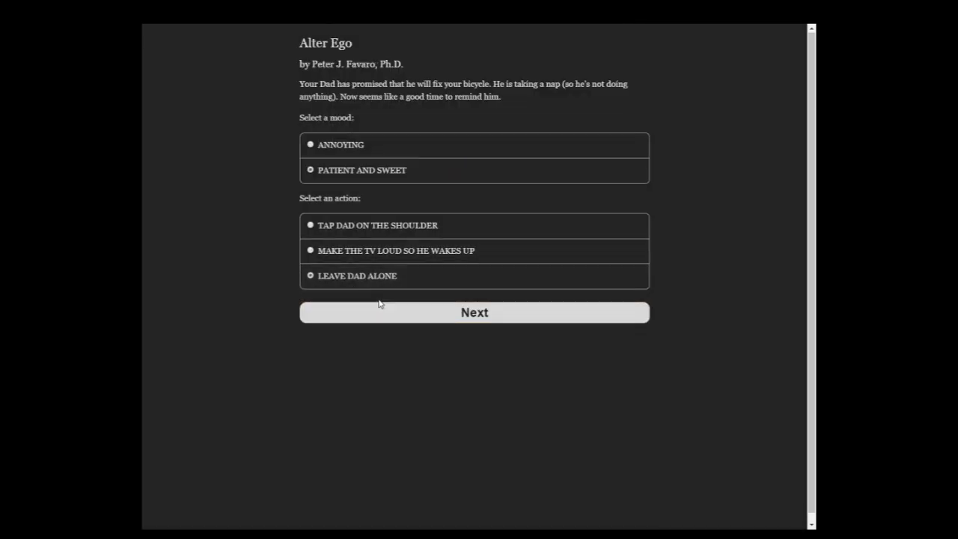
left_click(474, 312)
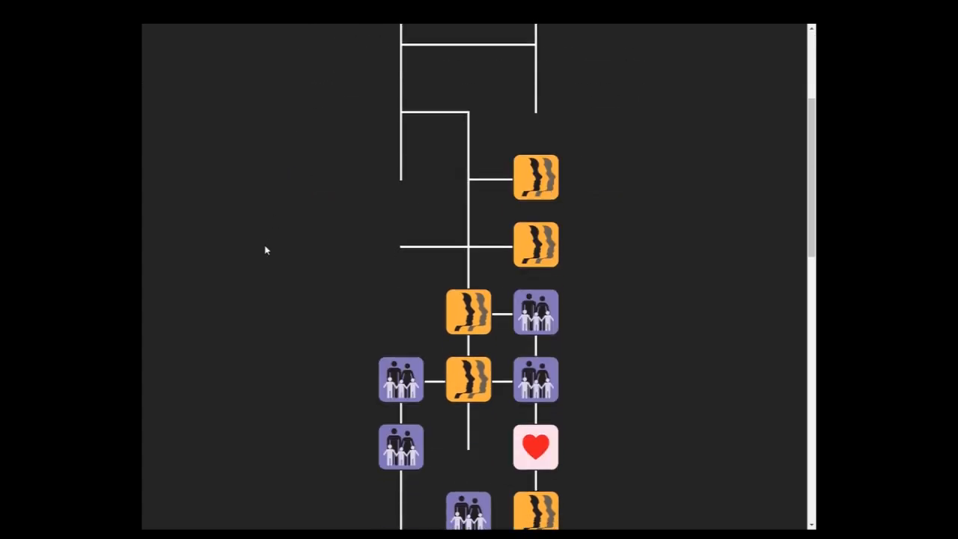
mouse_move(332, 214)
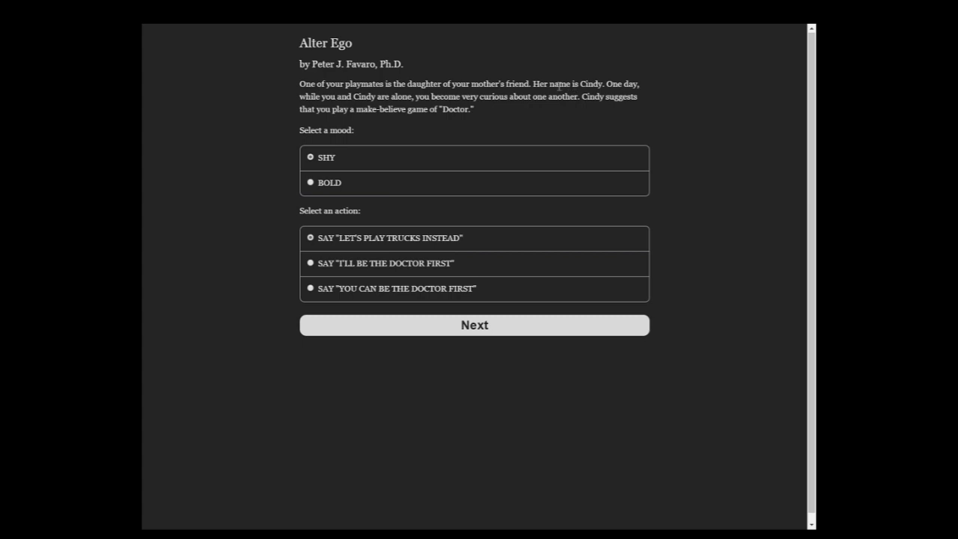
mouse_move(604, 133)
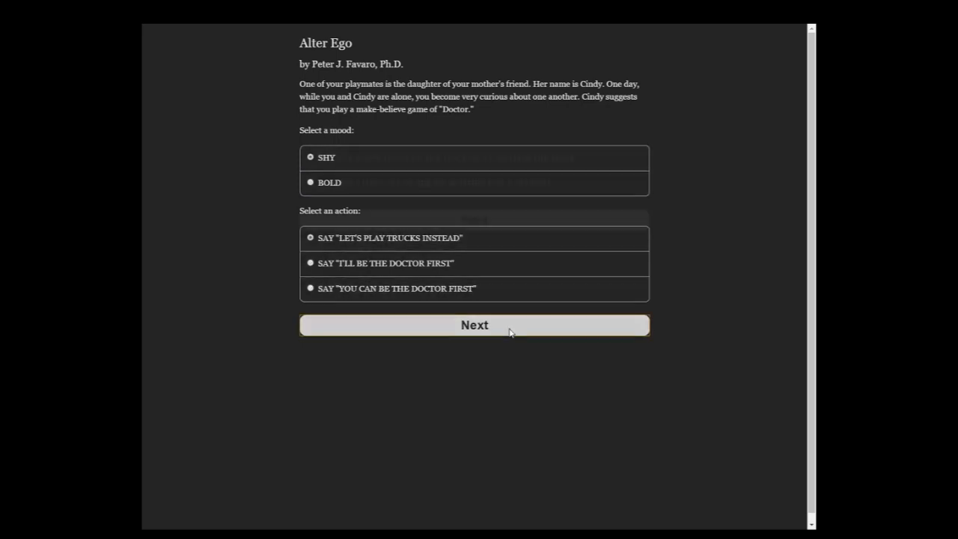
- Shyly suggest trucks, say you must see Mother, and keep refusing Cindy's doctor game
left_click(474, 325)
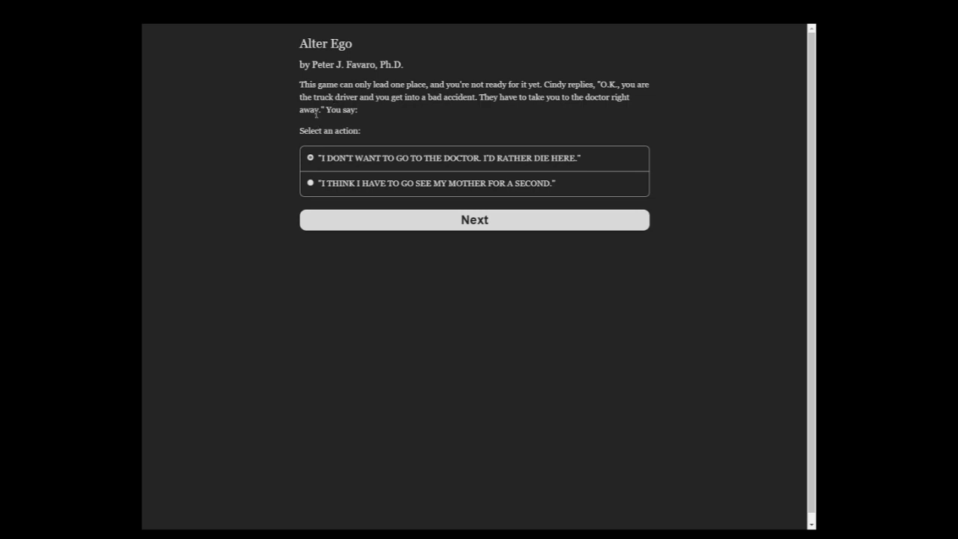
left_click(474, 219)
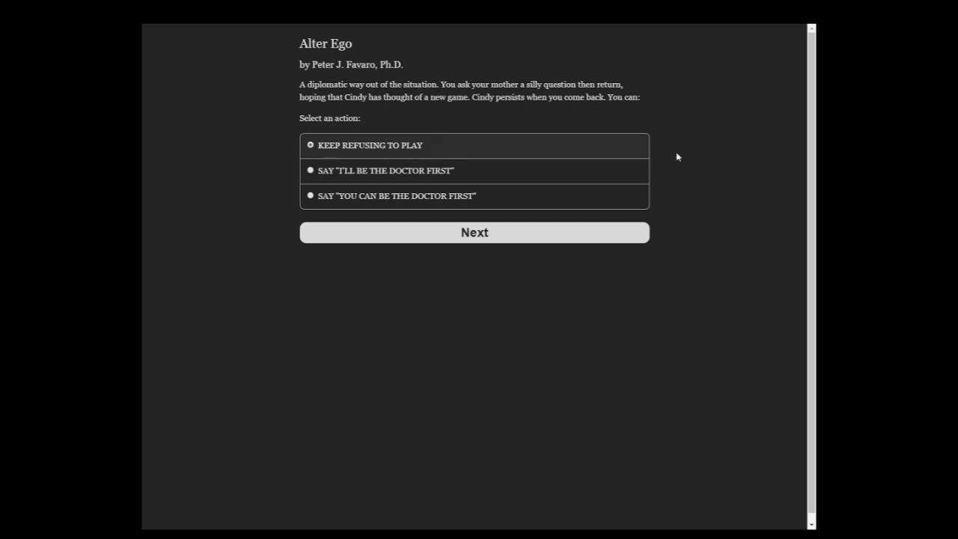
left_click(473, 232)
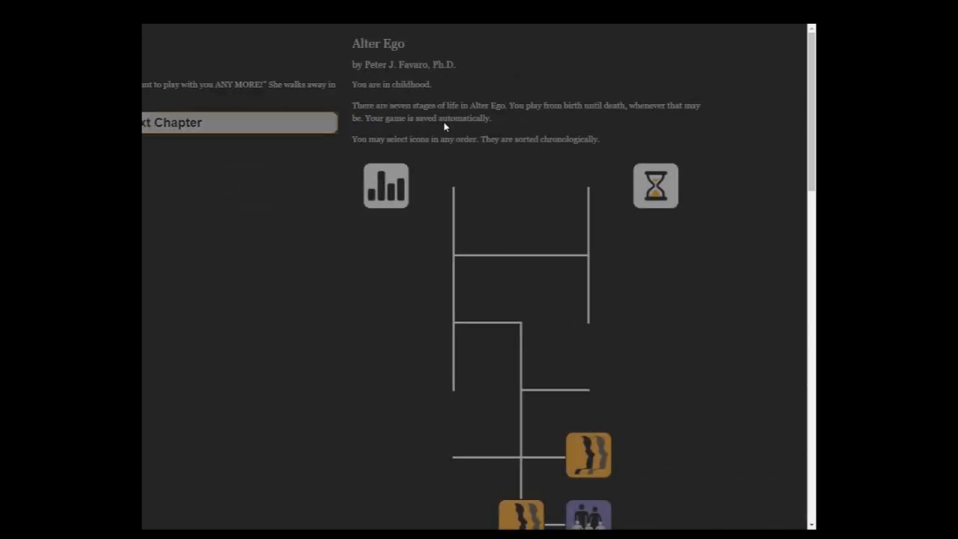
- Advance through the spitball classroom scene to the teacher's furious reaction
scroll("down", 3)
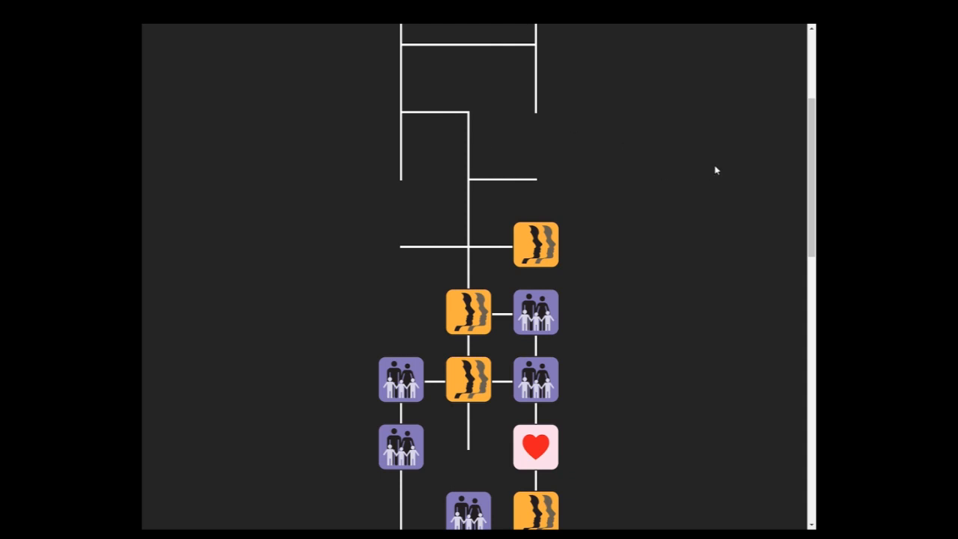
mouse_move(572, 249)
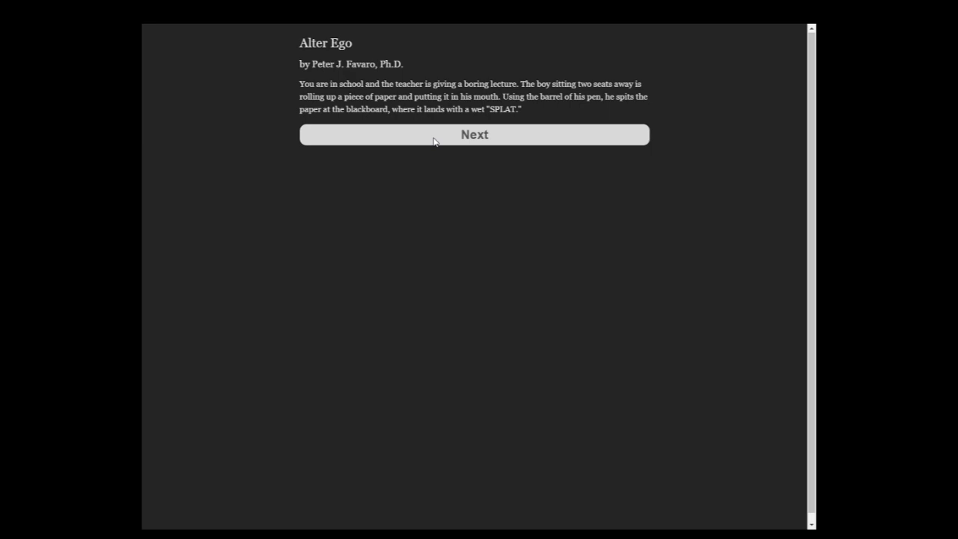
left_click(474, 135)
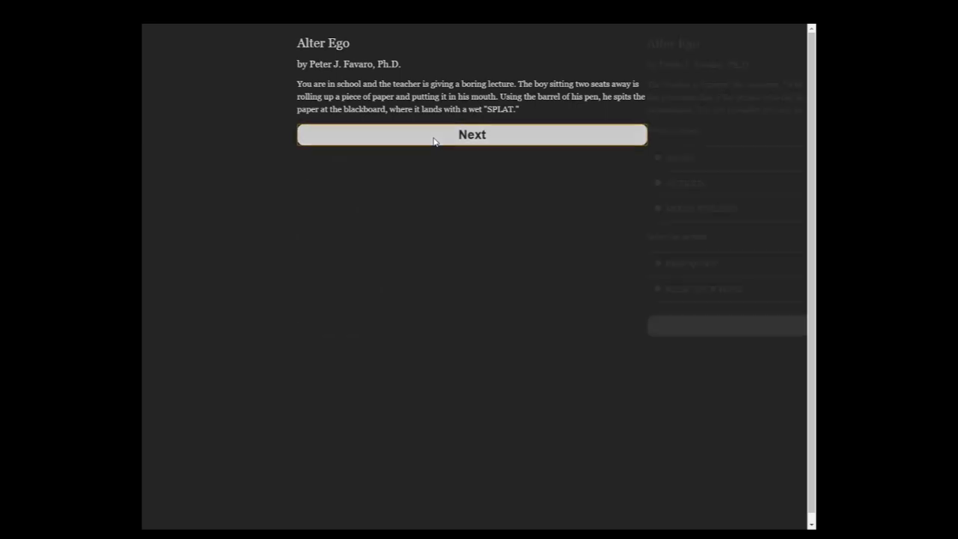
left_click(471, 134)
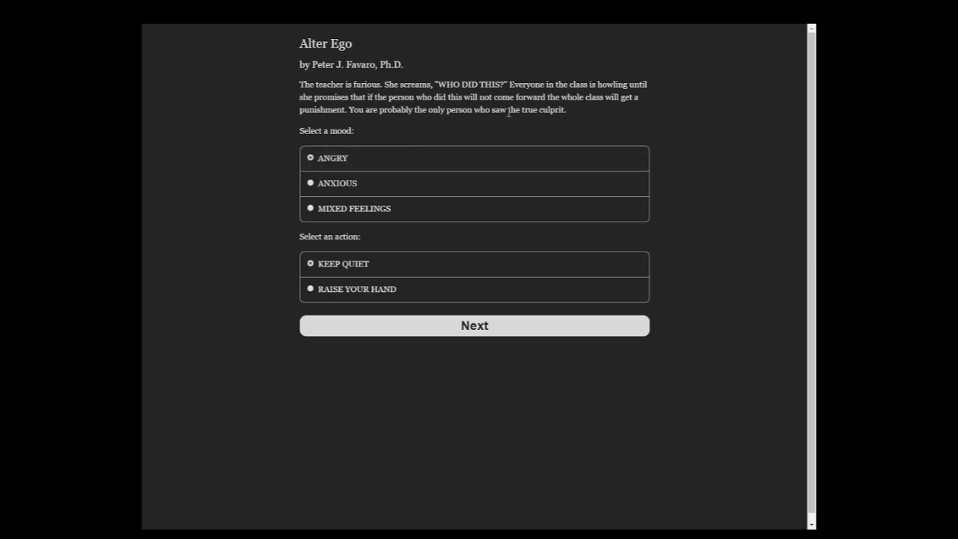
mouse_move(337, 183)
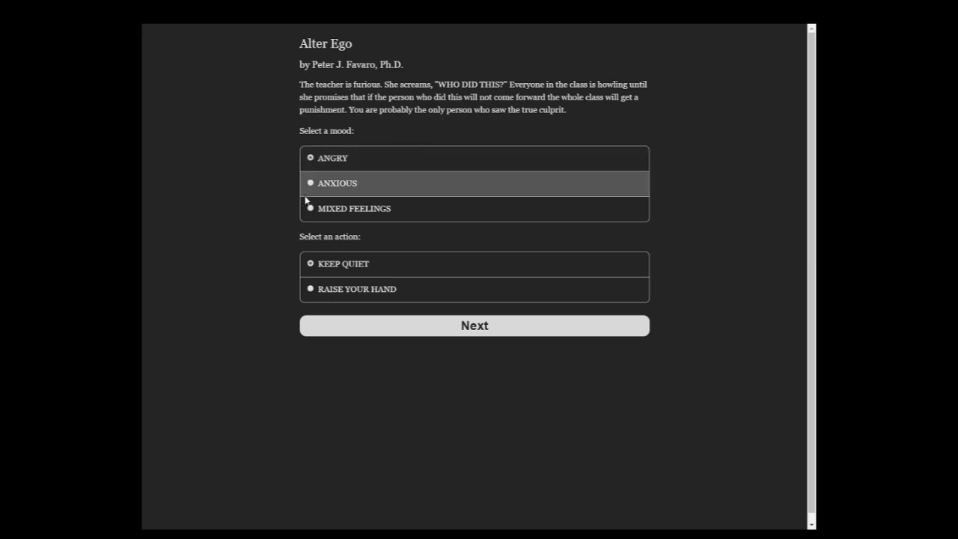
- Choose to fantasize about telling, get sent out, and return to the childhood map
left_click(474, 325)
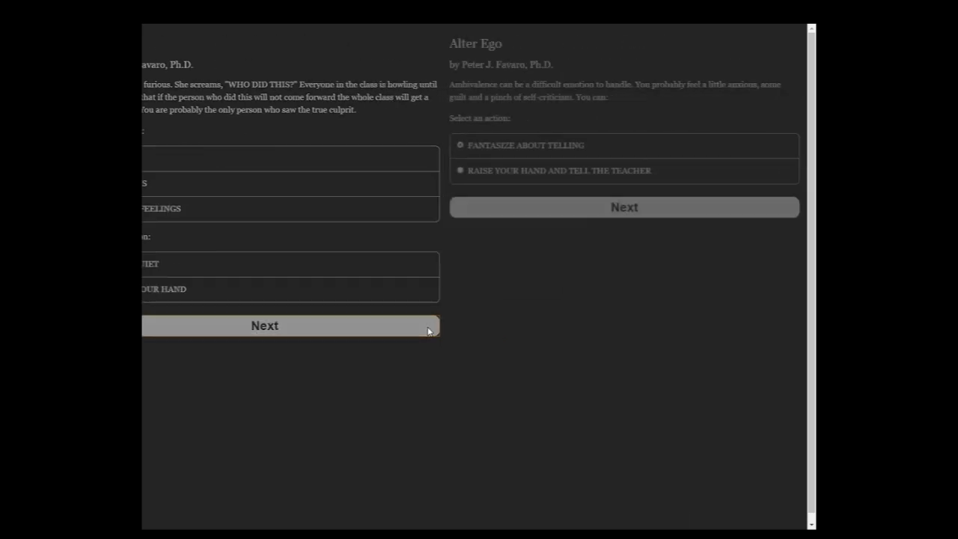
left_click(264, 325)
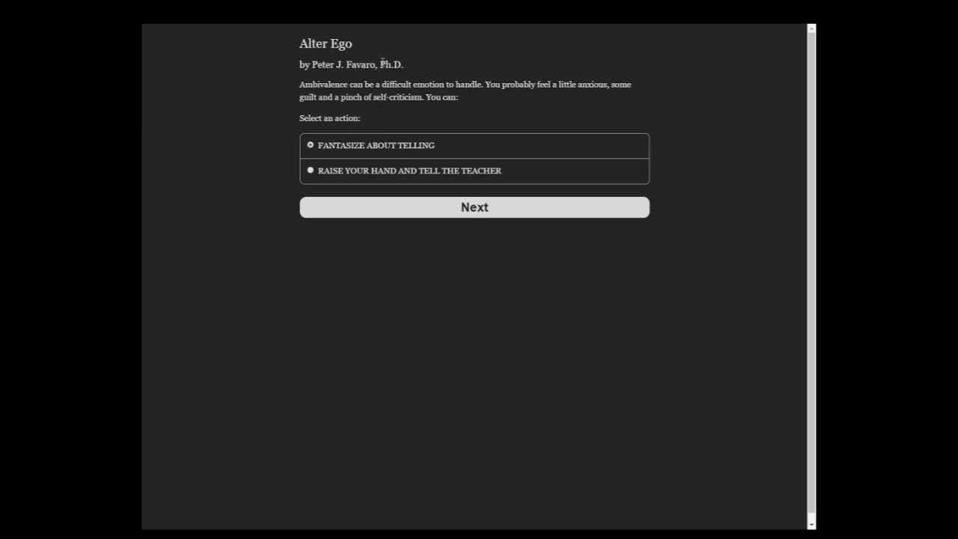
mouse_move(366, 214)
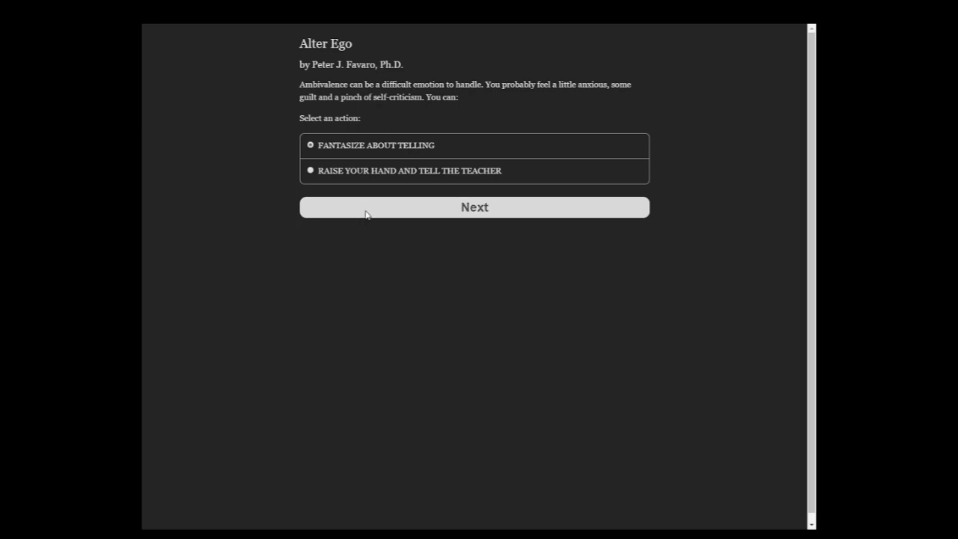
left_click(473, 207)
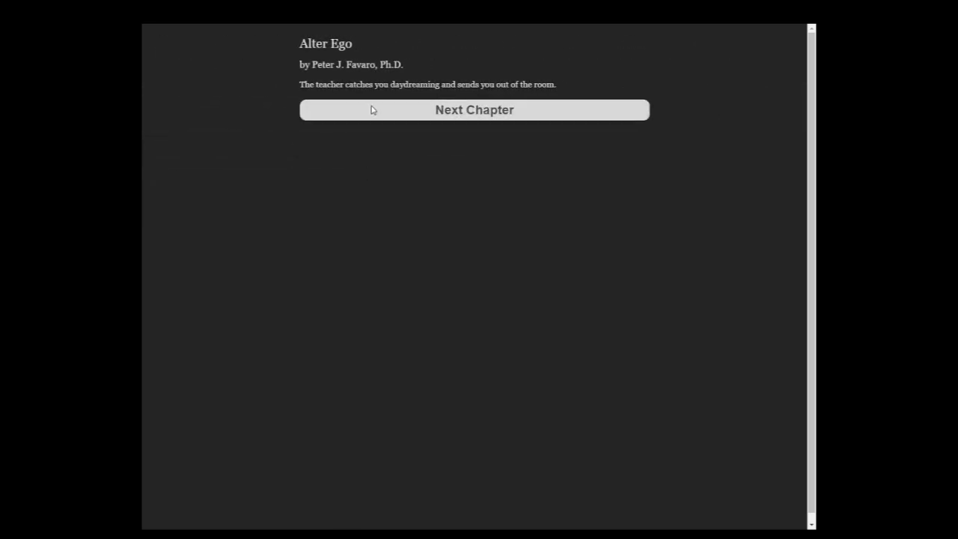
left_click(473, 110)
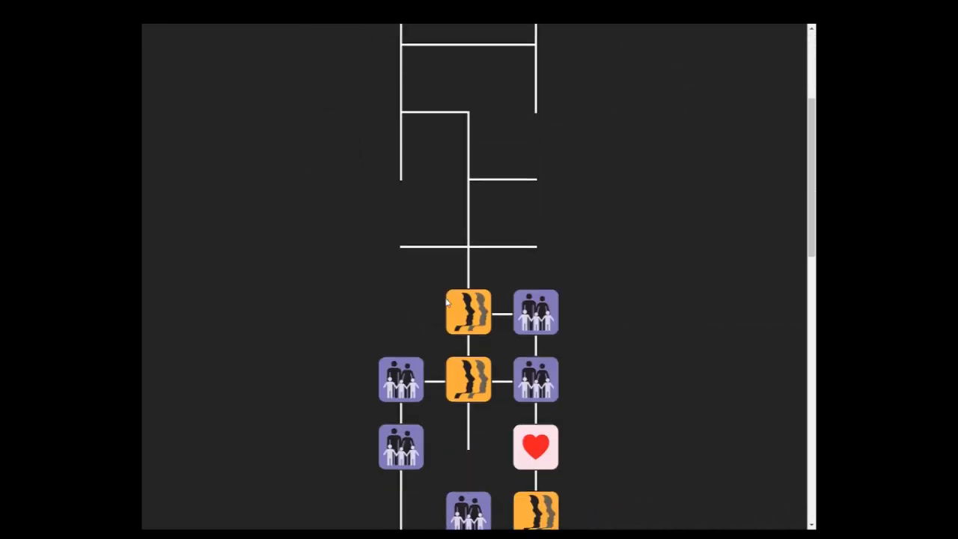
- Tolerate the name-calling in the eyeglasses scenario and move on
scroll("down", 3)
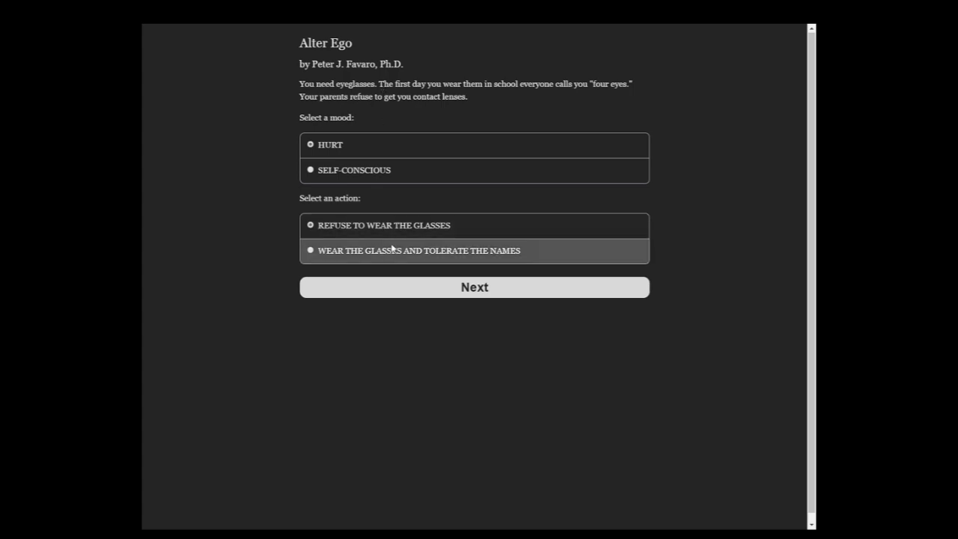
left_click(473, 286)
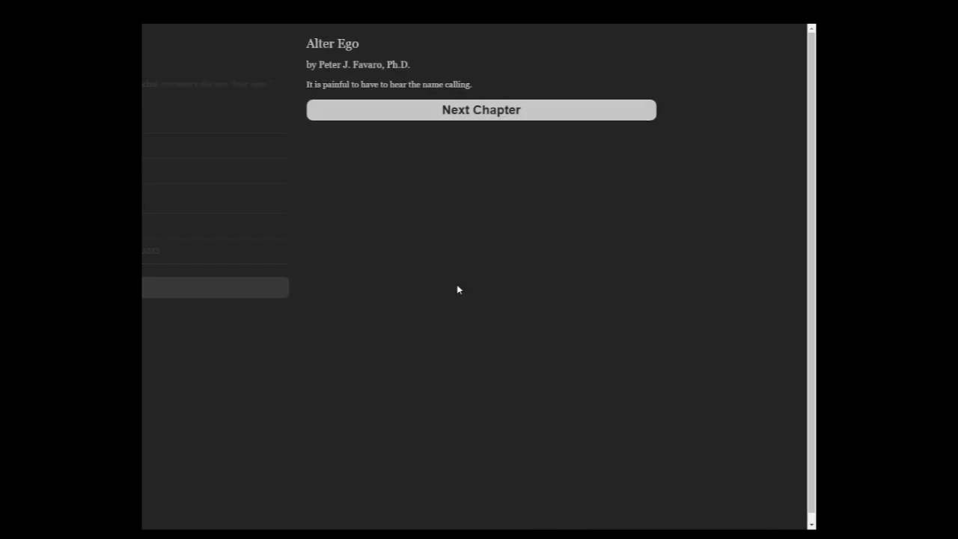
left_click(480, 110)
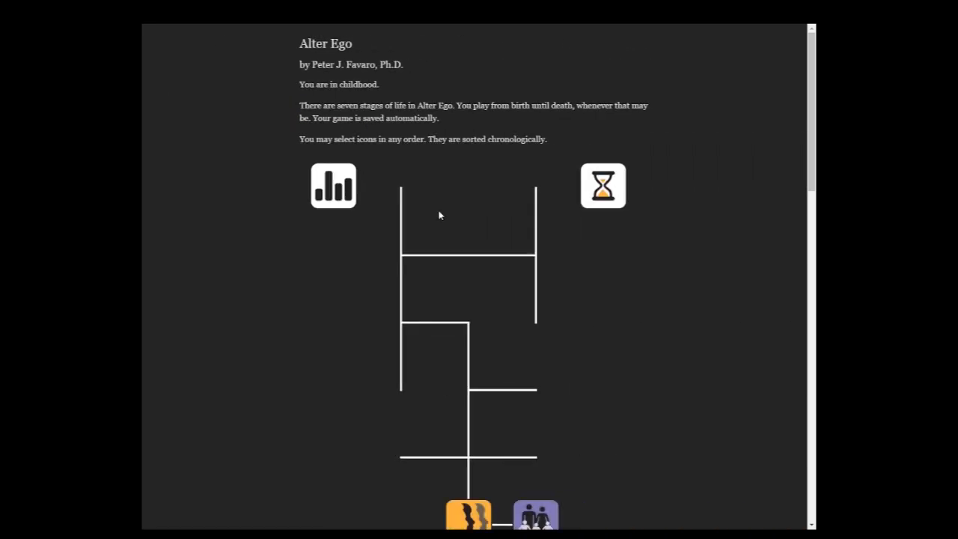
- Answer unashamedly about the TV show, then desperately beg for ten more minutes at bedtime
scroll("down", 3)
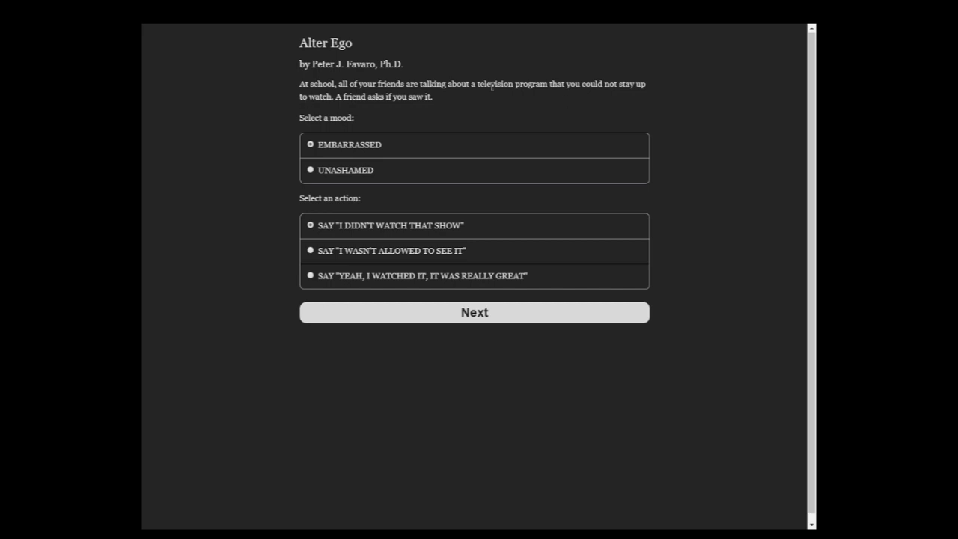
mouse_move(382, 170)
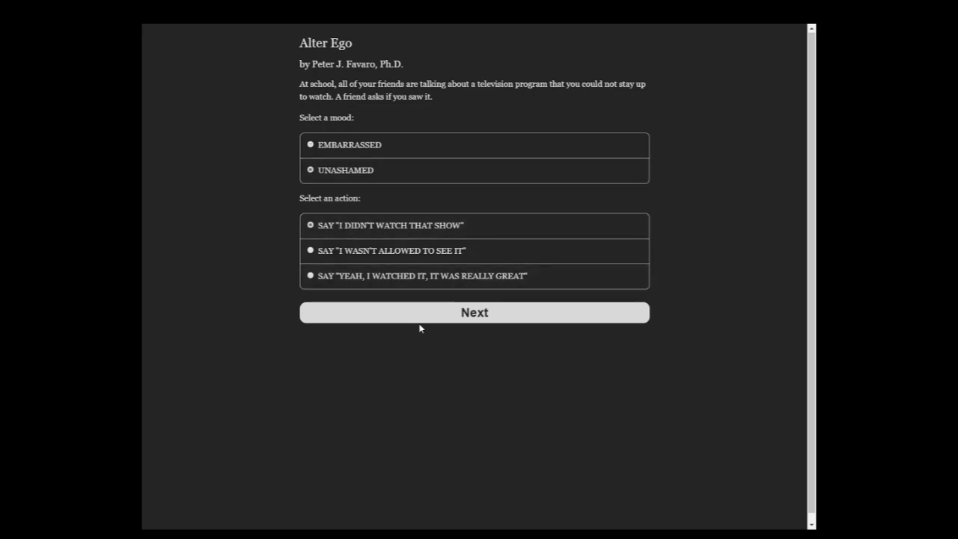
left_click(473, 312)
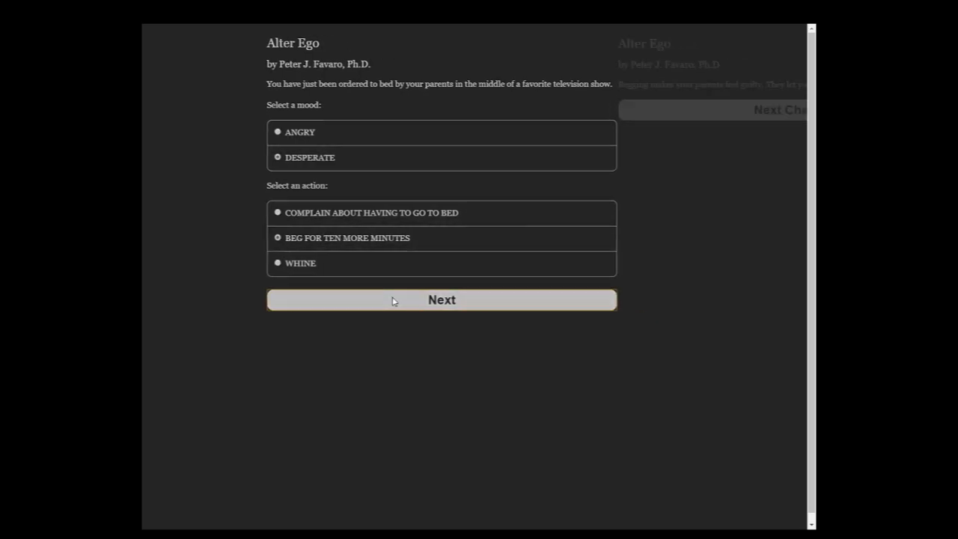
left_click(442, 299)
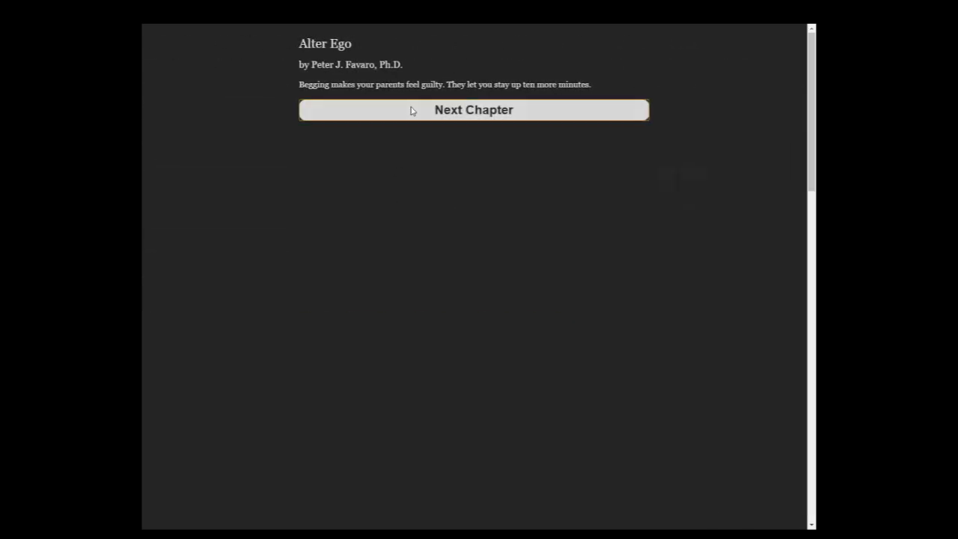
- Pick Reluctant and Turn down the offer, then keep refusing past the chicken taunt
left_click(473, 110)
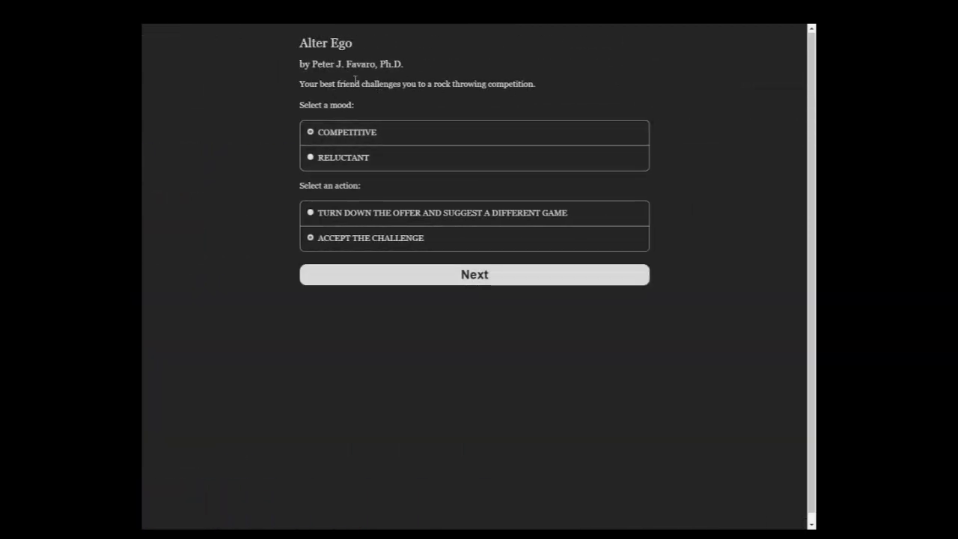
left_click(343, 157)
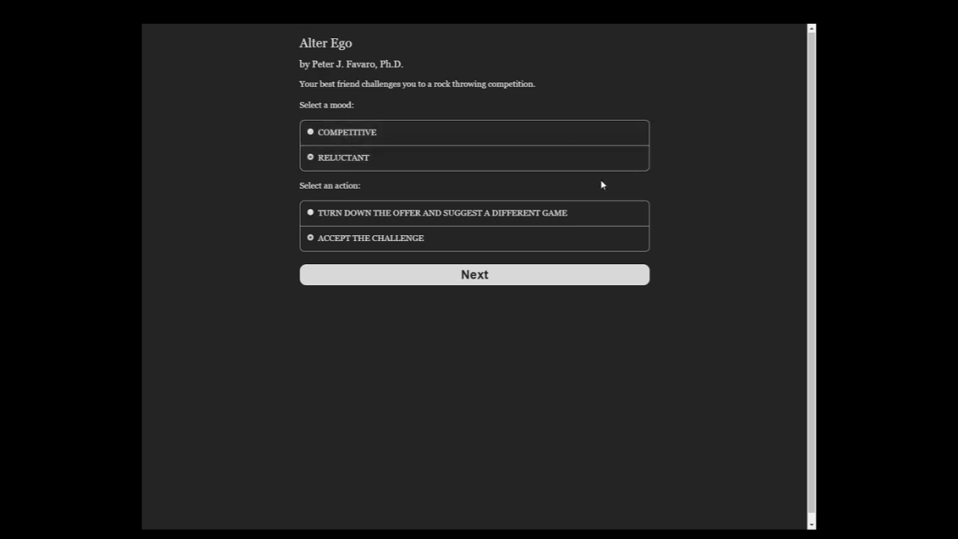
mouse_move(783, 62)
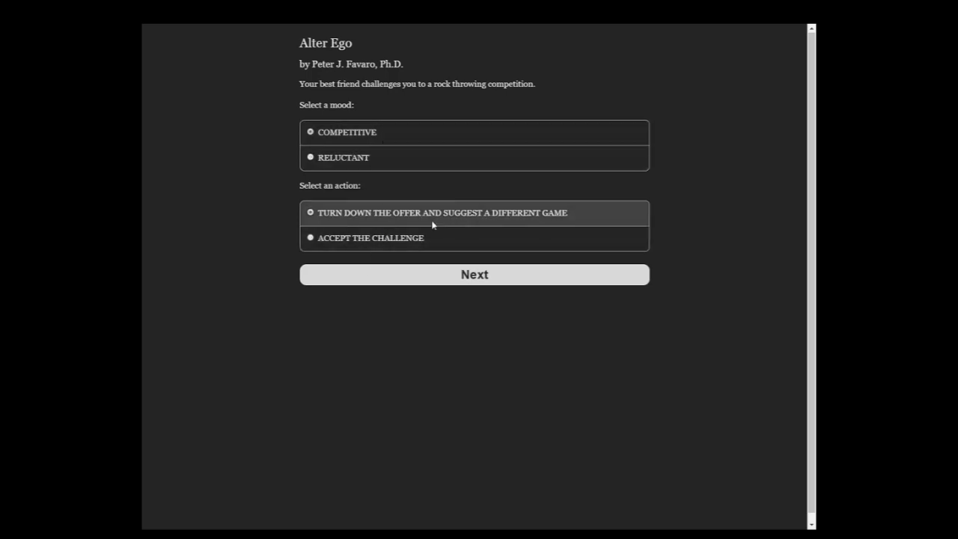
left_click(473, 274)
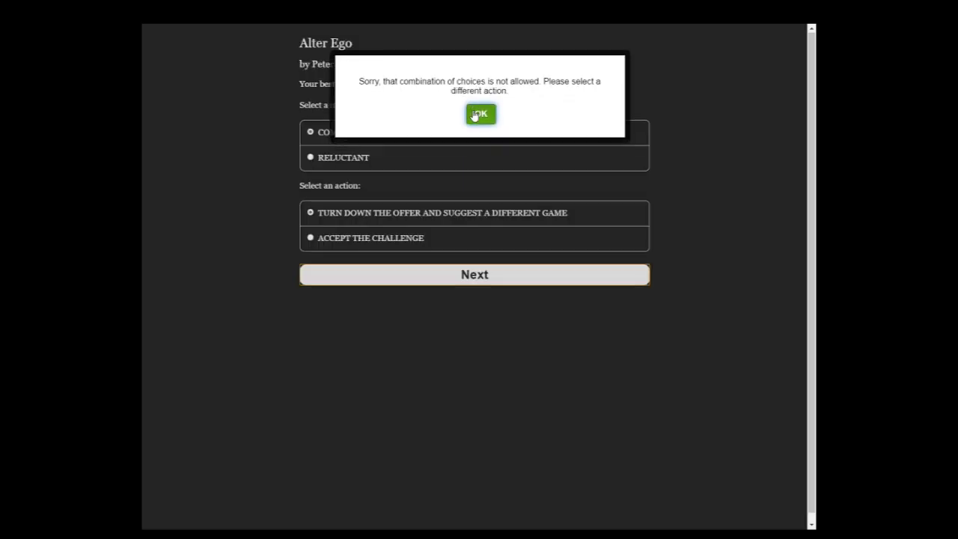
left_click(480, 114)
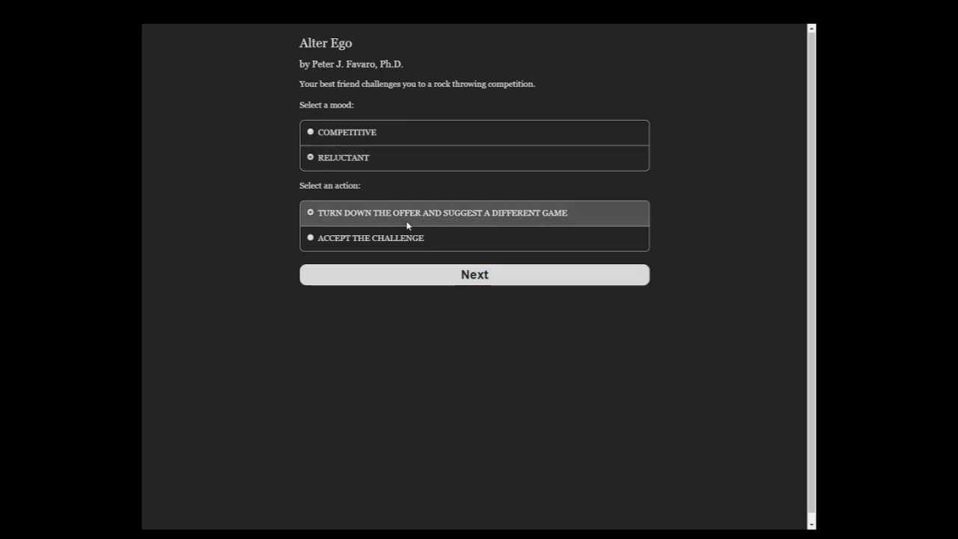
left_click(474, 274)
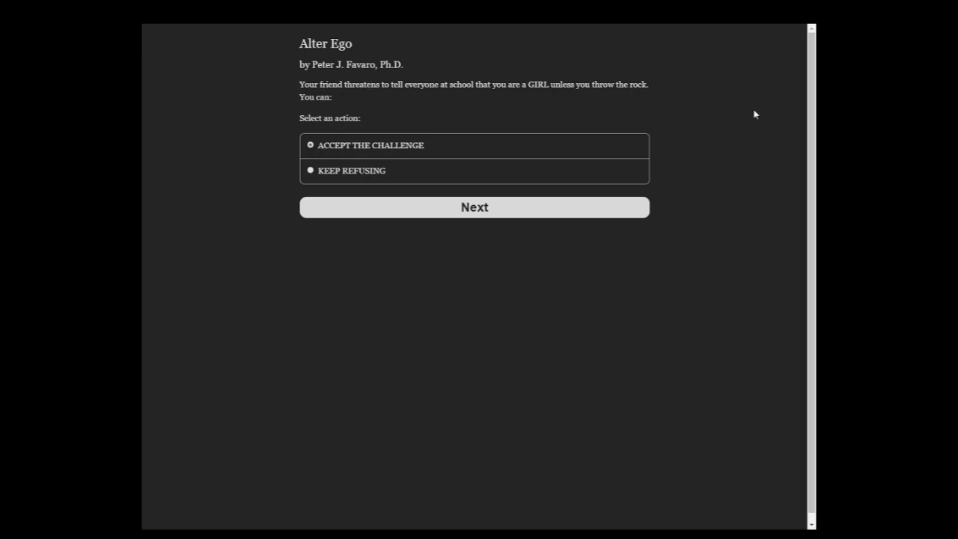
left_click(473, 207)
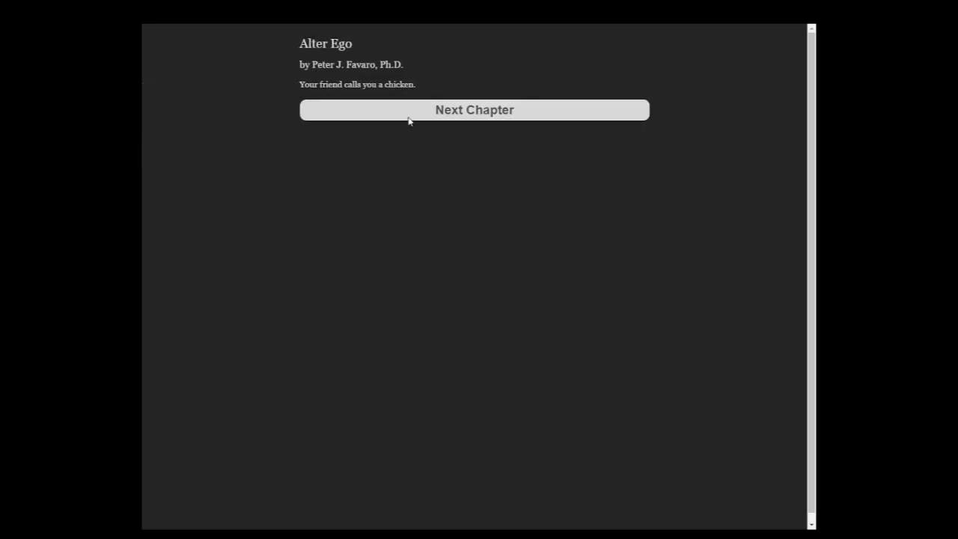
left_click(474, 110)
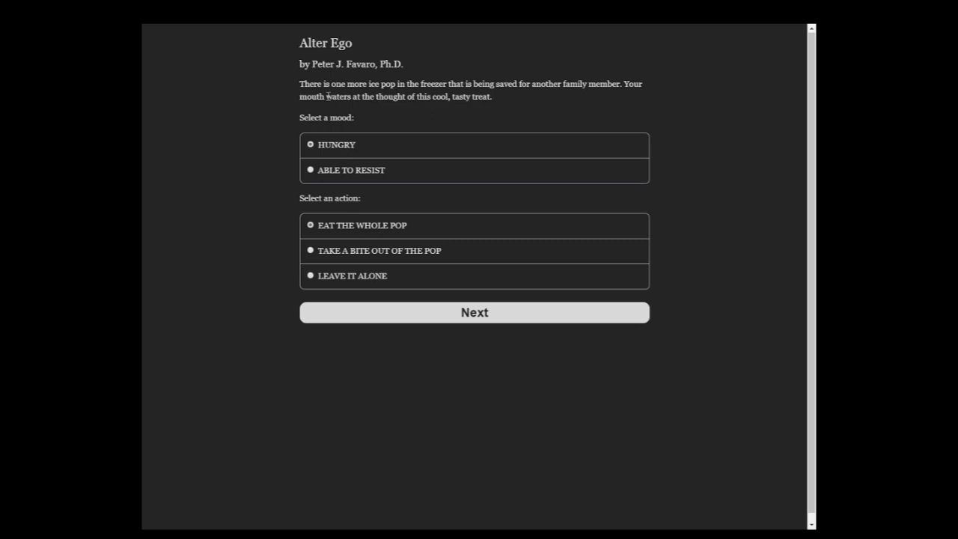
mouse_move(490, 102)
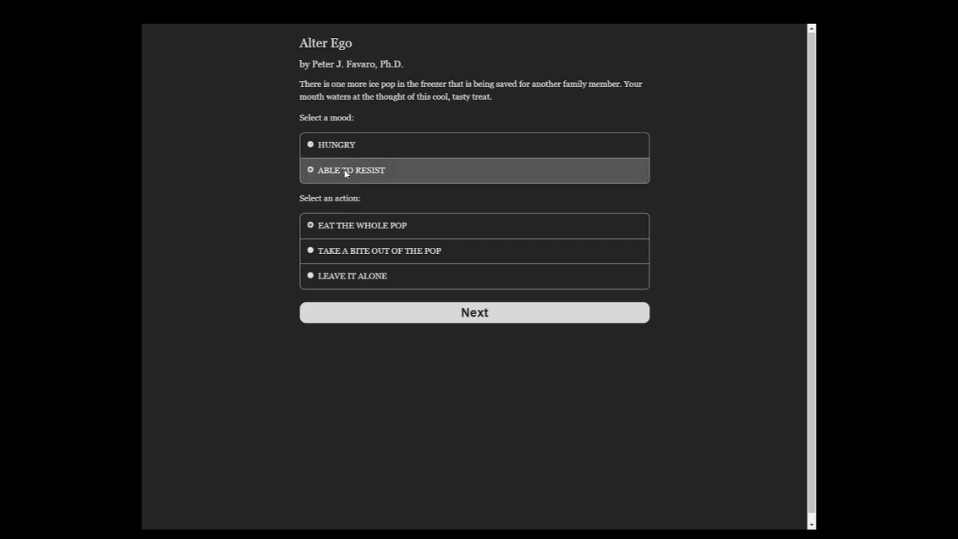
- Leave the ice pop alone, answer the anger question, and enlist father for raffle tickets
left_click(474, 312)
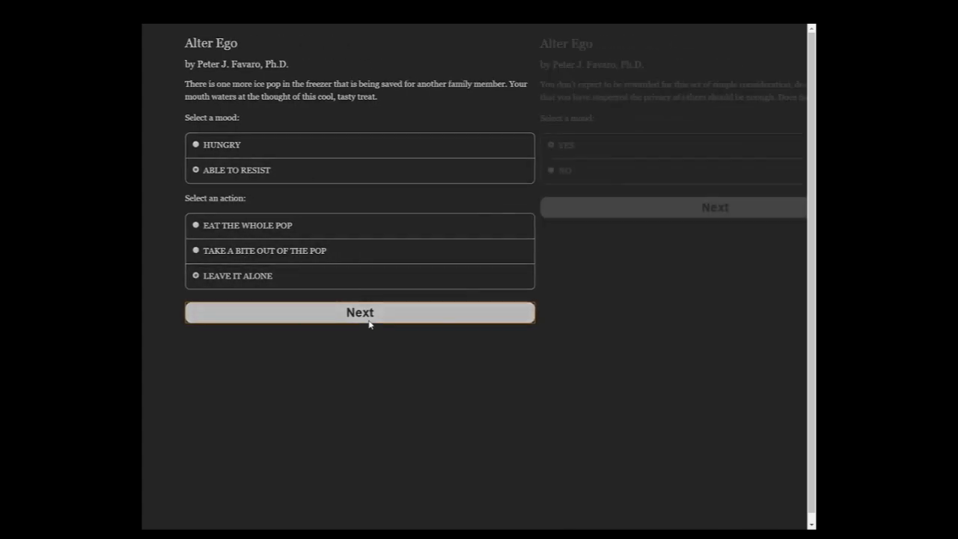
left_click(359, 312)
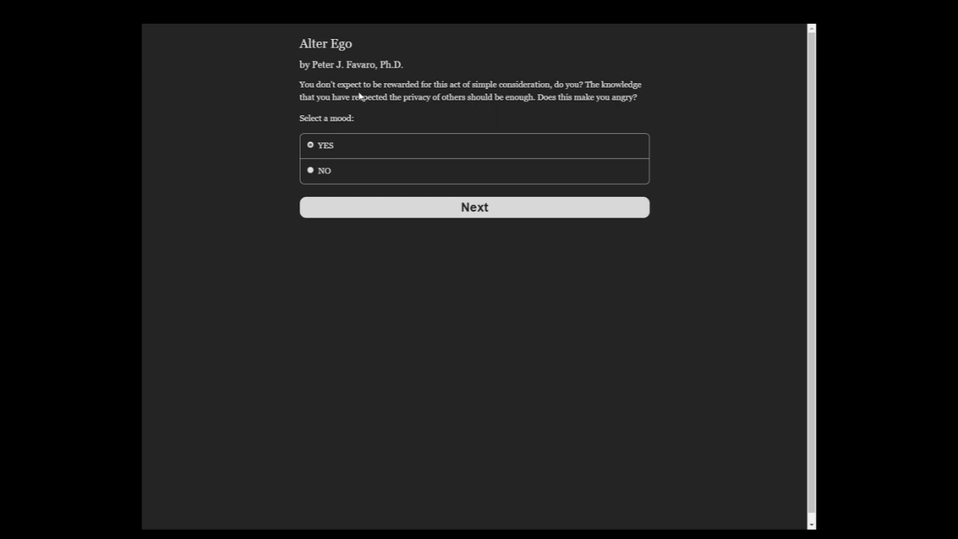
mouse_move(362, 97)
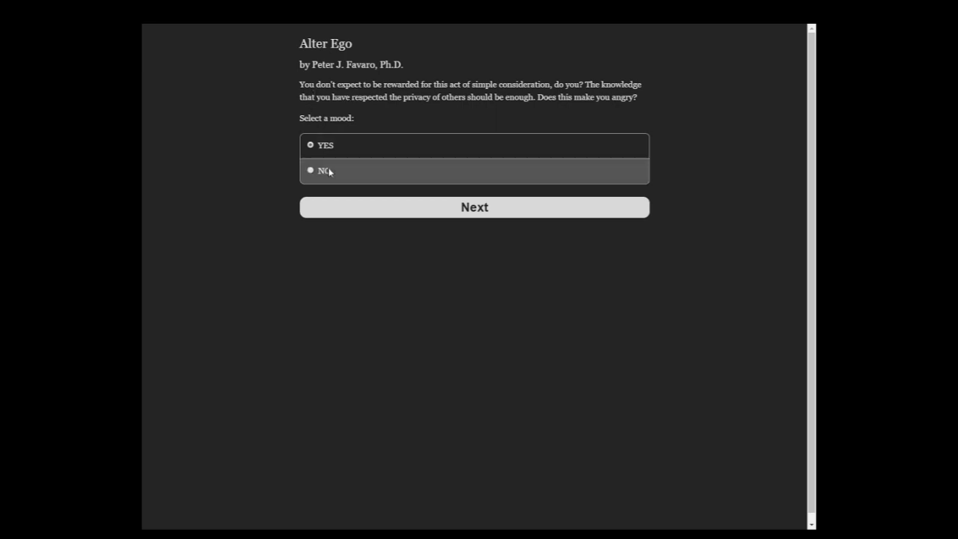
left_click(474, 207)
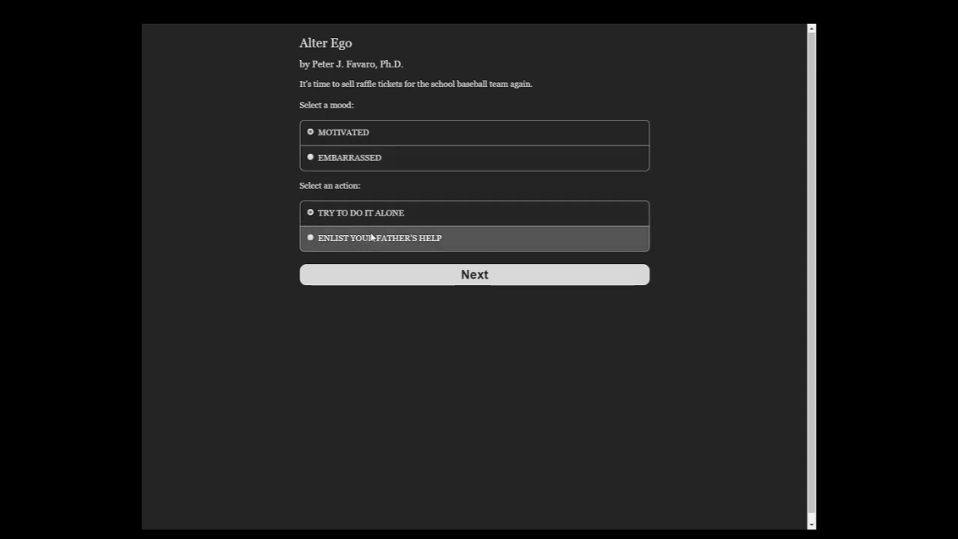
left_click(473, 274)
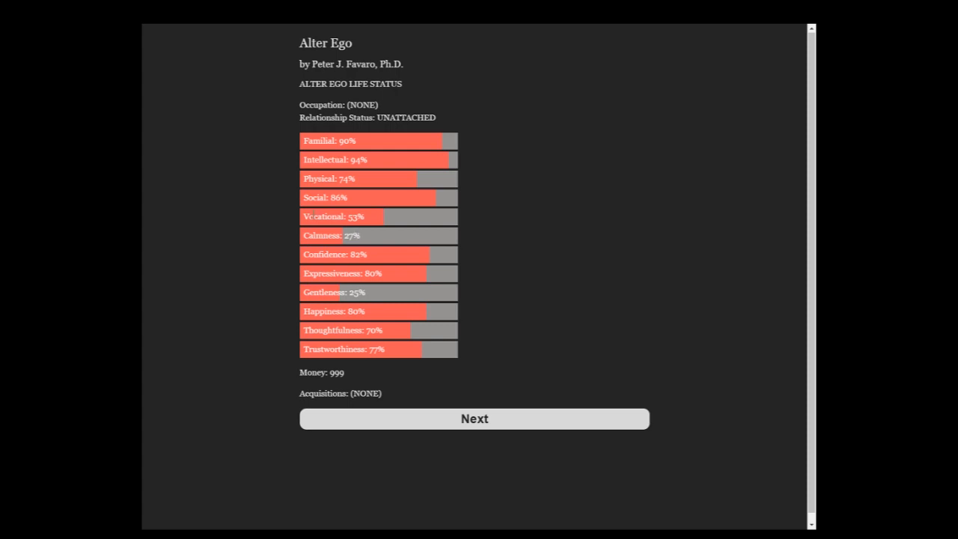
mouse_move(636, 366)
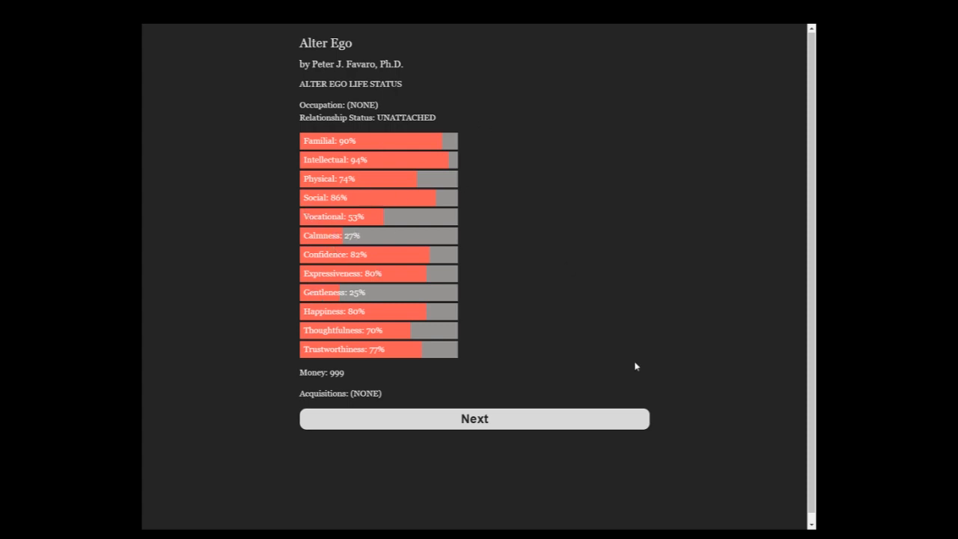
mouse_move(733, 412)
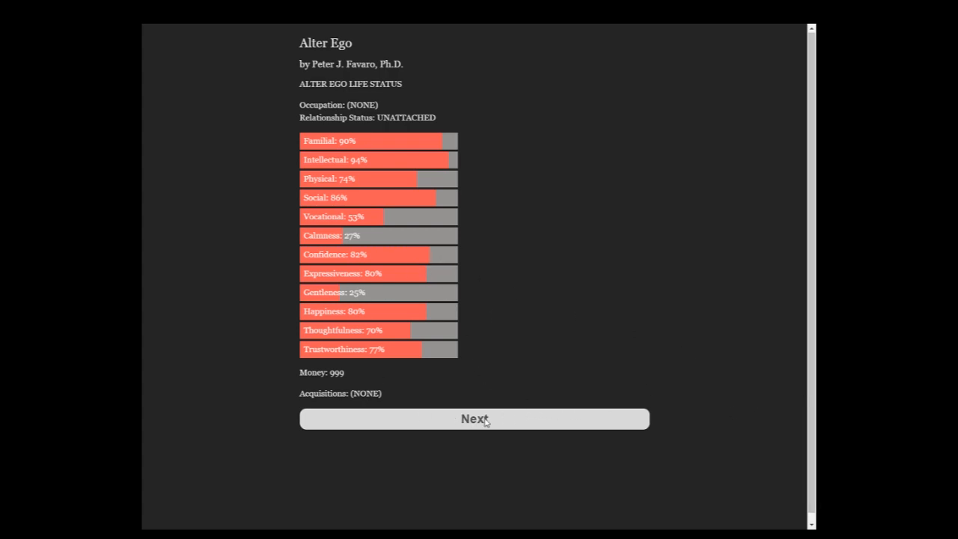
mouse_move(521, 439)
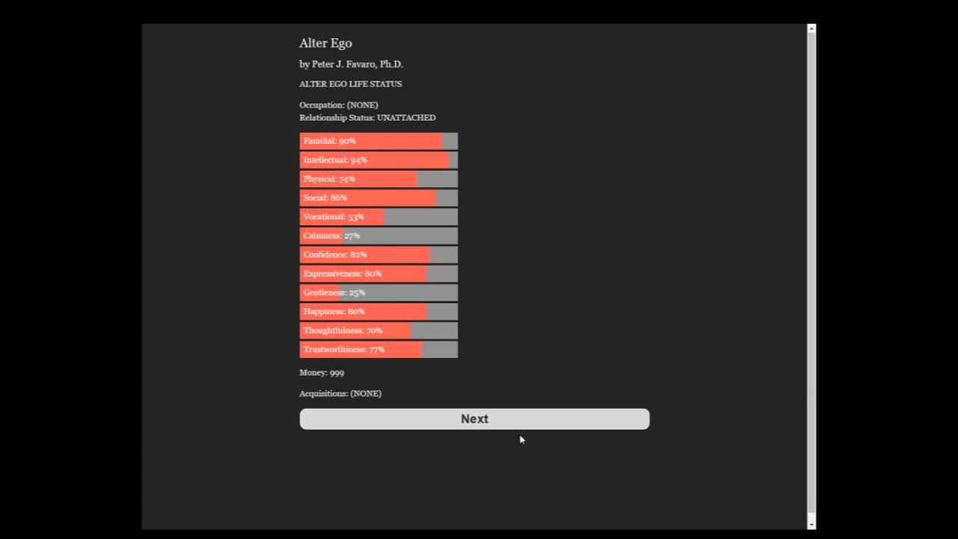
- Continue past the life status screen showing Familial 90%, Intellectual 94%, Money 999
left_click(474, 418)
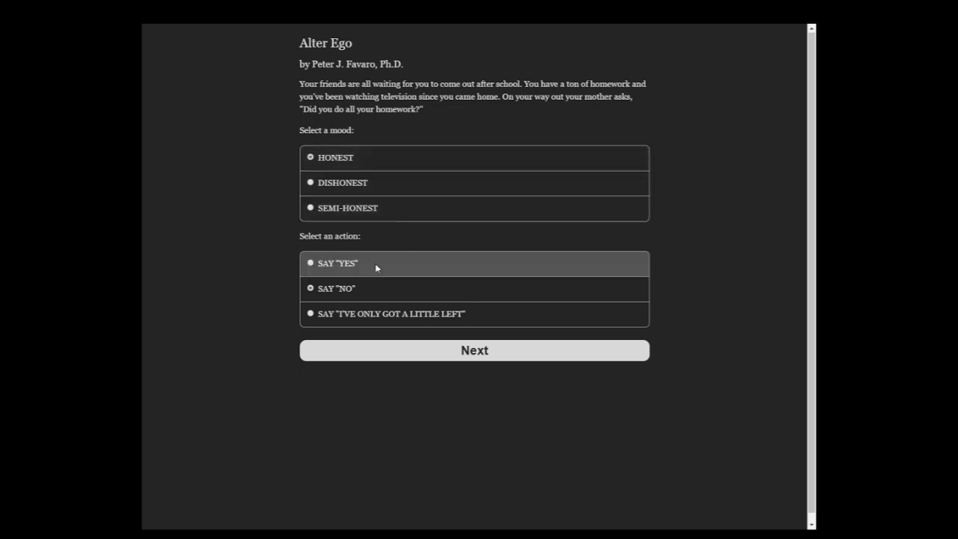
mouse_move(359, 208)
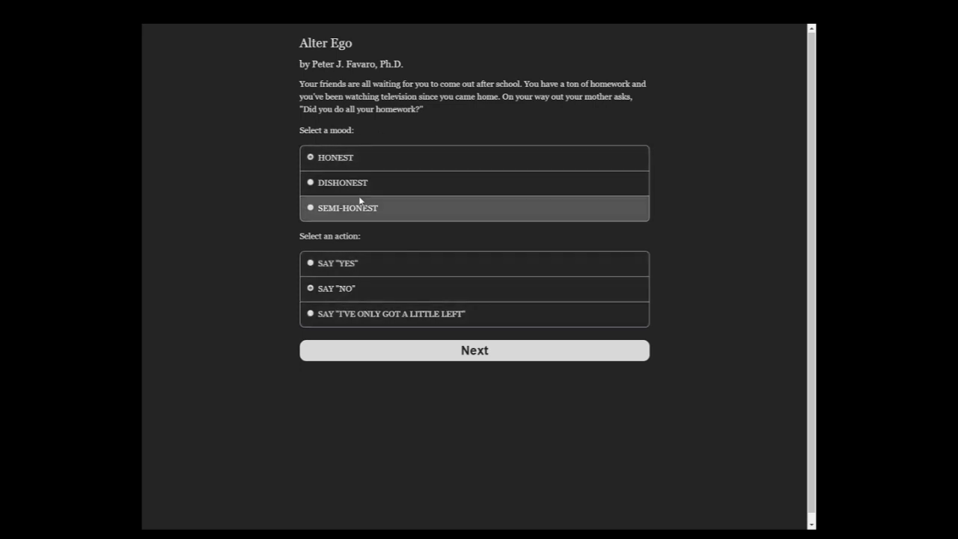
mouse_move(461, 338)
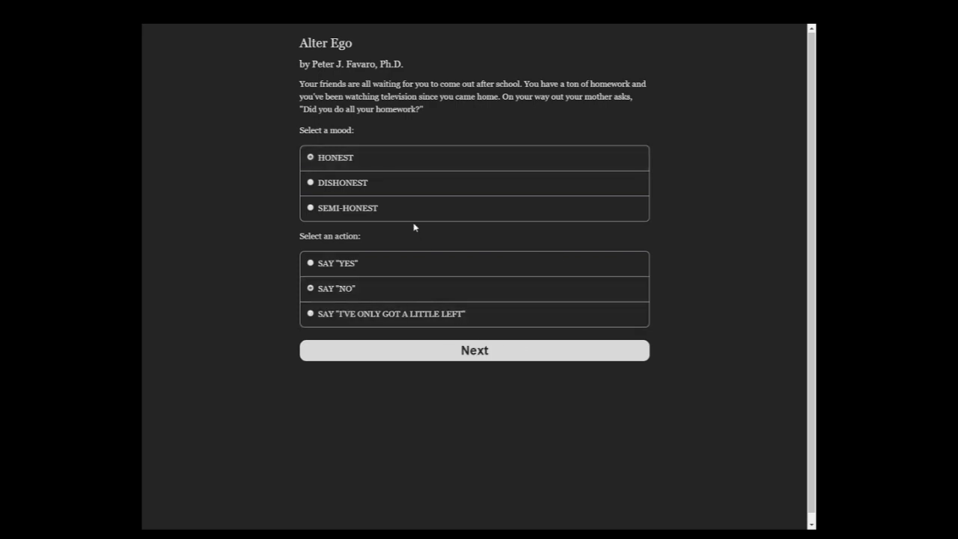
mouse_move(572, 185)
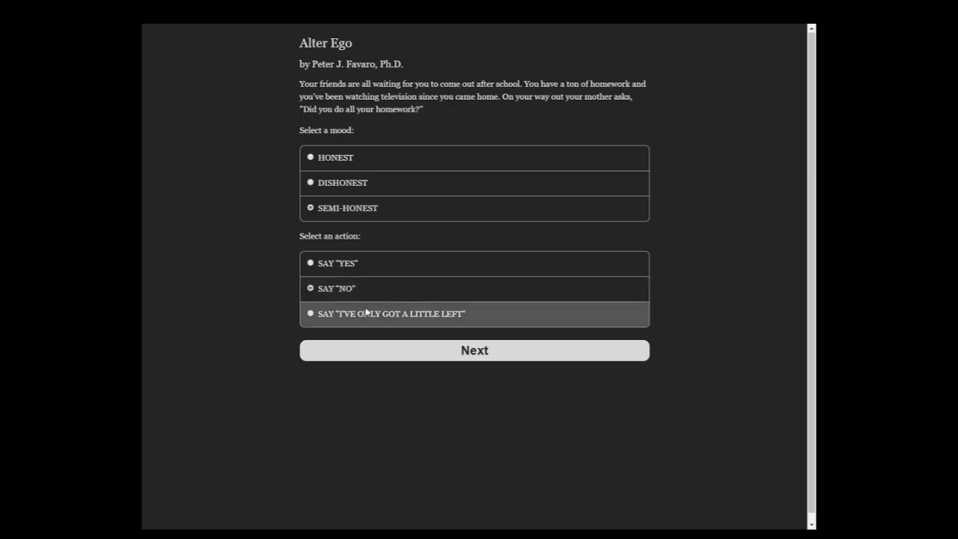
- Tell Mom semi-honestly "I've only got a little left" and return to the map
left_click(474, 350)
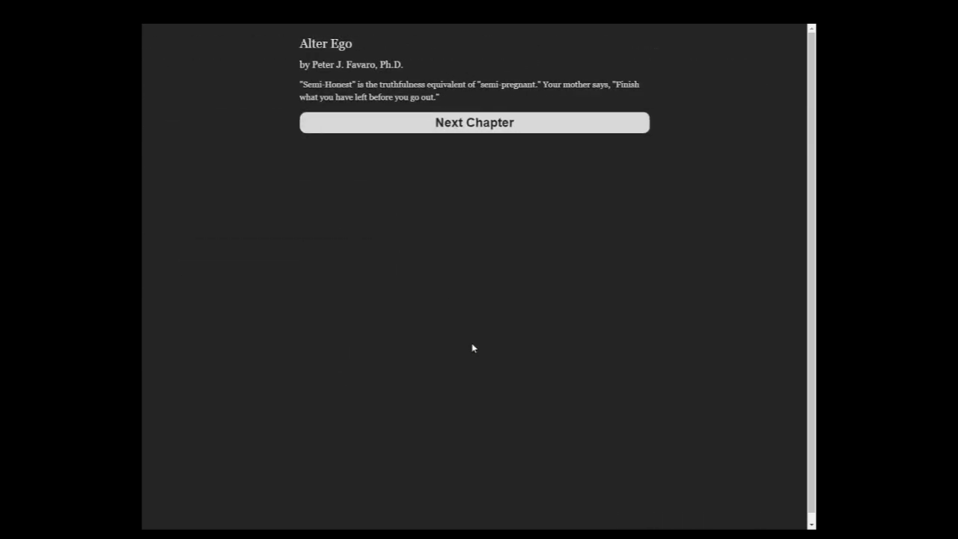
mouse_move(516, 131)
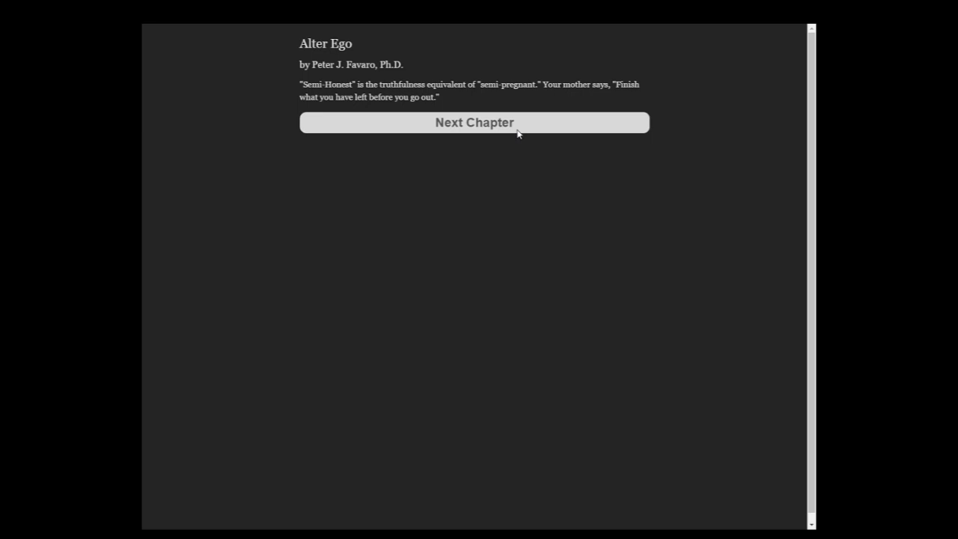
left_click(473, 122)
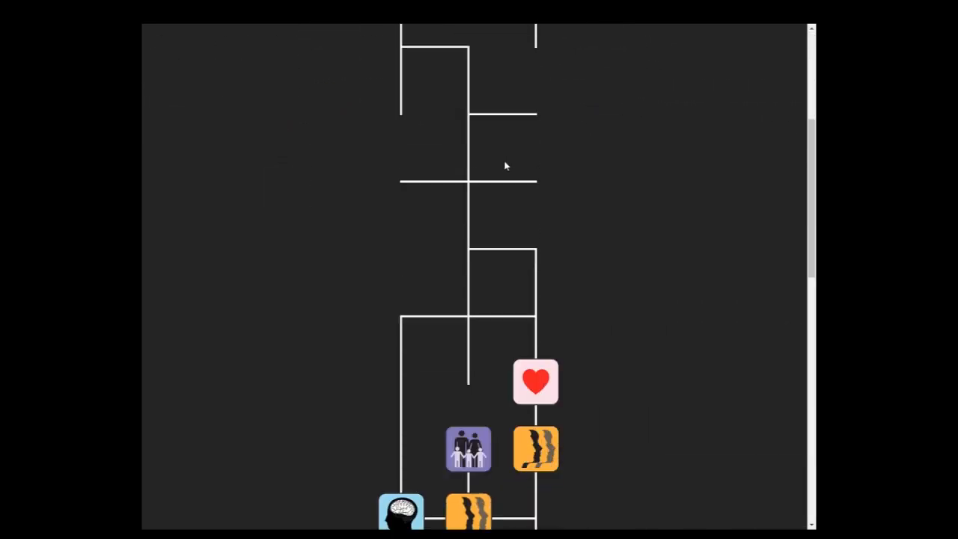
- Scroll the childhood life map down to reveal its lower event branches
scroll("down", 3)
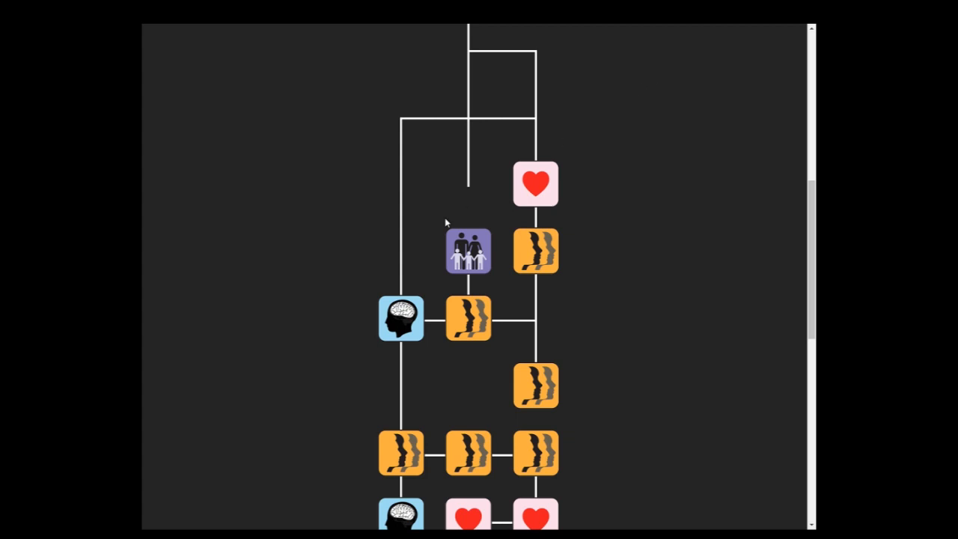
mouse_move(545, 196)
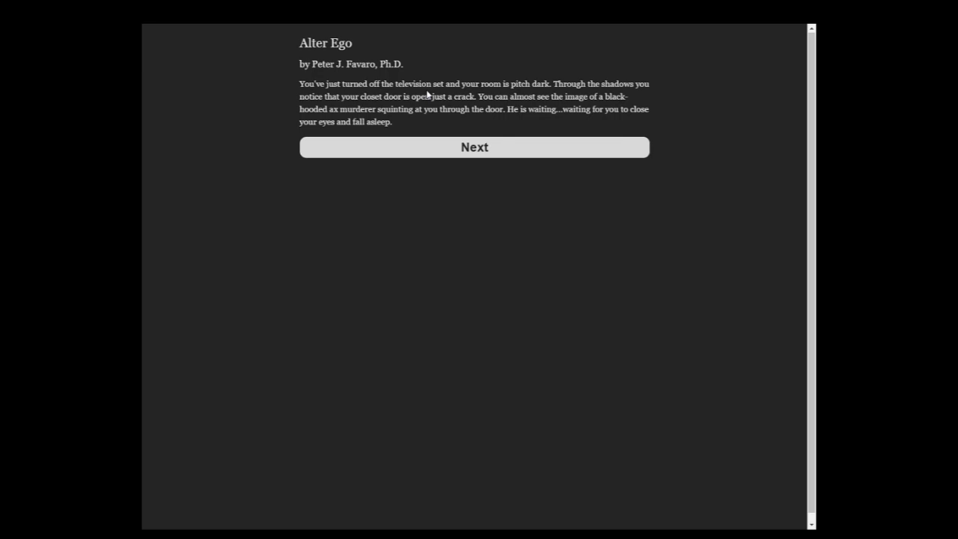
mouse_move(762, 167)
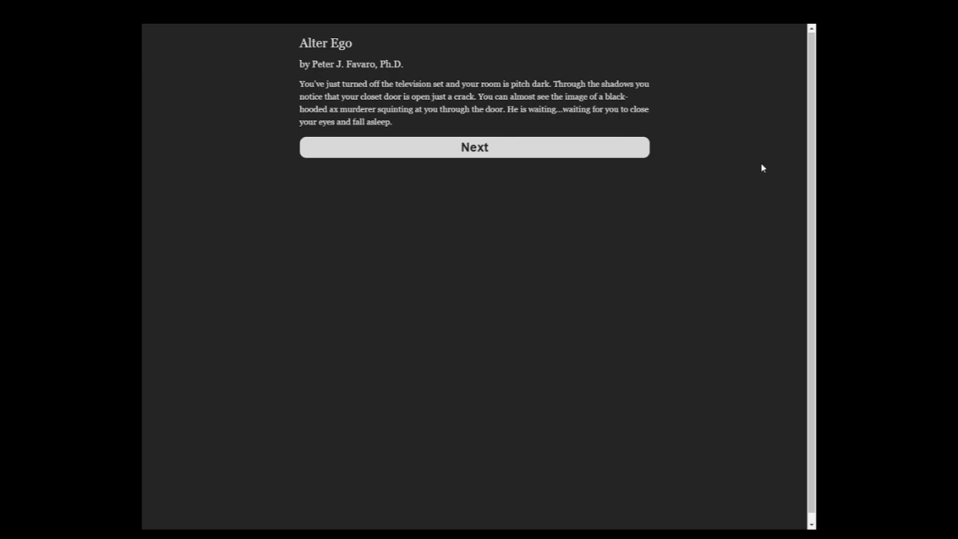
mouse_move(494, 95)
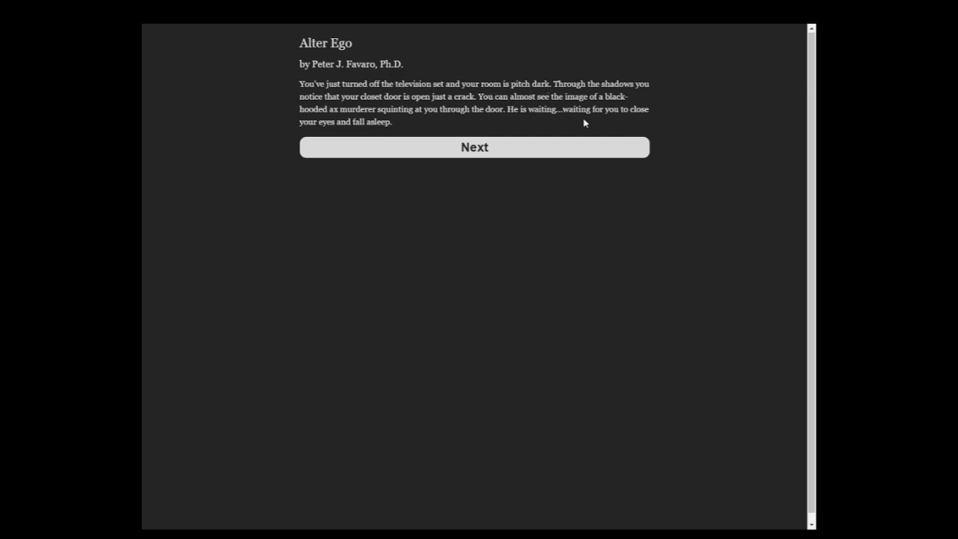
- Read the closet monster story, then hide under the covers while afraid
left_click(473, 147)
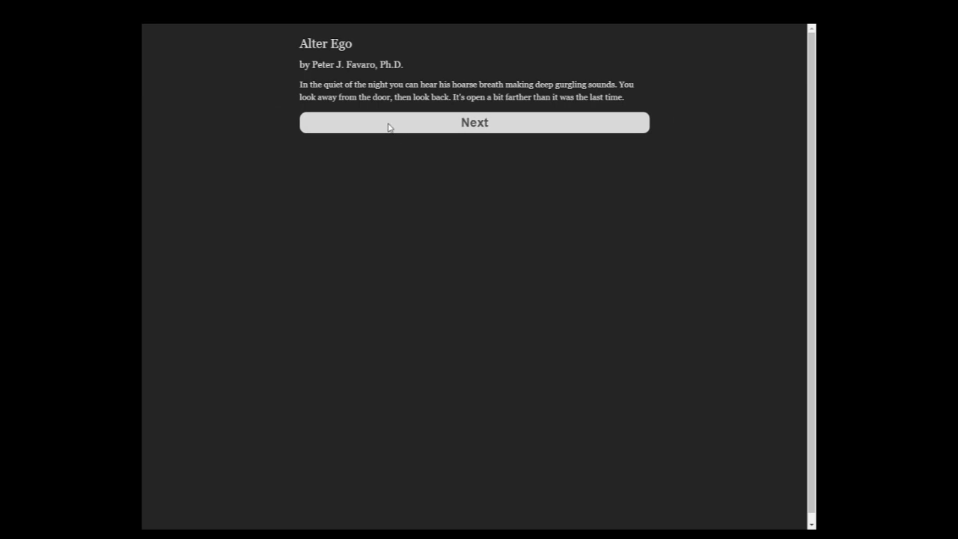
left_click(473, 121)
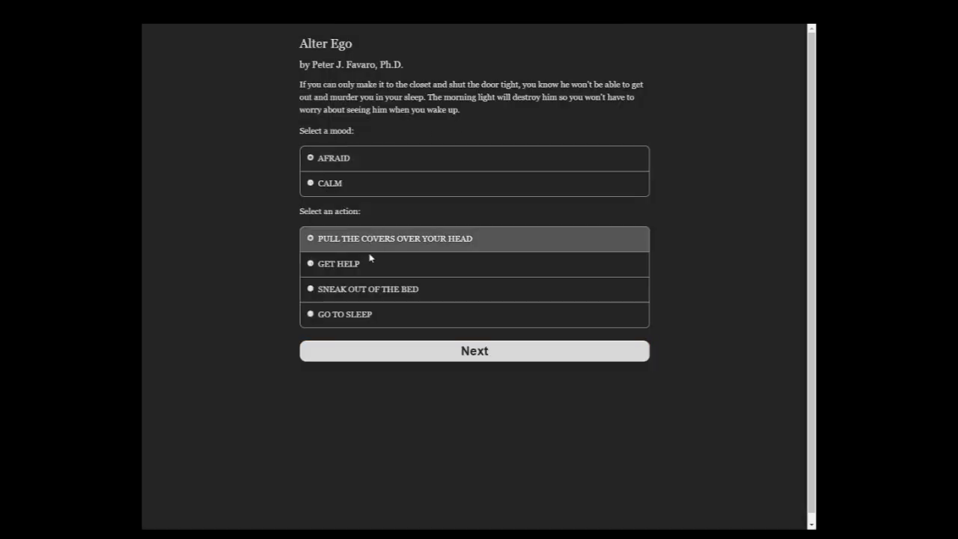
left_click(473, 351)
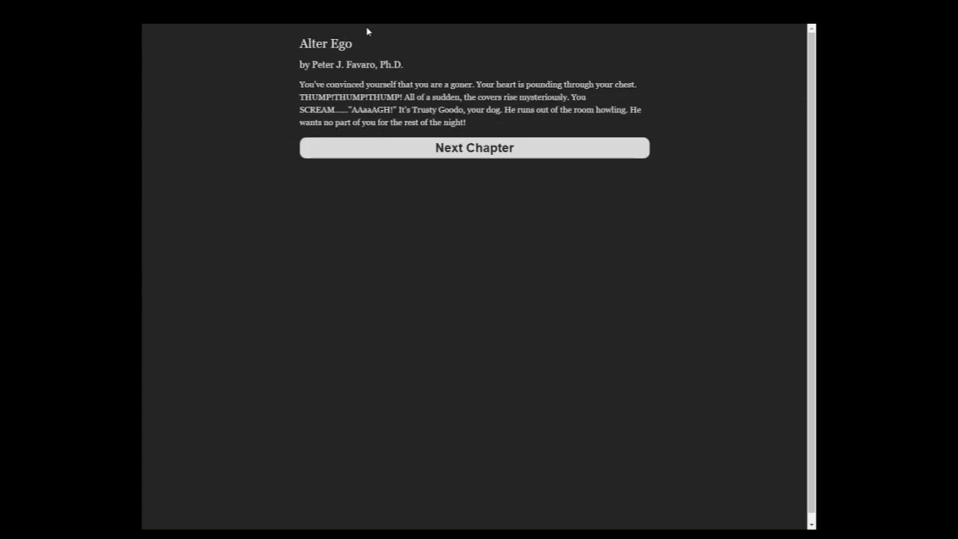
mouse_move(379, 46)
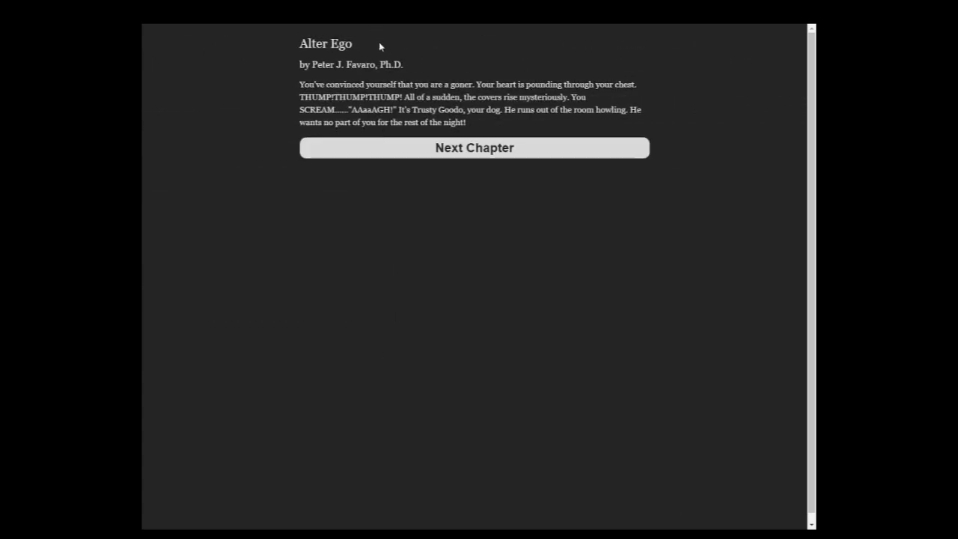
left_click(474, 147)
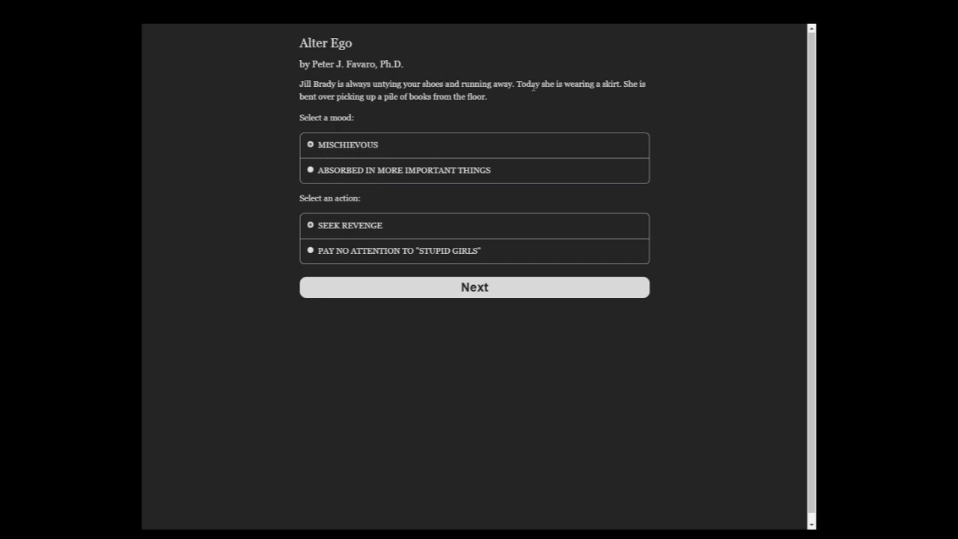
mouse_move(364, 135)
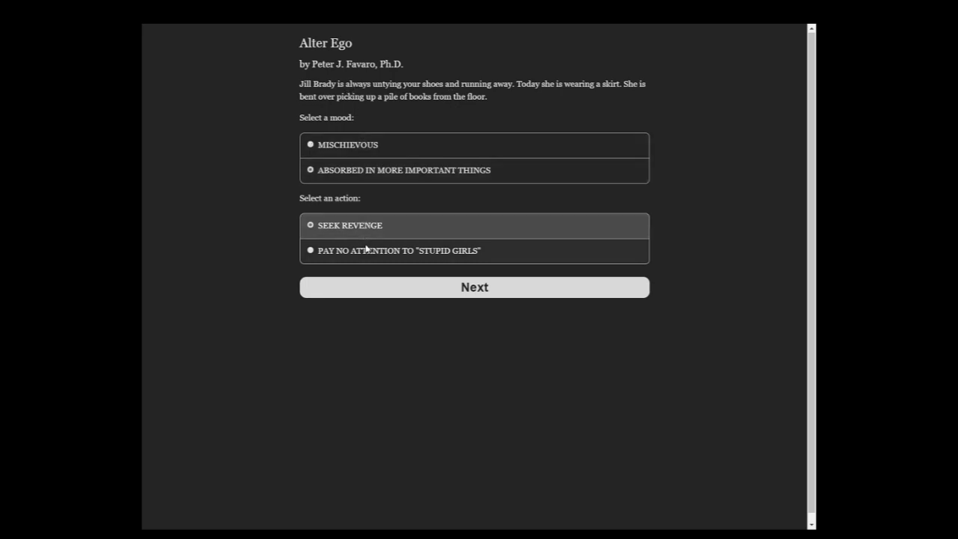
- Ignore Jill Brady's shoelace prank, absorbed in more important things
left_click(474, 287)
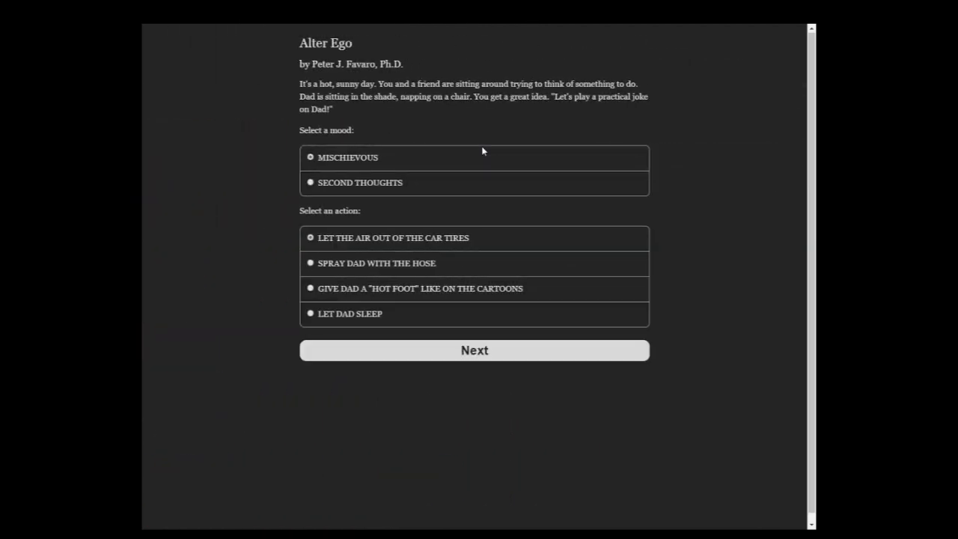
mouse_move(514, 48)
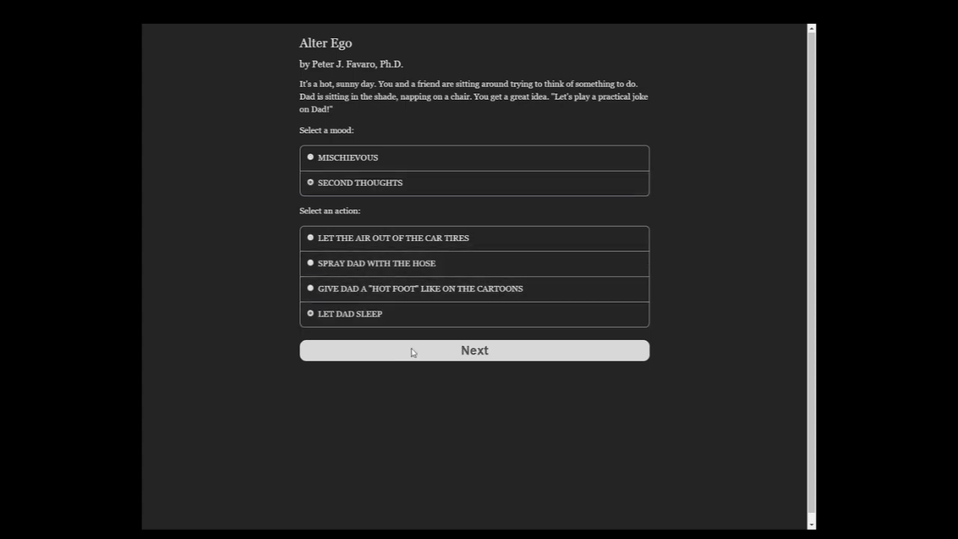
- Choose second thoughts and let Dad sleep, ending the practical-joke chapter
left_click(473, 350)
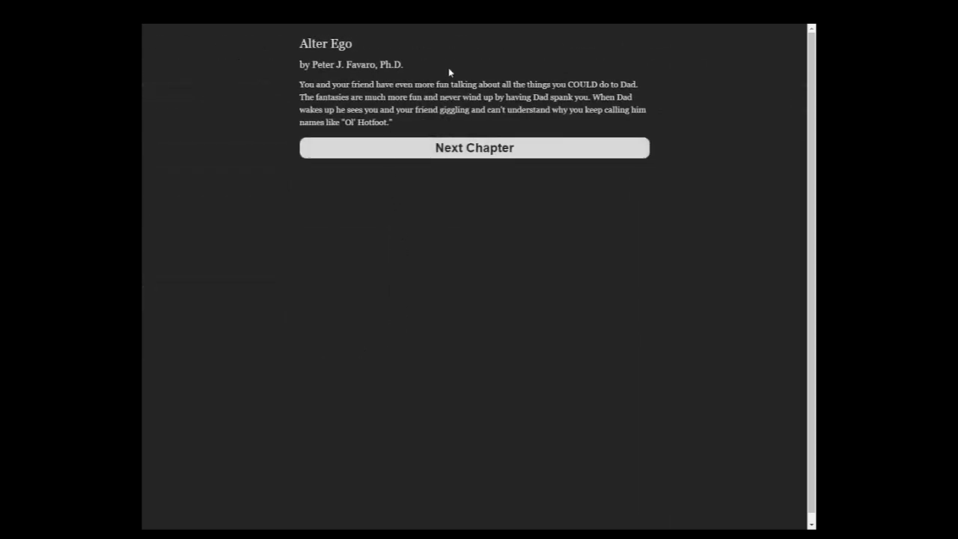
left_click(474, 147)
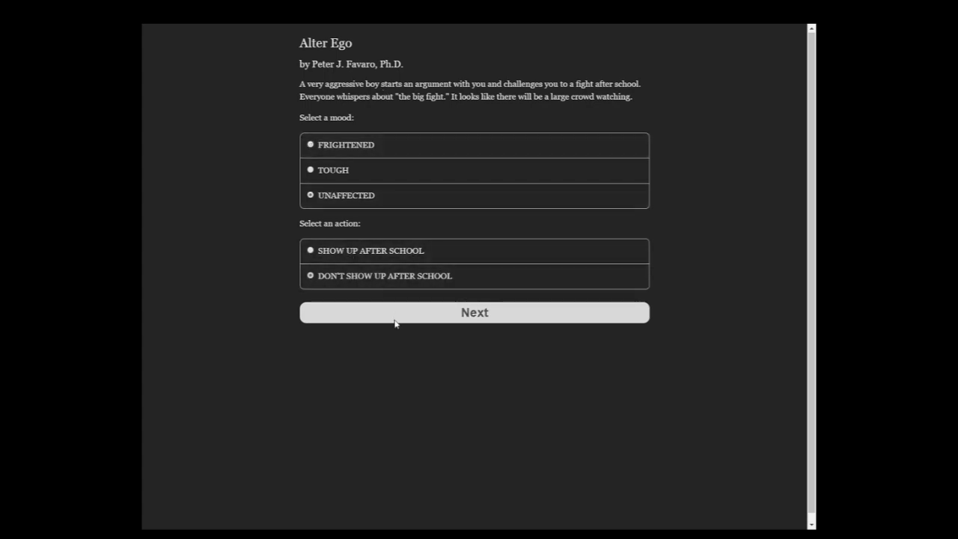
- Stay unaffected and don't show up for the after-school fight
left_click(473, 312)
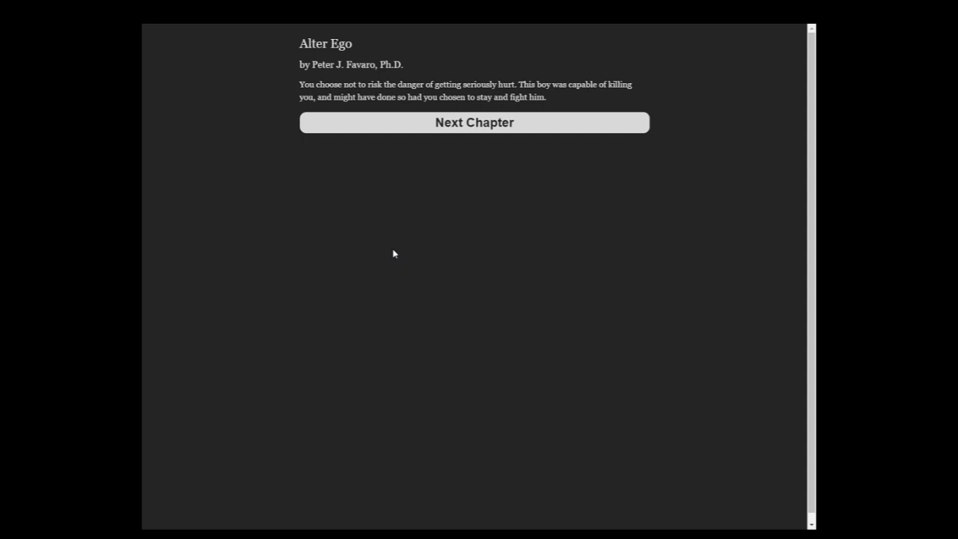
mouse_move(390, 229)
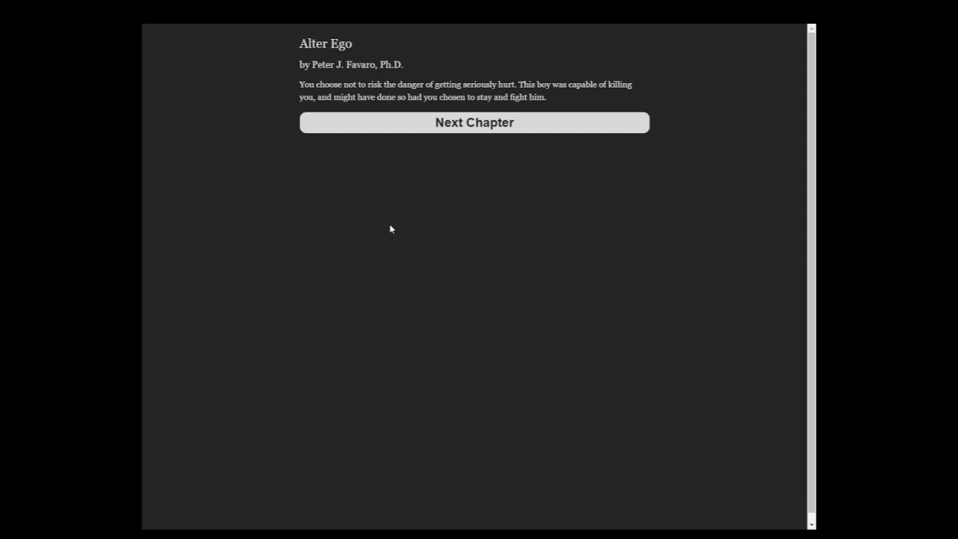
left_click(474, 122)
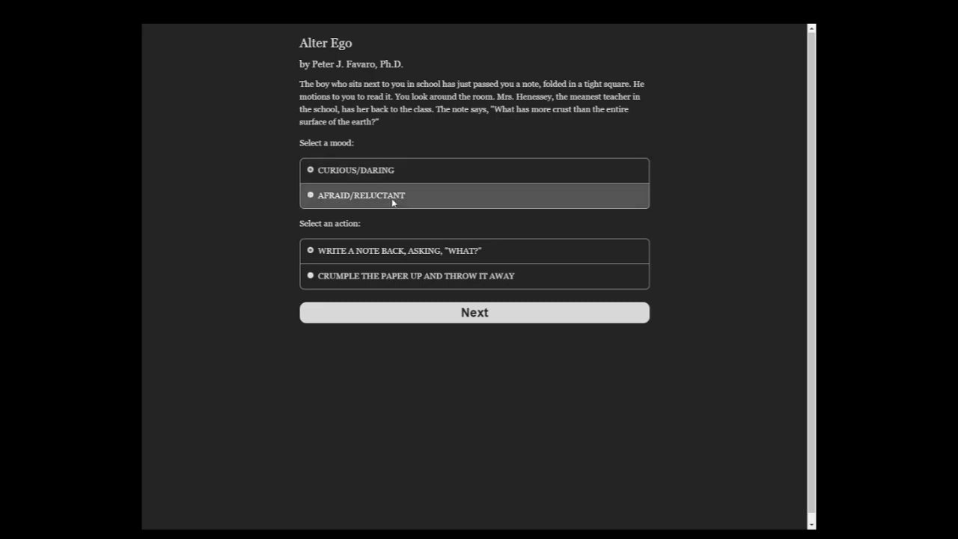
- Respond to the passed note and continue past Mrs. Henessey's reaction
left_click(474, 312)
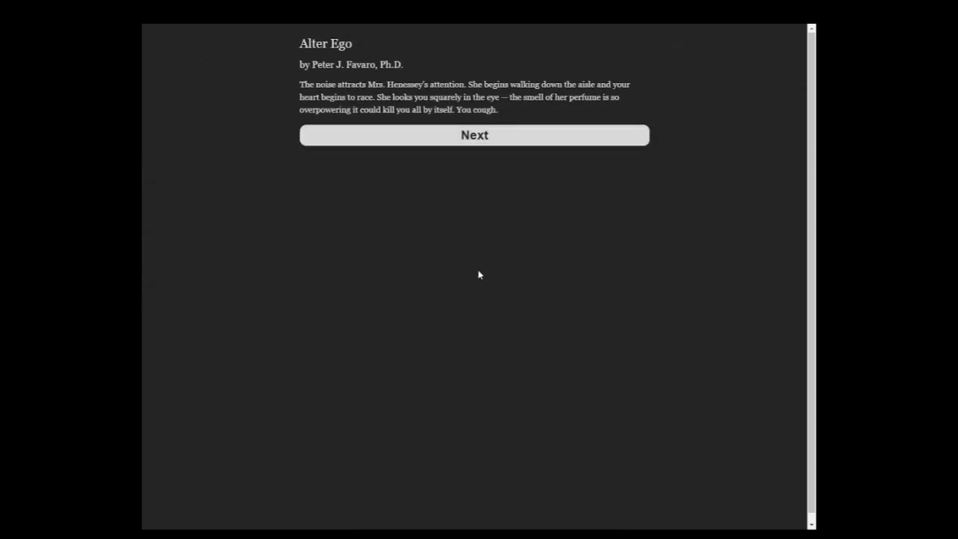
left_click(474, 135)
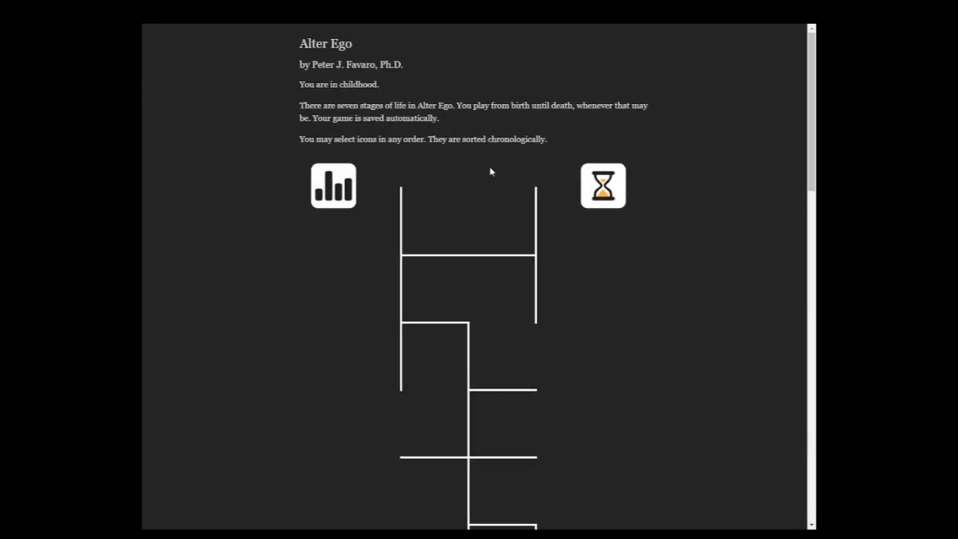
scroll("down", 3)
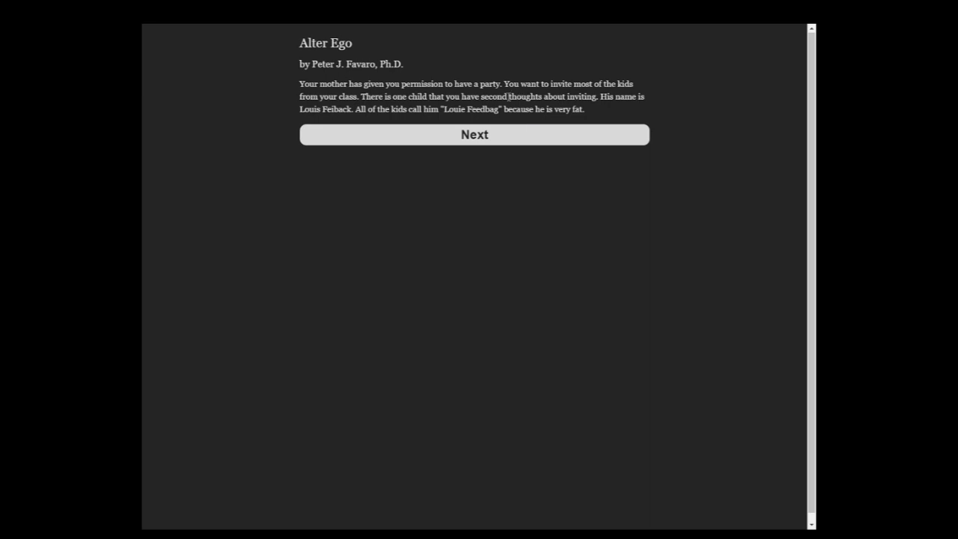
- Invite Louis with mixed feelings, convince him to come, and return to the map
left_click(473, 134)
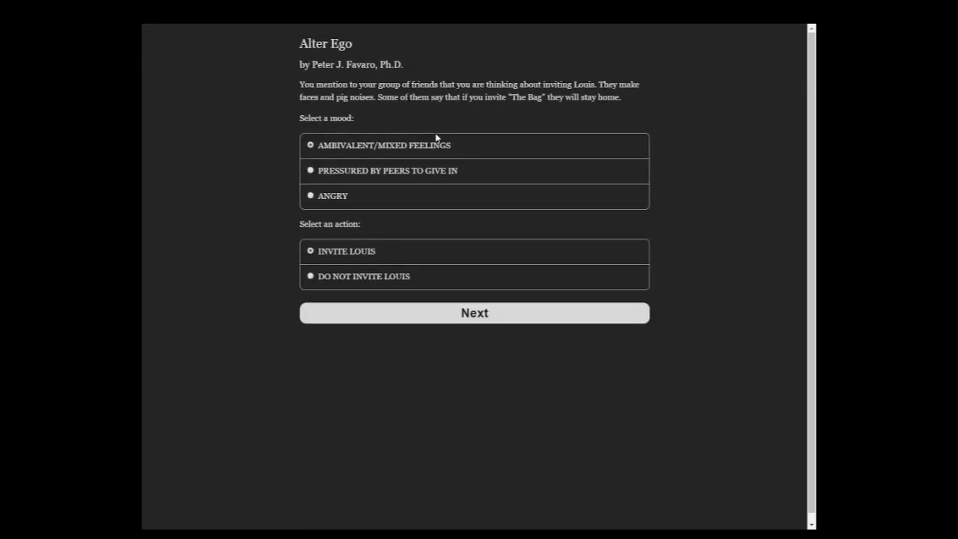
left_click(383, 145)
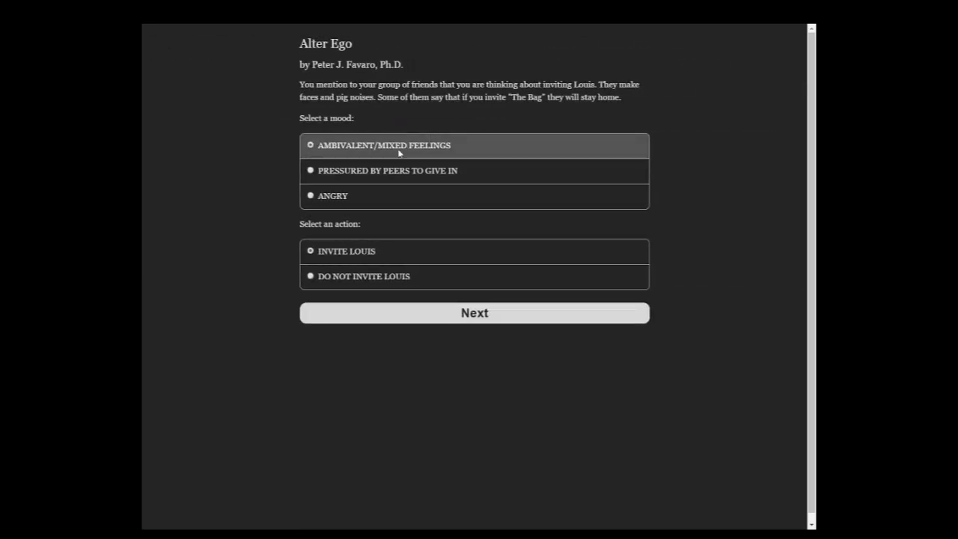
left_click(474, 312)
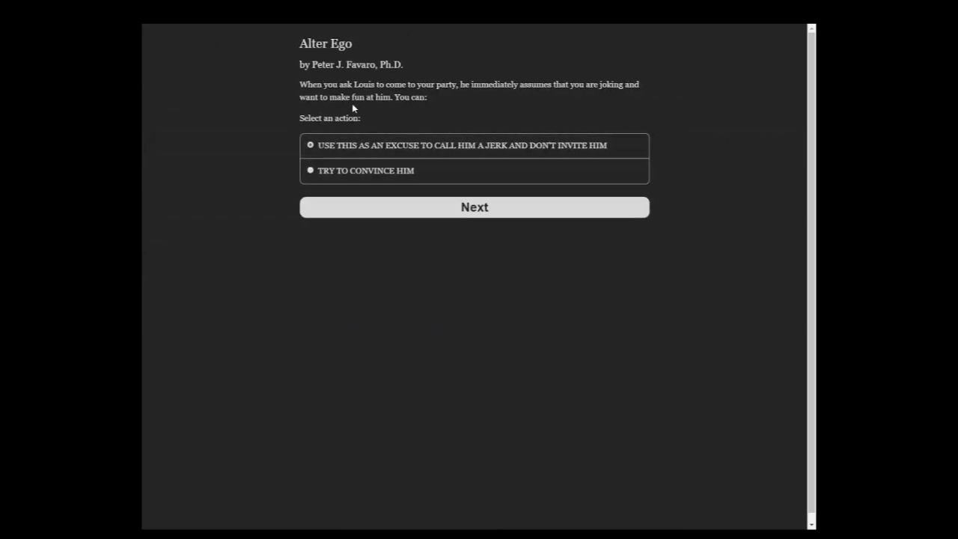
left_click(366, 170)
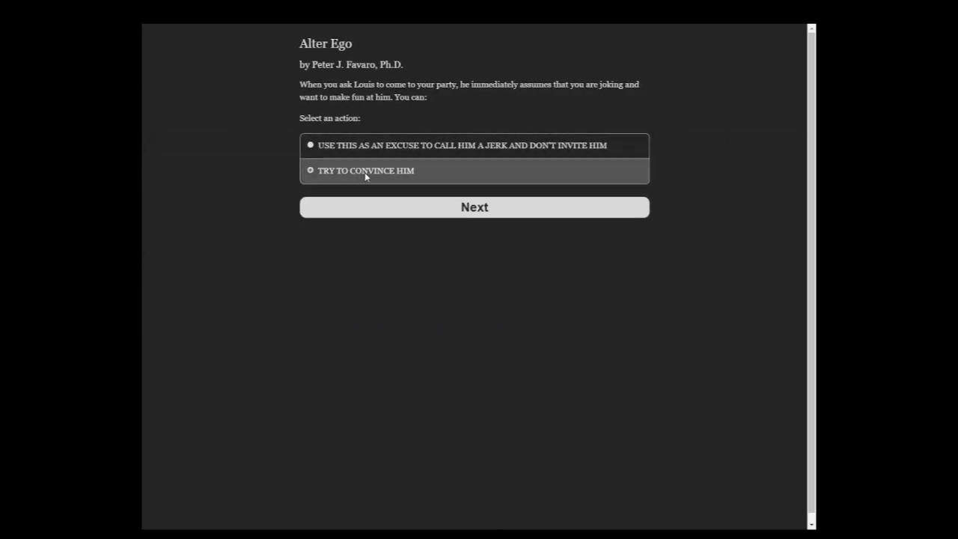
left_click(474, 207)
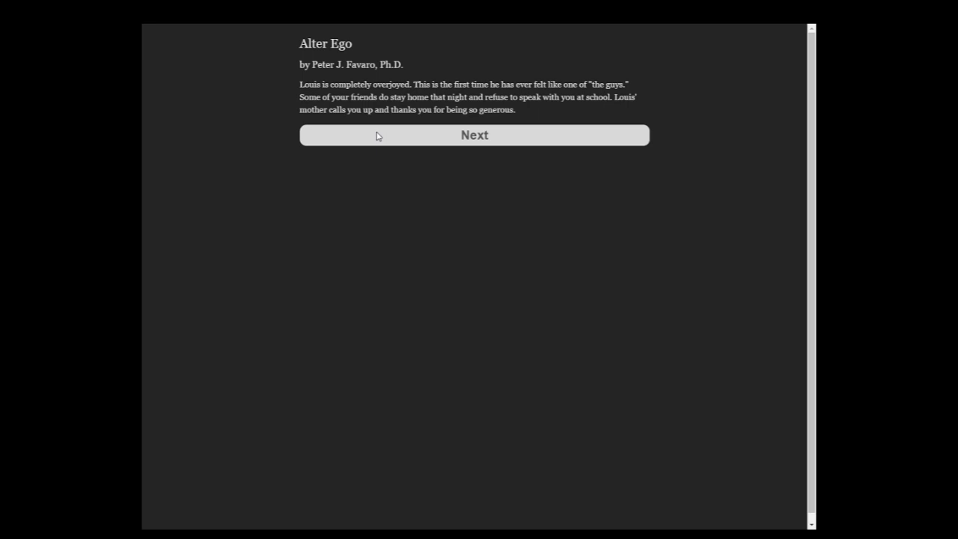
left_click(474, 134)
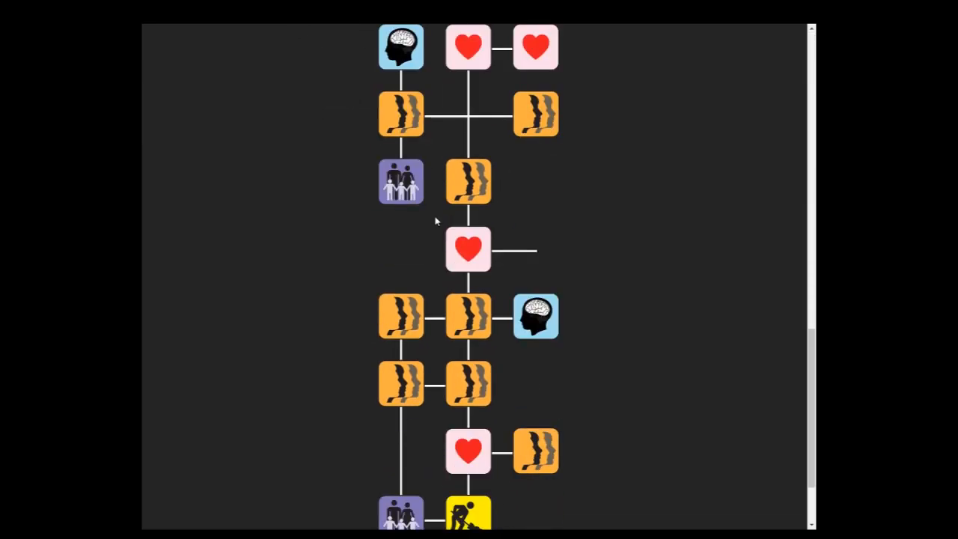
- Scroll the life map and open the candy store change-dispute scenario
scroll("down", 3)
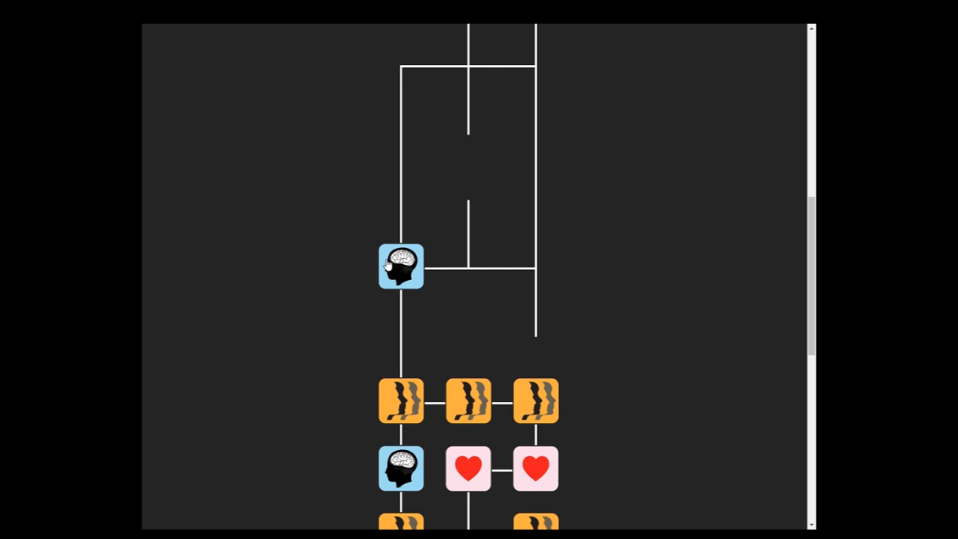
left_click(401, 266)
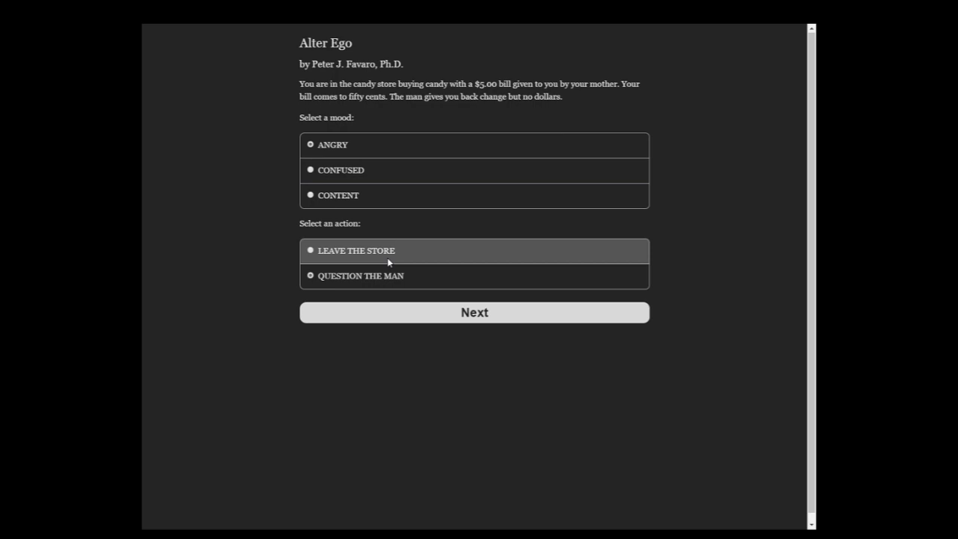
mouse_move(345, 169)
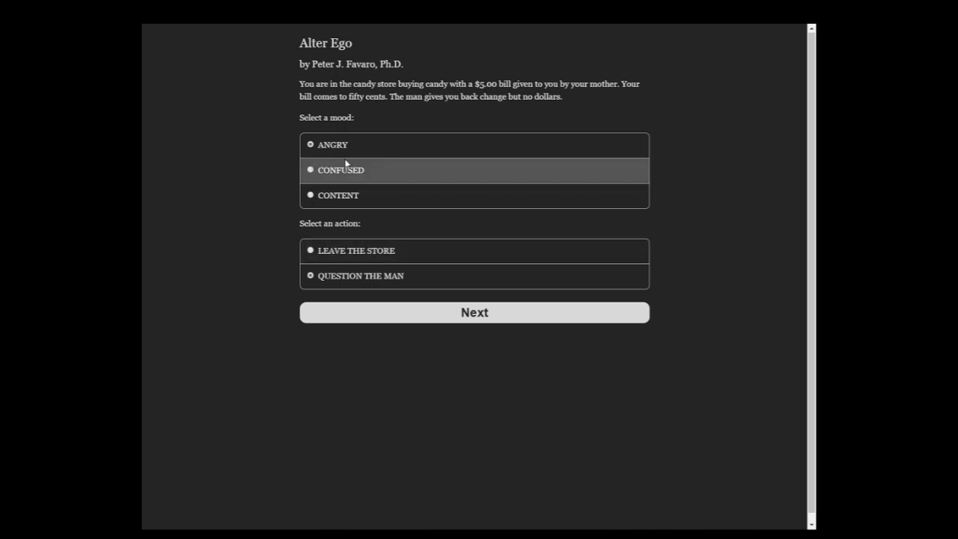
- Keep disagreeing with the clerk about the missing dollars, then choose to get help
left_click(474, 312)
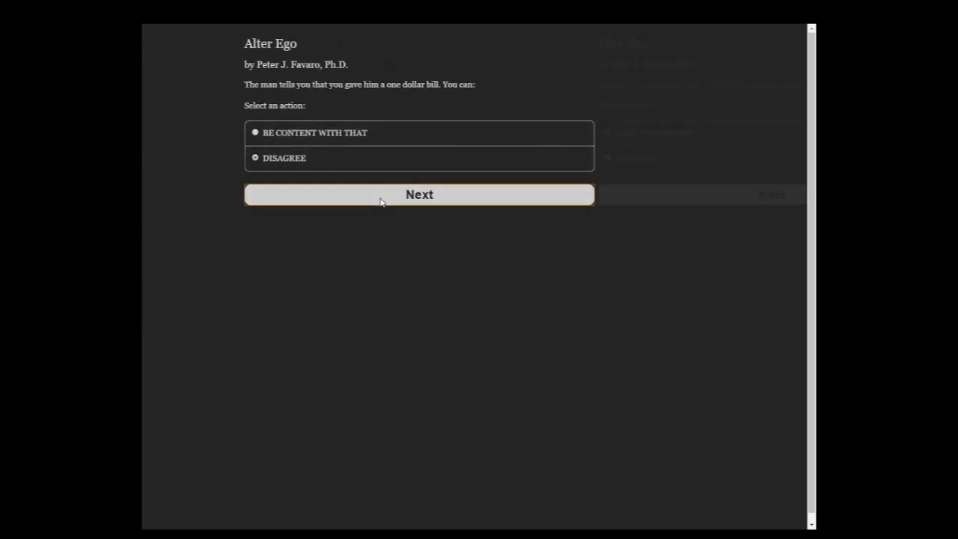
left_click(419, 194)
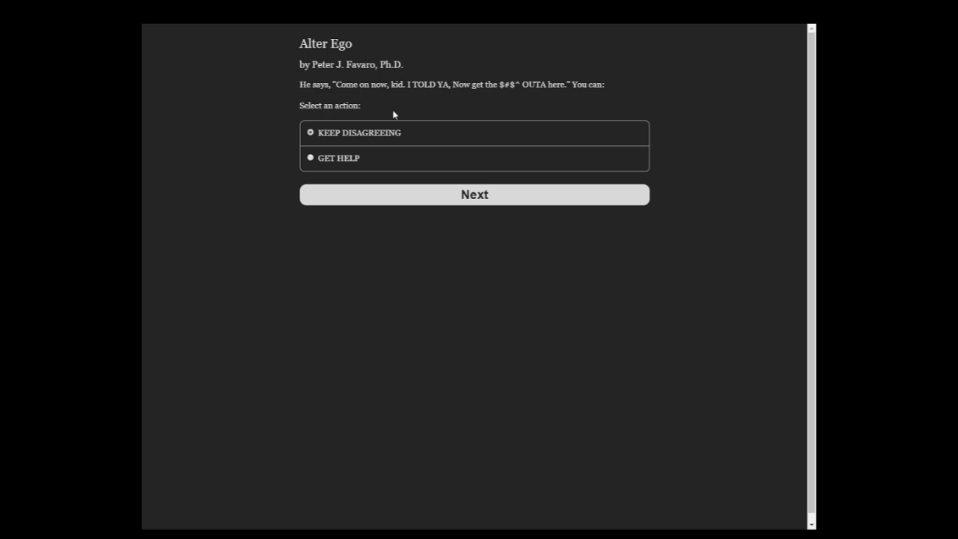
left_click(474, 193)
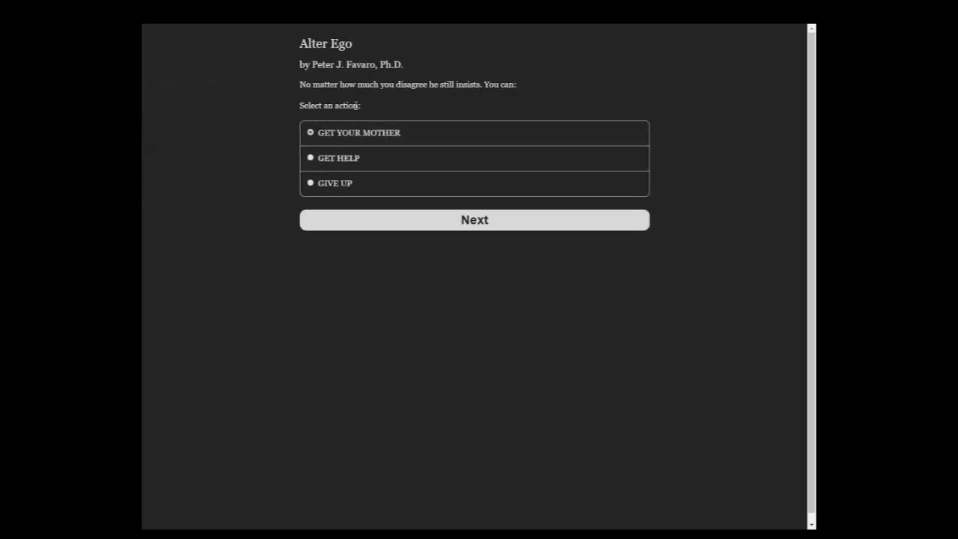
left_click(338, 158)
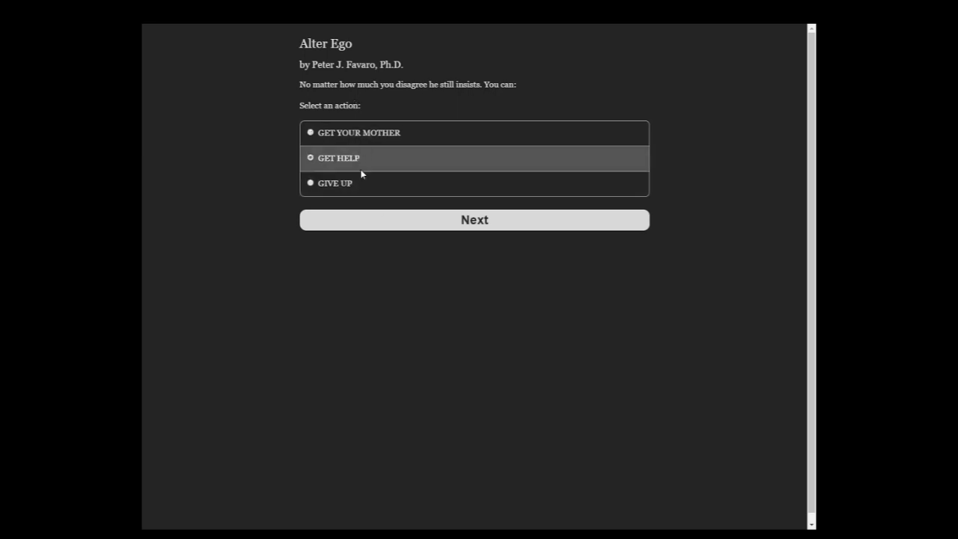
left_click(473, 219)
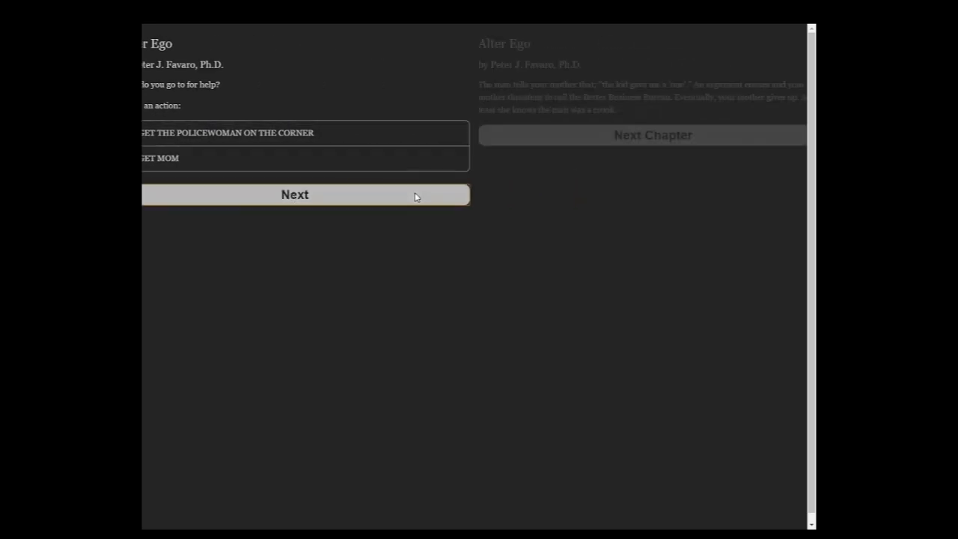
- Go to mom for help, answer the bake-sale teacher 'yes, ma'am', and advance the chapter
left_click(294, 195)
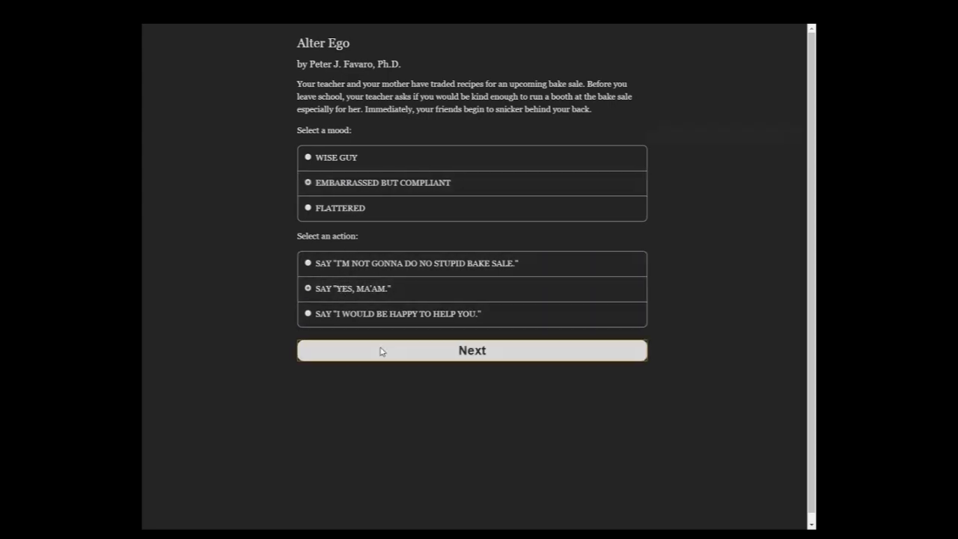
left_click(471, 349)
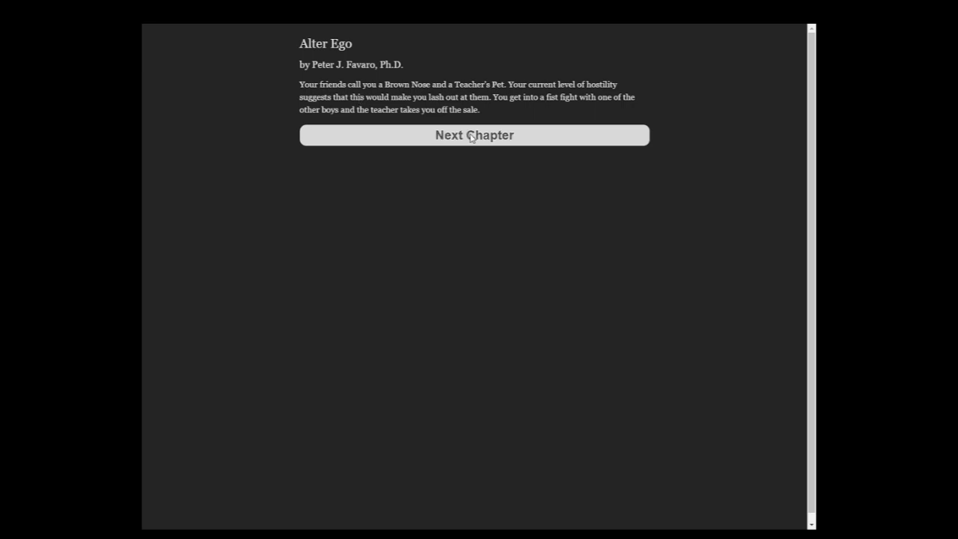
left_click(473, 134)
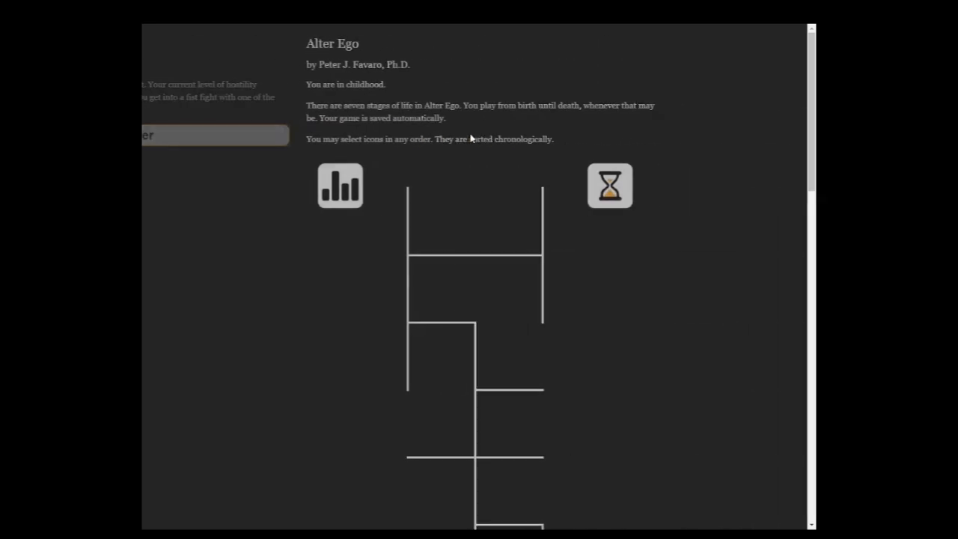
- View the character's life status stats, then scroll the life map to the next scenario
left_click(339, 185)
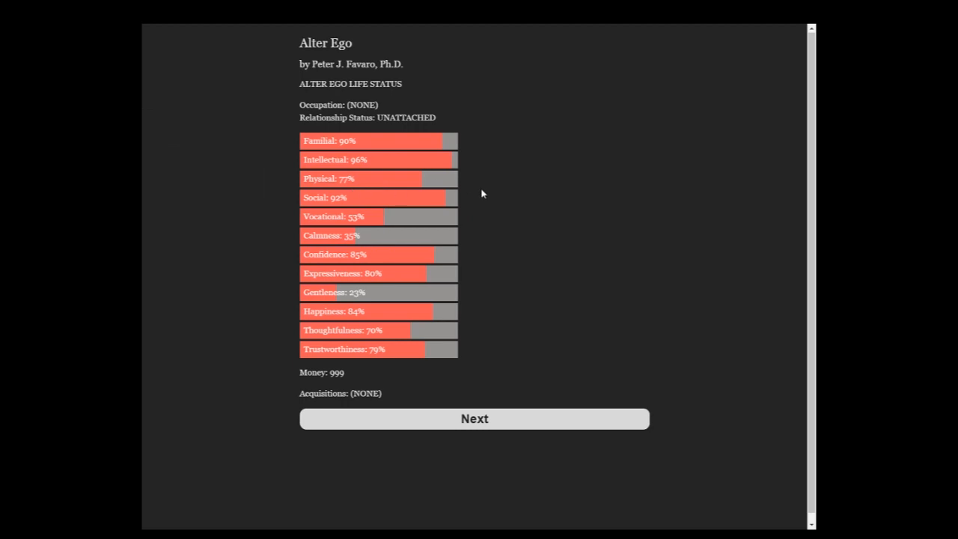
mouse_move(420, 384)
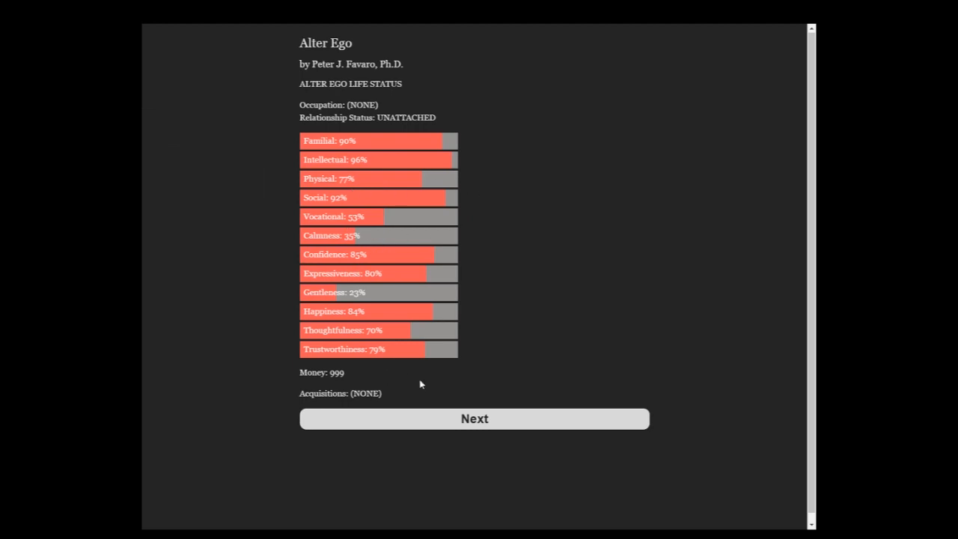
left_click(474, 418)
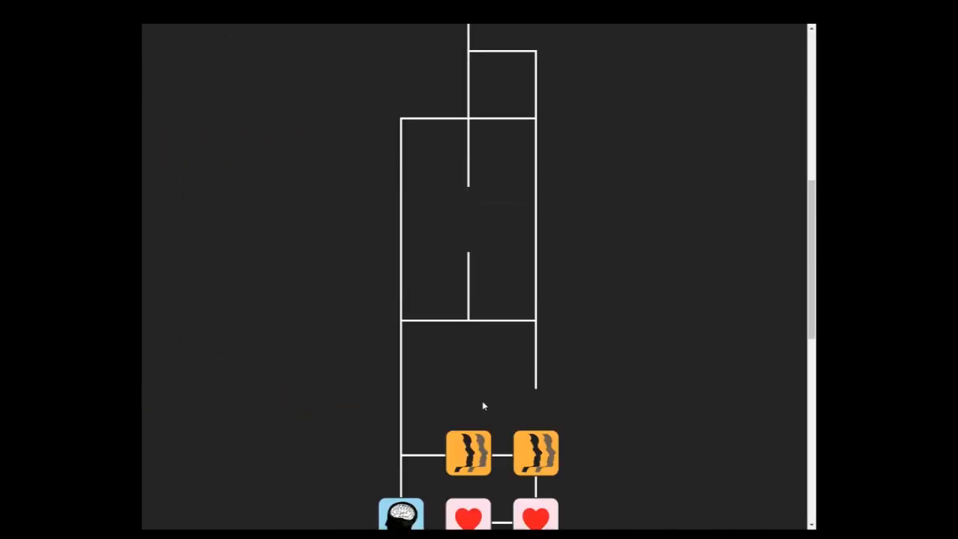
scroll("down", 3)
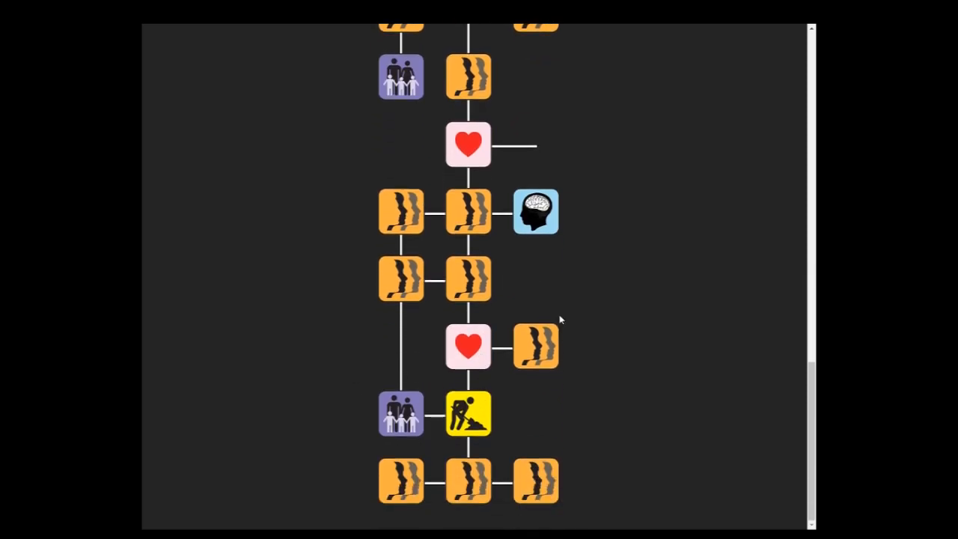
scroll("down", 3)
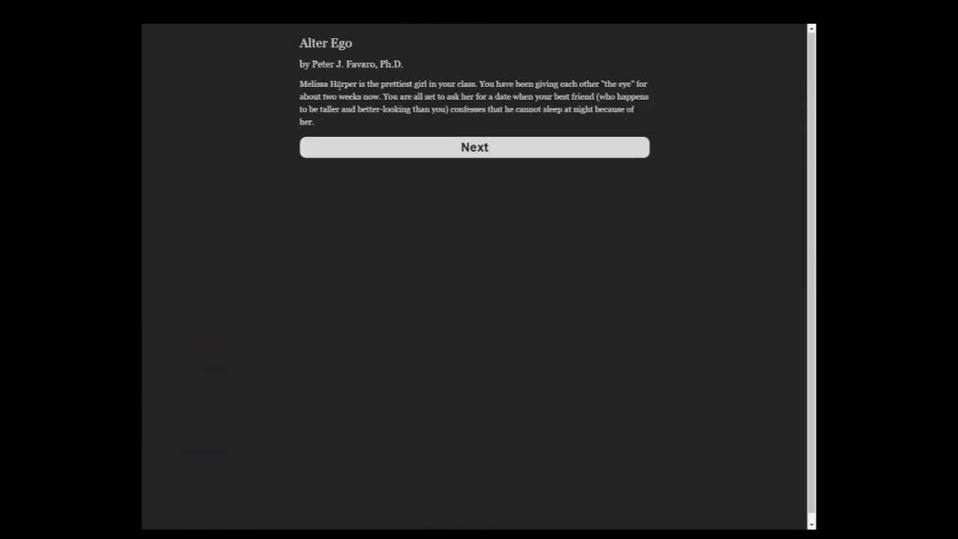
- Be frank, admit liking Melissa Harper too, and agree you can both try asking her out
left_click(474, 147)
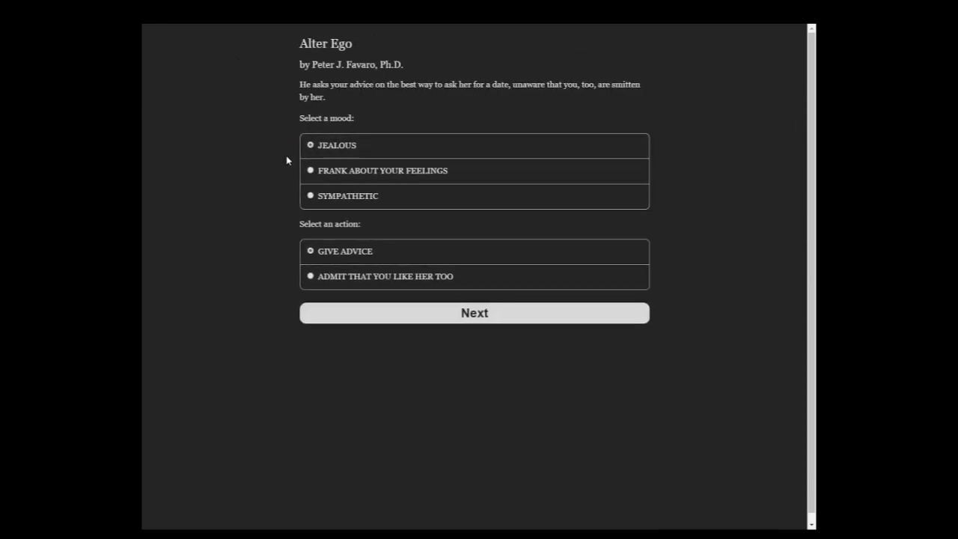
left_click(382, 170)
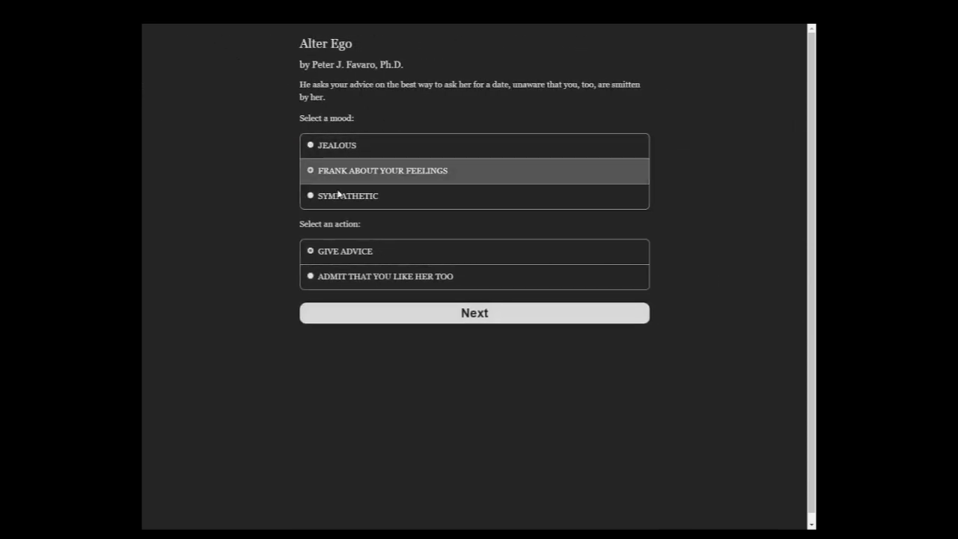
left_click(473, 312)
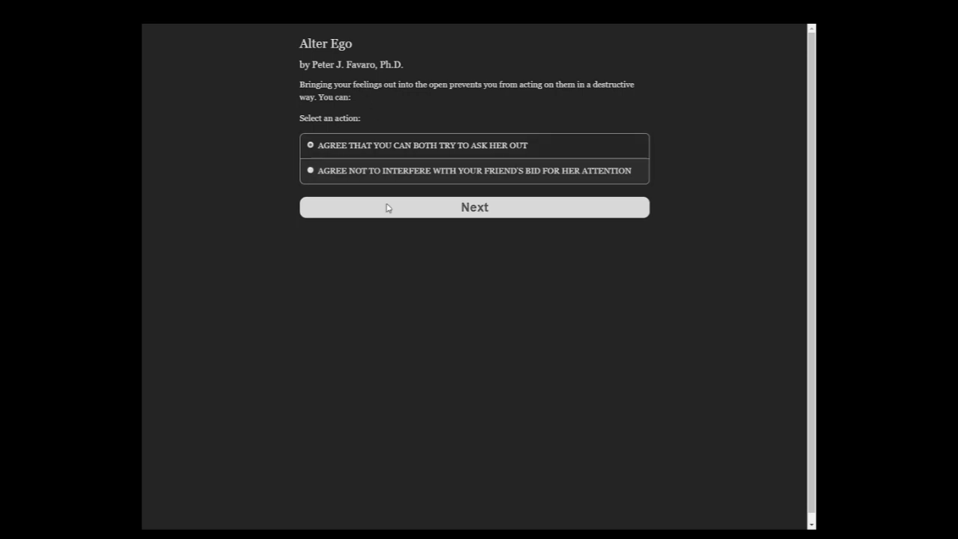
left_click(473, 208)
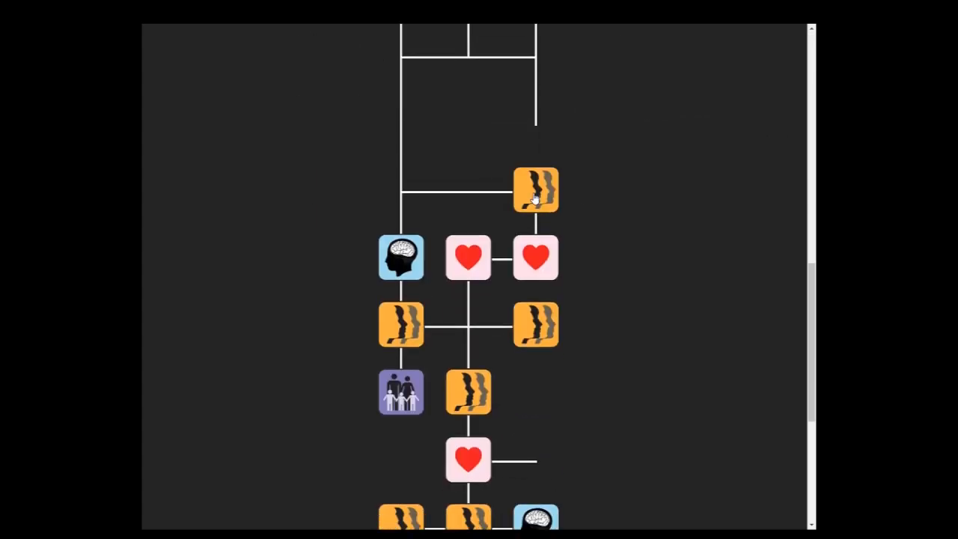
- Open the borrowed-dollar scenario and impatiently discuss the money
left_click(534, 188)
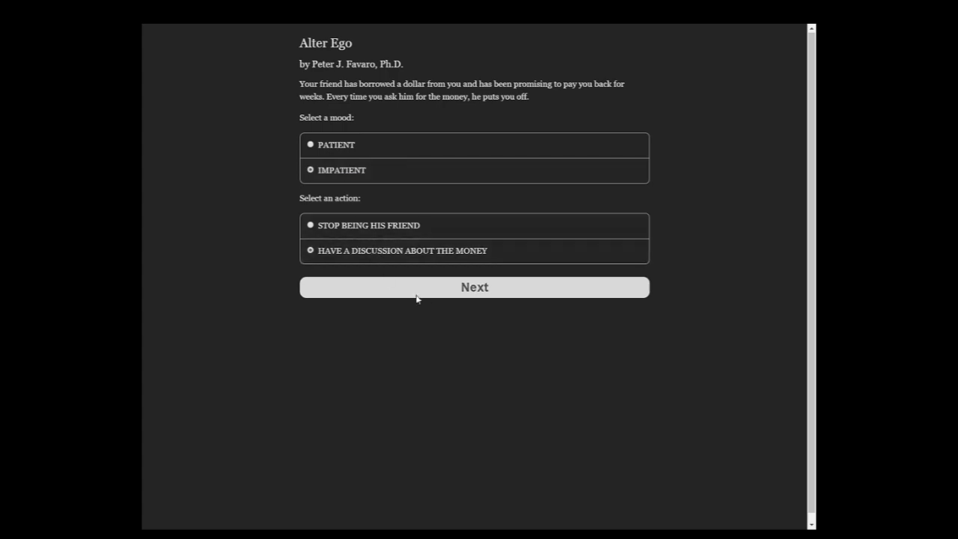
left_click(474, 286)
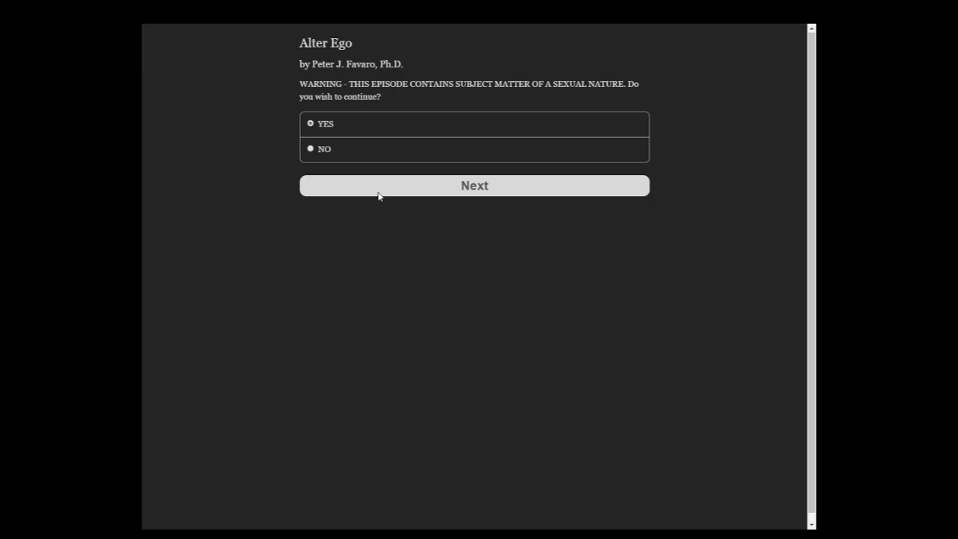
- Accept the content warning, skeptically ask mother for the real story, and advance the chapter
left_click(474, 186)
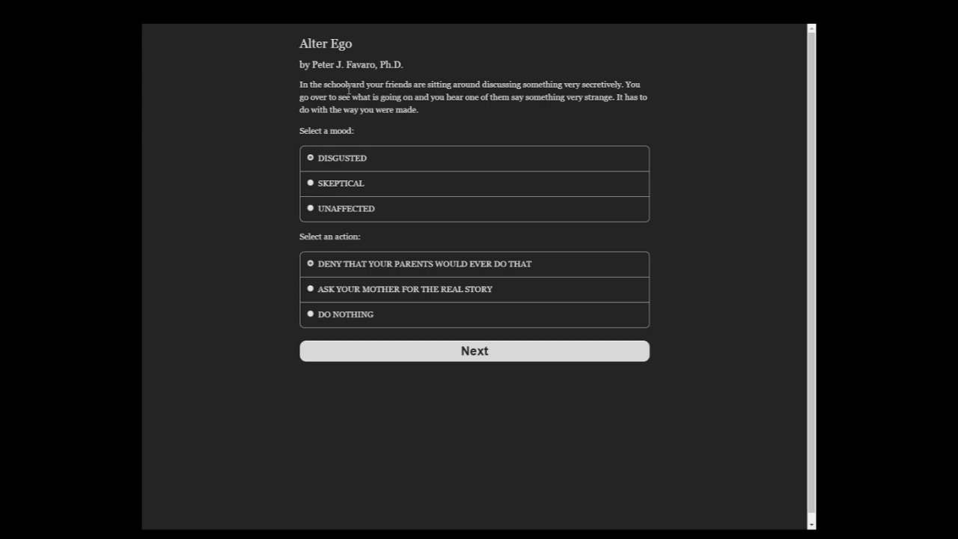
mouse_move(346, 88)
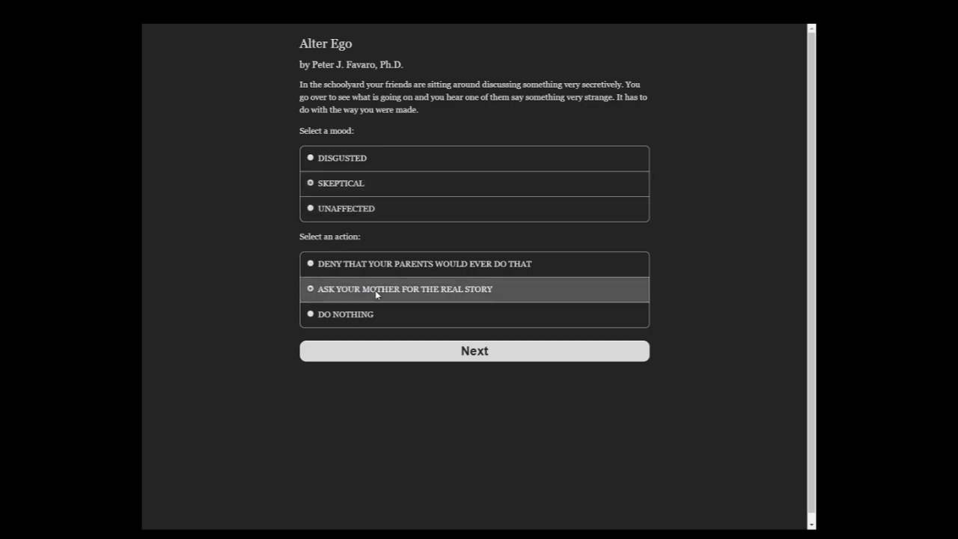
left_click(474, 350)
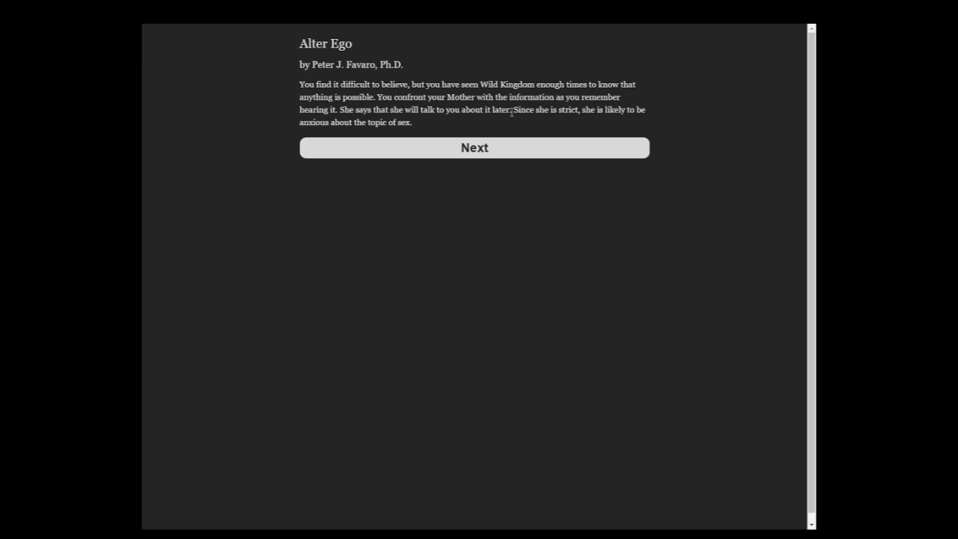
left_click(473, 147)
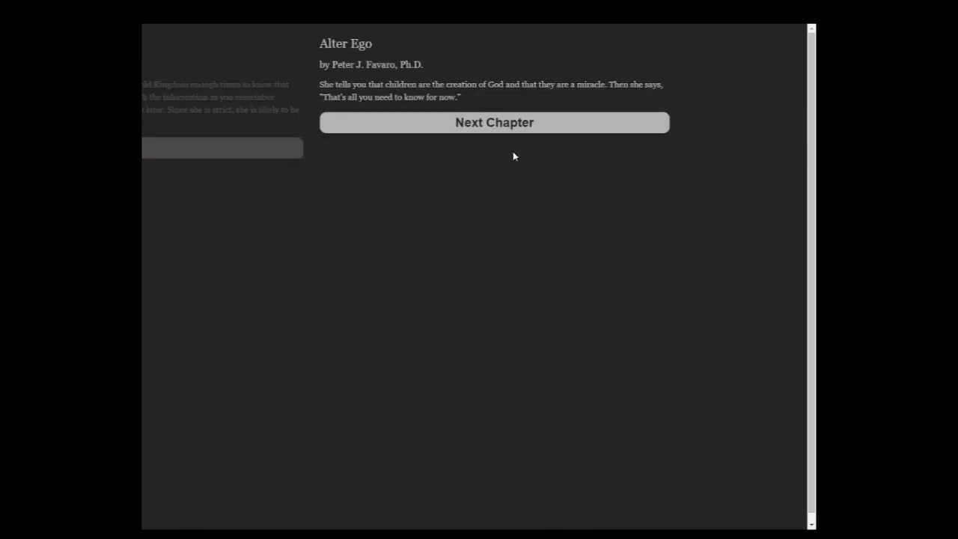
left_click(493, 122)
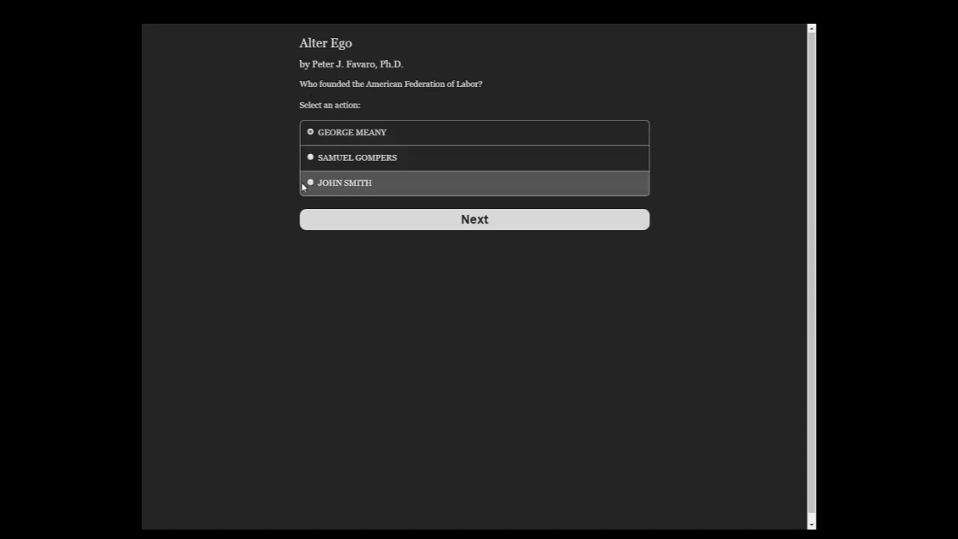
- Answer the American Federation of Labor and first vice president (John Adams) trivia questions
left_click(473, 218)
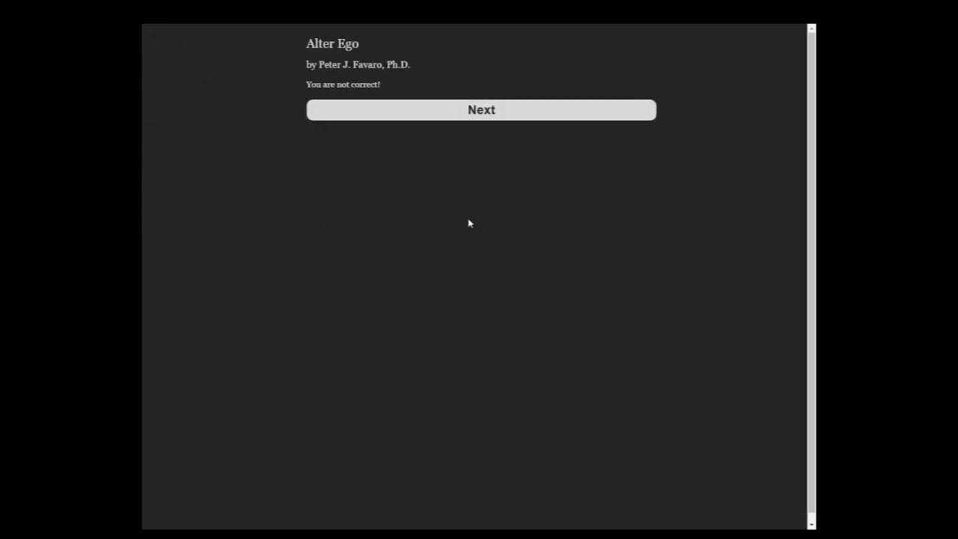
left_click(481, 109)
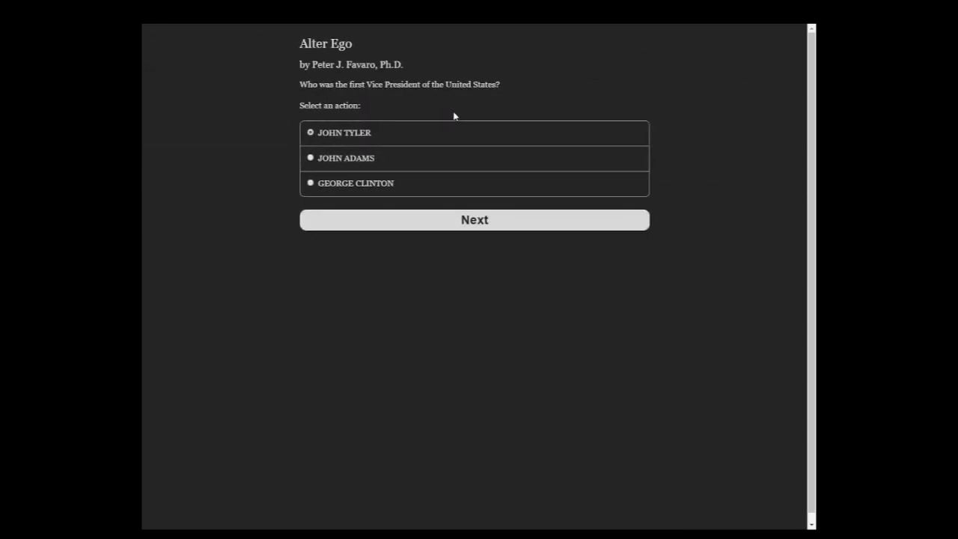
mouse_move(357, 105)
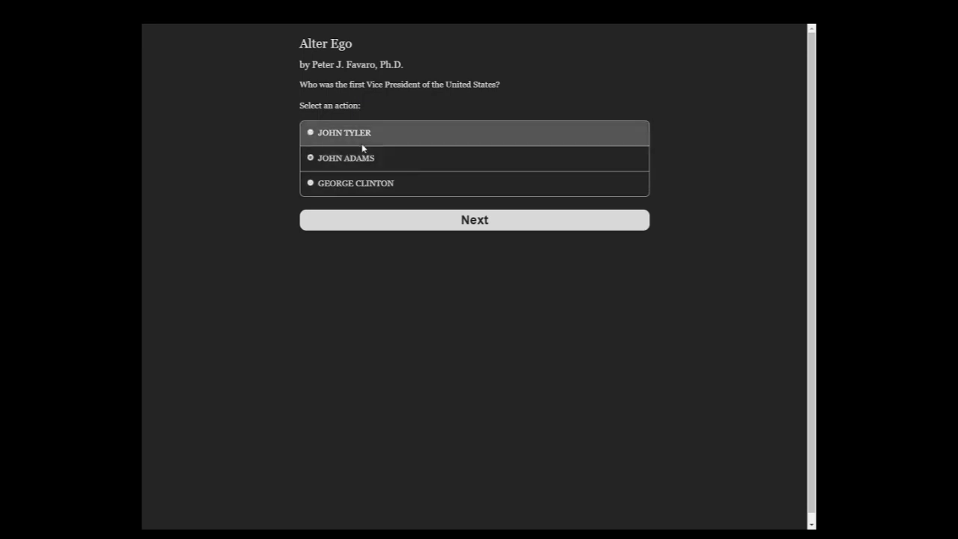
left_click(473, 219)
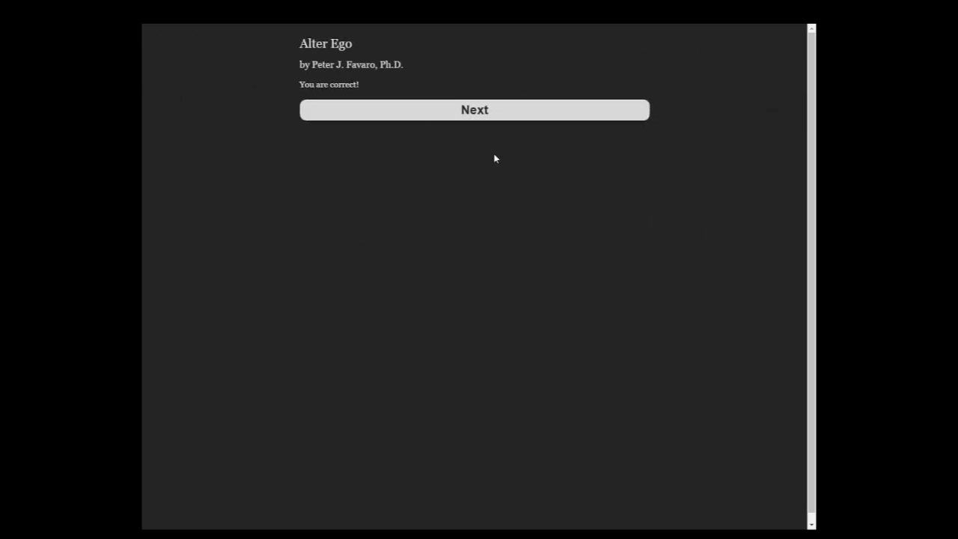
left_click(473, 110)
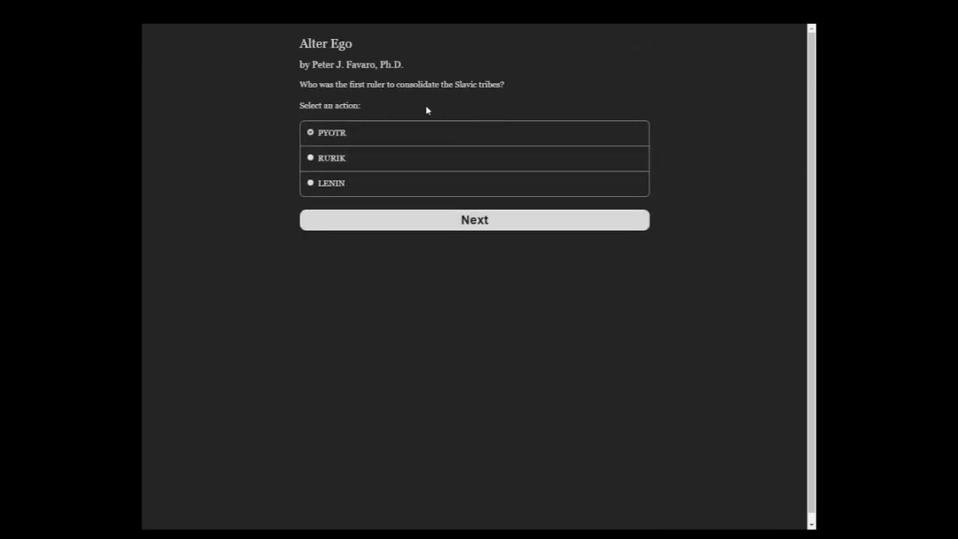
mouse_move(446, 99)
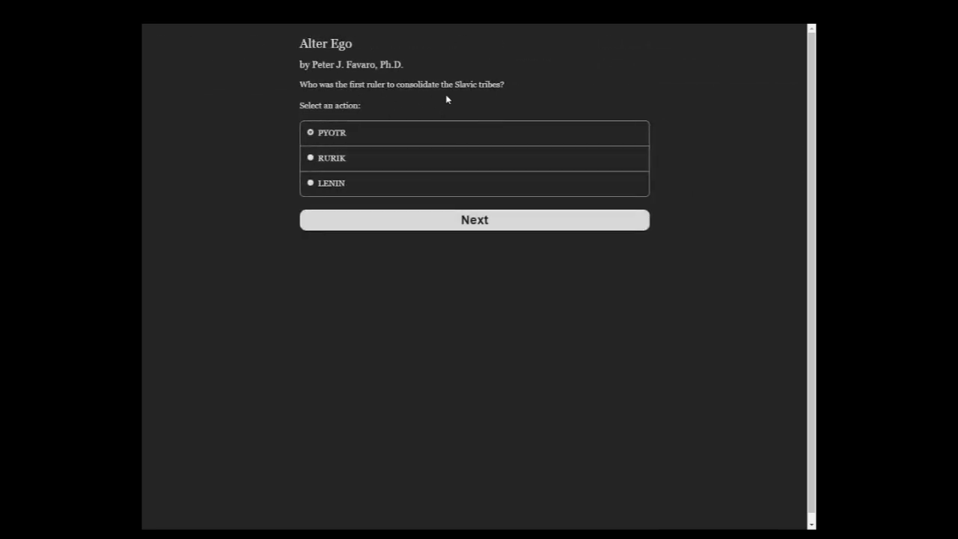
mouse_move(462, 104)
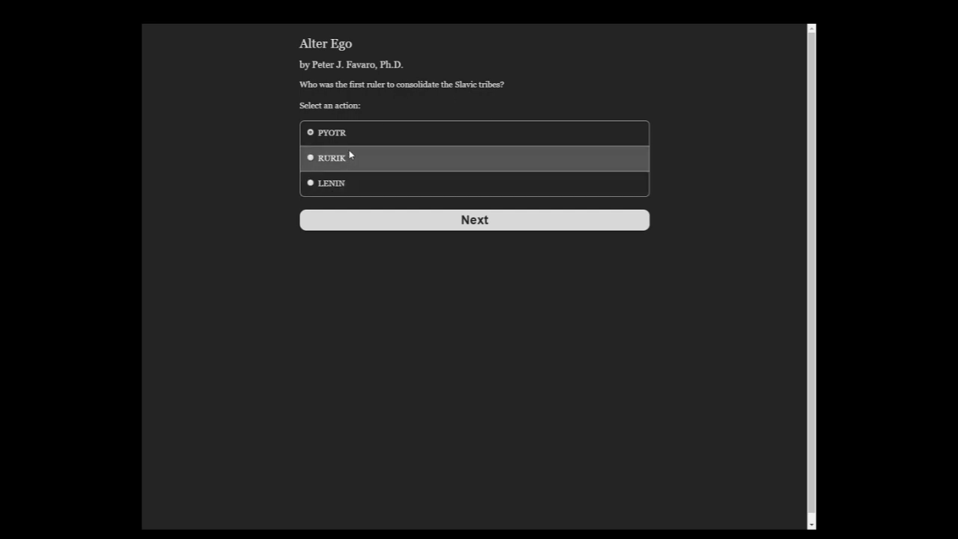
- Answer the Slavic tribes and oxygen questions, then pick F.S. Fitzgerald for The Great Gatsby
left_click(474, 219)
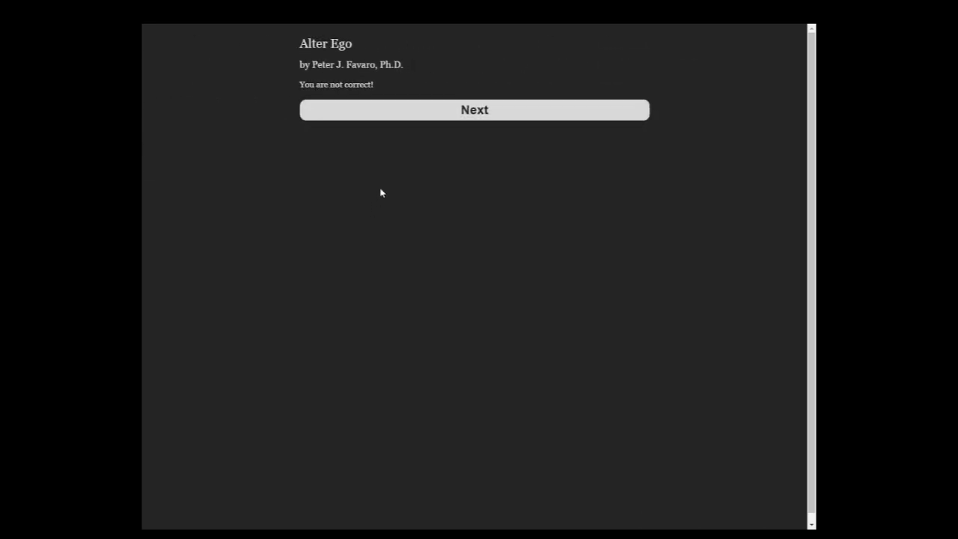
left_click(473, 109)
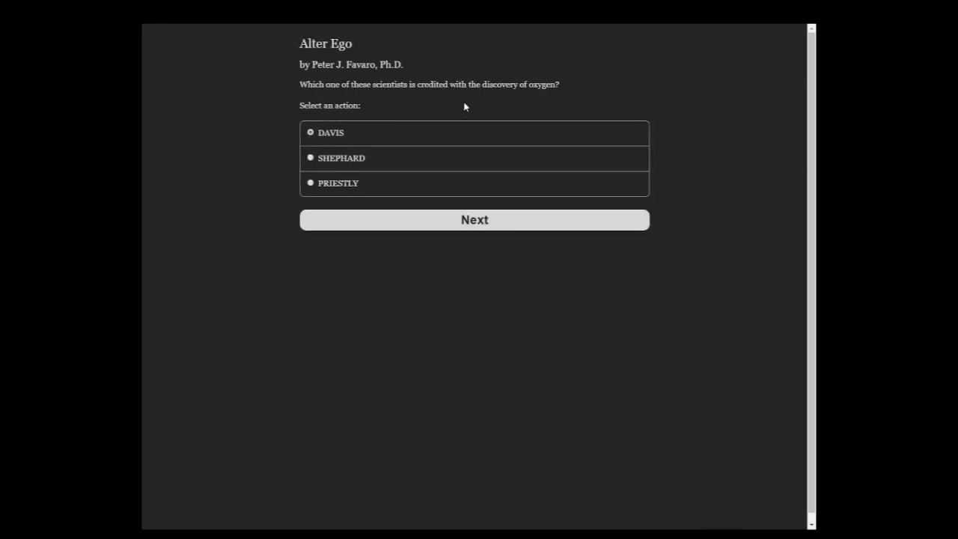
mouse_move(418, 123)
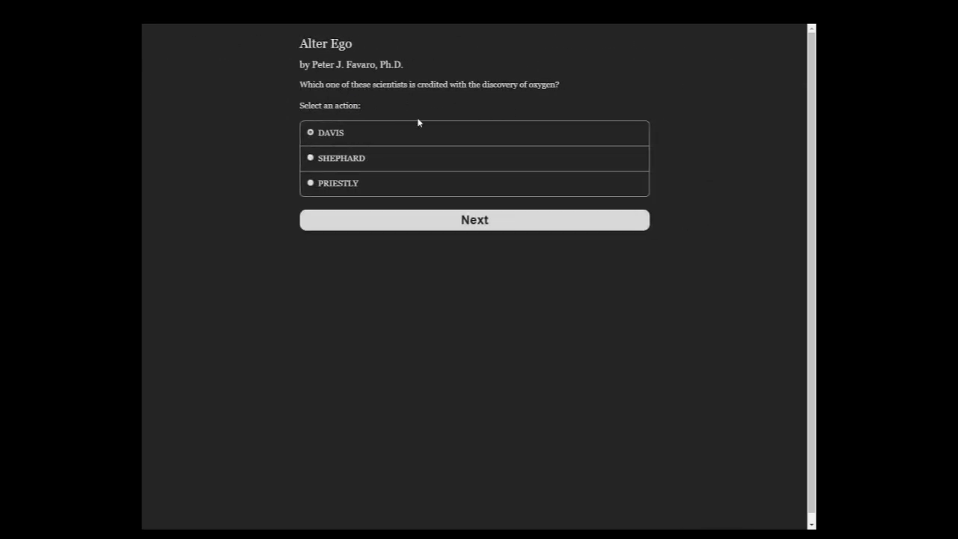
left_click(474, 219)
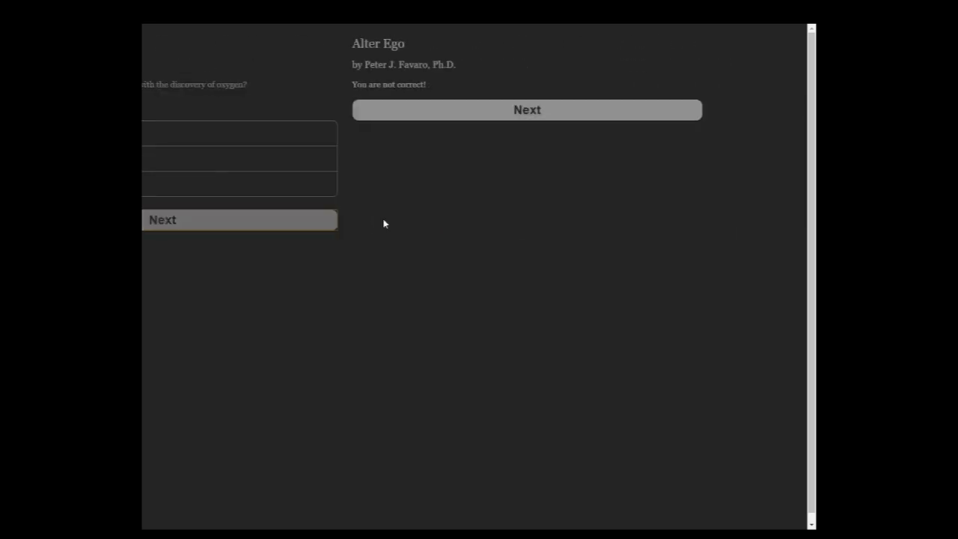
left_click(525, 109)
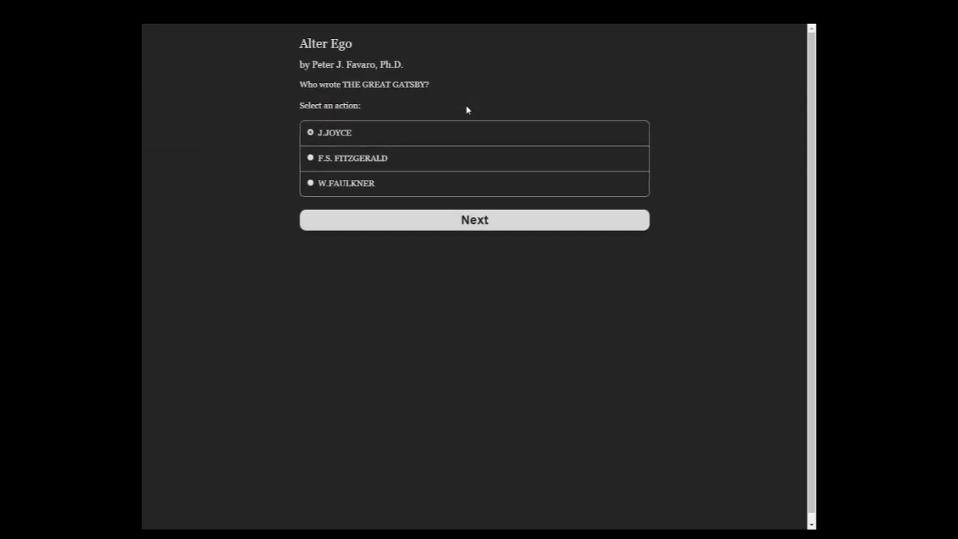
left_click(310, 158)
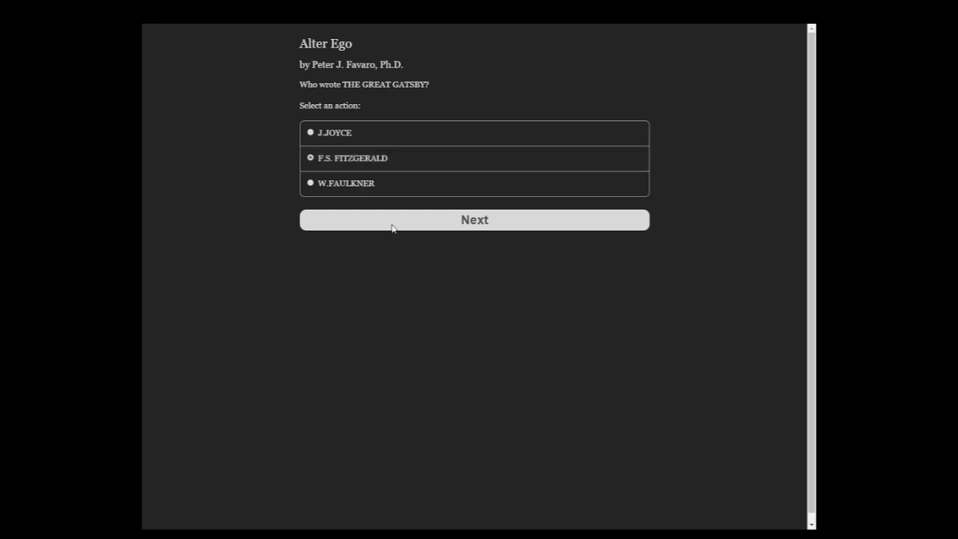
left_click(474, 220)
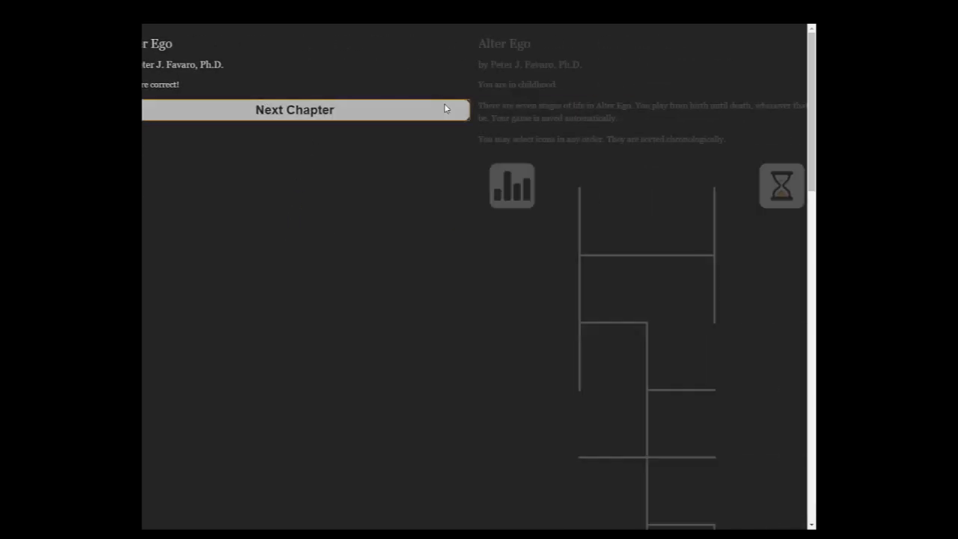
- Open the shoplifting-friend episode, answer honestly, refuse to stay with him, and continue
left_click(294, 110)
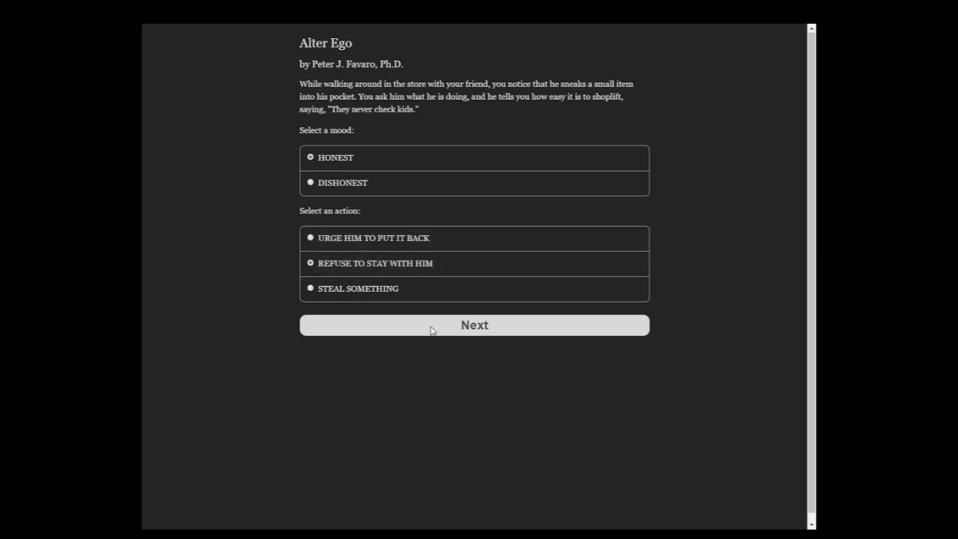
left_click(474, 325)
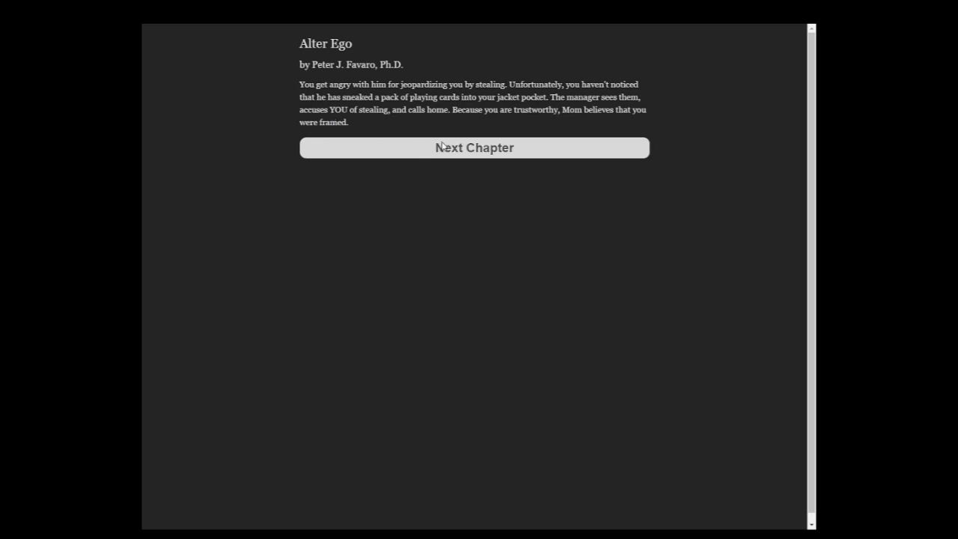
left_click(473, 147)
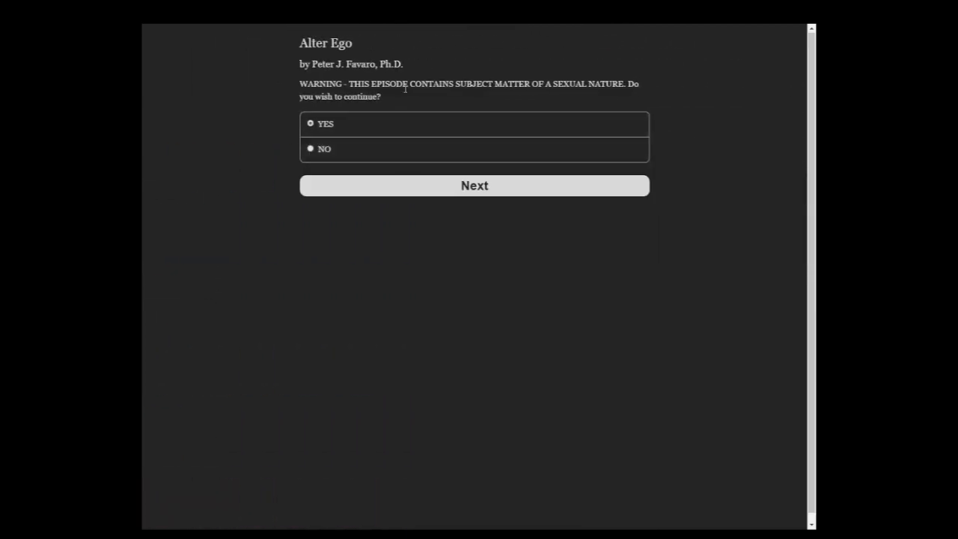
mouse_move(466, 203)
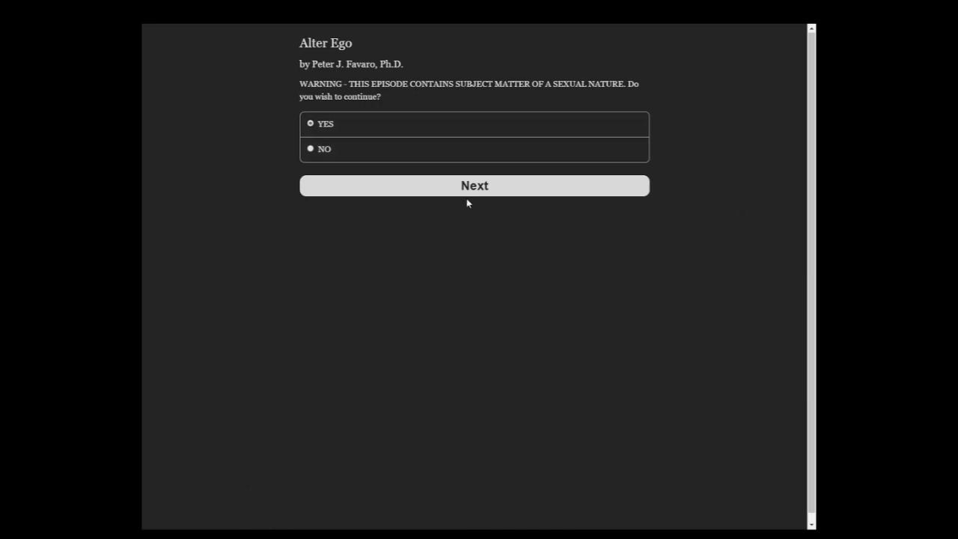
- Accept the content warning and respond disinterestedly to the drawer magazines
left_click(473, 185)
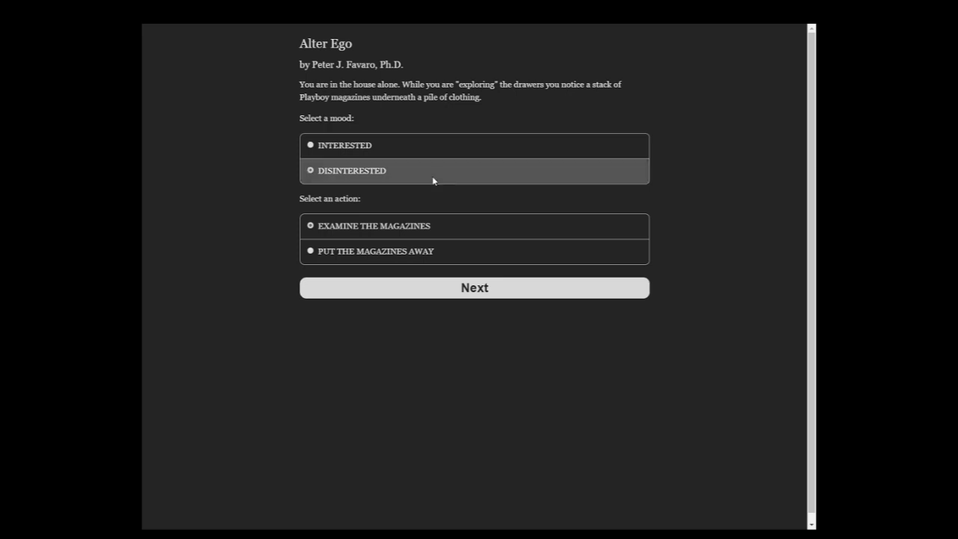
left_click(473, 287)
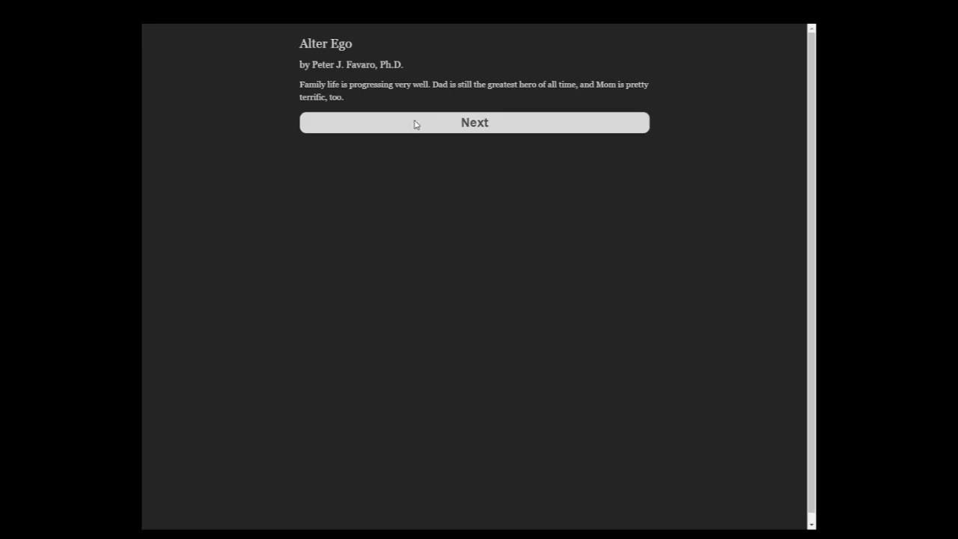
- Page through the health, social life and personality summaries into the adolescence introduction
left_click(474, 122)
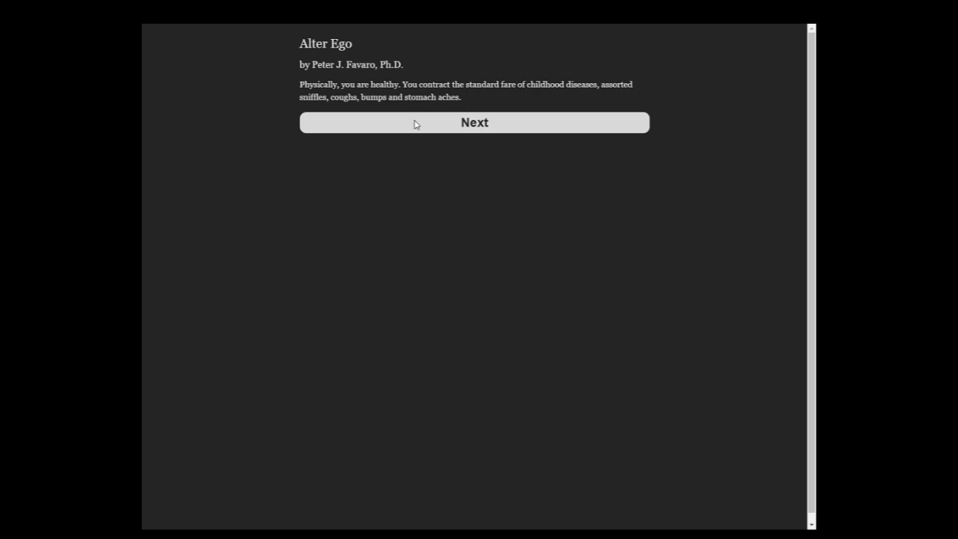
left_click(473, 122)
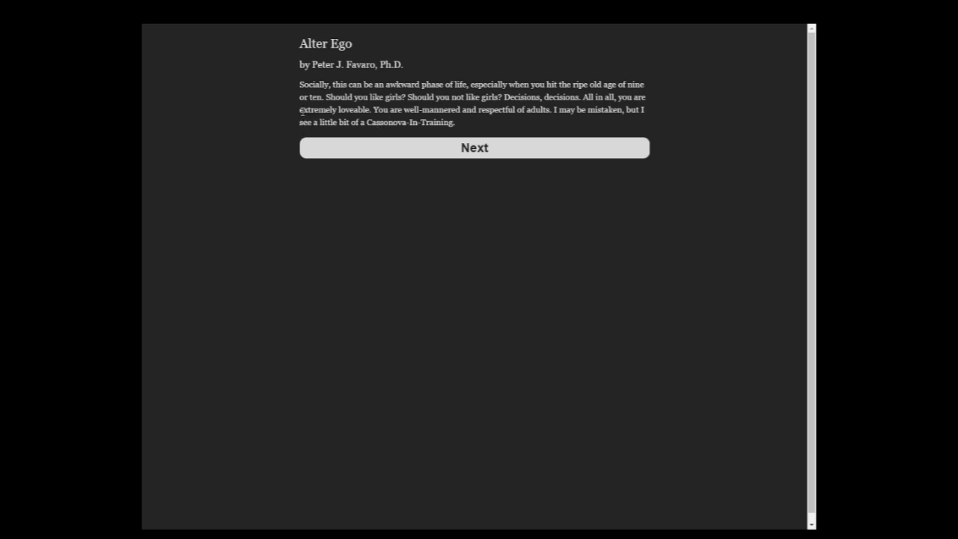
left_click(473, 147)
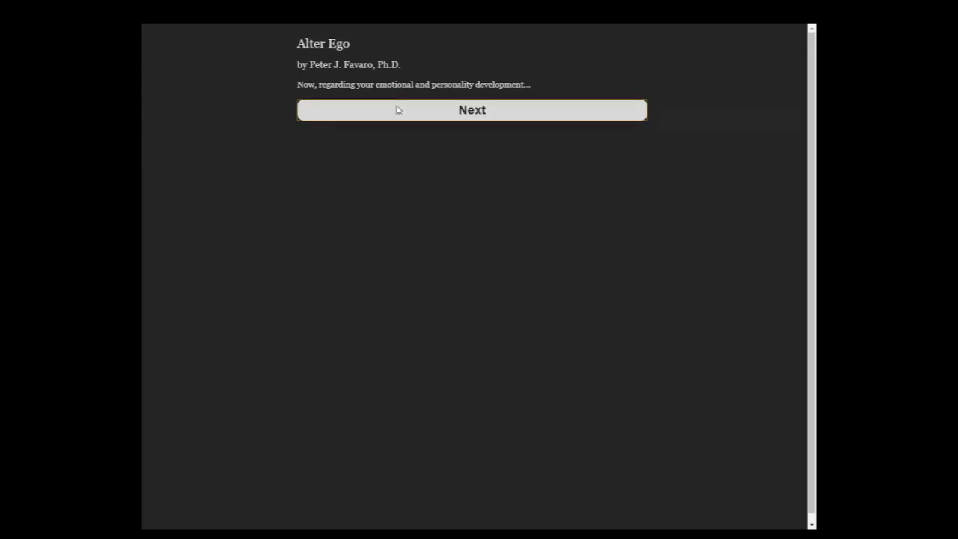
left_click(471, 109)
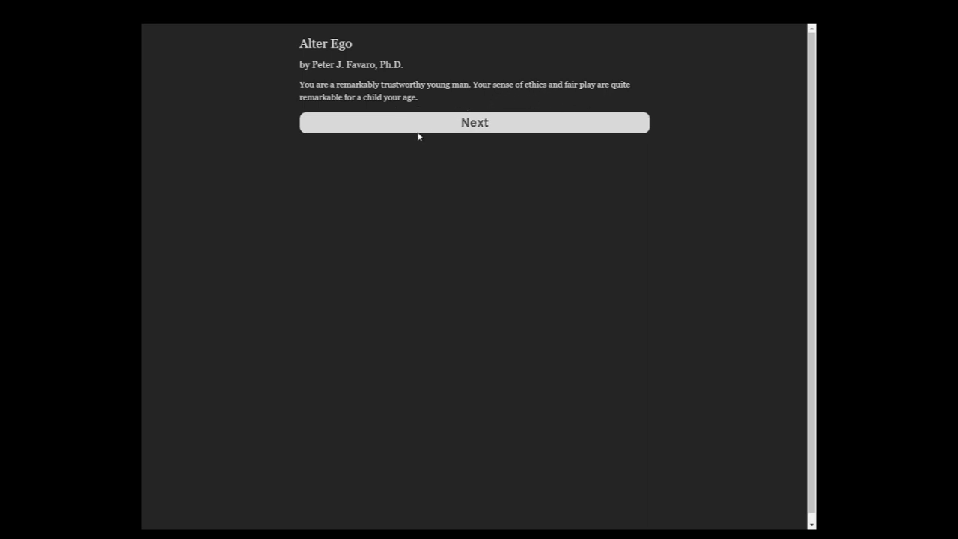
left_click(474, 122)
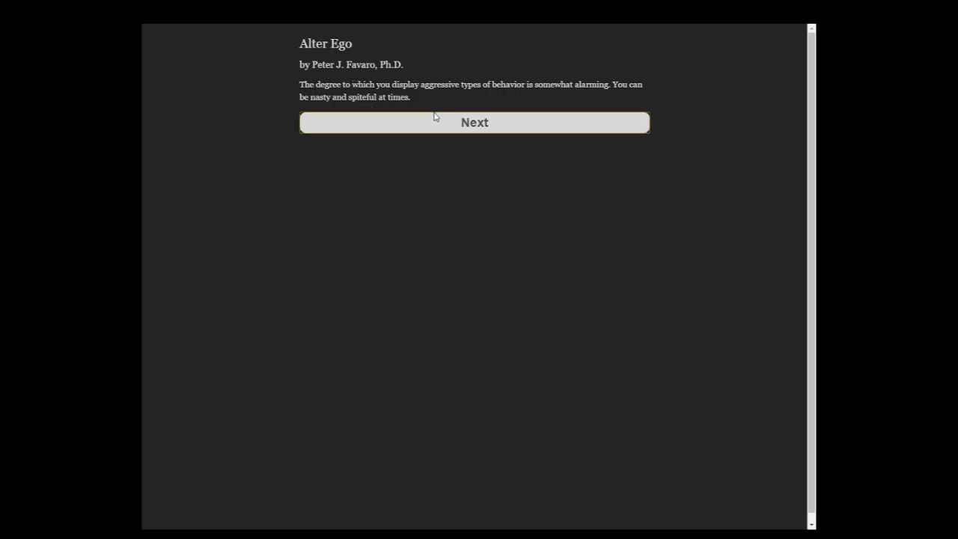
left_click(473, 122)
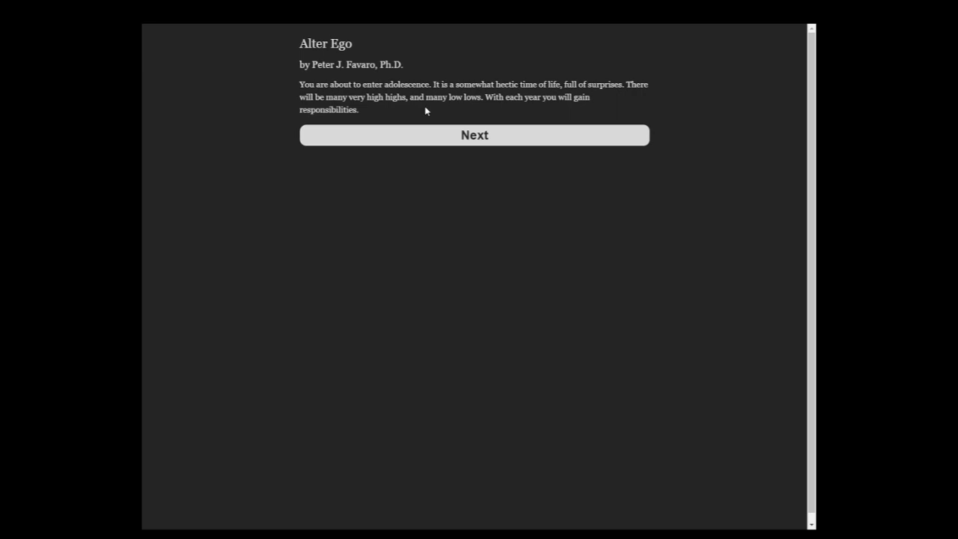
mouse_move(419, 111)
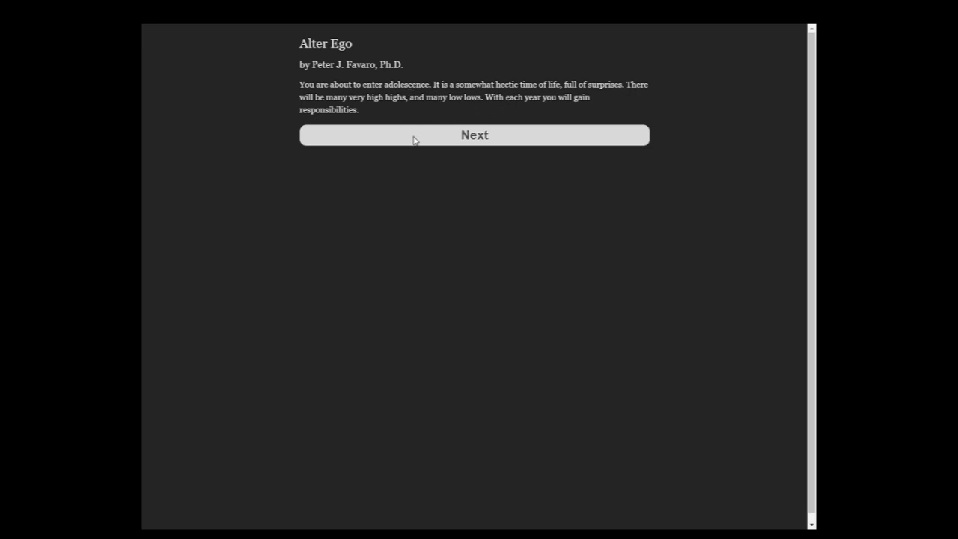
left_click(474, 135)
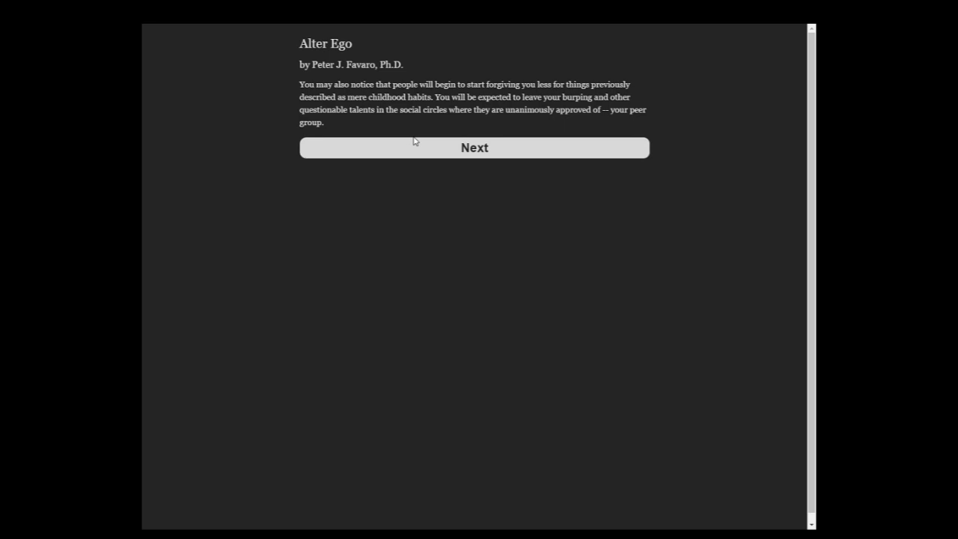
mouse_move(406, 144)
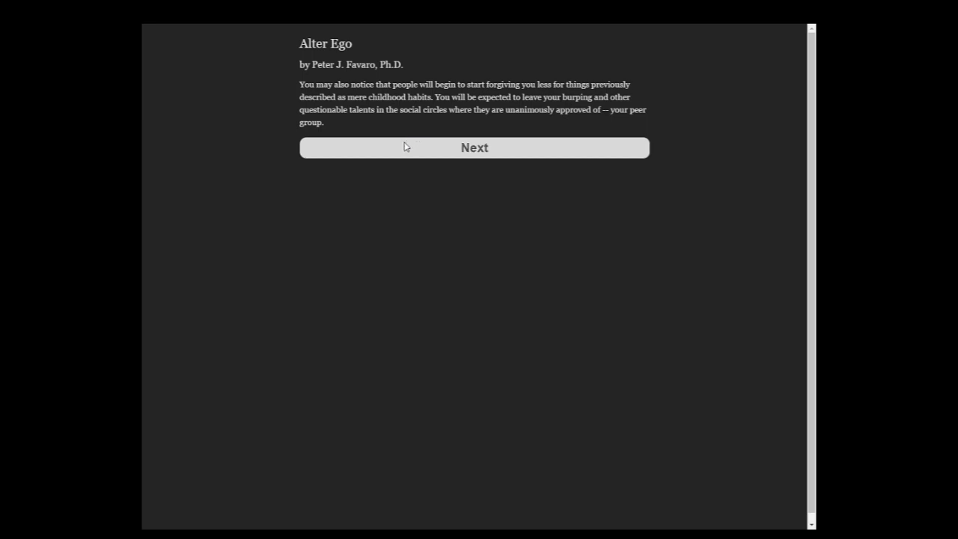
- Advance to the Welcome to Adolescence page and start the adolescence chapter
left_click(474, 147)
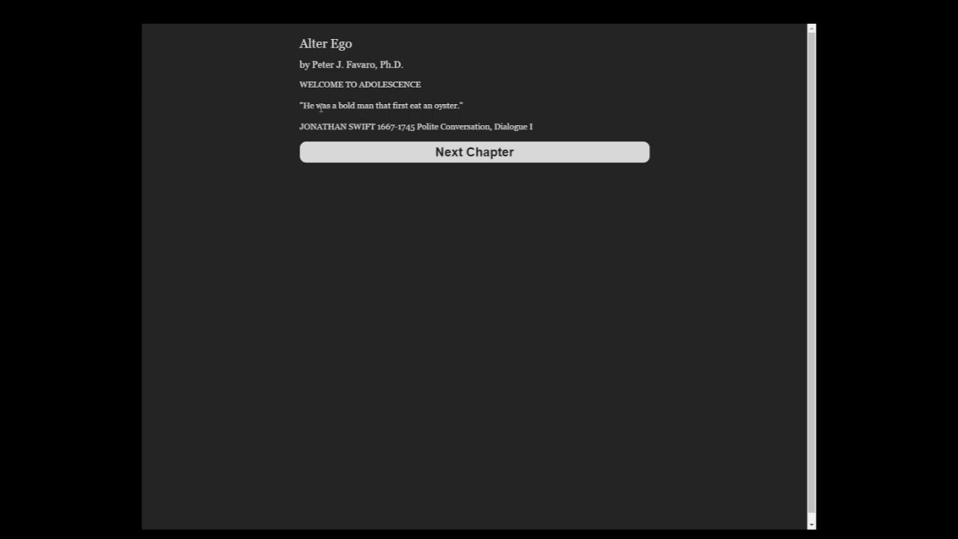
mouse_move(534, 145)
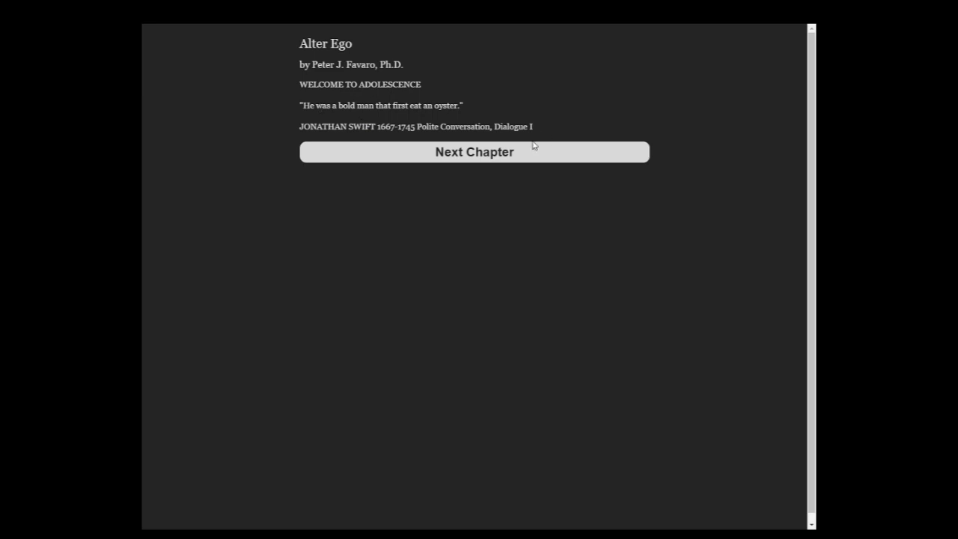
left_click(474, 151)
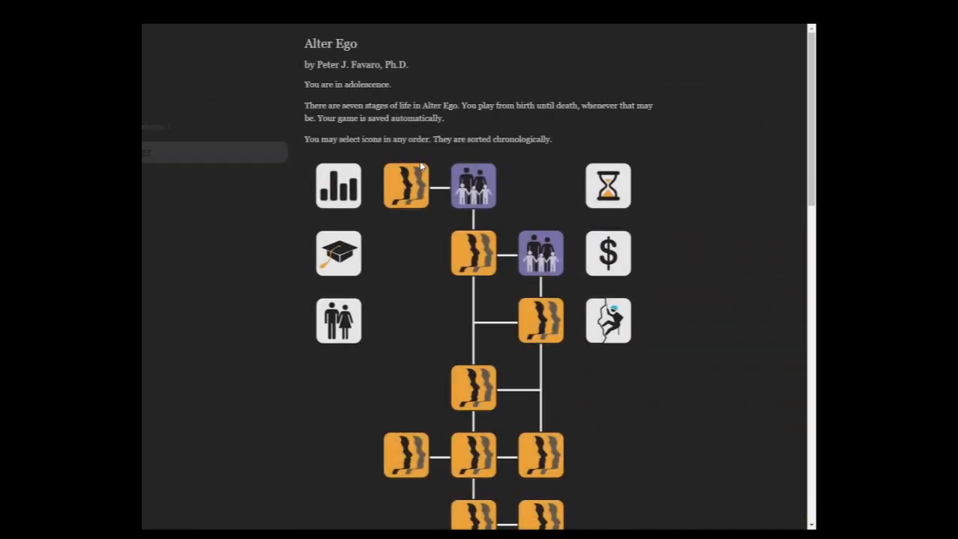
- Scroll down through the adolescence episode map and back up to review the episodes
scroll("down", 3)
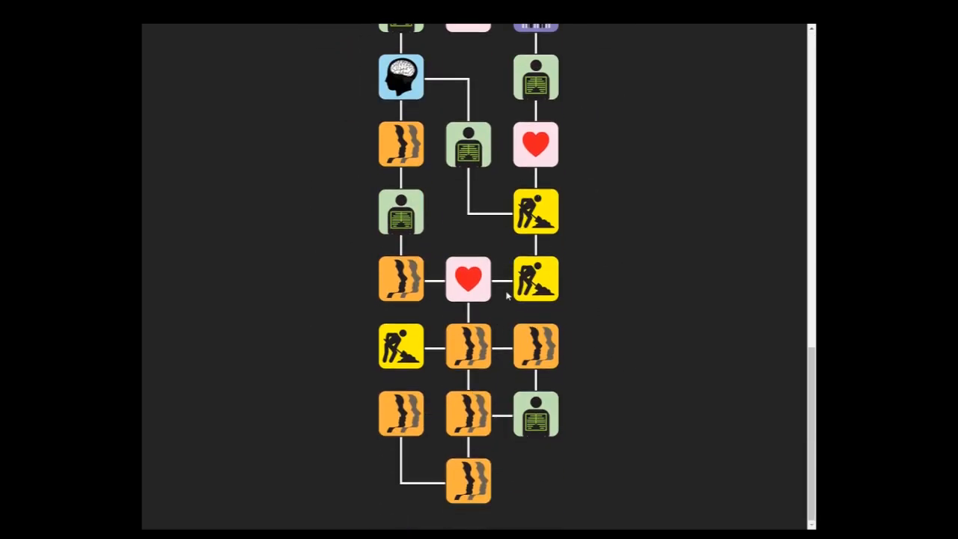
scroll("down", 3)
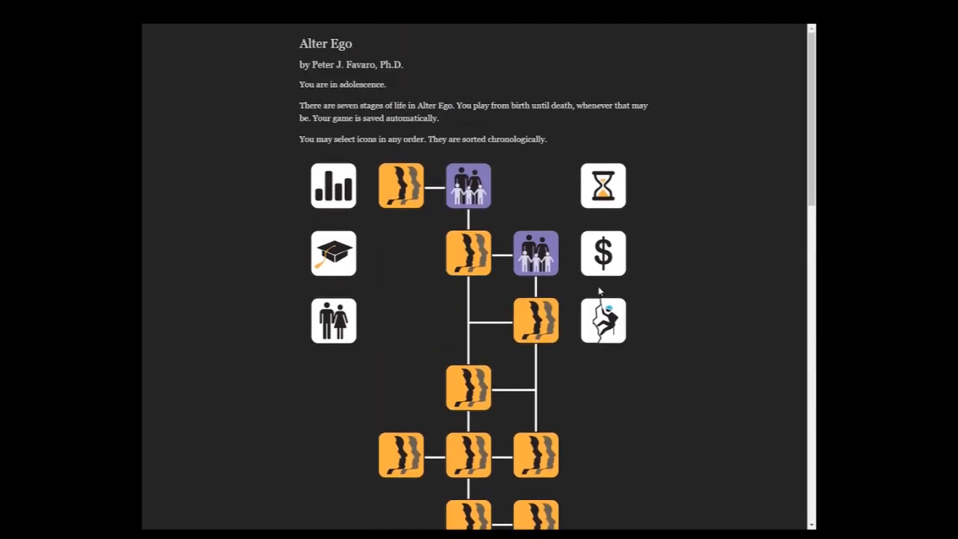
scroll("down", 3)
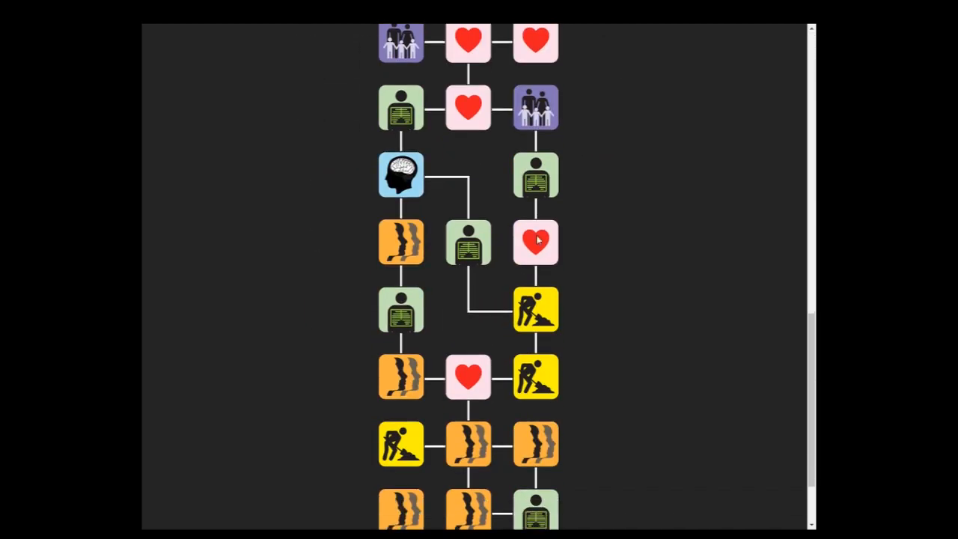
scroll("up", 3)
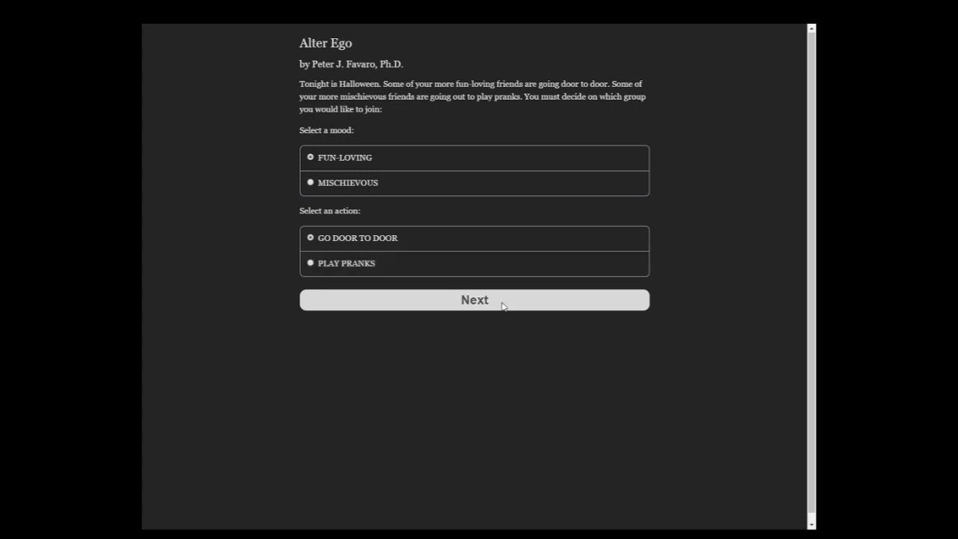
- Trick-or-treat for candy, chat casually with pranksters, and truthfully apologize to Mom for swearing
left_click(475, 299)
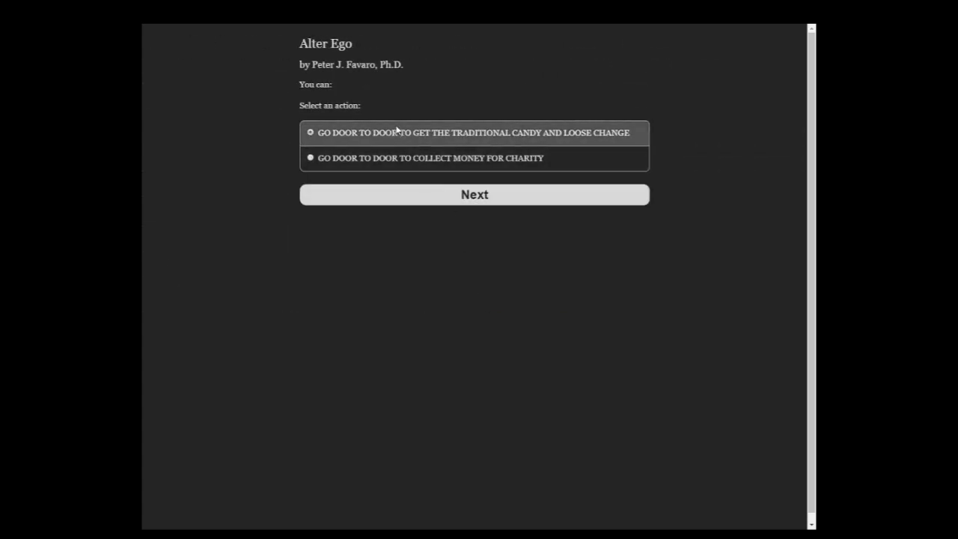
mouse_move(362, 147)
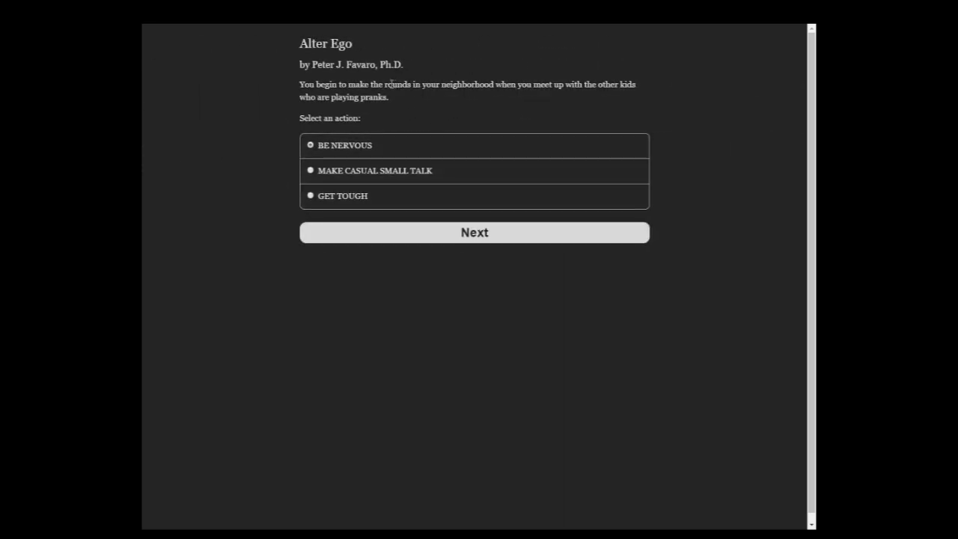
left_click(309, 170)
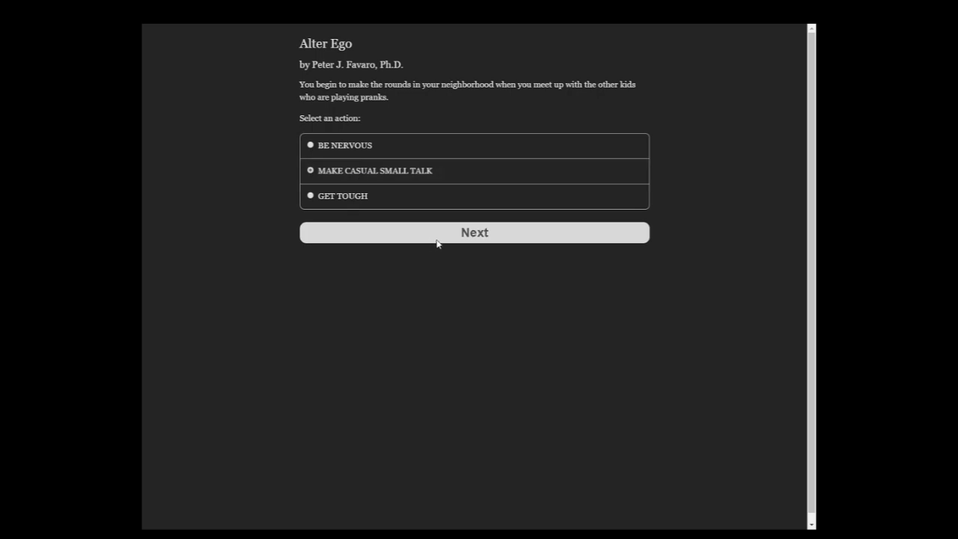
left_click(473, 232)
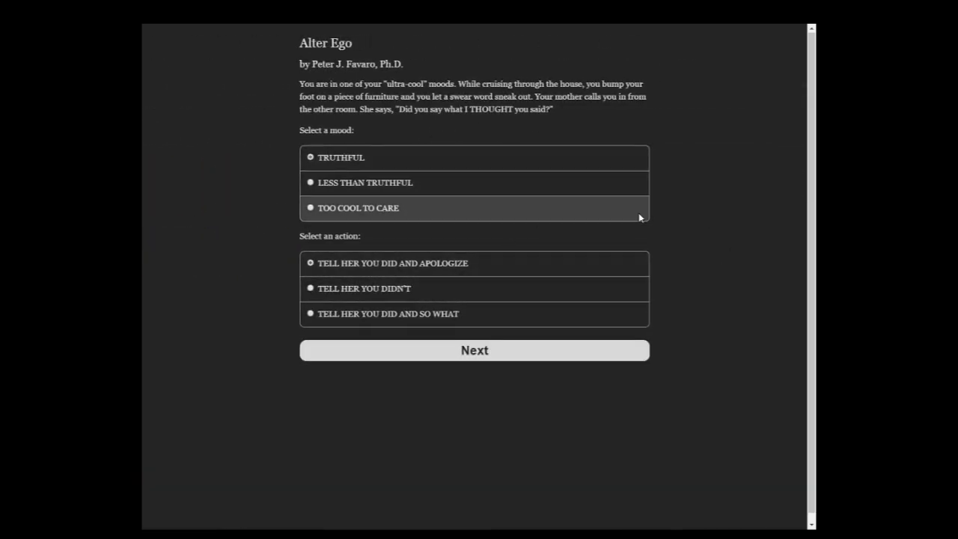
mouse_move(629, 137)
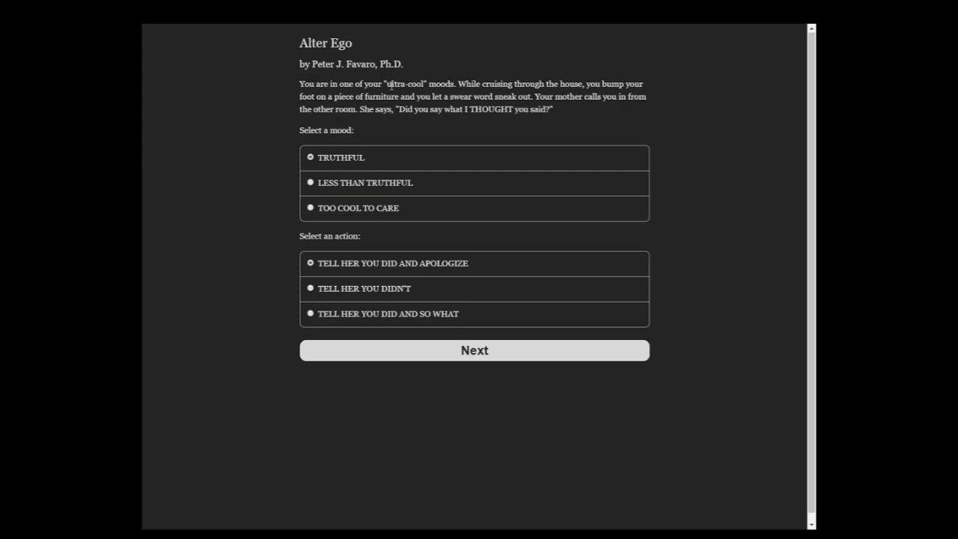
mouse_move(440, 81)
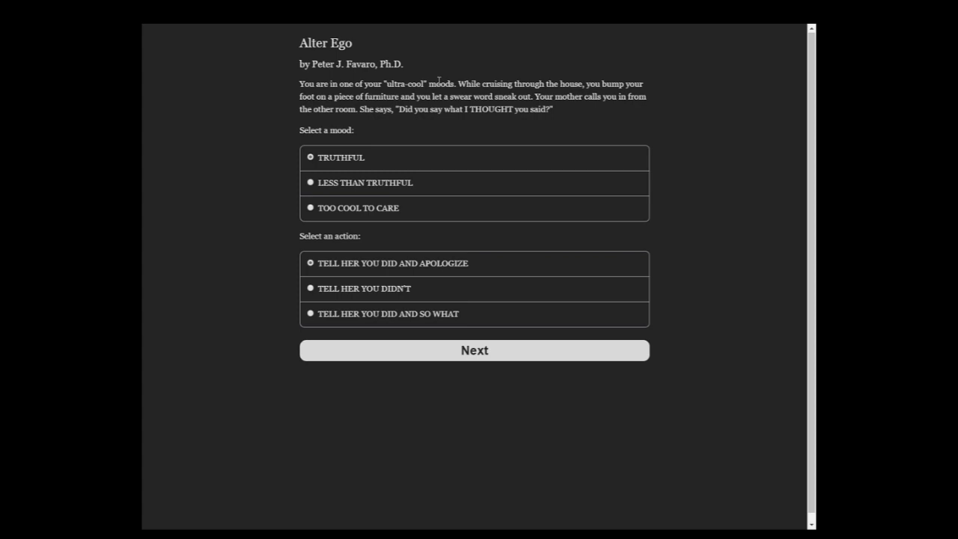
mouse_move(433, 288)
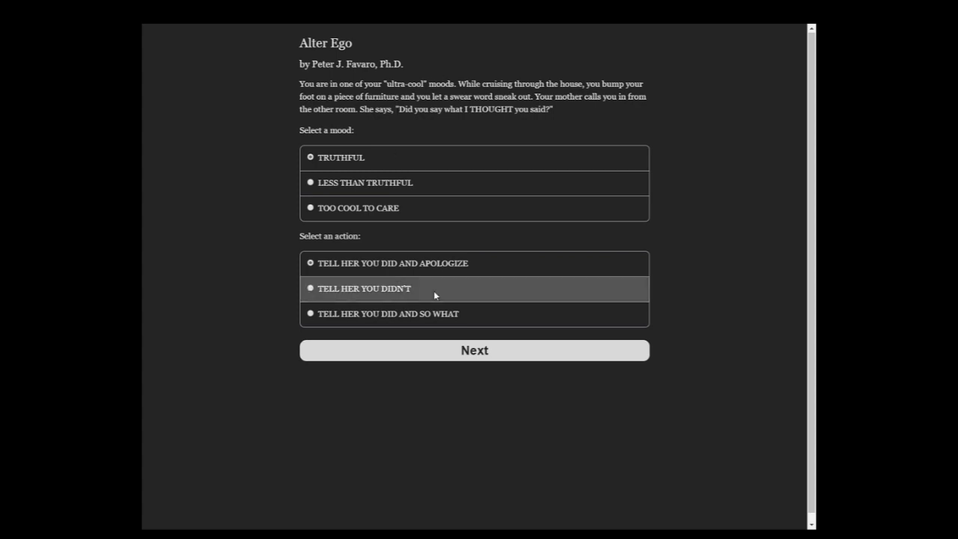
mouse_move(592, 350)
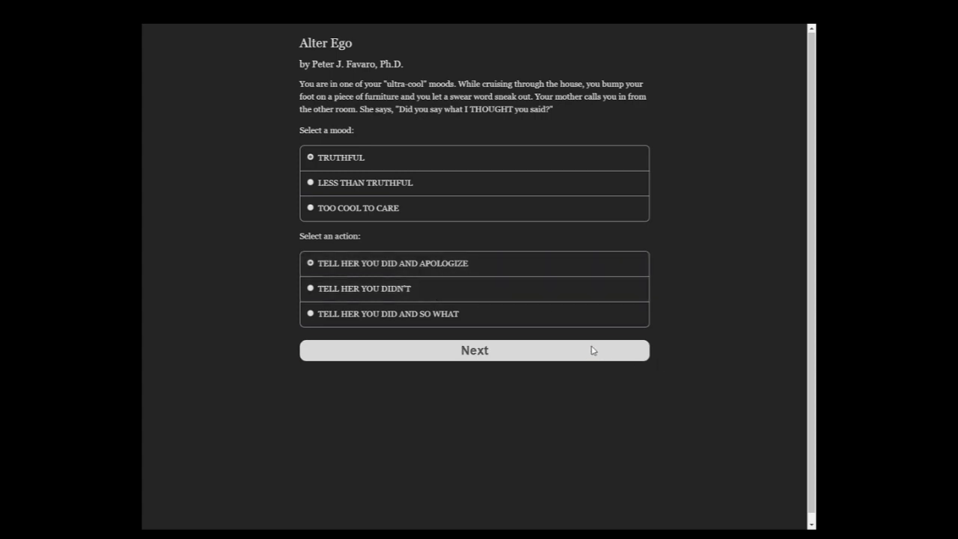
left_click(473, 350)
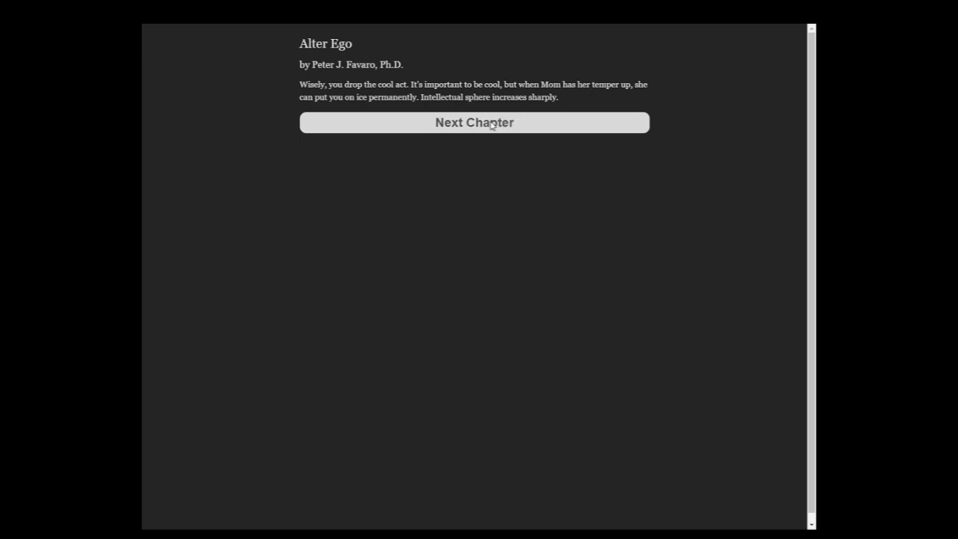
- Answer the smiling girl rough and tough, walking over to her after dismissing the warning
left_click(473, 122)
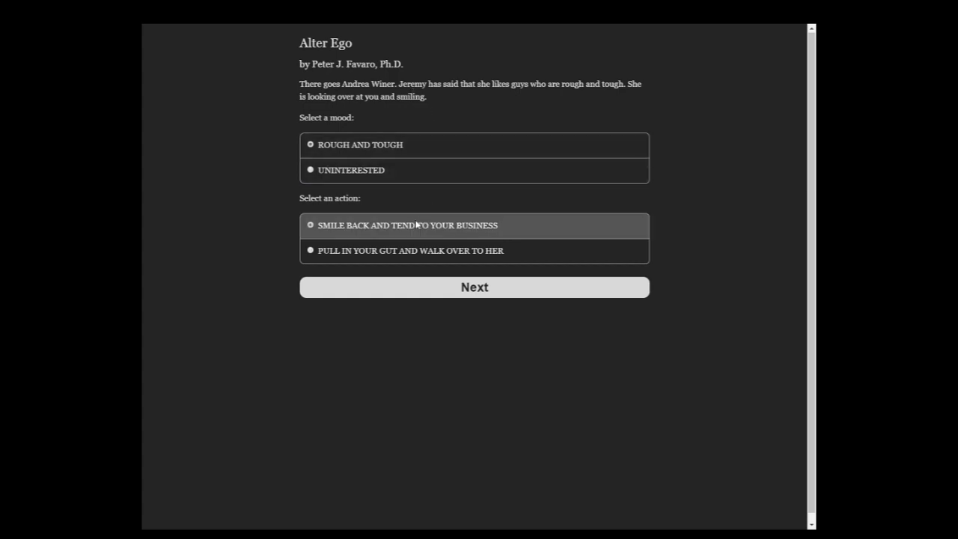
left_click(474, 286)
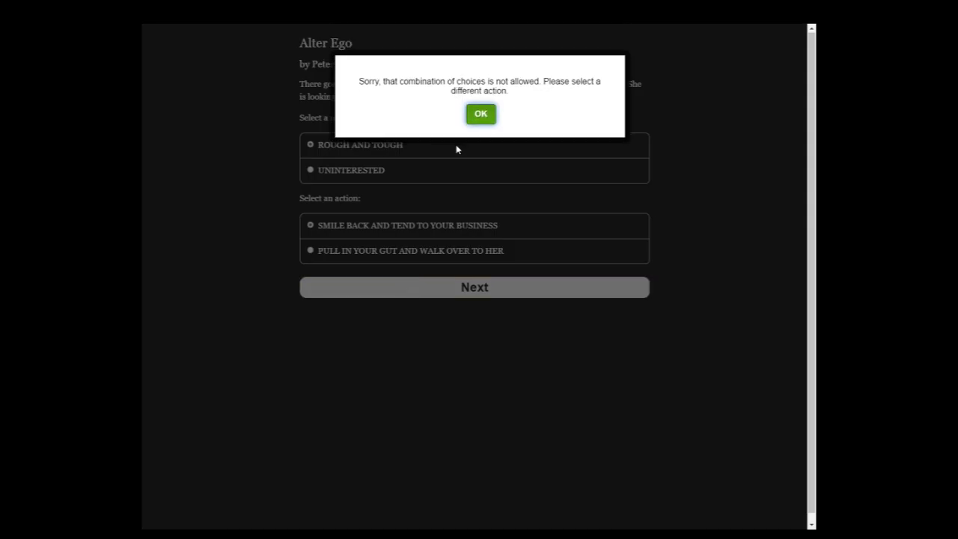
left_click(480, 114)
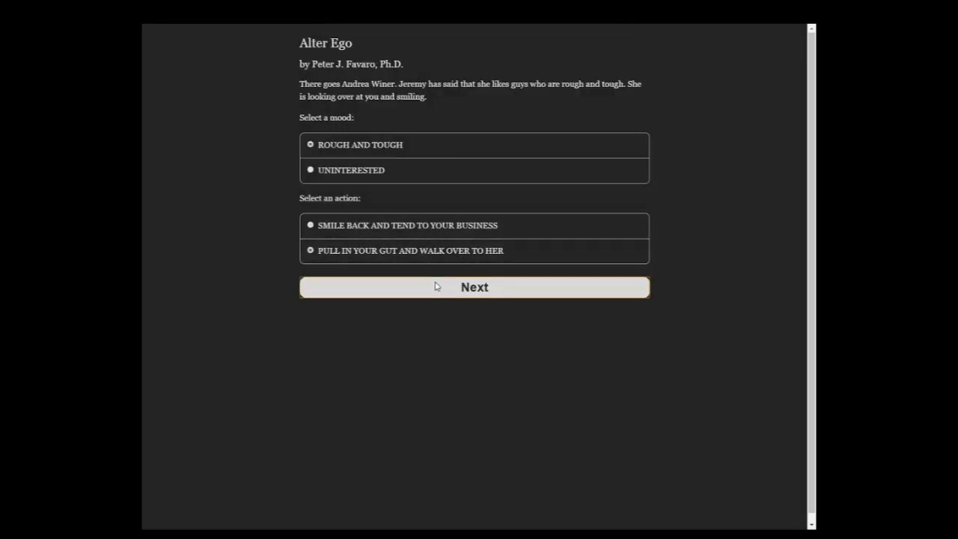
left_click(474, 287)
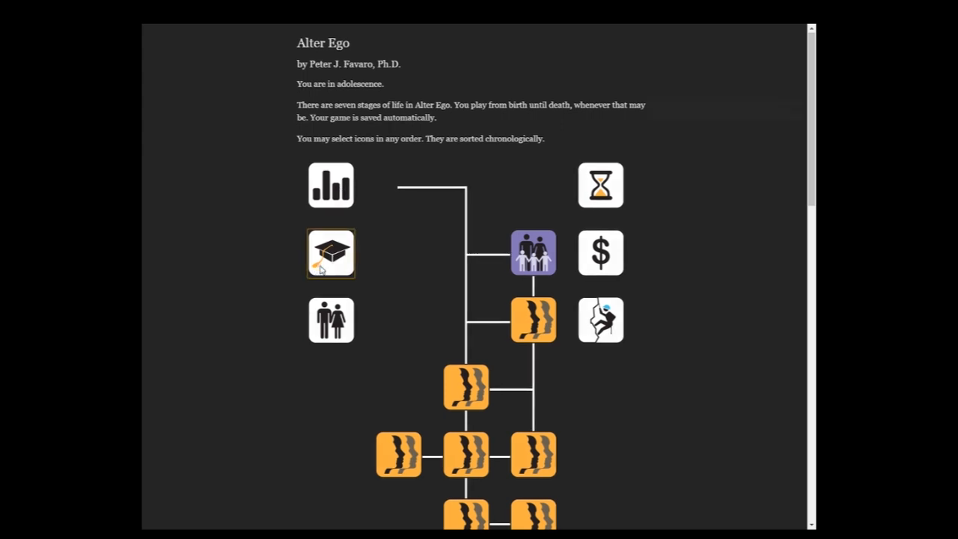
- Choose to meet someone new in school, skipping the empty experience notice
left_click(331, 253)
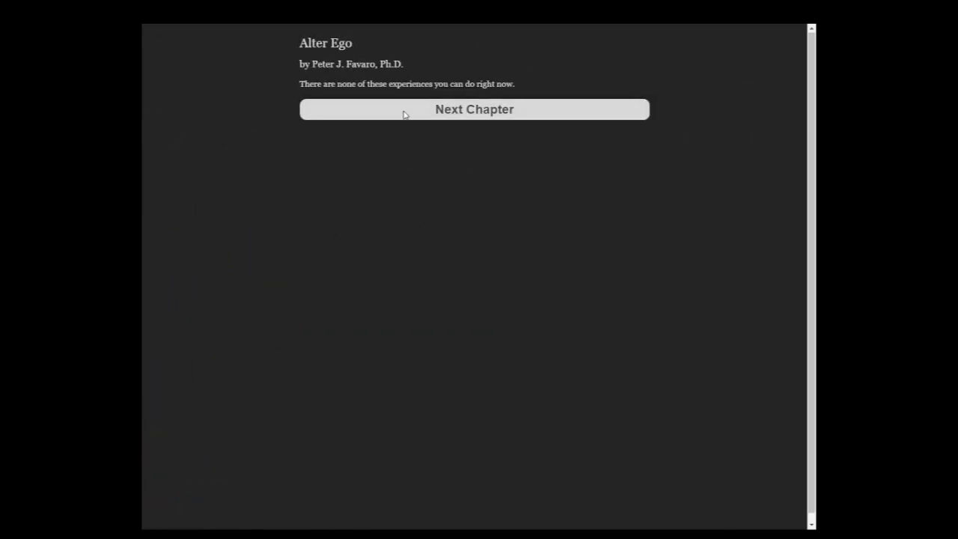
left_click(473, 109)
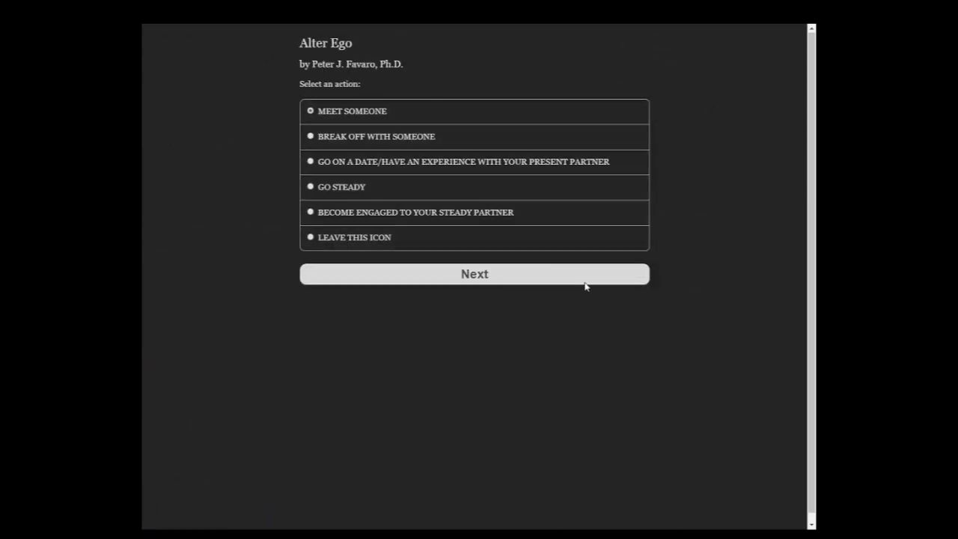
left_click(473, 273)
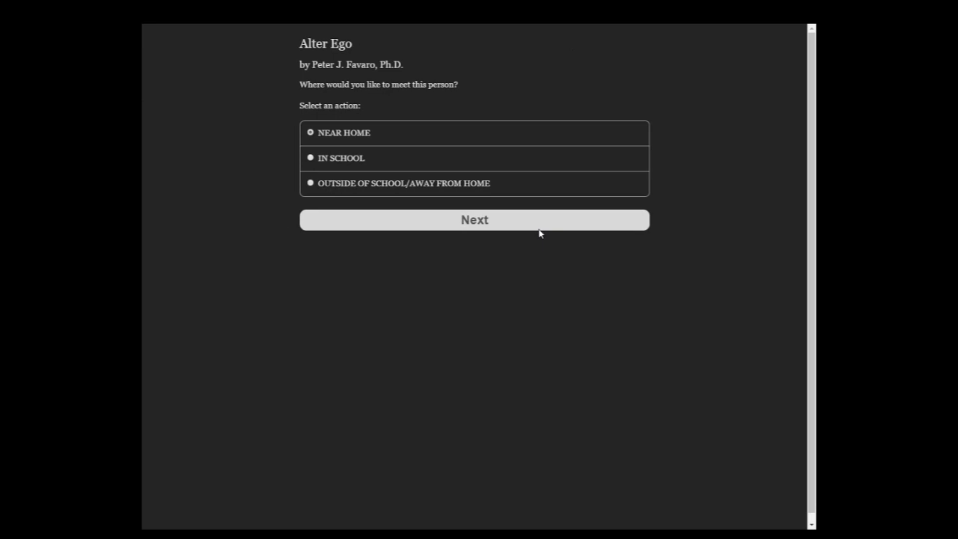
mouse_move(498, 208)
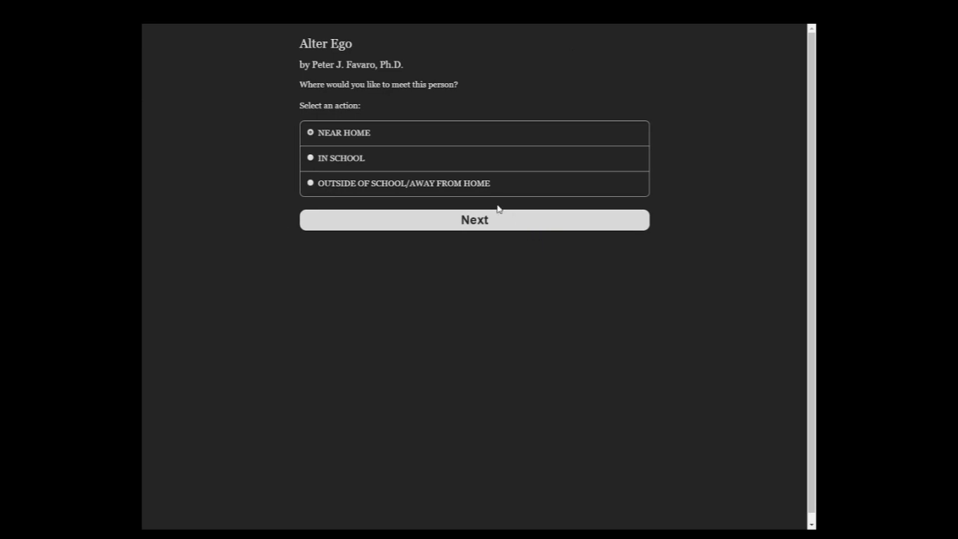
left_click(310, 157)
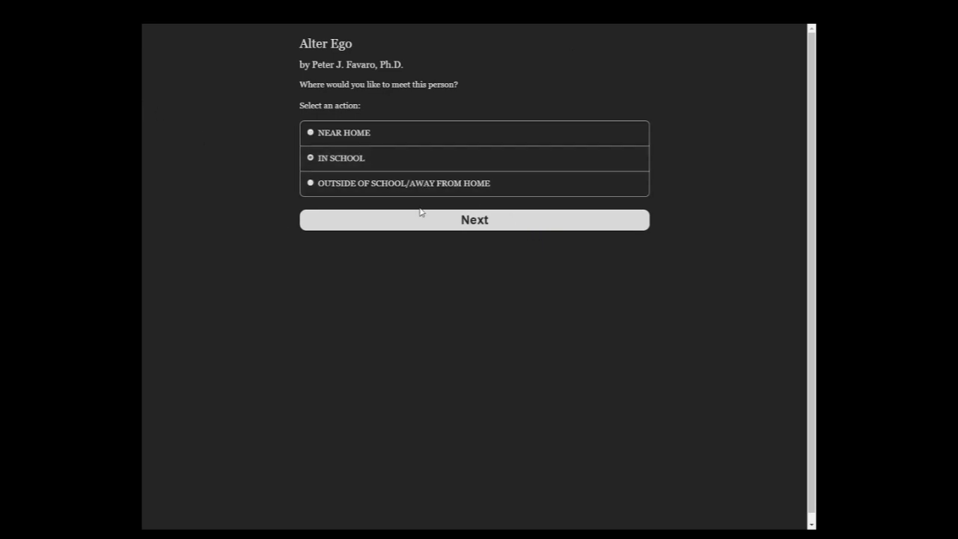
left_click(474, 219)
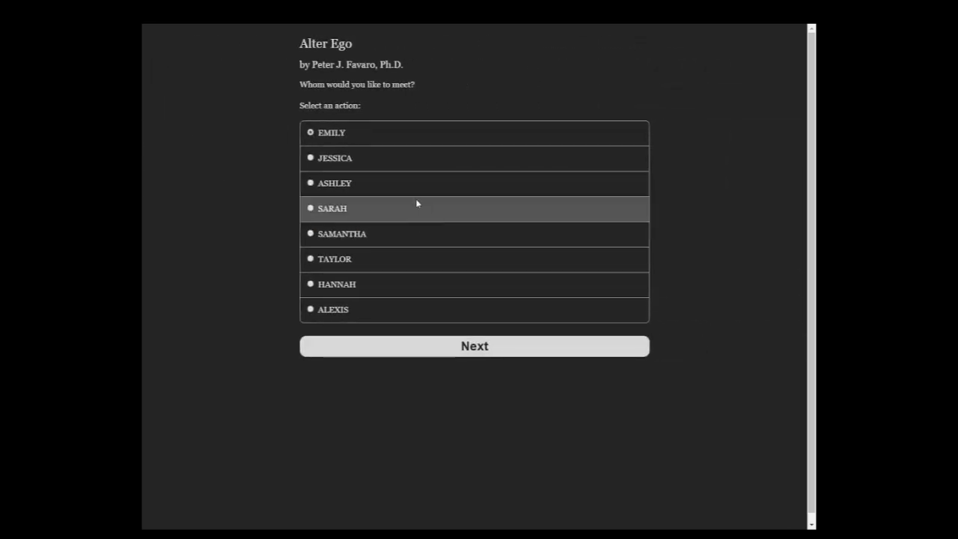
mouse_move(409, 203)
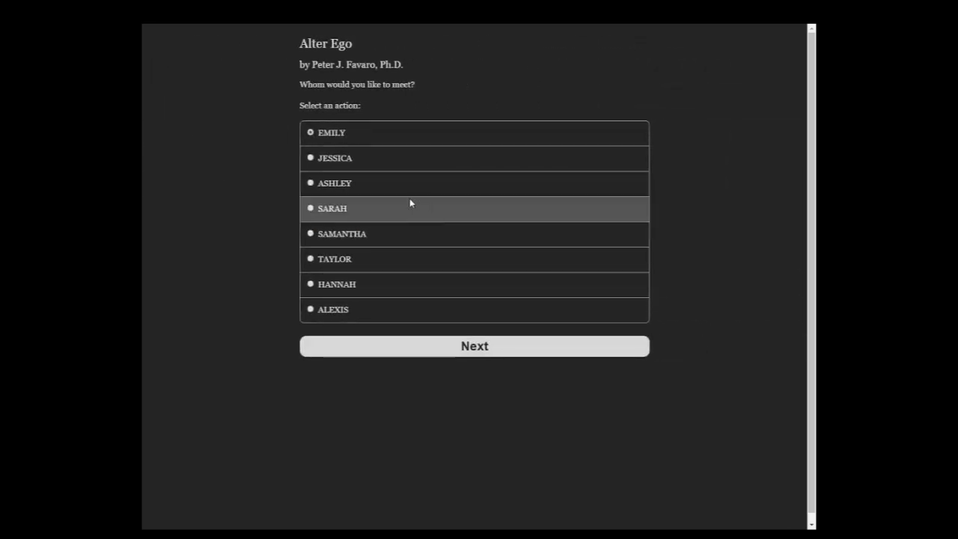
mouse_move(441, 259)
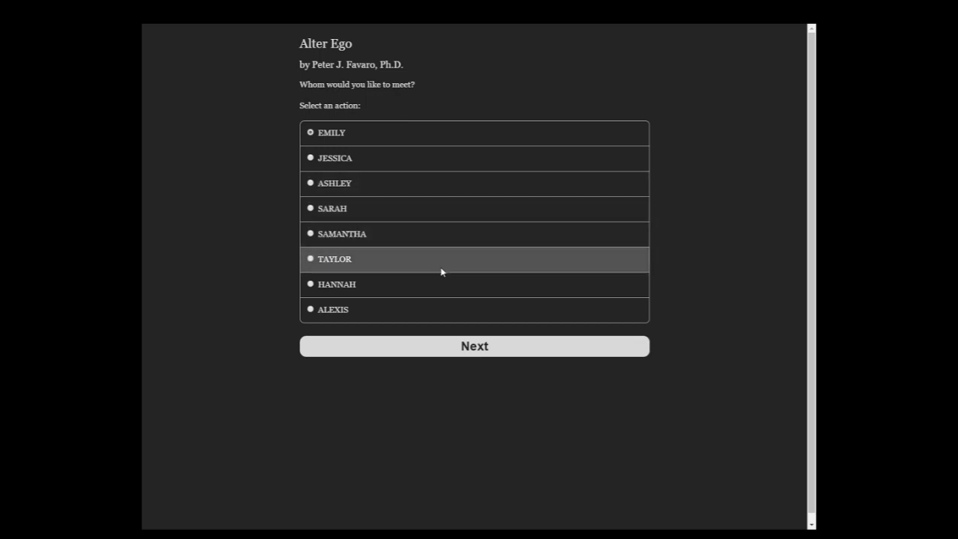
mouse_move(626, 264)
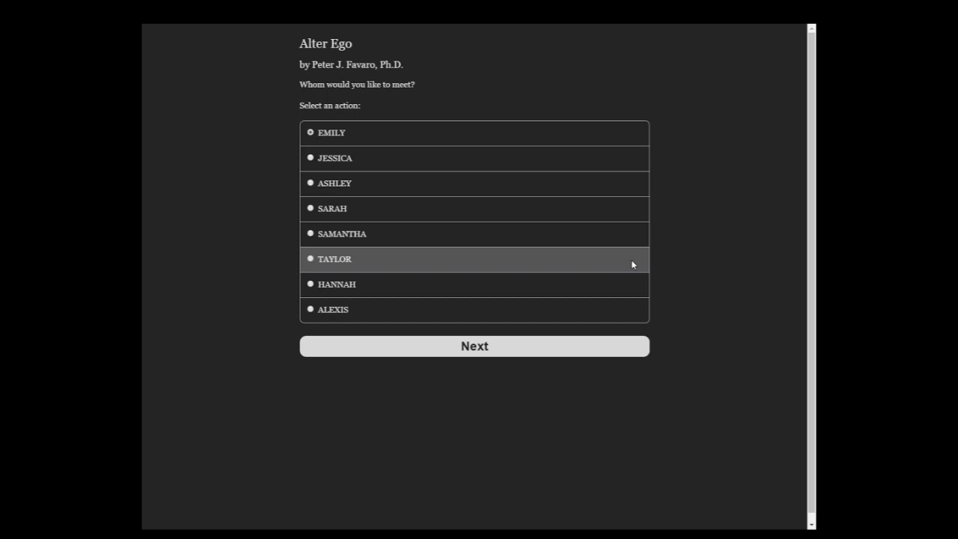
mouse_move(418, 140)
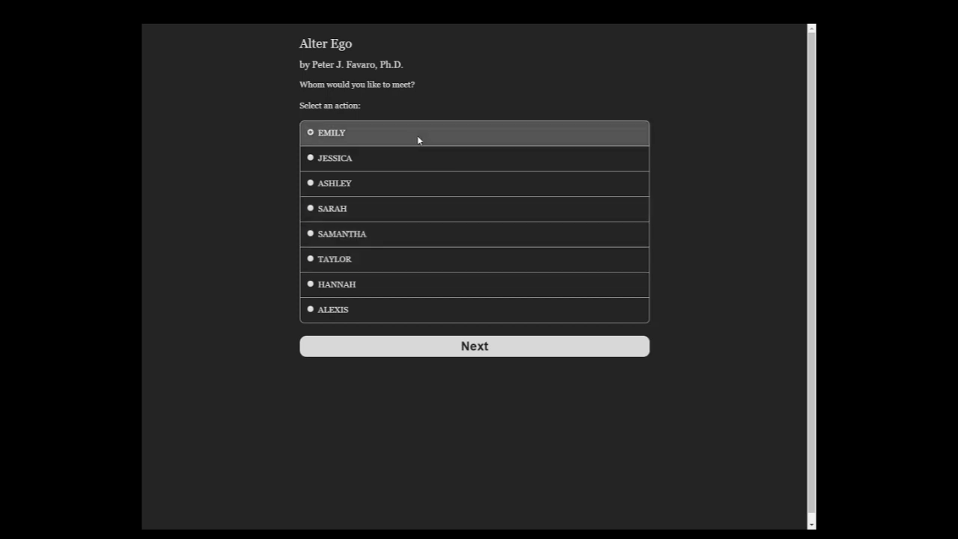
mouse_move(367, 208)
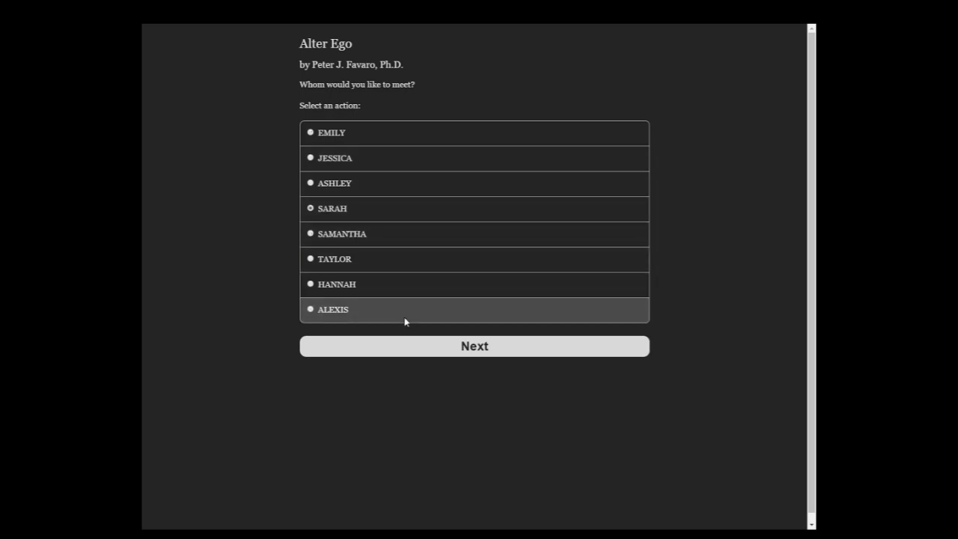
- Pick Sarah as the classmate and continue until she accepts the date
left_click(473, 346)
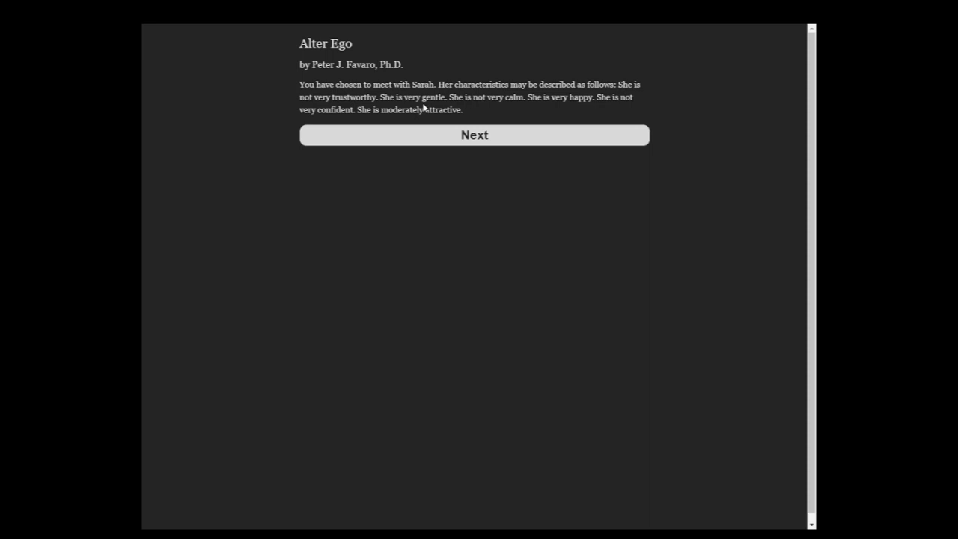
mouse_move(459, 108)
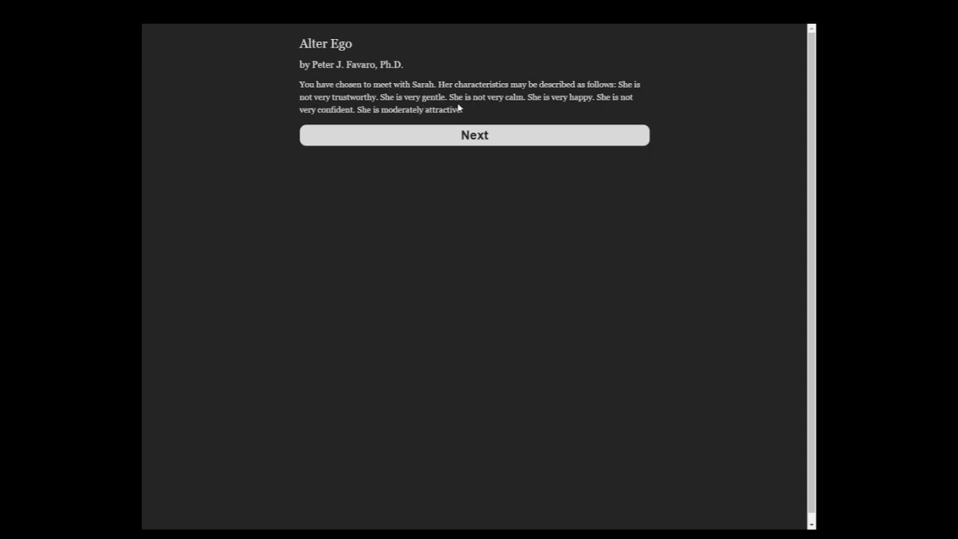
mouse_move(487, 87)
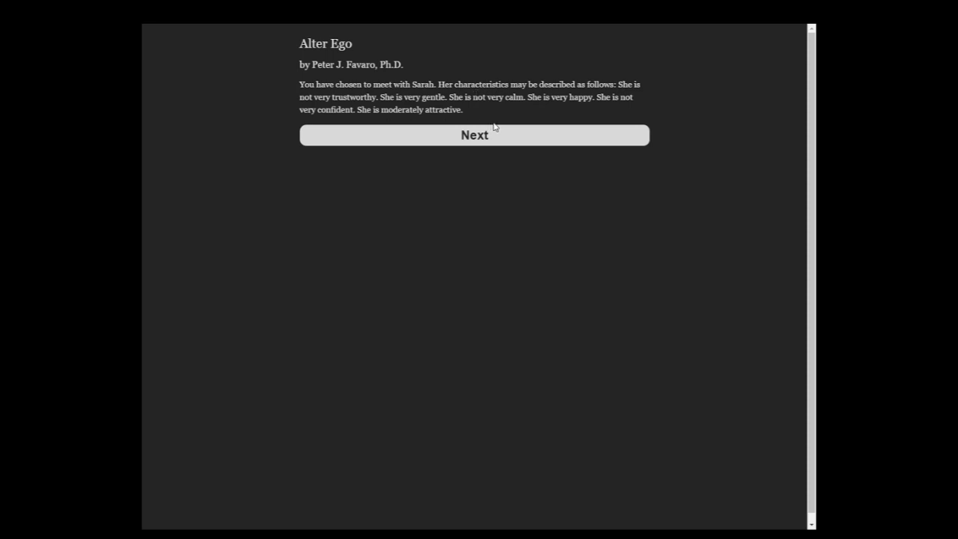
left_click(473, 134)
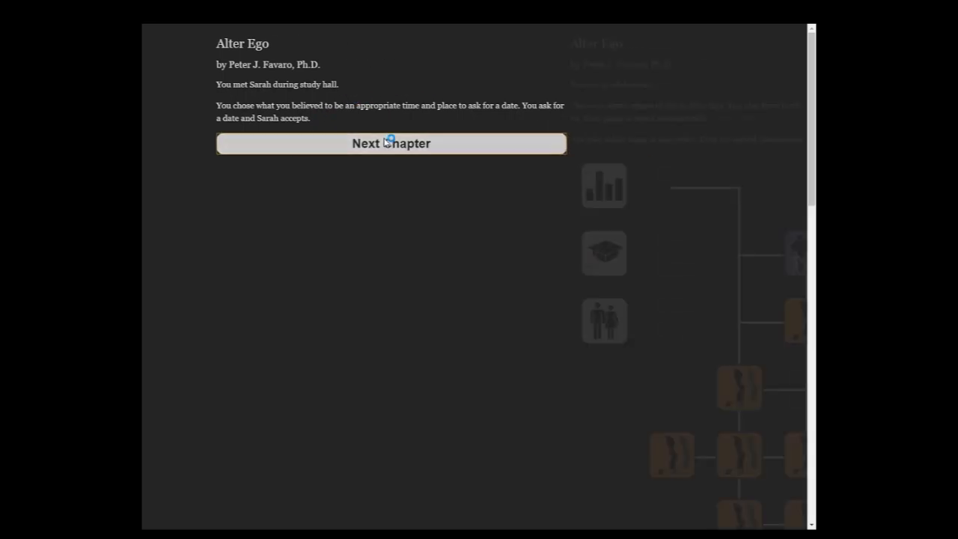
left_click(391, 143)
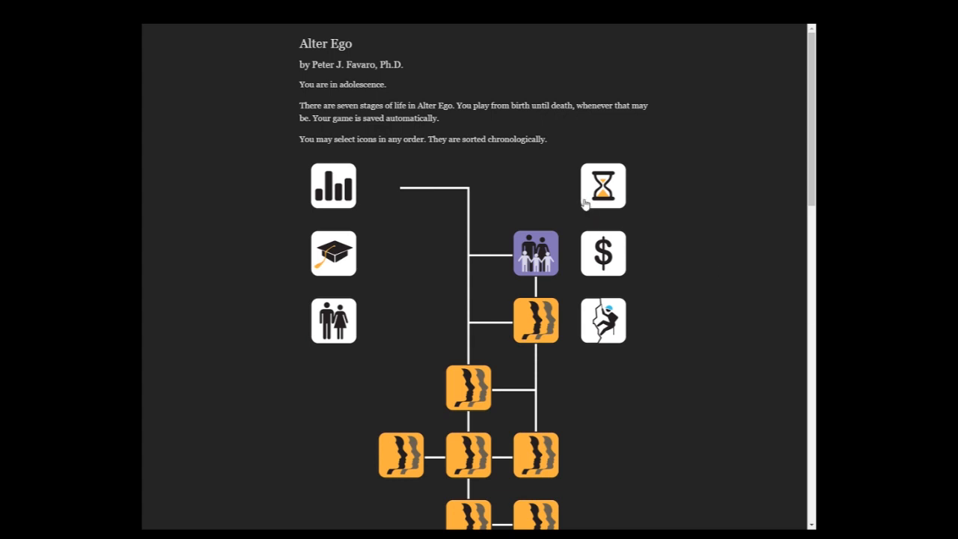
- Continue the game into the baseball tryout, advancing through the opening pitches to ball one
left_click(603, 185)
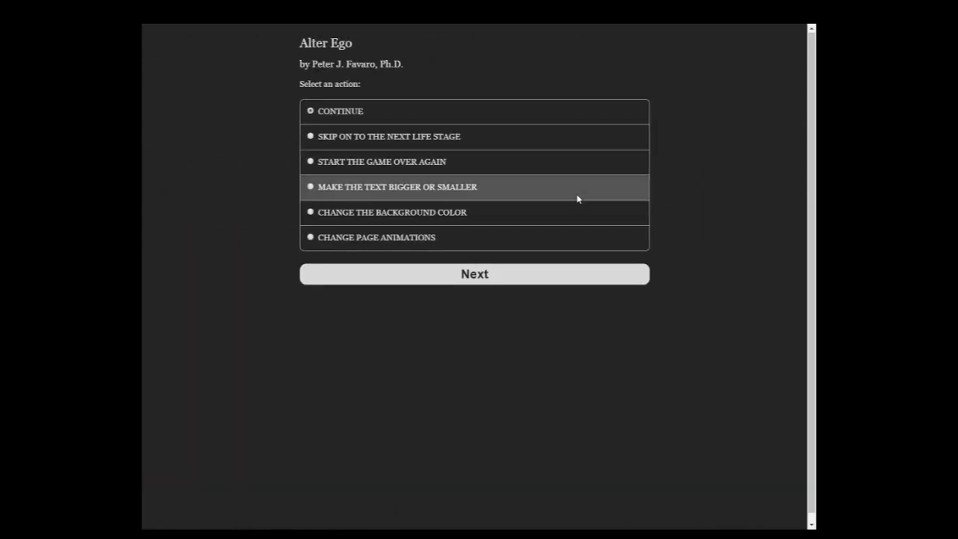
left_click(473, 273)
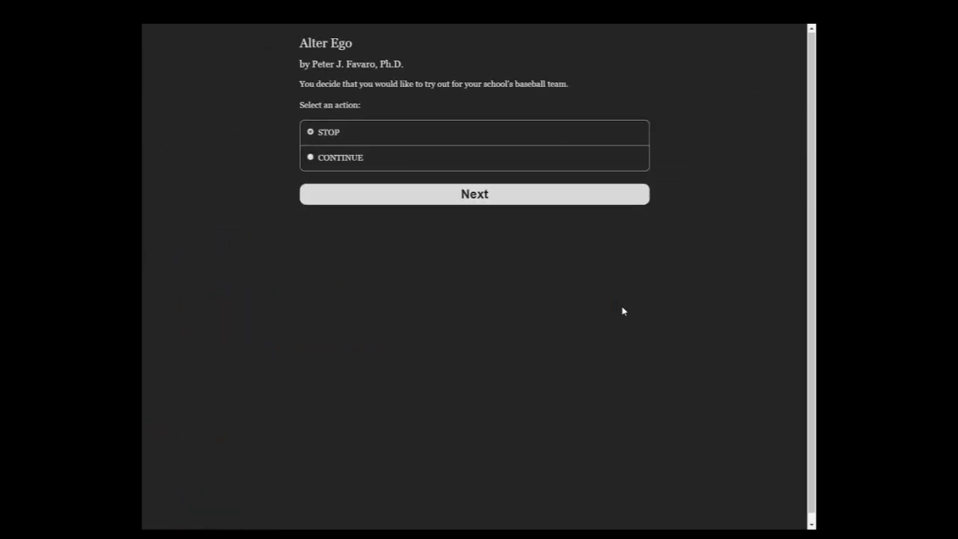
mouse_move(385, 107)
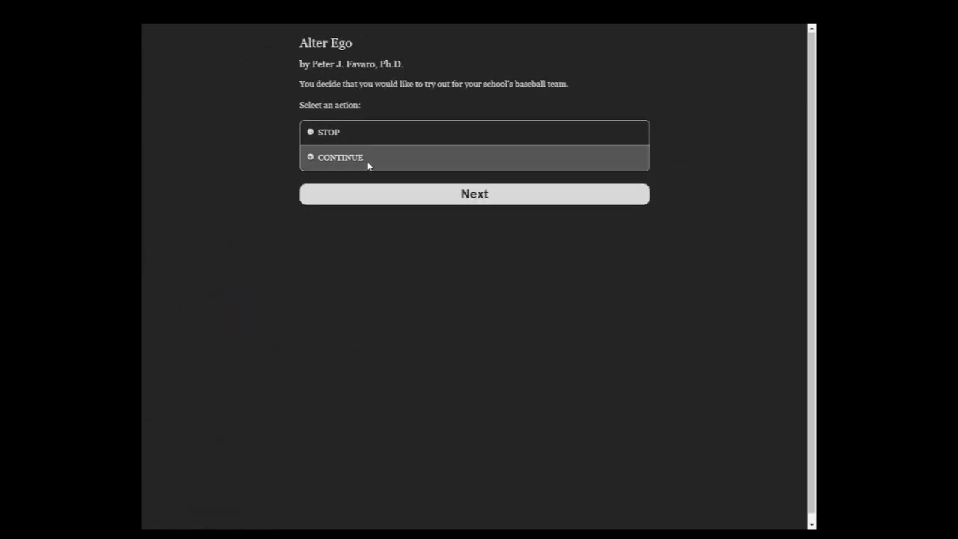
left_click(474, 194)
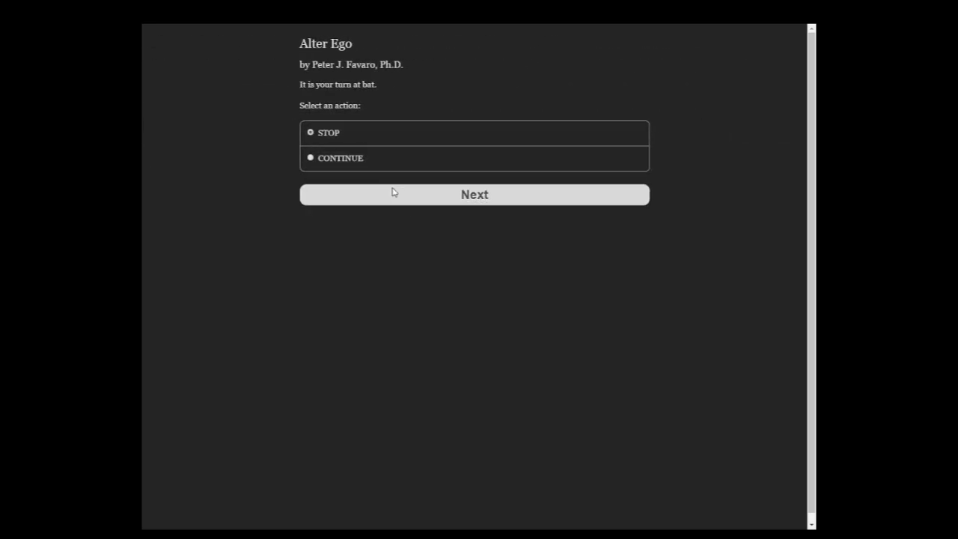
left_click(474, 195)
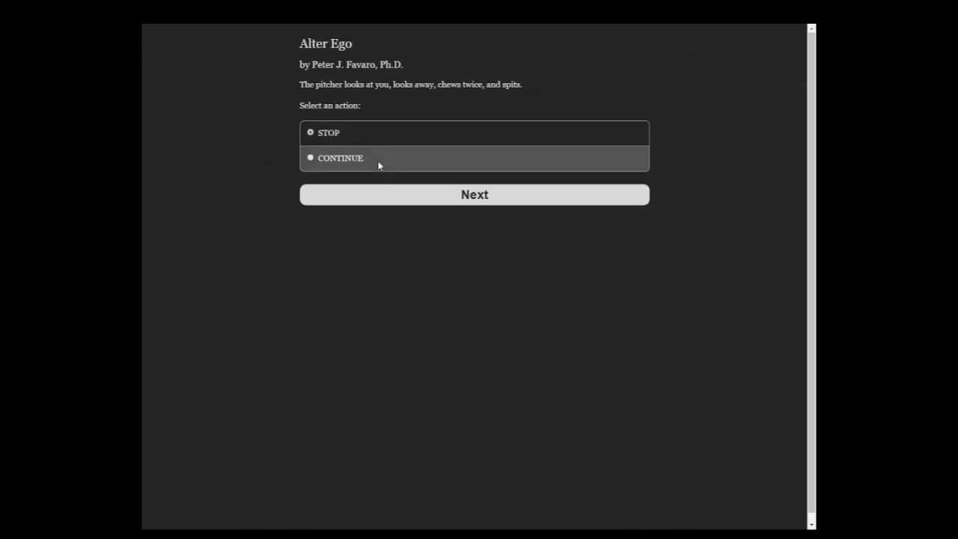
left_click(474, 194)
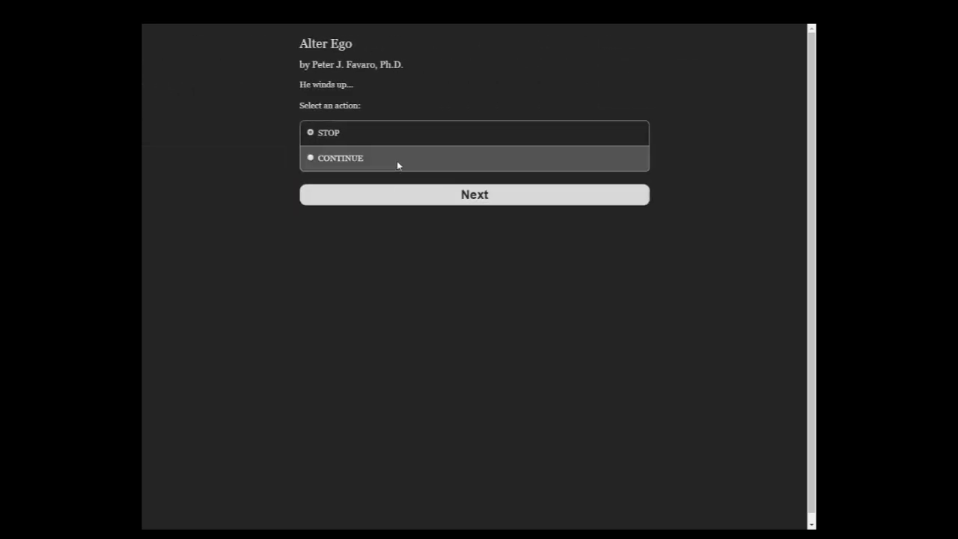
left_click(474, 194)
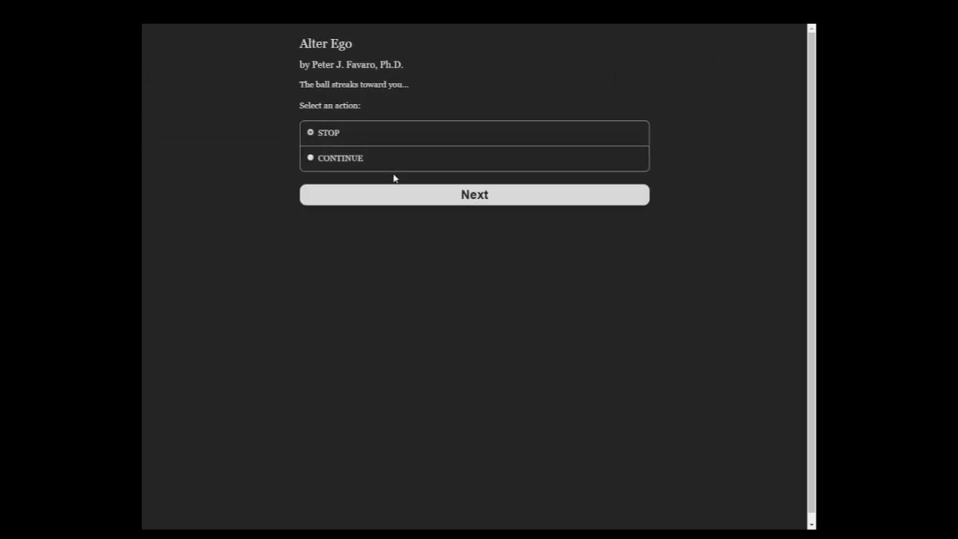
left_click(473, 195)
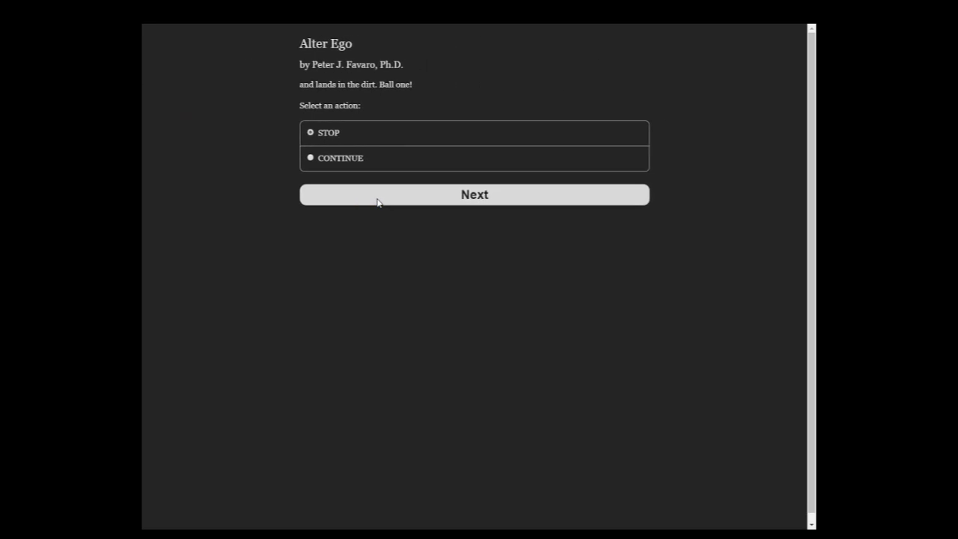
- Keep the at-bat going through ball two and strike one, swinging at the payoff pitch
left_click(310, 158)
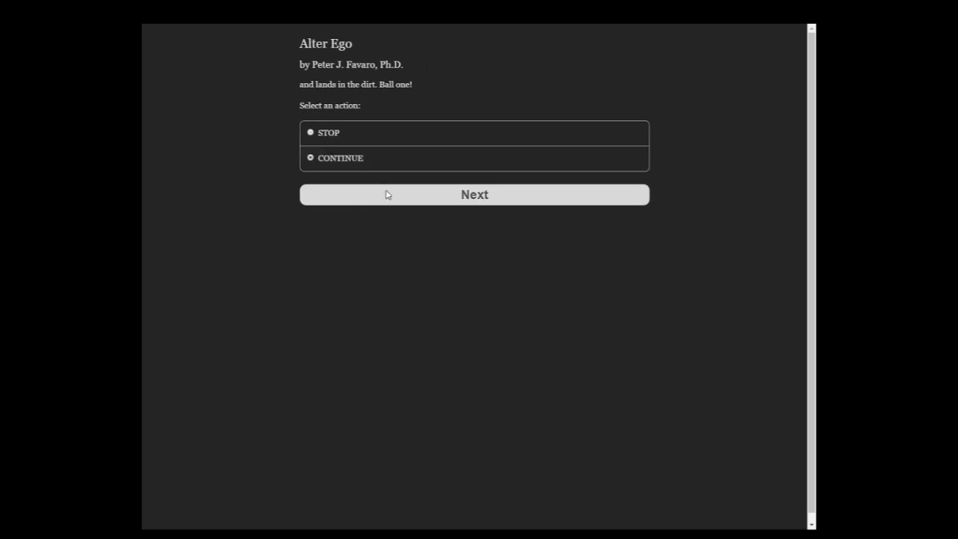
left_click(475, 195)
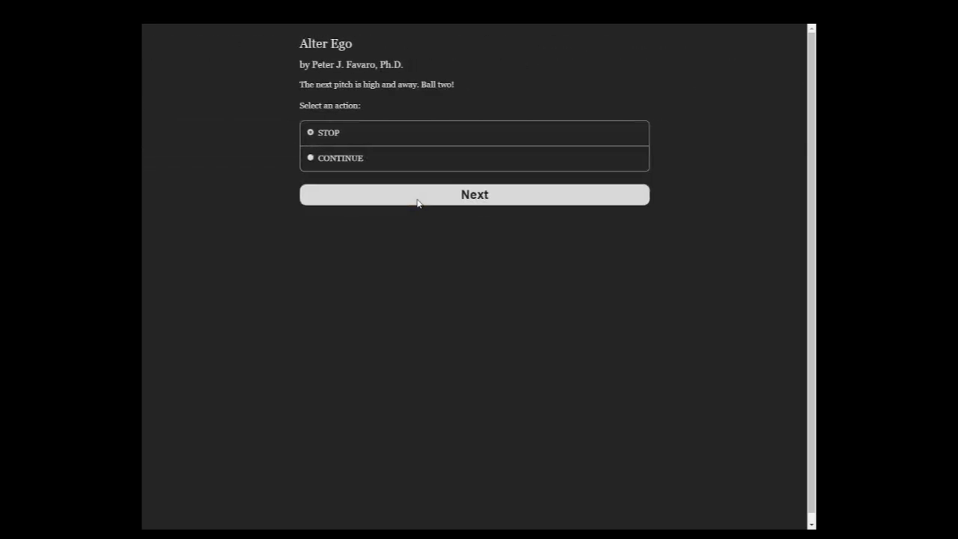
left_click(474, 194)
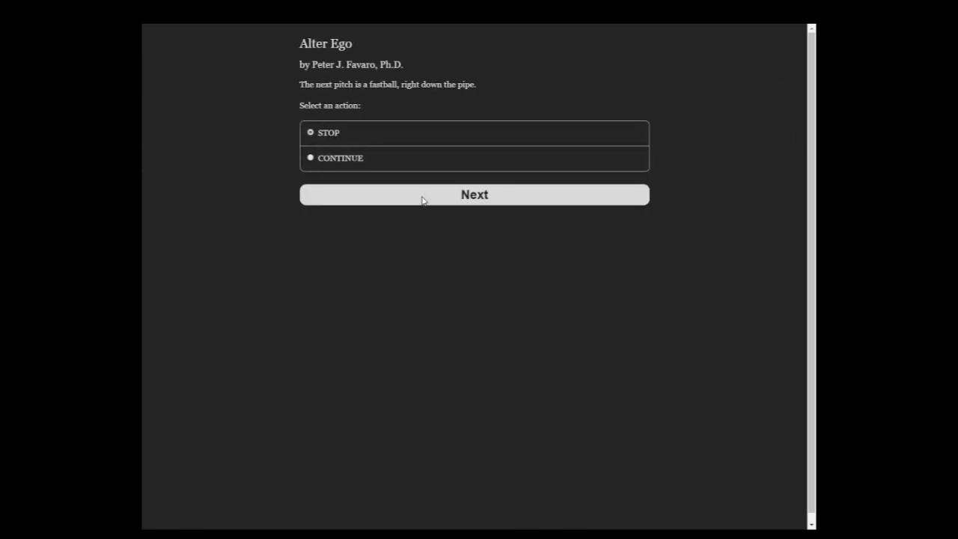
left_click(473, 195)
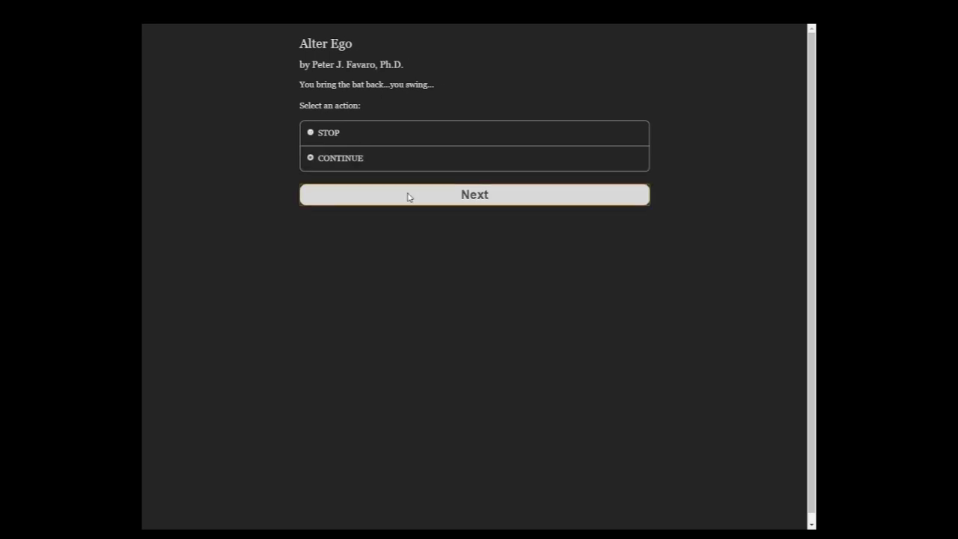
left_click(475, 195)
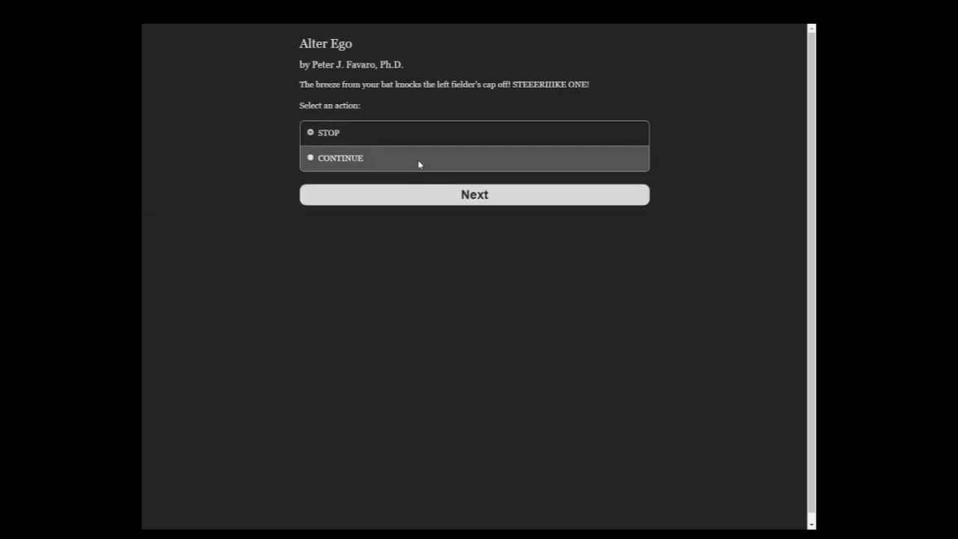
left_click(473, 194)
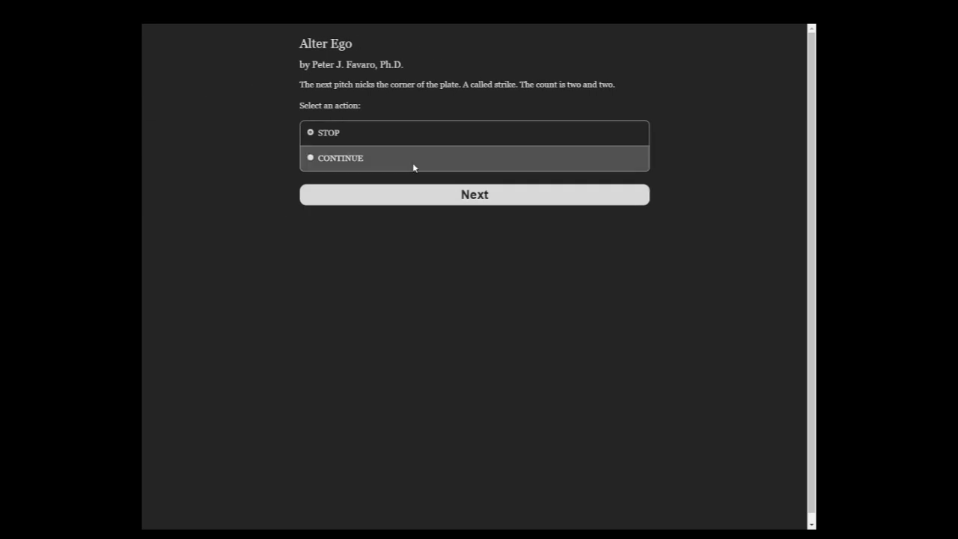
left_click(474, 195)
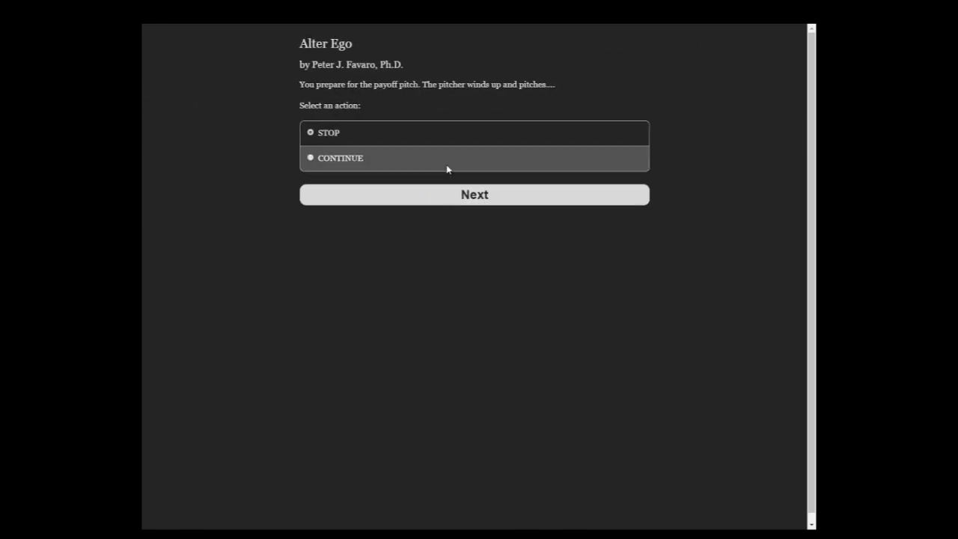
left_click(475, 195)
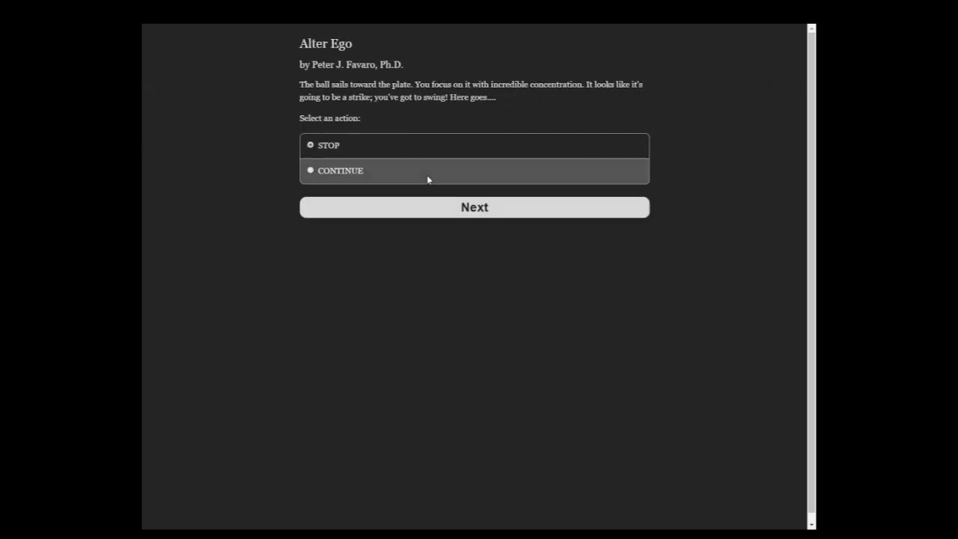
left_click(473, 207)
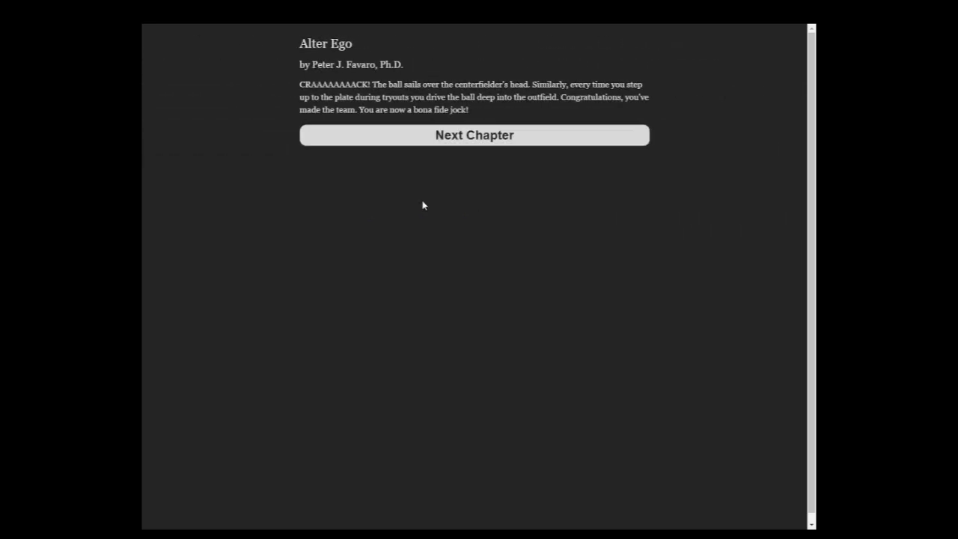
- Start the next chapter and answer Dad about the neck marks crafty, giving an excuse
left_click(474, 135)
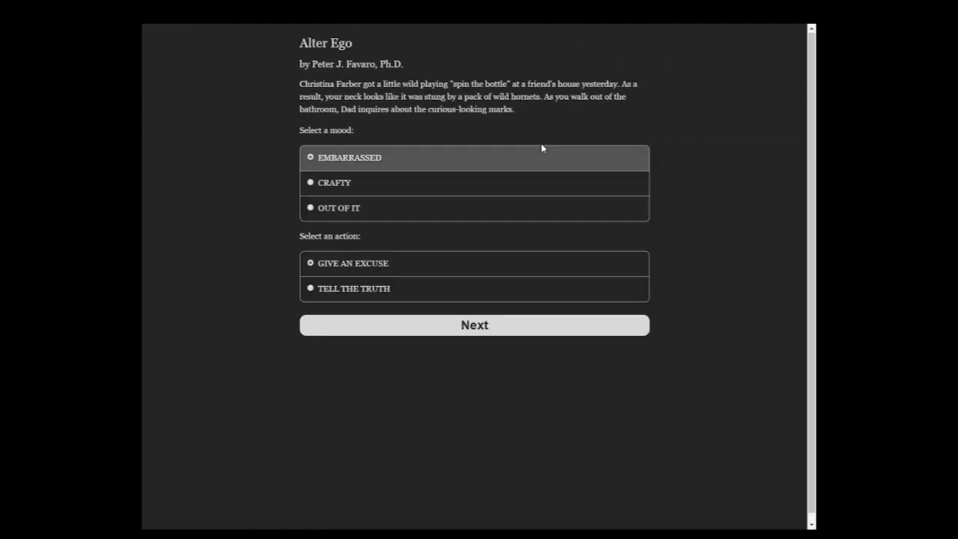
mouse_move(540, 138)
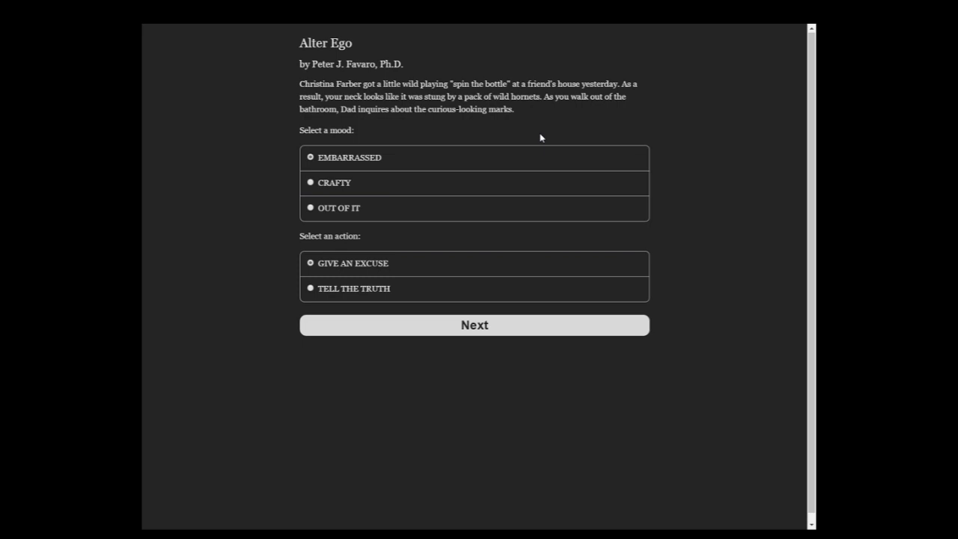
mouse_move(368, 190)
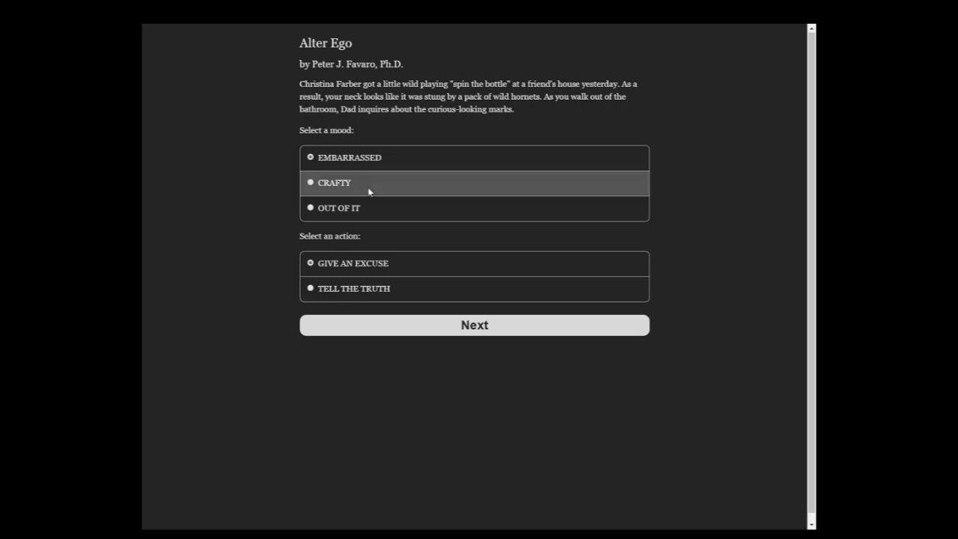
left_click(473, 325)
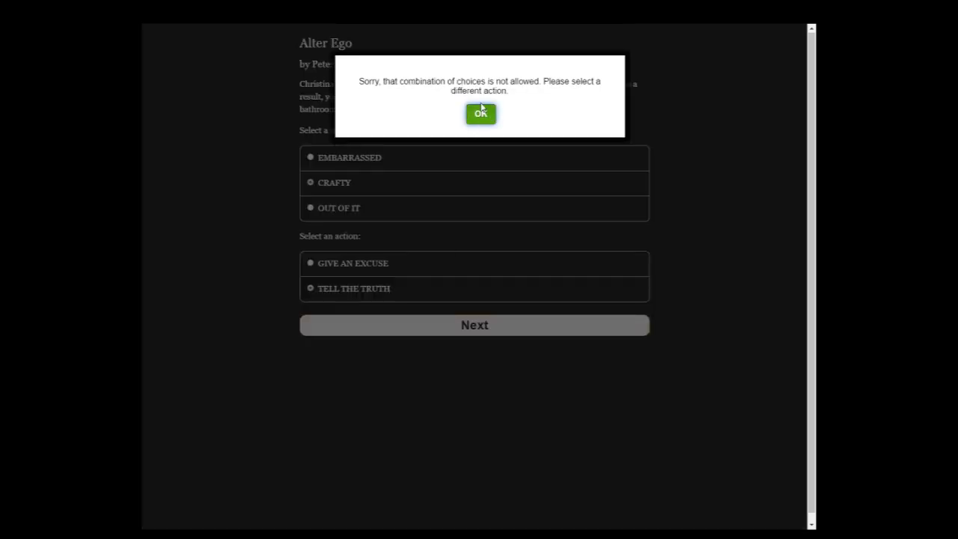
left_click(480, 113)
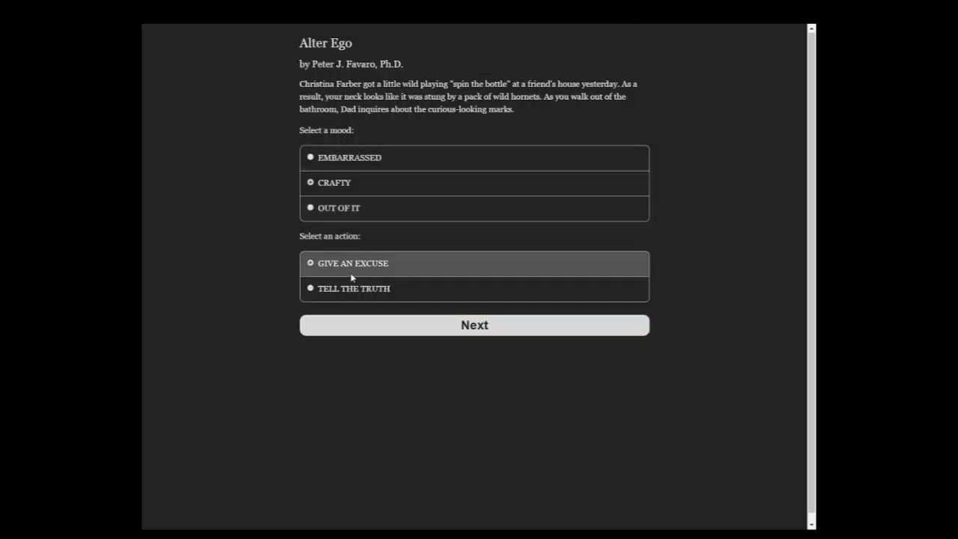
left_click(473, 325)
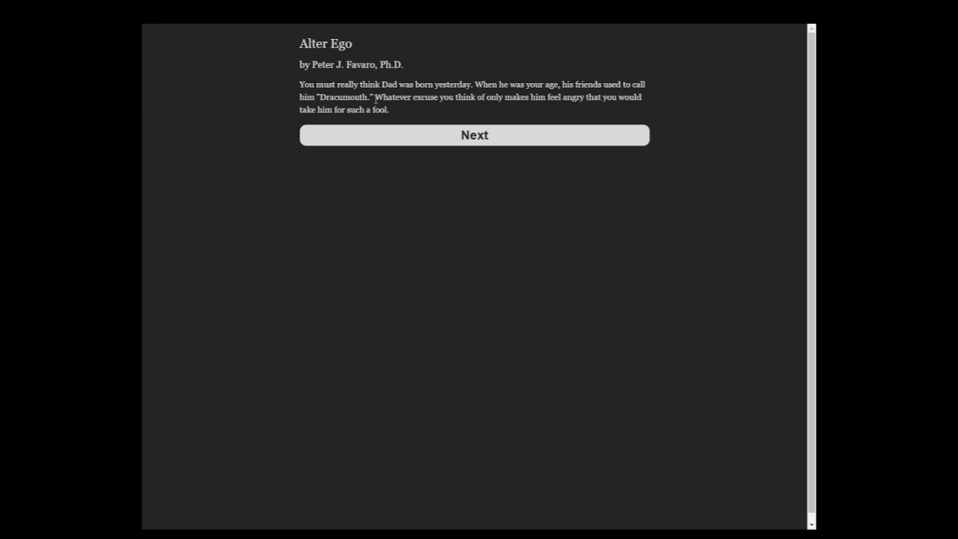
- Advance past Dad's angry reaction and the mortgage hardship story to the next chapter
left_click(474, 135)
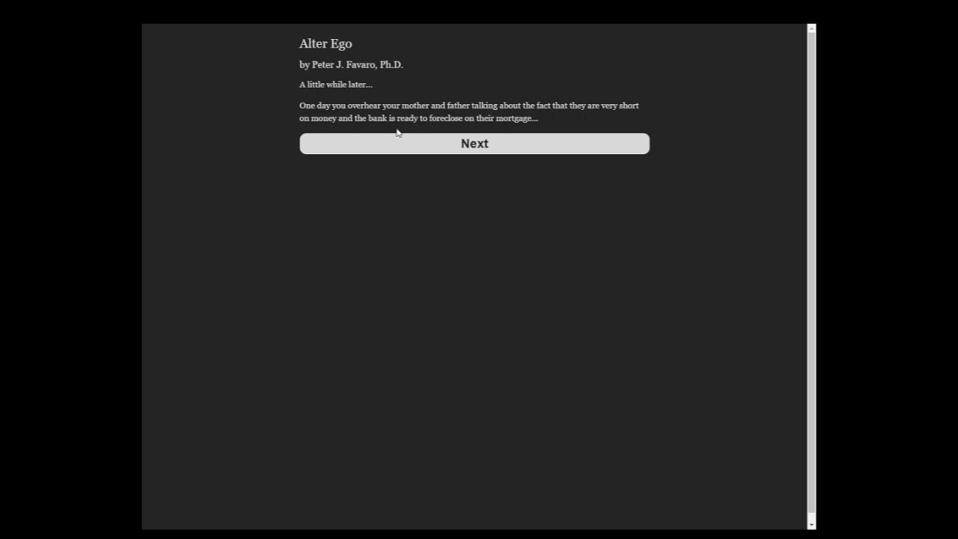
left_click(474, 143)
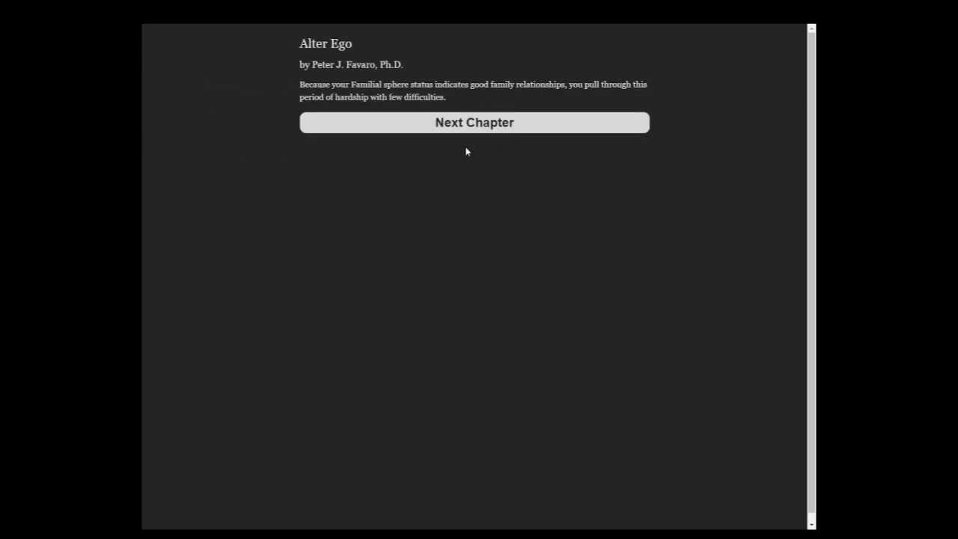
left_click(473, 122)
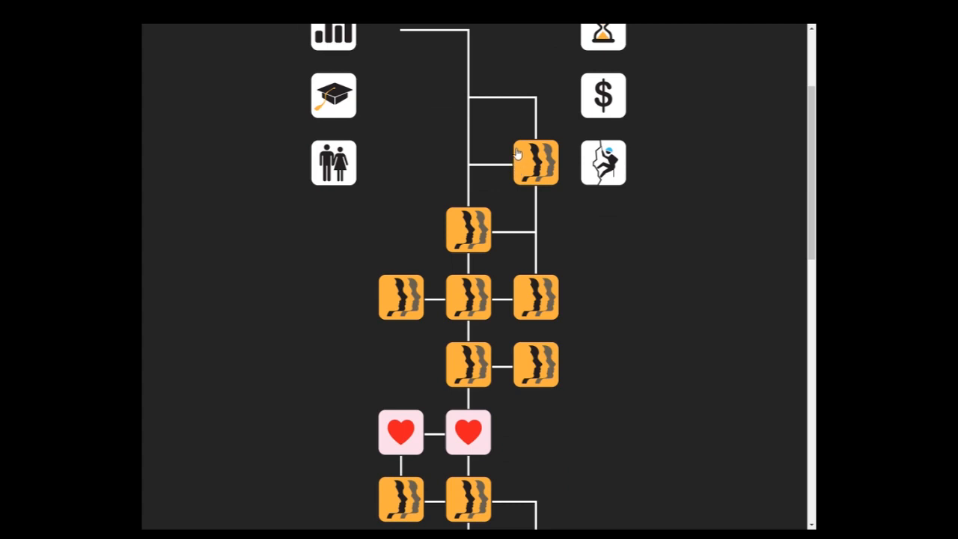
mouse_move(522, 153)
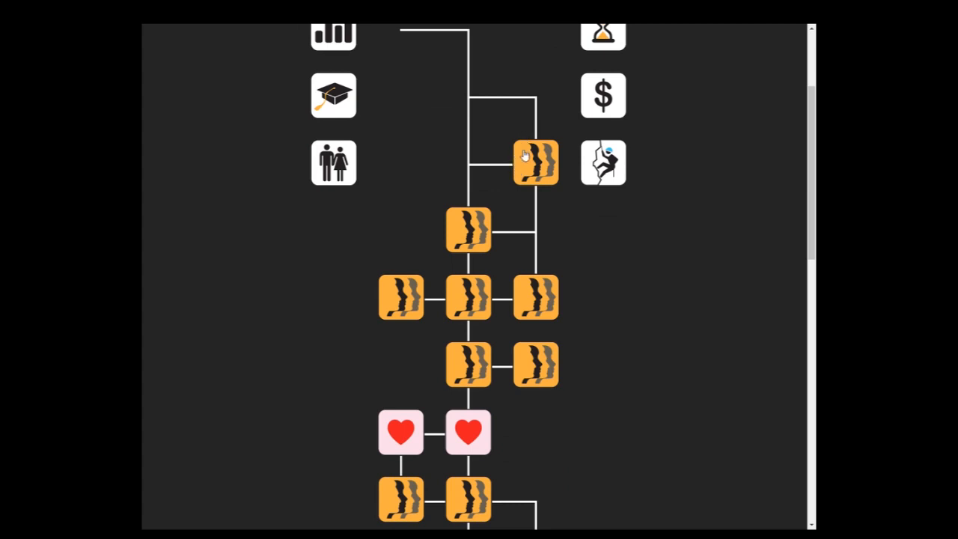
- Open the mature drug store episode and choose a calm mood for buying
left_click(535, 162)
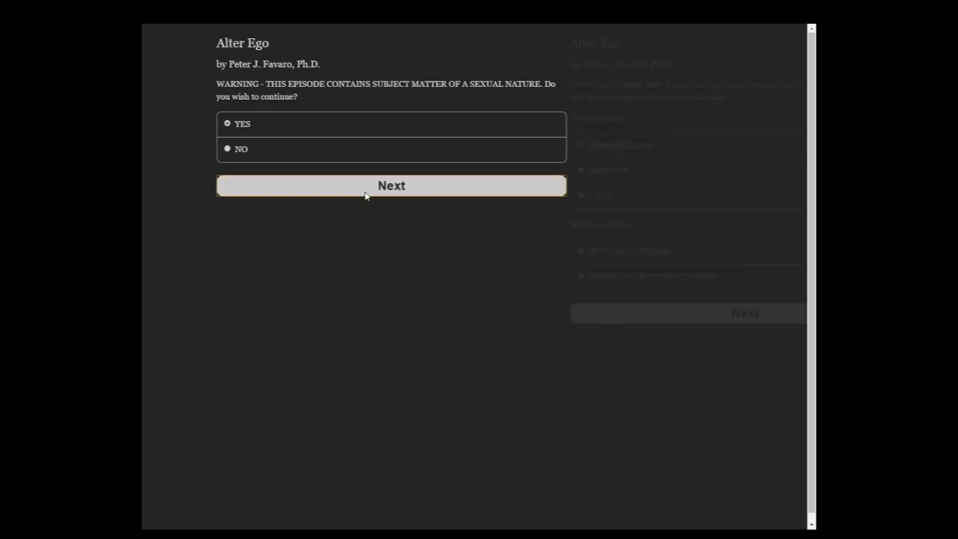
left_click(391, 186)
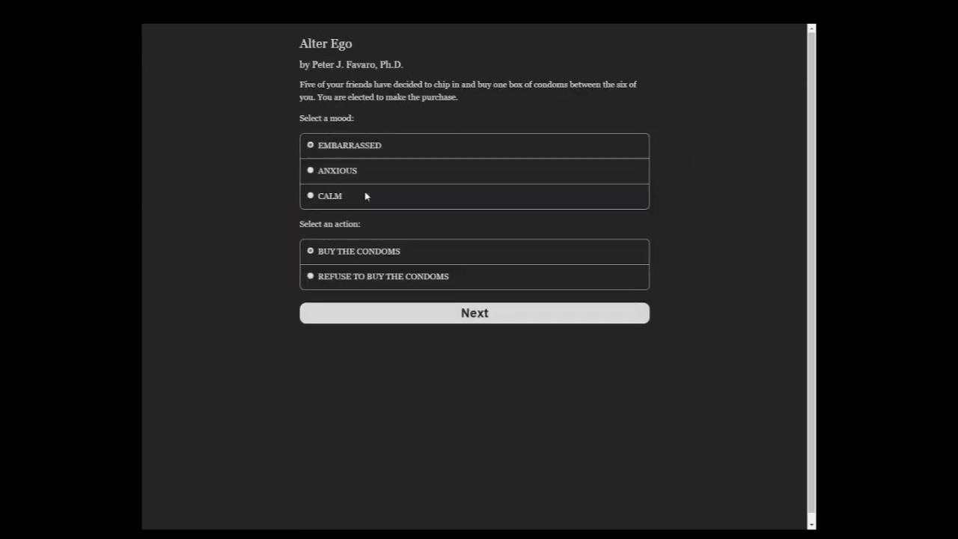
mouse_move(473, 133)
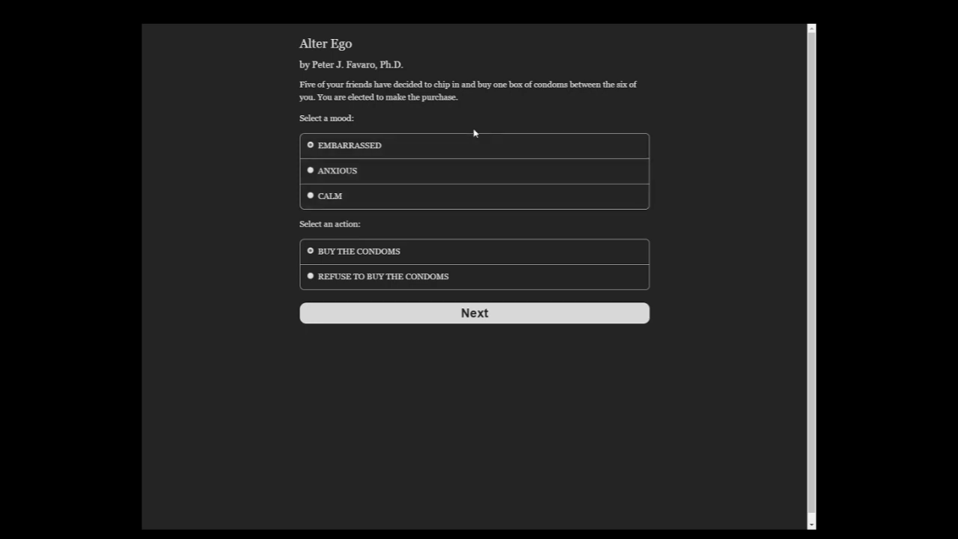
mouse_move(359, 97)
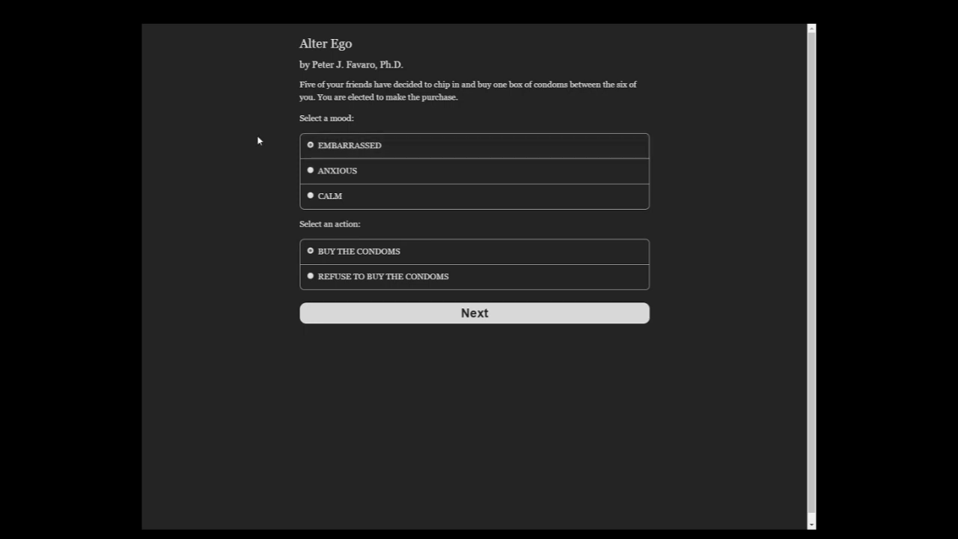
left_click(330, 195)
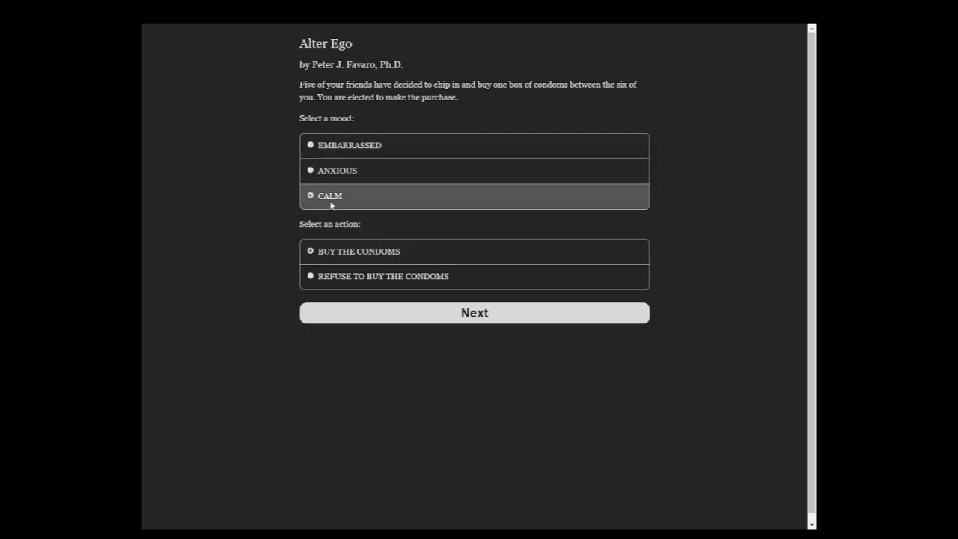
left_click(473, 312)
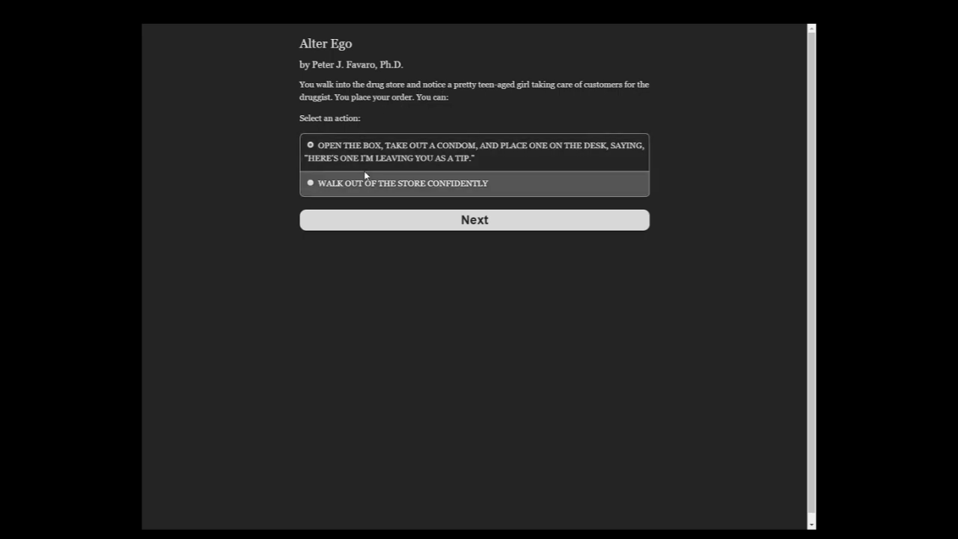
- Walk out of the drug store, then stay shy and keep clothes on while skinnydipping
left_click(309, 183)
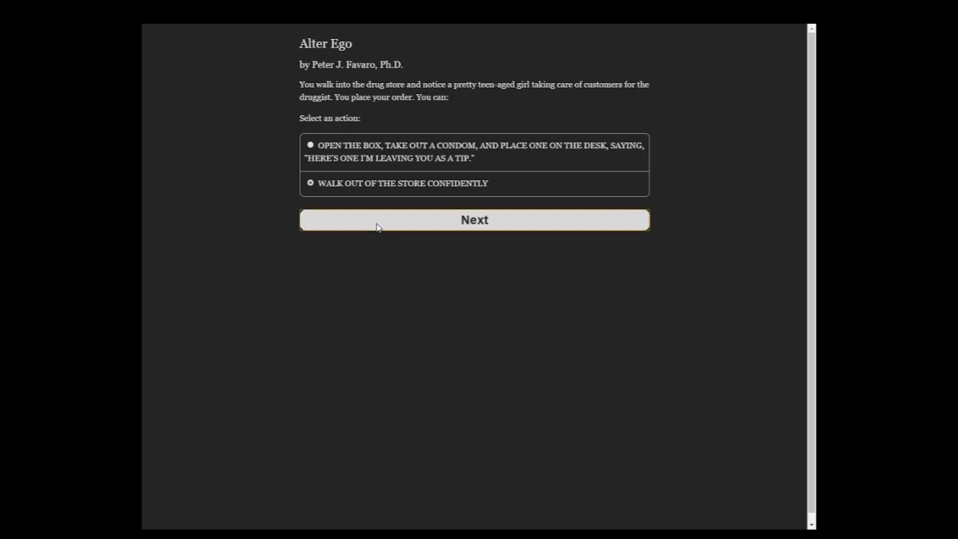
left_click(473, 219)
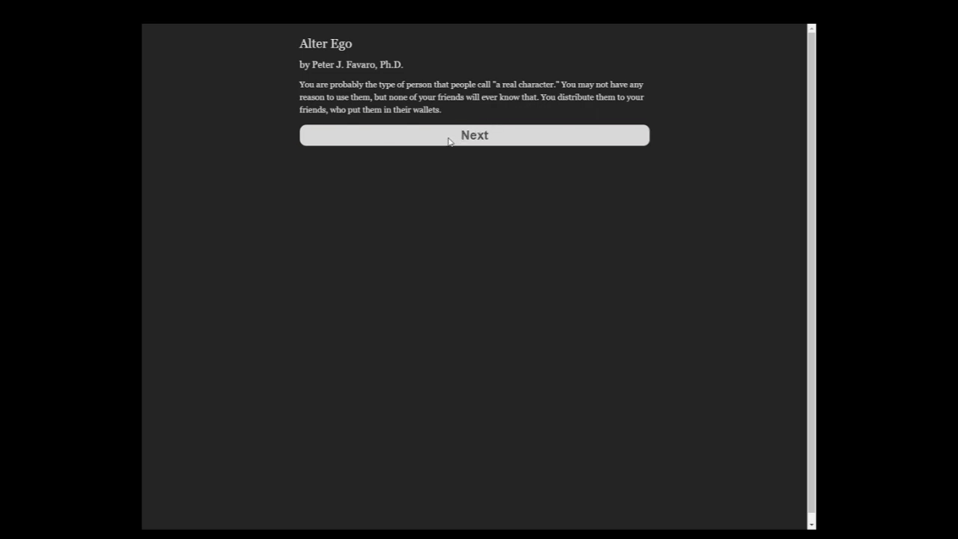
left_click(474, 135)
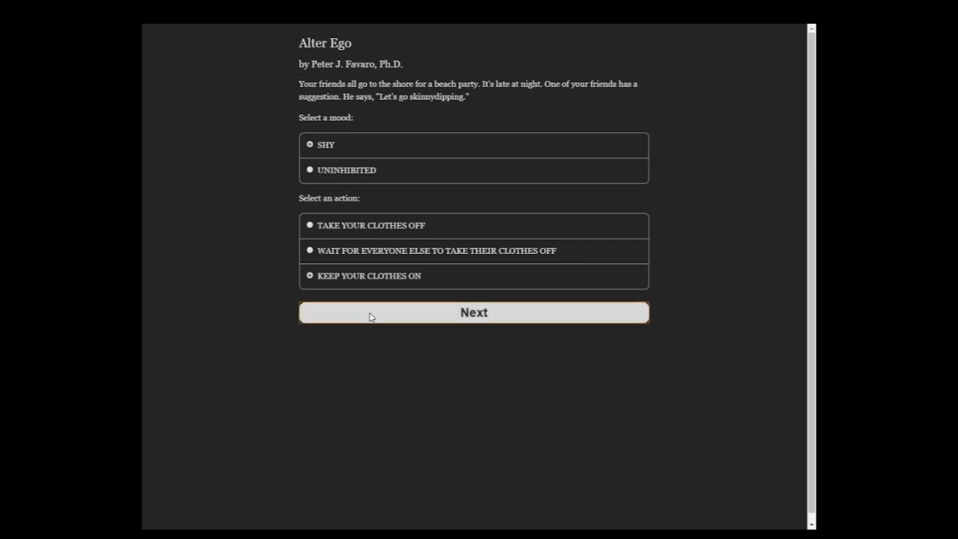
left_click(473, 312)
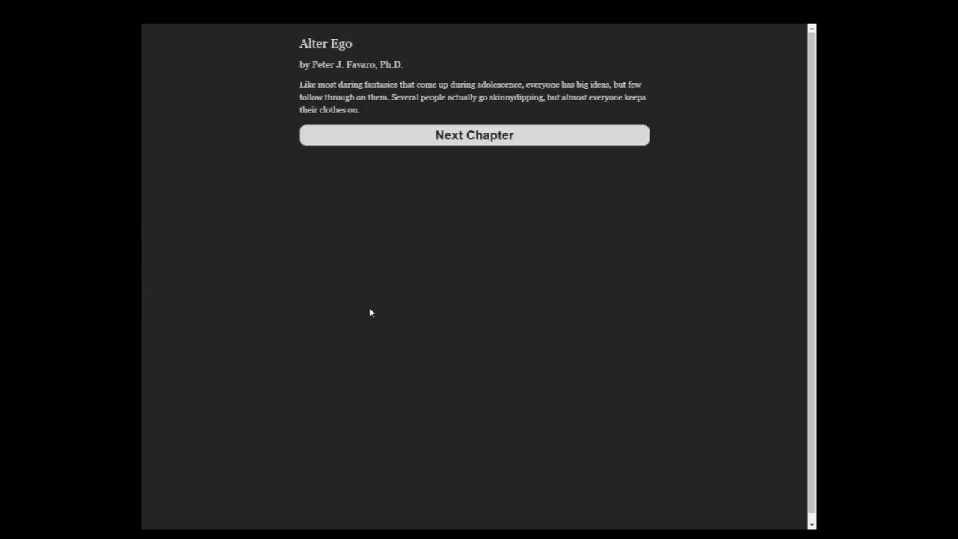
- Cuddle discreetly on the bus, pass the record album scene, and approach Syung Lee sympathetically
left_click(474, 134)
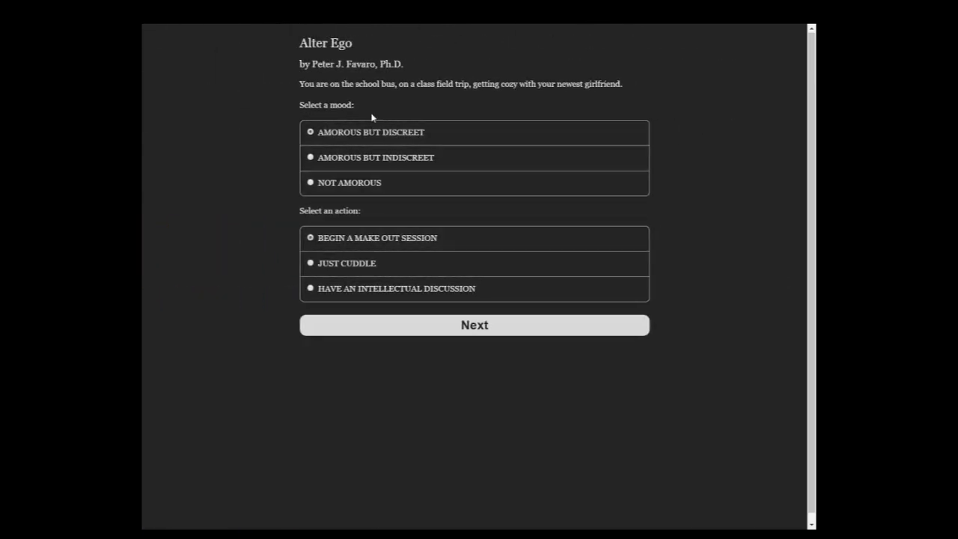
mouse_move(539, 96)
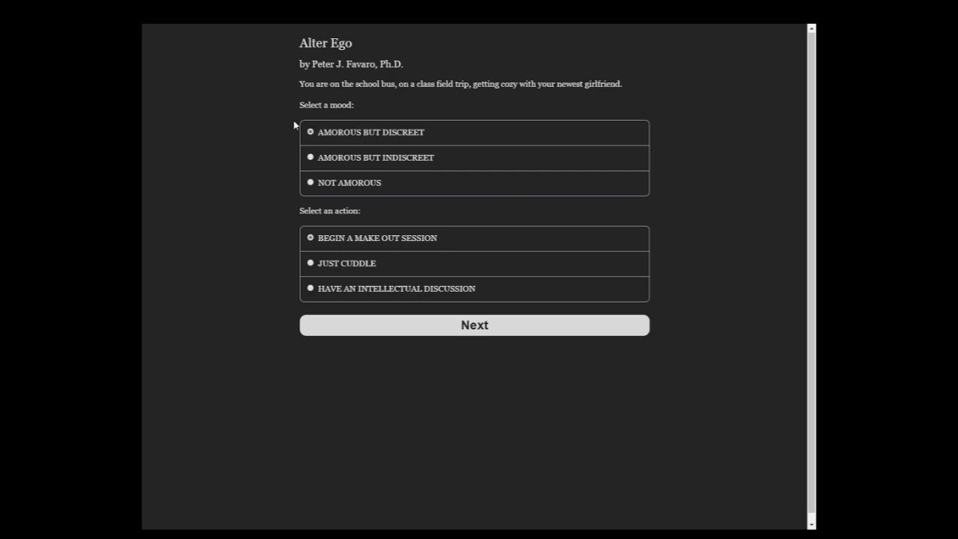
mouse_move(409, 263)
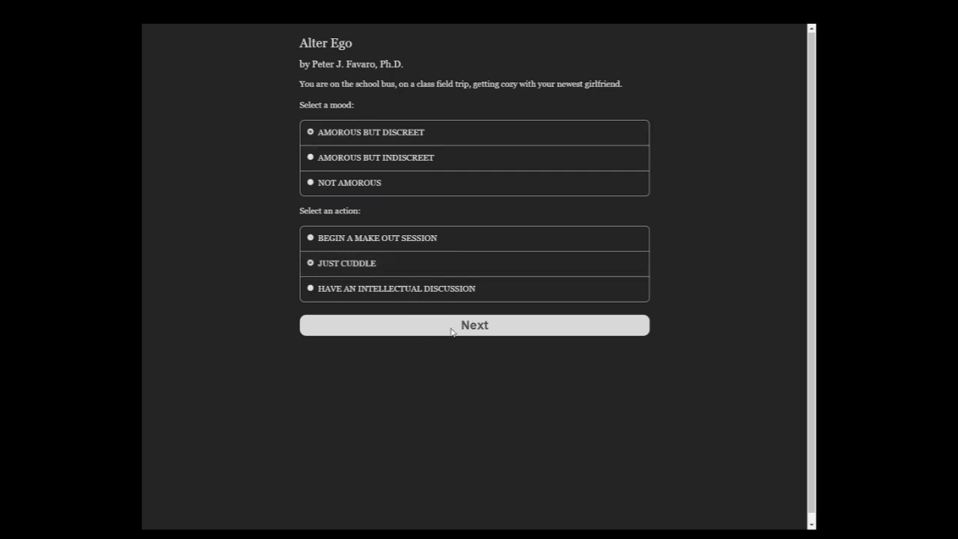
mouse_move(395, 325)
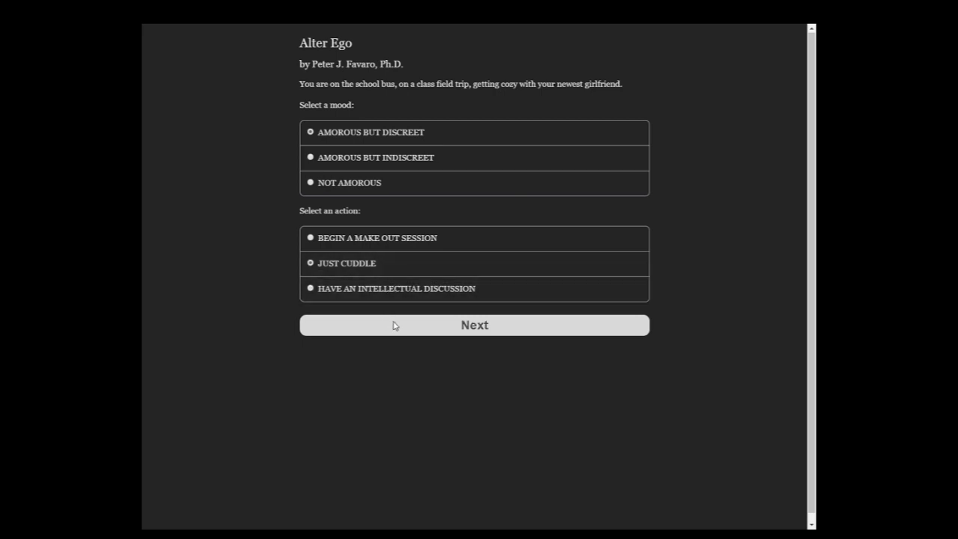
left_click(473, 325)
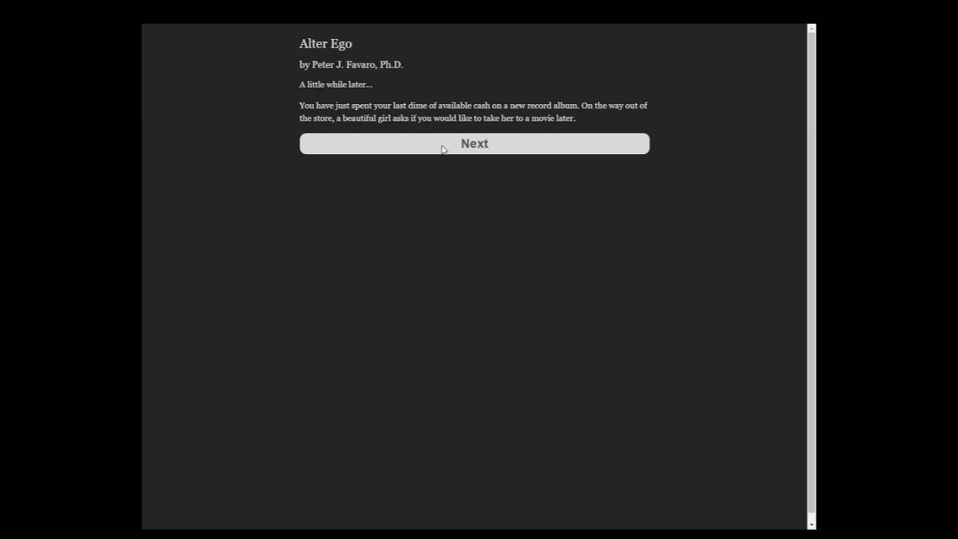
left_click(474, 143)
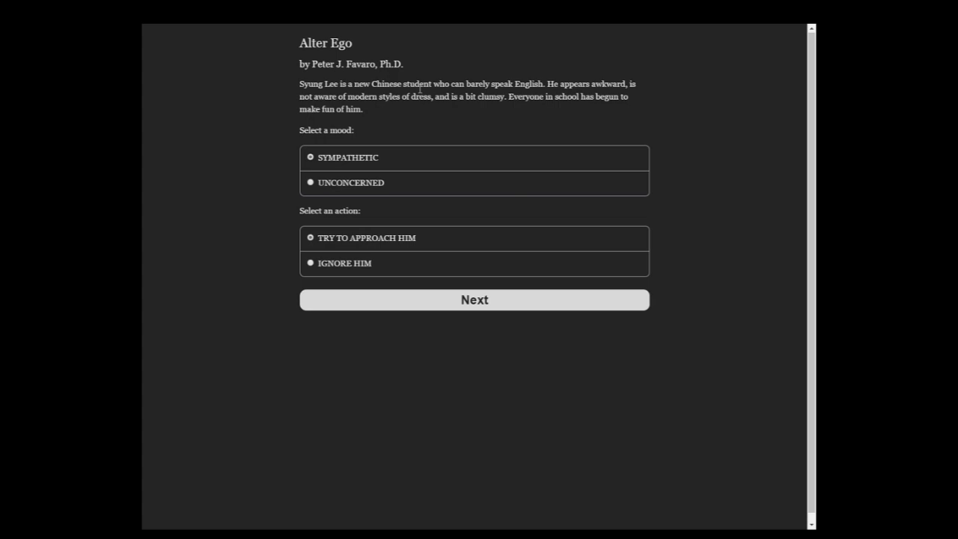
left_click(474, 299)
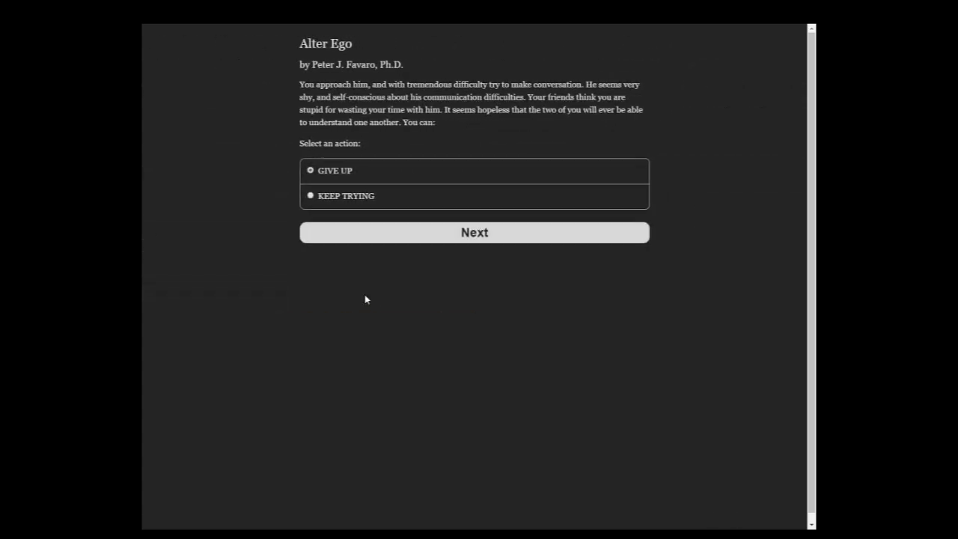
mouse_move(356, 271)
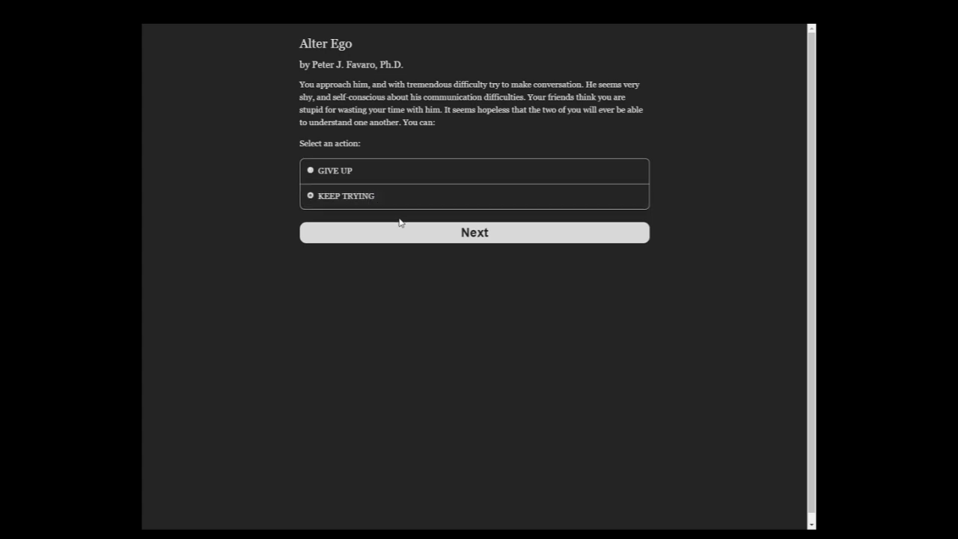
- Keep trying with Syung Lee, then feel anxious and walk away from the cheap wine
left_click(475, 232)
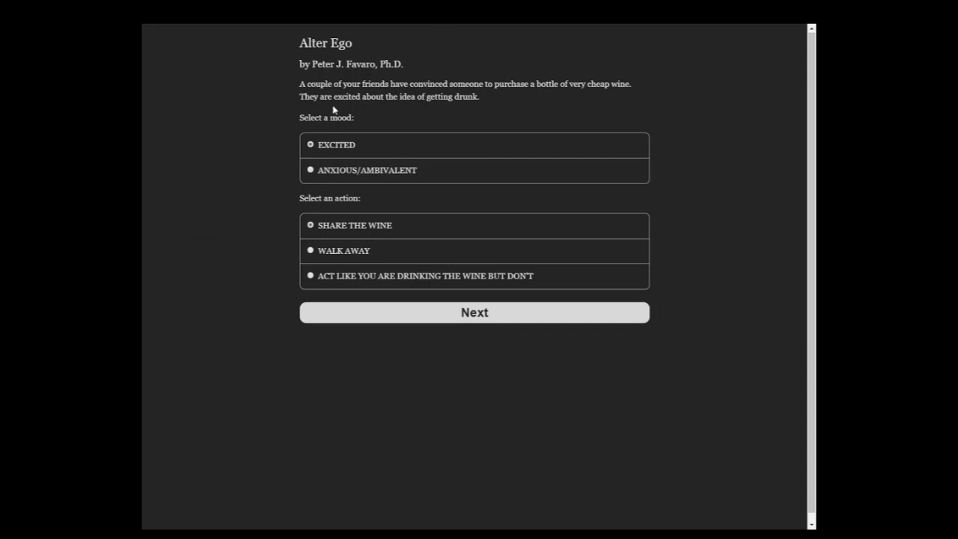
mouse_move(411, 108)
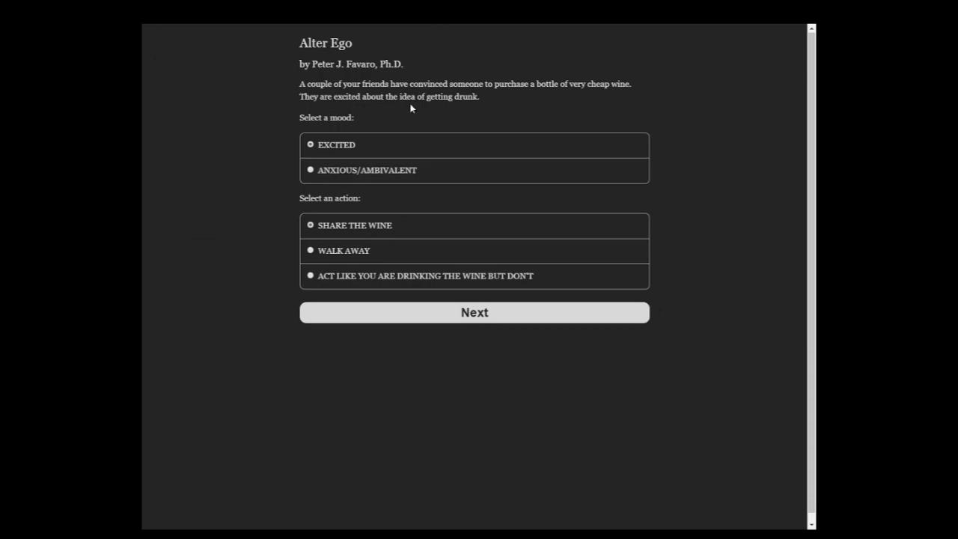
mouse_move(649, 114)
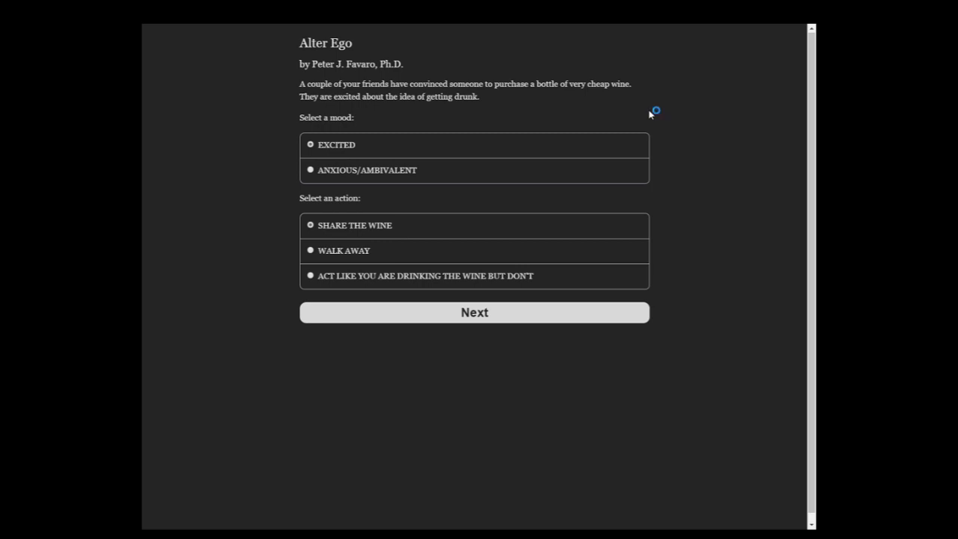
mouse_move(650, 114)
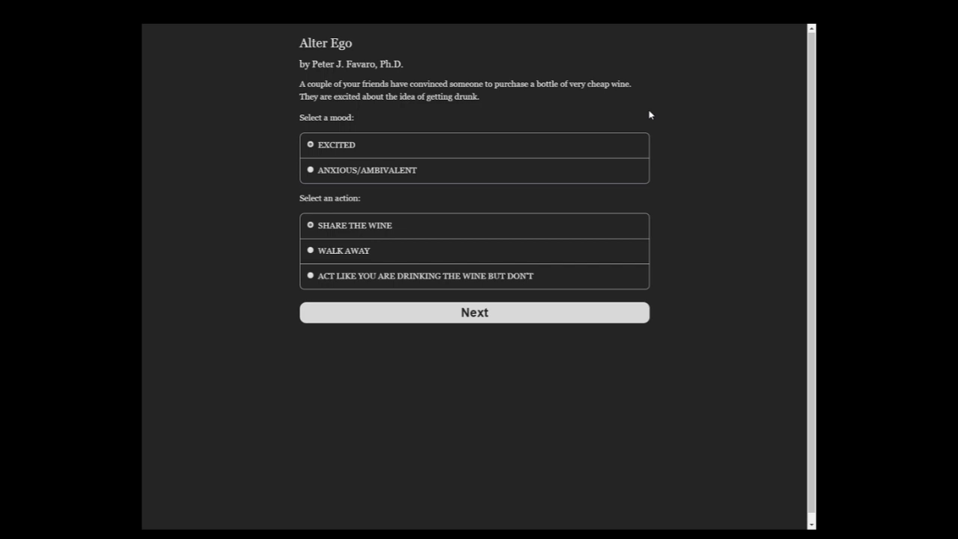
mouse_move(400, 275)
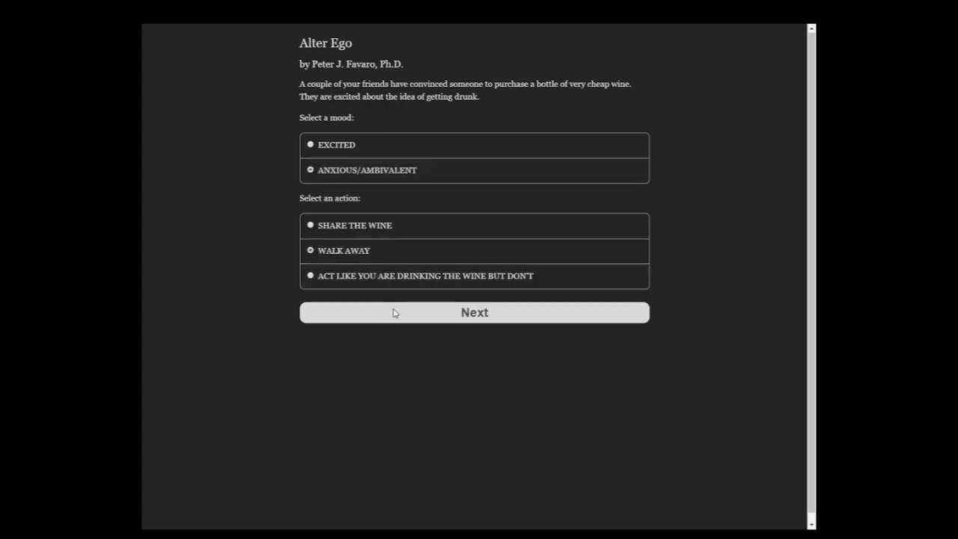
left_click(474, 312)
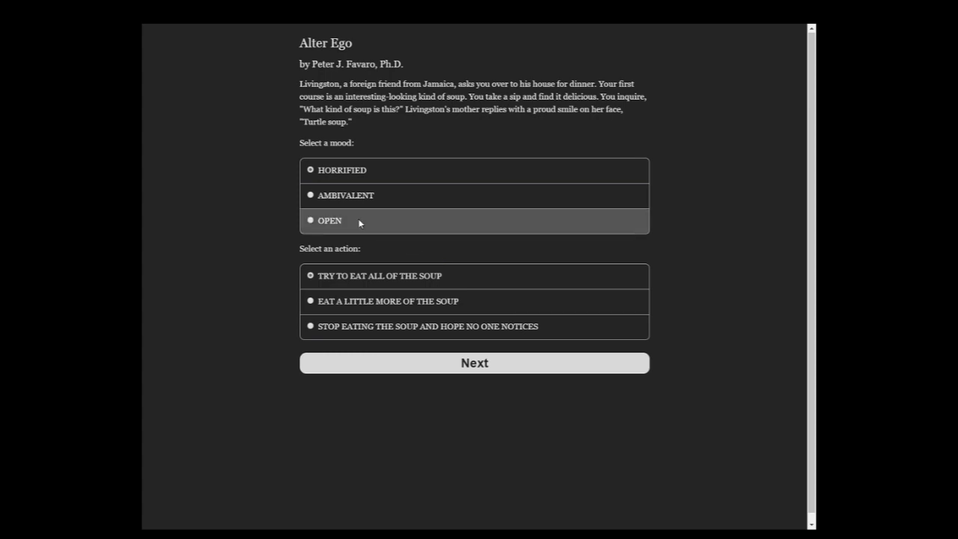
- Respond to Livingston's mother's turtle soup with the OPEN mood
left_click(474, 363)
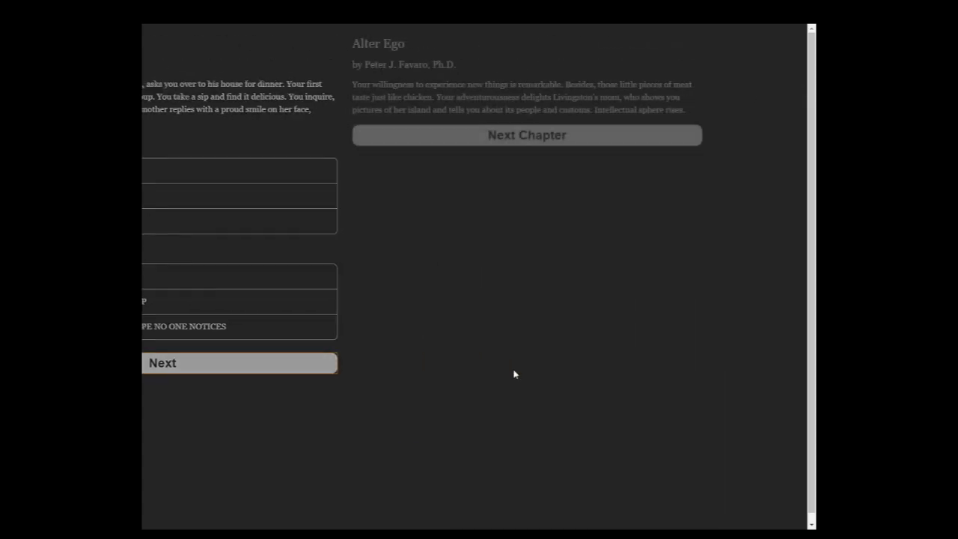
- Advance through the Family Day chores notice and its outcome to the rock-group scene
left_click(526, 135)
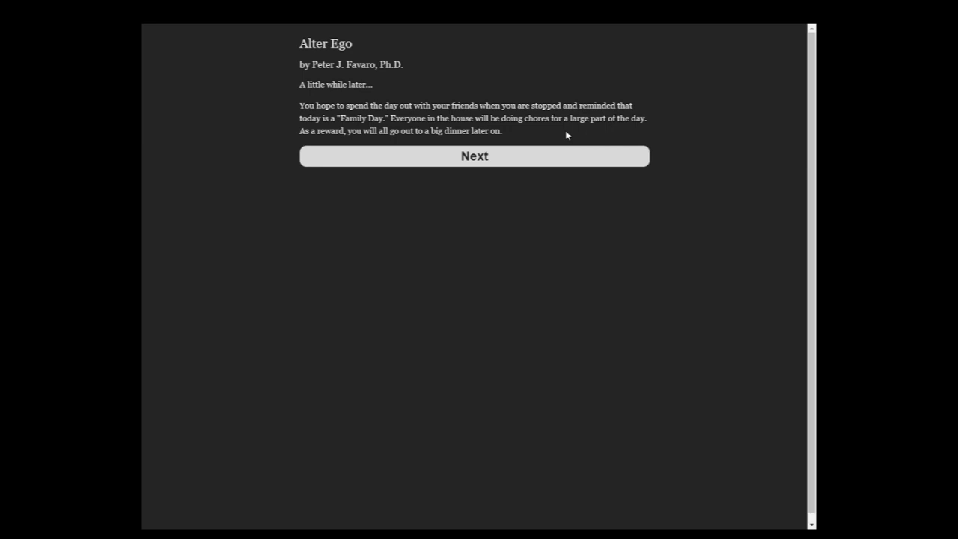
left_click(474, 155)
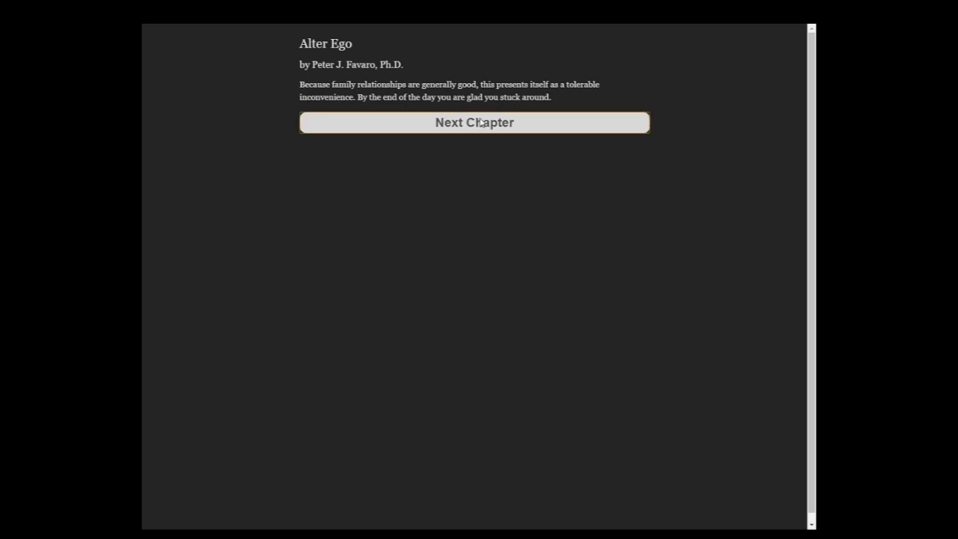
left_click(473, 122)
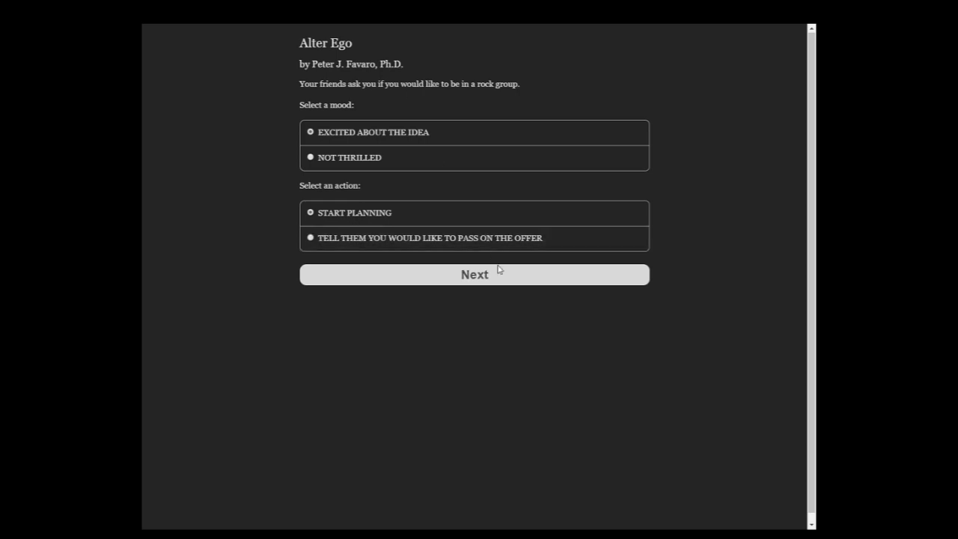
- Plan the band excitedly, naming it THE CABBAGE HEADS and picking a position
left_click(473, 274)
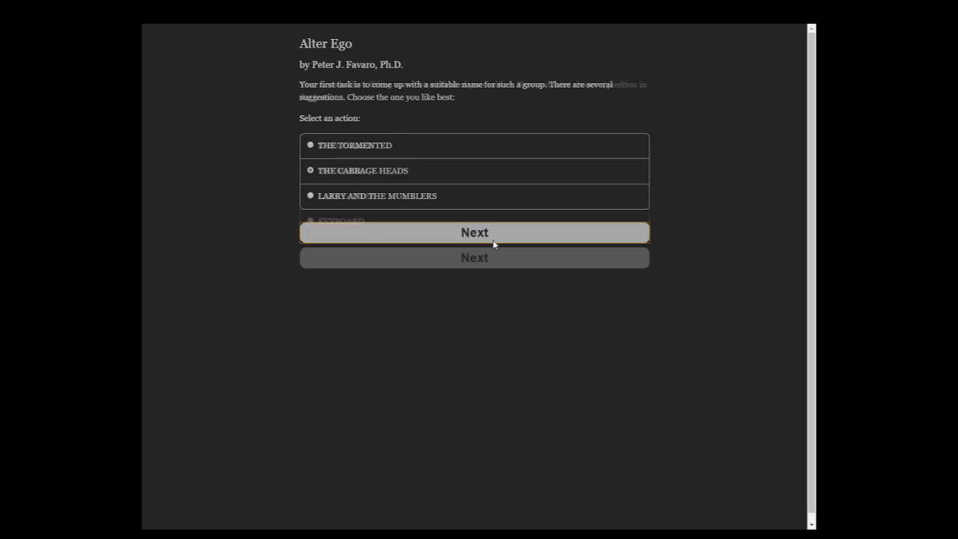
left_click(473, 232)
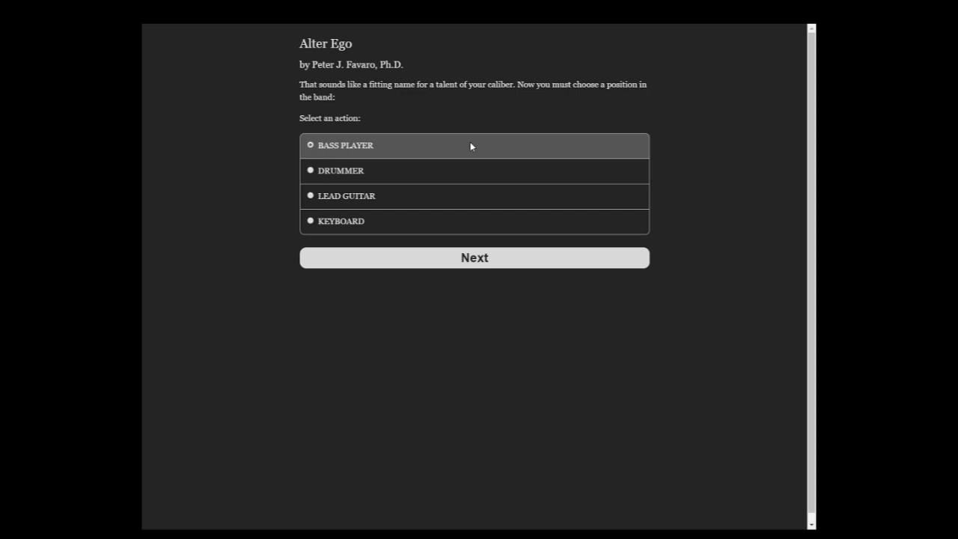
mouse_move(425, 221)
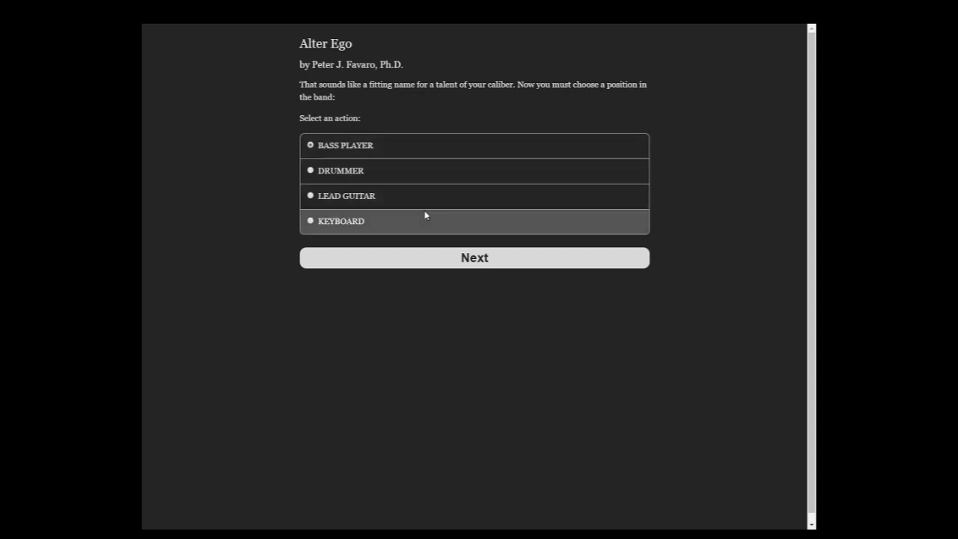
left_click(473, 257)
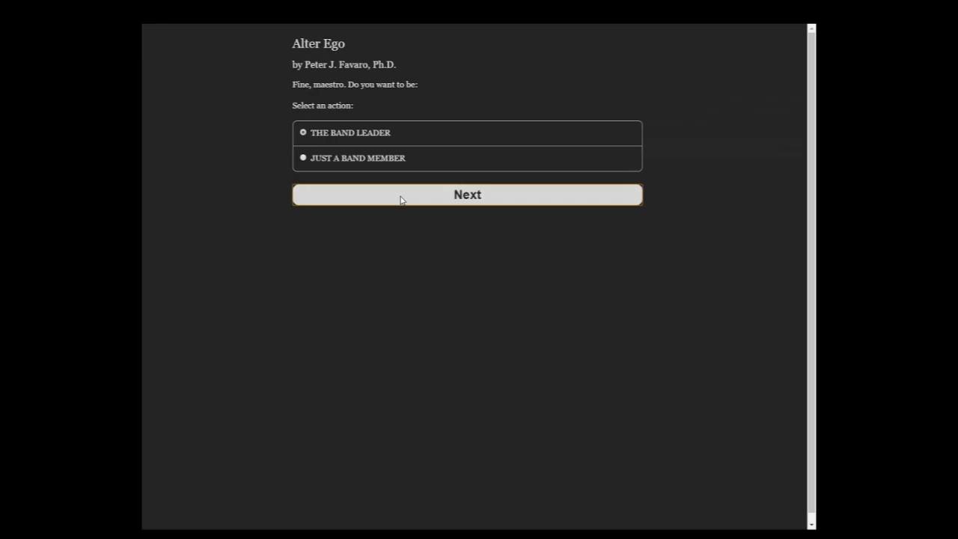
- Become THE BAND LEADER and continue past the teasing scene
left_click(467, 195)
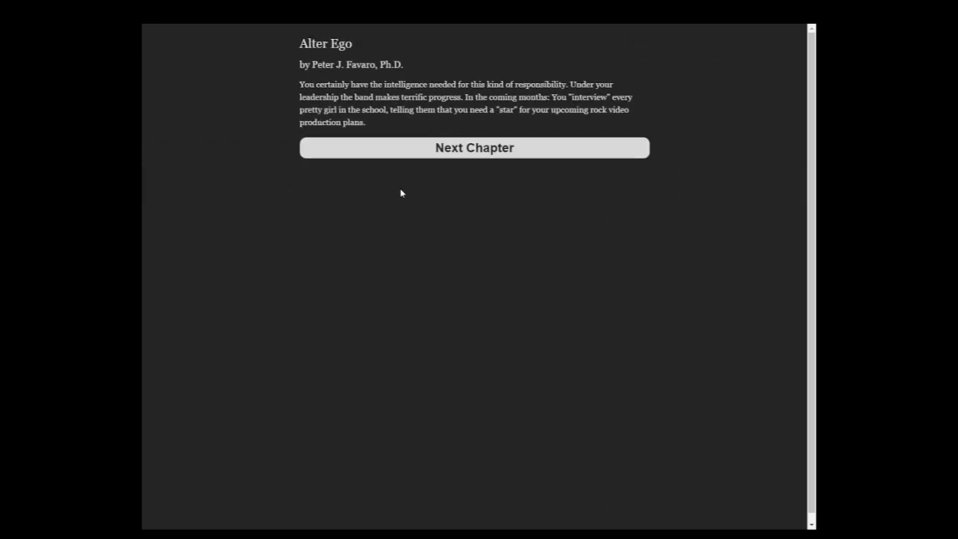
left_click(473, 148)
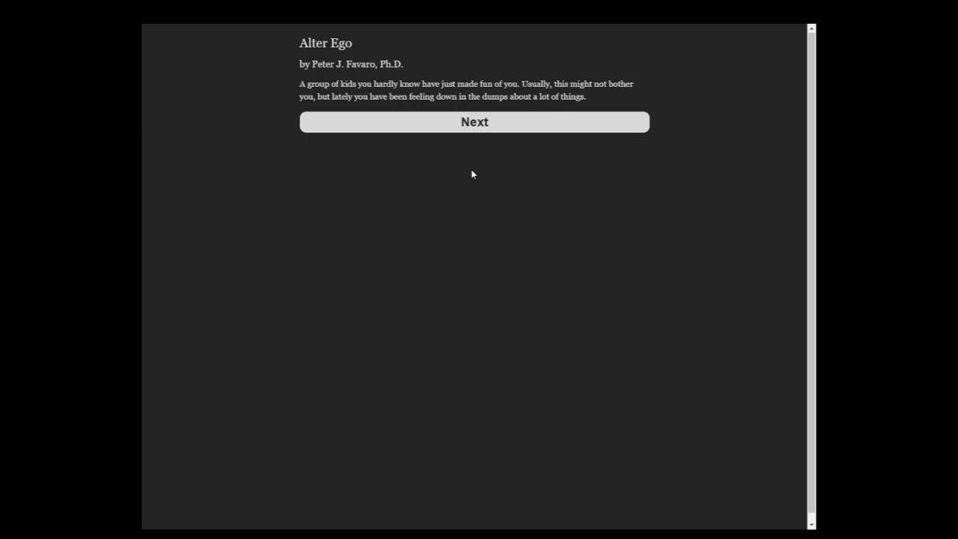
left_click(474, 122)
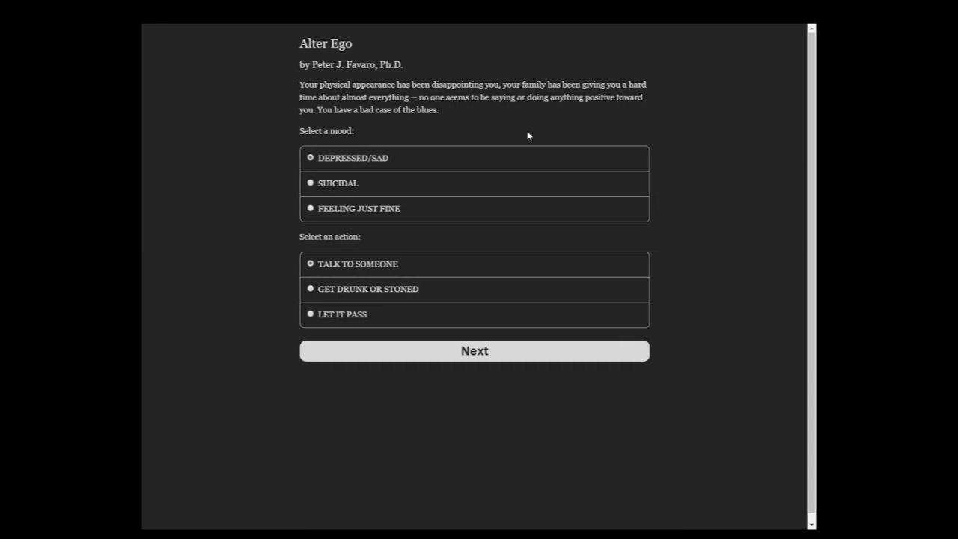
mouse_move(340, 82)
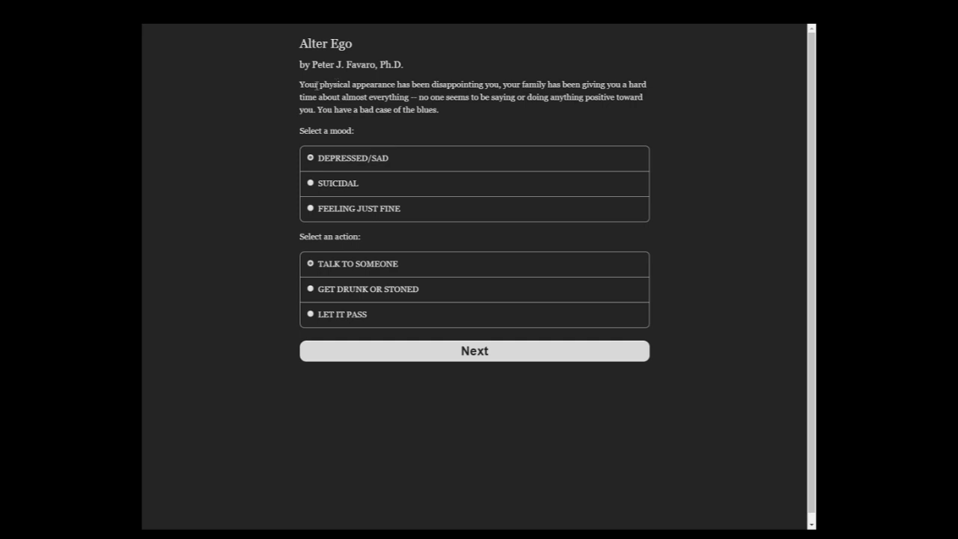
mouse_move(342, 197)
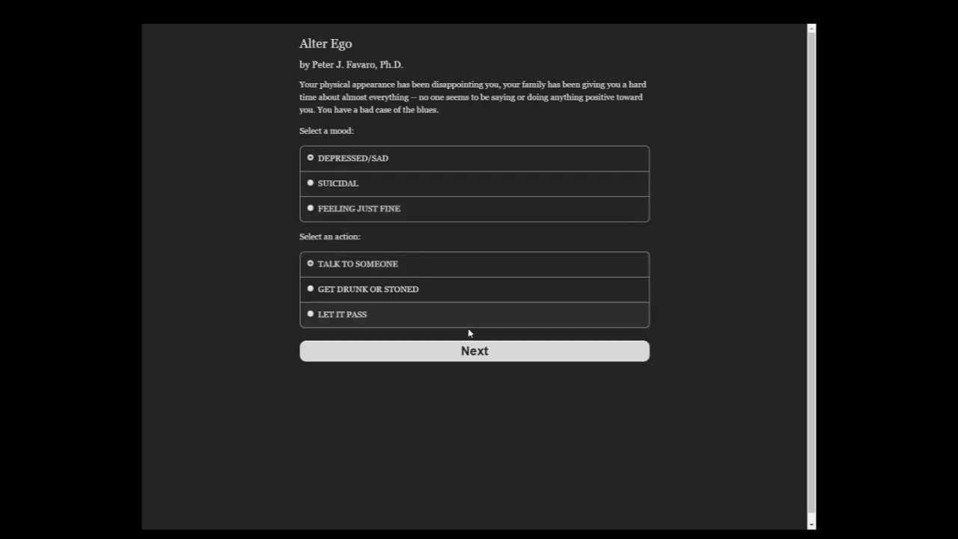
- Talk to SOMEONE IN YOUR FAMILY about feeling blue, then scroll the stage map
left_click(474, 350)
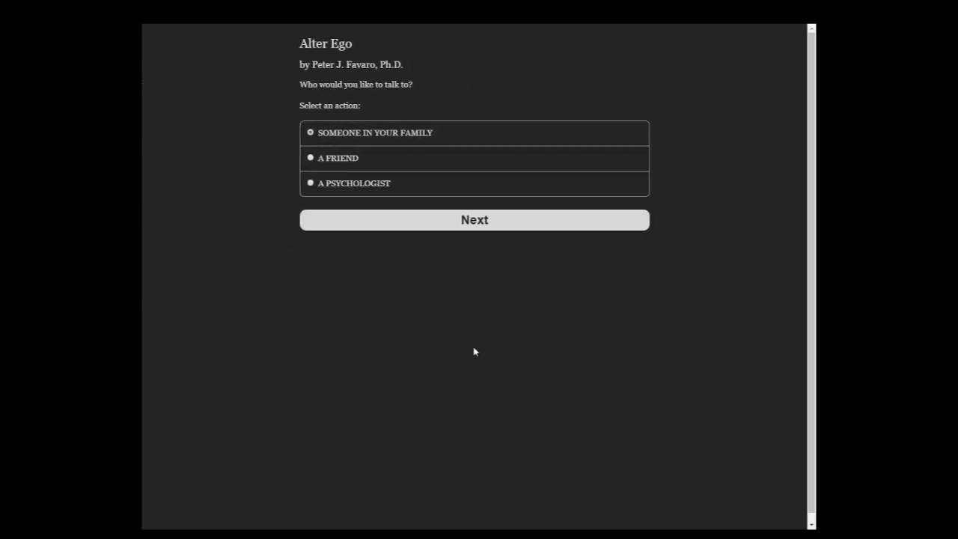
mouse_move(430, 218)
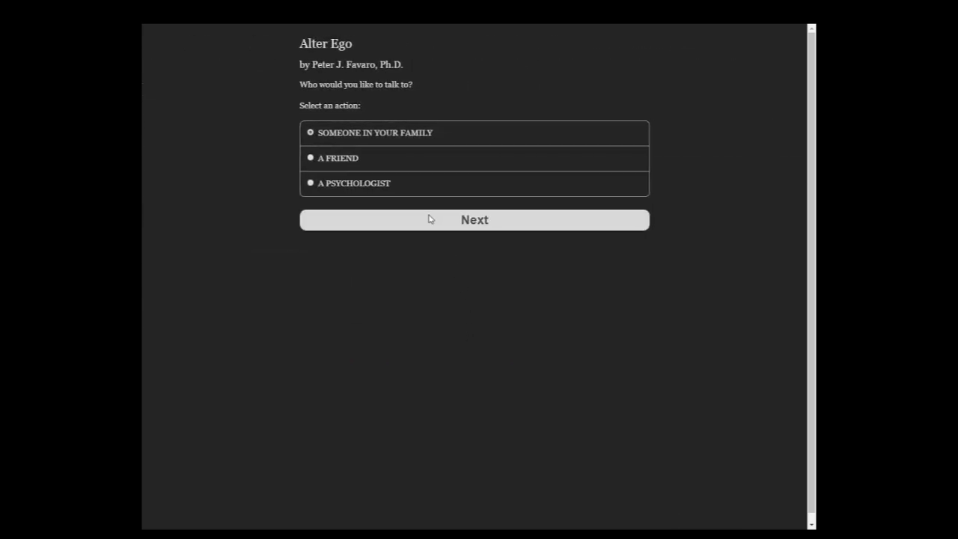
left_click(473, 219)
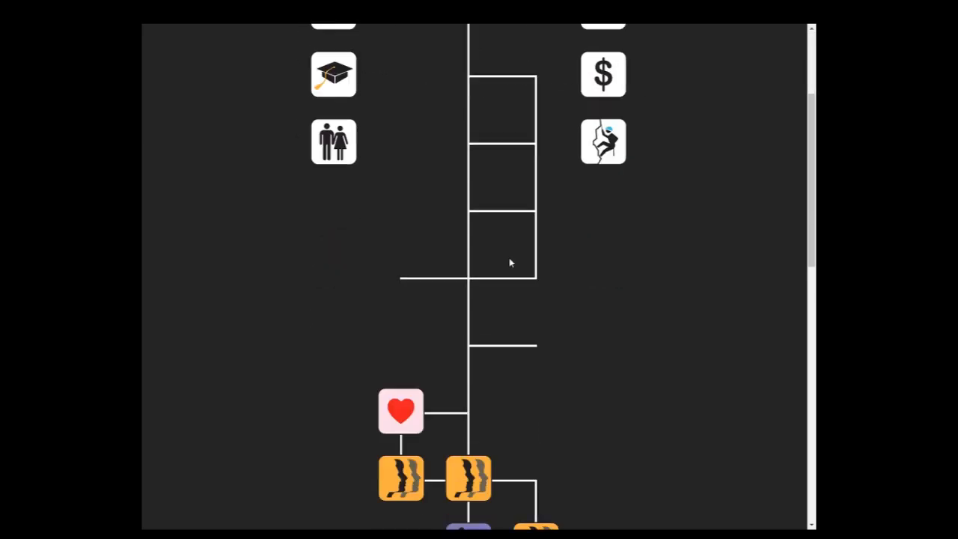
scroll("down", 3)
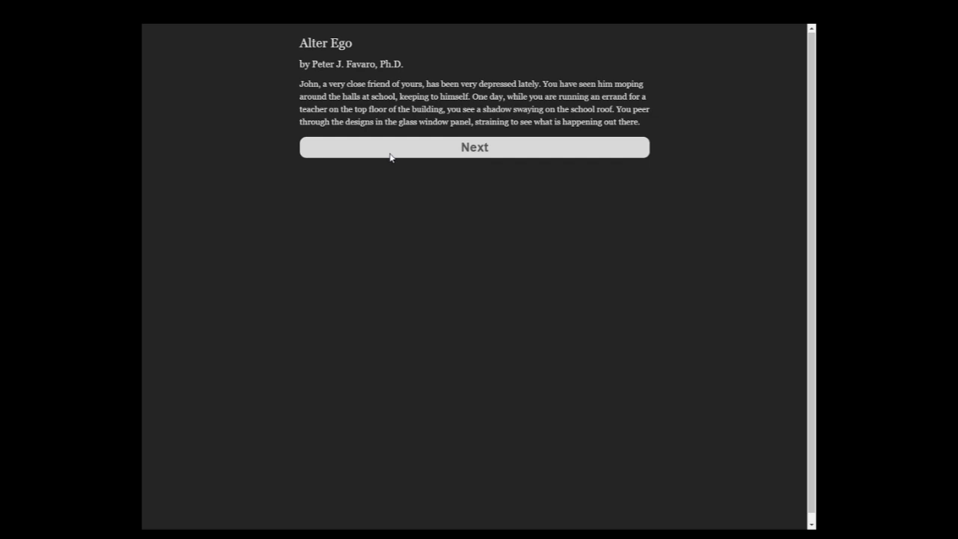
mouse_move(389, 153)
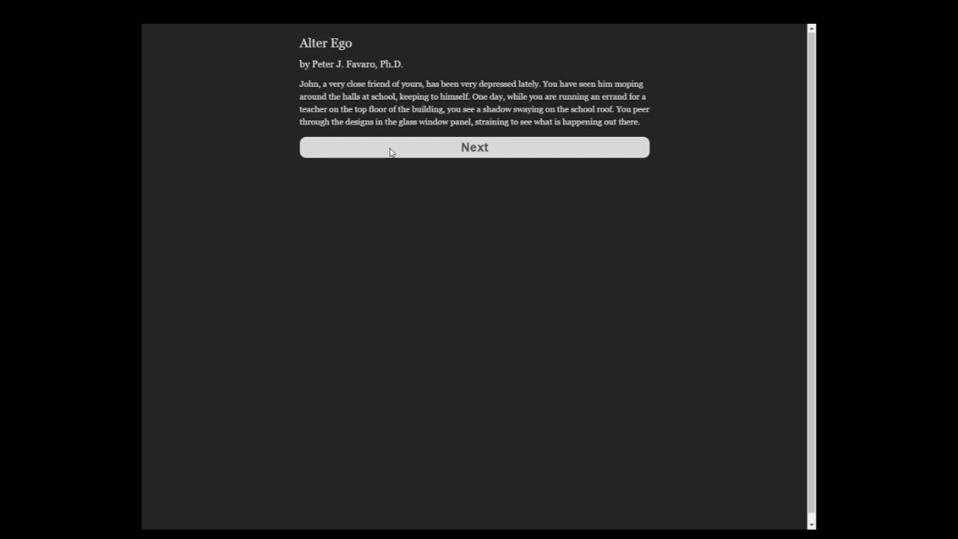
- Continue John's story to reveal his plan to jump off the school roof
left_click(473, 147)
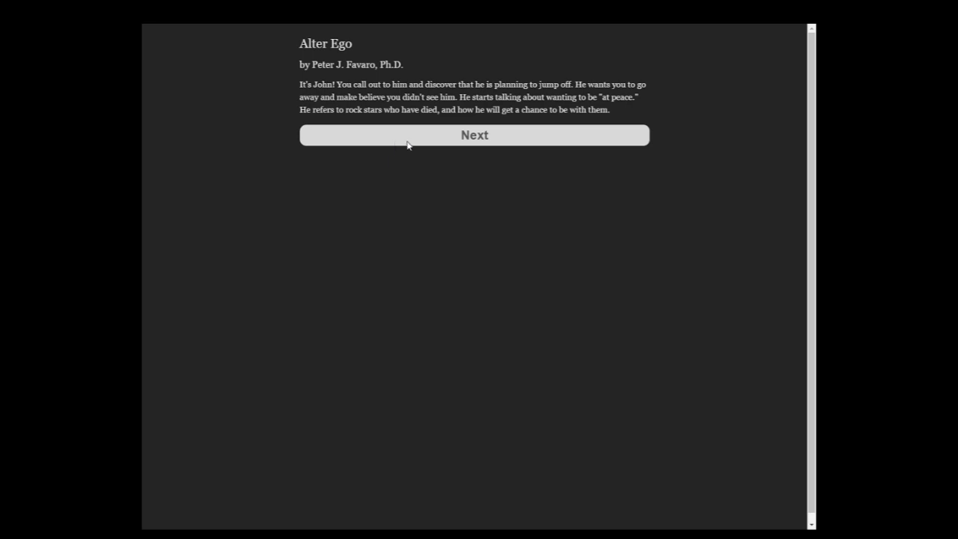
- Stay anxious but calm, help John yourself, and finish the rooftop chapter
left_click(474, 135)
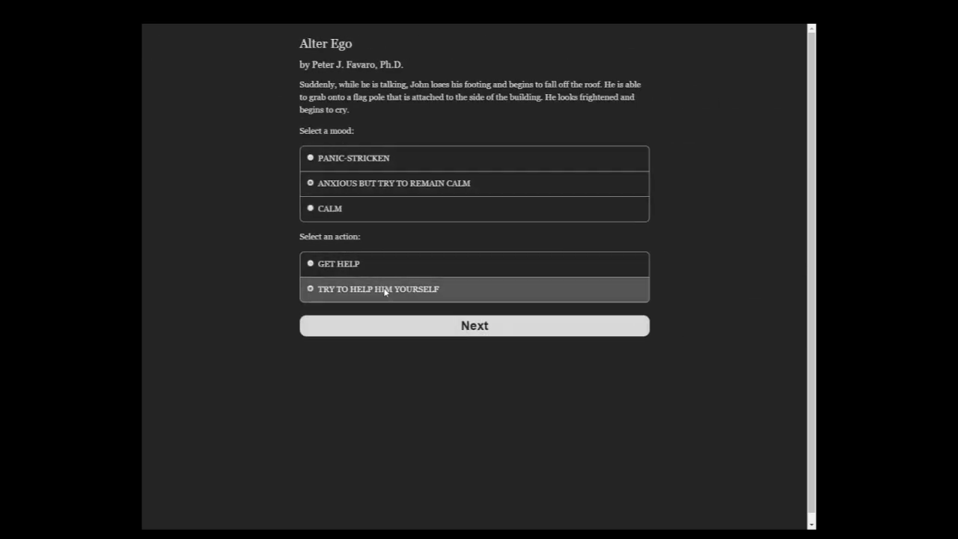
left_click(474, 325)
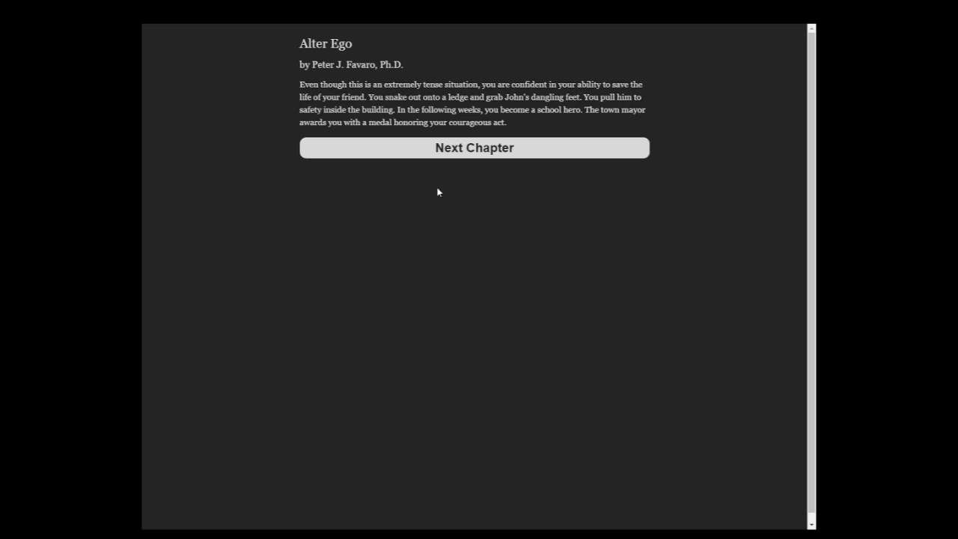
left_click(473, 147)
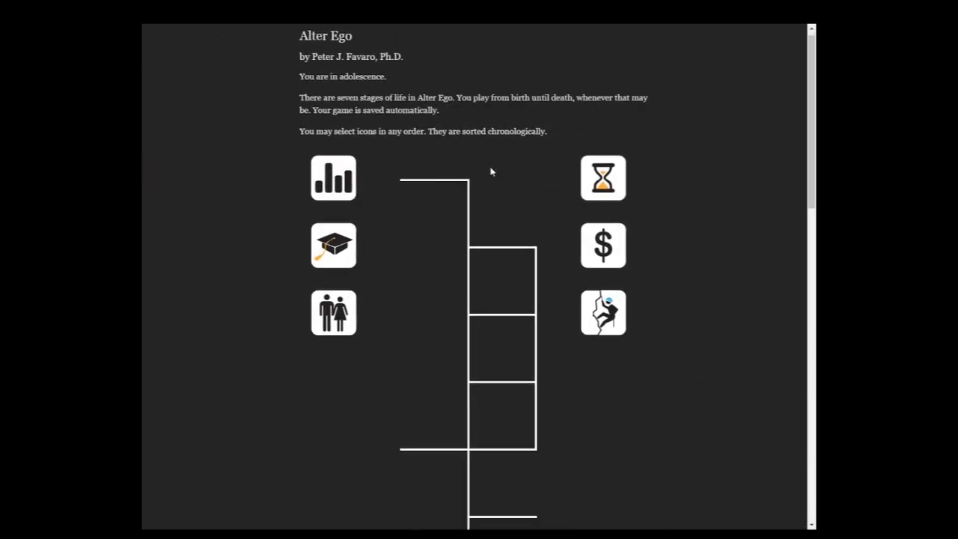
scroll("down", 3)
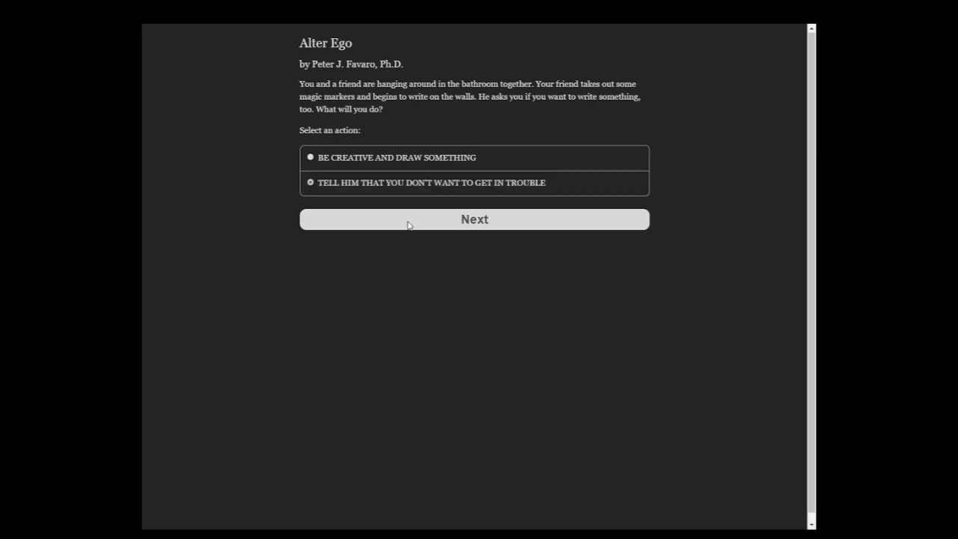
- Refuse the graffiti for fear of trouble and finish the bathroom chapter
left_click(474, 218)
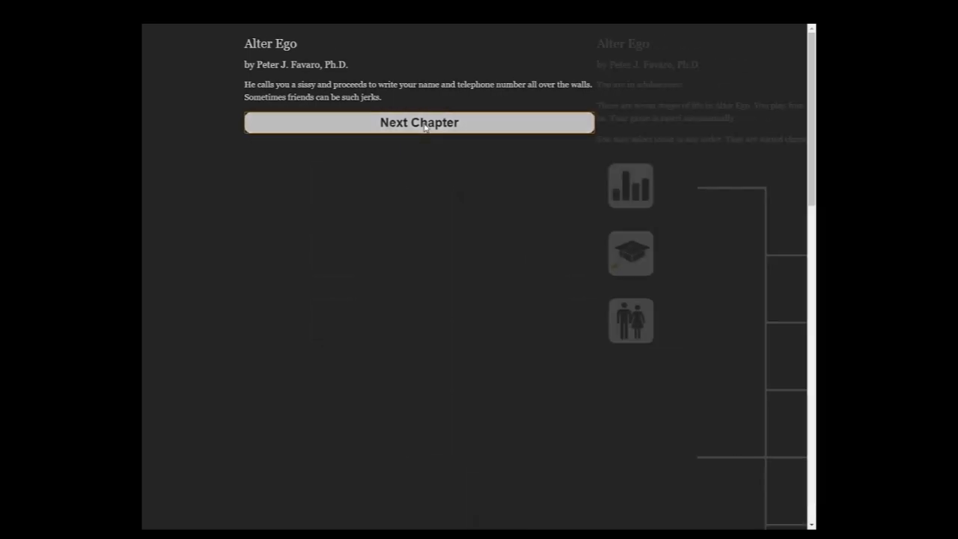
left_click(418, 122)
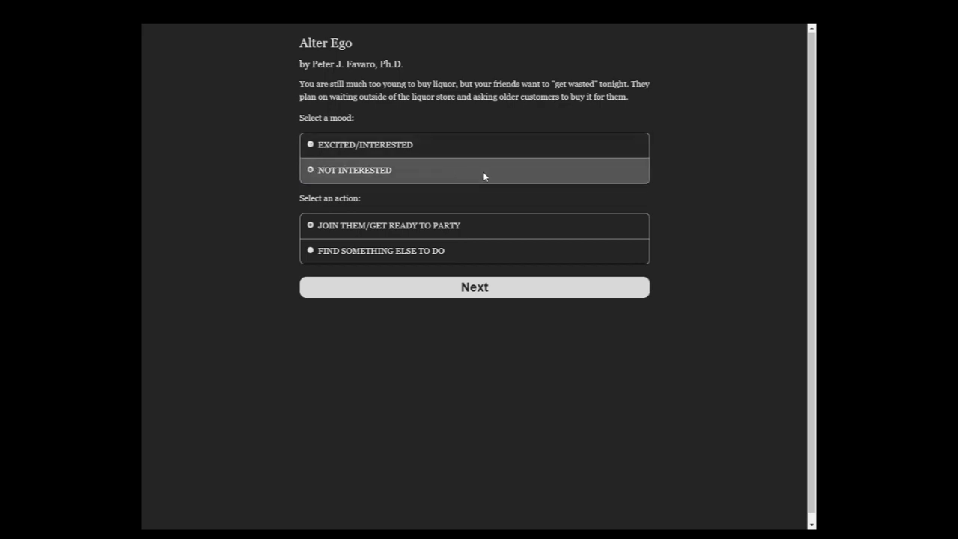
- Answer the liquor plan with NOT INTERESTED and FIND SOMETHING ELSE TO DO
left_click(473, 287)
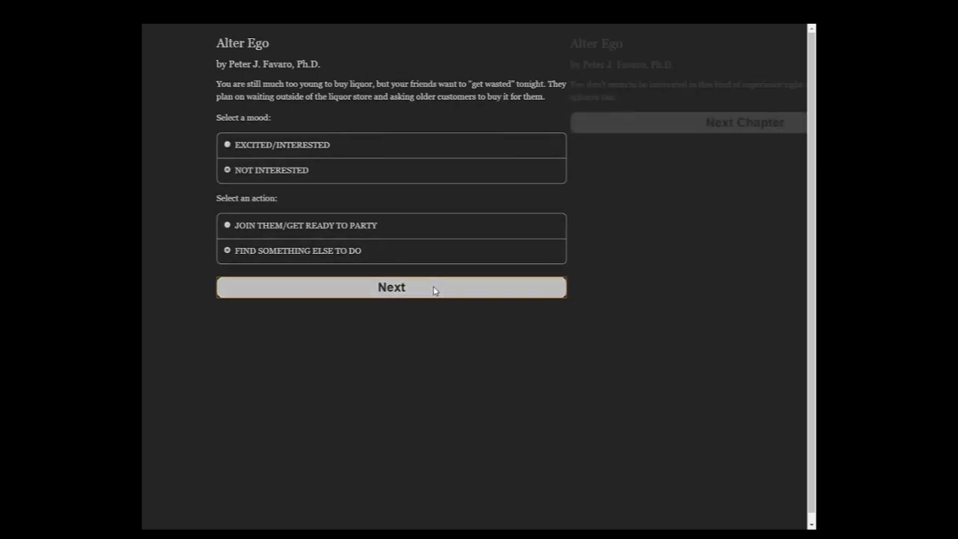
left_click(391, 286)
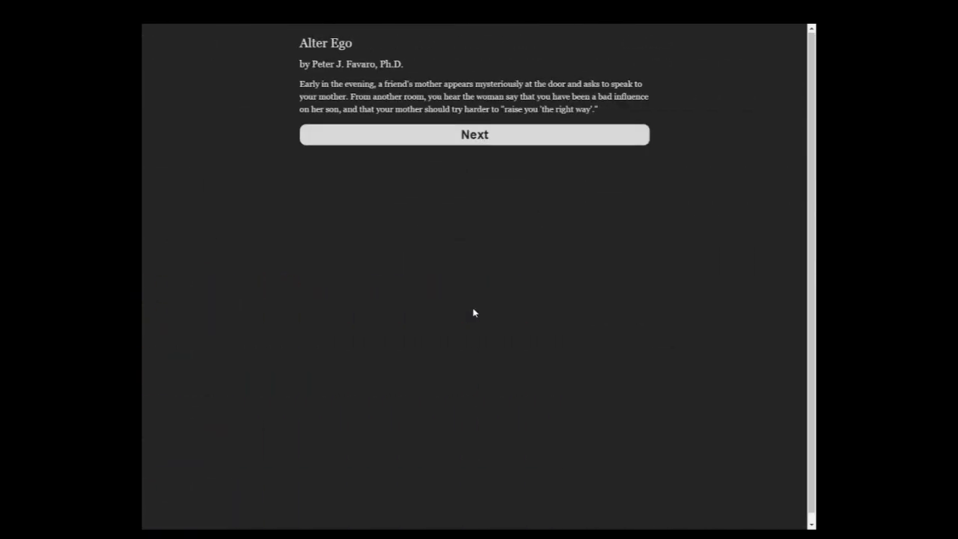
mouse_move(477, 223)
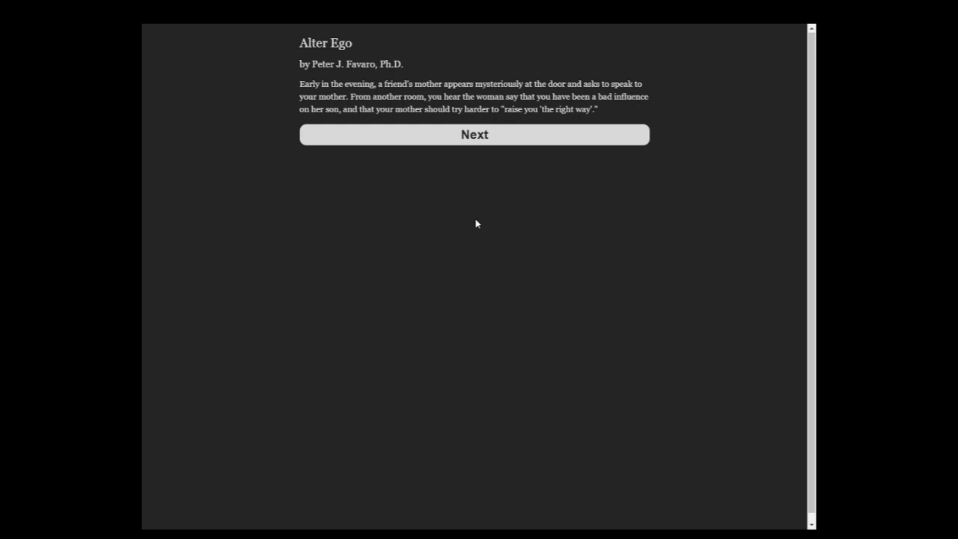
left_click(474, 135)
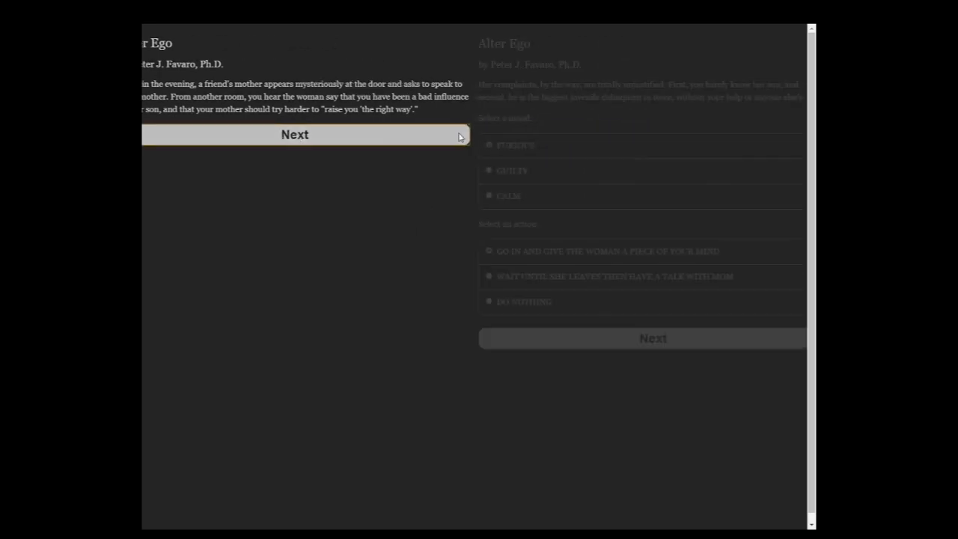
- Continue the friend's mother story to the mood and action choices
left_click(294, 135)
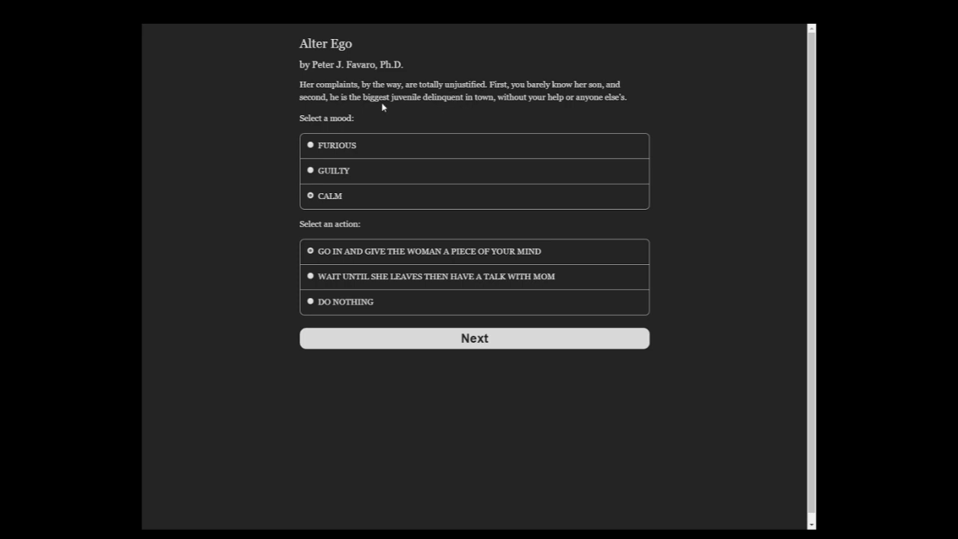
mouse_move(486, 113)
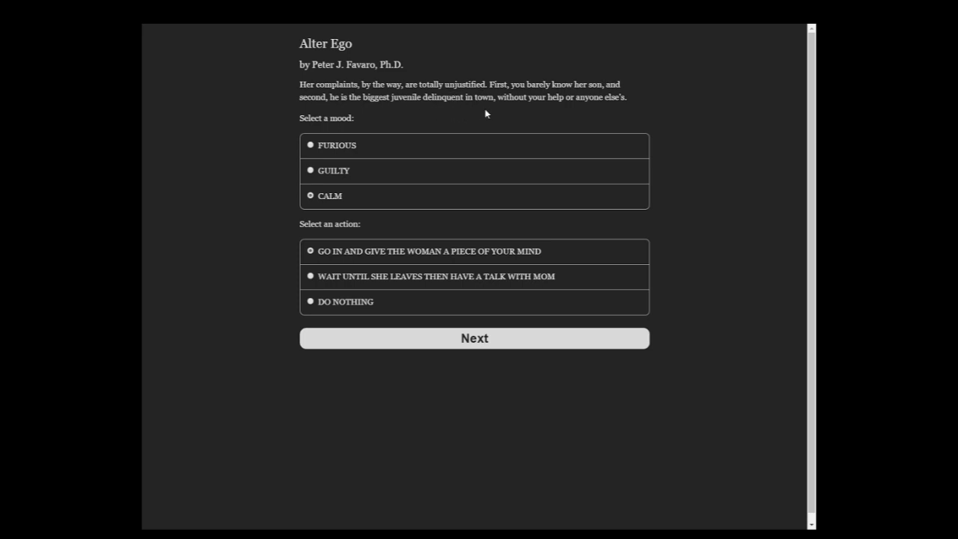